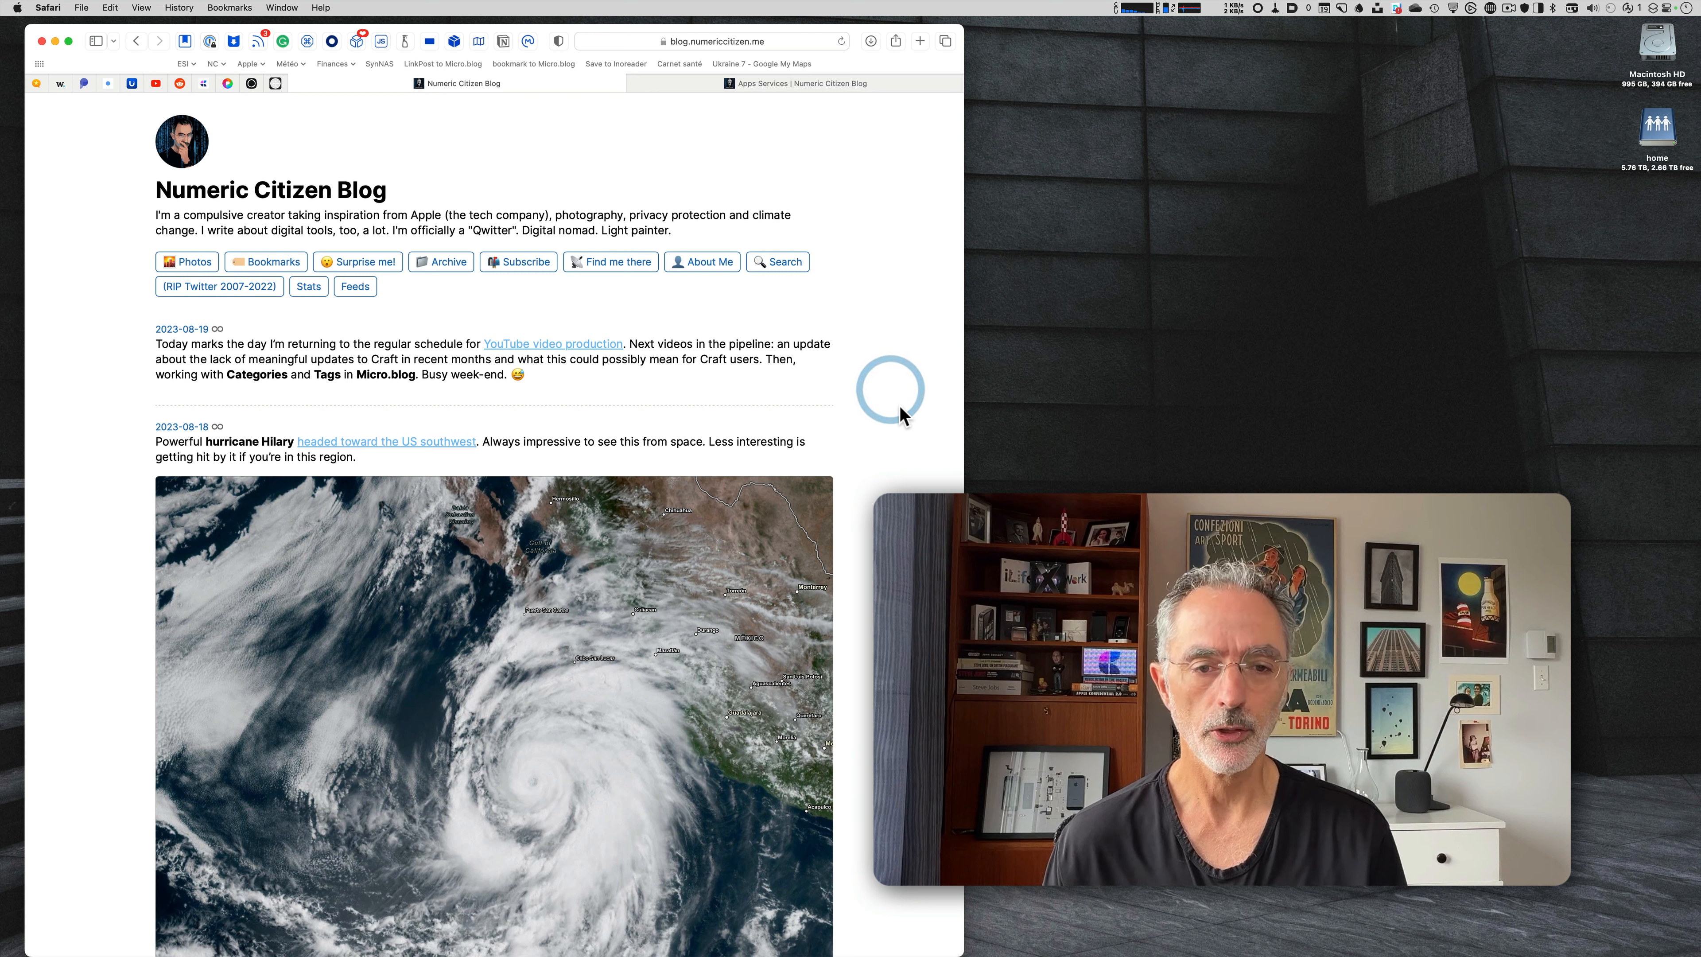
{"action": "mouse_move", "coordinate": [683, 287]}
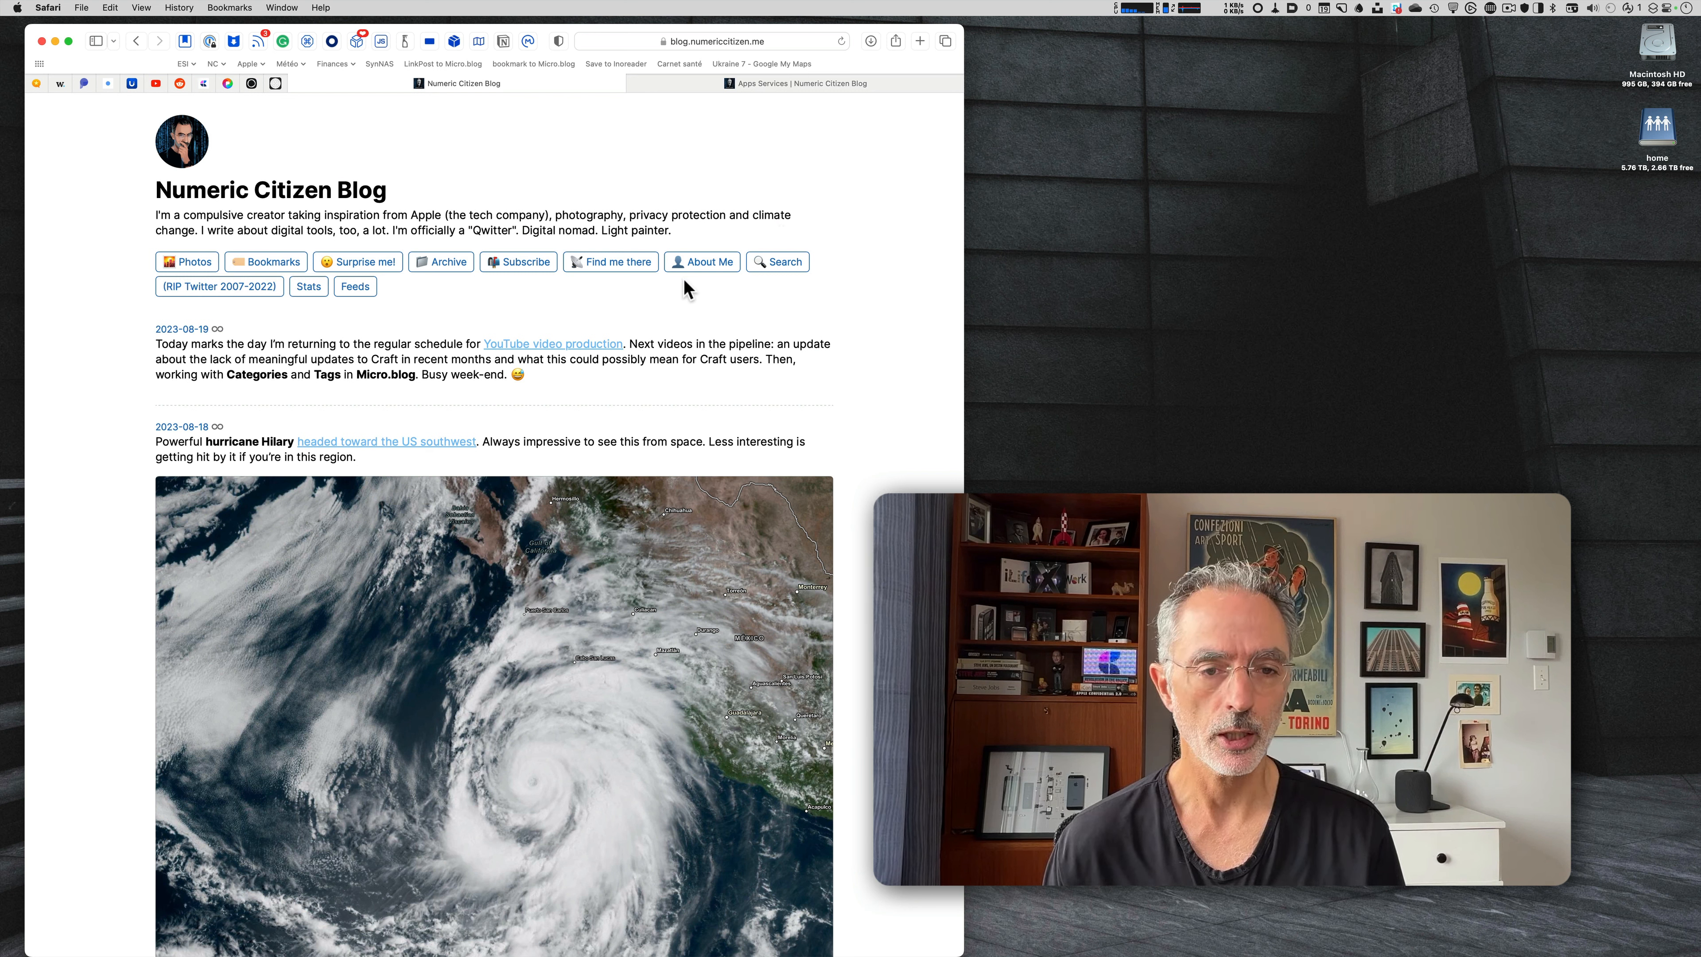
{"action": "mouse_move", "coordinate": [857, 313]}
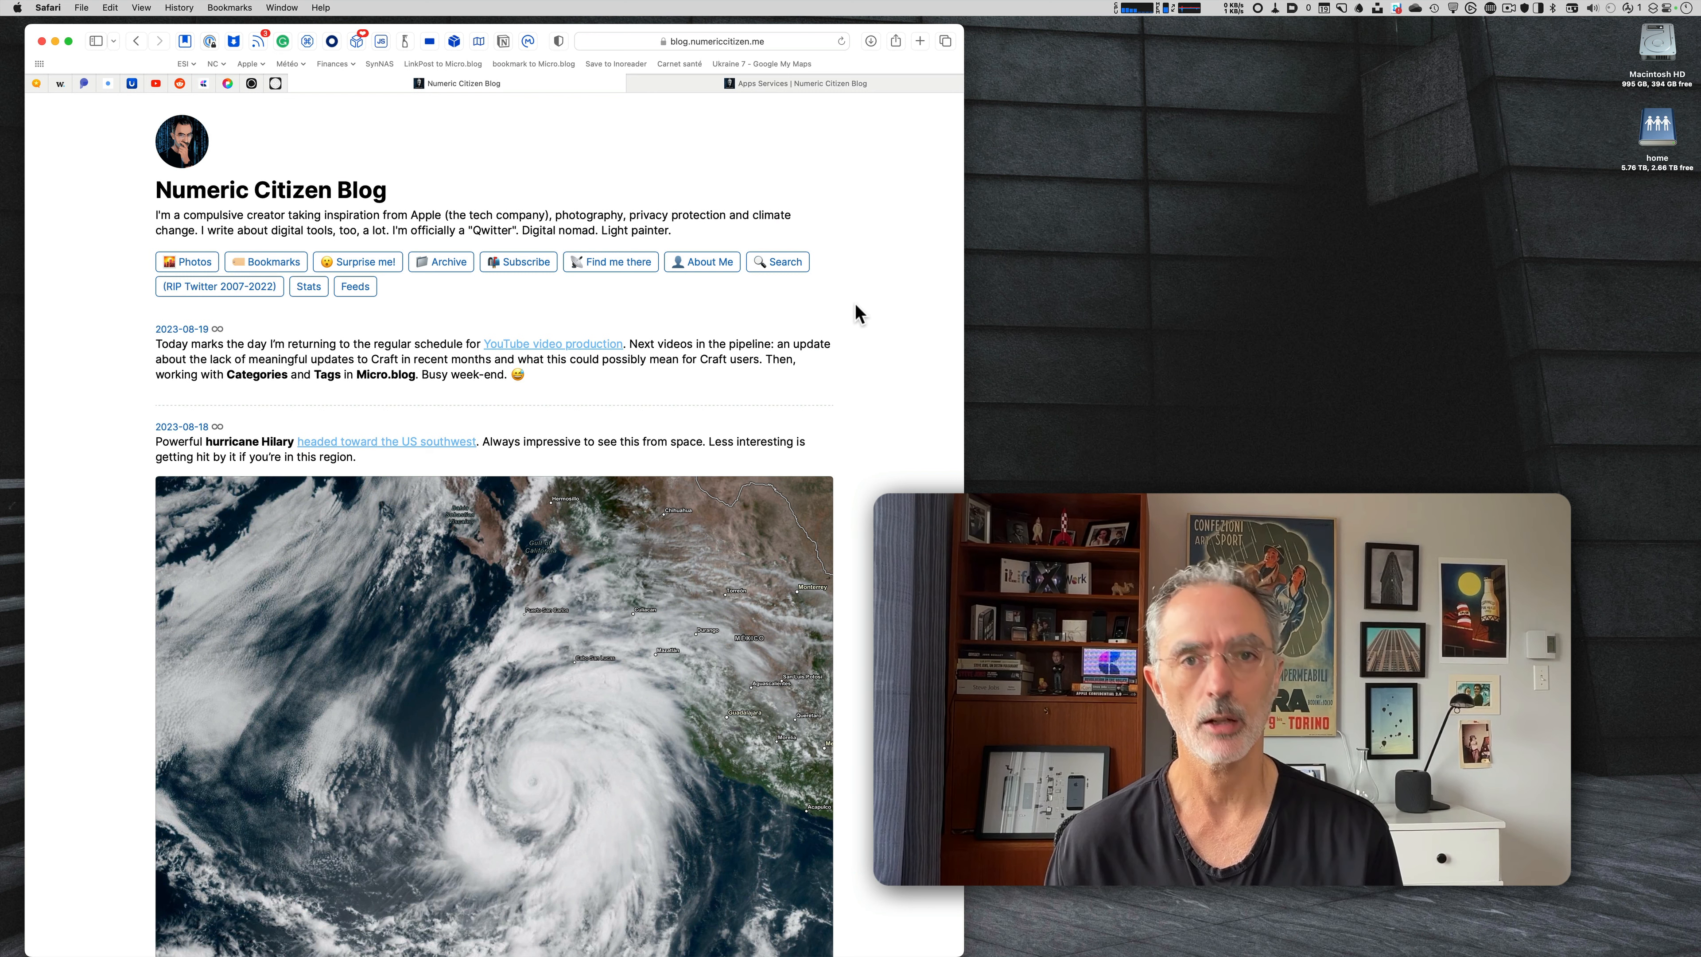
{"action": "mouse_move", "coordinate": [904, 315]}
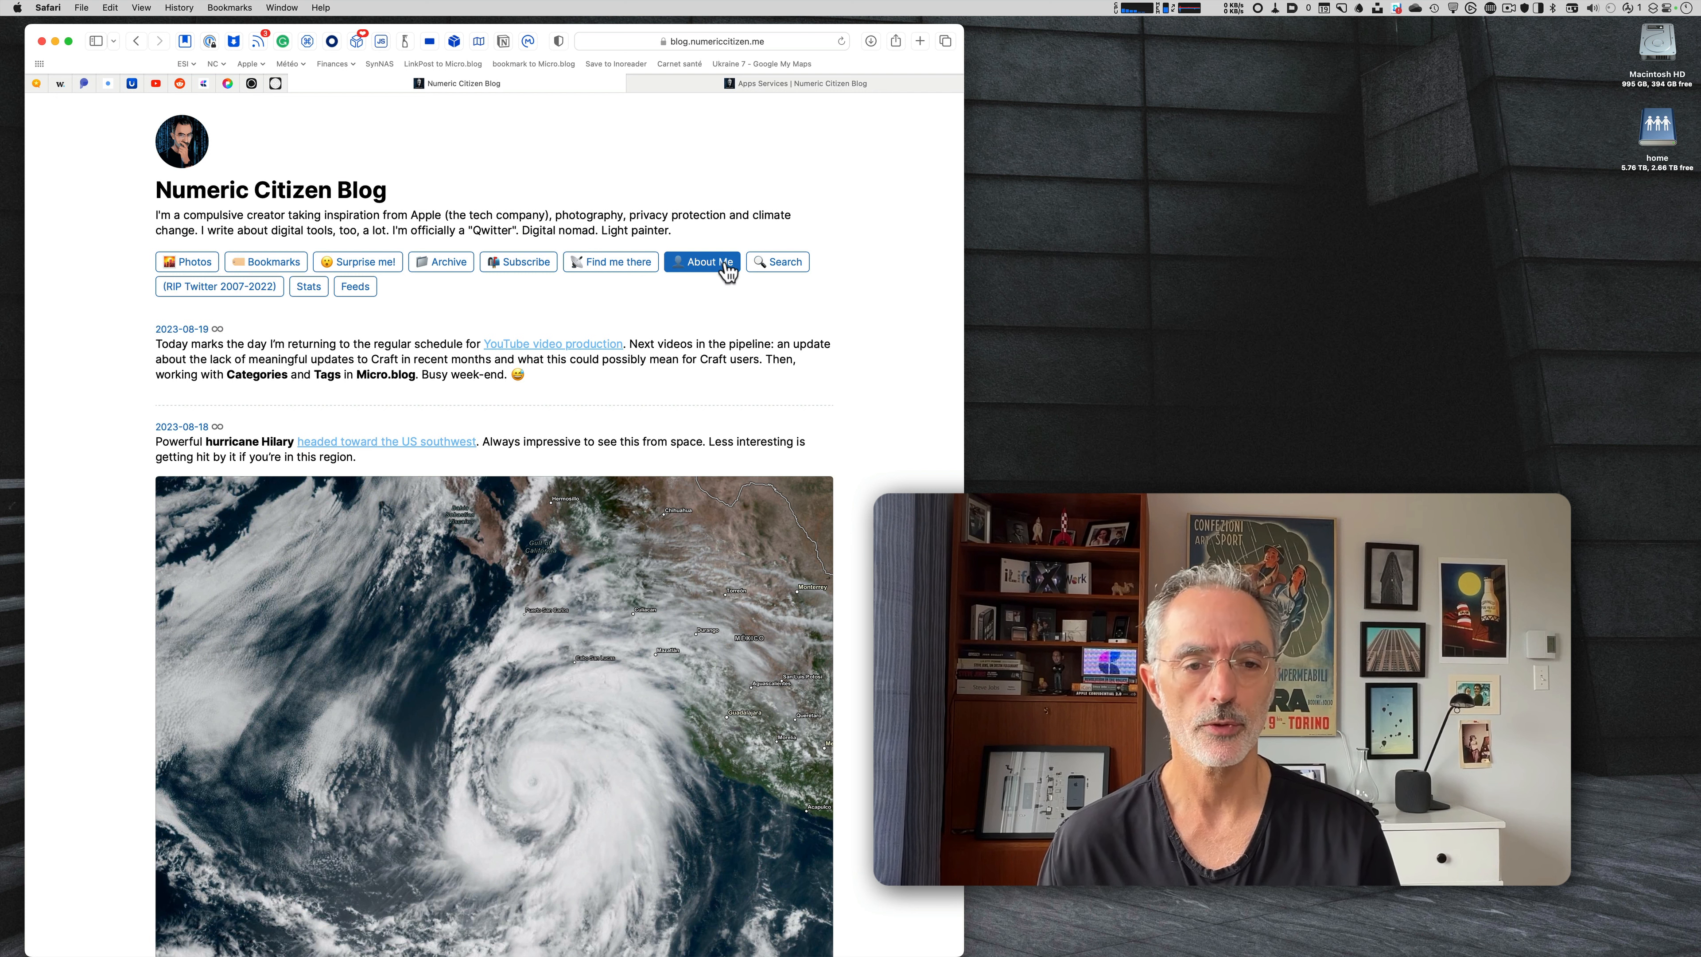
{"action": "mouse_move", "coordinate": [666, 314]}
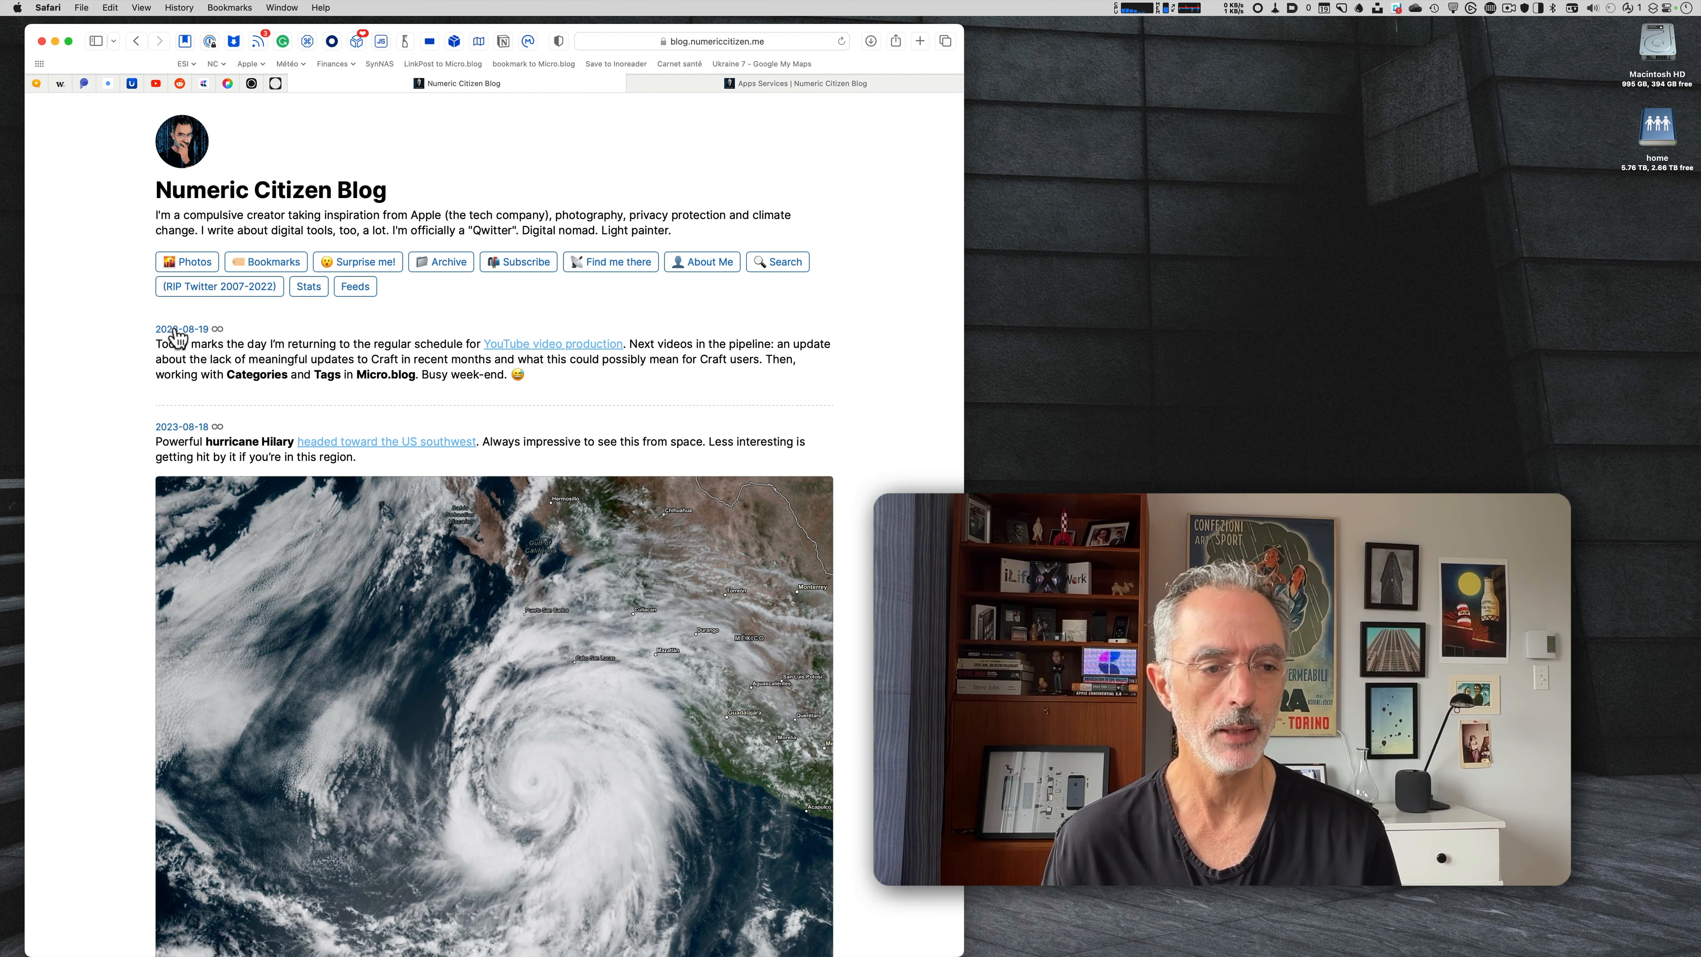
View the 2023-08-19 post on its own page, then filter the blog to its Apps Services category.
{"action": "left_click", "coordinate": [178, 329]}
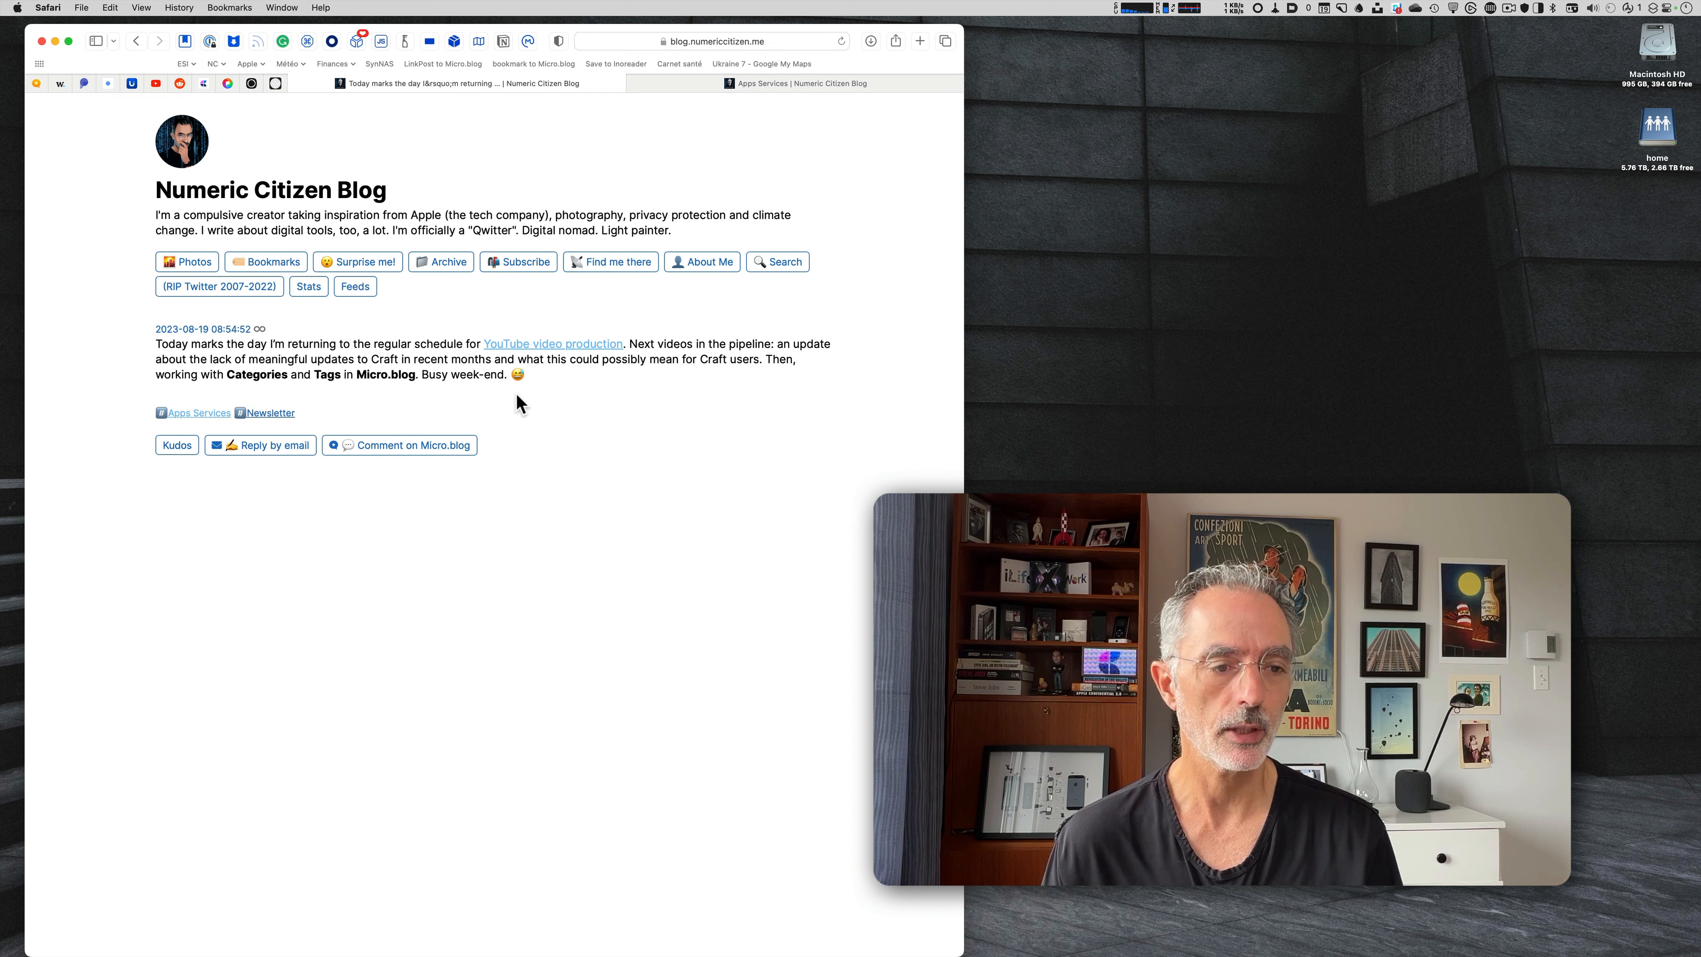
{"action": "left_click", "coordinate": [175, 445]}
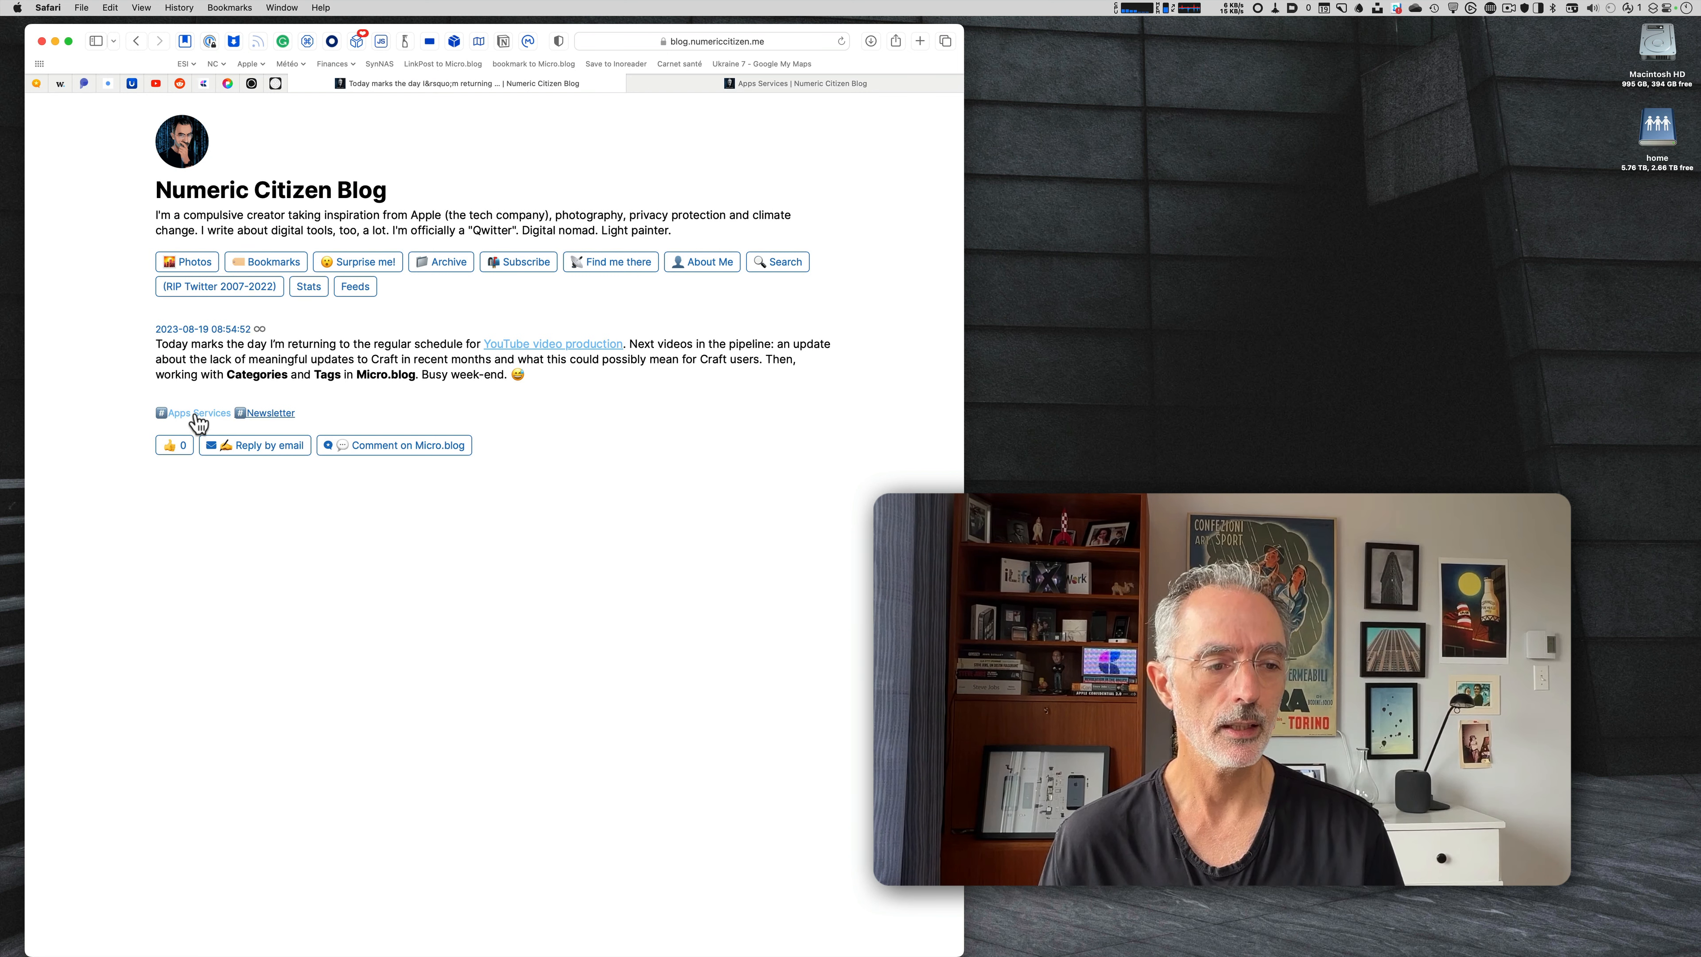
{"action": "mouse_move", "coordinate": [351, 419]}
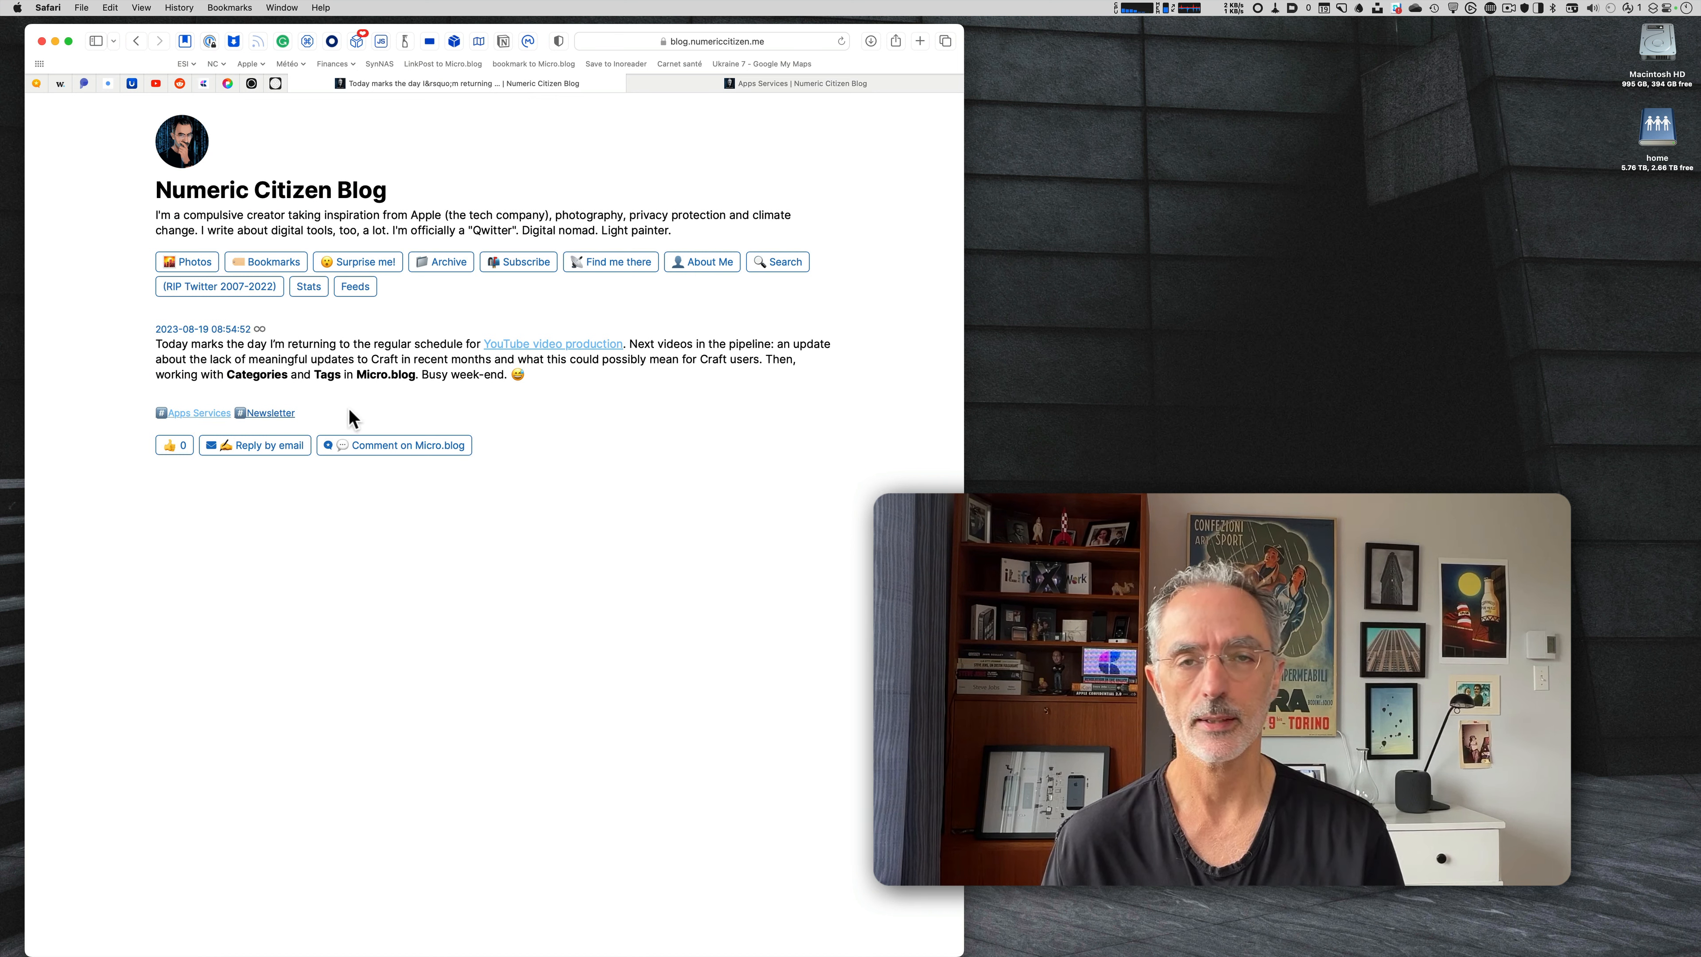
{"action": "mouse_move", "coordinate": [358, 380]}
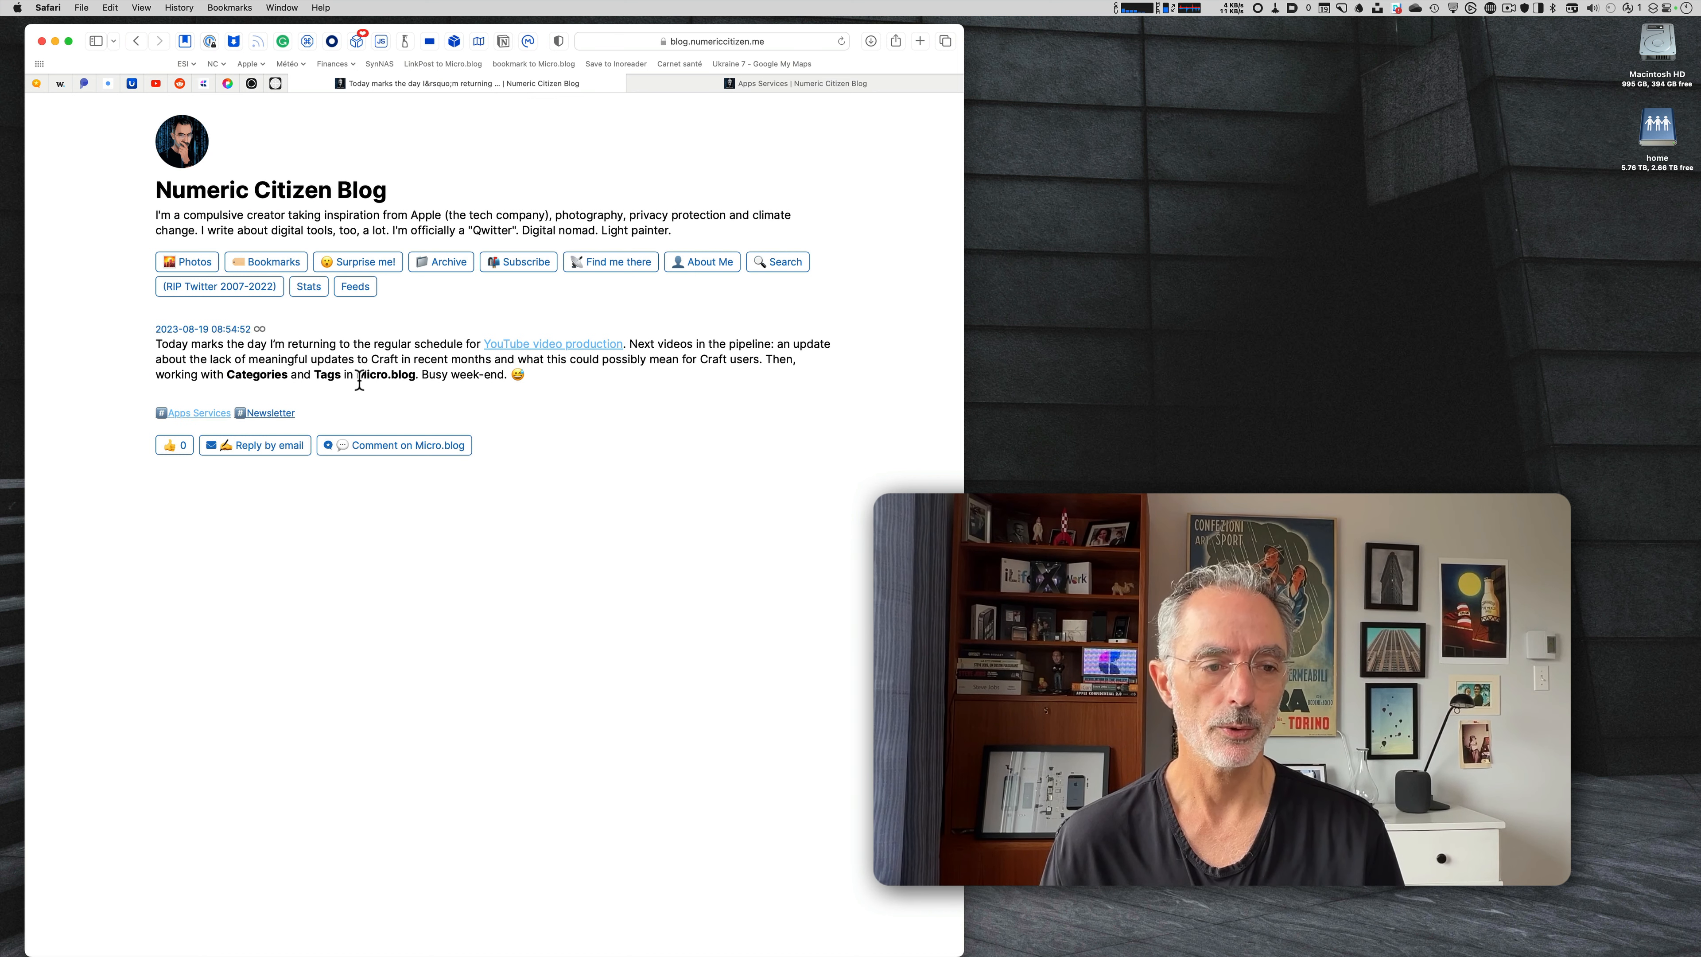
{"action": "mouse_move", "coordinate": [367, 397]}
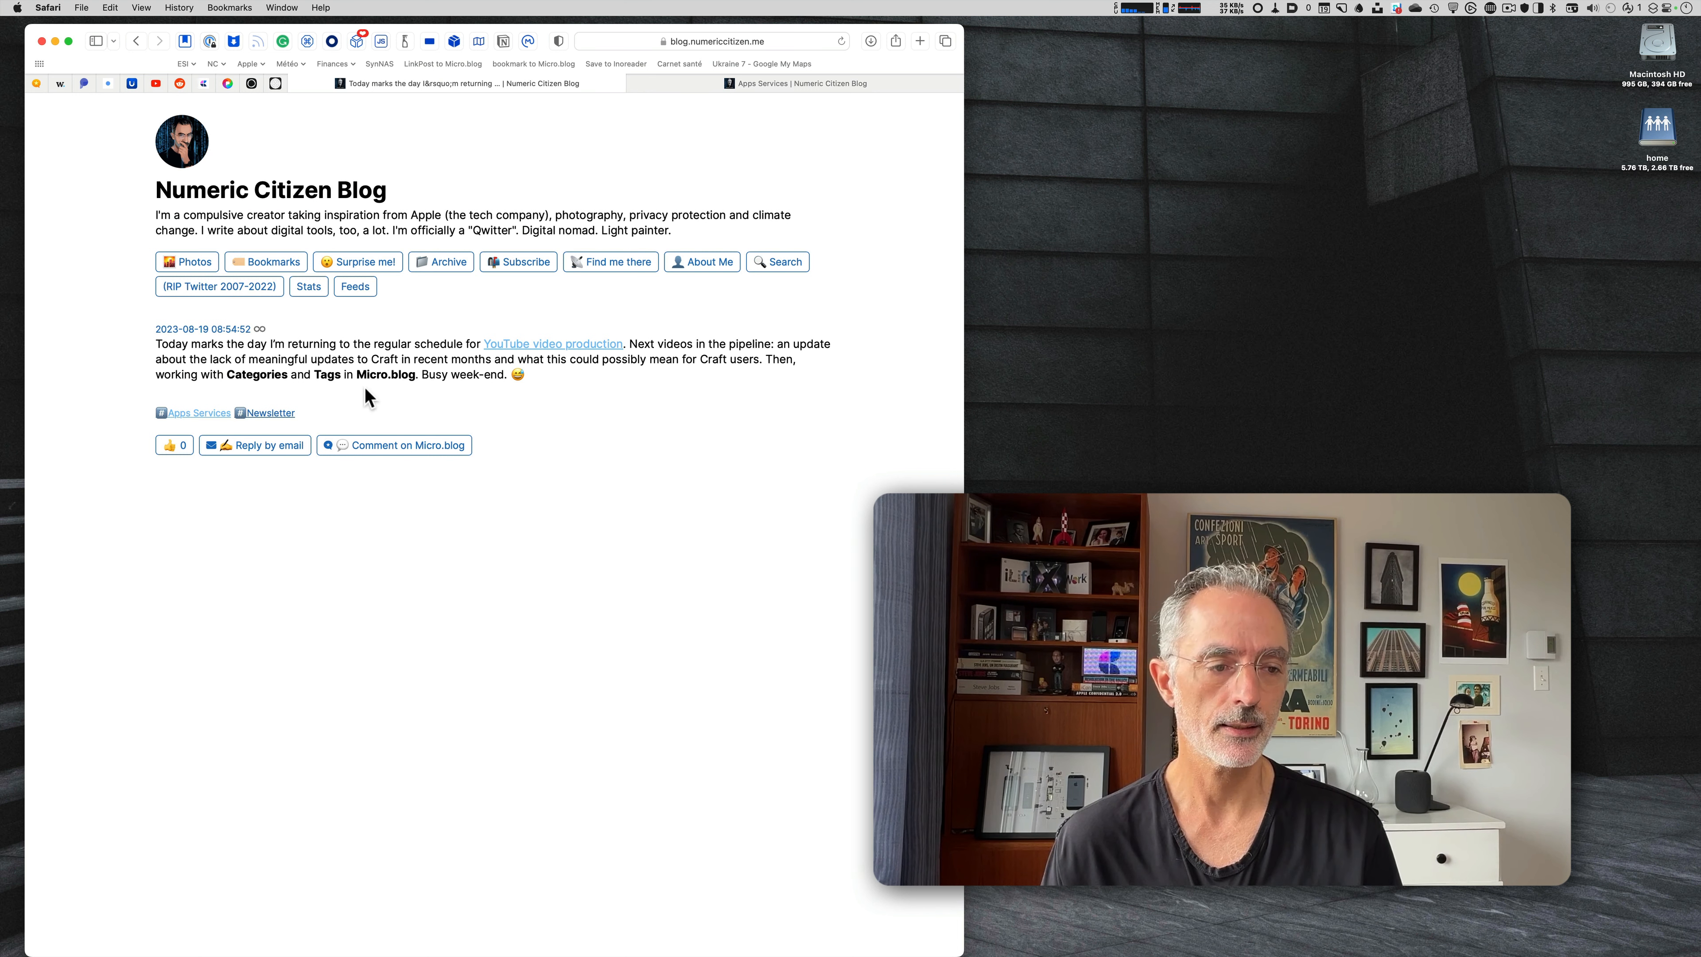
{"action": "mouse_move", "coordinate": [179, 396]}
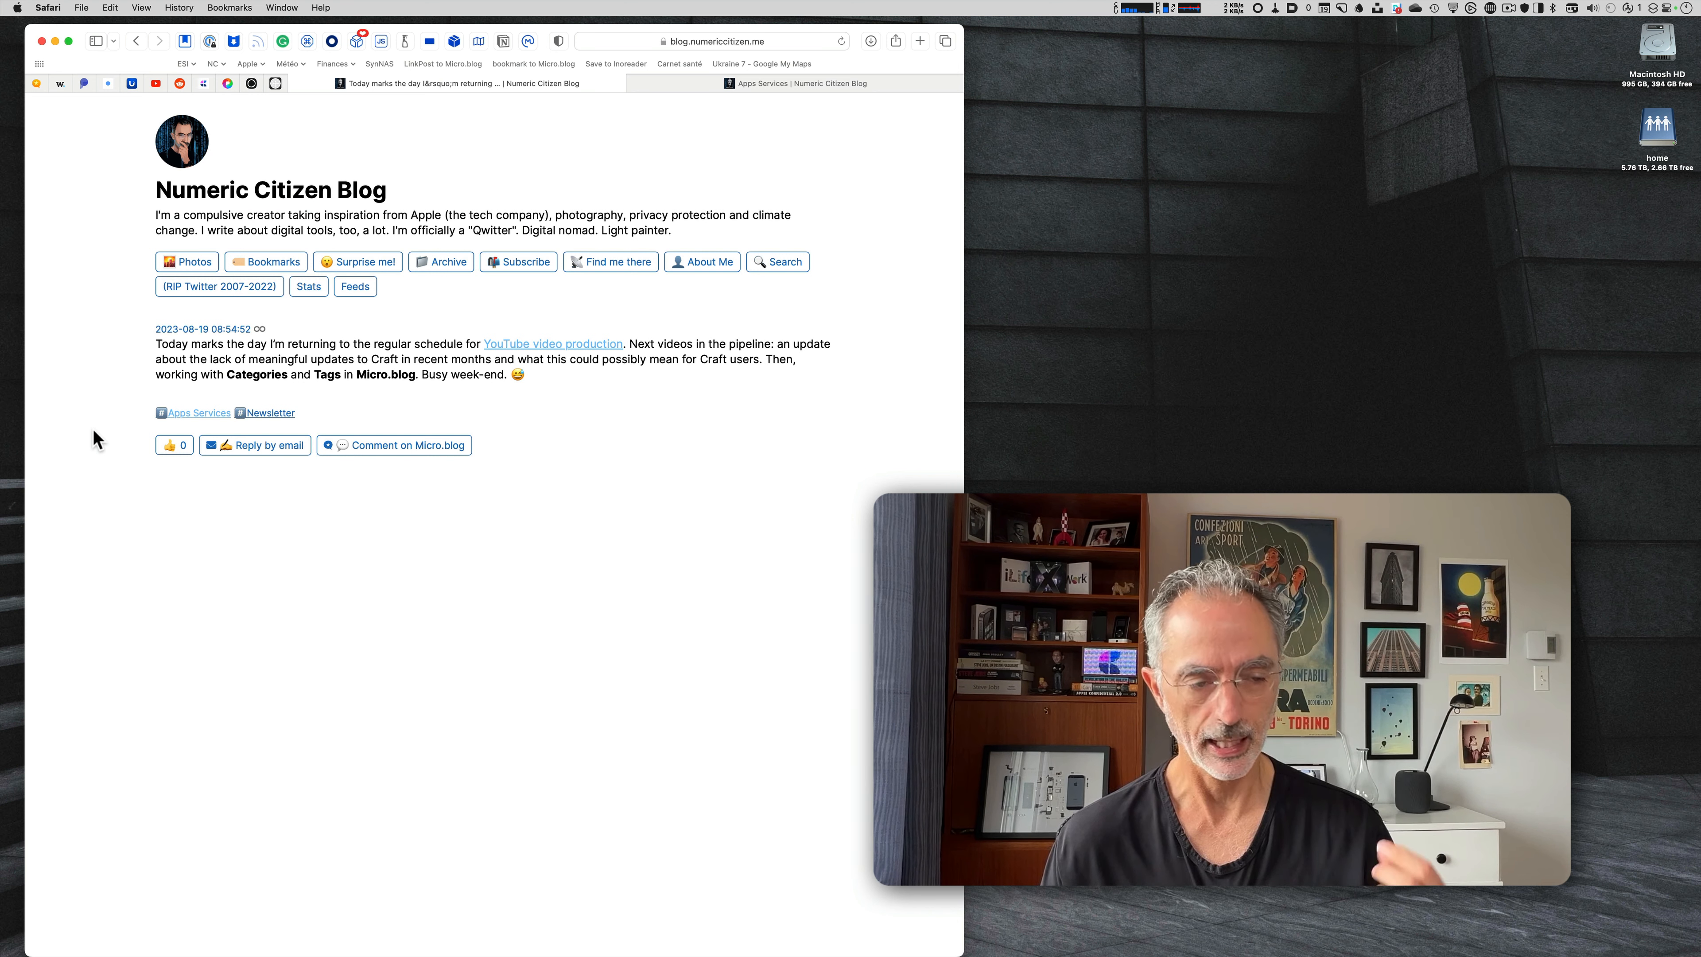
{"action": "mouse_move", "coordinate": [353, 406]}
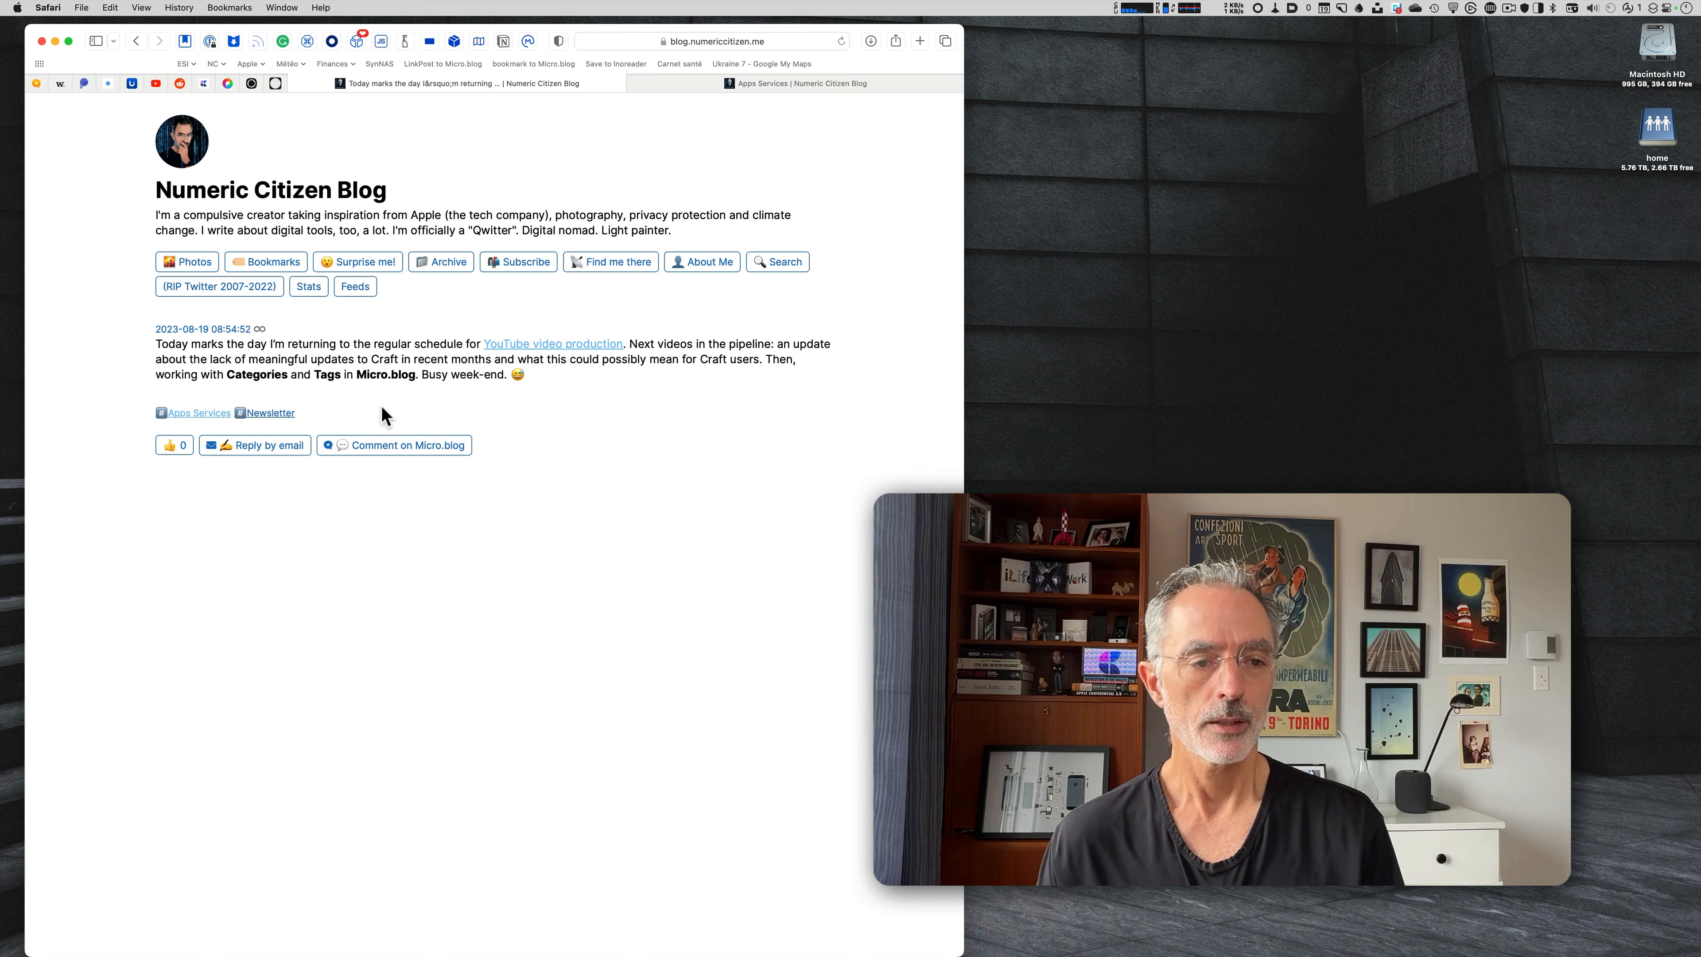
{"action": "mouse_move", "coordinate": [149, 377]}
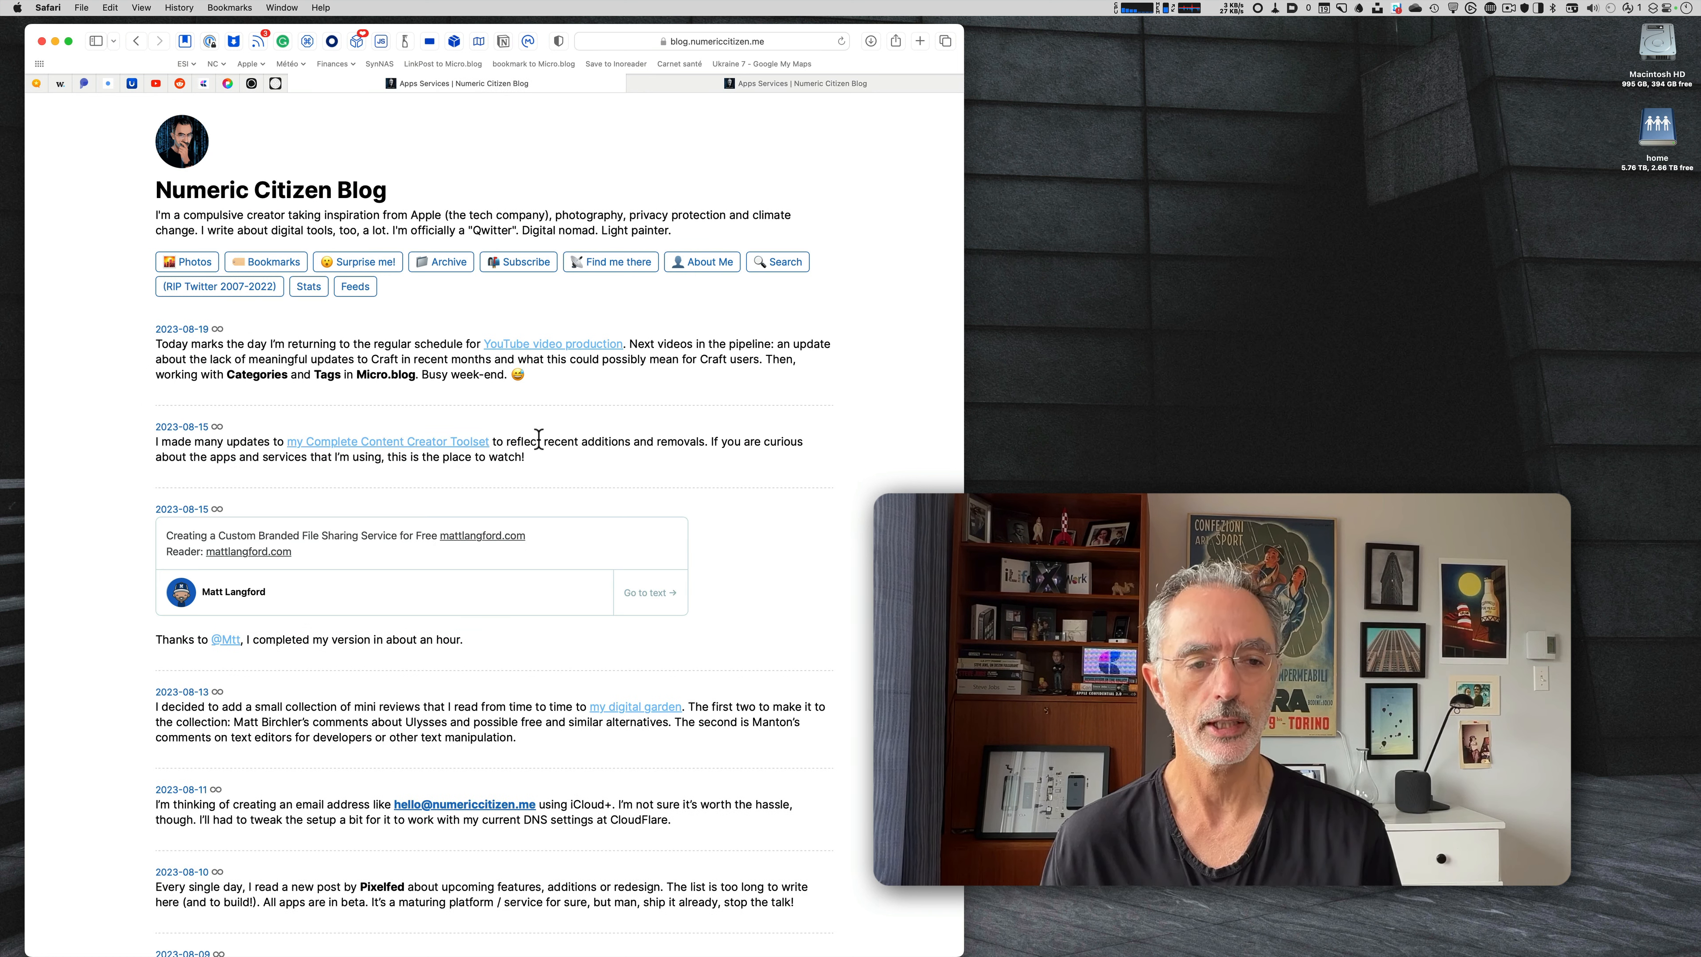
{"action": "mouse_move", "coordinate": [476, 437]}
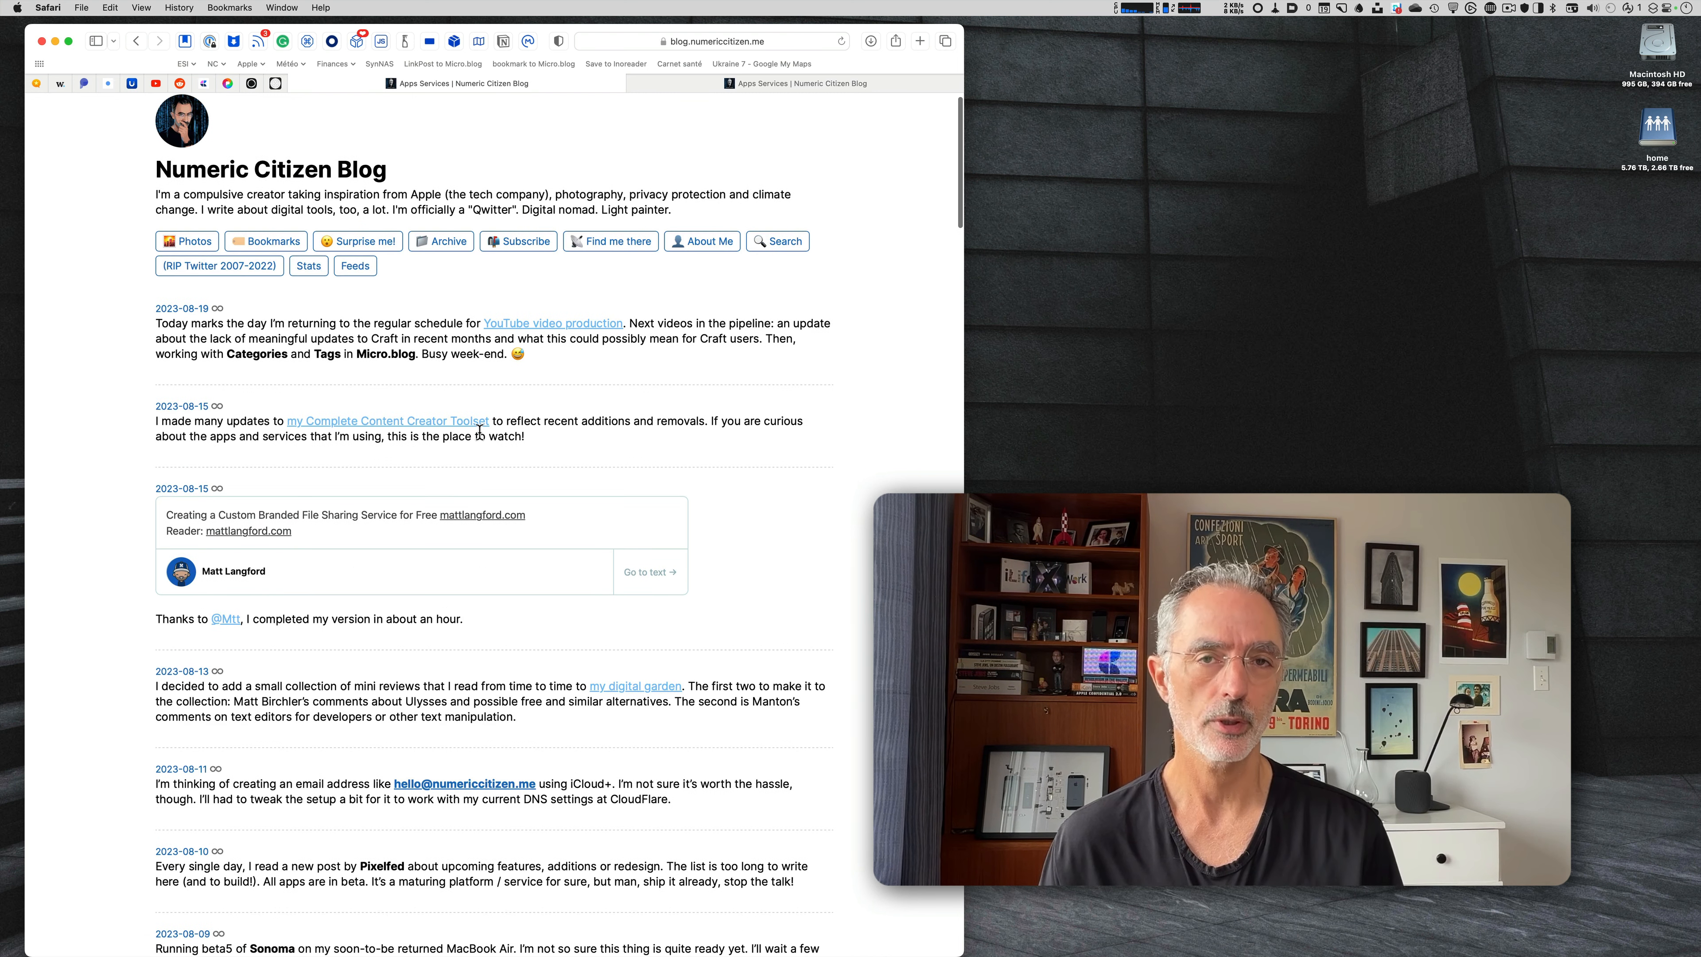
{"action": "scroll", "scroll_direction": "down", "scroll_amount": 3}
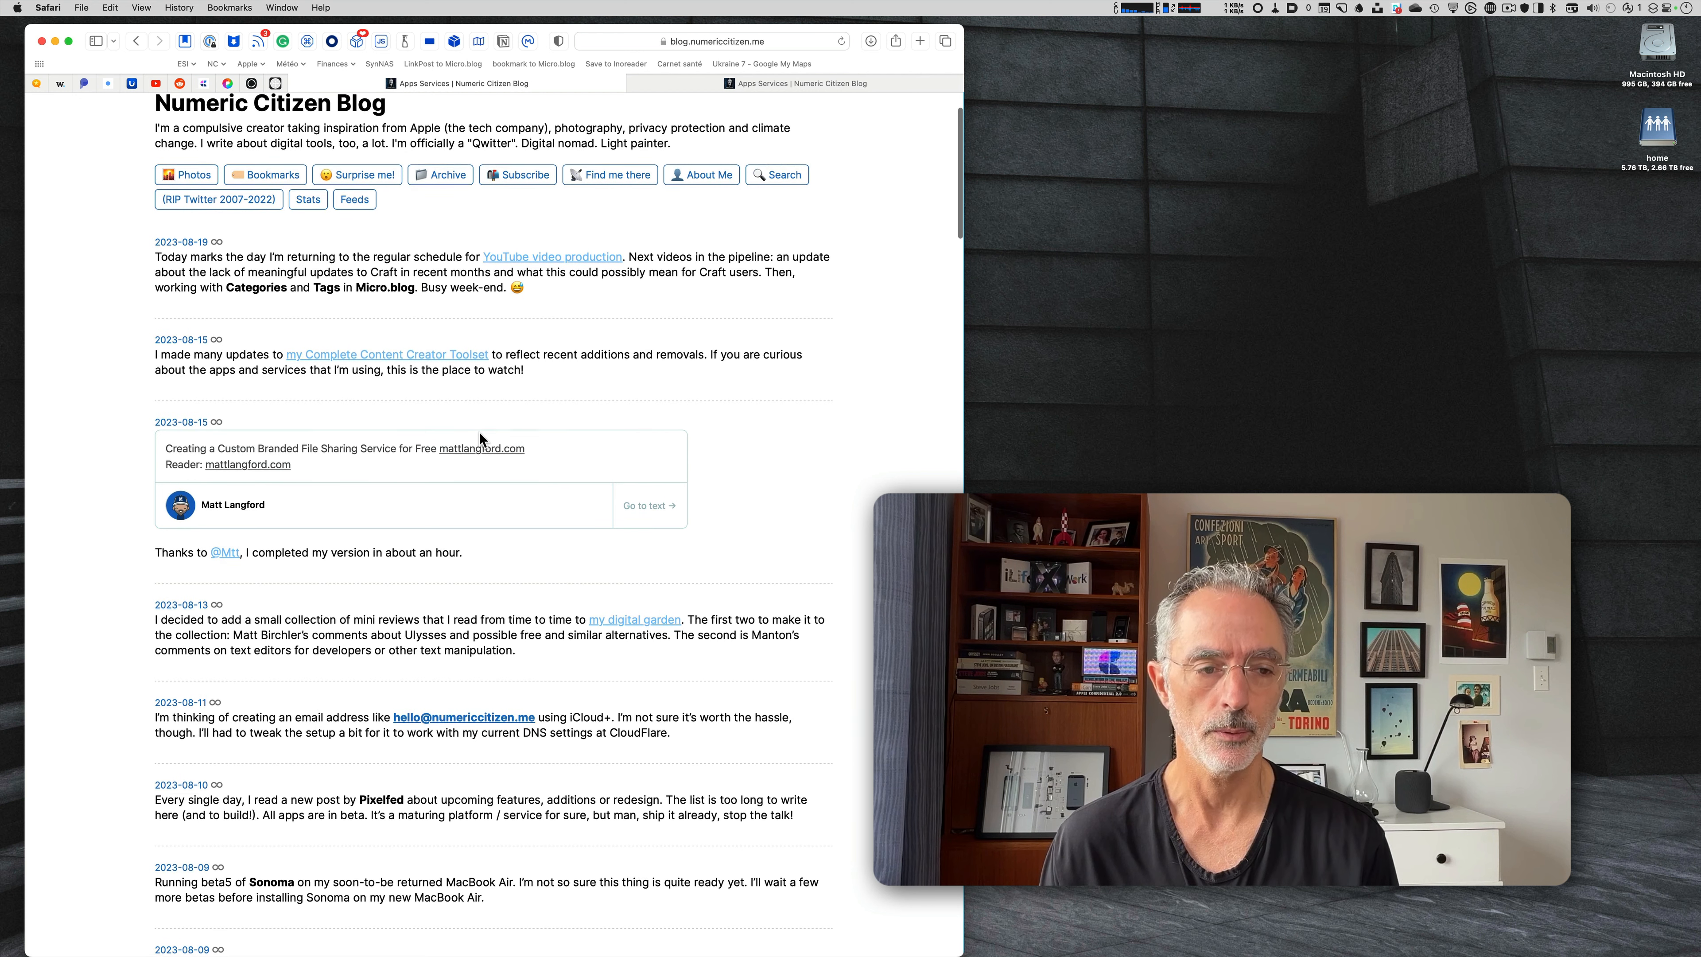
{"action": "scroll", "scroll_direction": "up", "scroll_amount": 3}
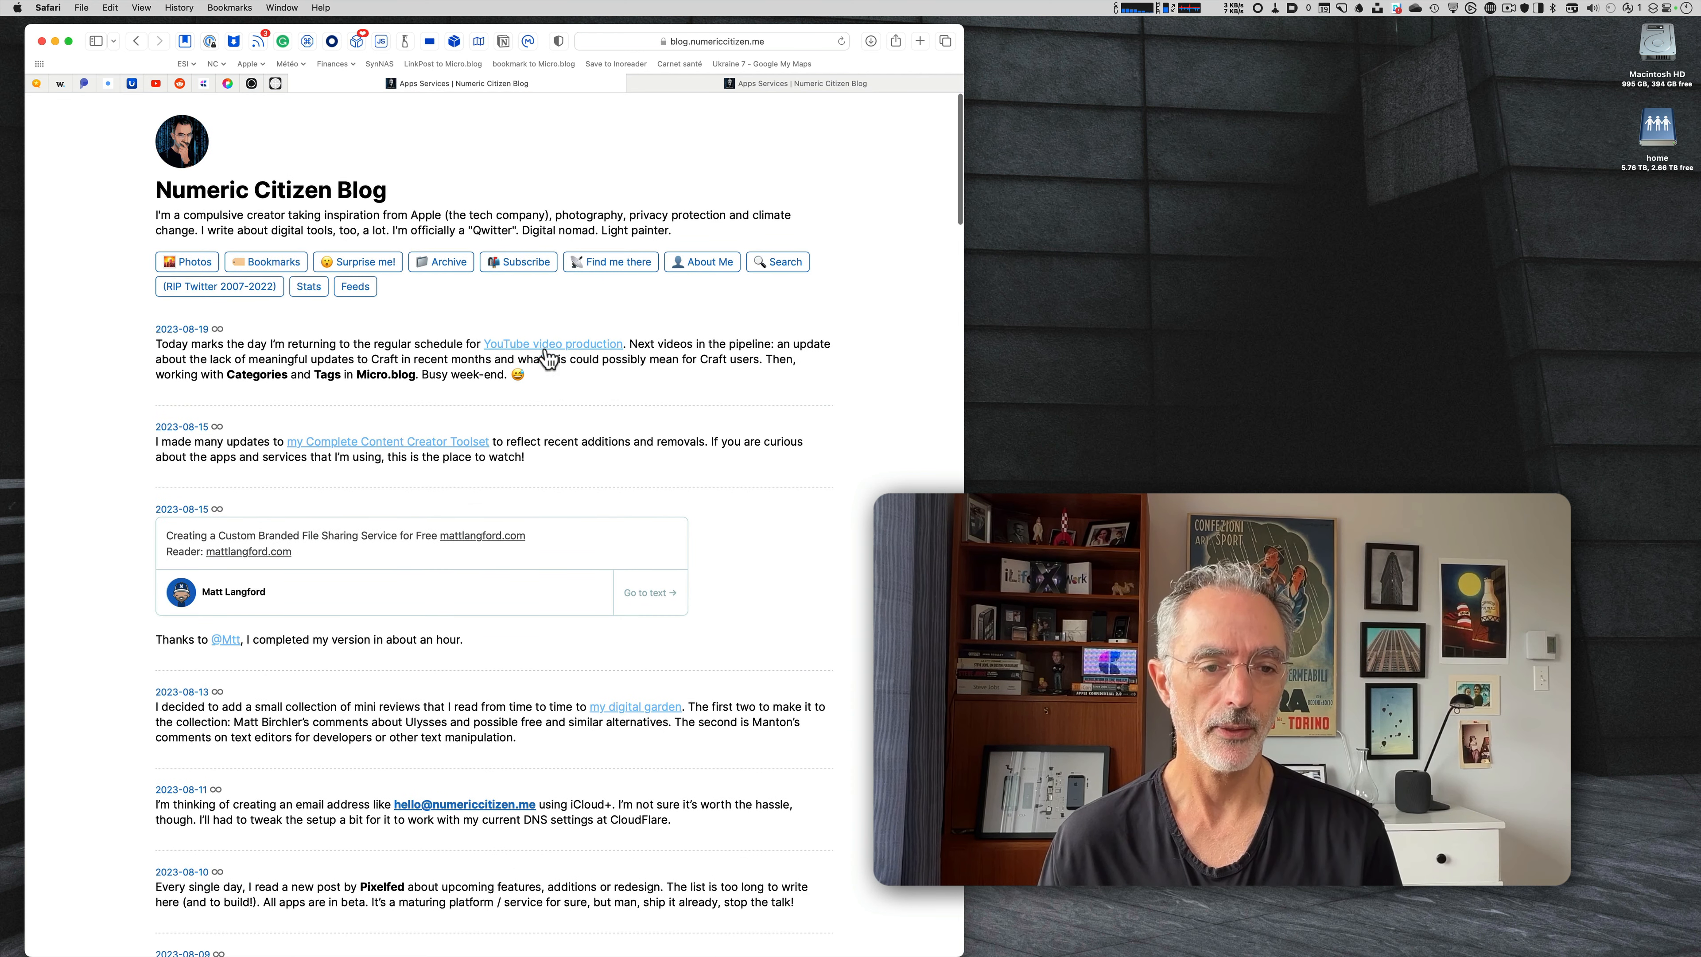
{"action": "mouse_move", "coordinate": [706, 324]}
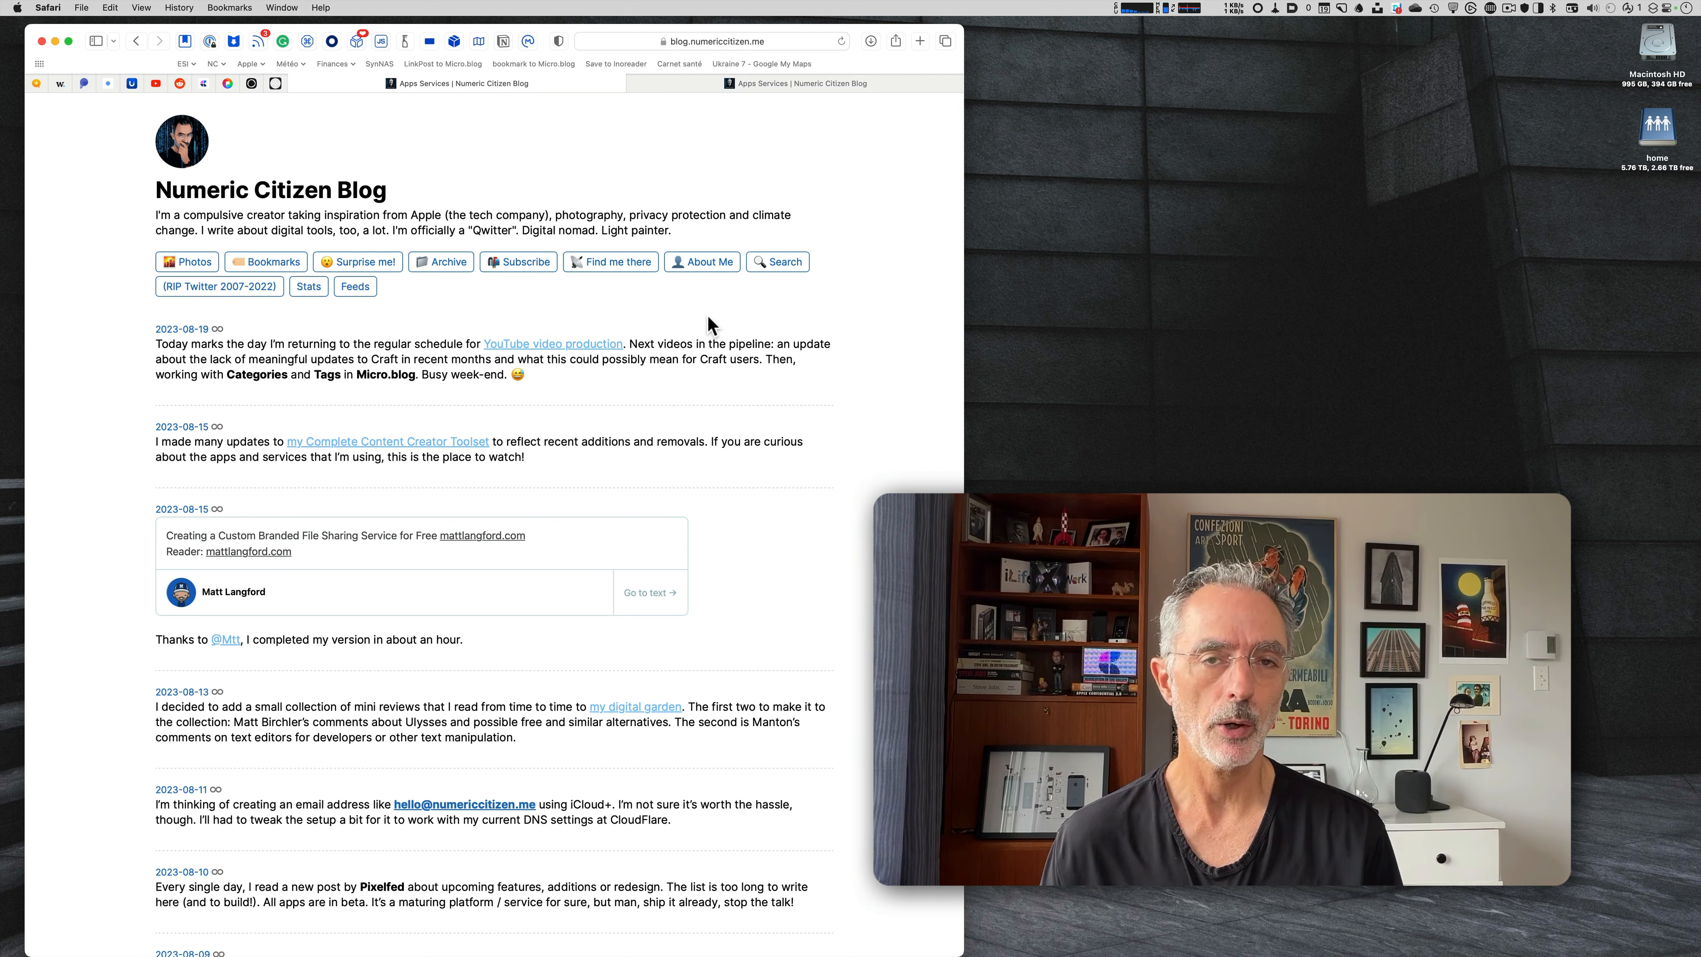
{"action": "mouse_move", "coordinate": [681, 366]}
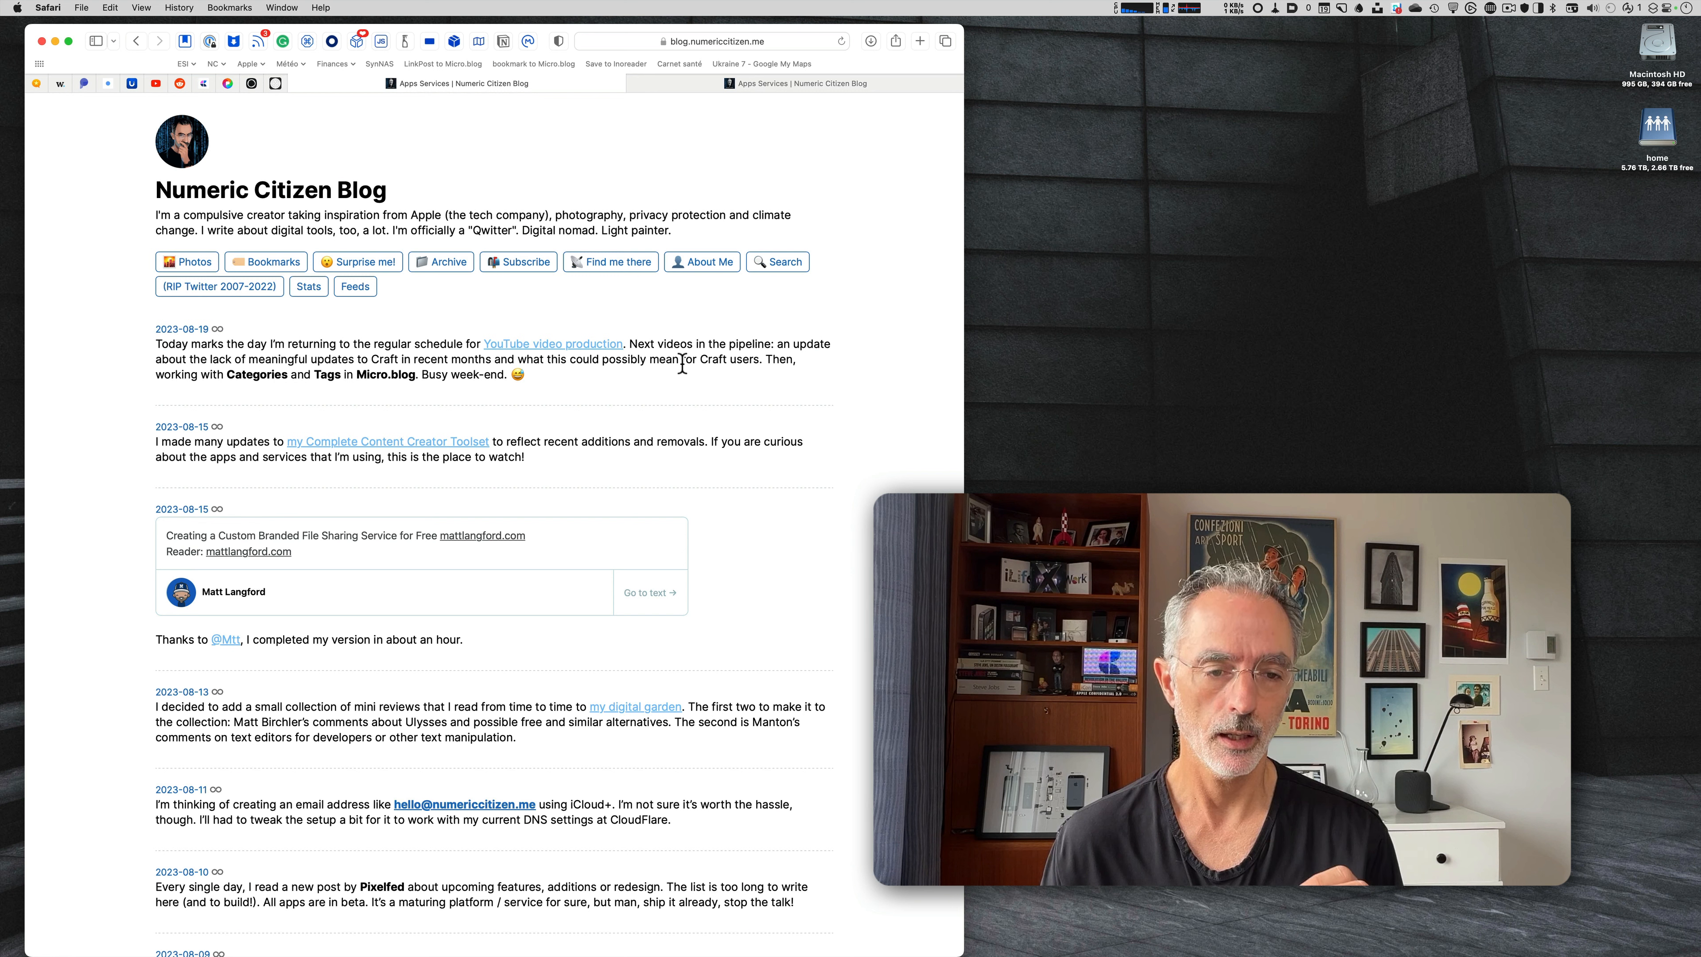
{"action": "mouse_move", "coordinate": [695, 379]}
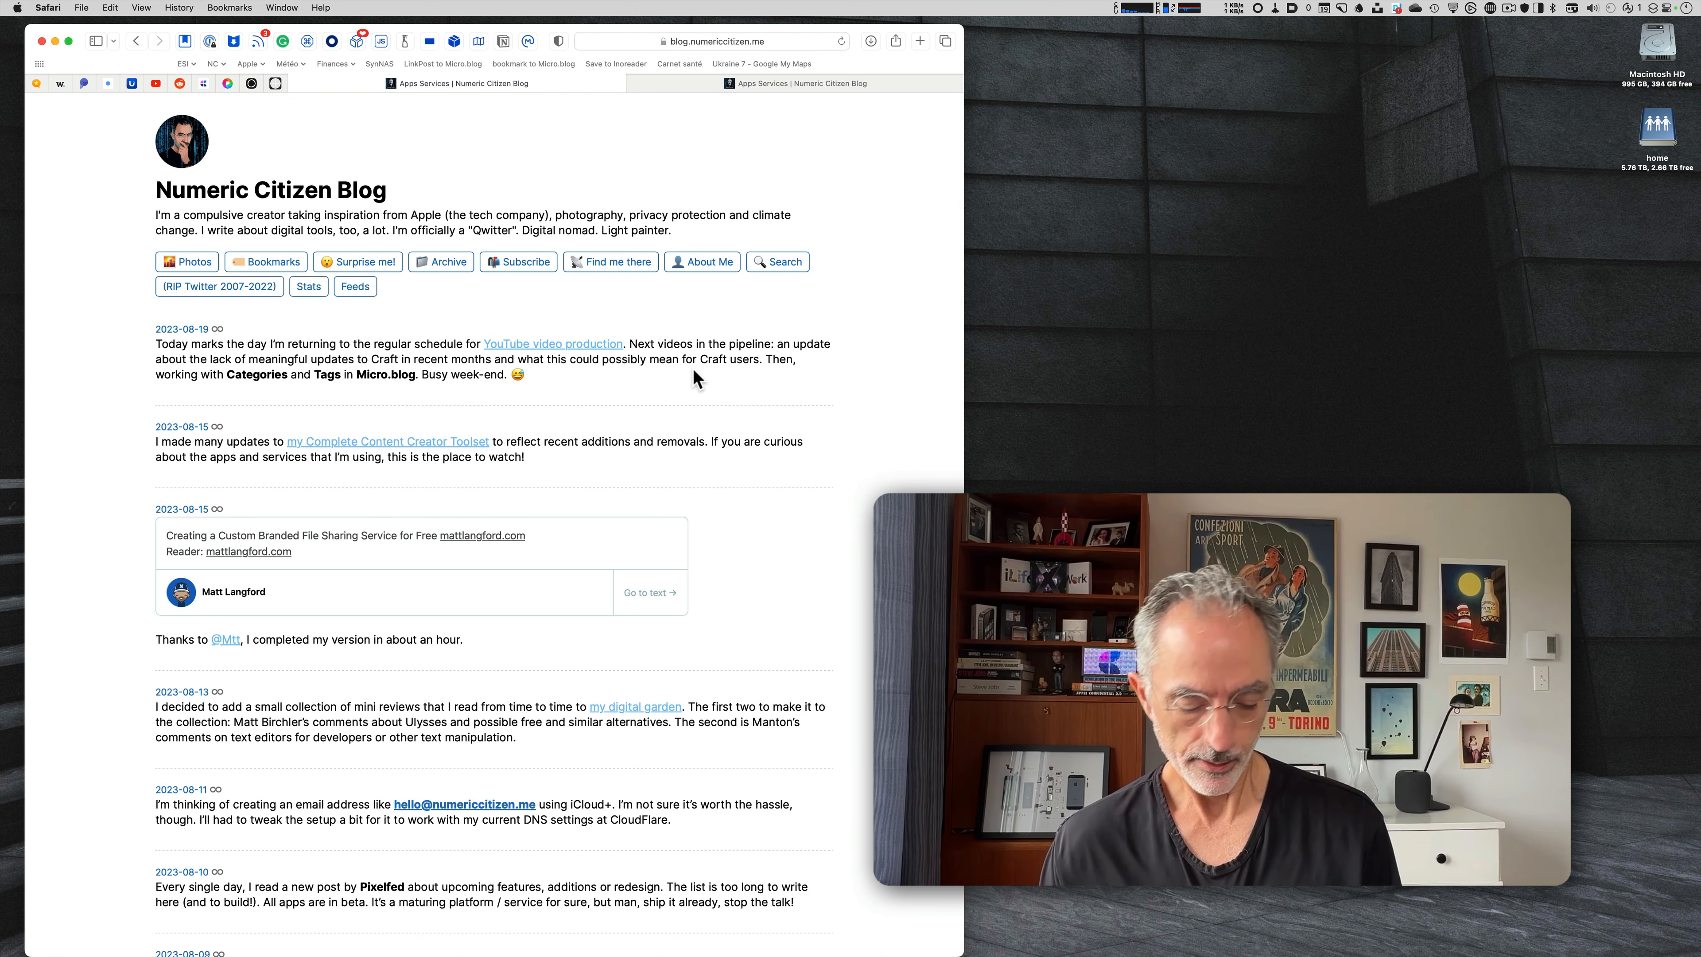
{"action": "mouse_move", "coordinate": [420, 402]}
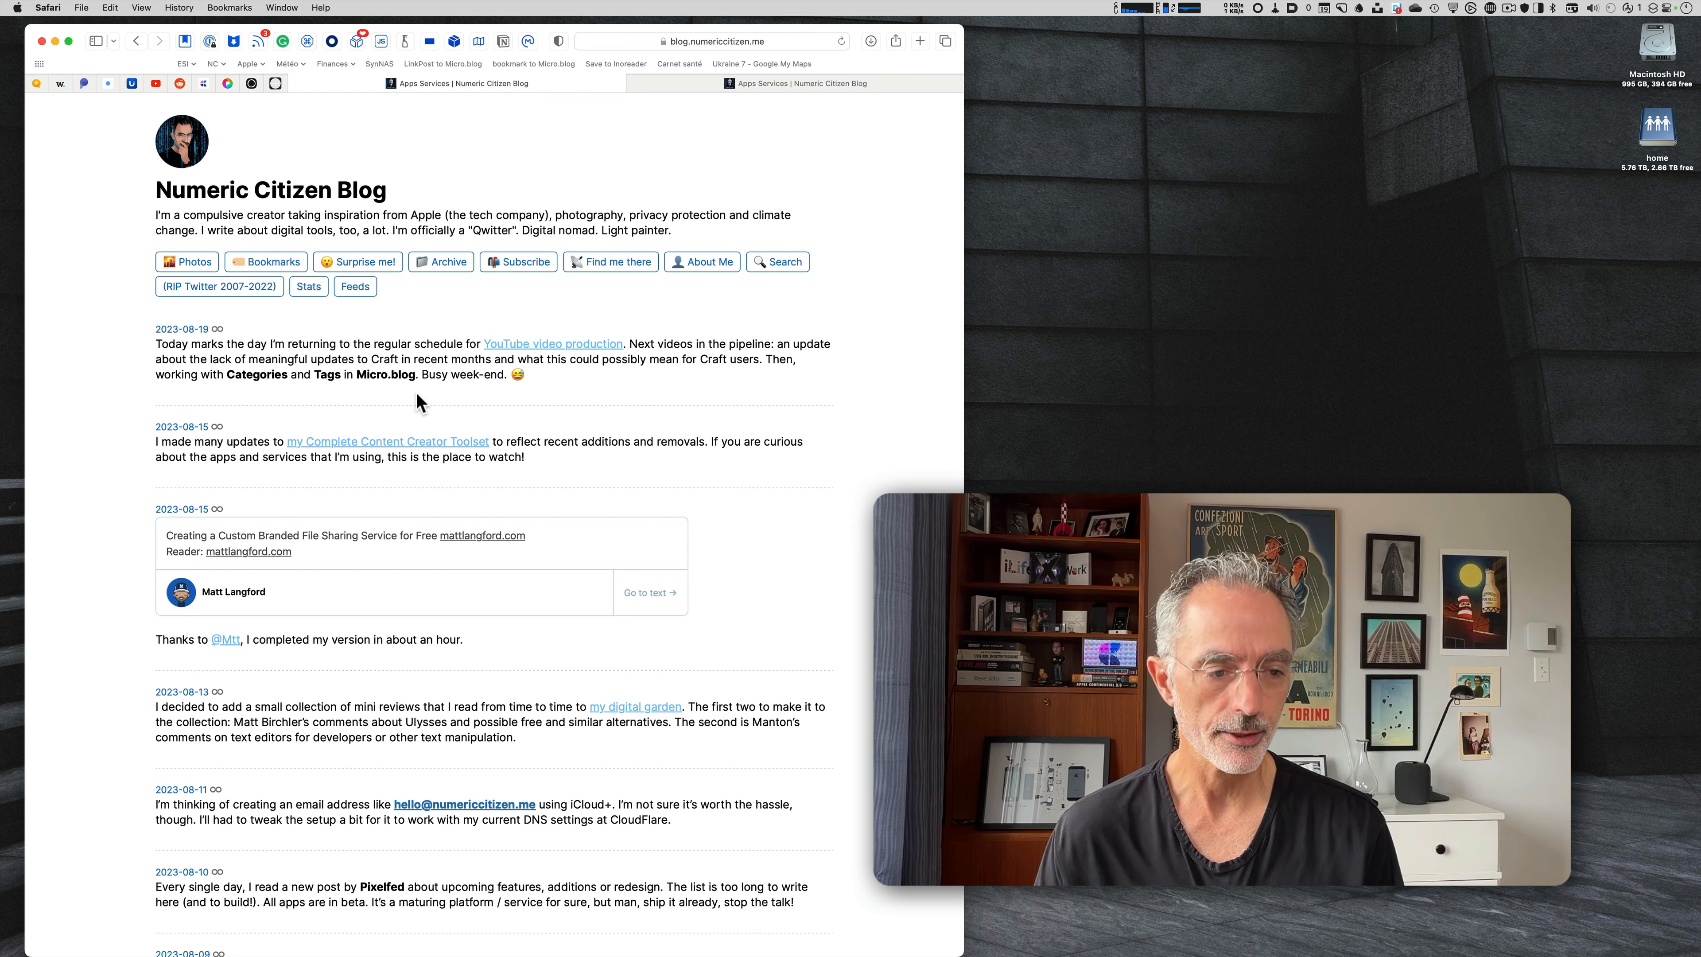
{"action": "mouse_move", "coordinate": [789, 590]}
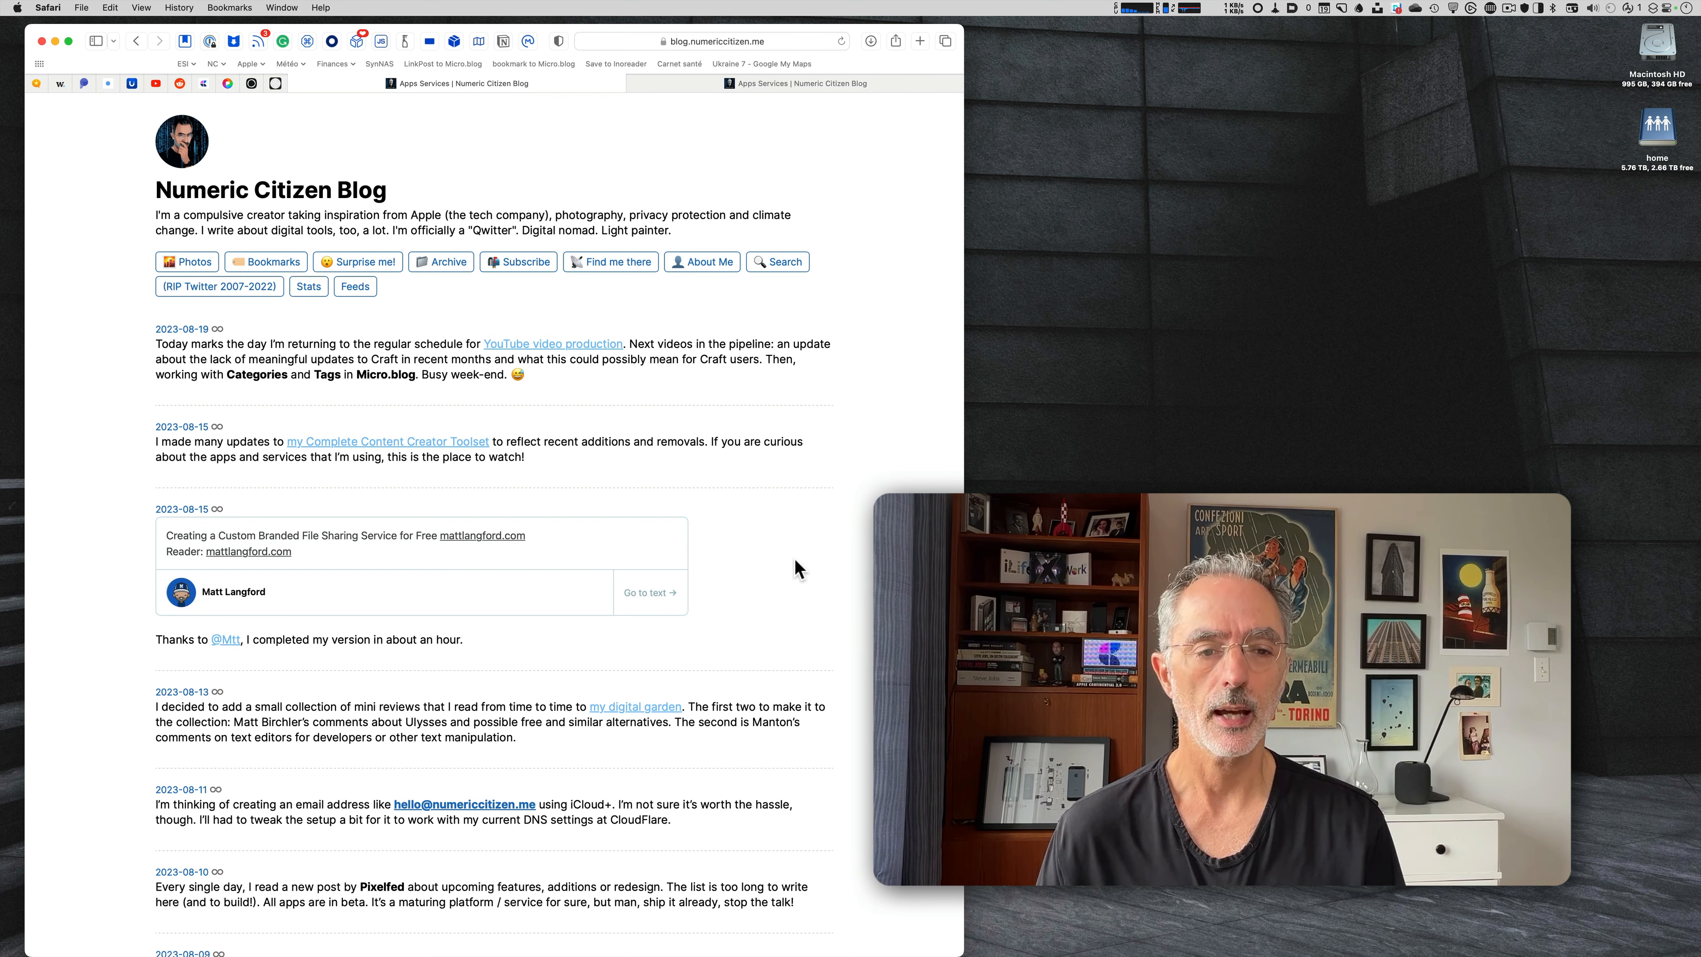
{"action": "mouse_move", "coordinate": [703, 441]}
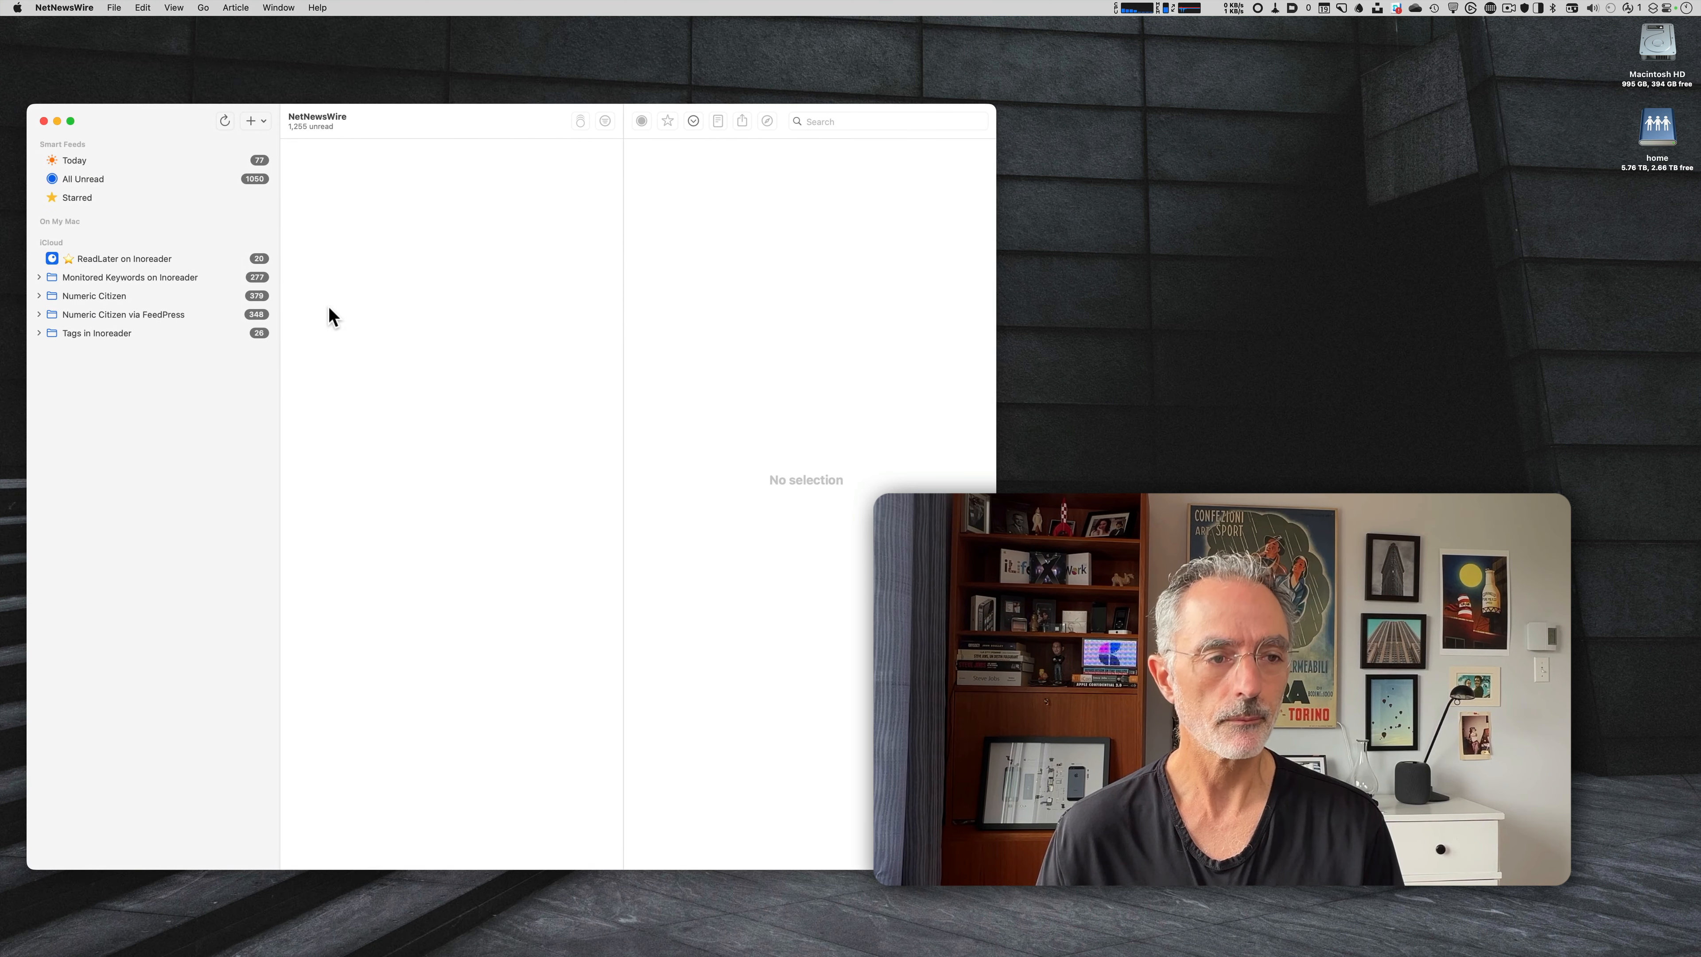
Subscribe to the Apps Services category feed in NetNewsWire, naming it "App & Services".
{"action": "left_click", "coordinate": [250, 121]}
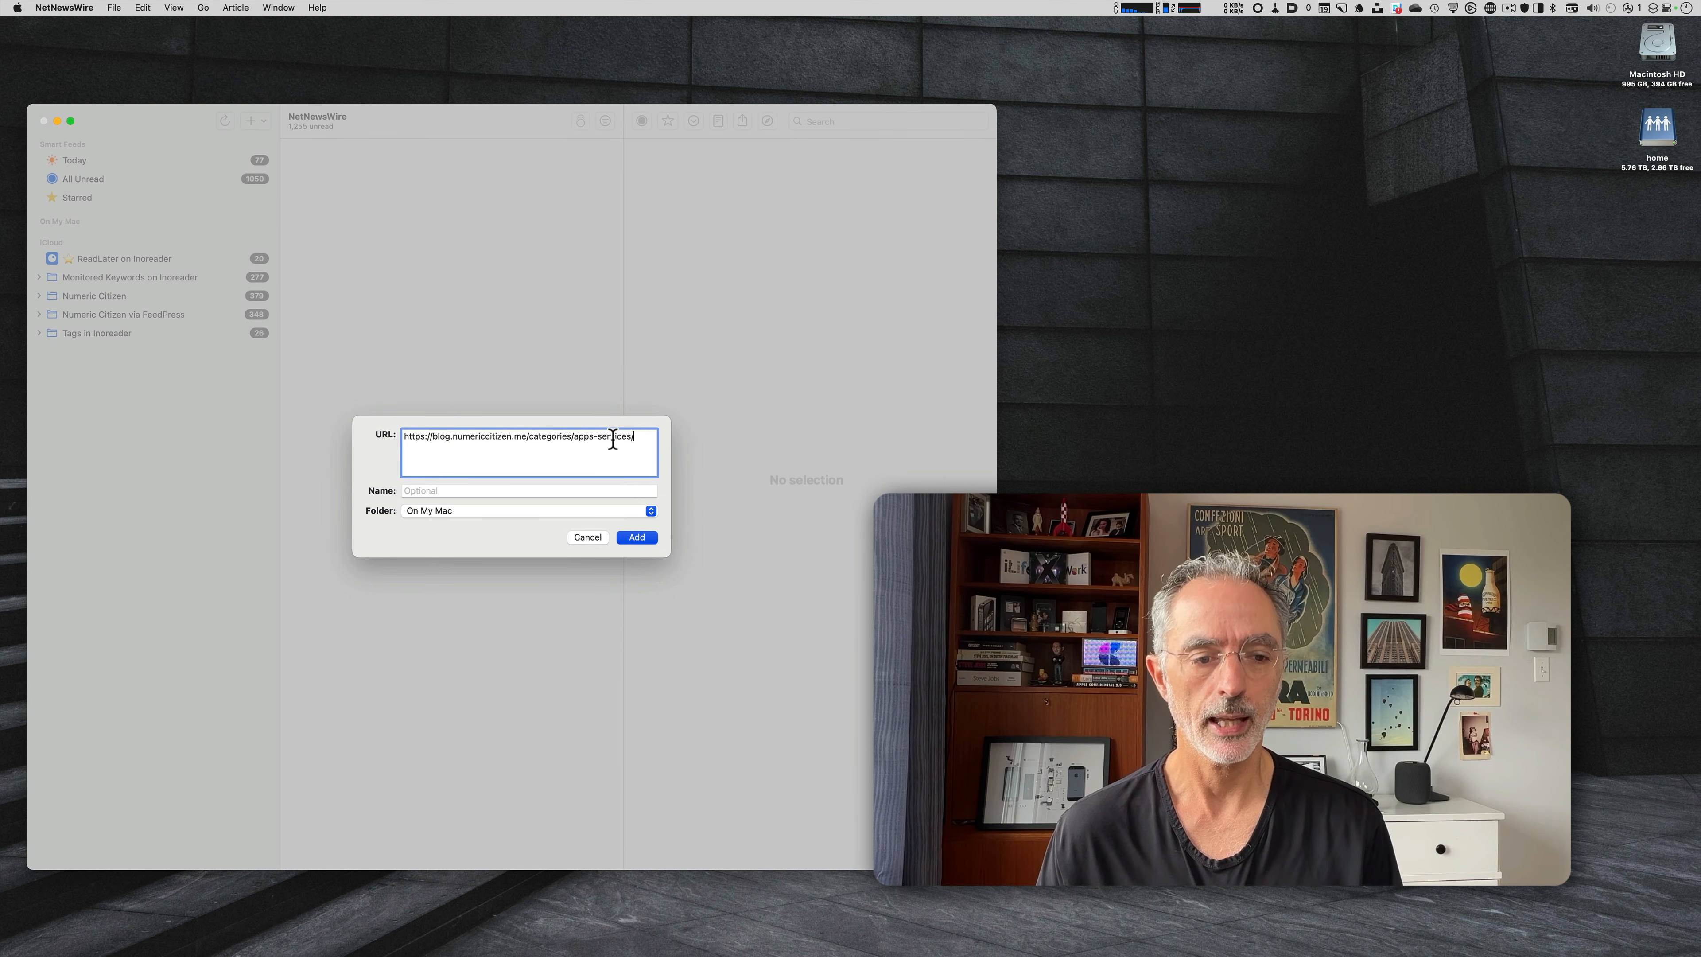
{"action": "left_click", "coordinate": [463, 490]}
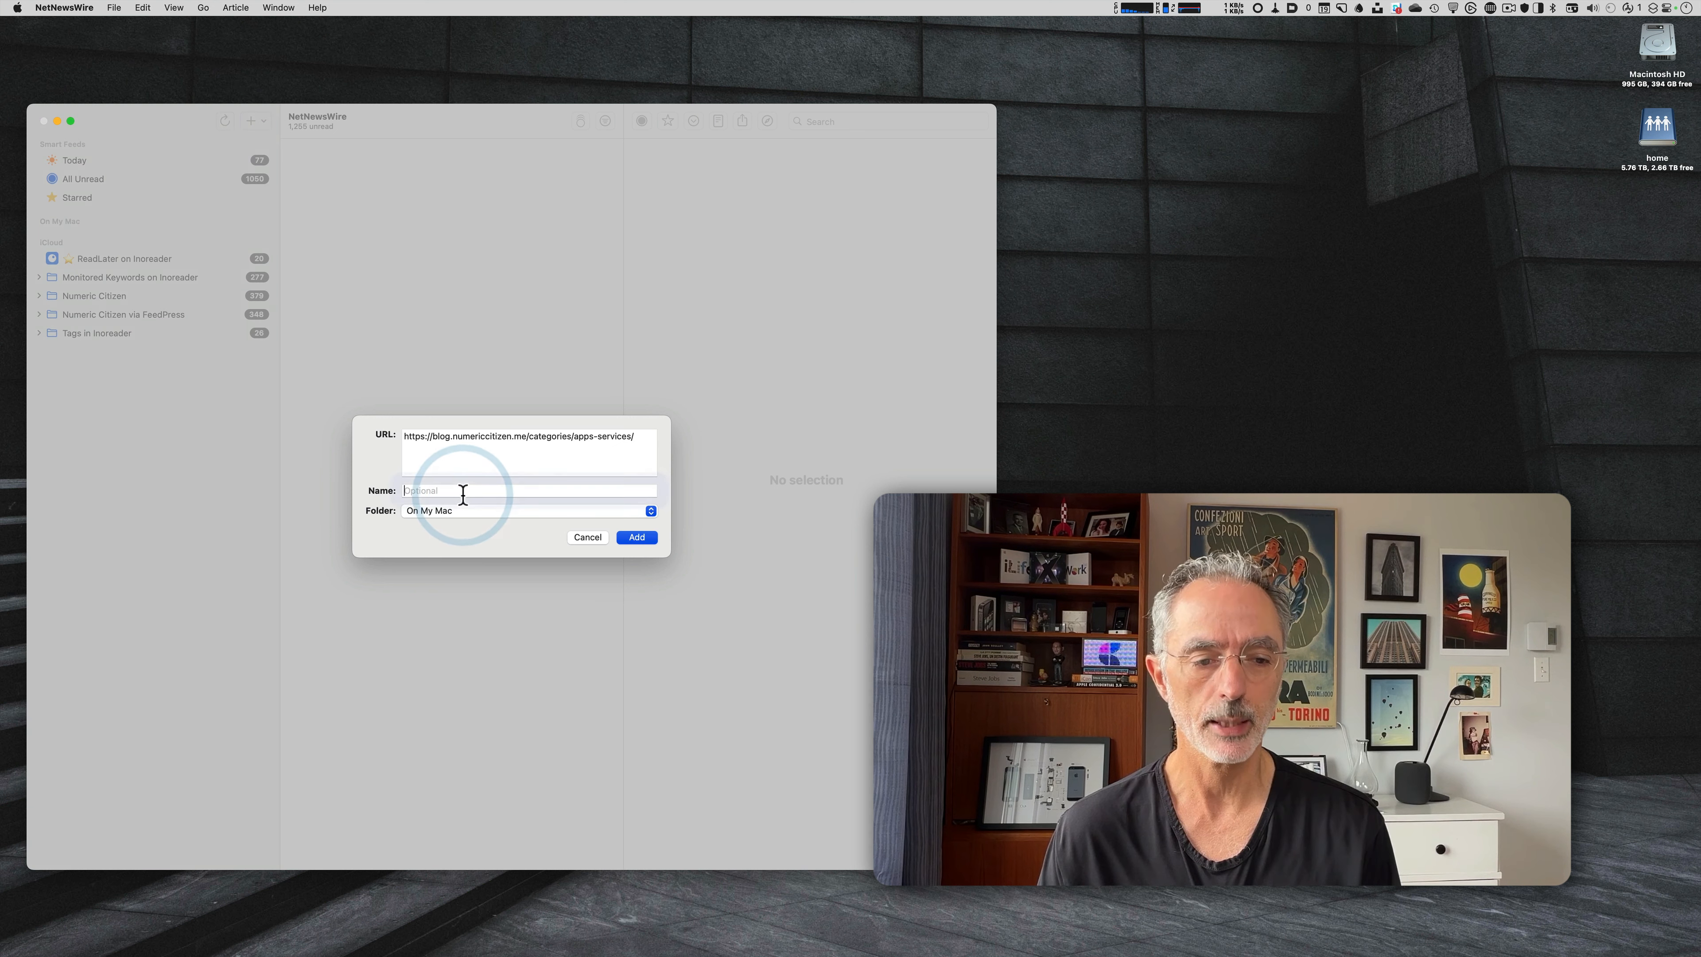
{"action": "type", "text": "App"}
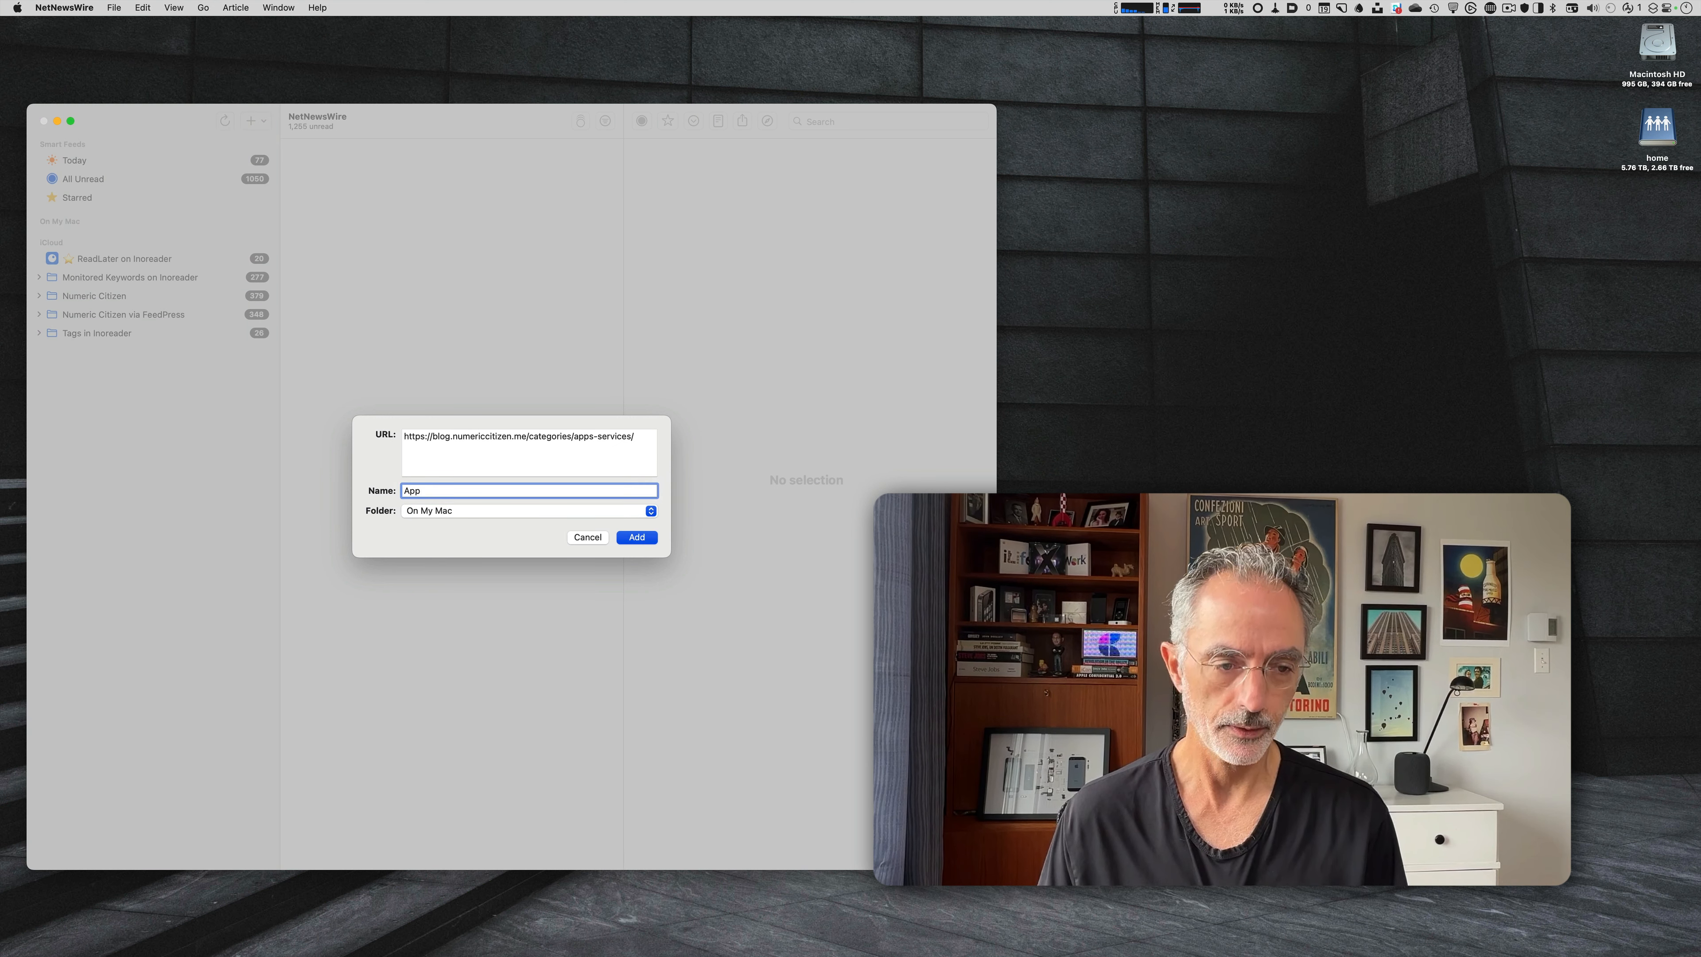
{"action": "type", "text": "& Servic"}
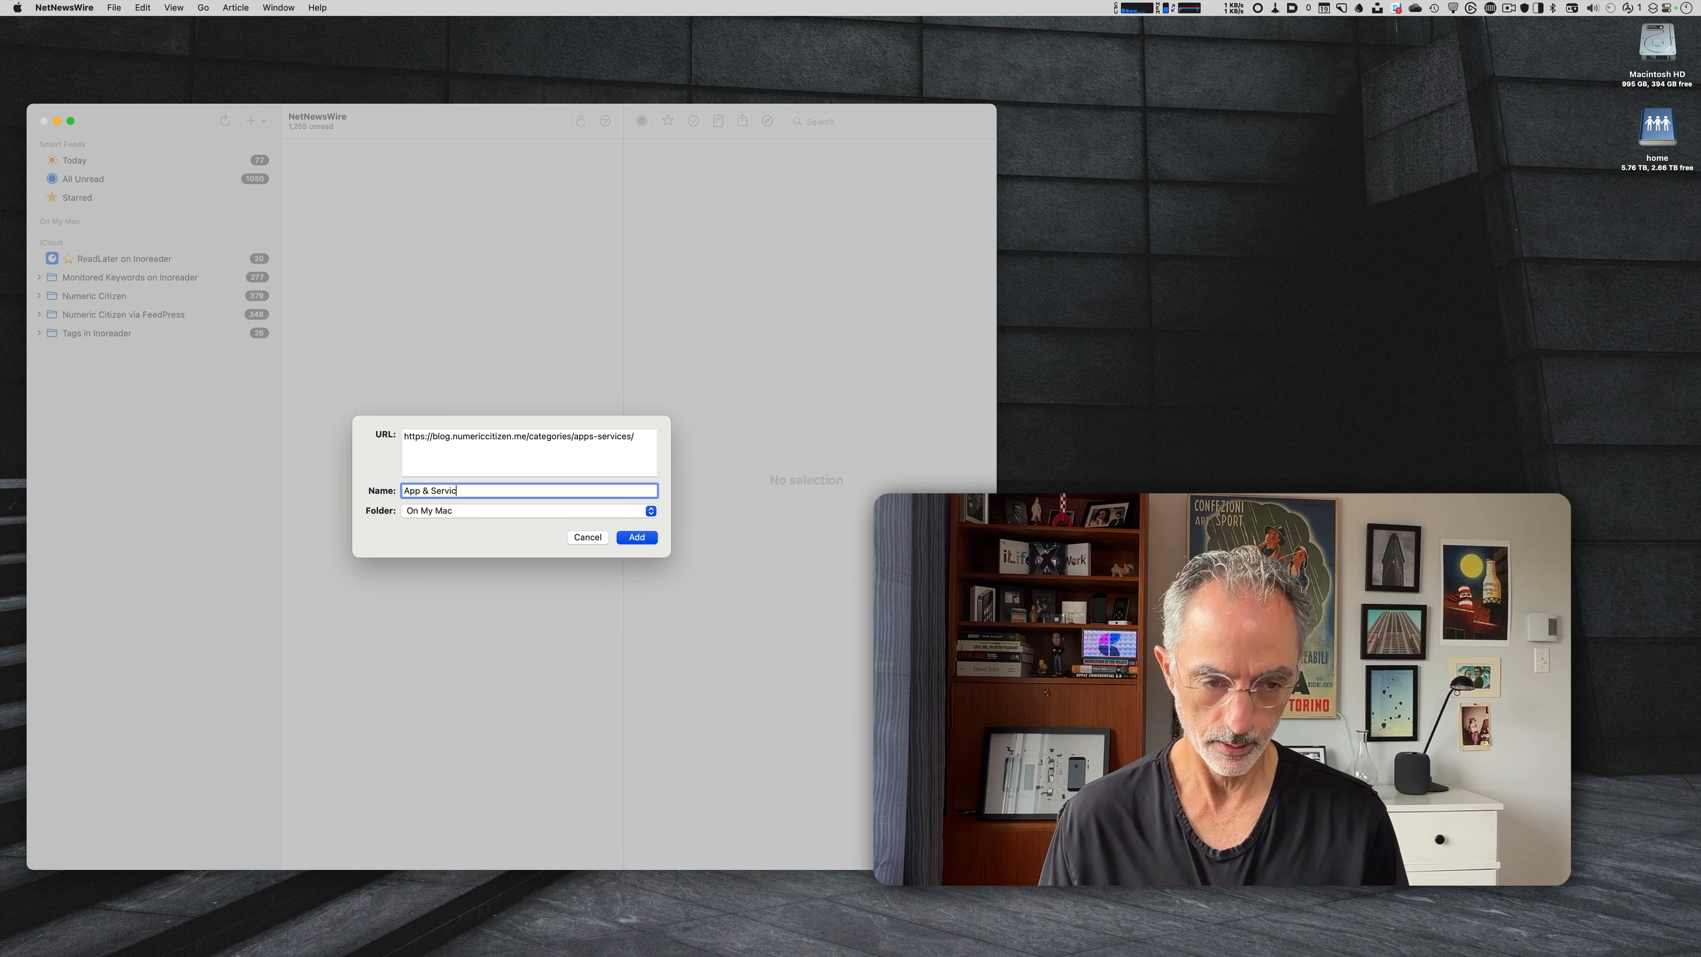
{"action": "left_click", "coordinate": [637, 537]}
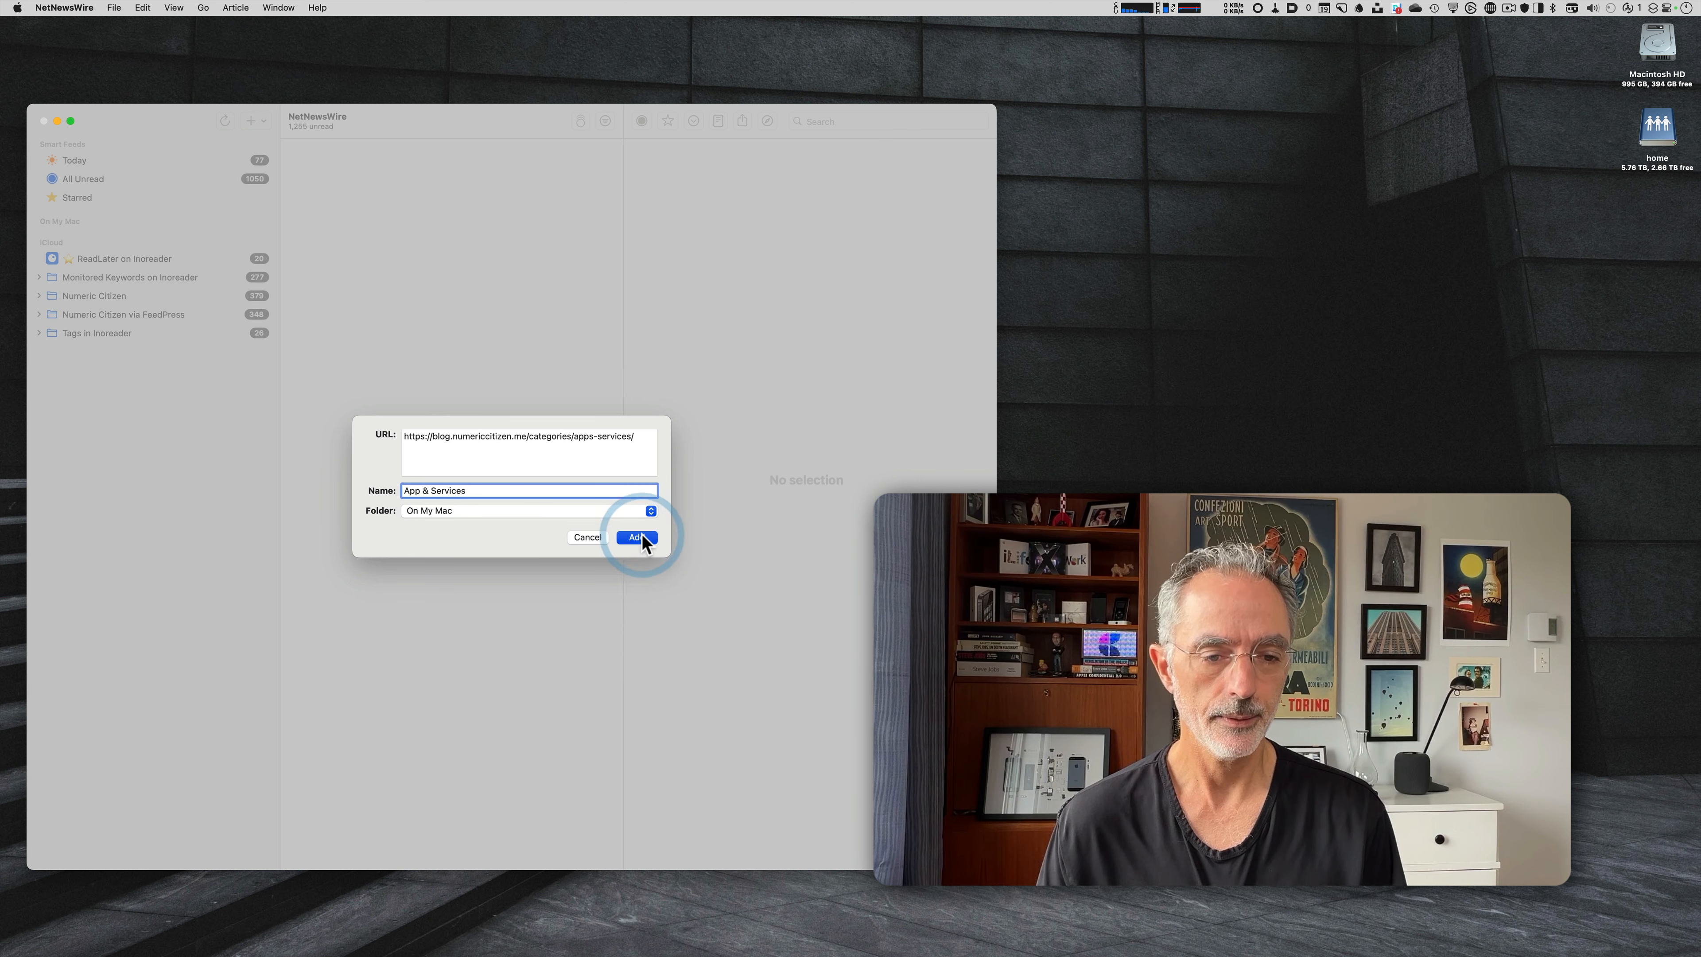
{"action": "left_click", "coordinate": [636, 537]}
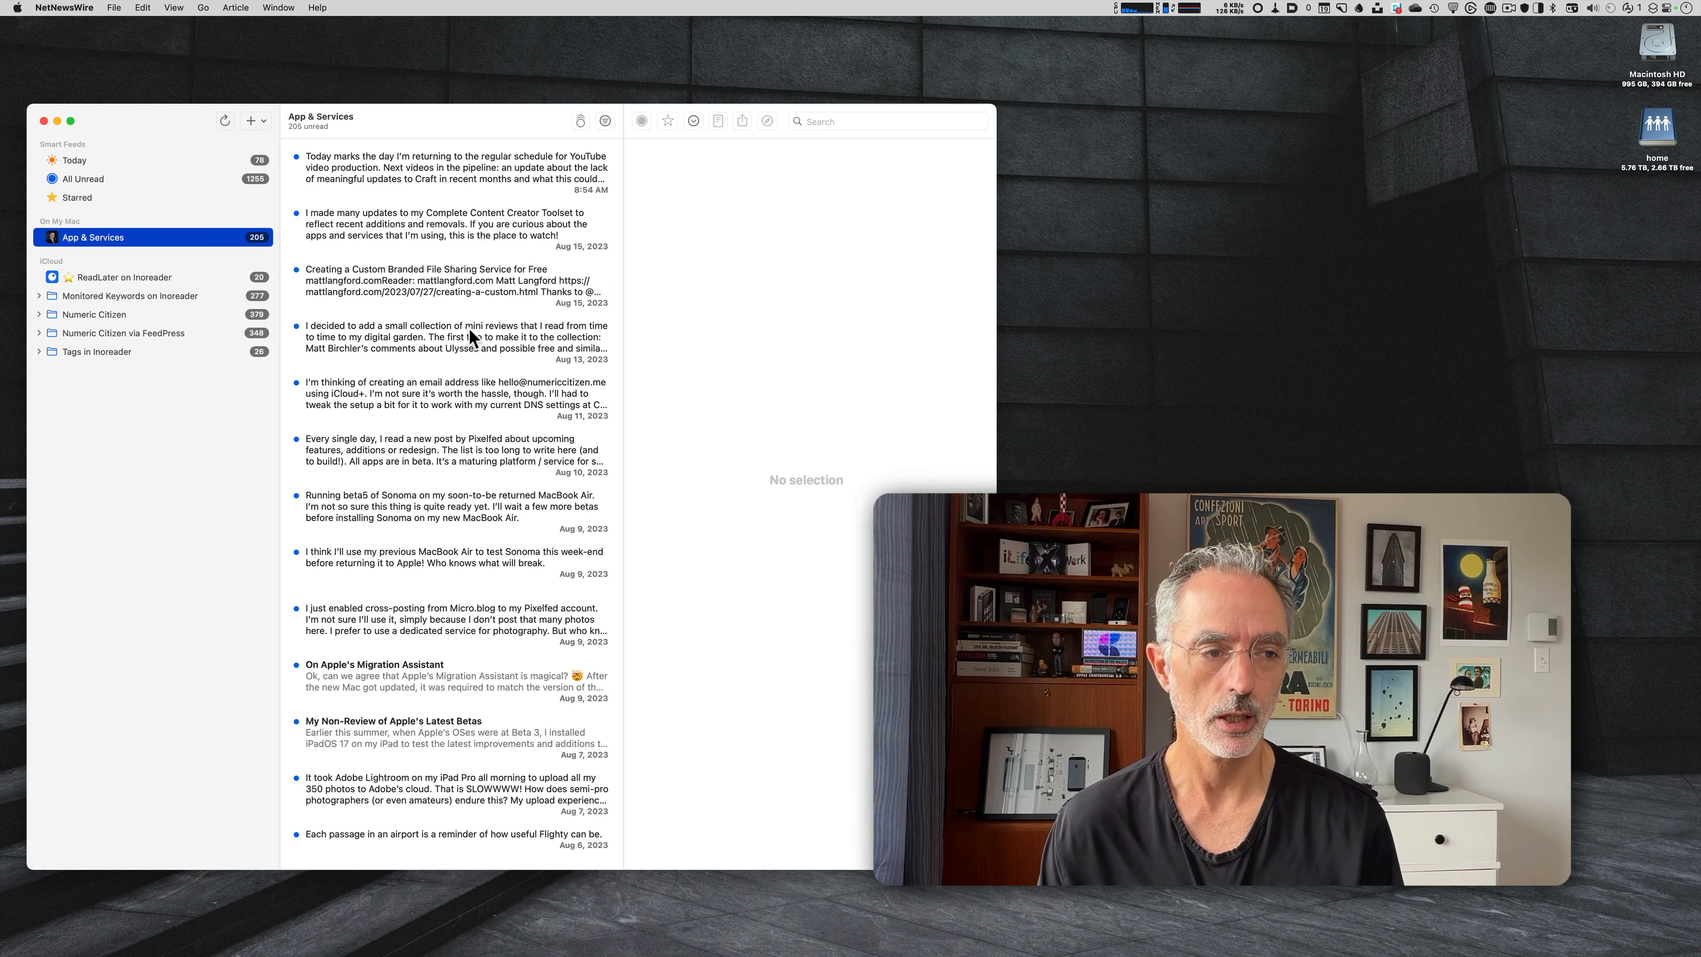
{"action": "mouse_move", "coordinate": [275, 253]}
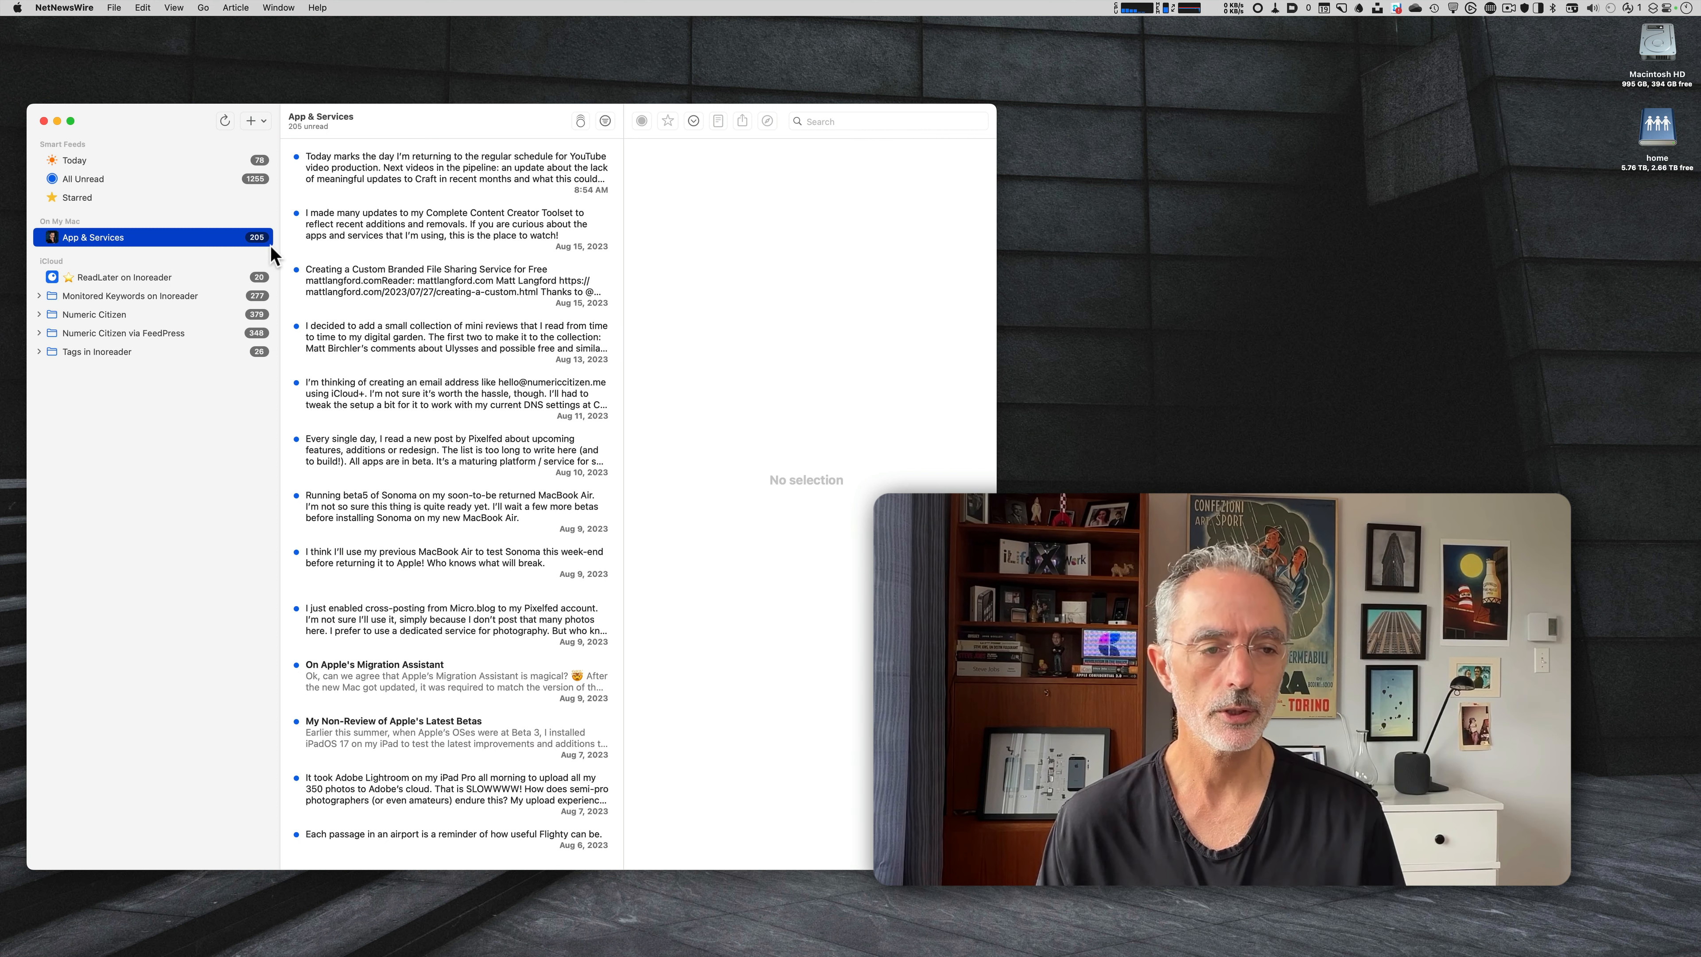
{"action": "mouse_move", "coordinate": [393, 252]}
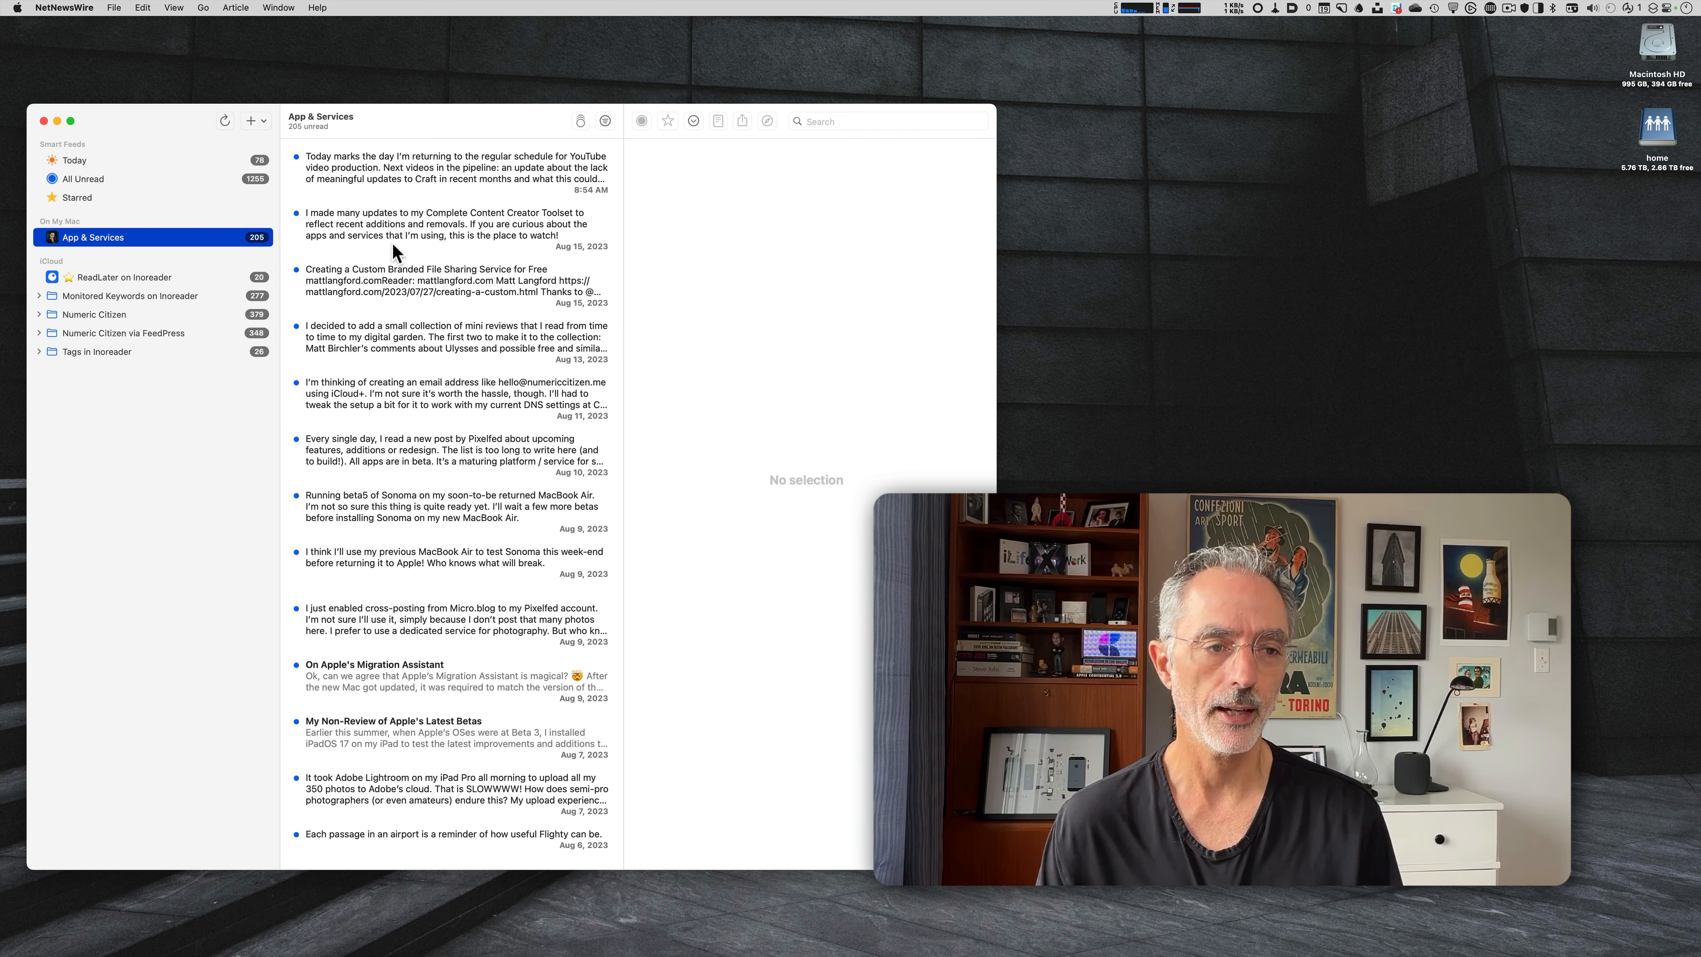
{"action": "mouse_move", "coordinate": [460, 240]}
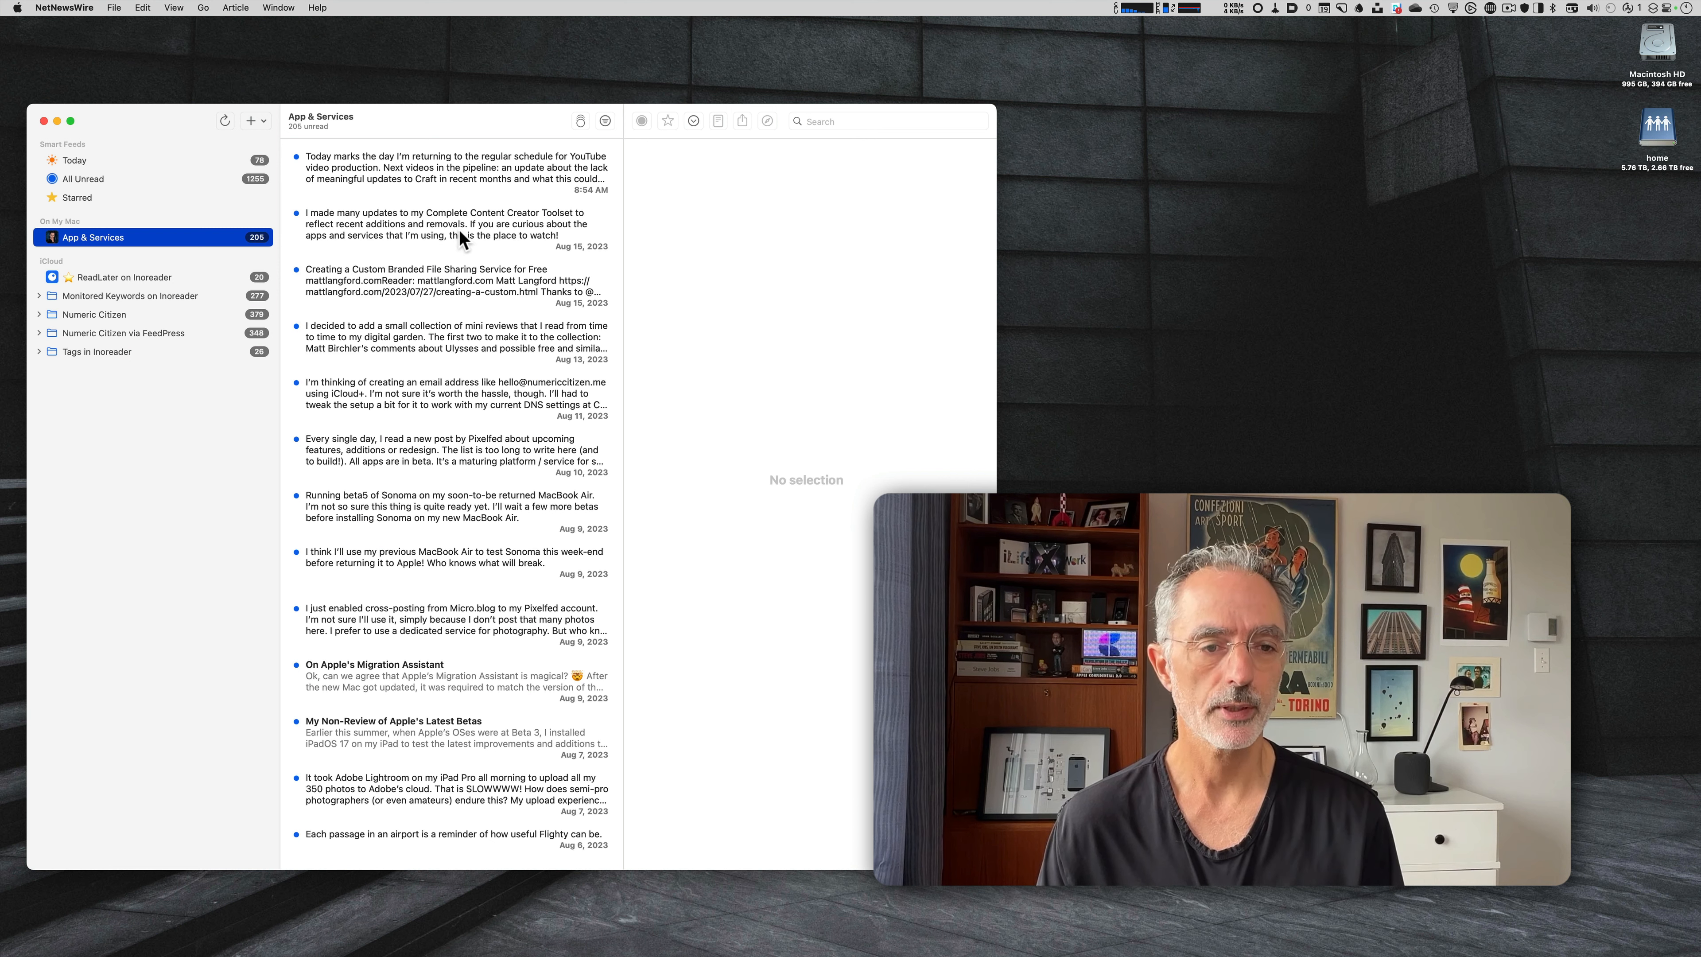
{"action": "mouse_move", "coordinate": [485, 201]}
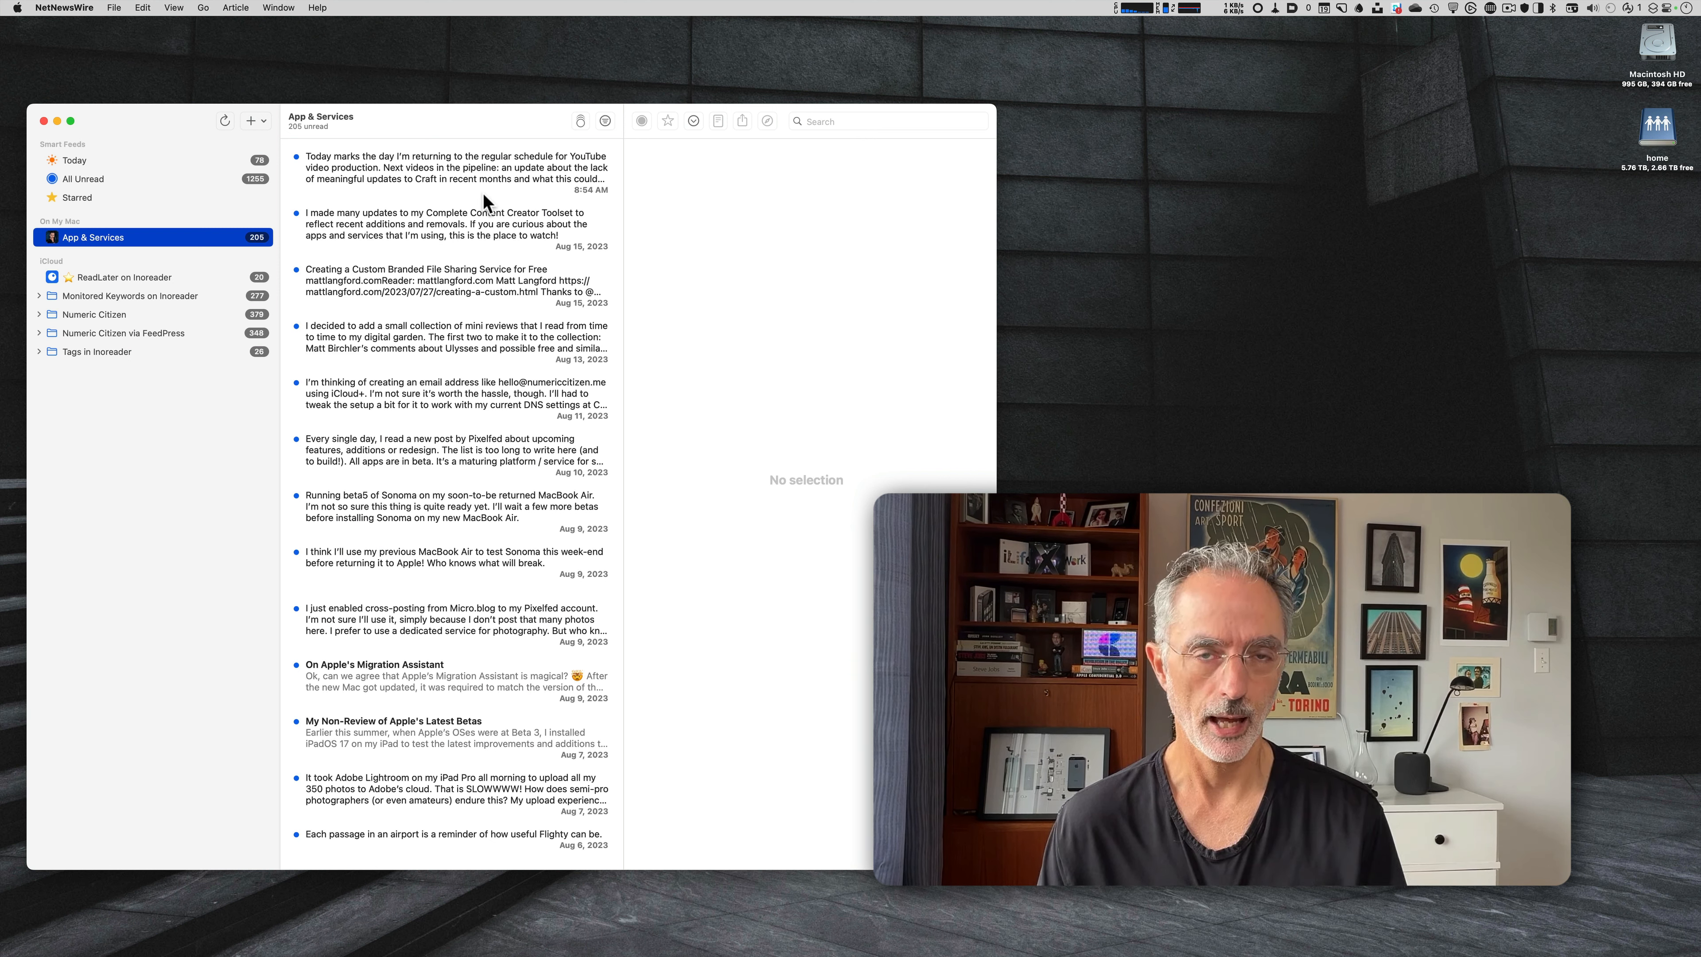
{"action": "mouse_move", "coordinate": [484, 189]}
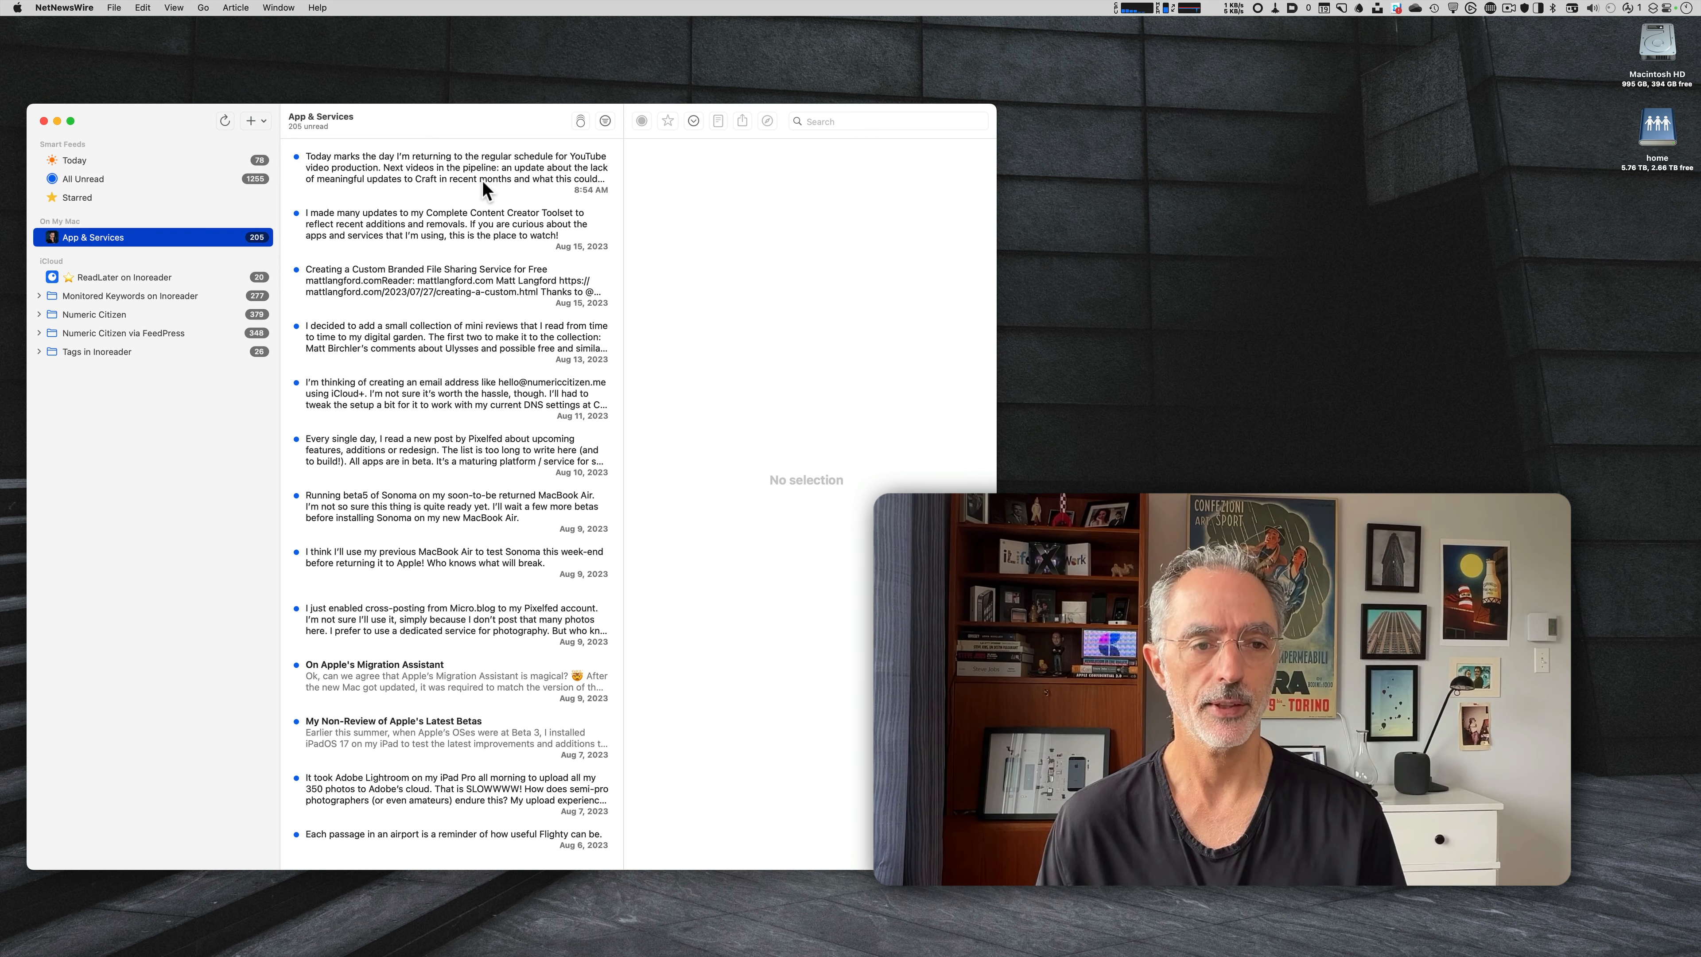
Read the newest App & Services post, about returning to YouTube video production.
{"action": "left_click", "coordinate": [444, 174]}
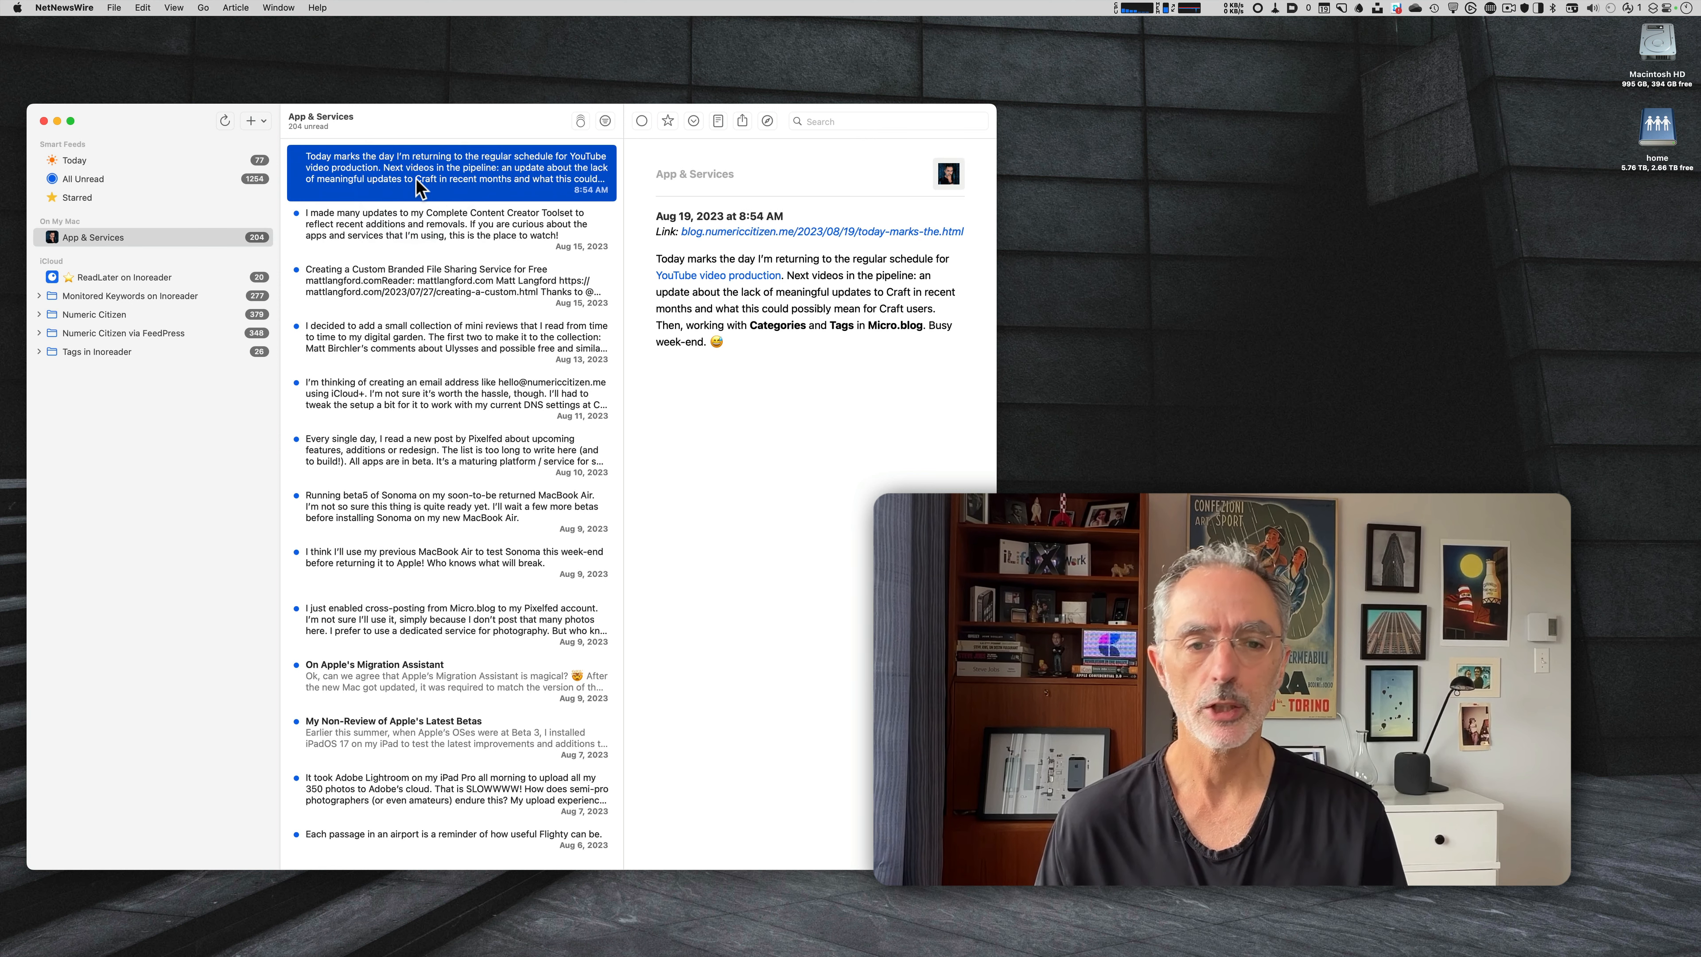
{"action": "mouse_move", "coordinate": [770, 422]}
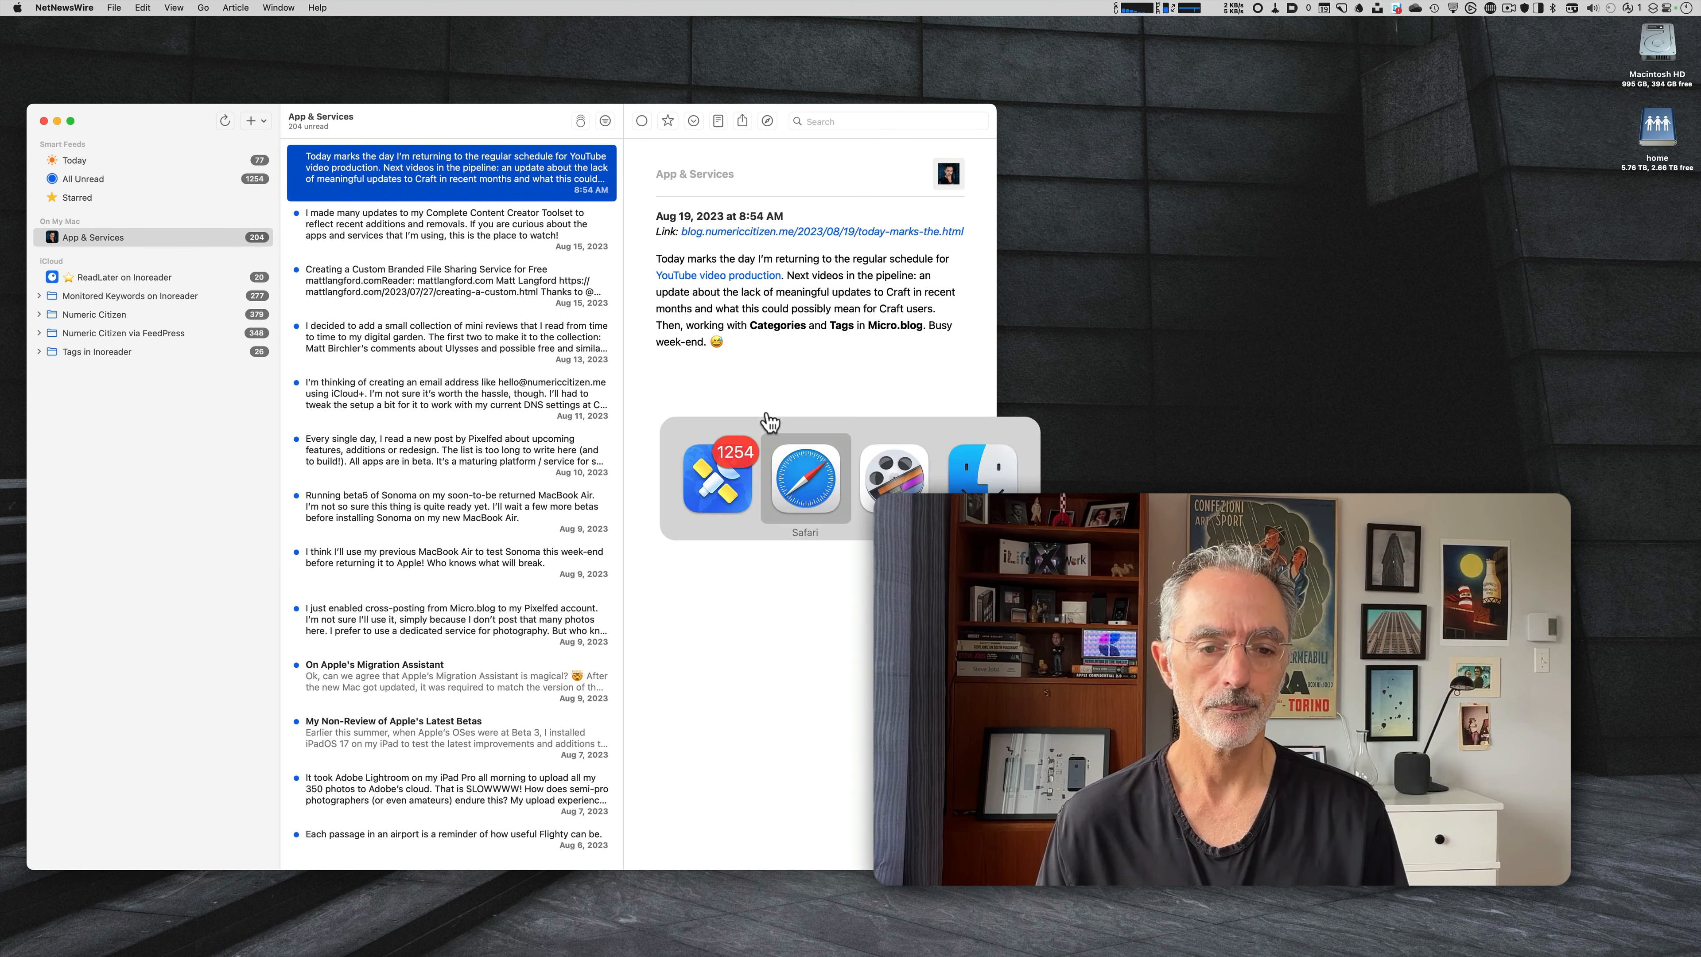
Bring forward Safari's Micro.blog New Post draft "This is a new post." with Climate and Newsletter ticked.
{"action": "left_click", "coordinate": [803, 477]}
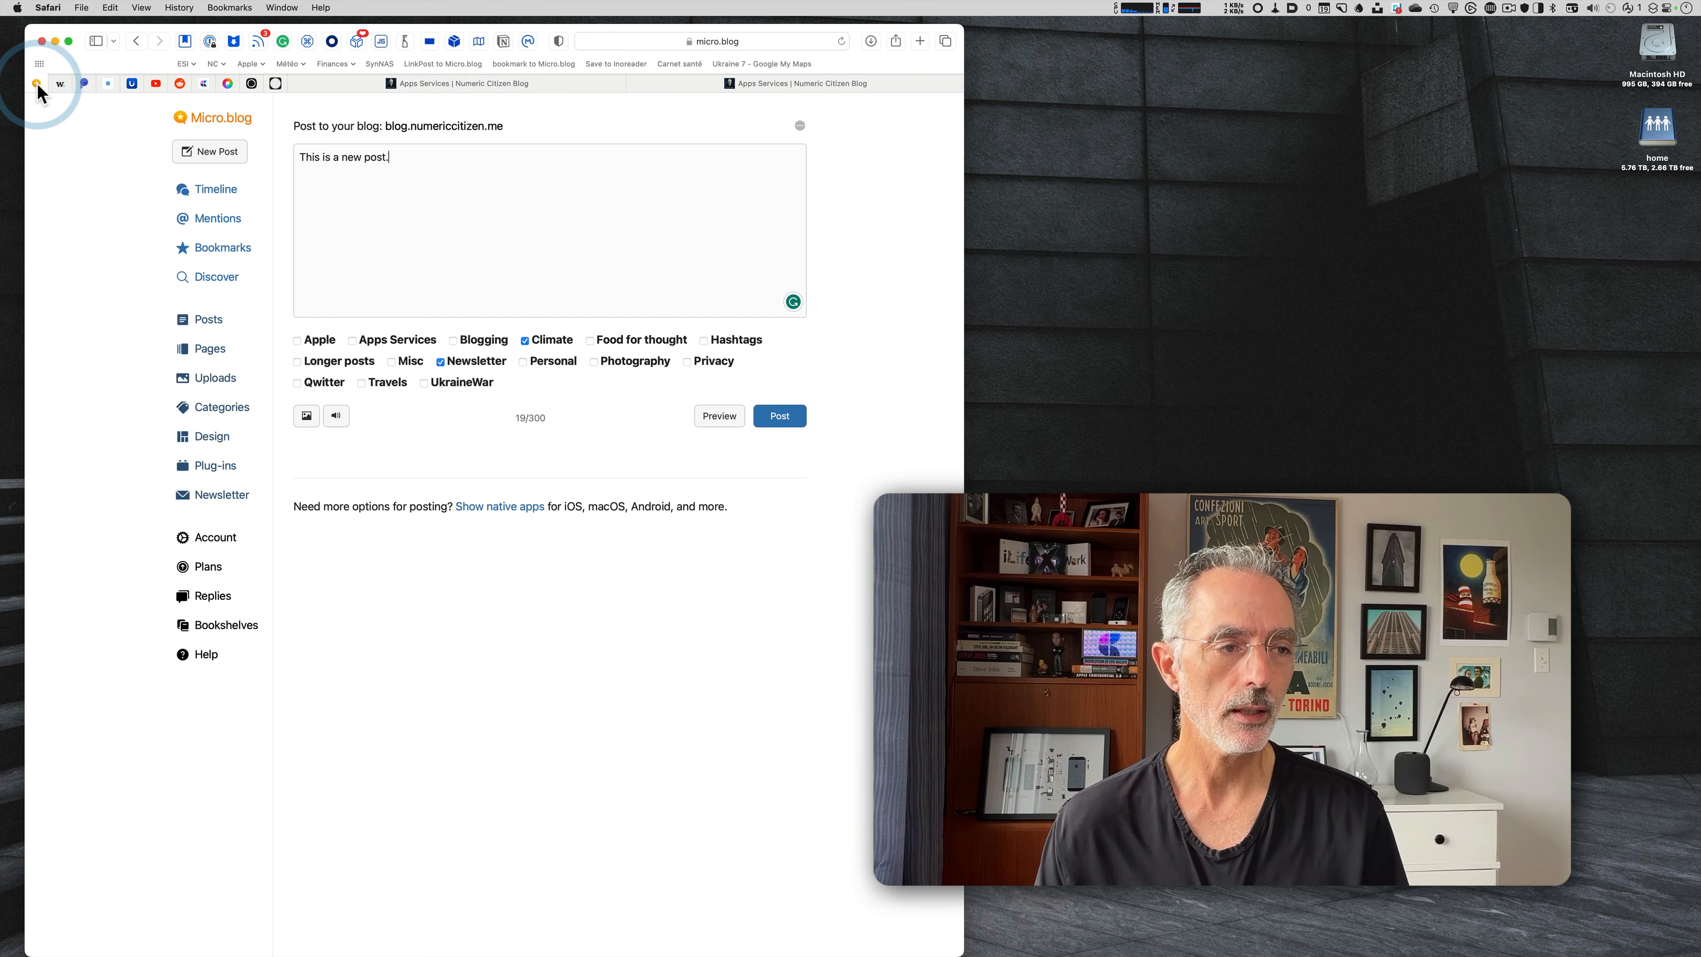
{"action": "mouse_move", "coordinate": [233, 358]}
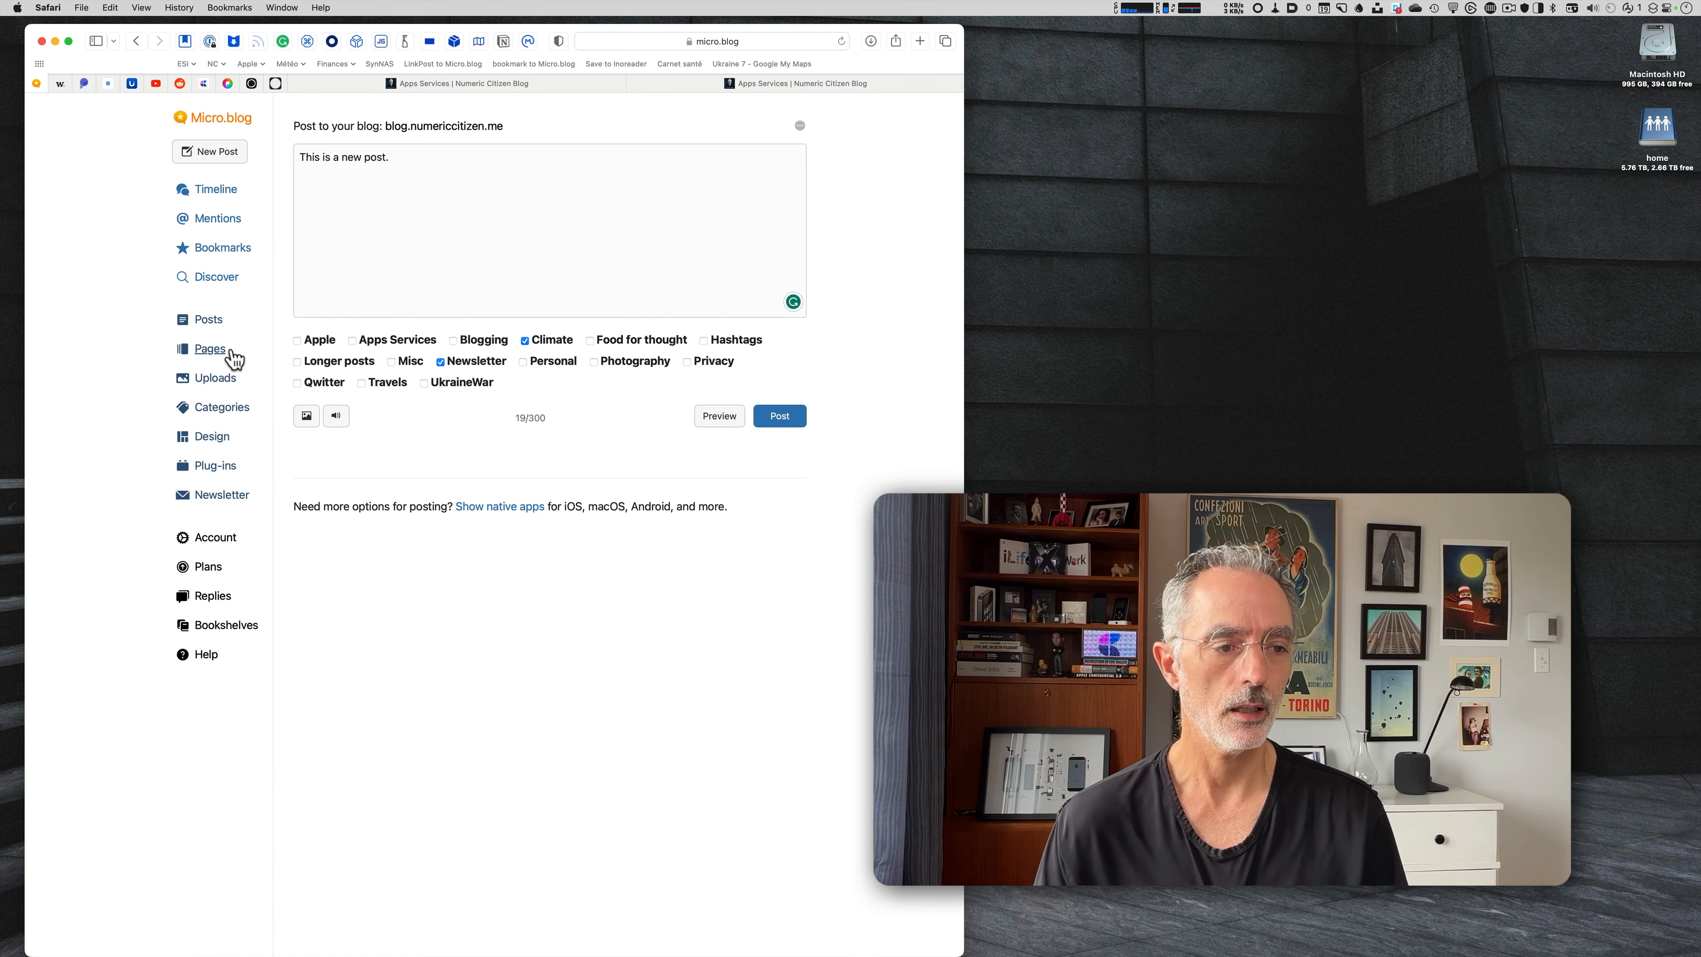
{"action": "mouse_move", "coordinate": [125, 348]}
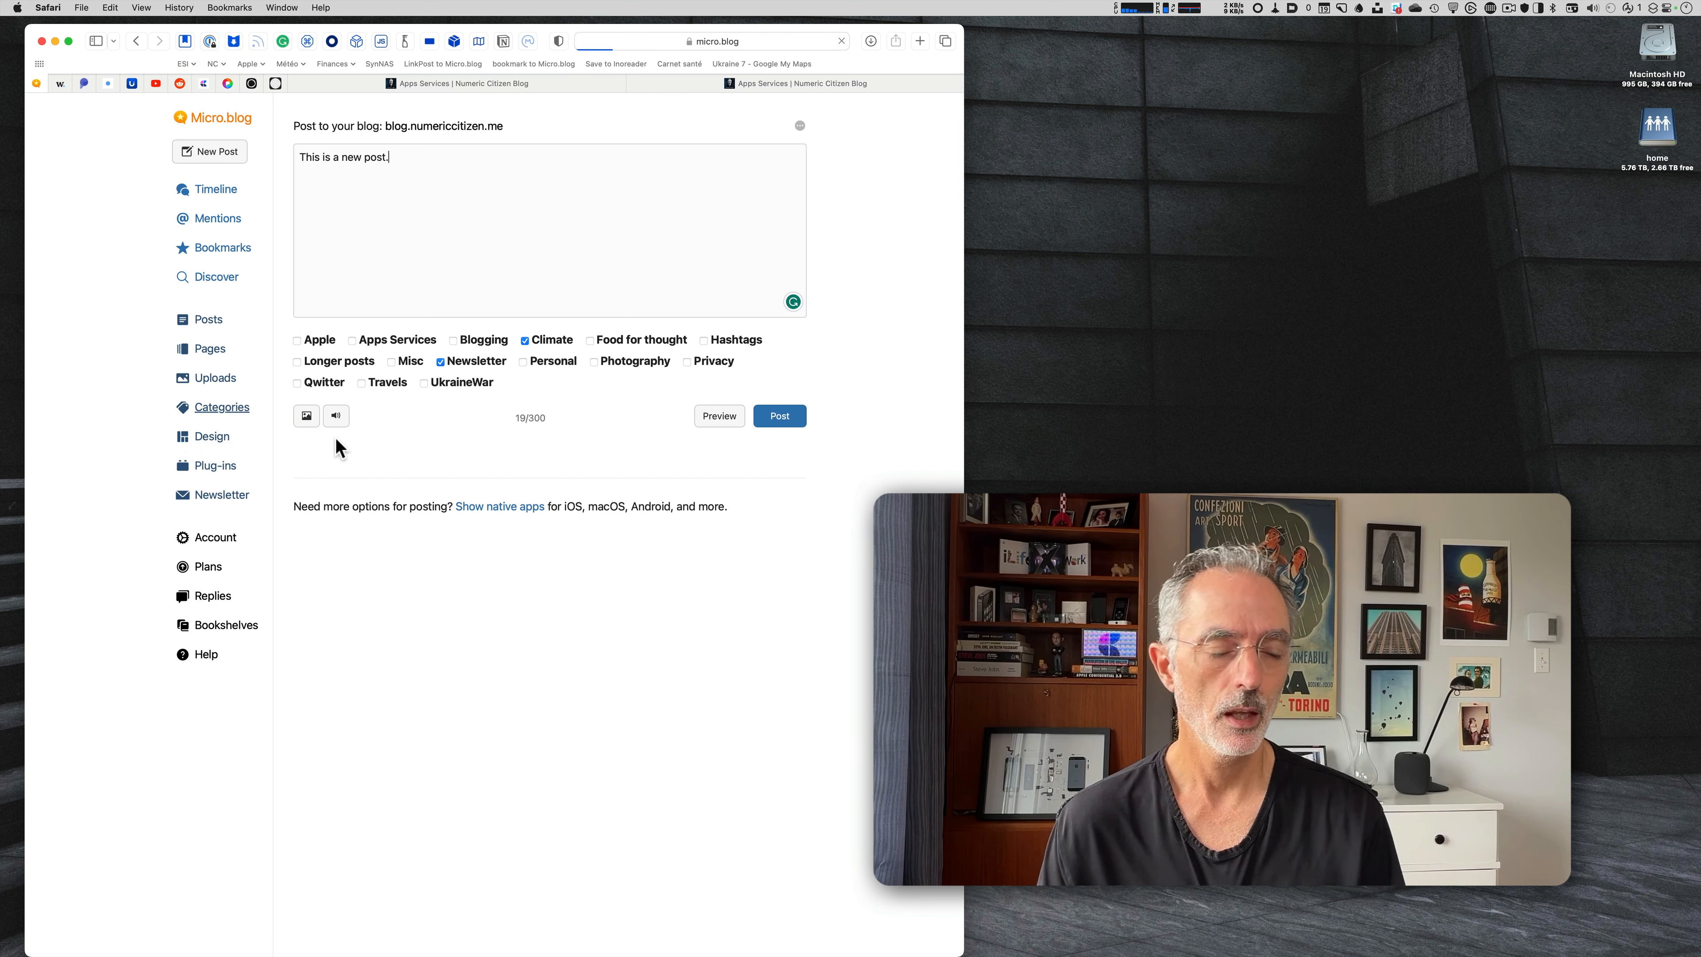
Review the Categories list with post counts and the New Category form, without adding one.
{"action": "left_click", "coordinate": [223, 406]}
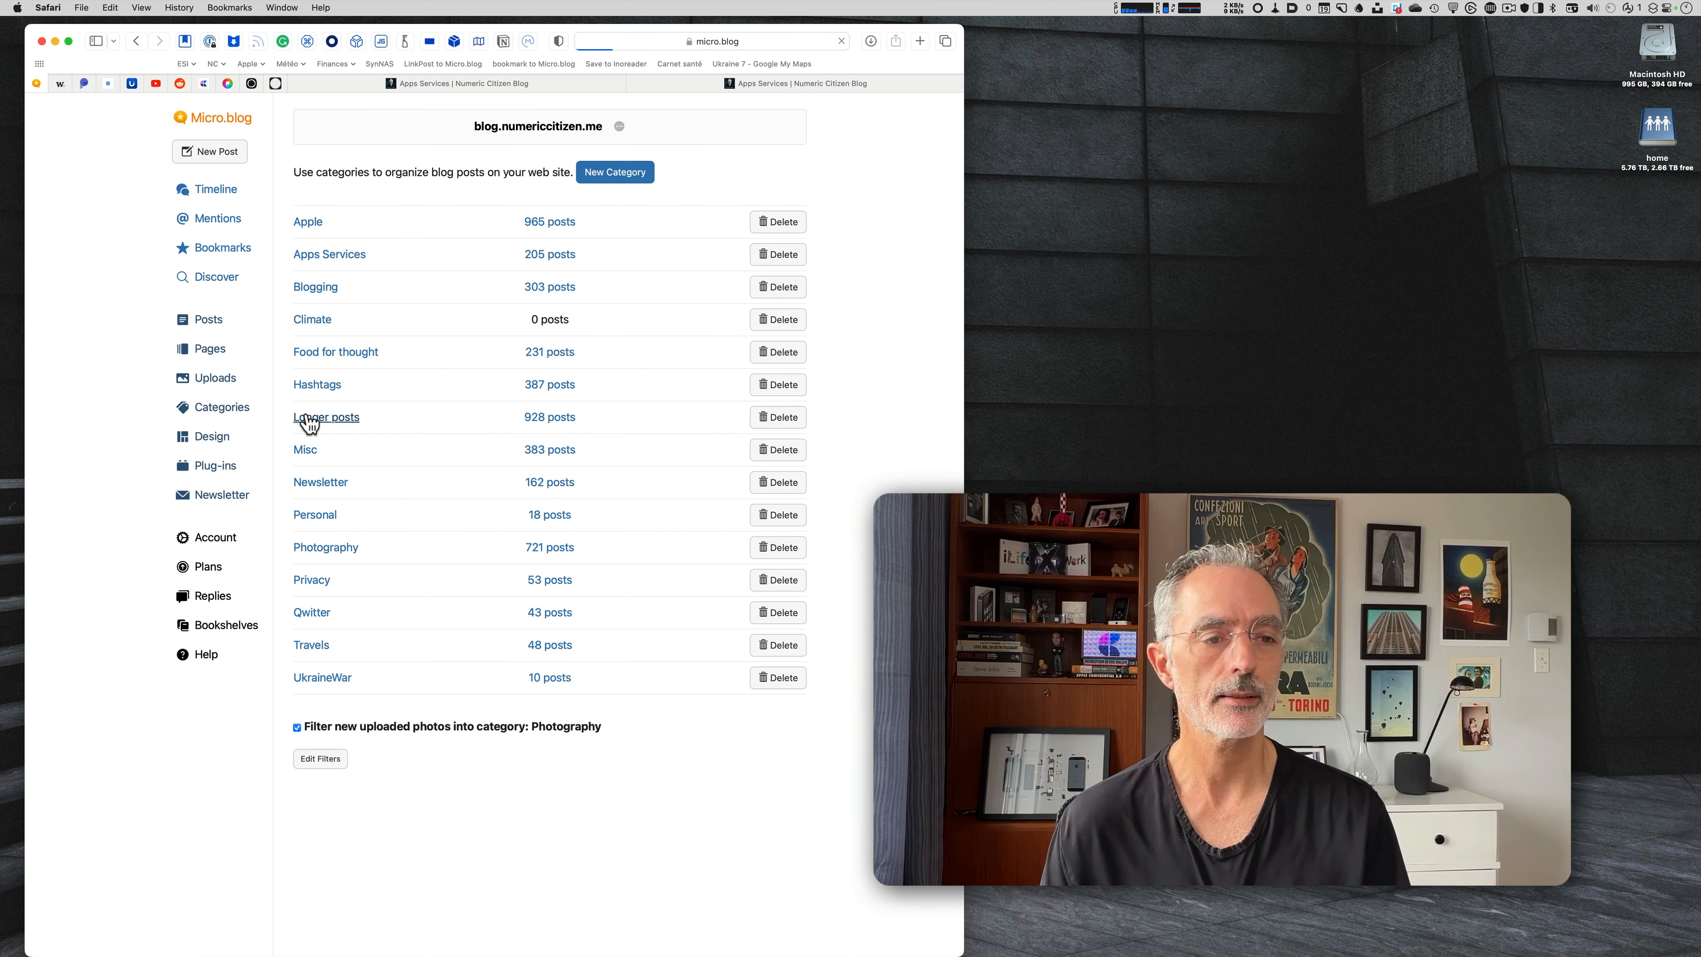
{"action": "mouse_move", "coordinate": [633, 247]}
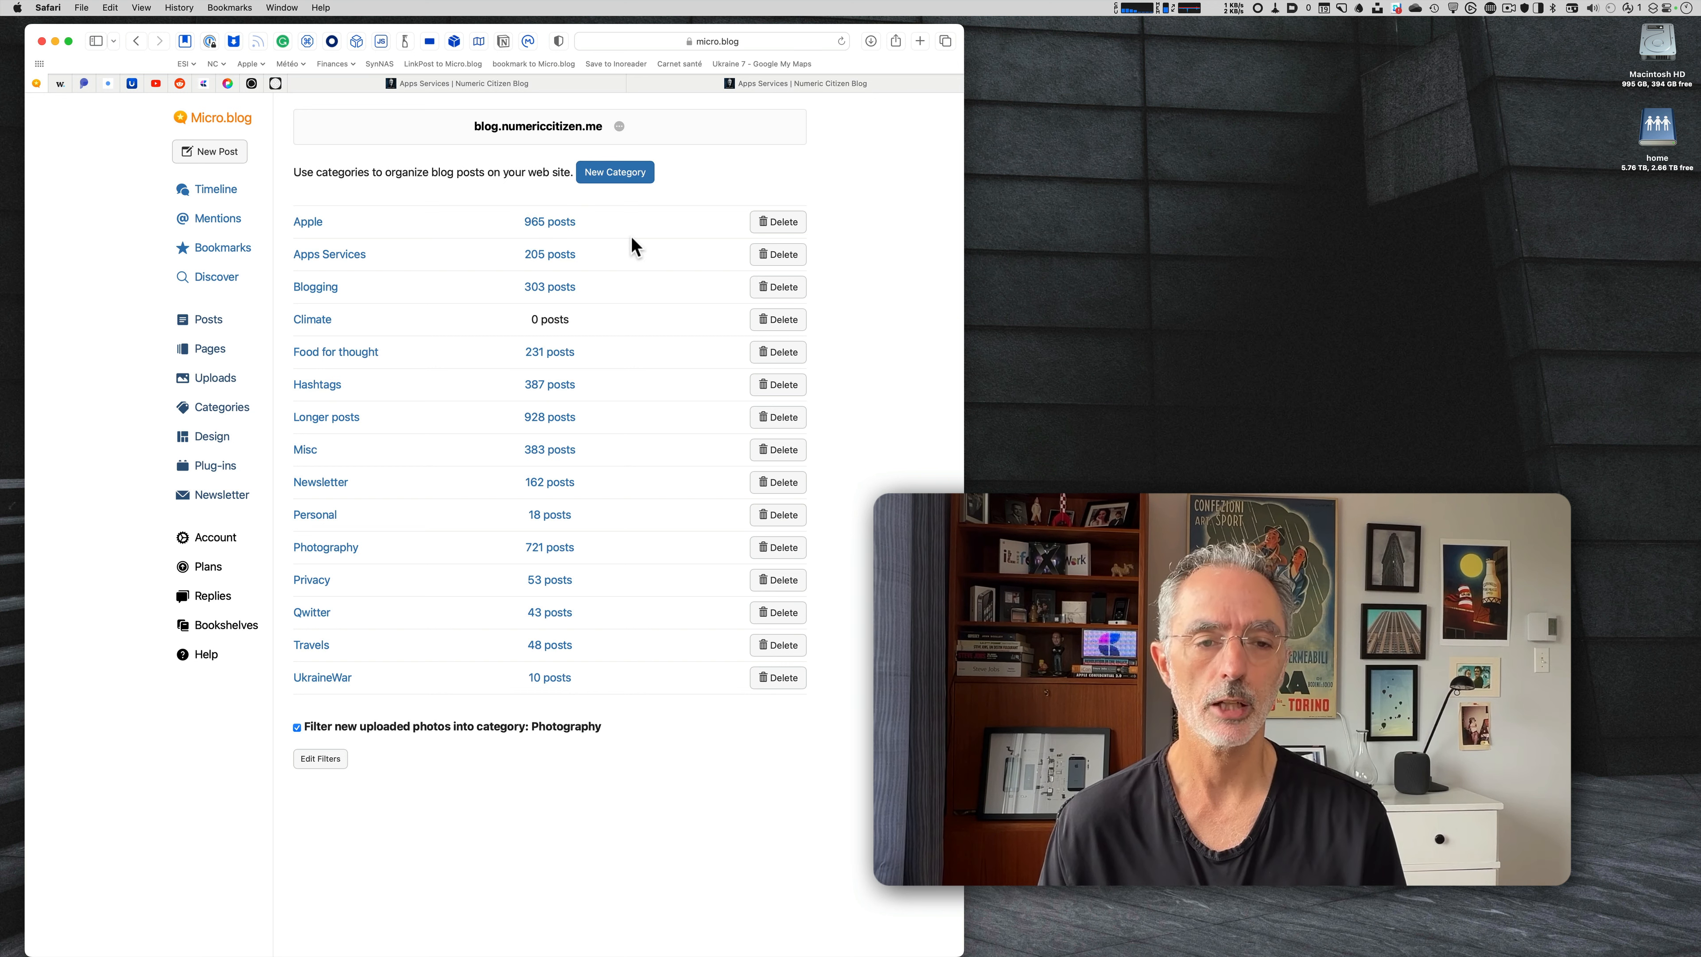
{"action": "mouse_move", "coordinate": [654, 275]}
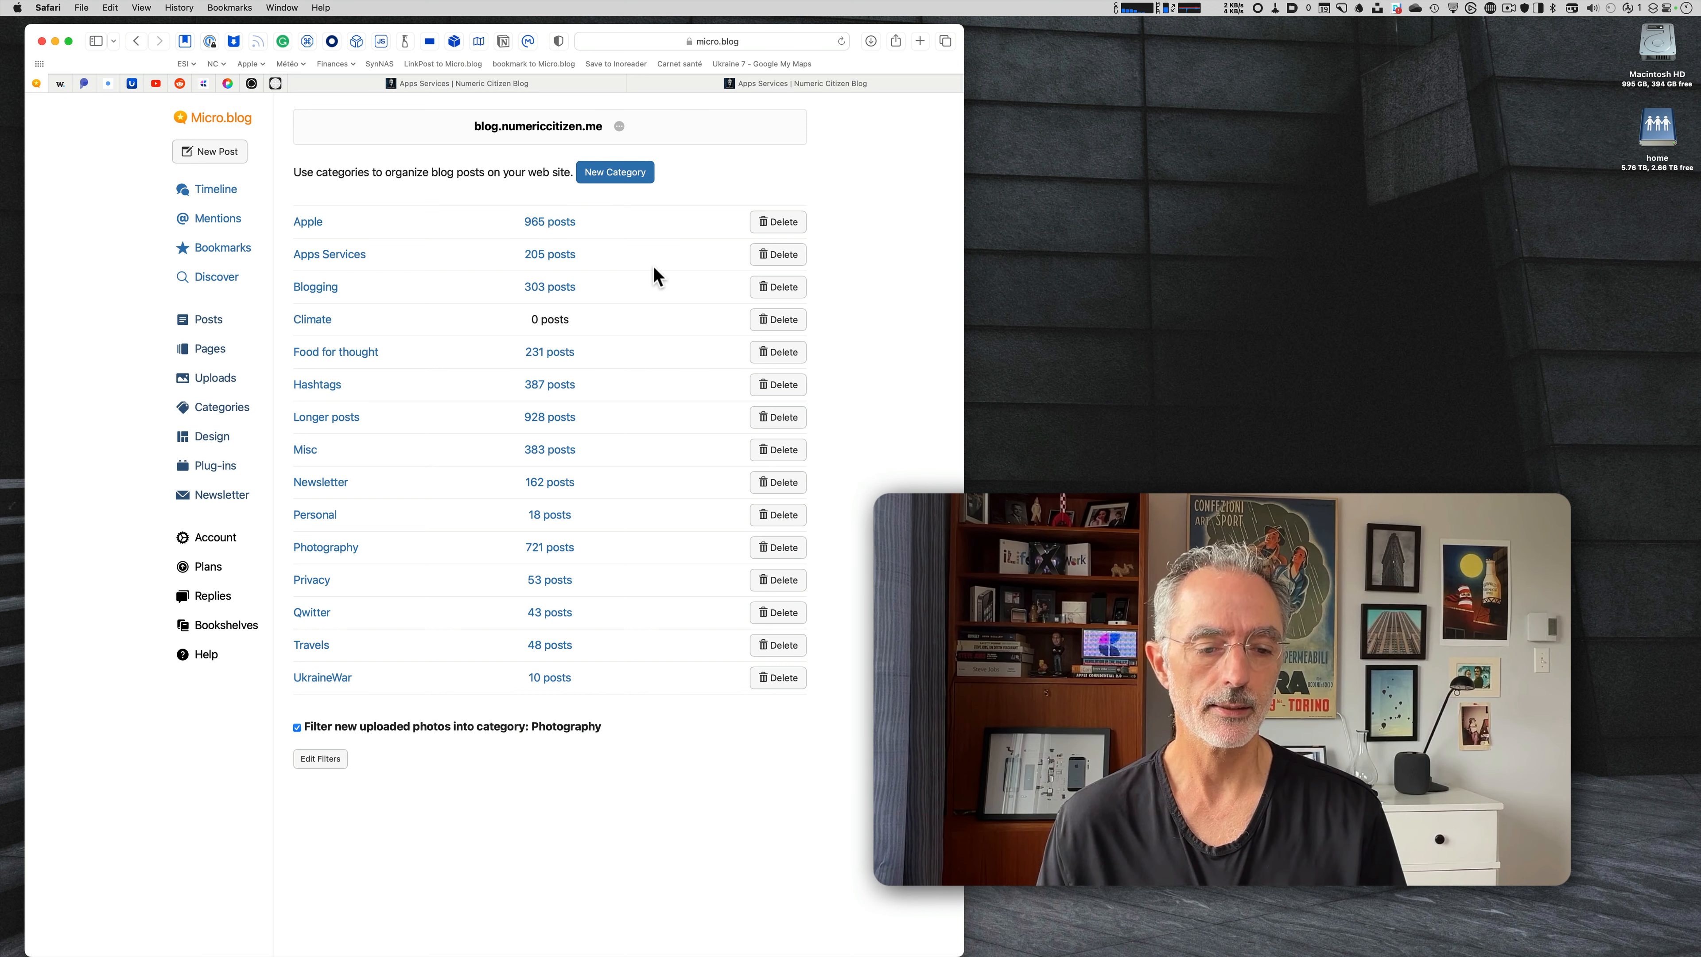
{"action": "left_click", "coordinate": [614, 171]}
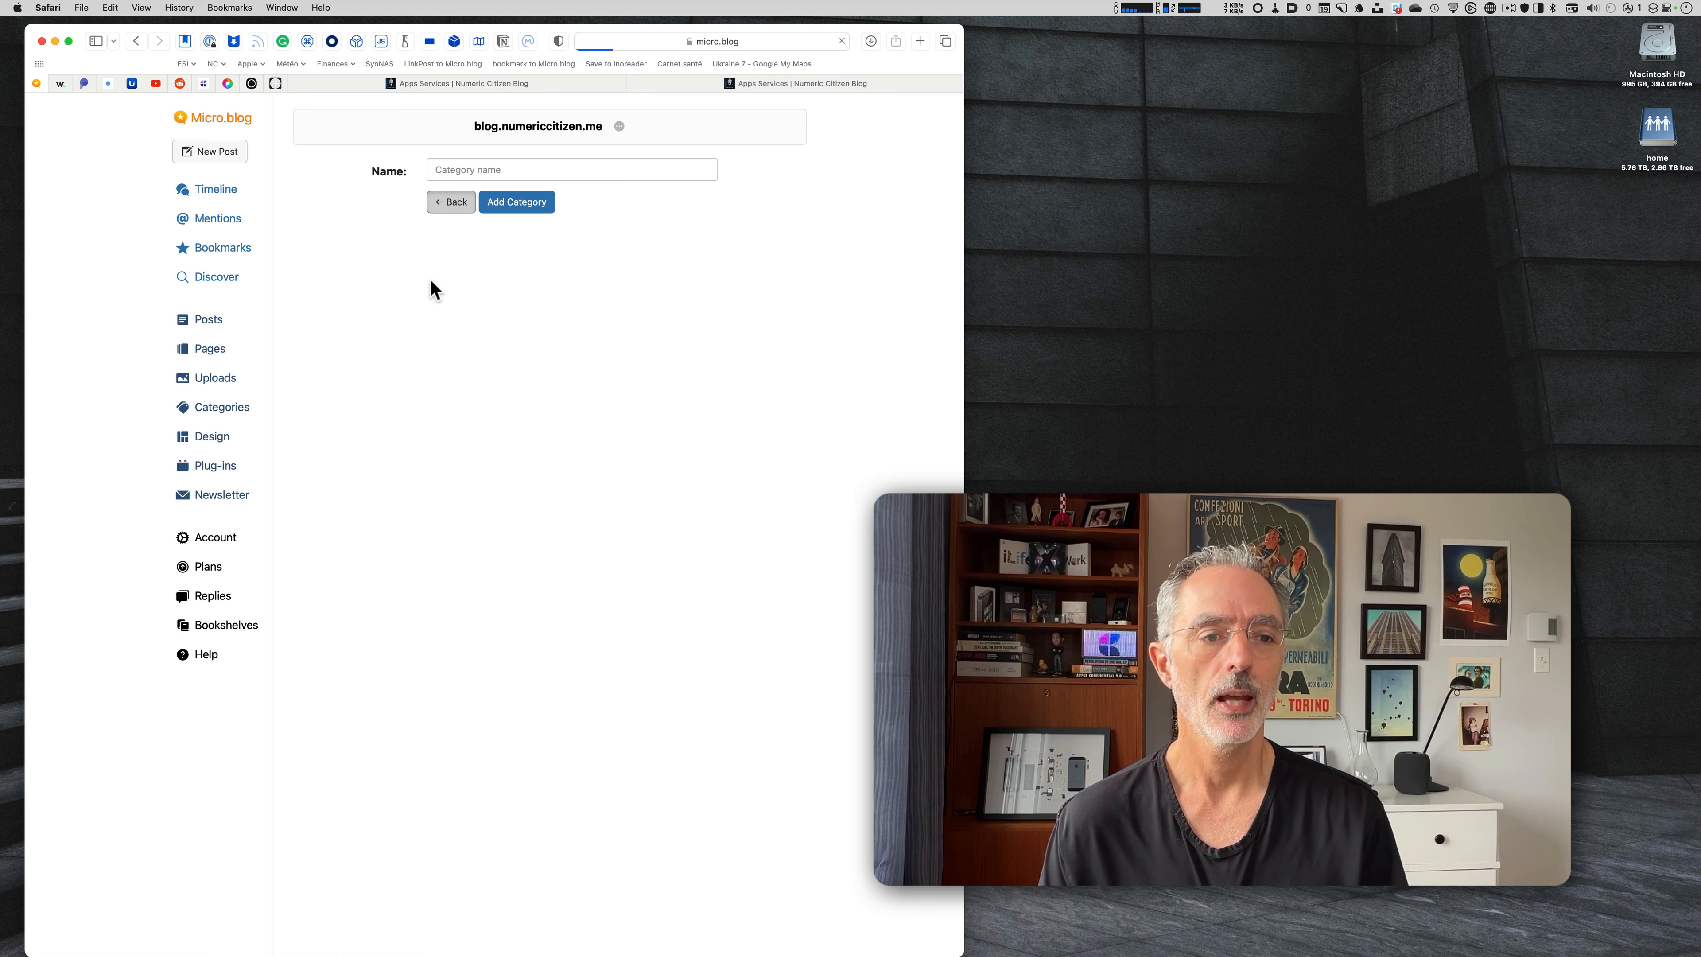
{"action": "left_click", "coordinate": [450, 202]}
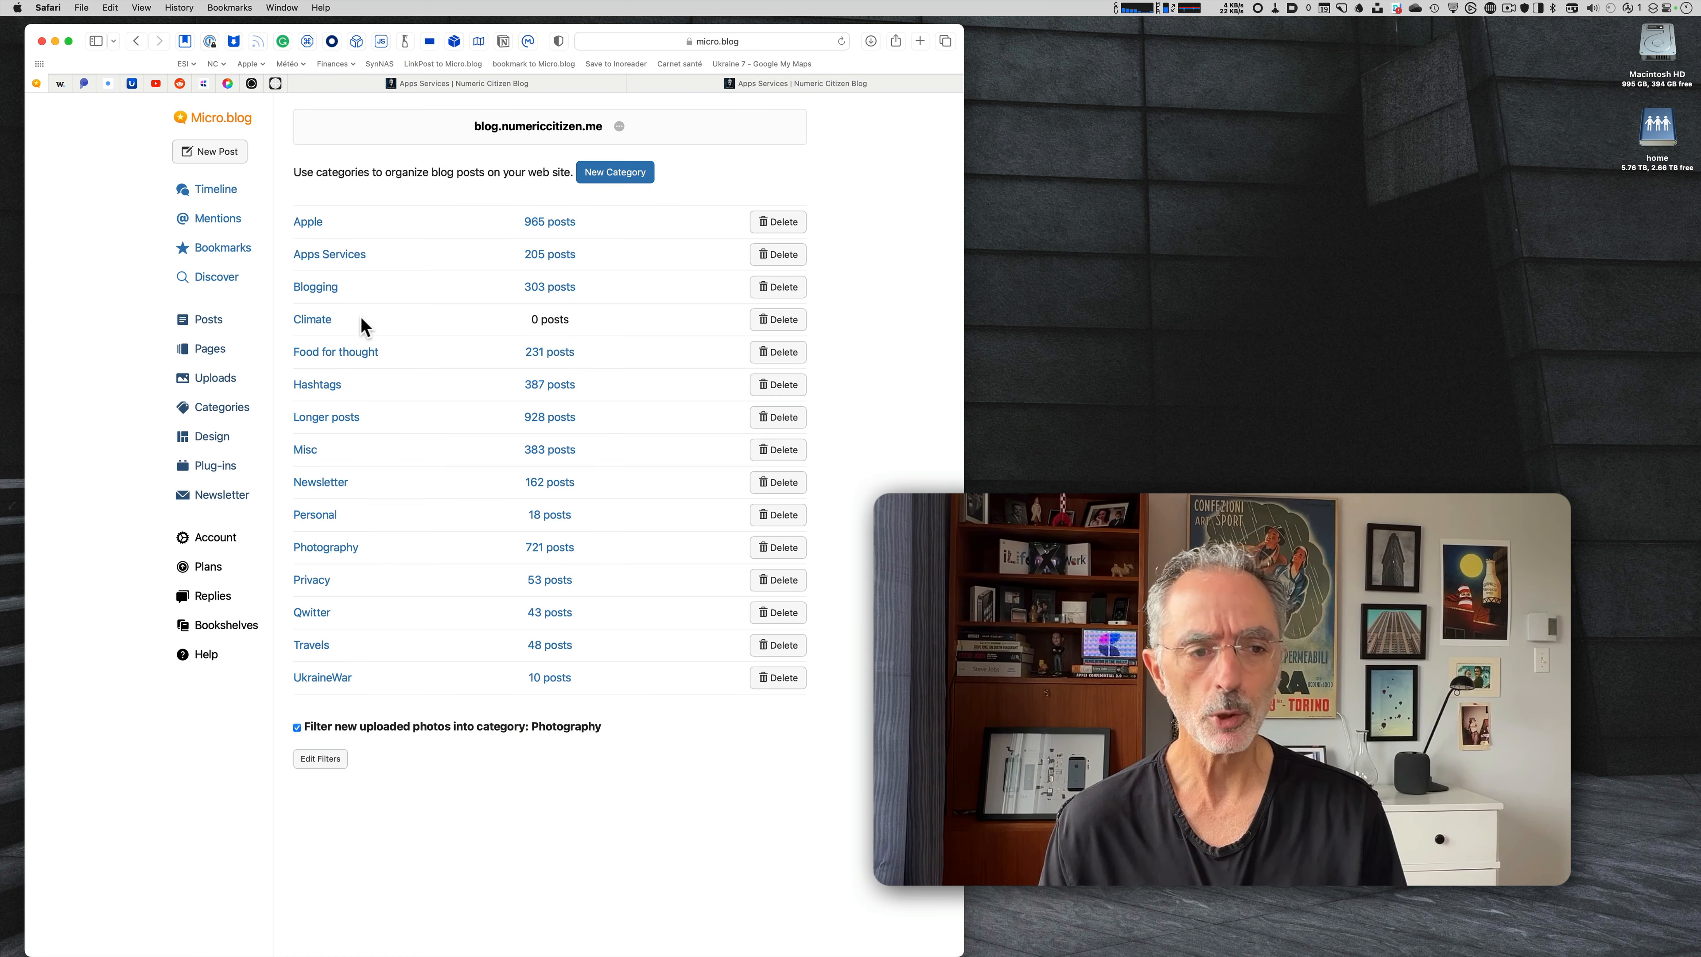
{"action": "mouse_move", "coordinate": [435, 337]}
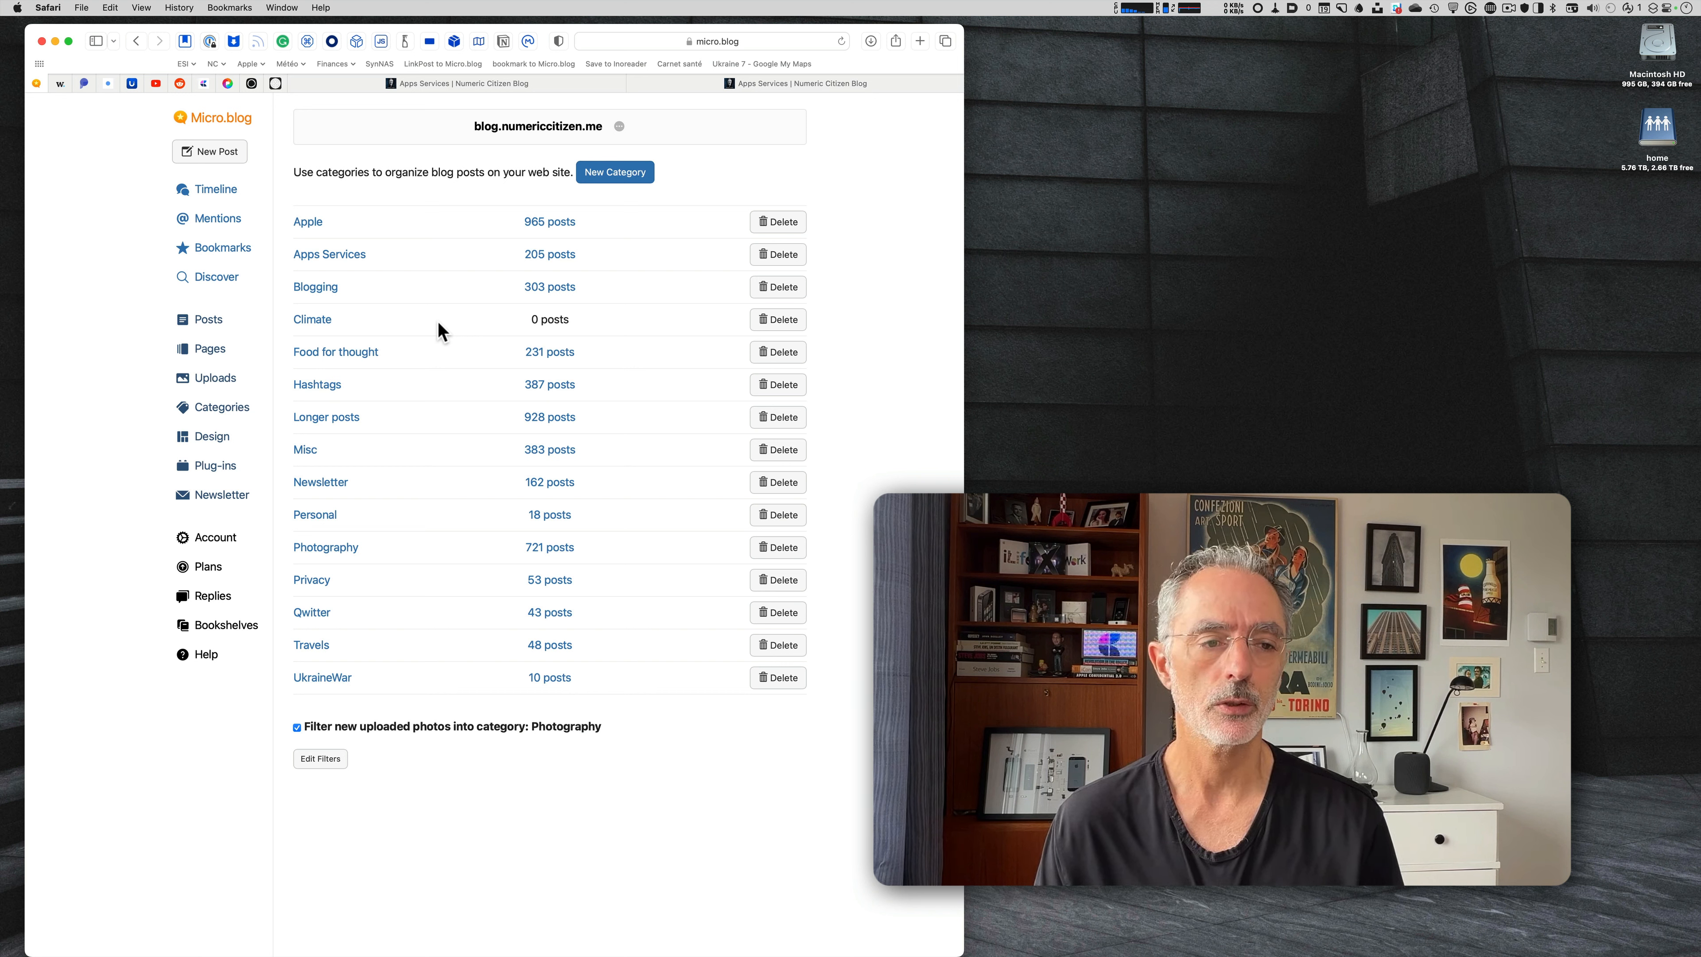
{"action": "mouse_move", "coordinate": [383, 331]}
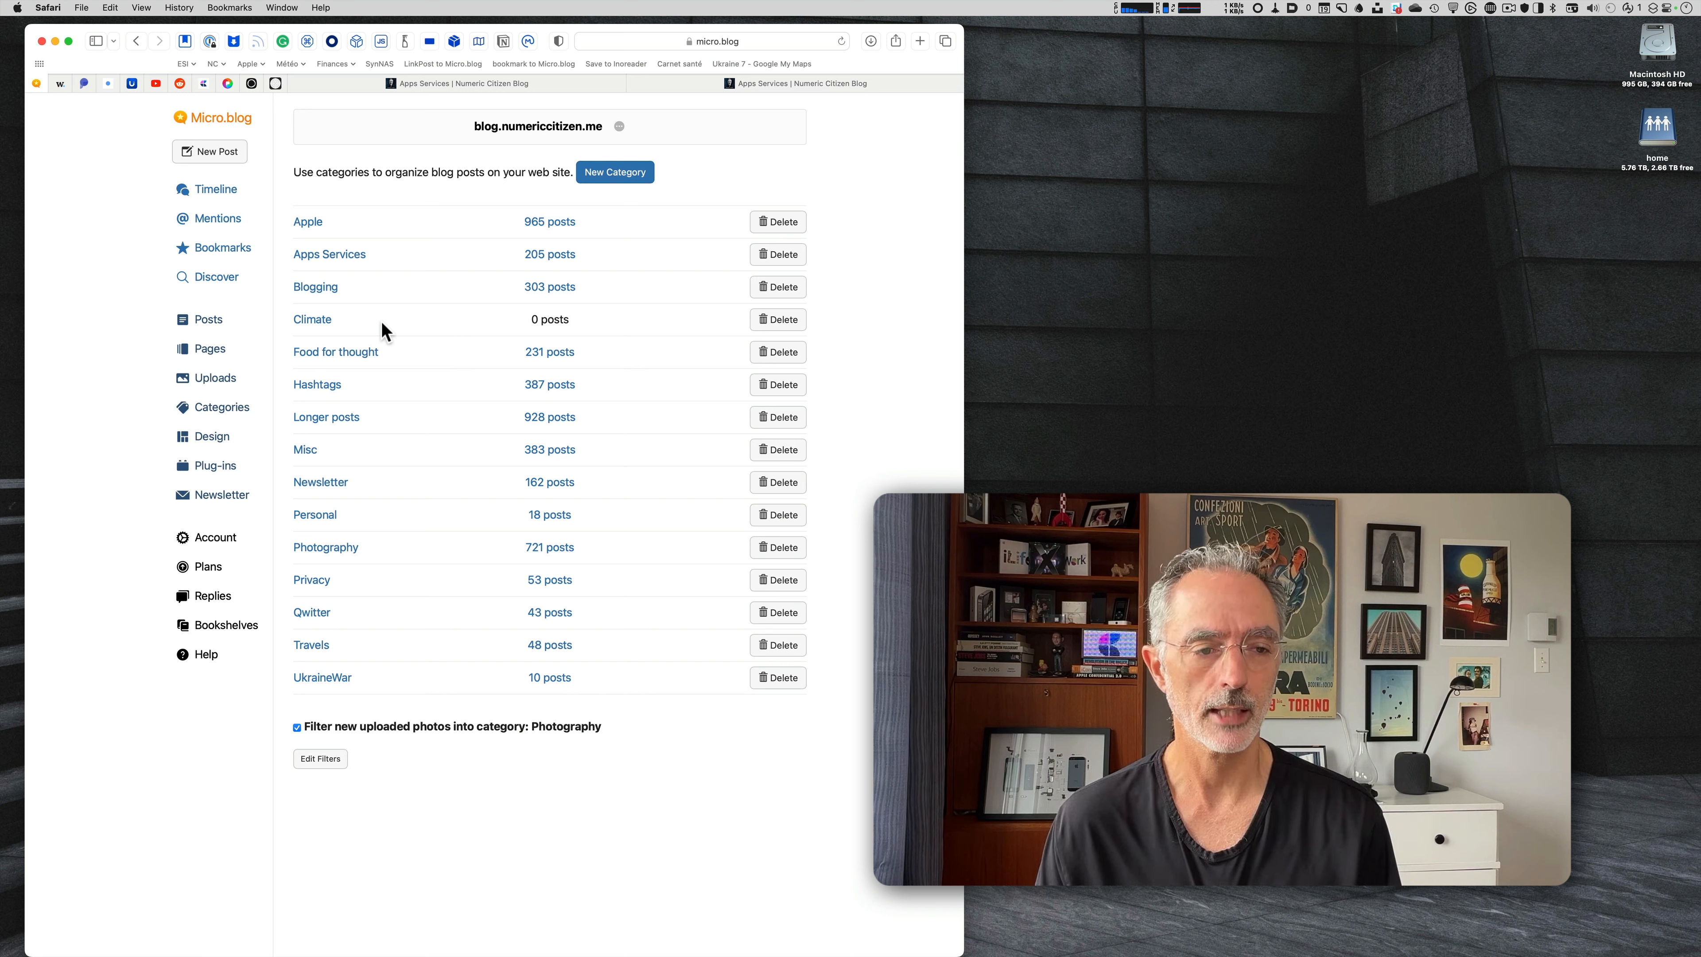
{"action": "mouse_move", "coordinate": [389, 331]}
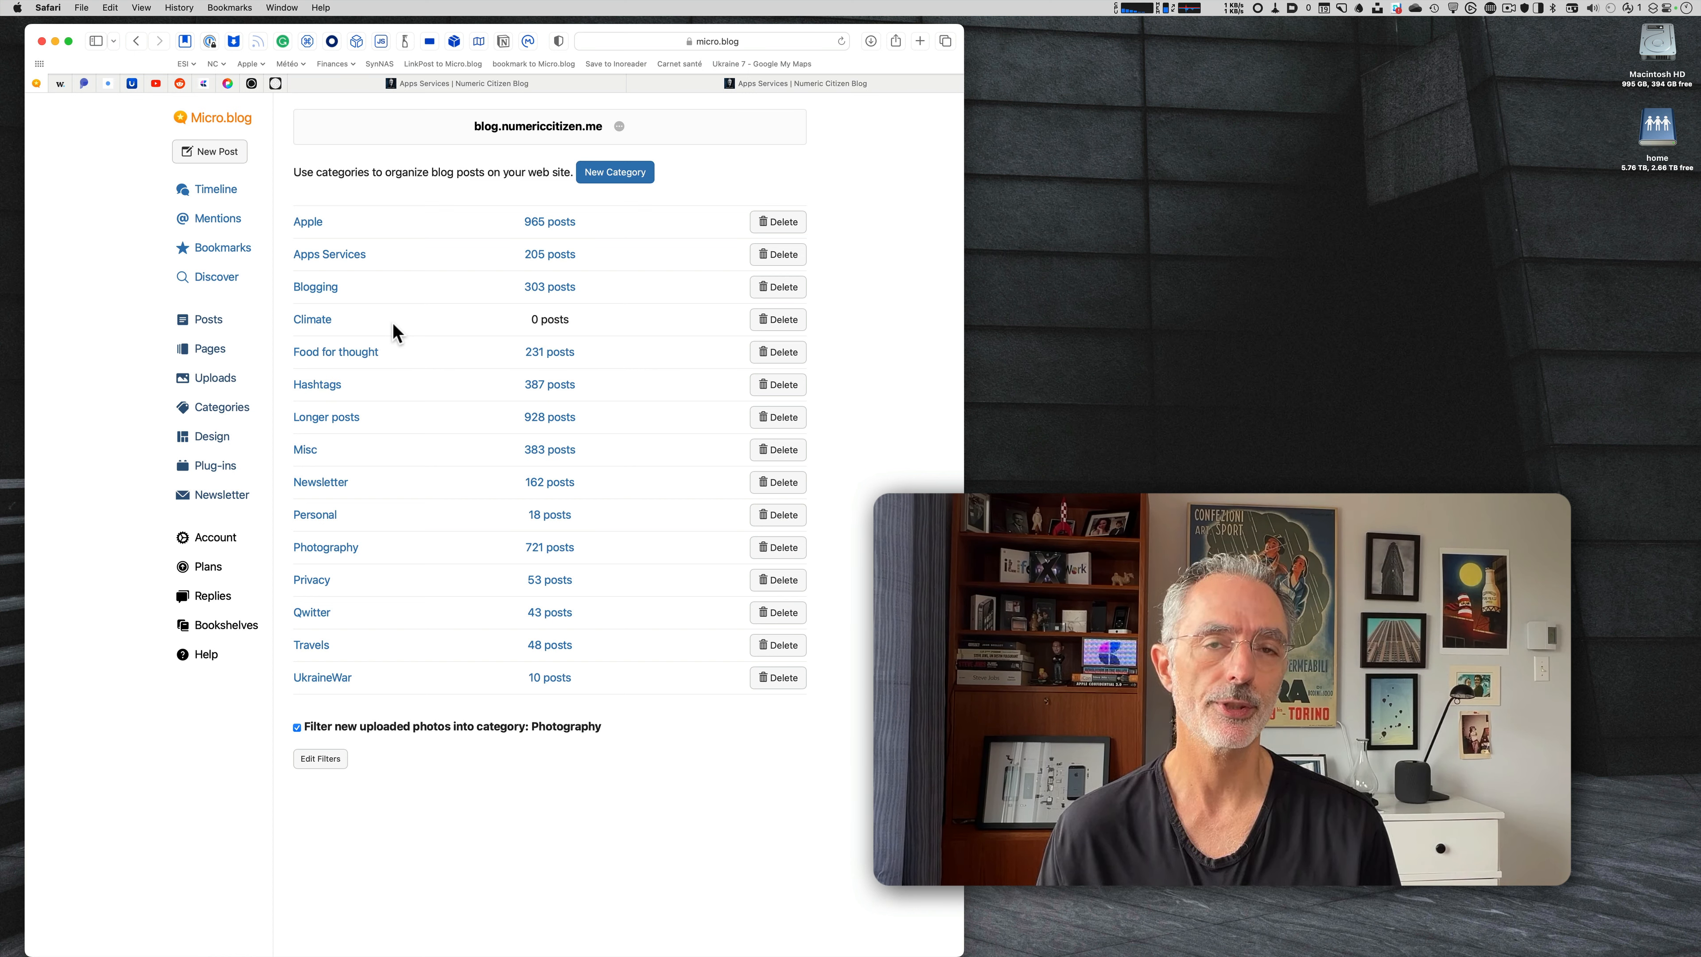
{"action": "mouse_move", "coordinate": [202, 319]}
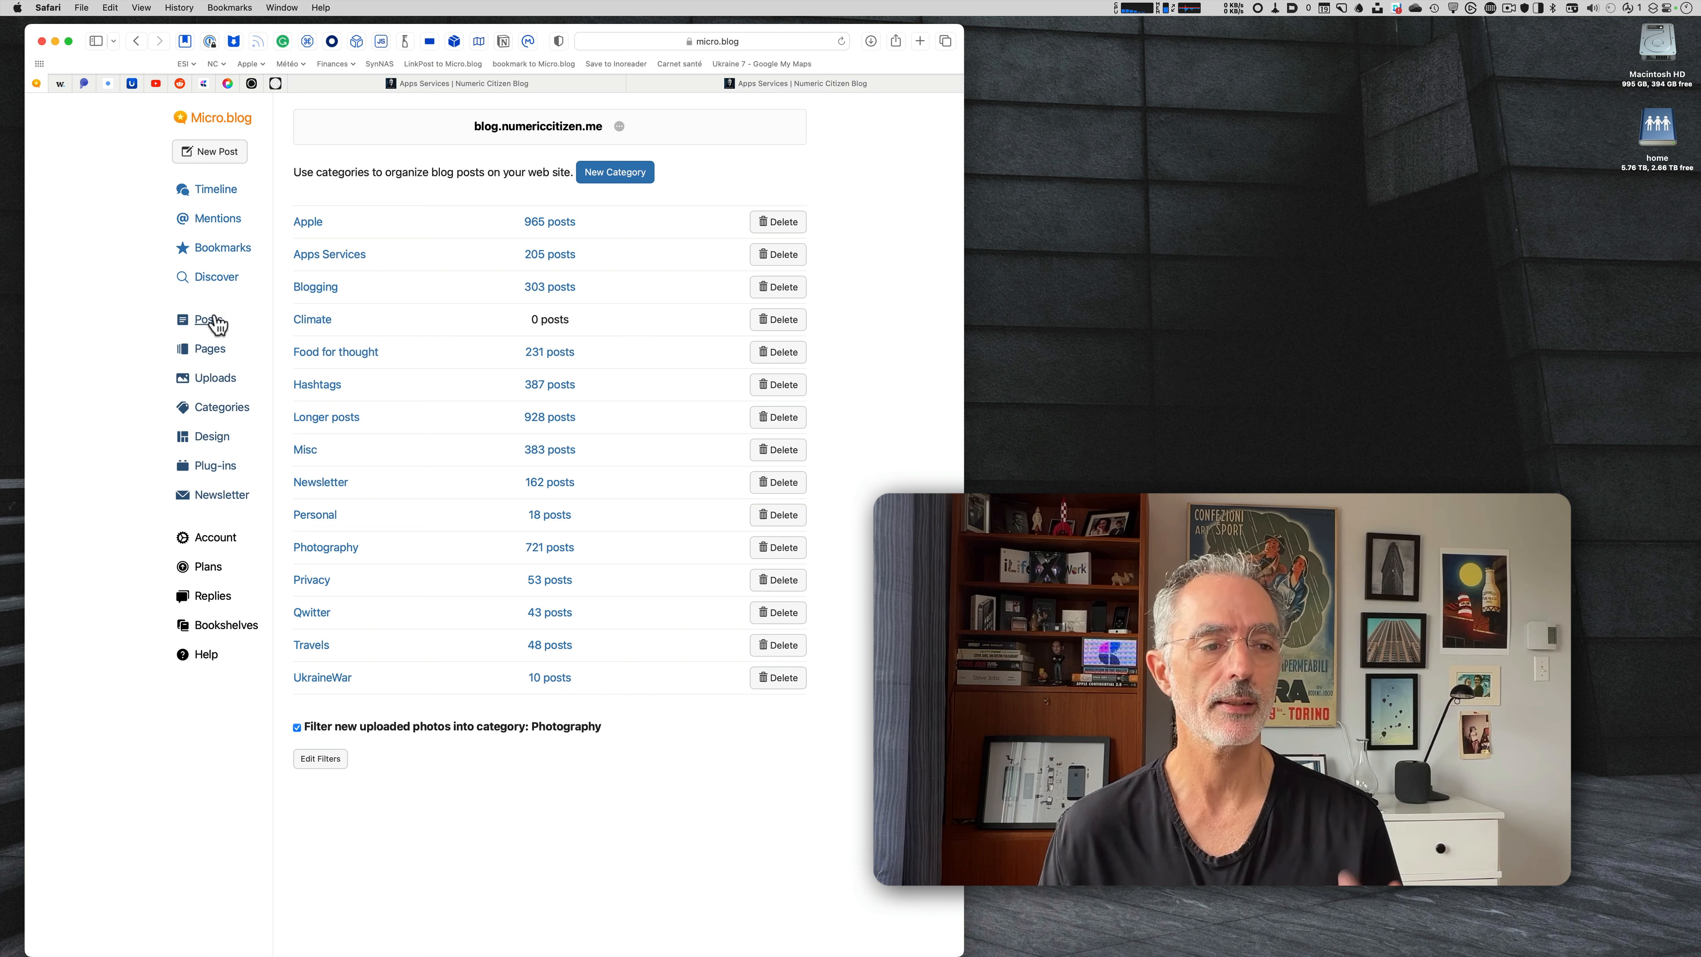
Add the Climate category to the hurricane Hilary post and update it.
{"action": "left_click", "coordinate": [204, 319]}
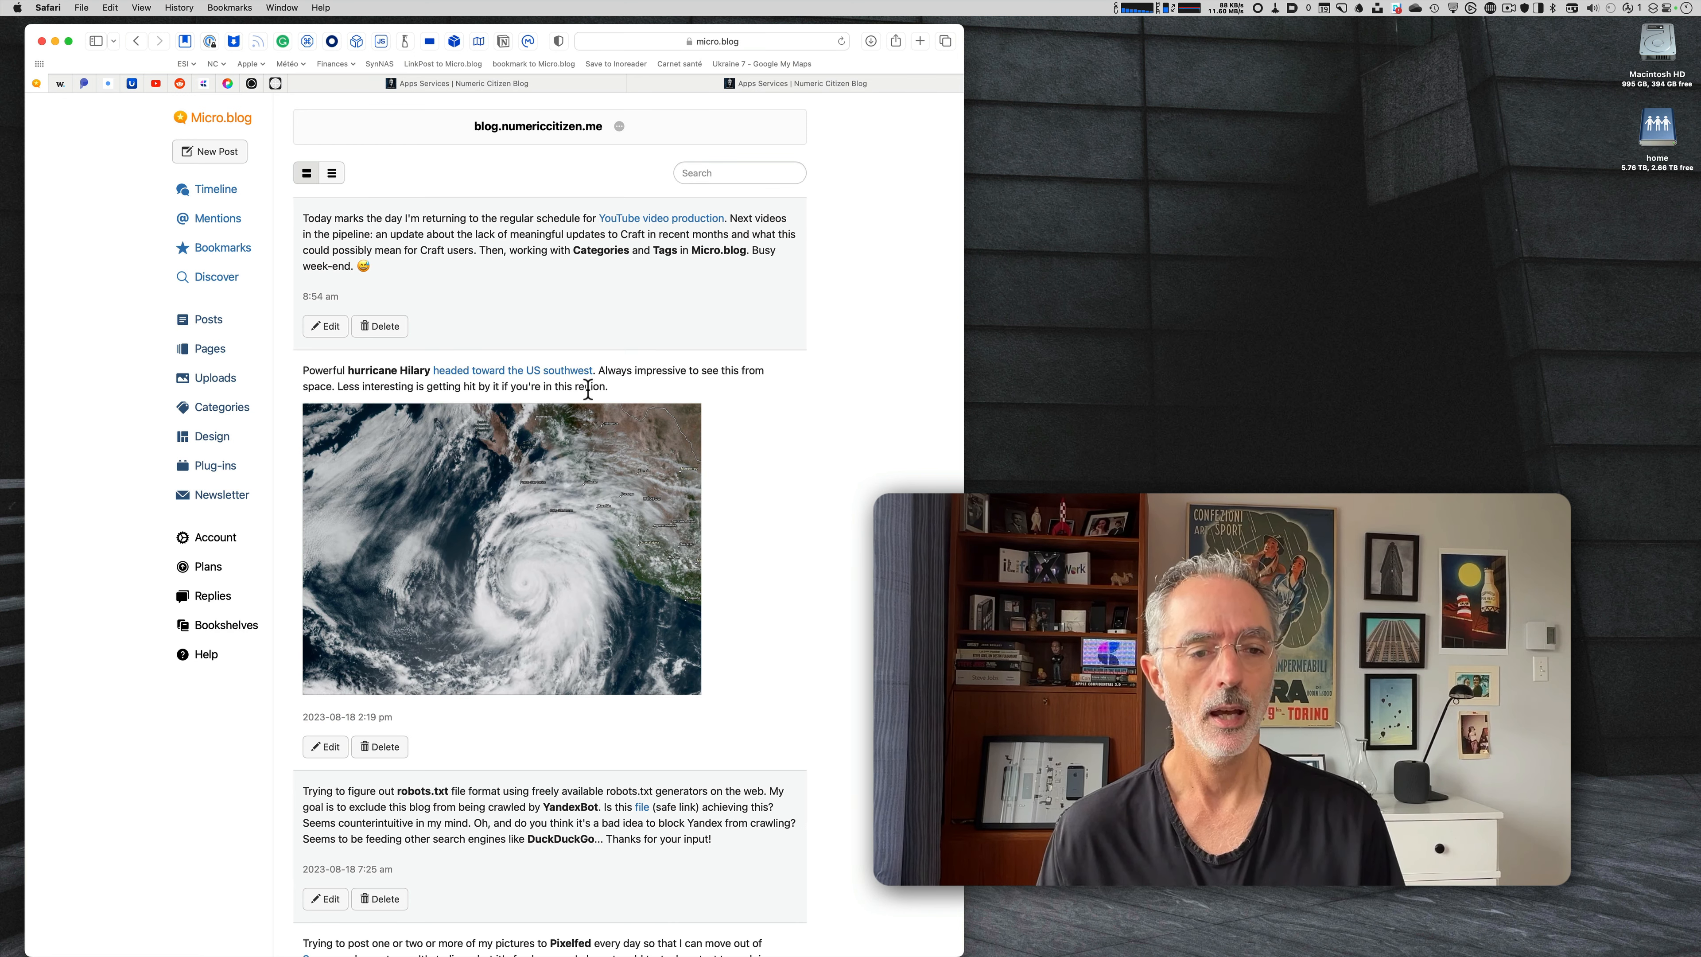
{"action": "mouse_move", "coordinate": [714, 574]}
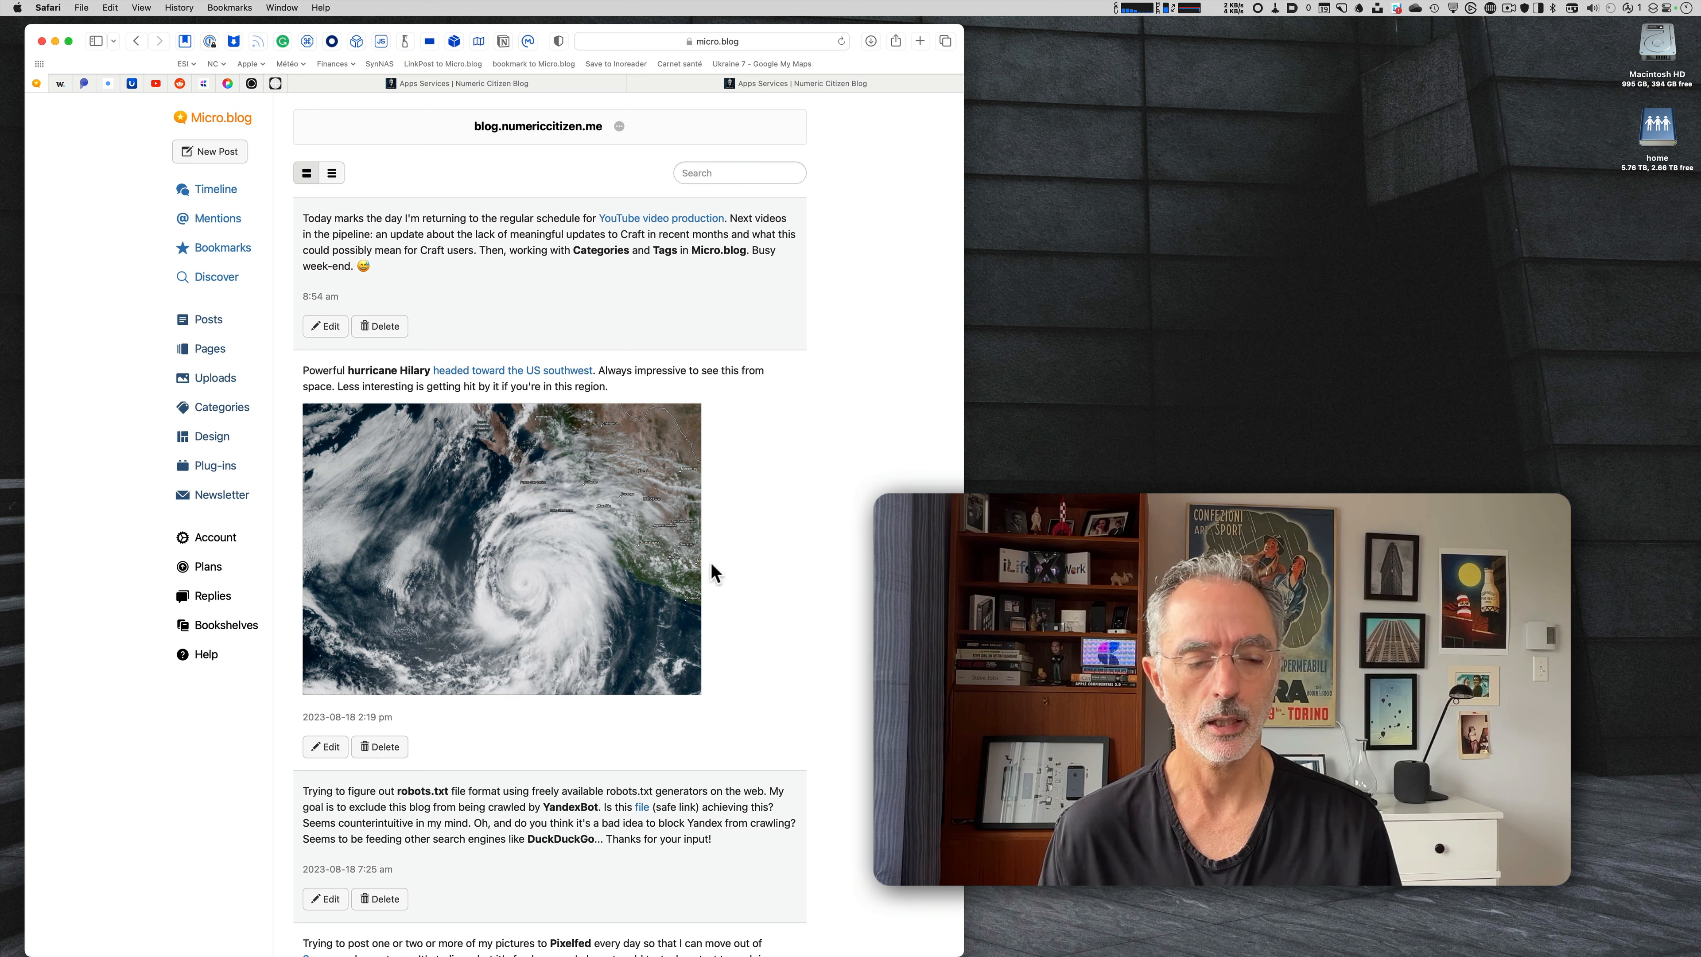
{"action": "mouse_move", "coordinate": [396, 655]}
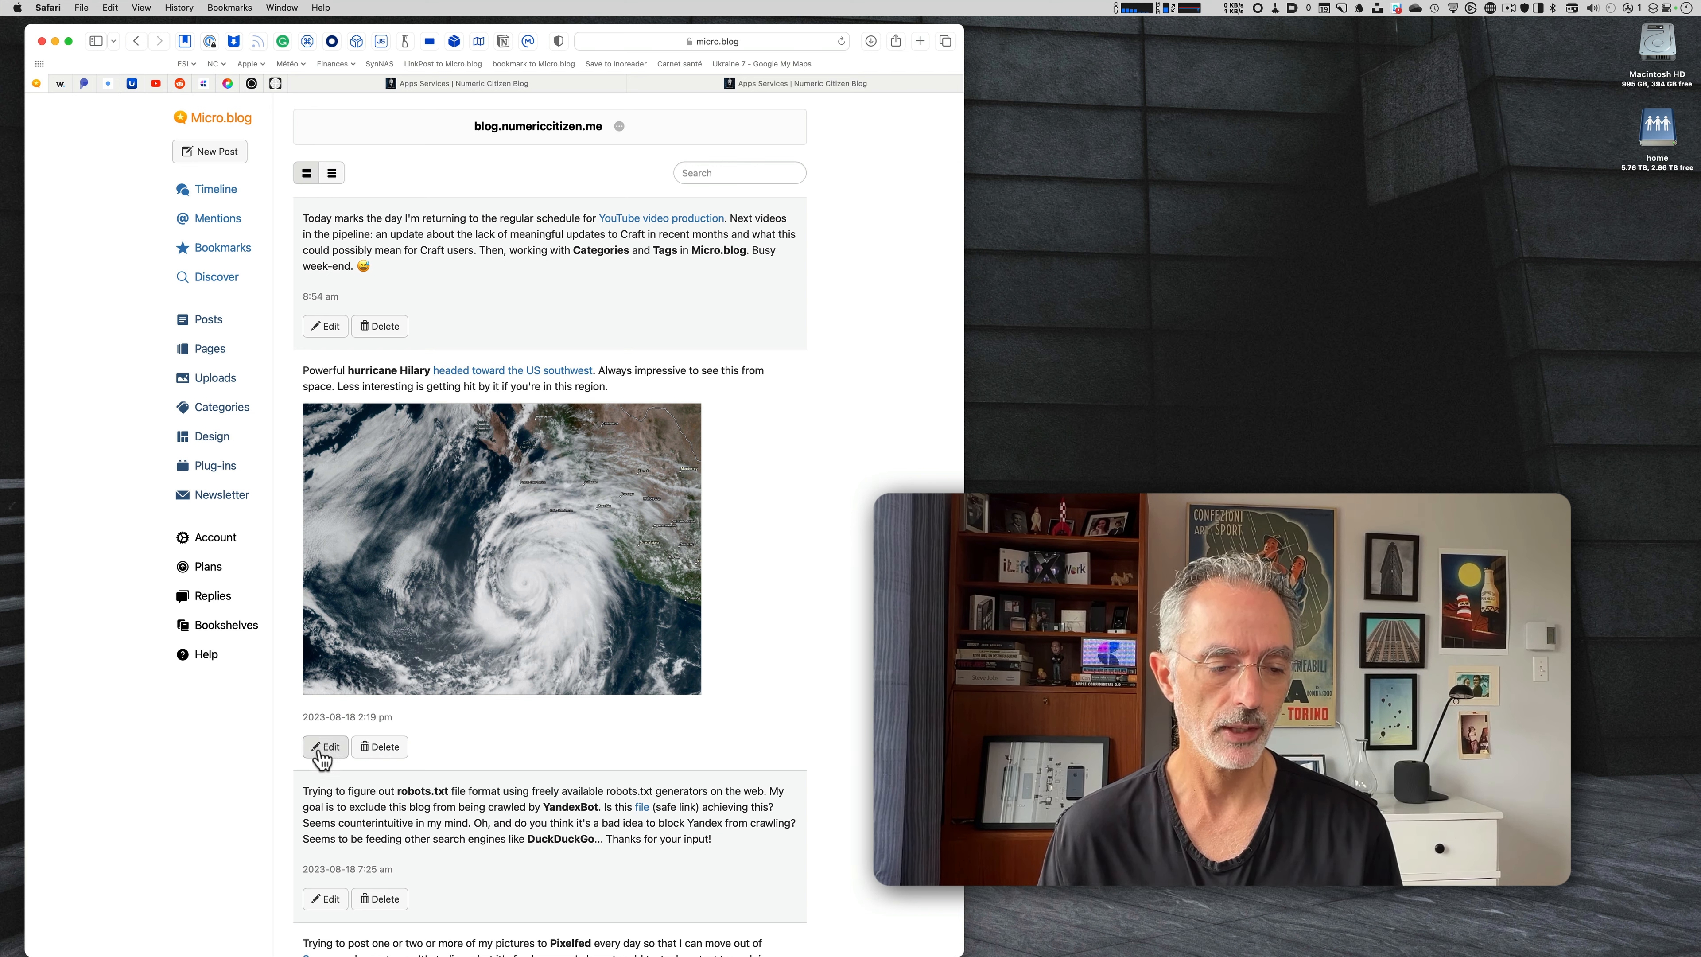
{"action": "left_click", "coordinate": [323, 746]}
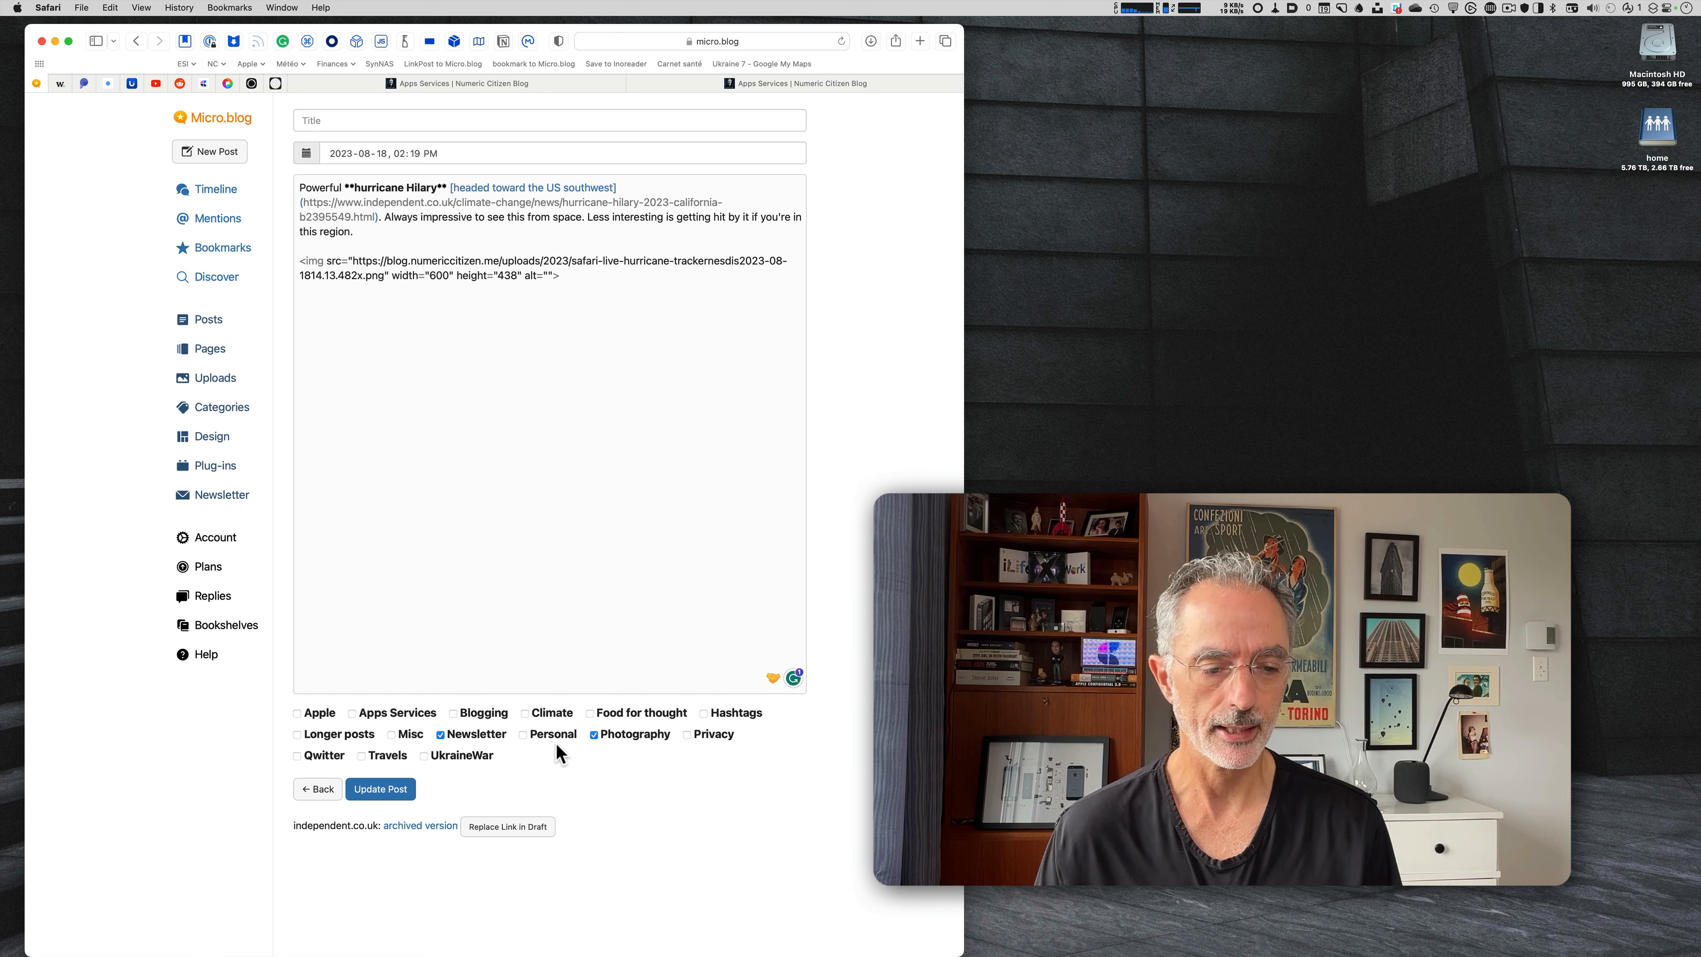
{"action": "mouse_move", "coordinate": [532, 750]}
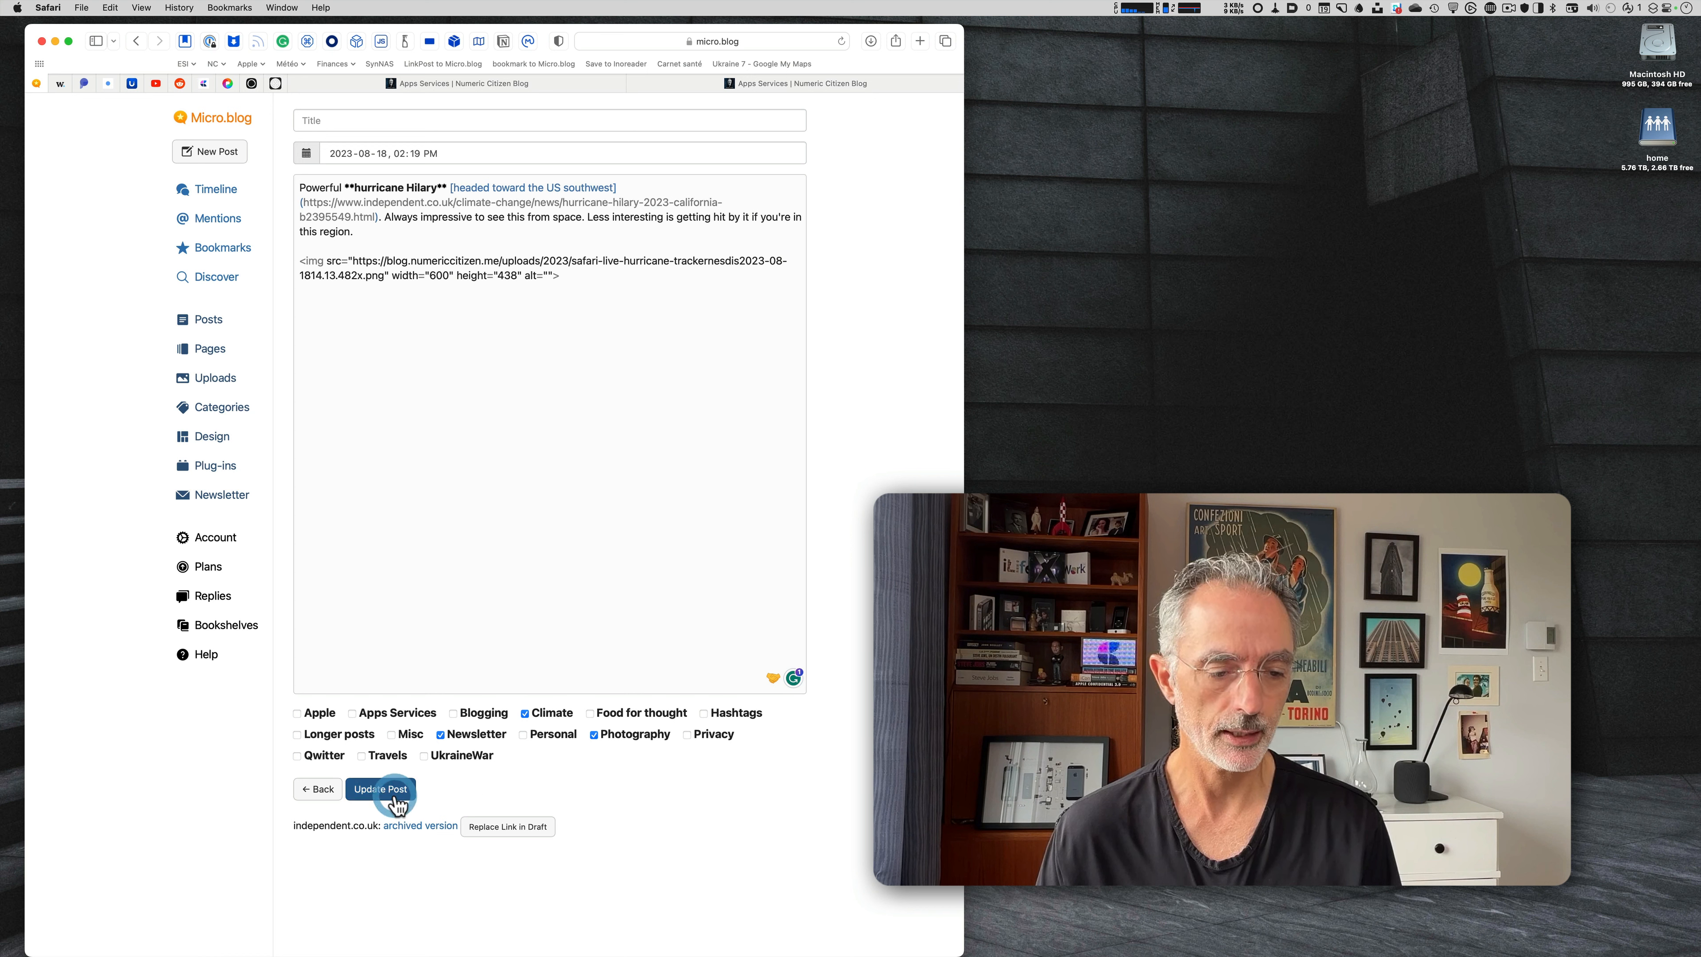
{"action": "left_click", "coordinate": [381, 788]}
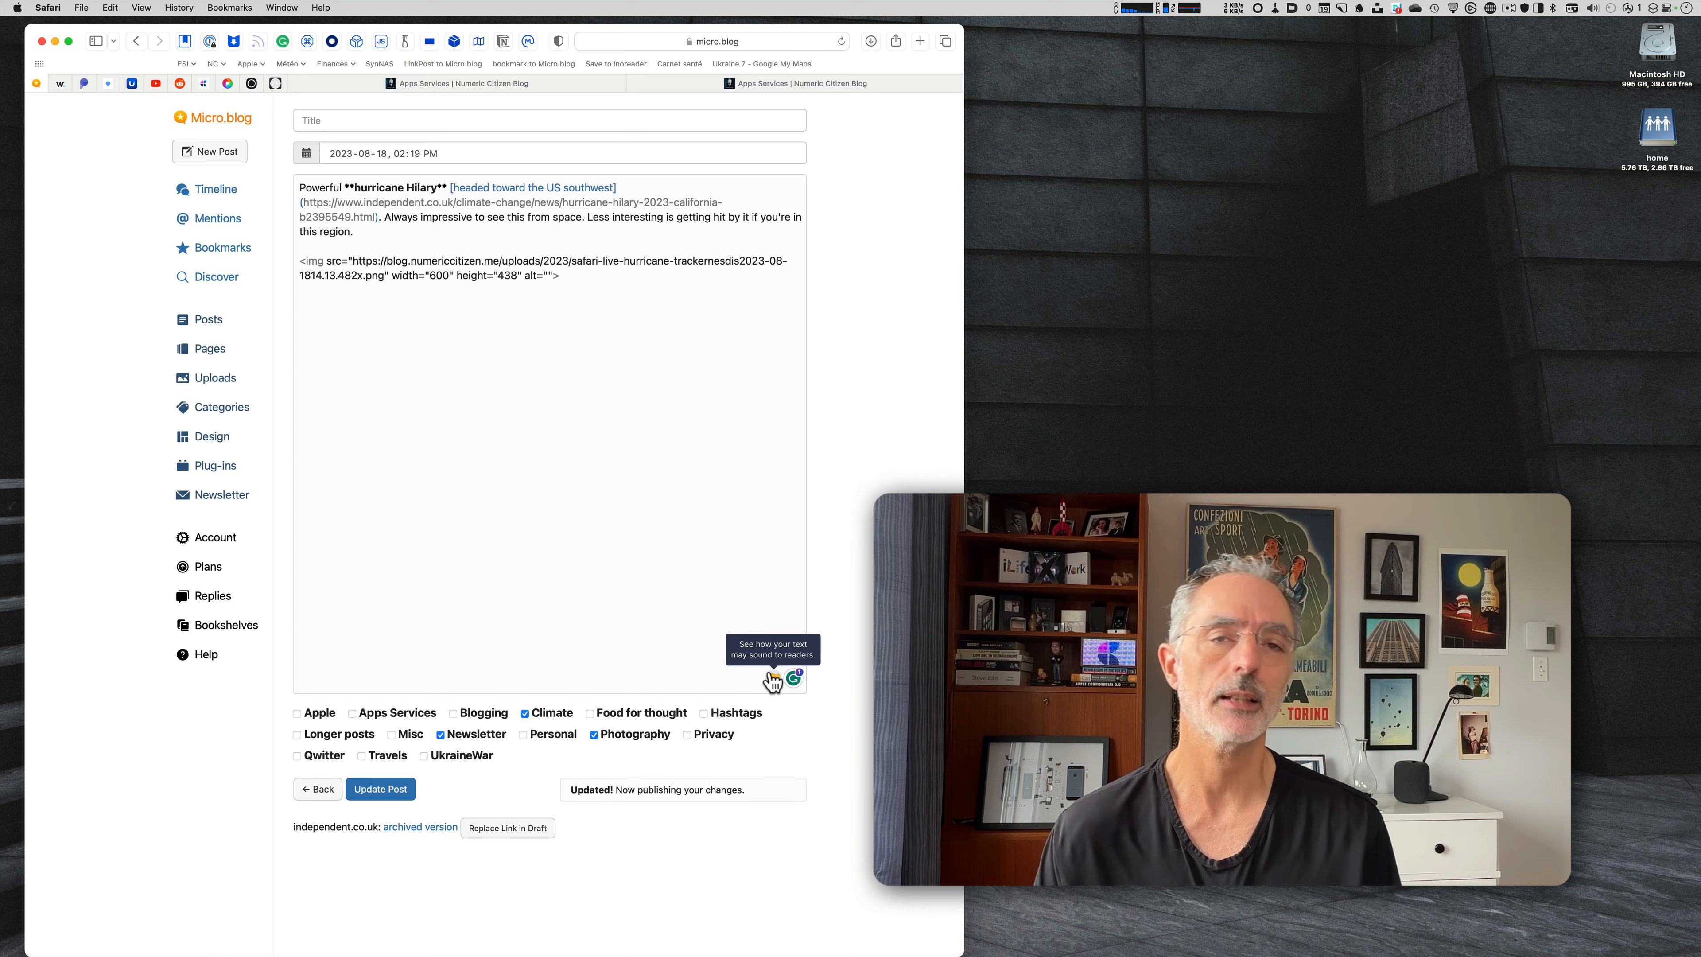
{"action": "mouse_move", "coordinate": [855, 600]}
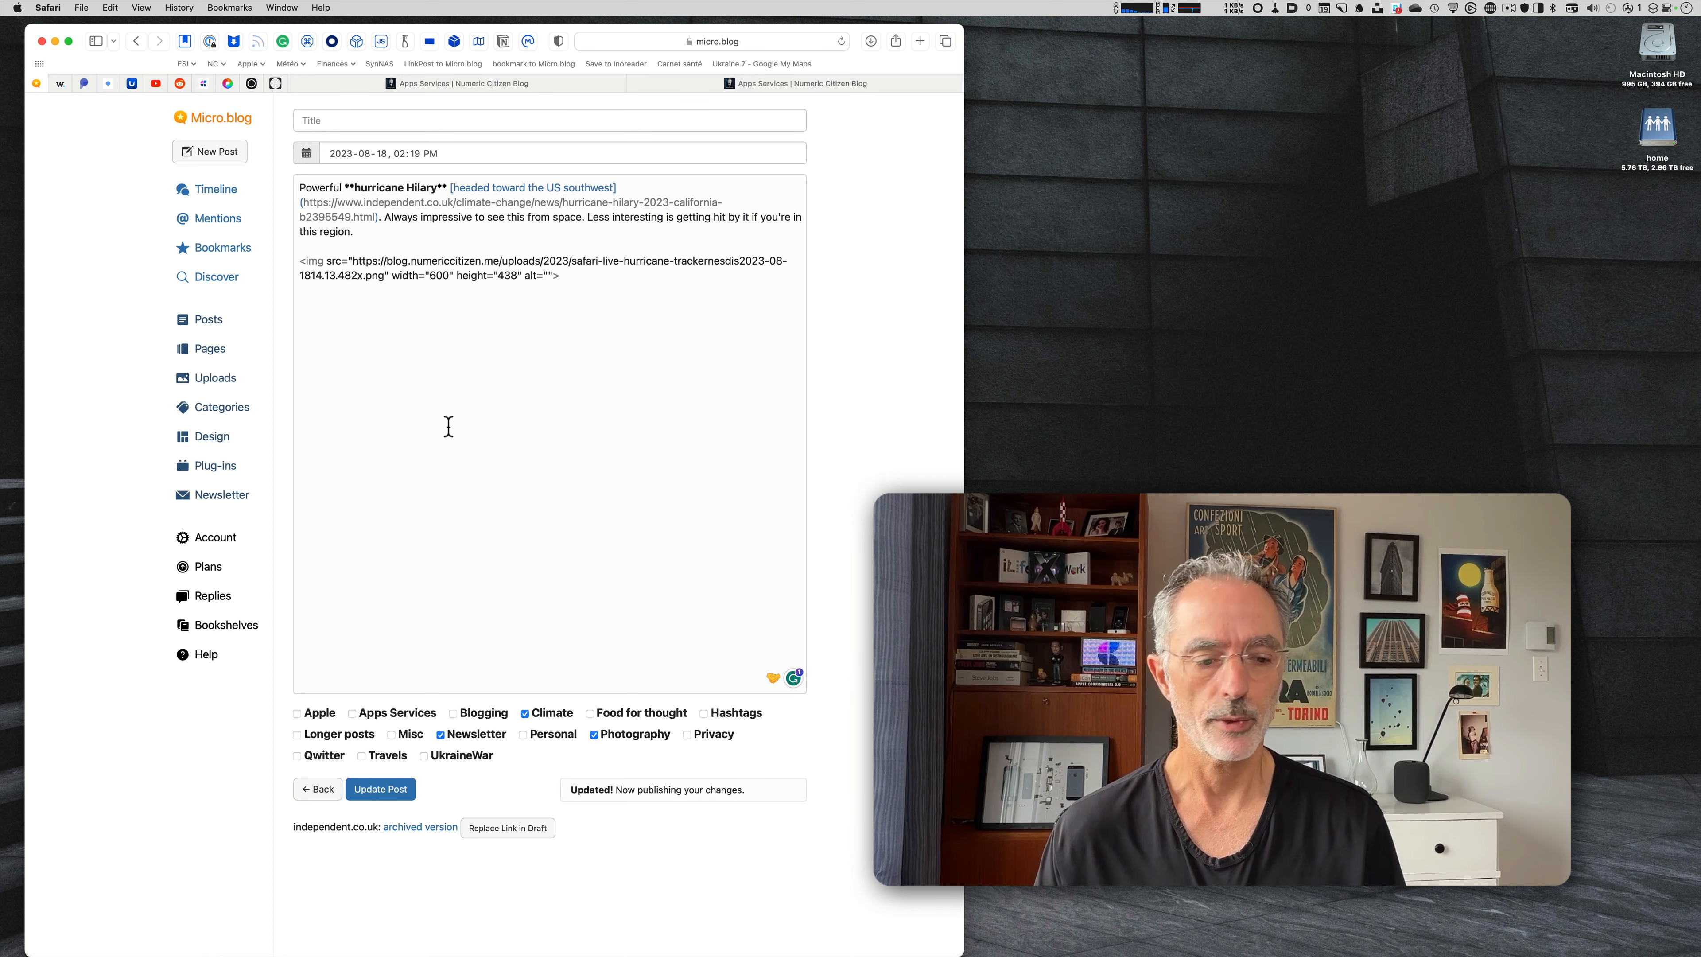
{"action": "mouse_move", "coordinate": [214, 197]}
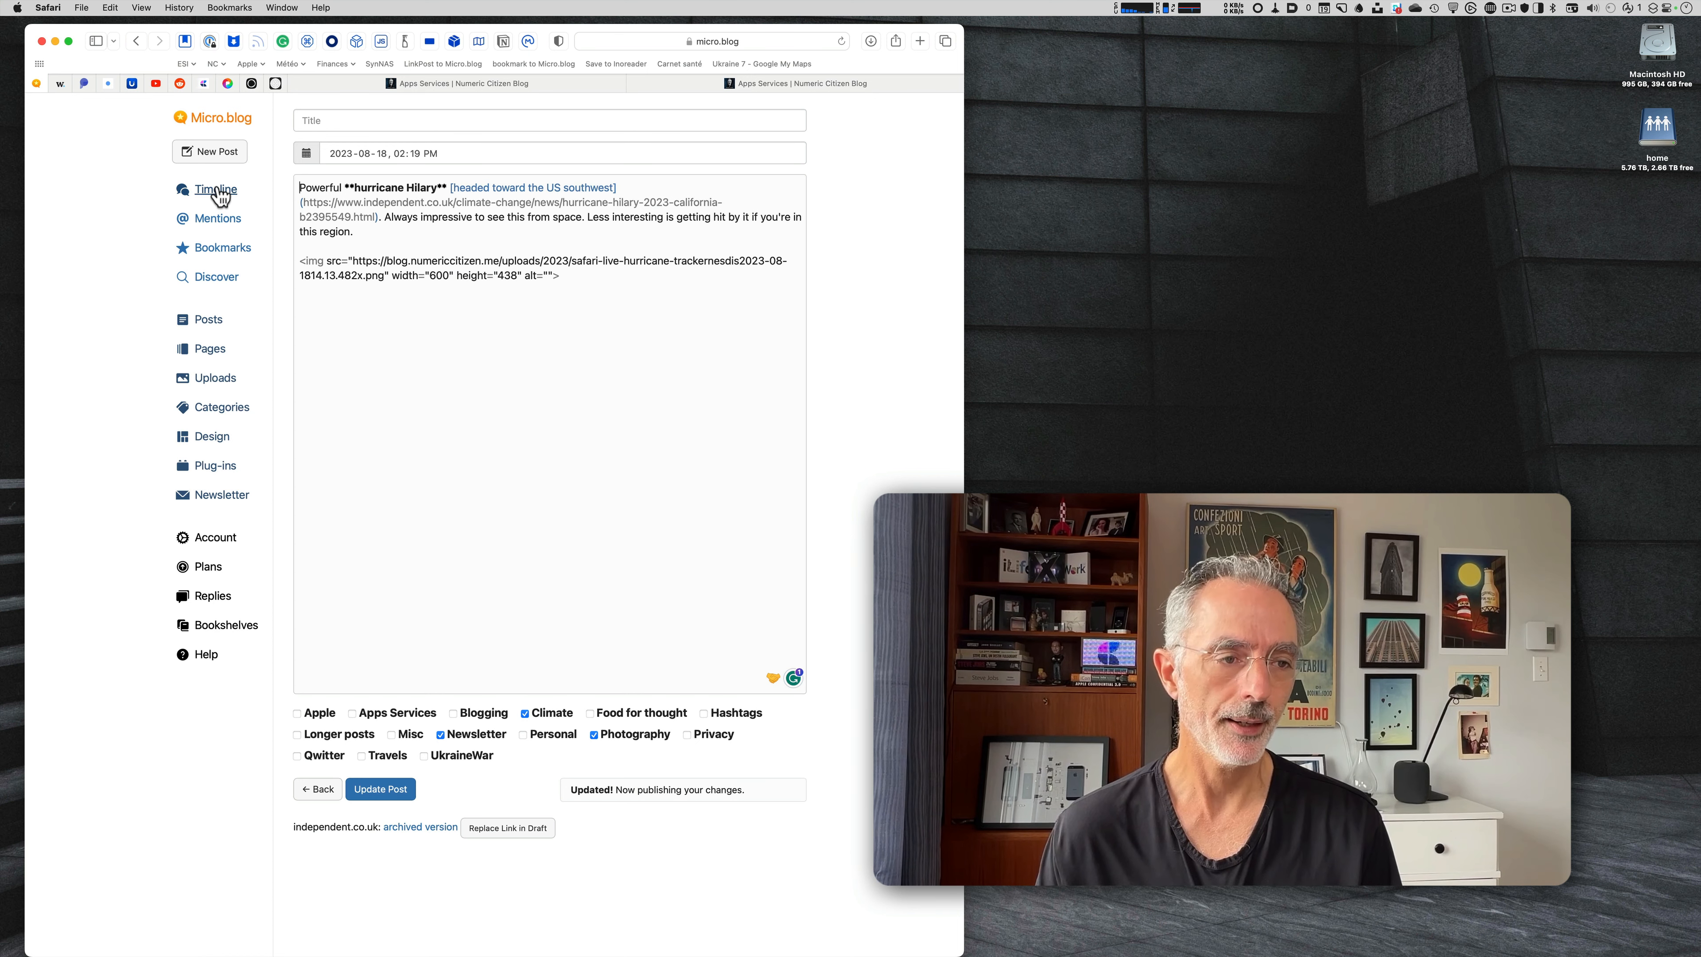
{"action": "mouse_move", "coordinate": [225, 305]}
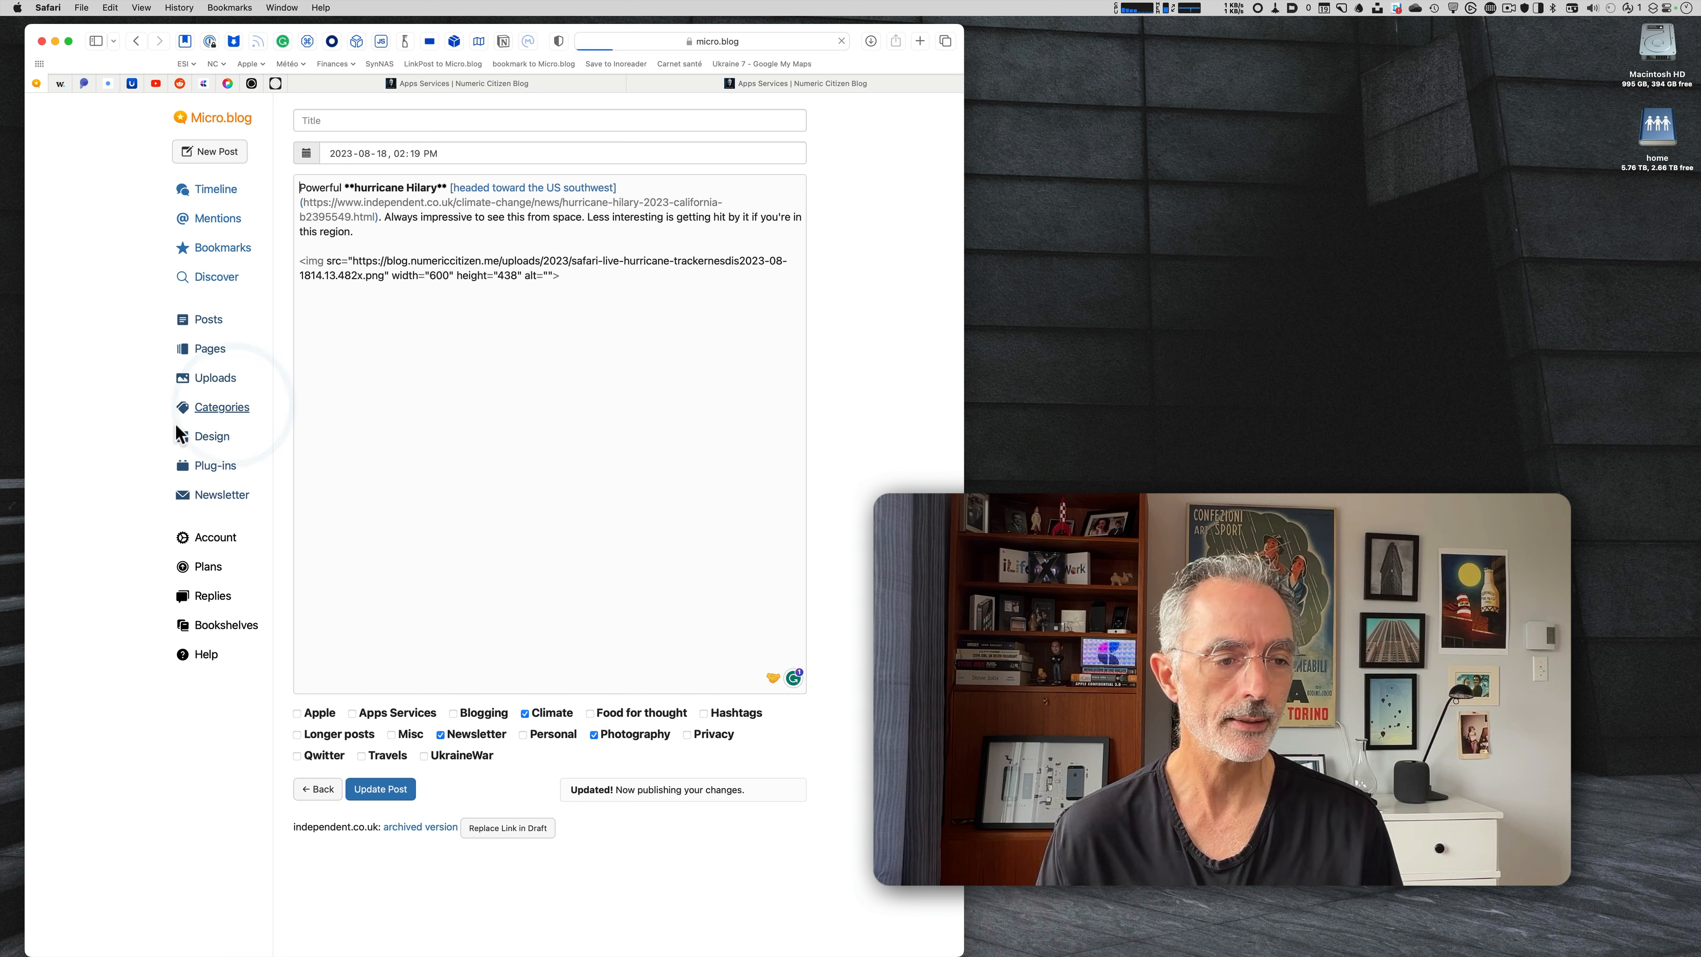
Return to the Categories list, where Climate now counts 1 post and Newsletter 162.
{"action": "left_click", "coordinate": [223, 406]}
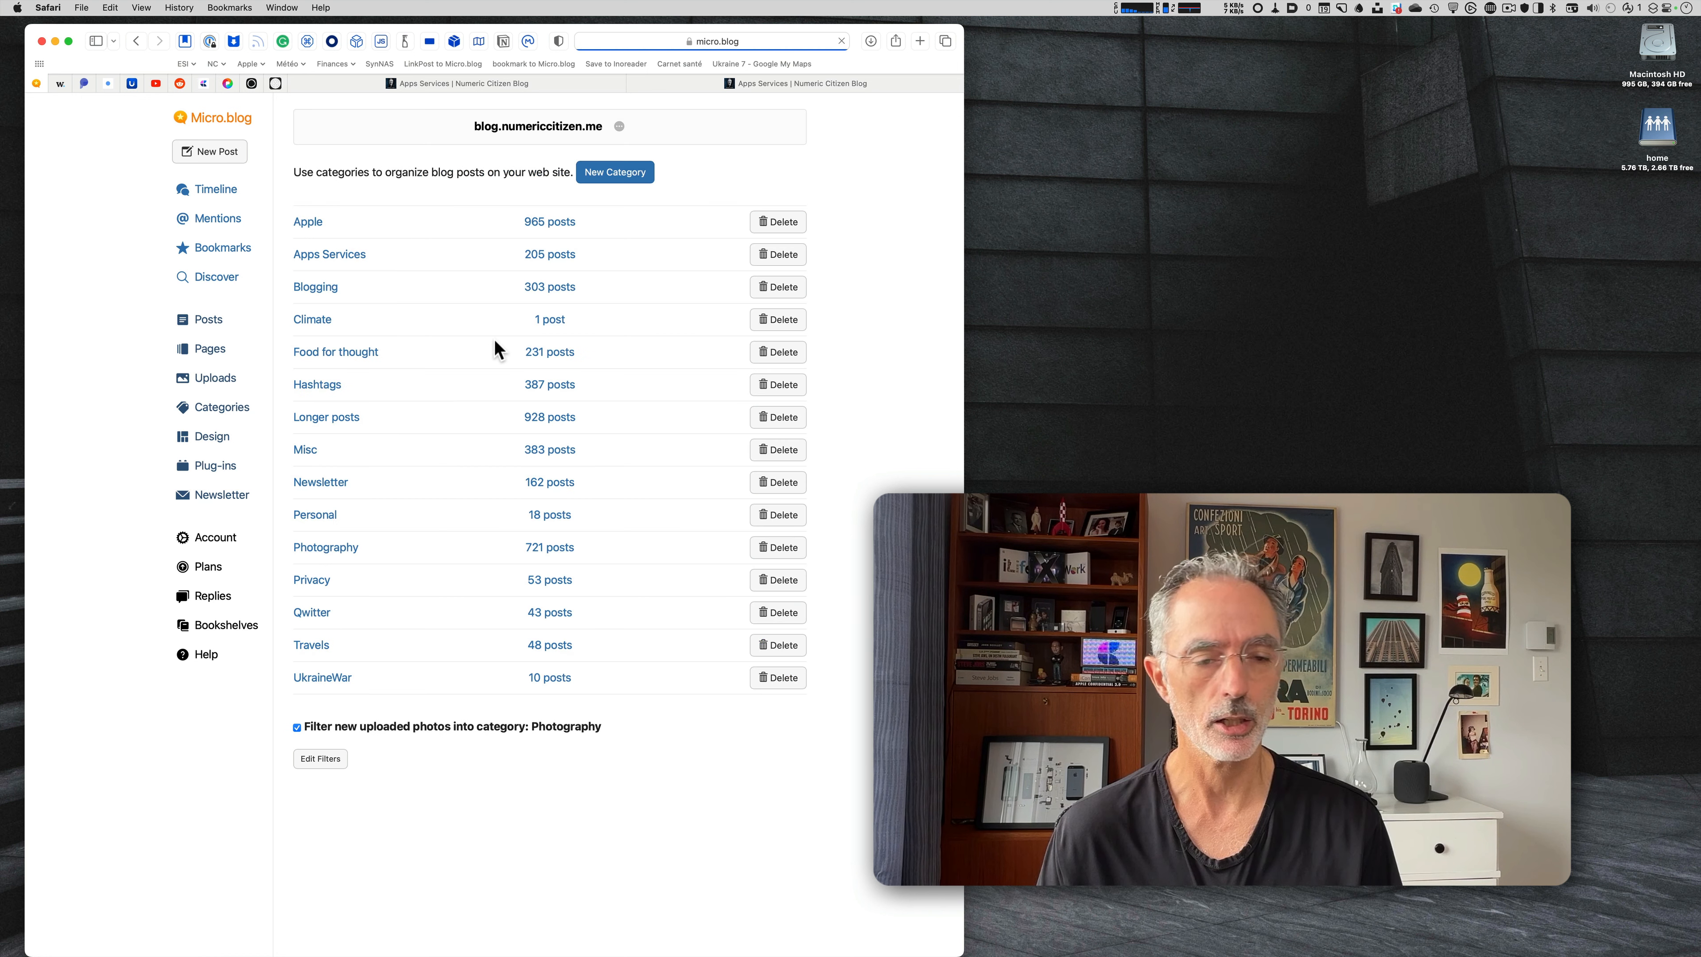
{"action": "mouse_move", "coordinate": [549, 319]}
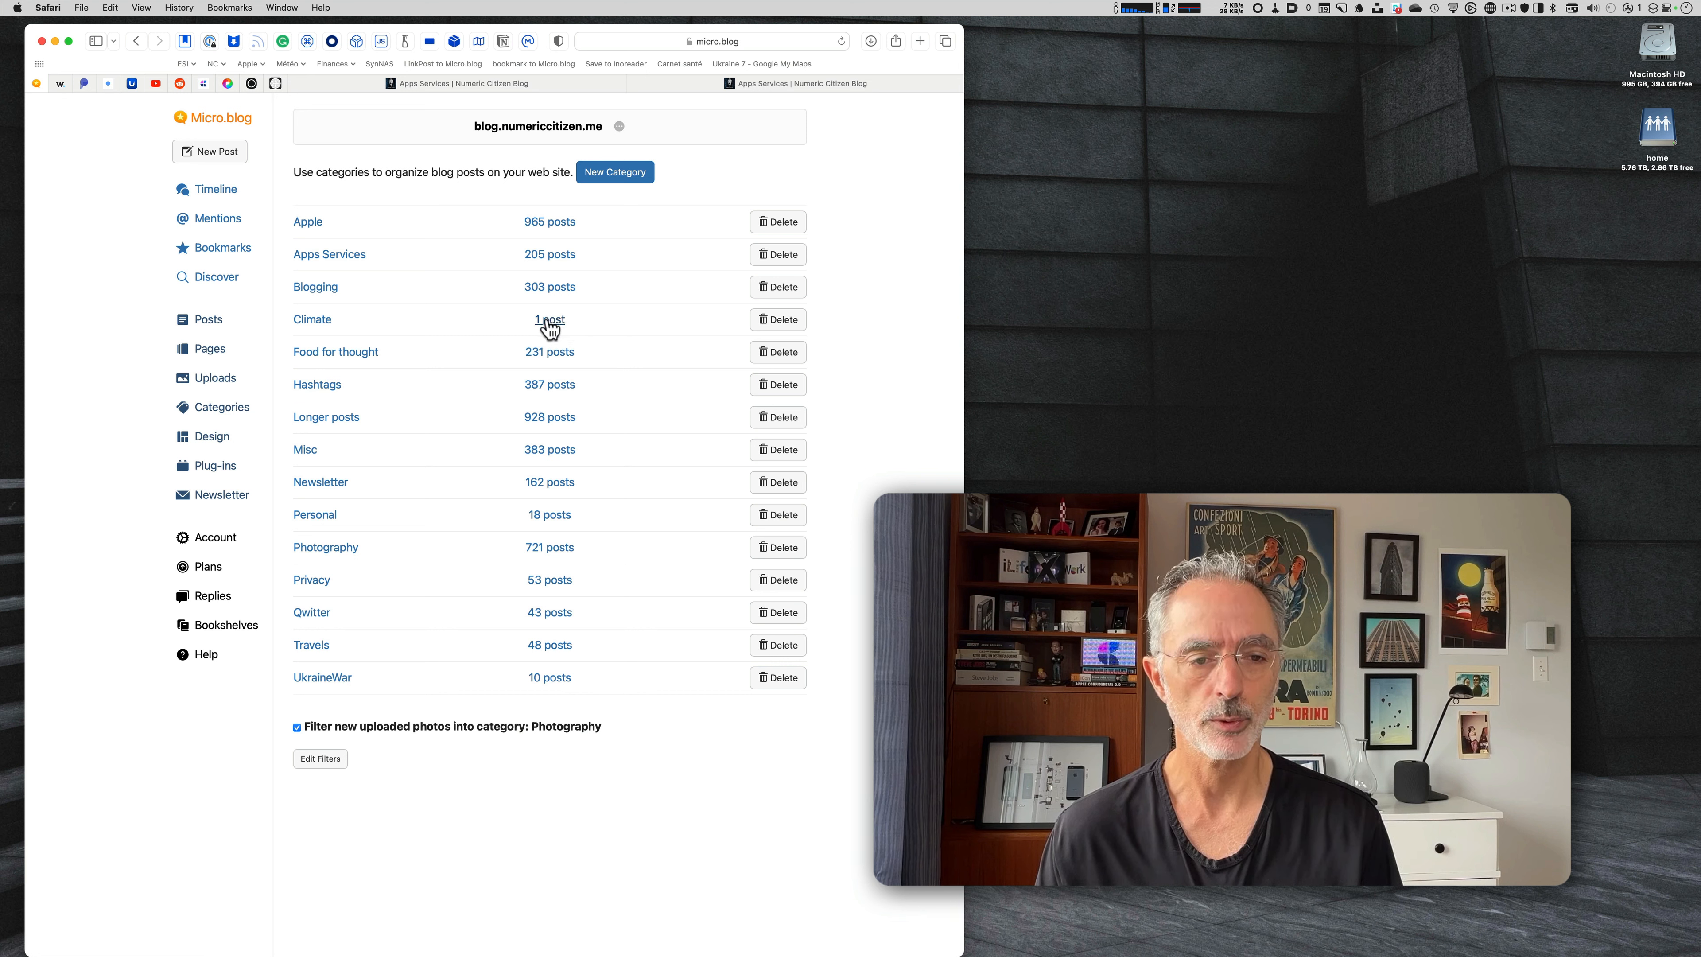
{"action": "mouse_move", "coordinate": [583, 325]}
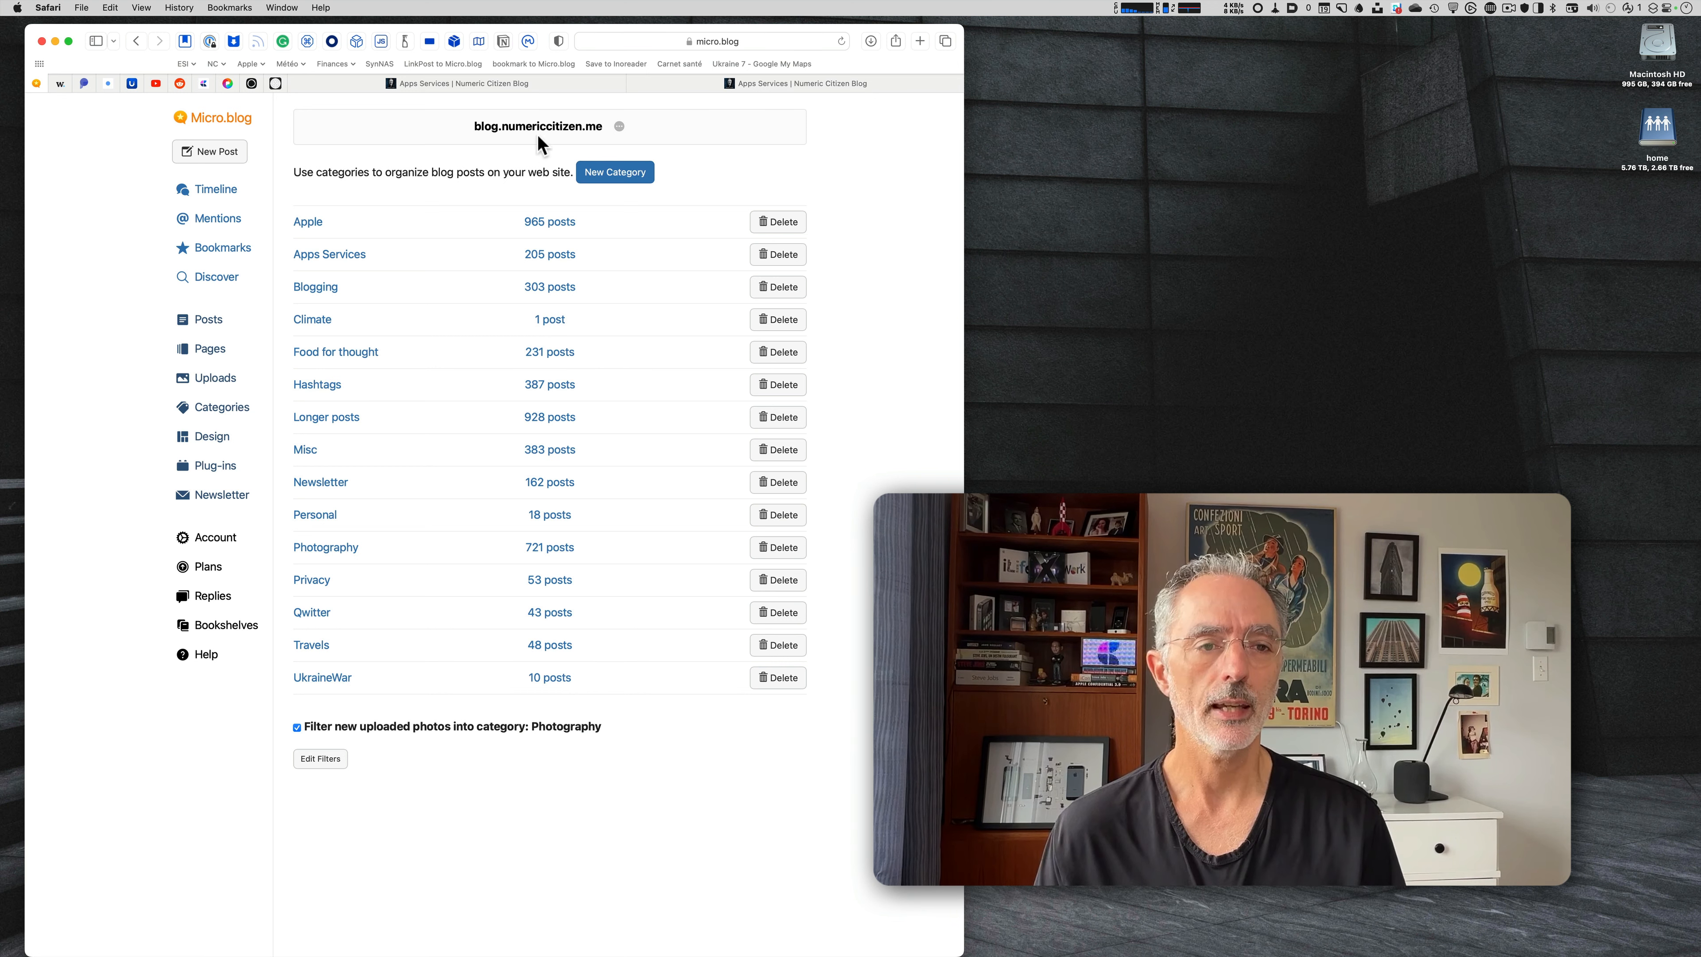
{"action": "left_click", "coordinate": [540, 125]}
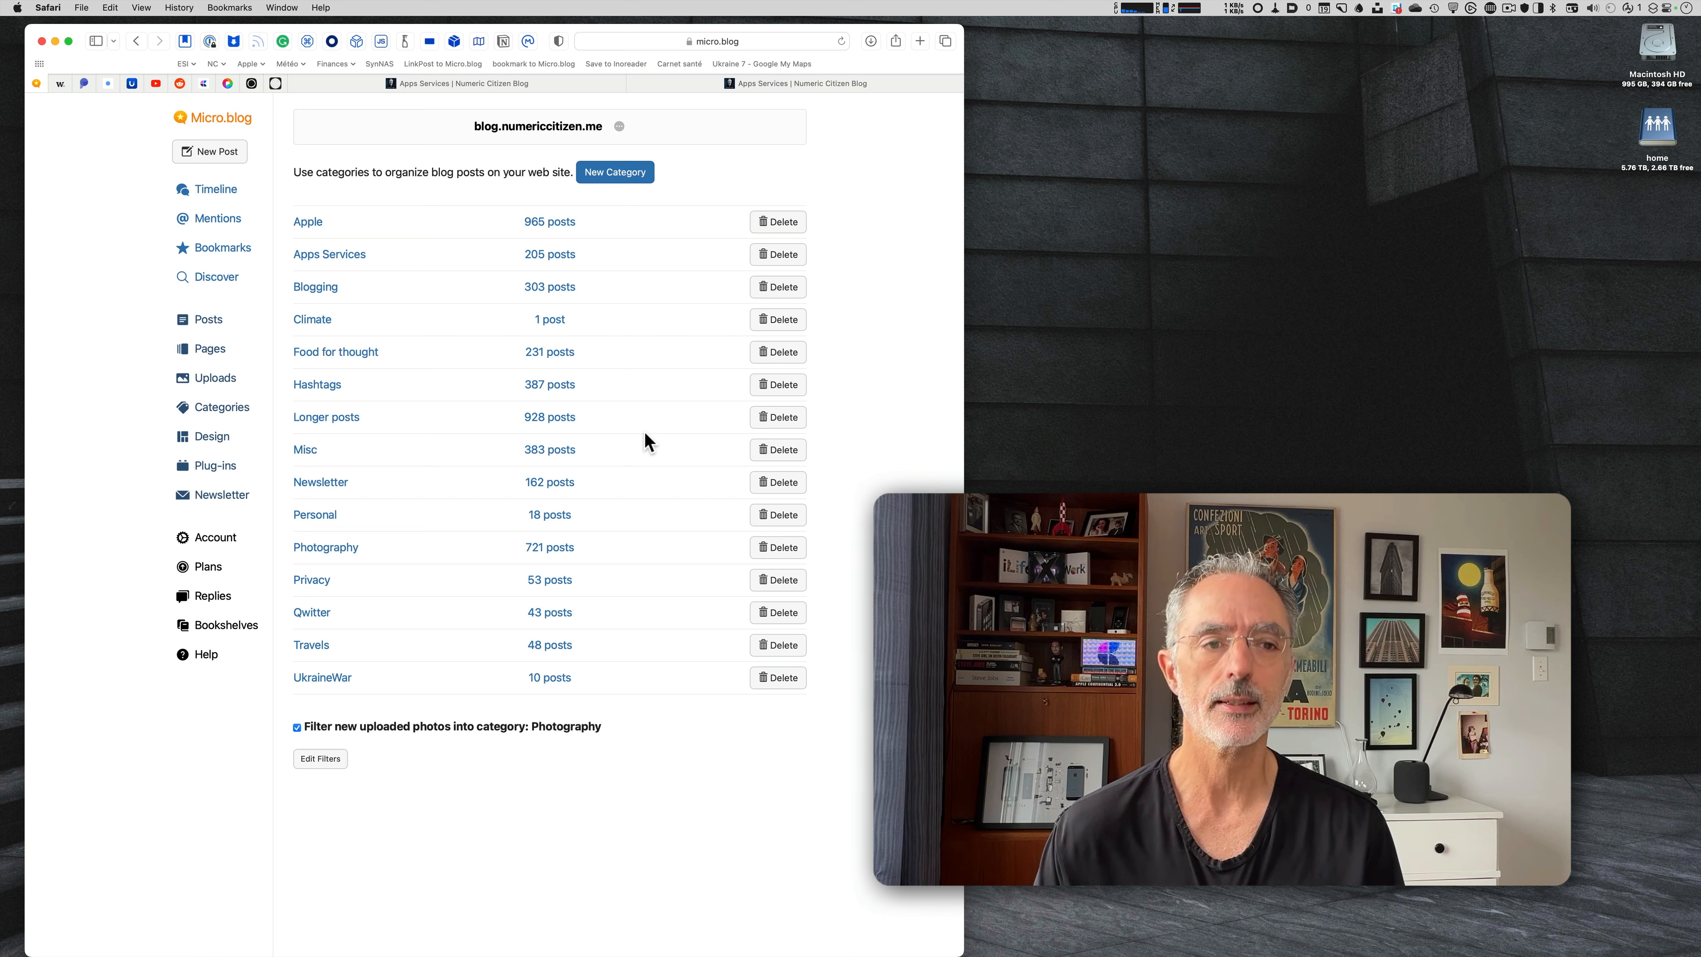
{"action": "mouse_move", "coordinate": [190, 343]}
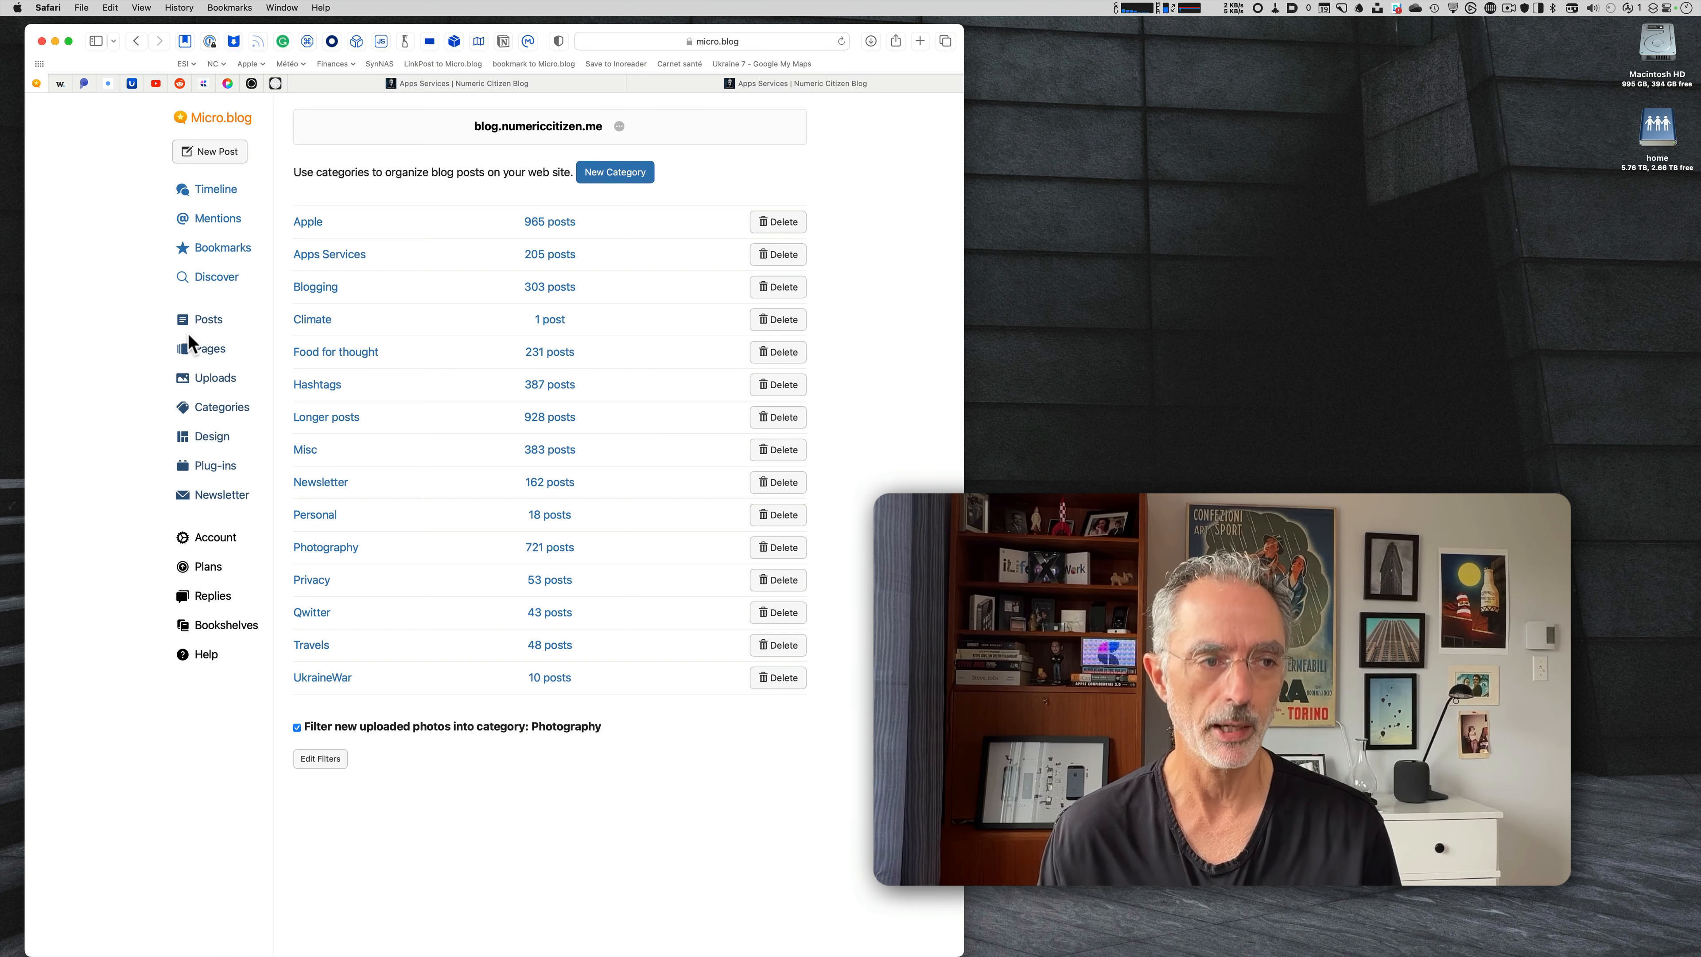
{"action": "mouse_move", "coordinate": [96, 313]}
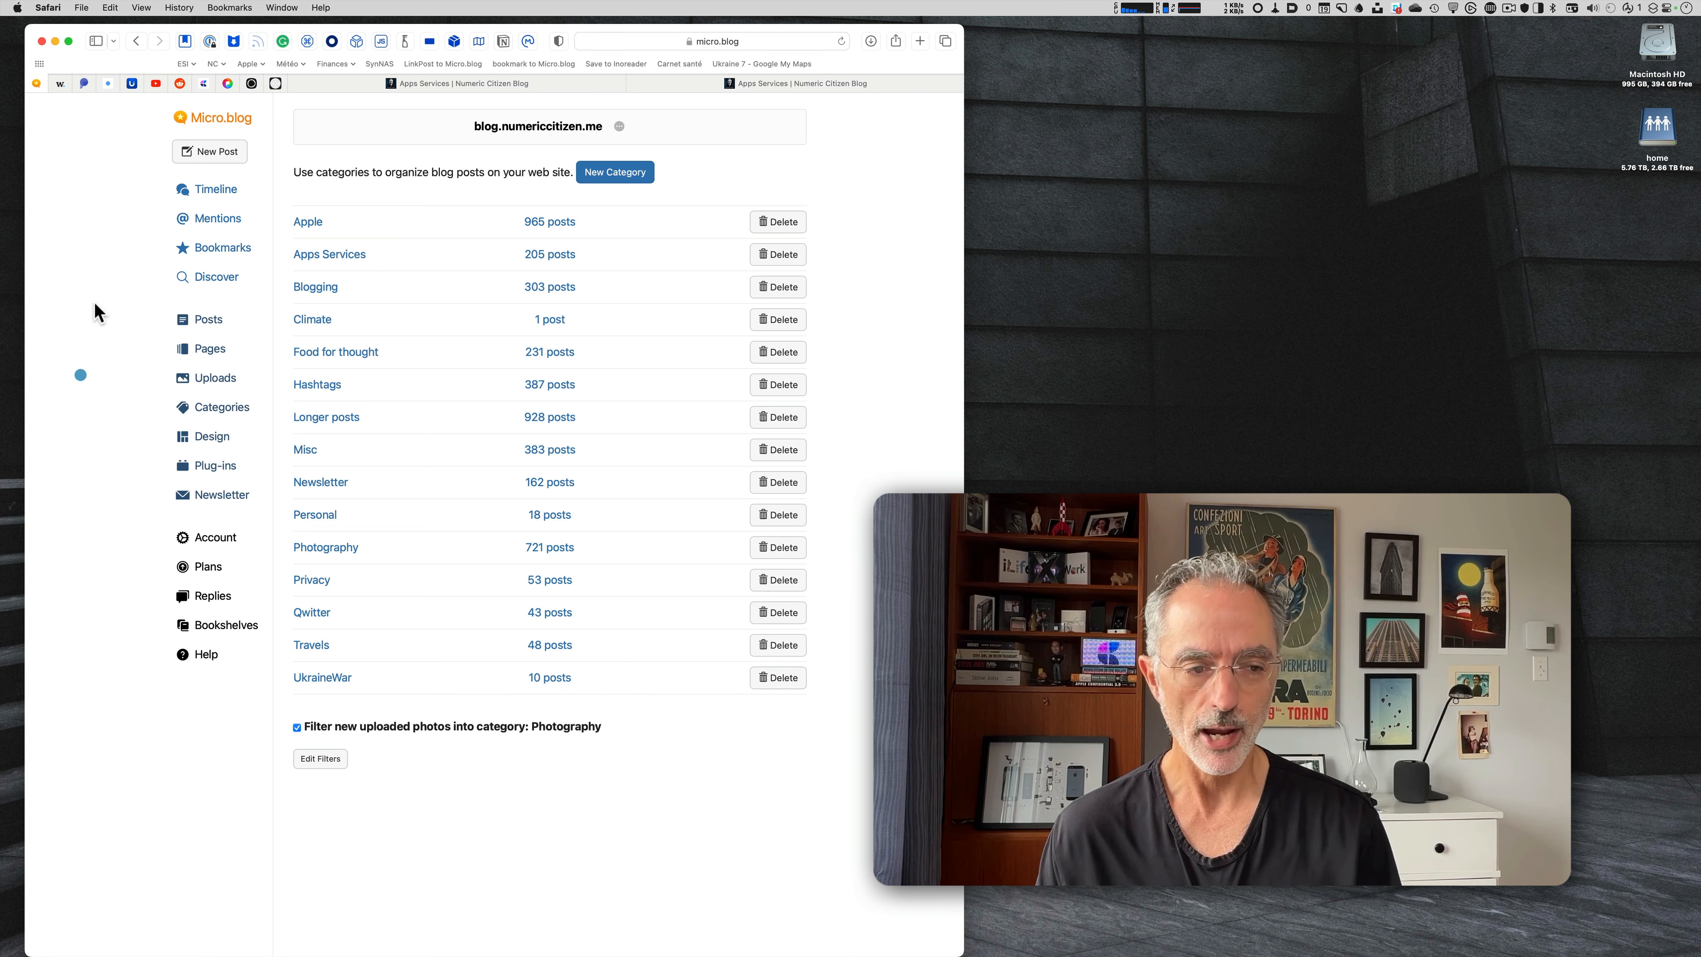
{"action": "mouse_move", "coordinate": [214, 471]}
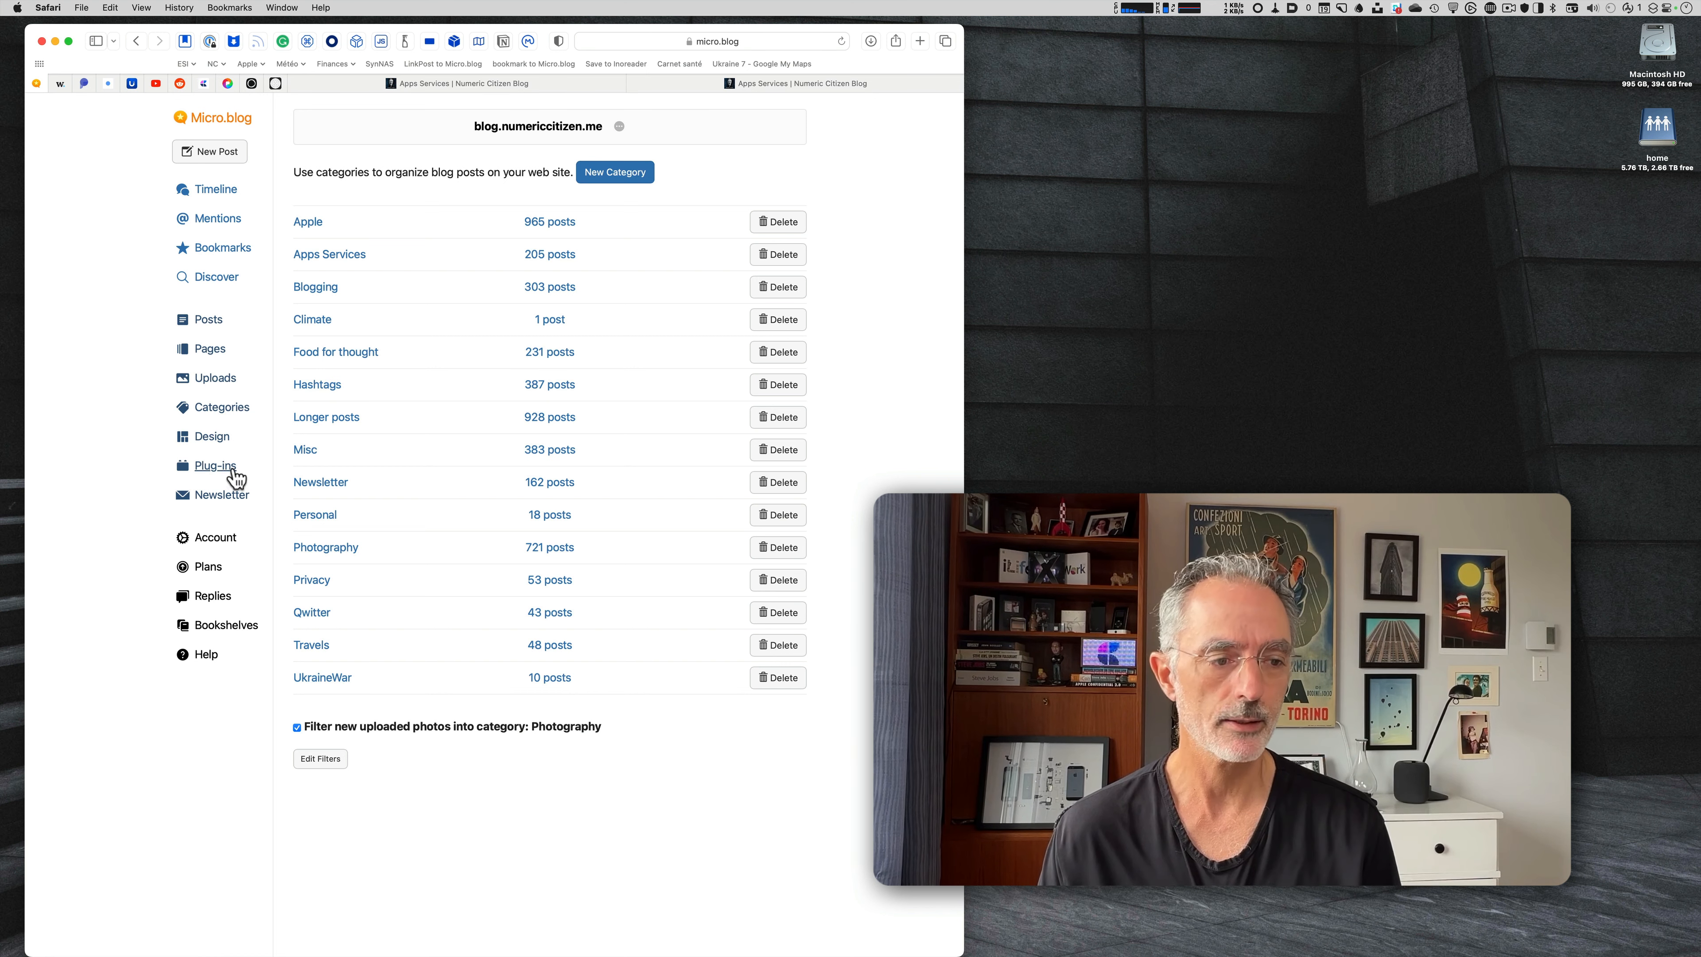
Locate the Micro.blog Feeds Plugin, which adds category RSS feeds, among the installed plug-ins.
{"action": "left_click", "coordinate": [215, 464]}
{"action": "type", "text": "categor"}
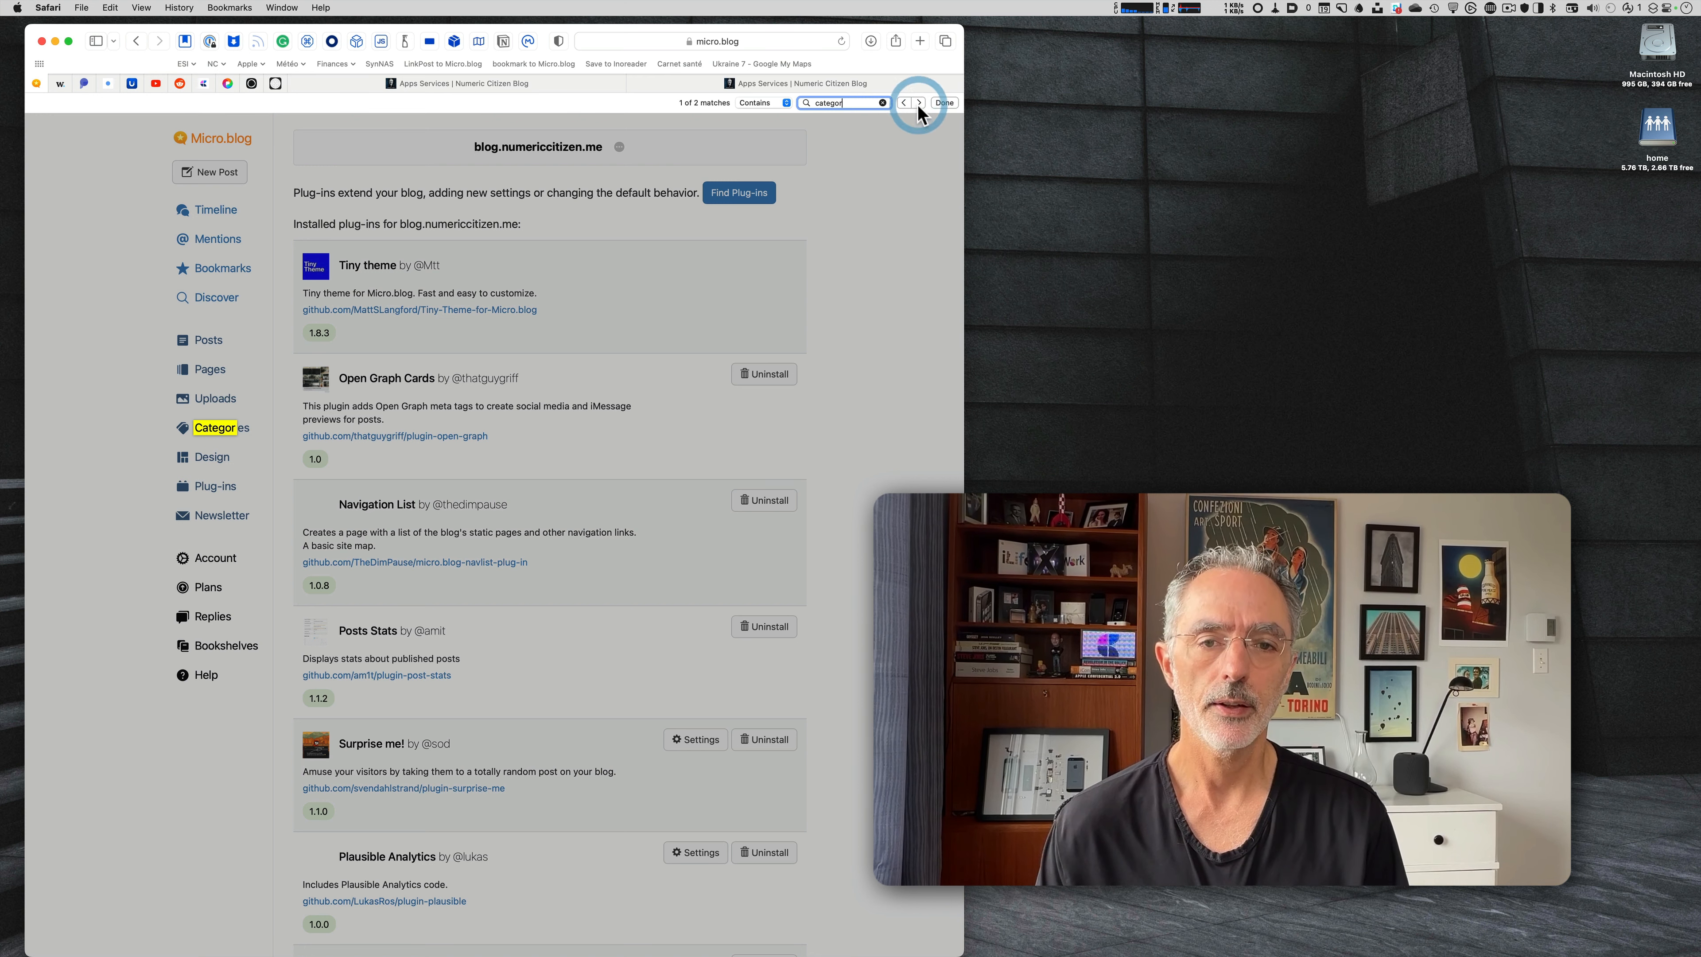
{"action": "left_click", "coordinate": [919, 102]}
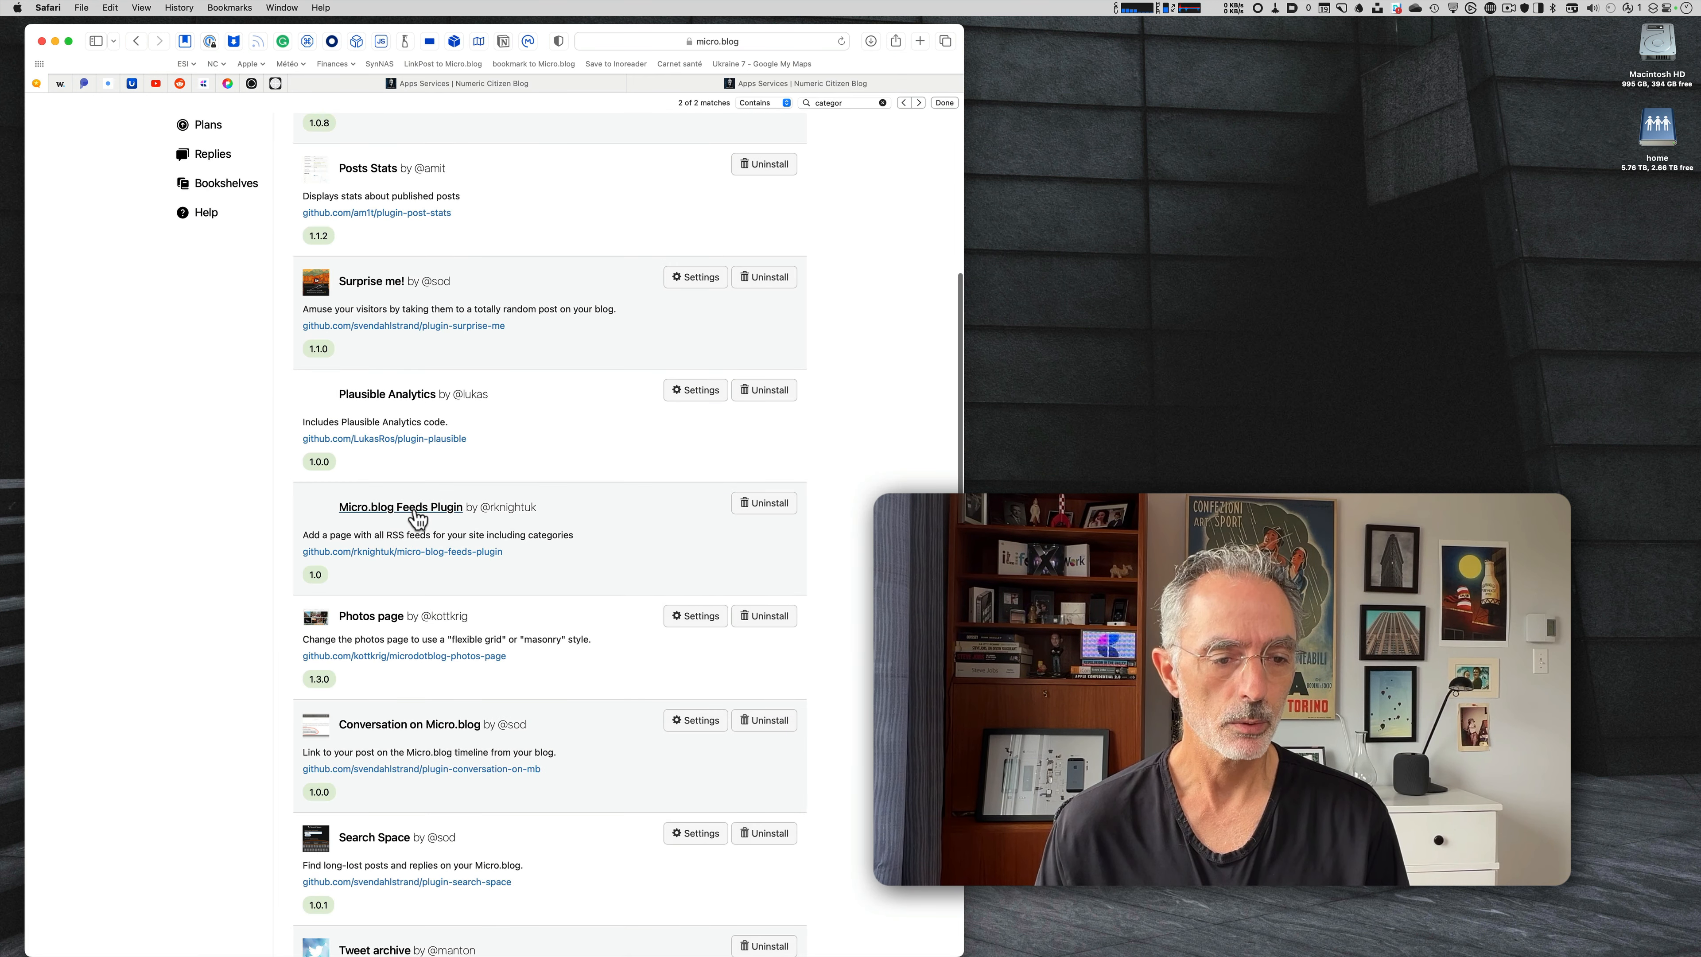
{"action": "mouse_move", "coordinate": [341, 550]}
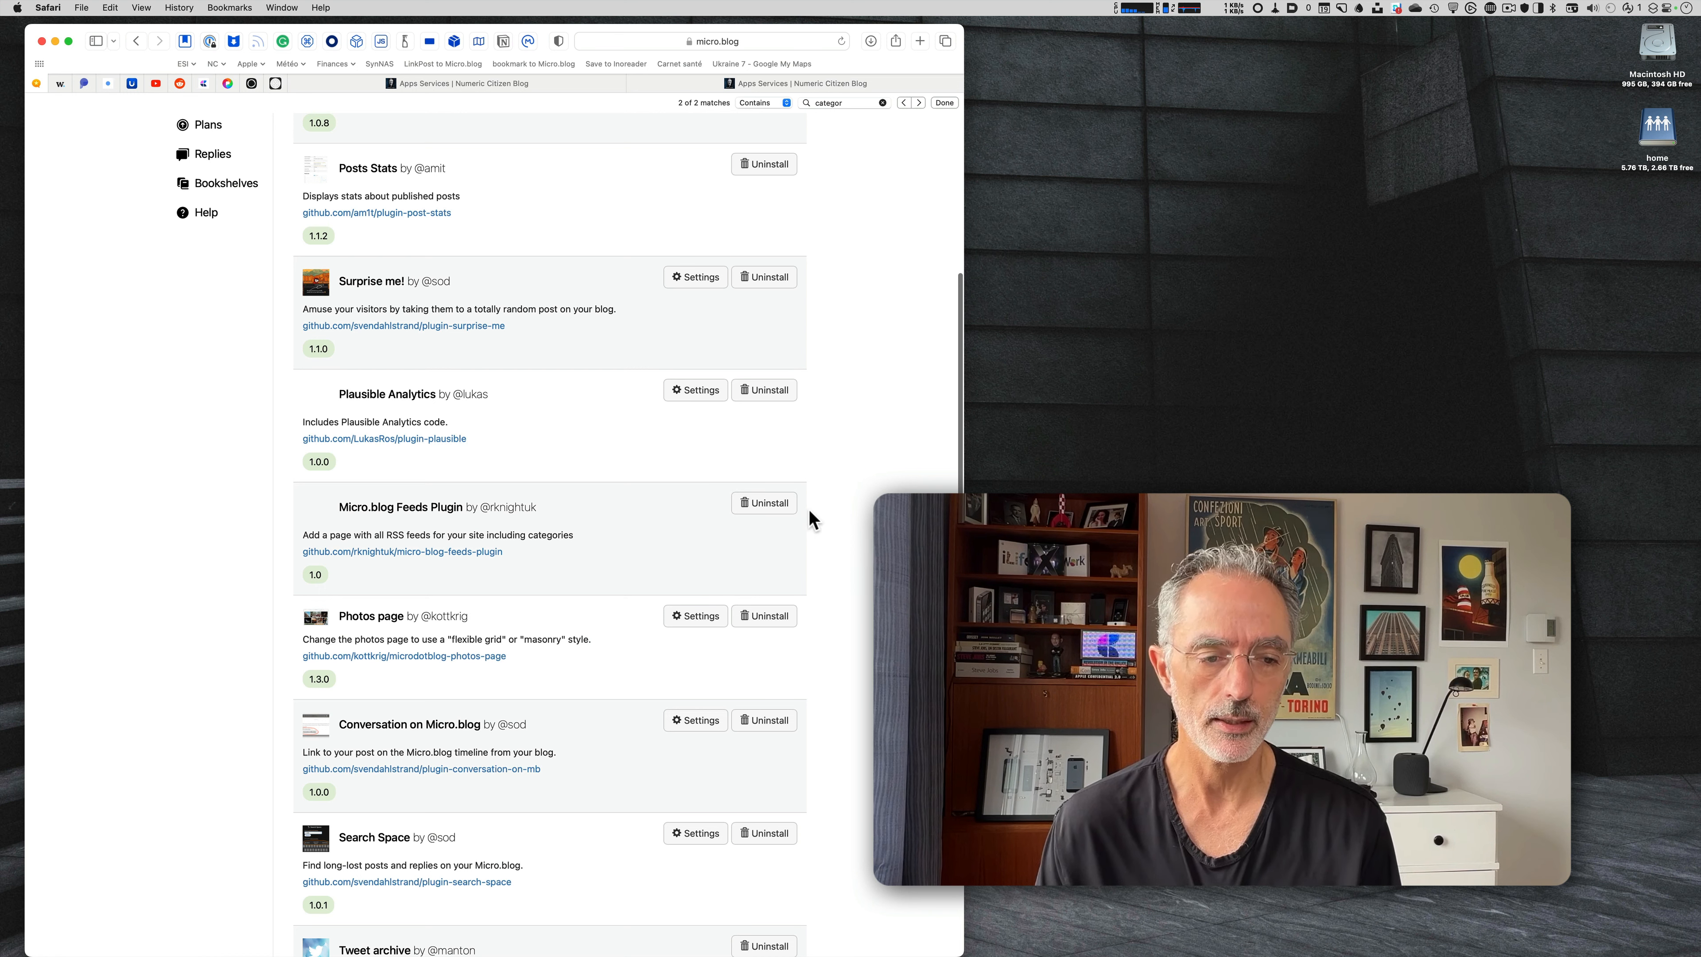
{"action": "mouse_move", "coordinate": [555, 565]}
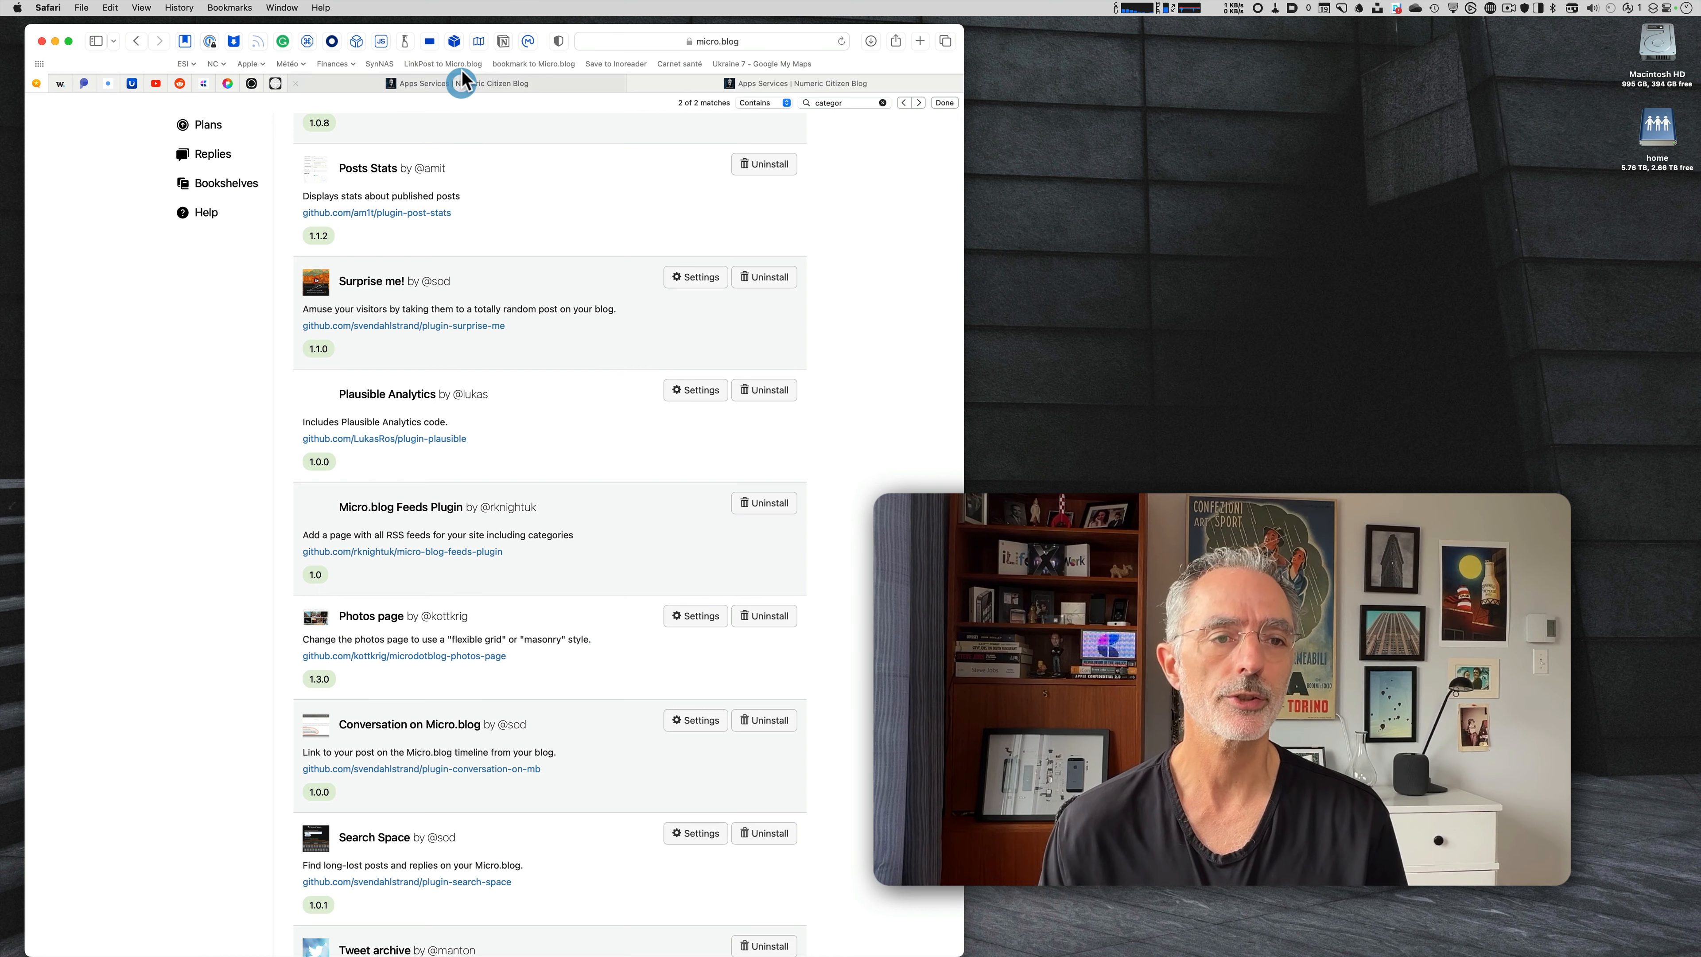
View the public blog's Feeds page listing the all-posts feed and each category feed, apple to ukrainewar.
{"action": "left_click", "coordinate": [457, 83]}
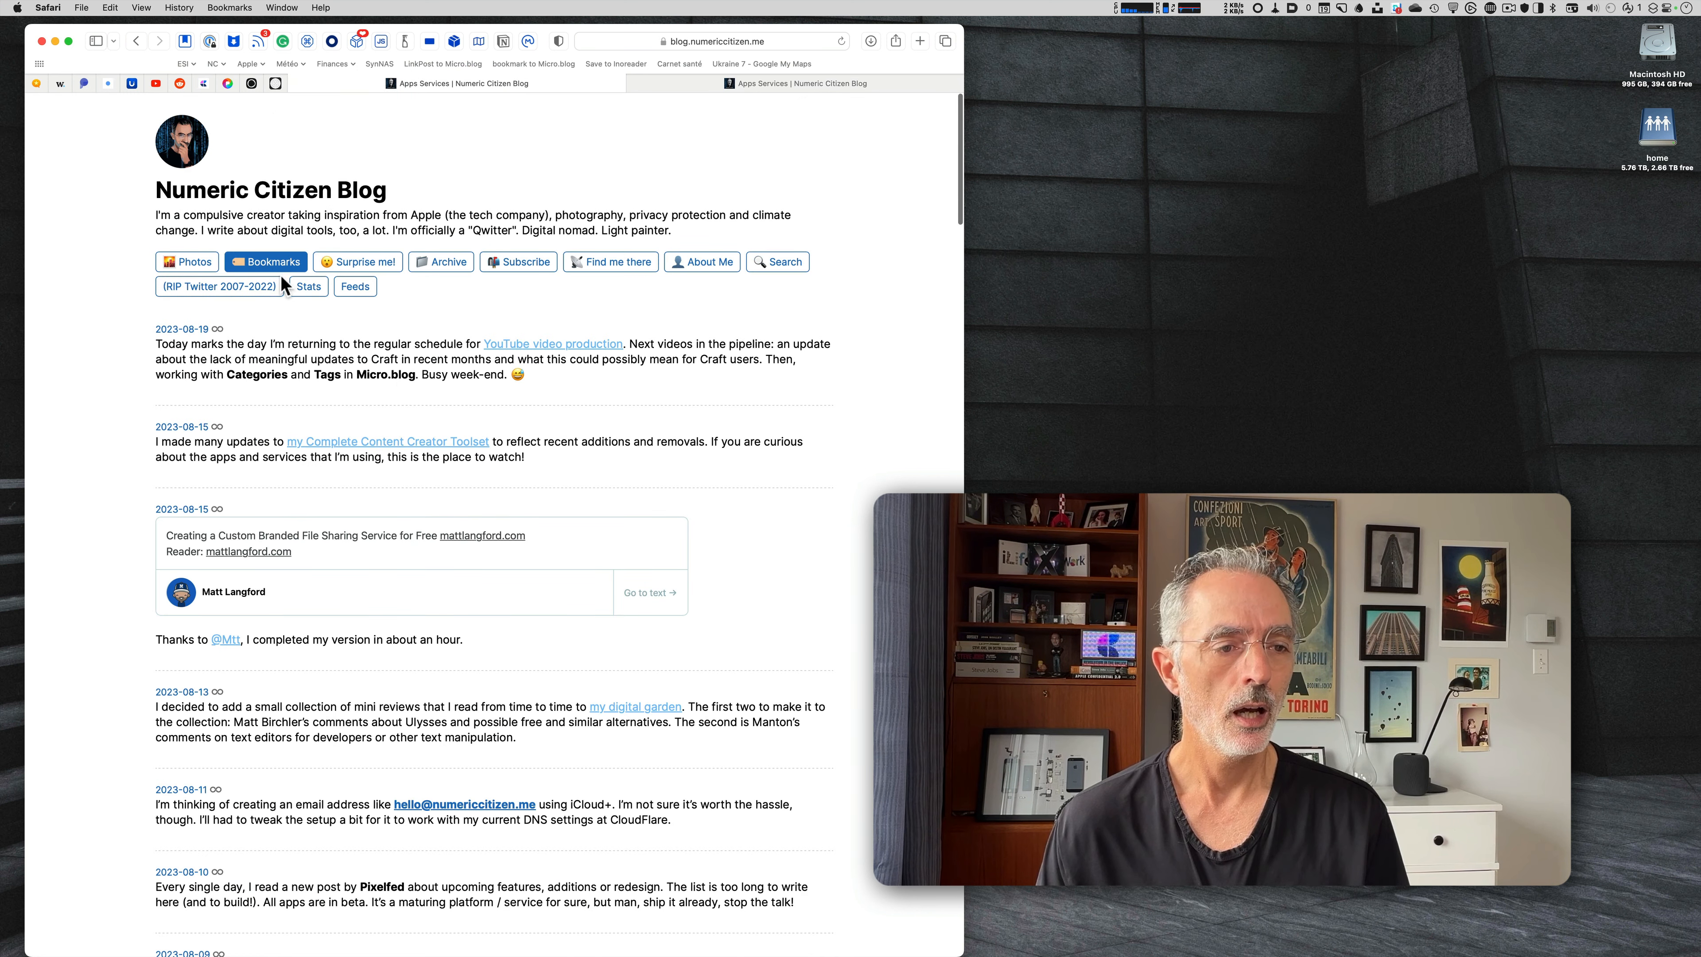
{"action": "mouse_move", "coordinate": [610, 261]}
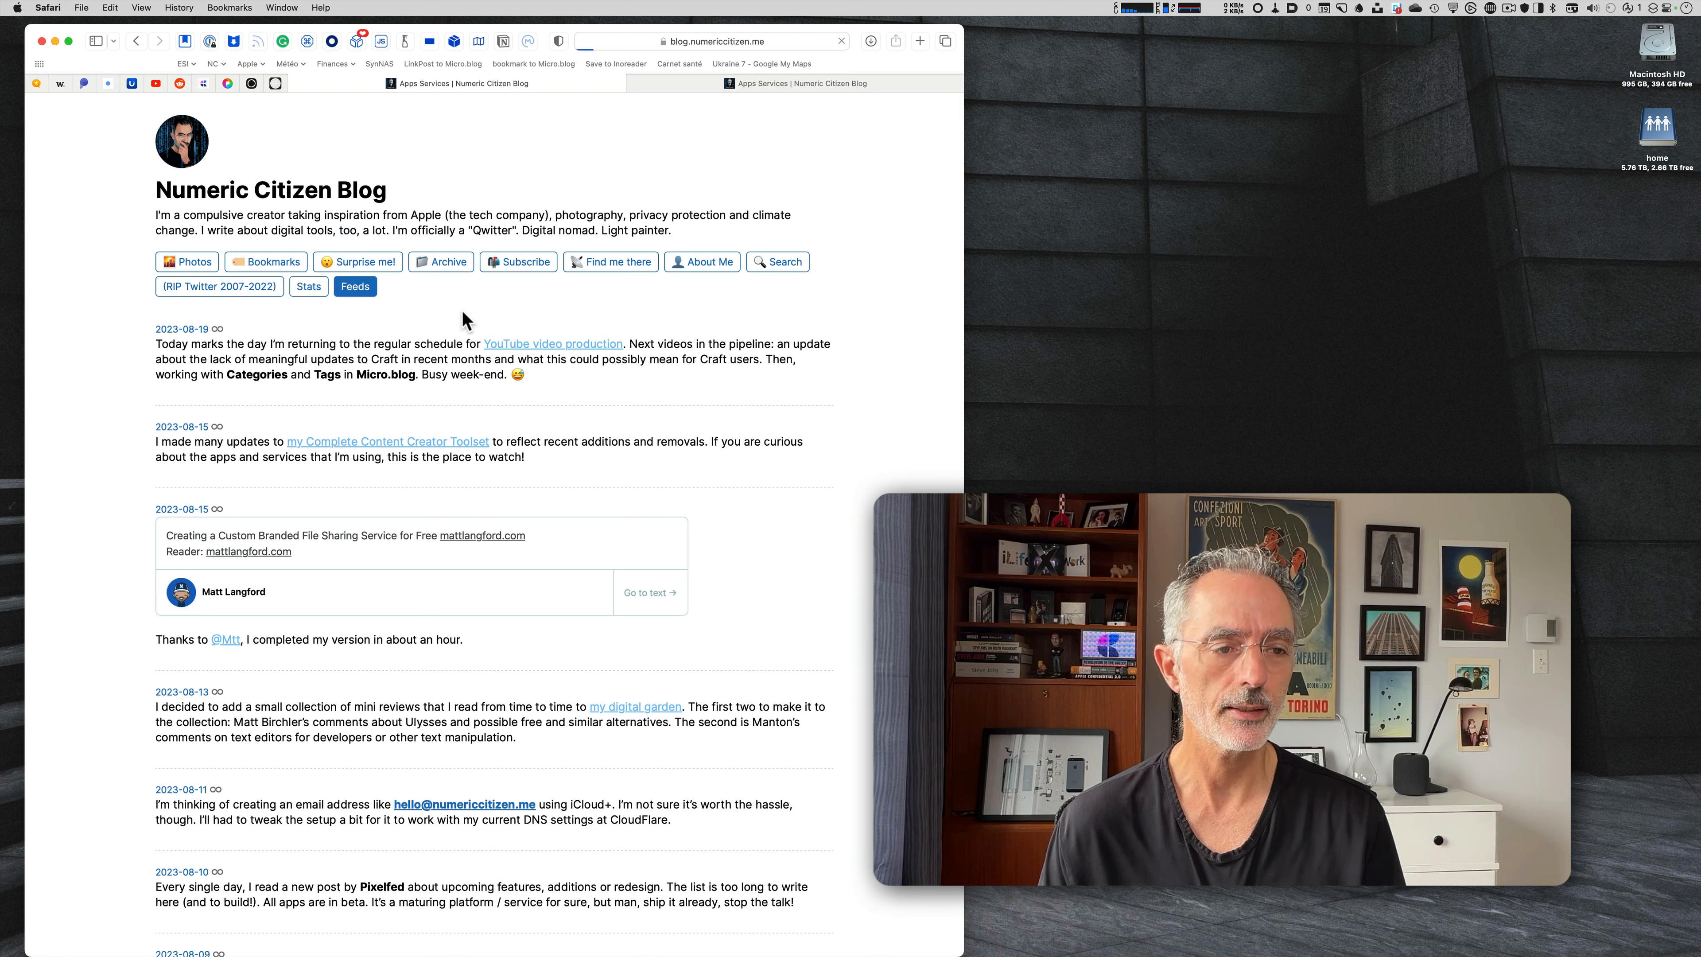
{"action": "left_click", "coordinate": [353, 286]}
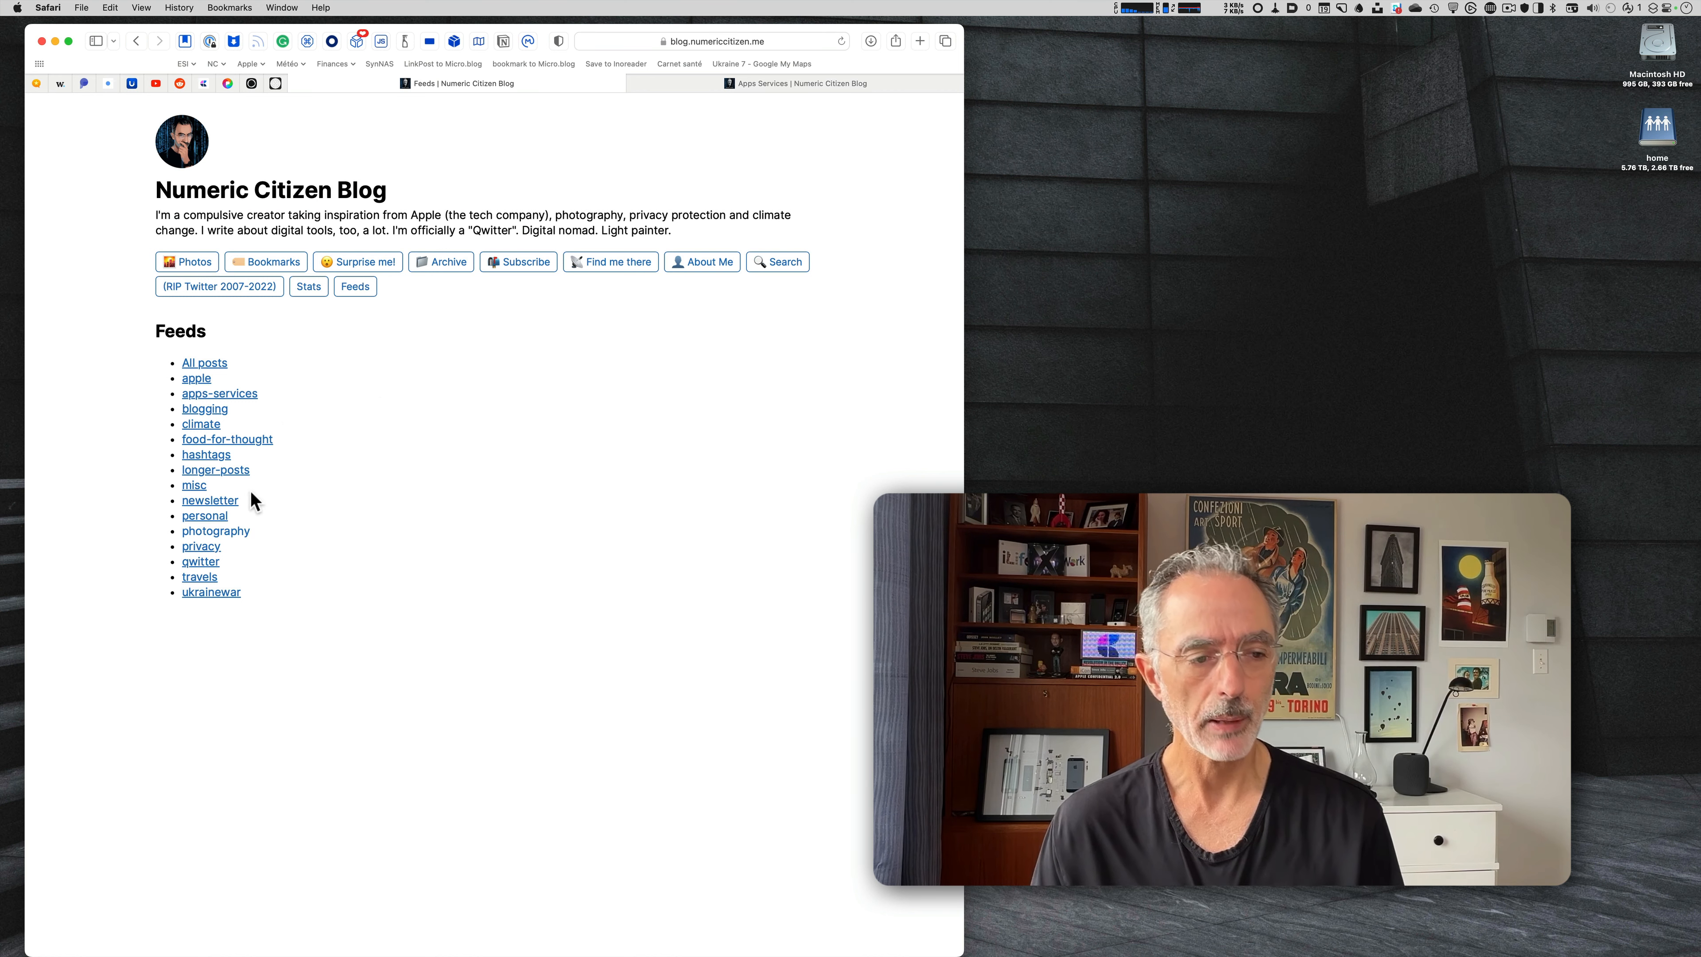
{"action": "mouse_move", "coordinate": [372, 414]}
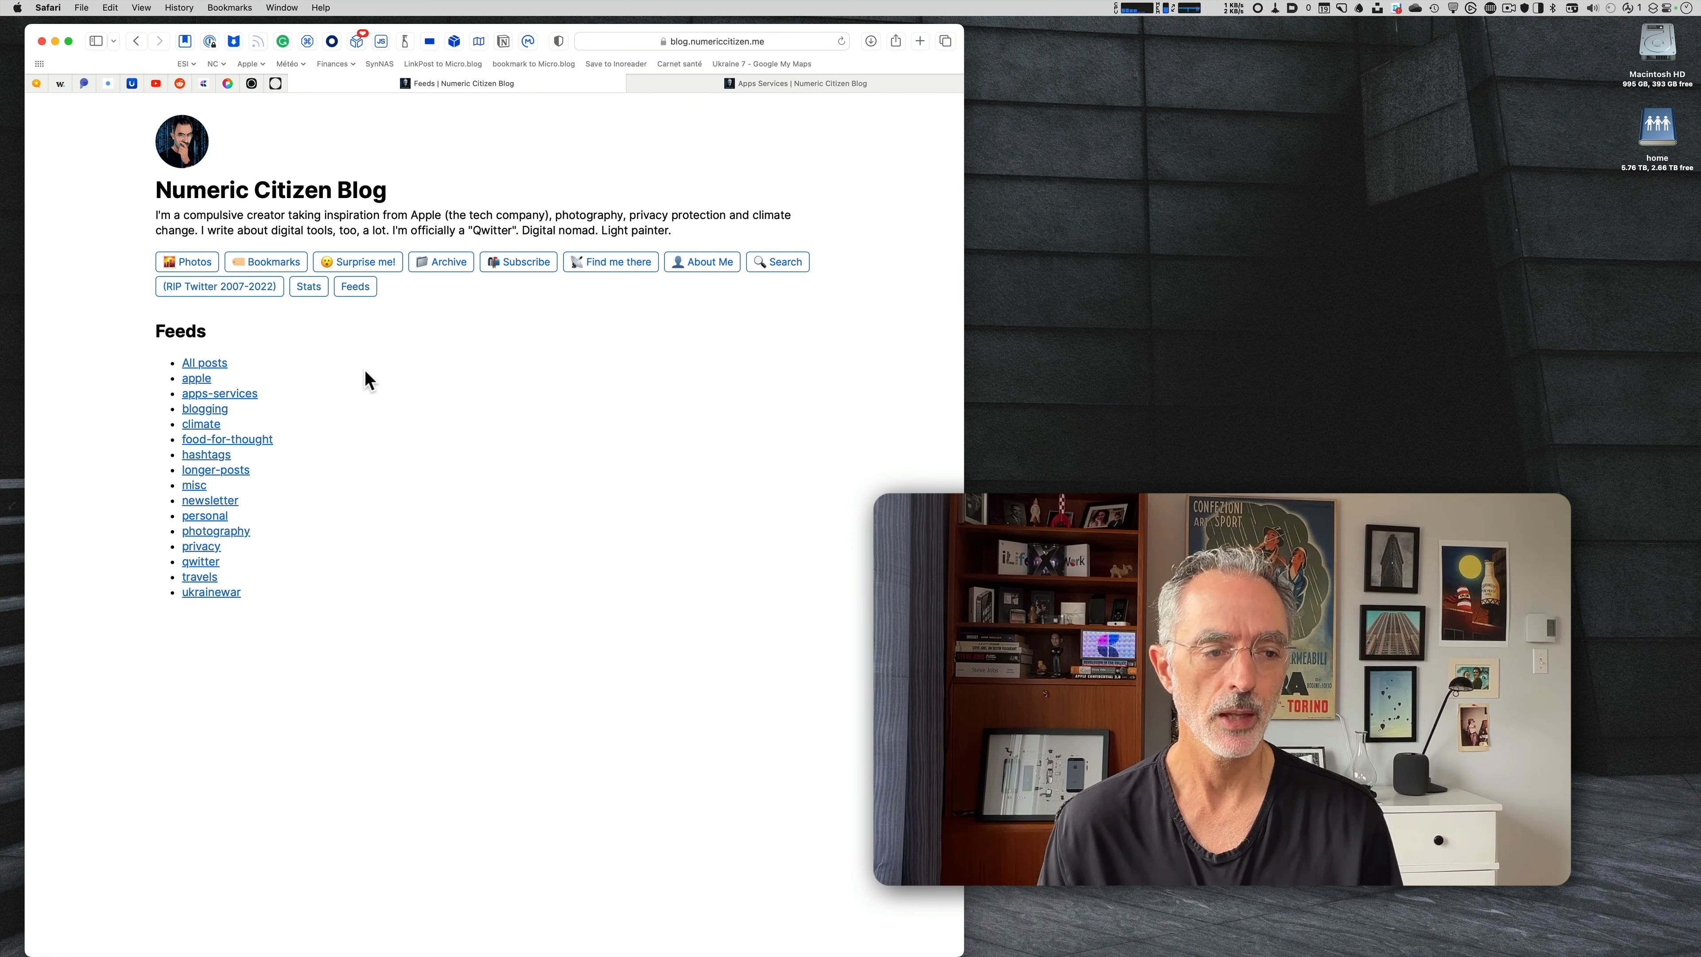
{"action": "mouse_move", "coordinate": [222, 534]}
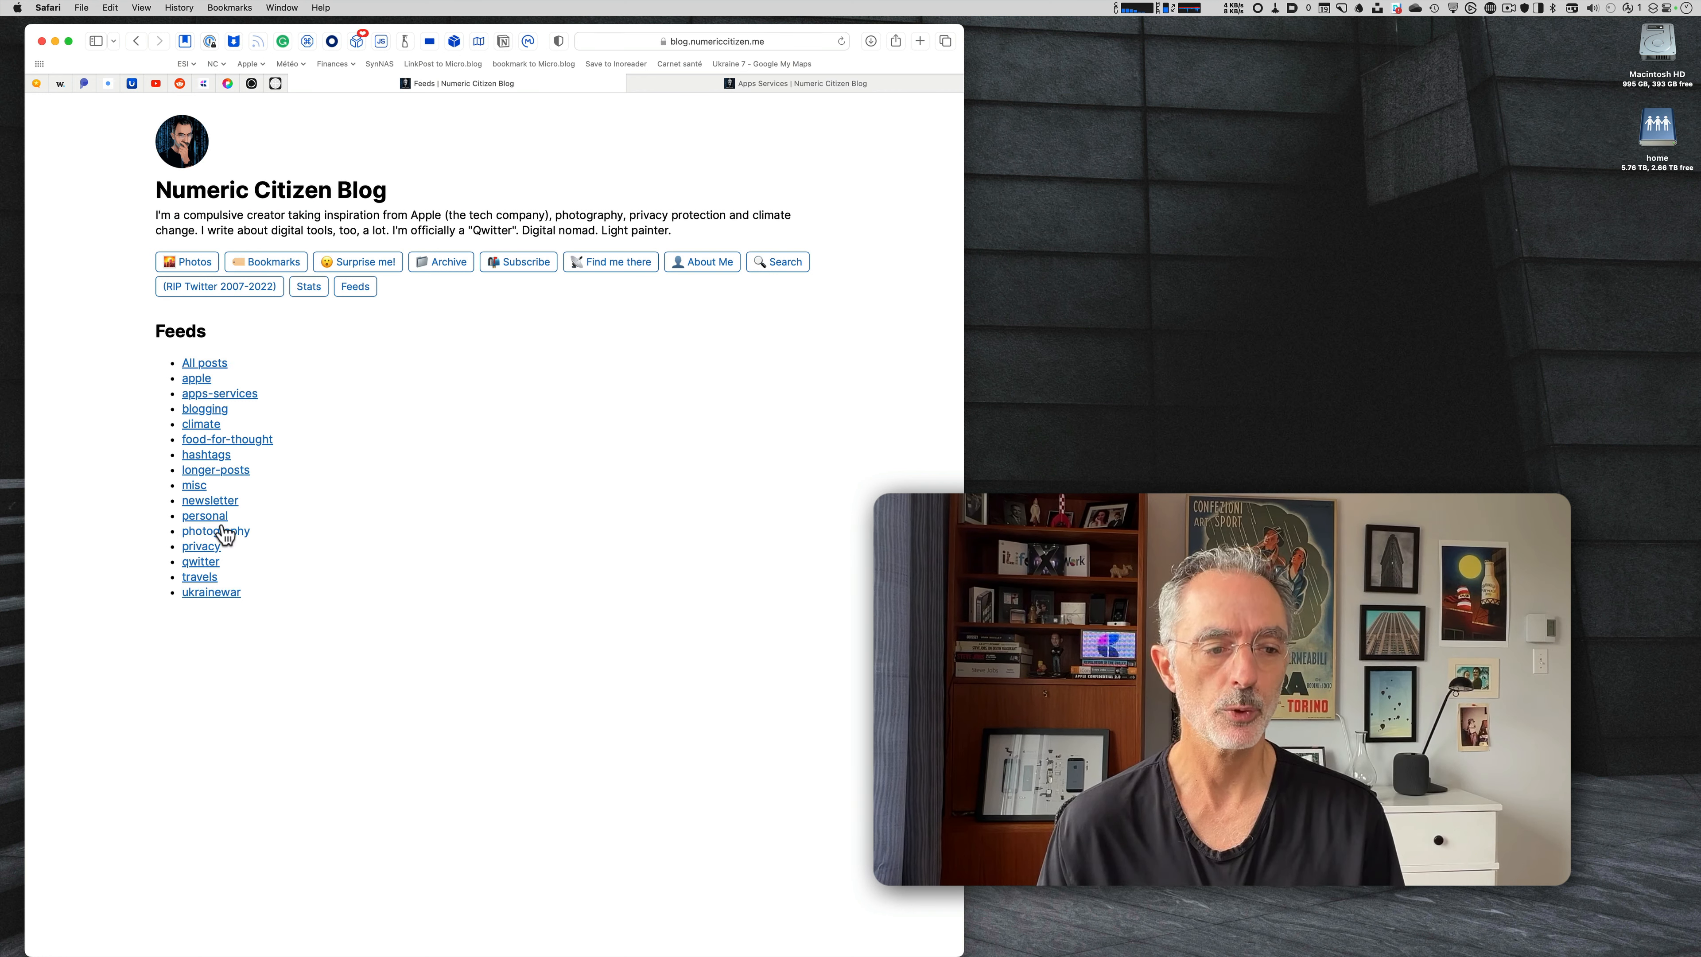
{"action": "mouse_move", "coordinate": [370, 426]}
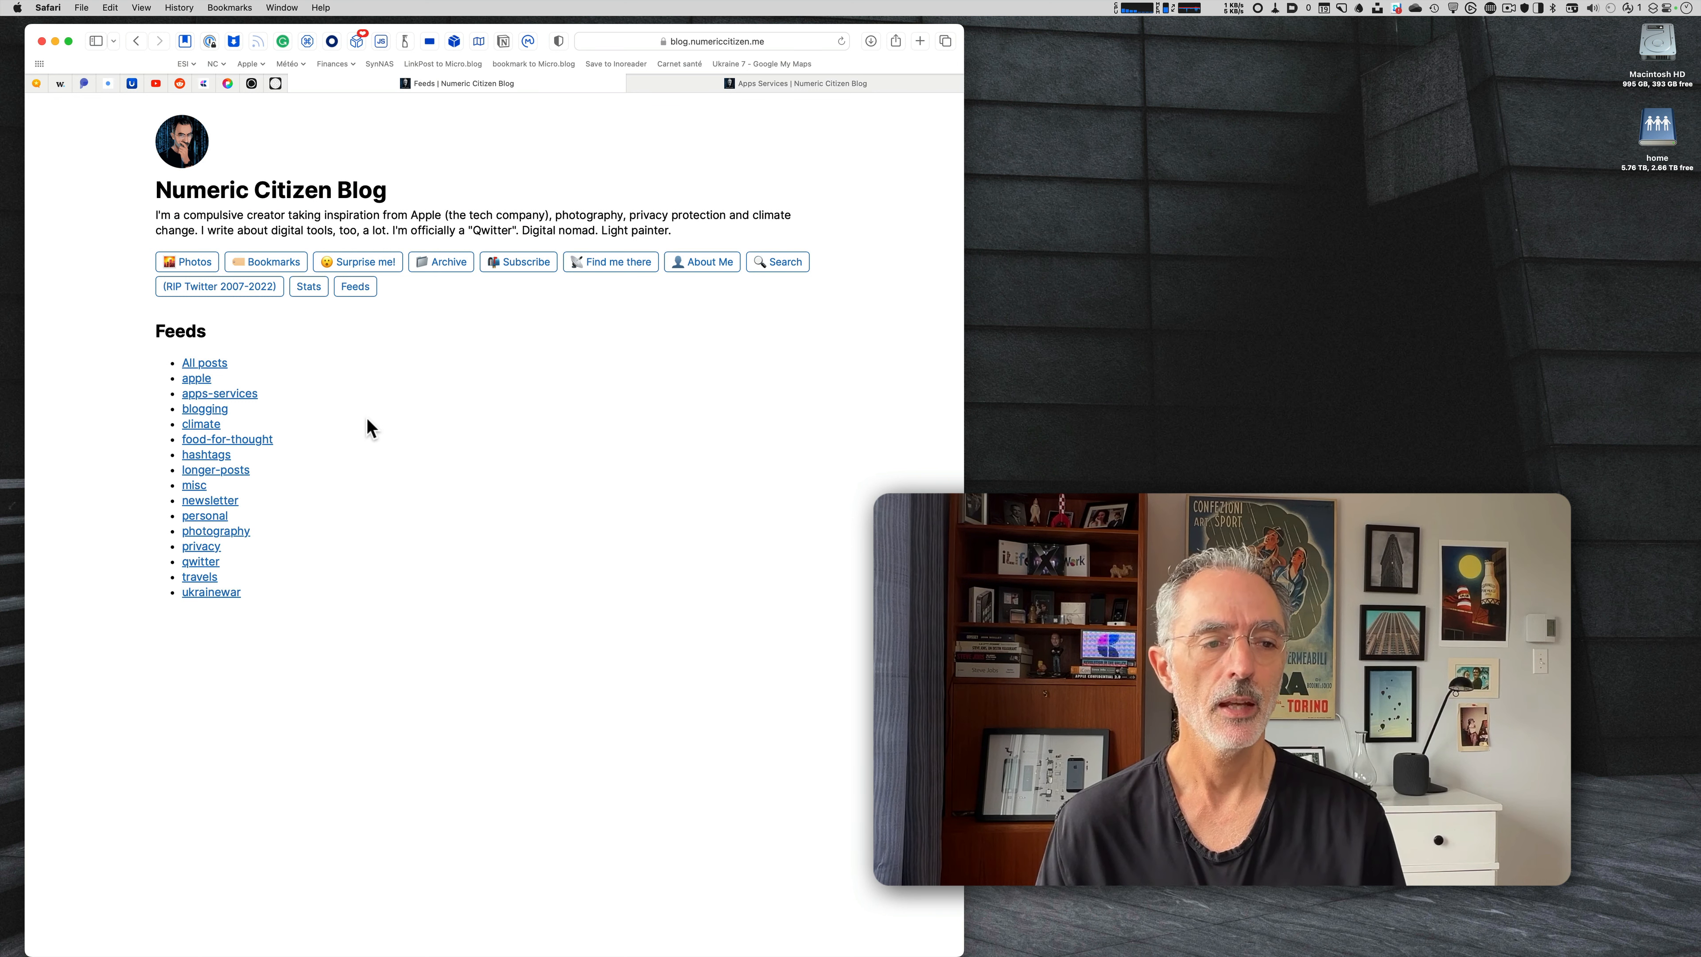
{"action": "mouse_move", "coordinate": [380, 315]}
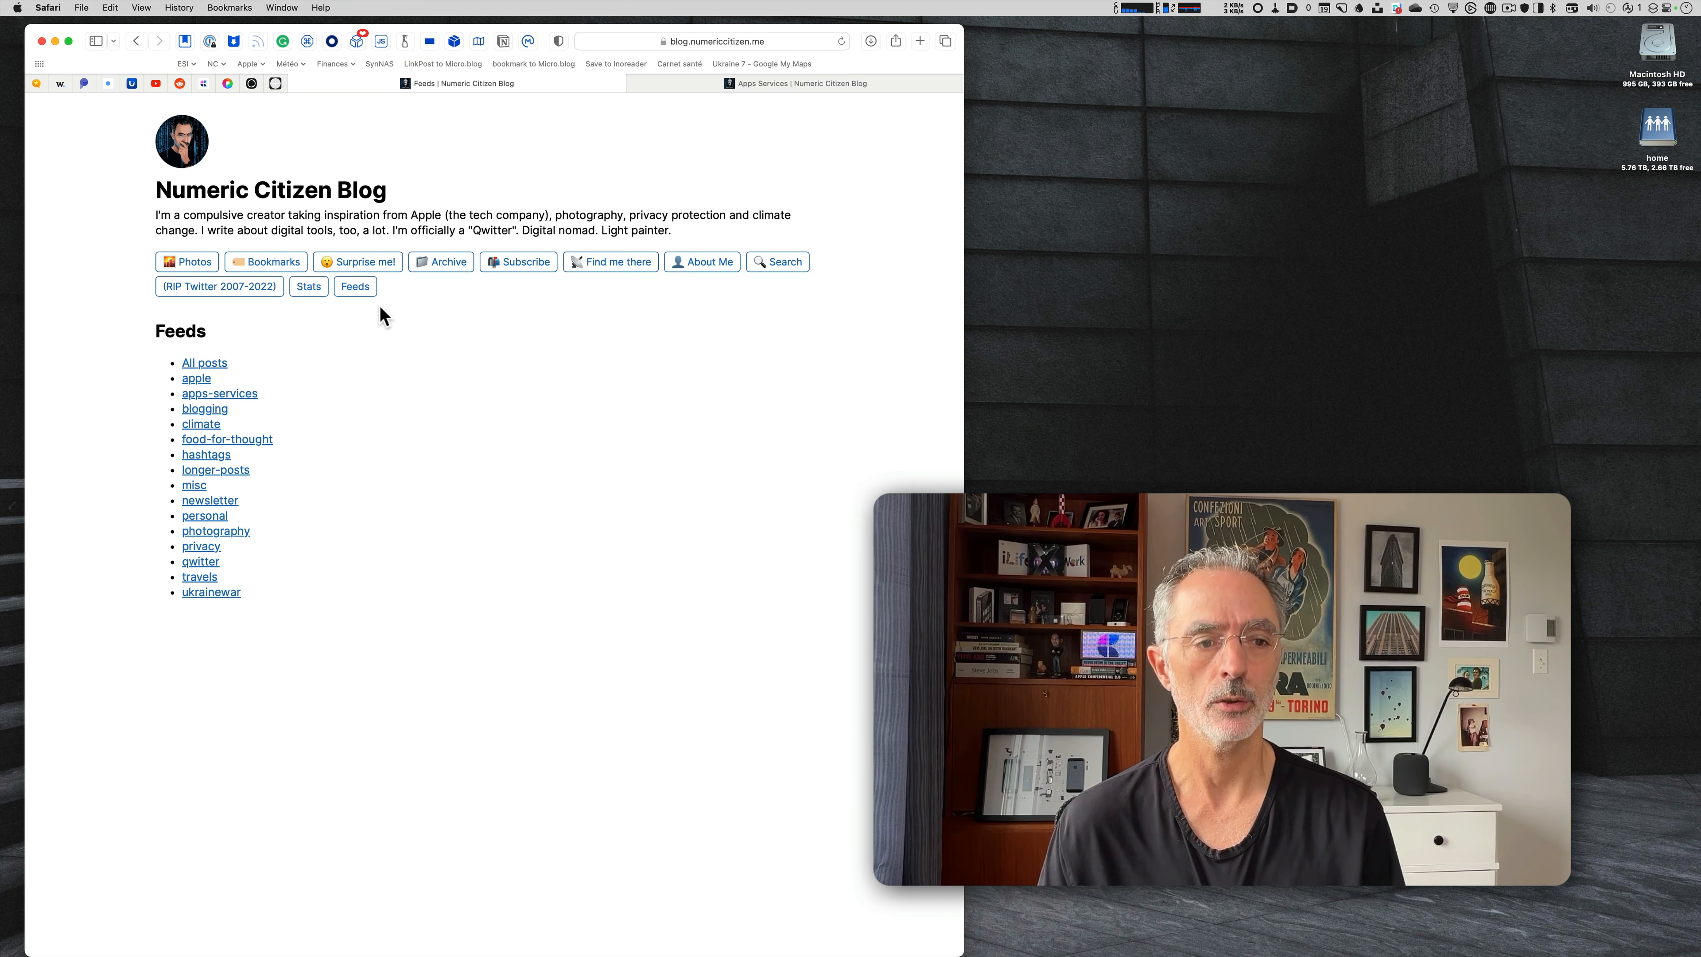
{"action": "left_click", "coordinate": [354, 286]}
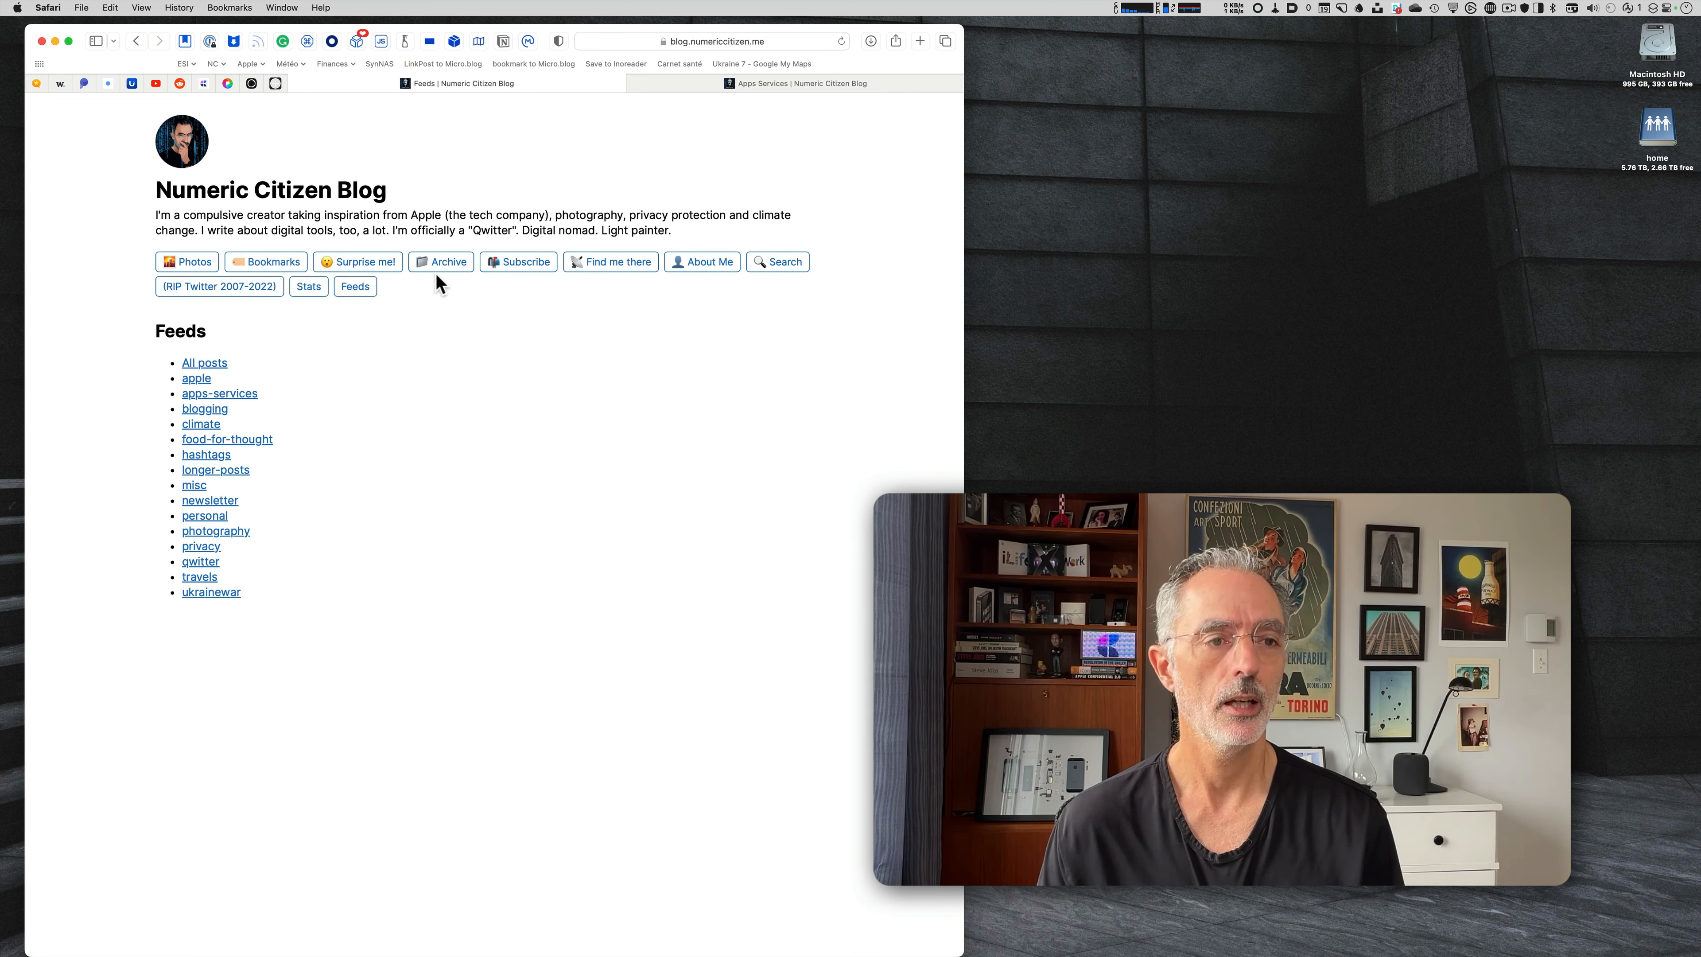
{"action": "mouse_move", "coordinate": [295, 171]}
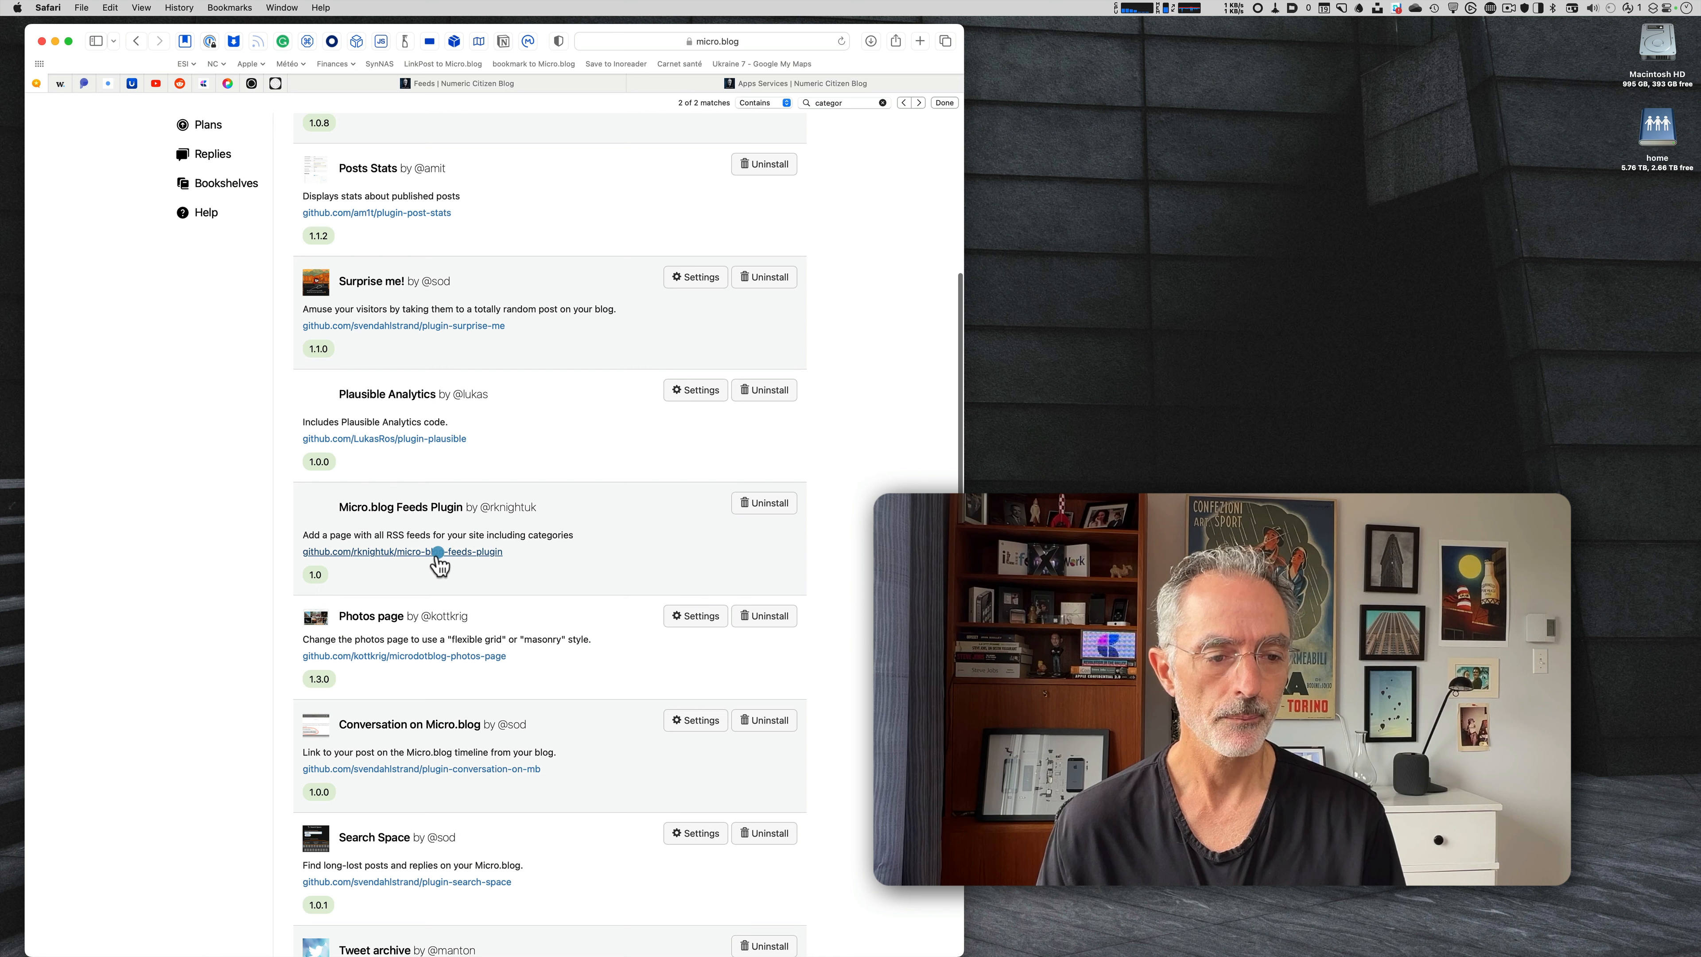
View the micro-blog-feeds-plugin GitHub readme describing its /feeds page.
{"action": "left_click", "coordinate": [397, 551]}
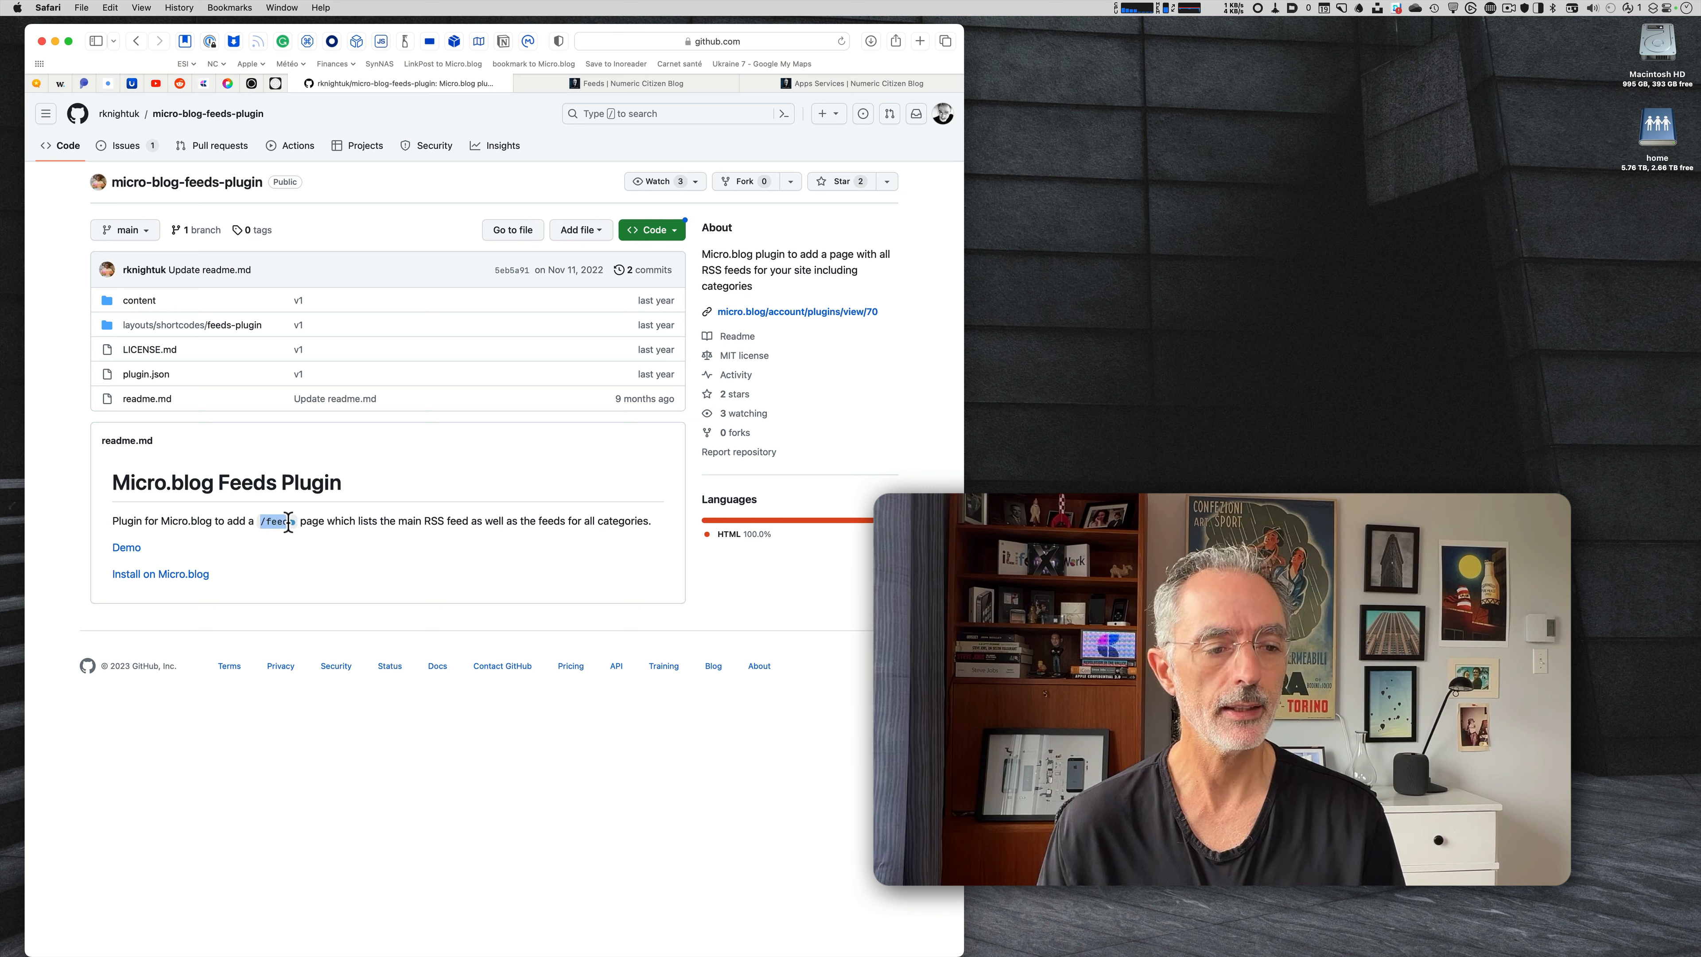
{"action": "double_click", "coordinate": [275, 521]}
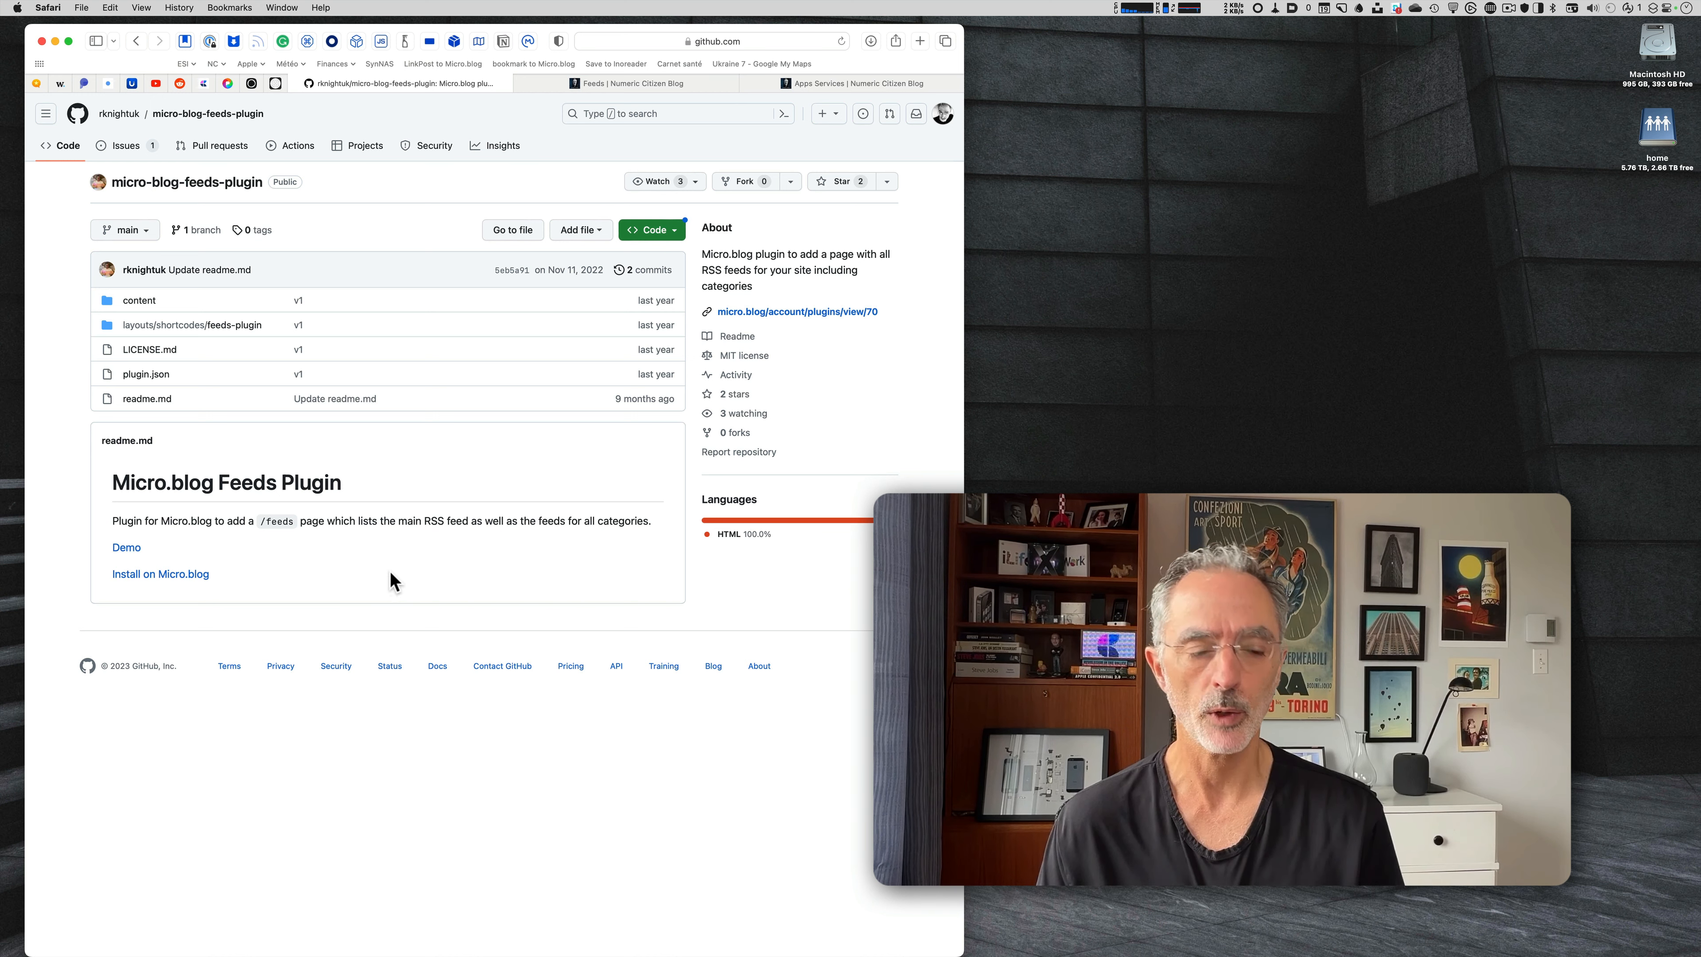
{"action": "mouse_move", "coordinate": [400, 570]}
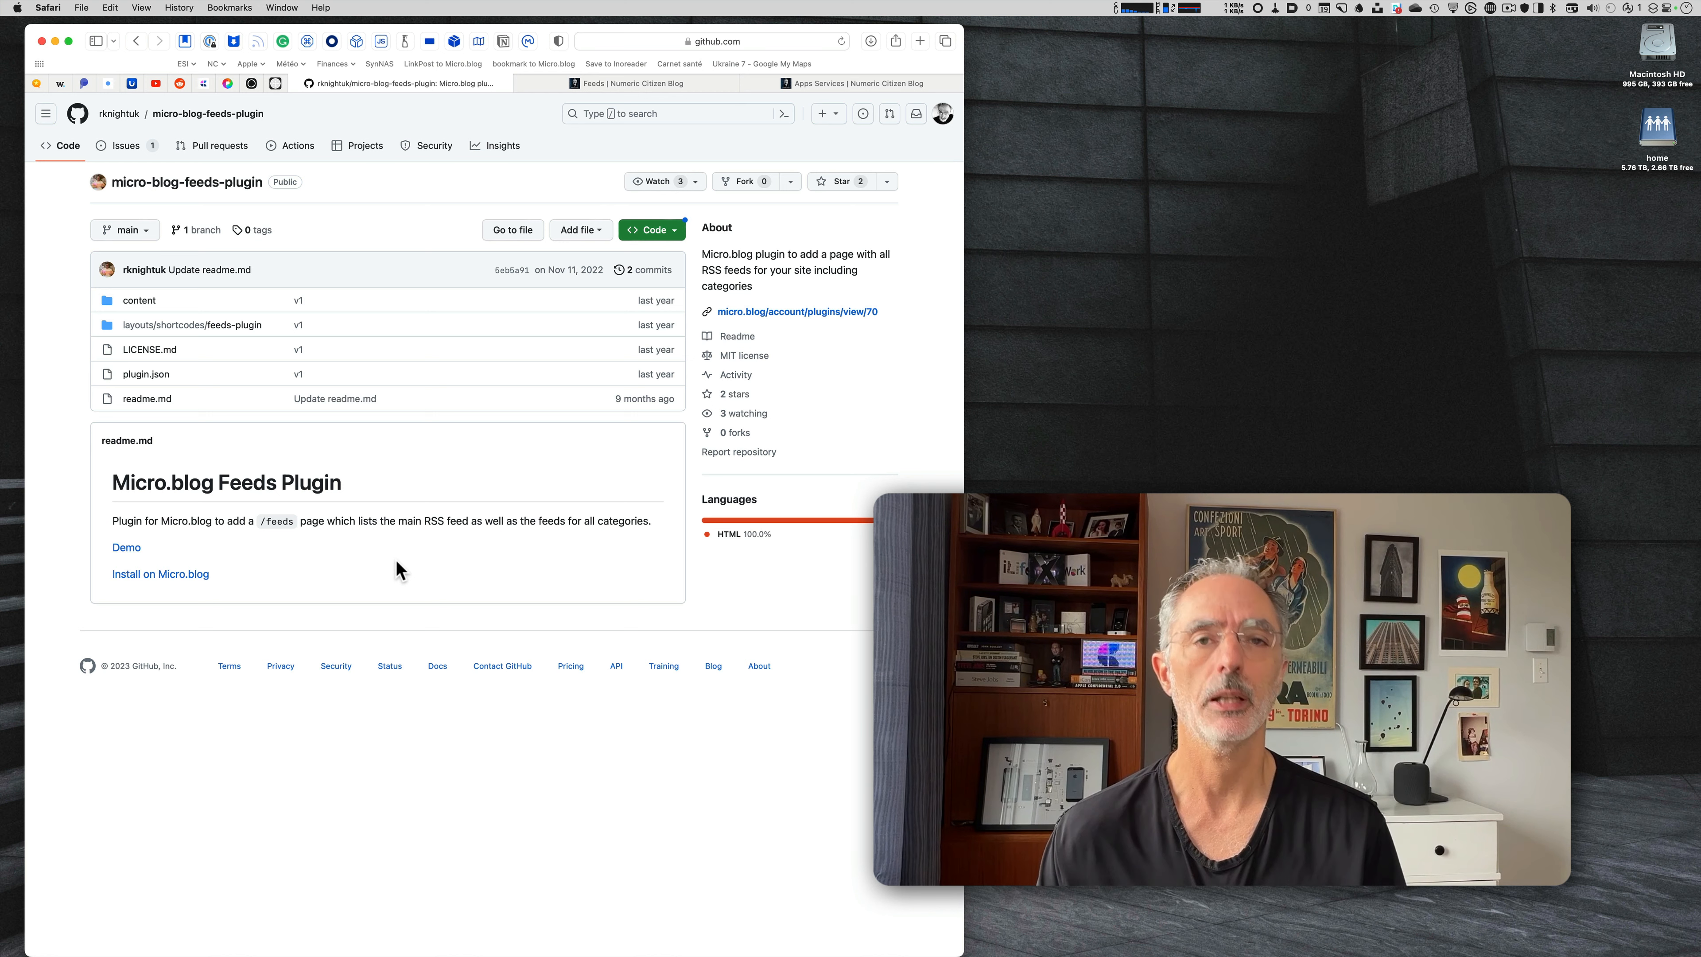
{"action": "mouse_move", "coordinate": [175, 130]}
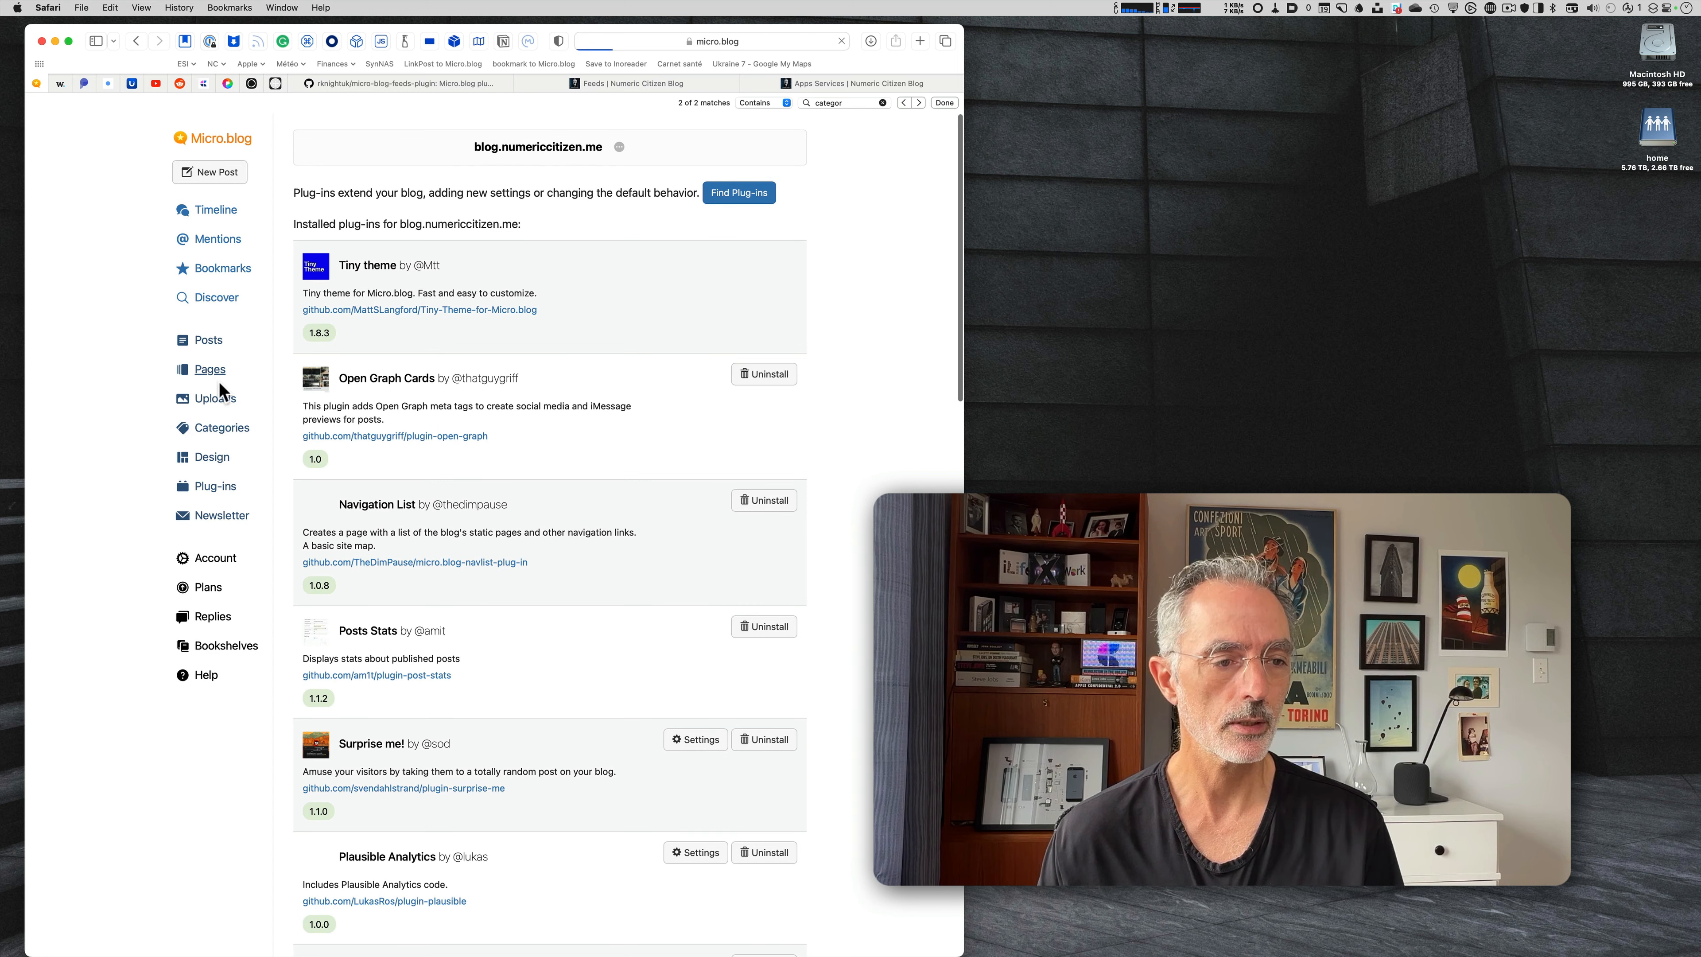
Show the Pages list: Photos, Bookmarks, Archive, Search plus /pixelfed and /glass redirects.
{"action": "left_click", "coordinate": [207, 348]}
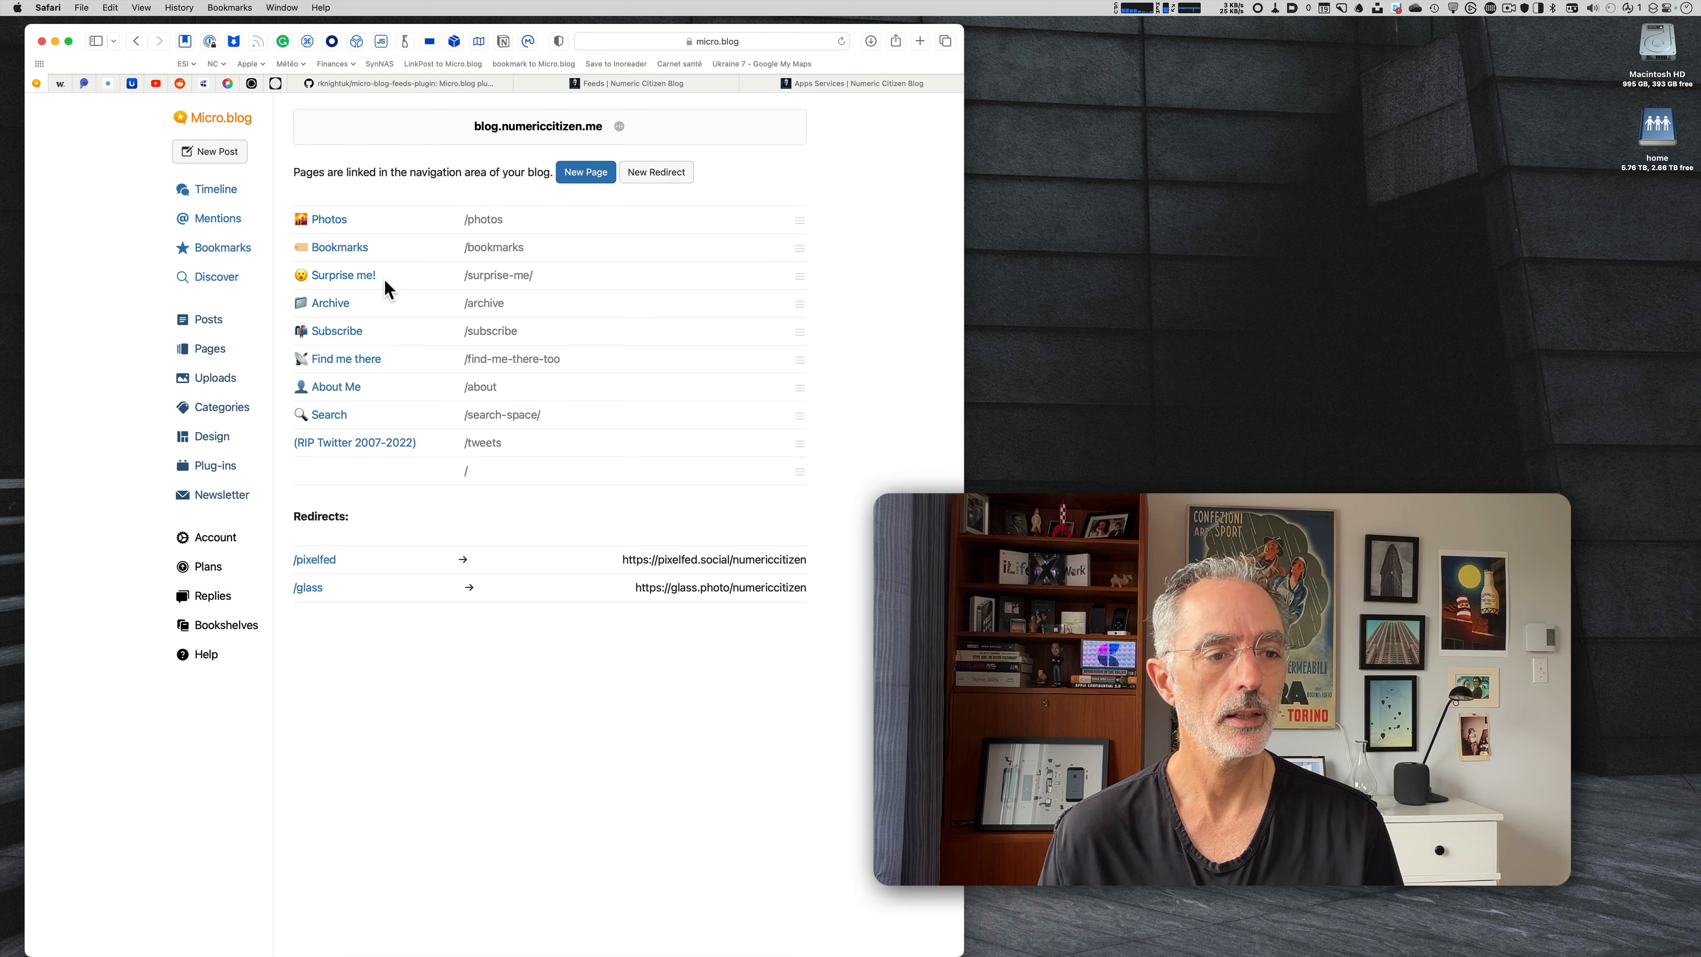
{"action": "mouse_move", "coordinate": [367, 440]}
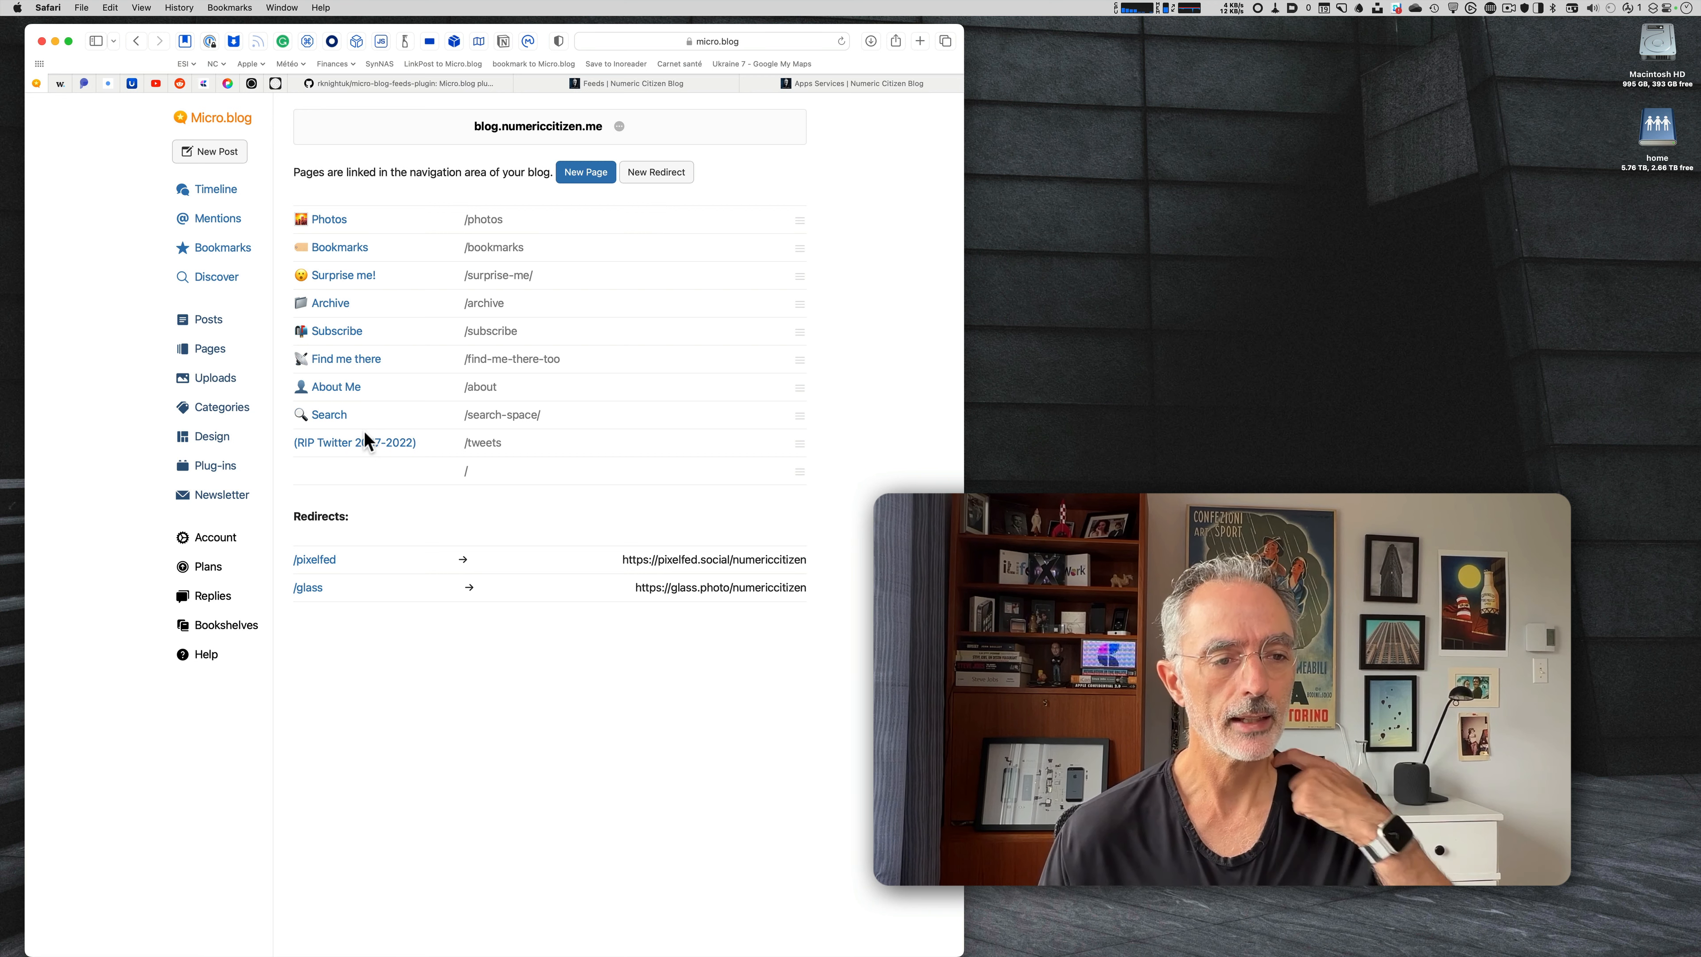
{"action": "mouse_move", "coordinate": [474, 434]}
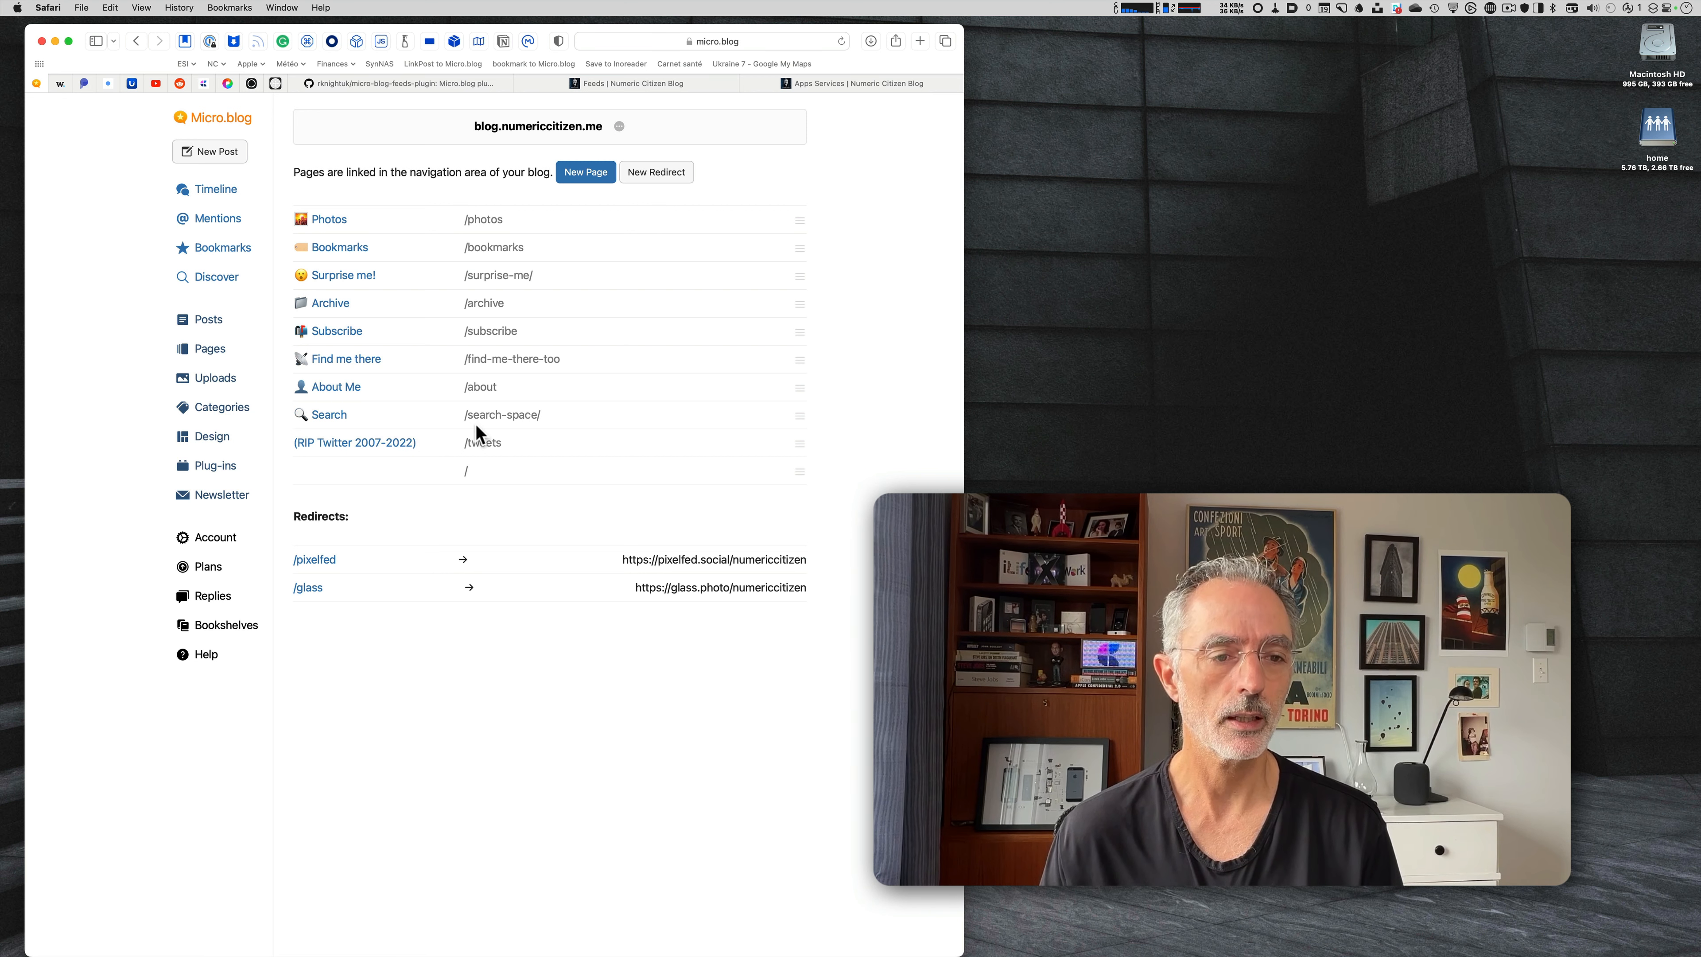
{"action": "mouse_move", "coordinate": [499, 250]}
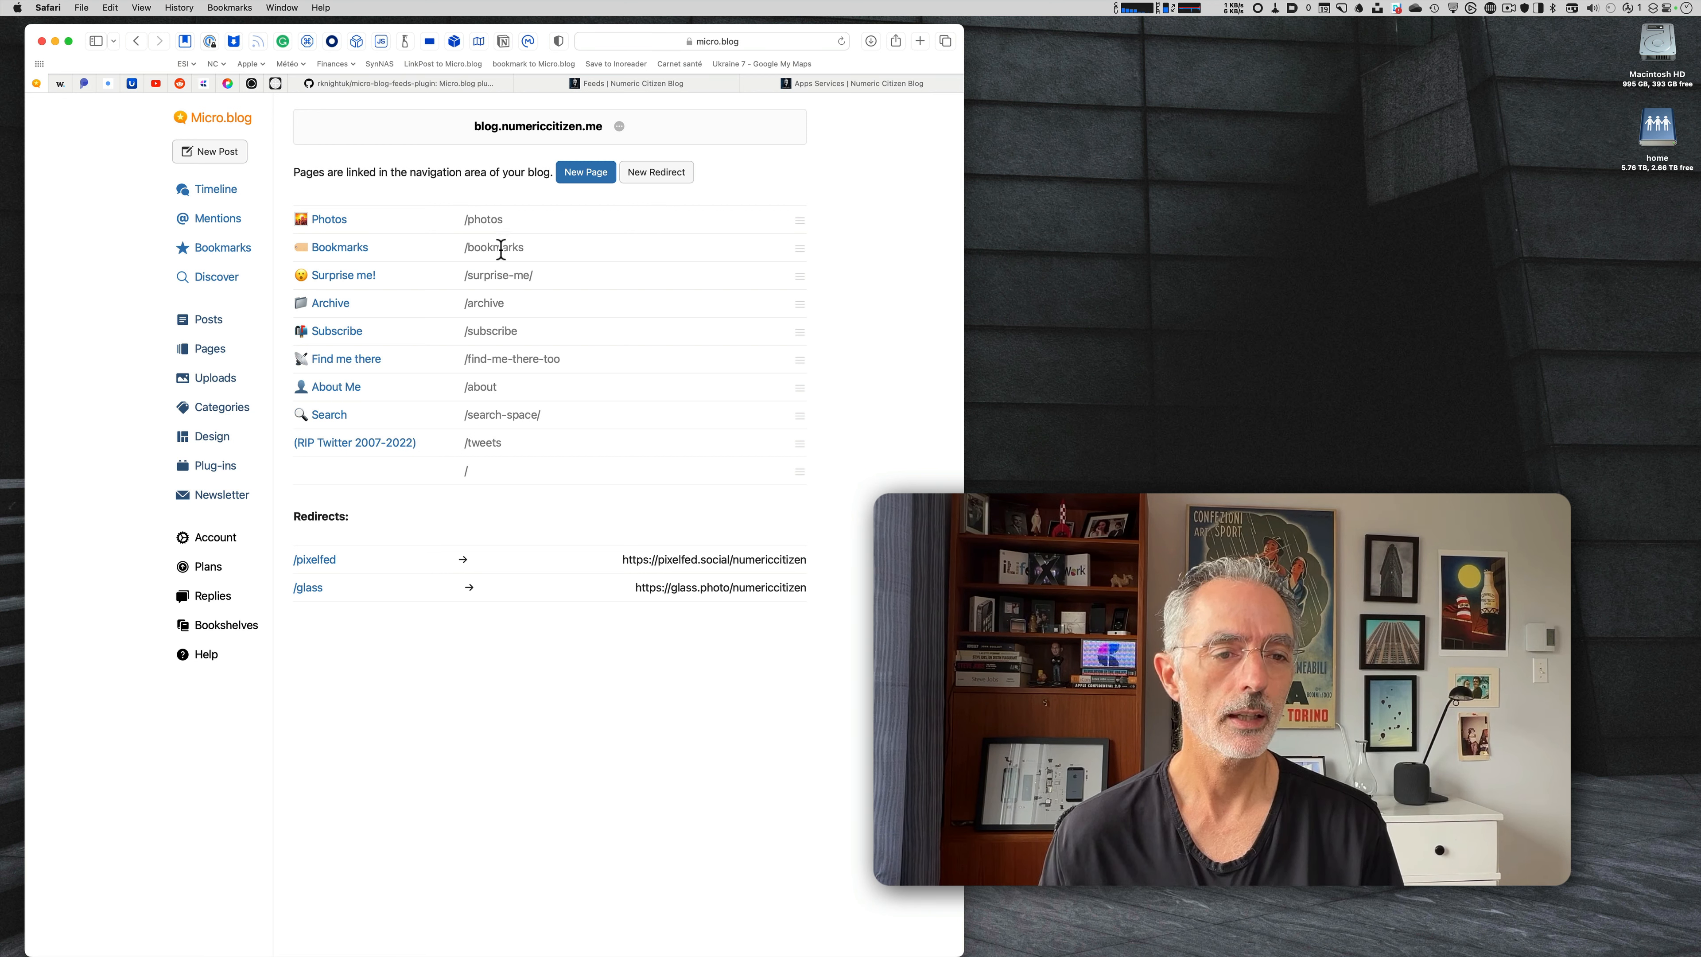
{"action": "mouse_move", "coordinate": [562, 427]}
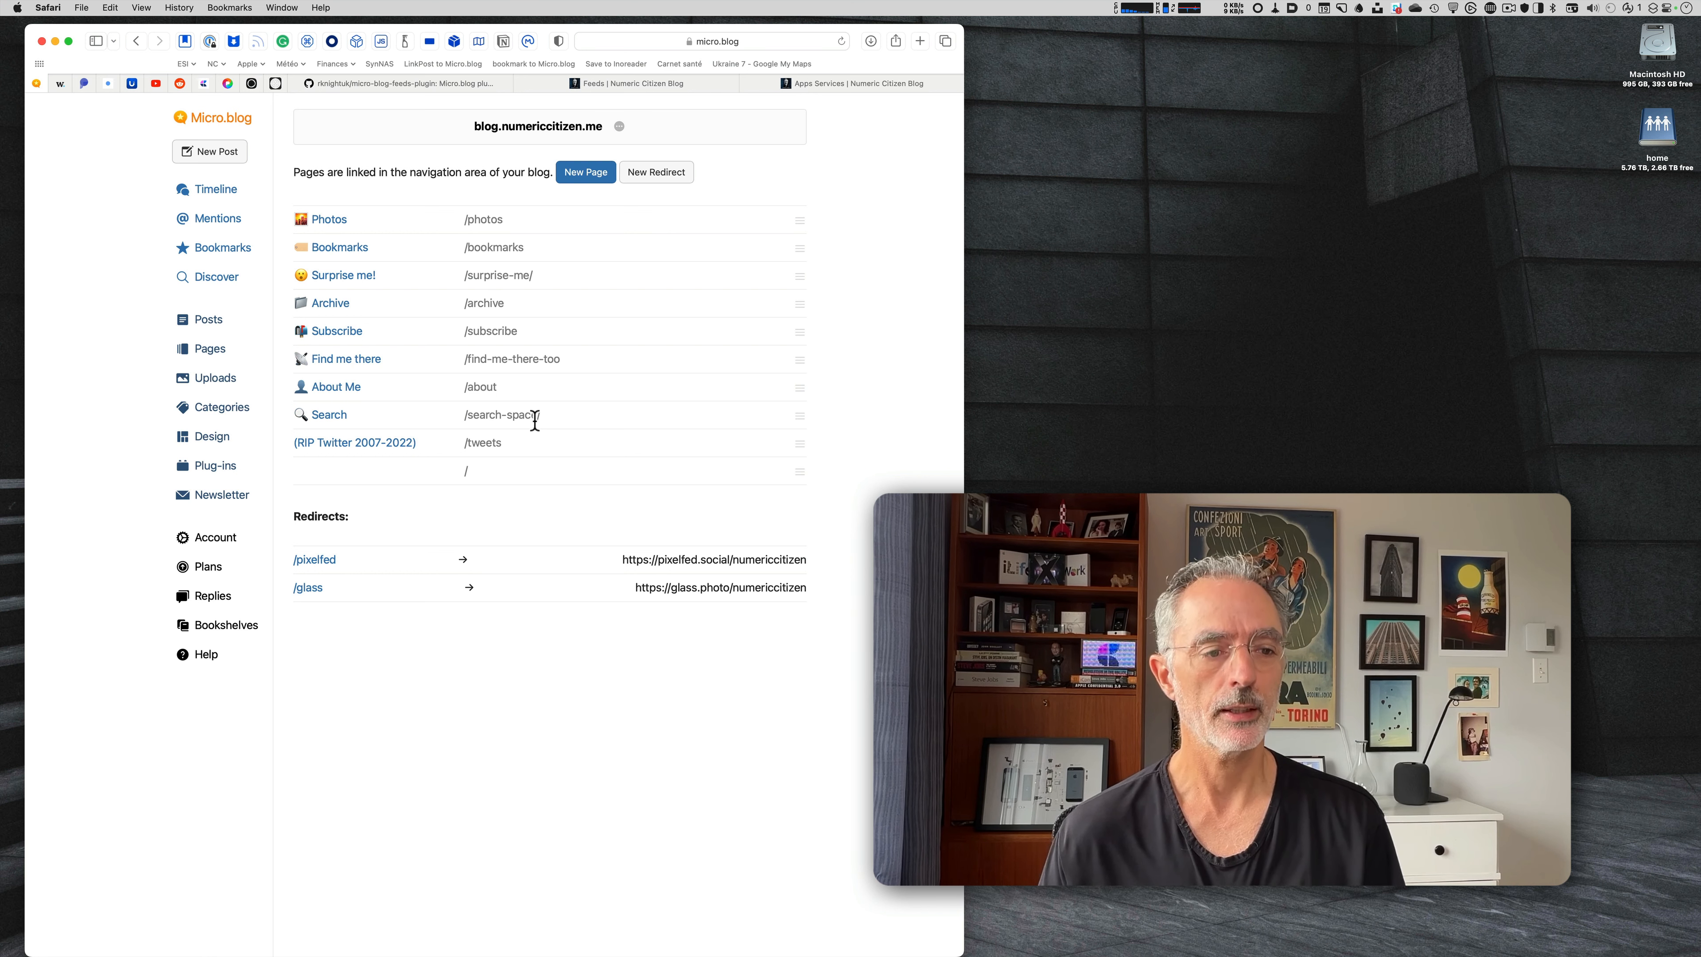
{"action": "mouse_move", "coordinate": [526, 406]}
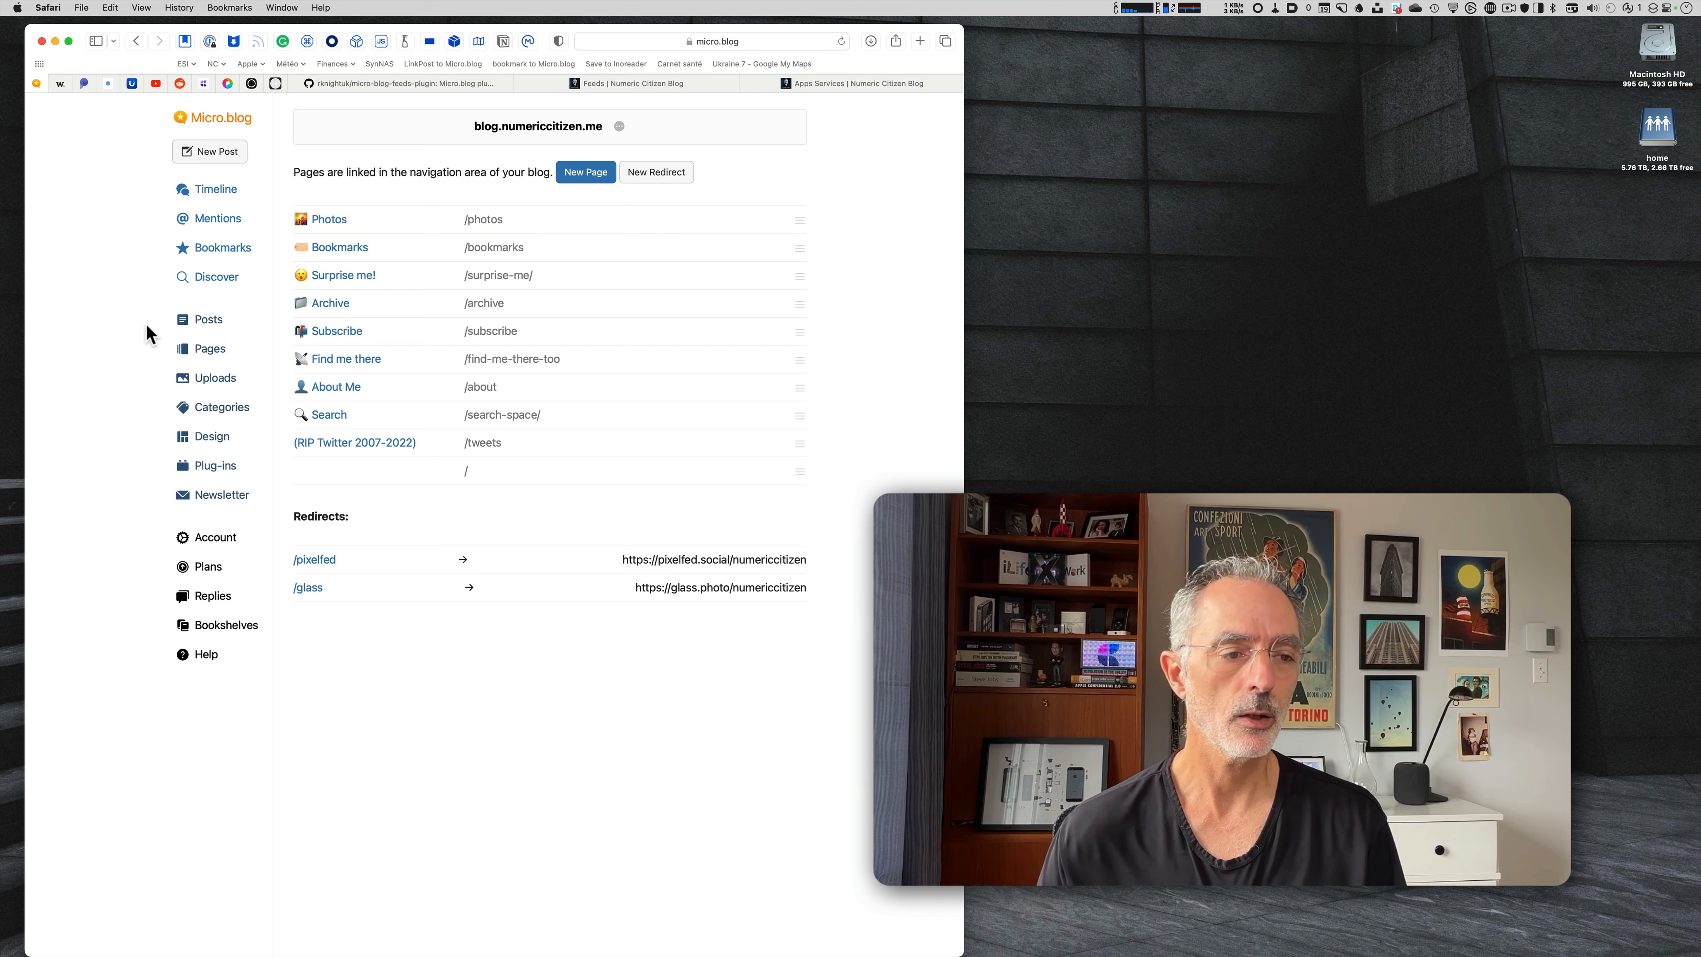
Review the hurricane Hilary post's categories in the editor from the Posts list.
{"action": "left_click", "coordinate": [207, 319]}
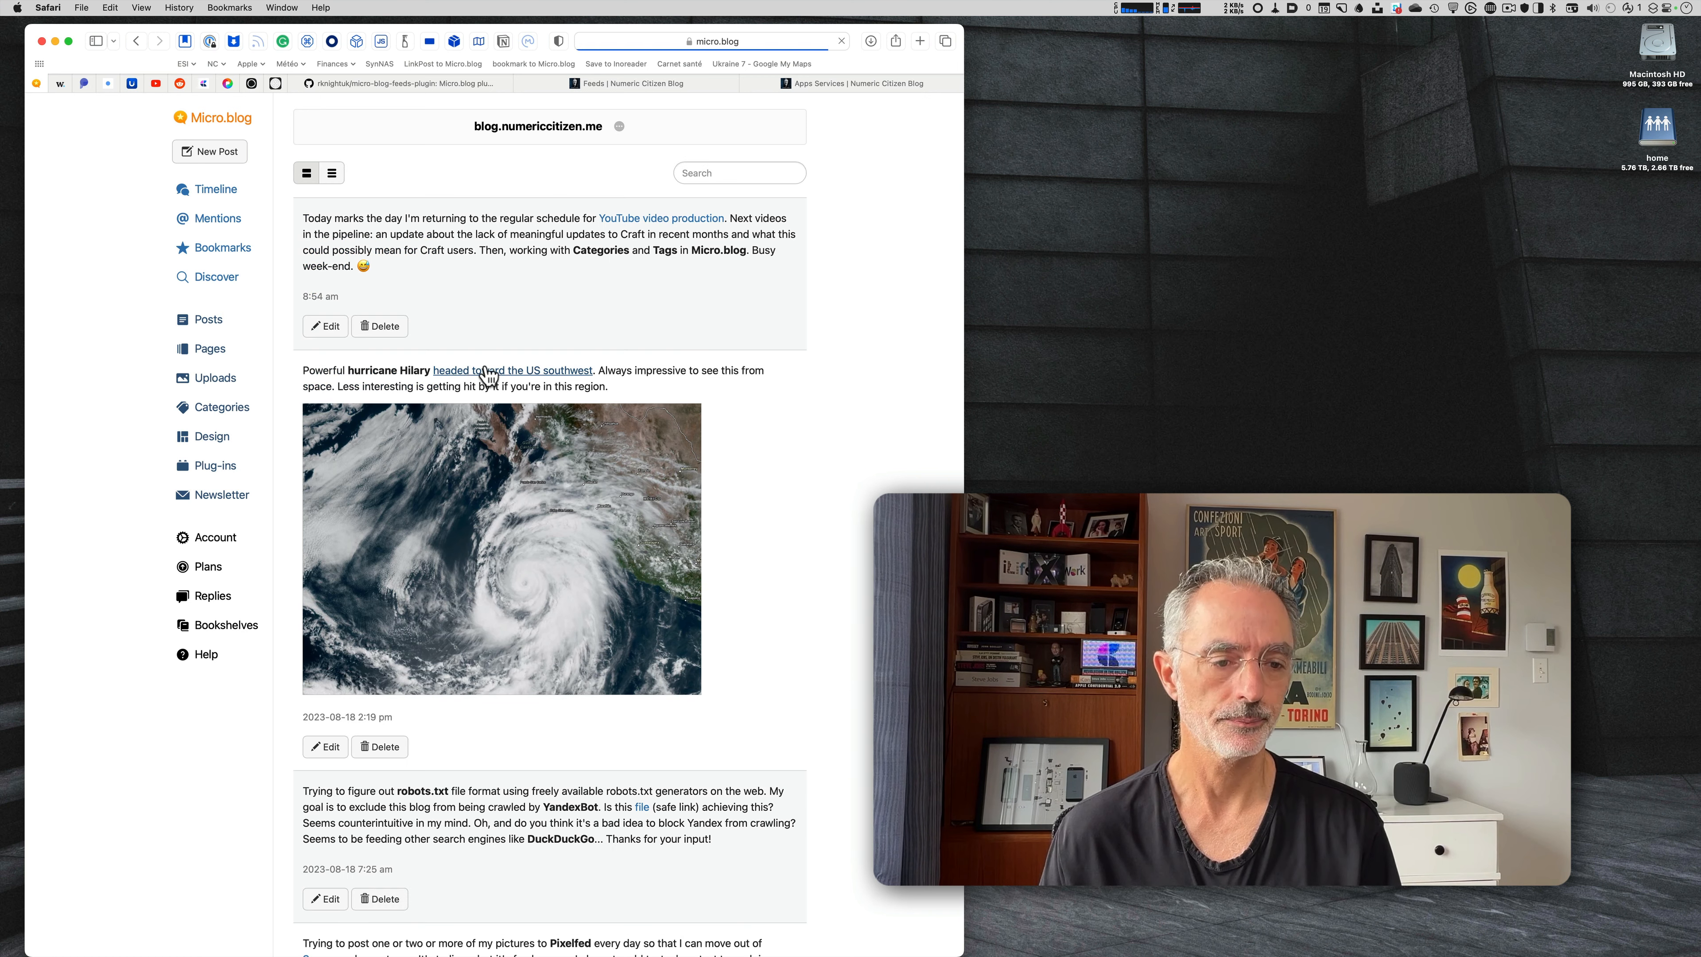
{"action": "scroll", "scroll_direction": "down", "scroll_amount": 3}
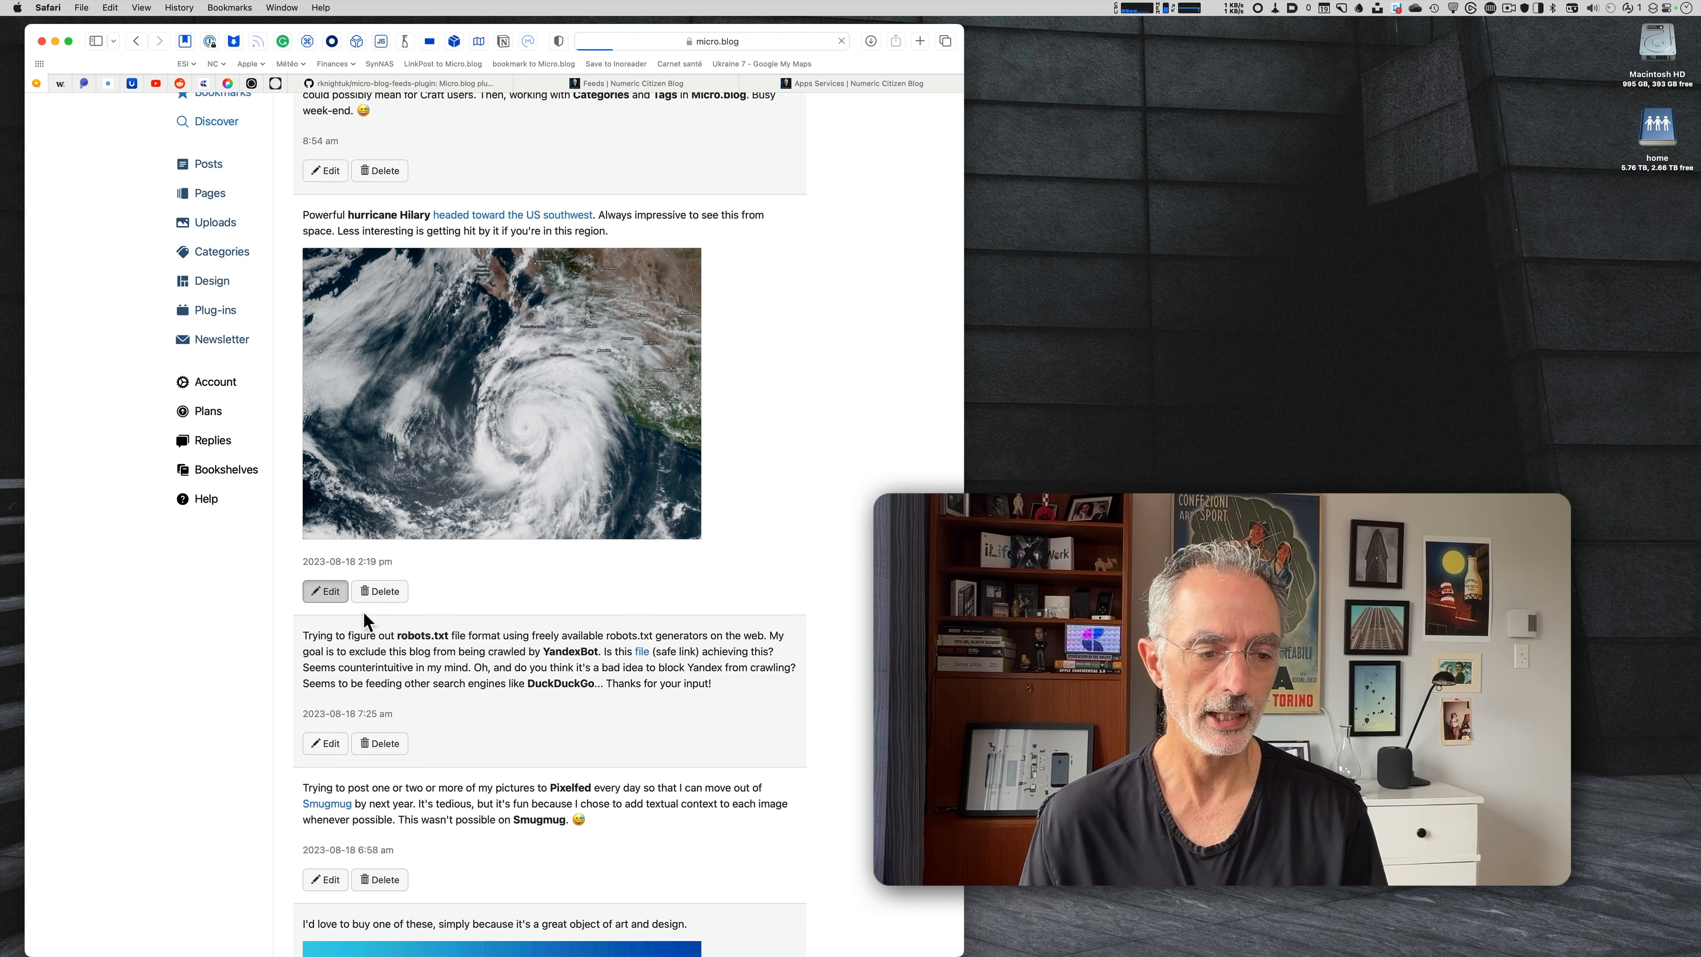
{"action": "left_click", "coordinate": [323, 591]}
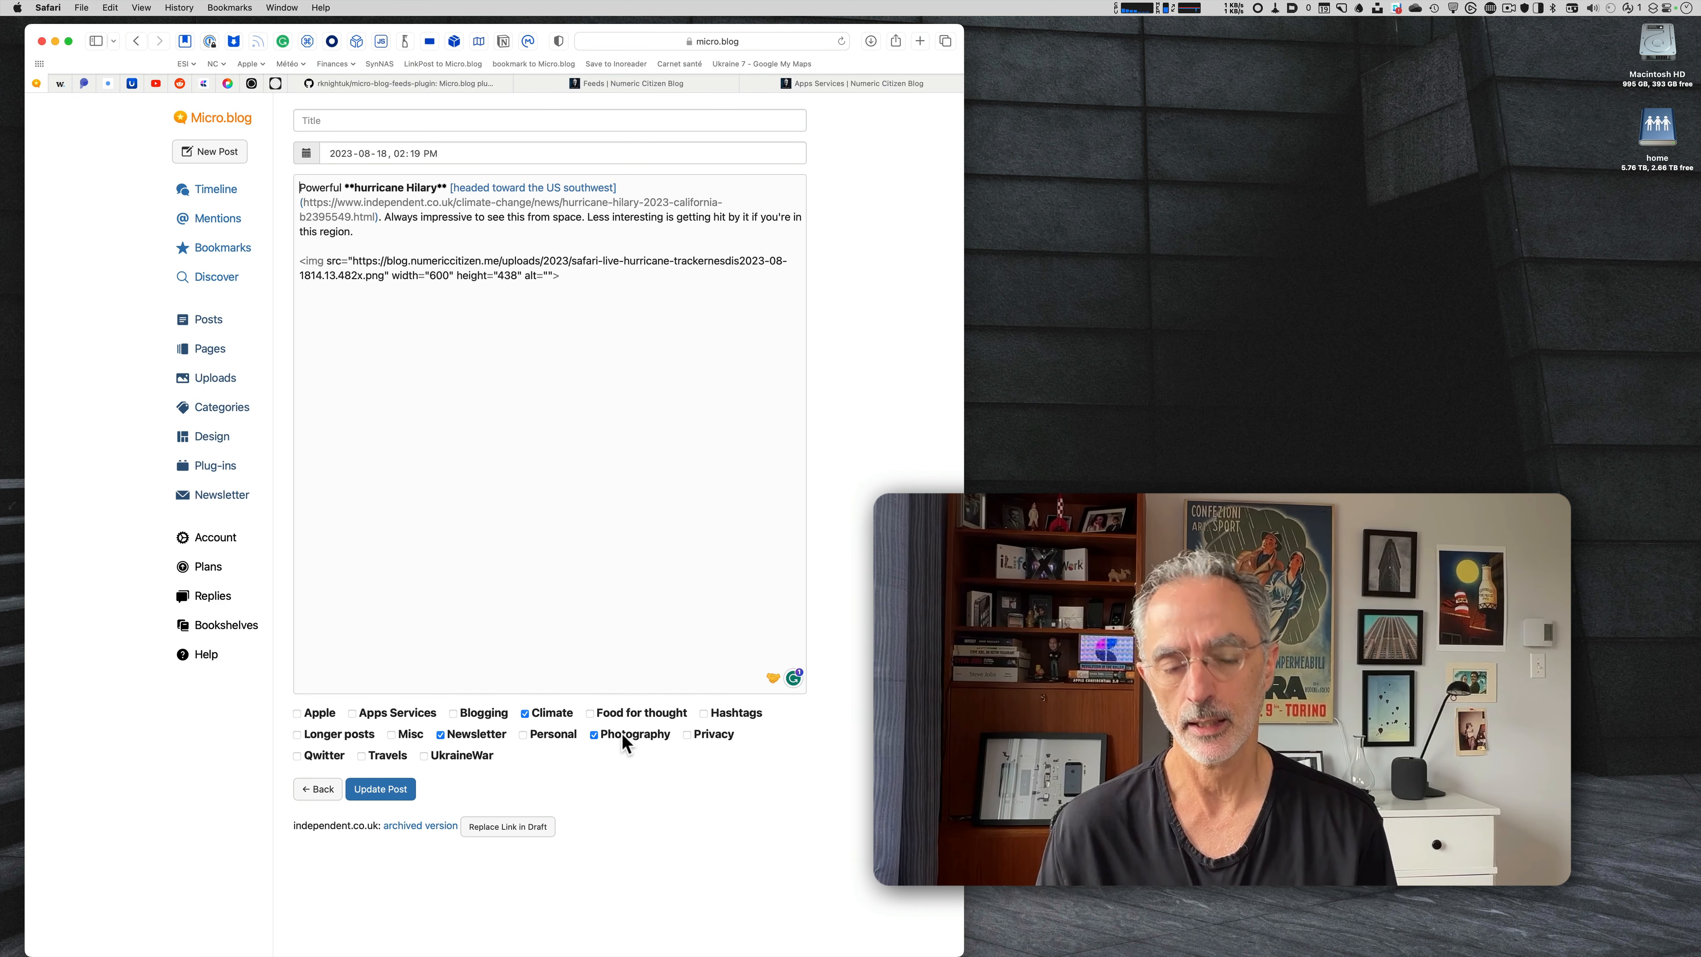
{"action": "mouse_move", "coordinate": [618, 749]}
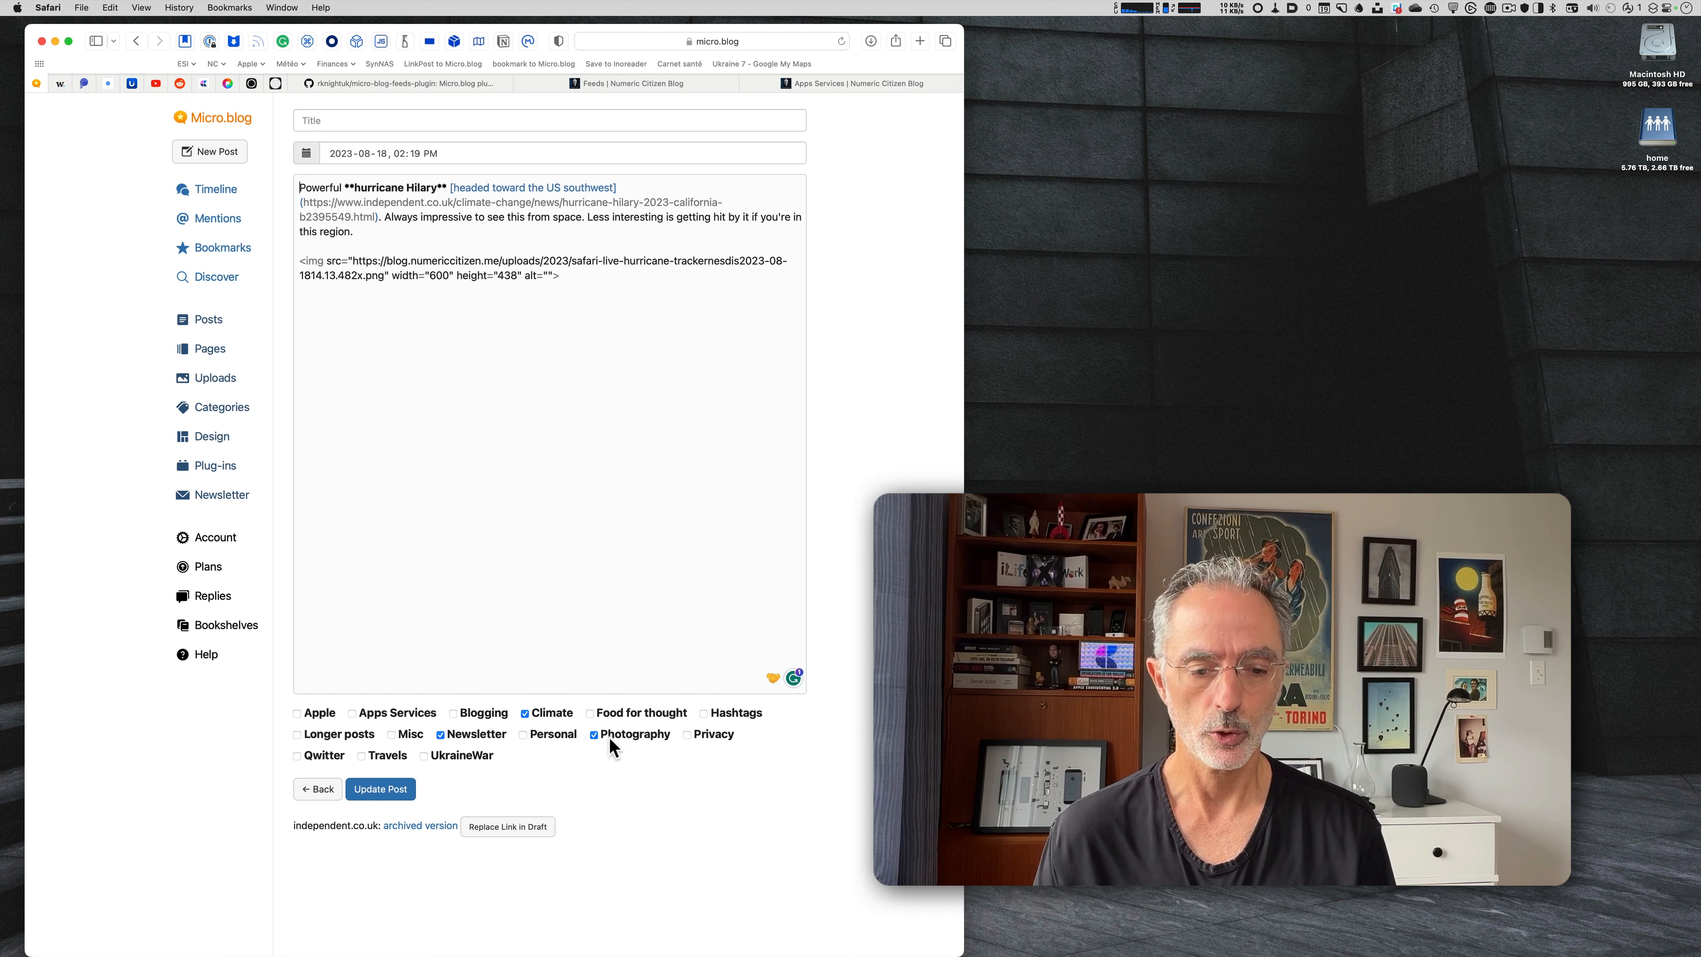
{"action": "mouse_move", "coordinate": [514, 755]}
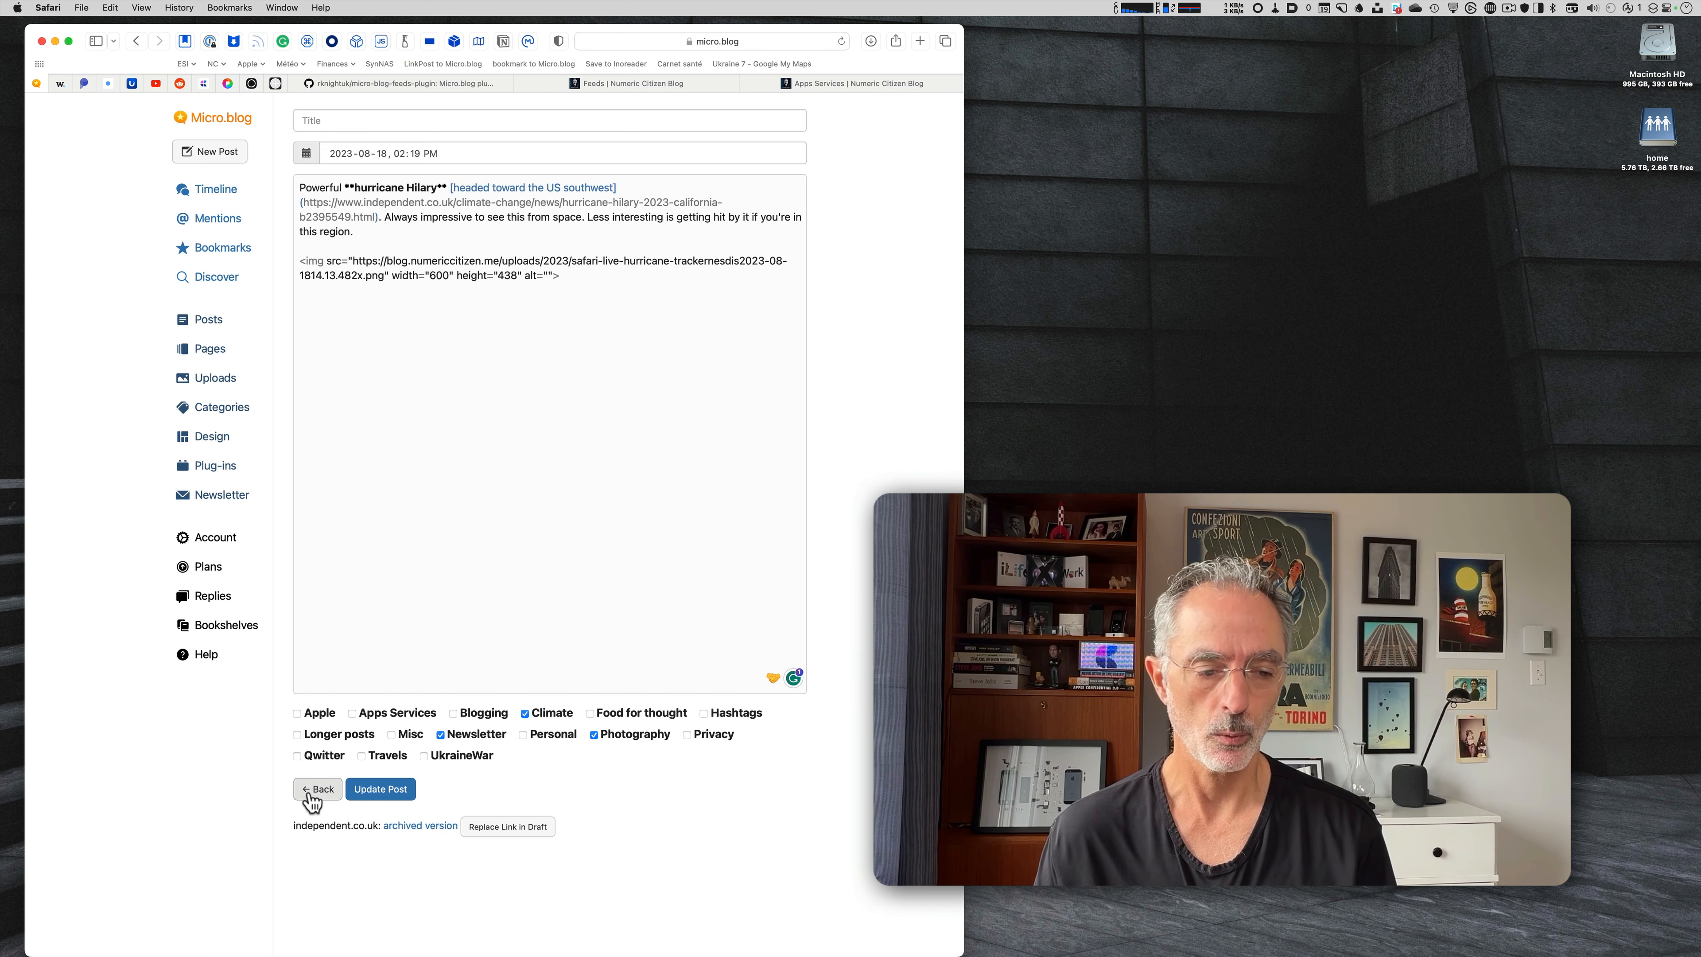
Leave the editor without updating and show the blog's Pages list.
{"action": "left_click", "coordinate": [317, 788]}
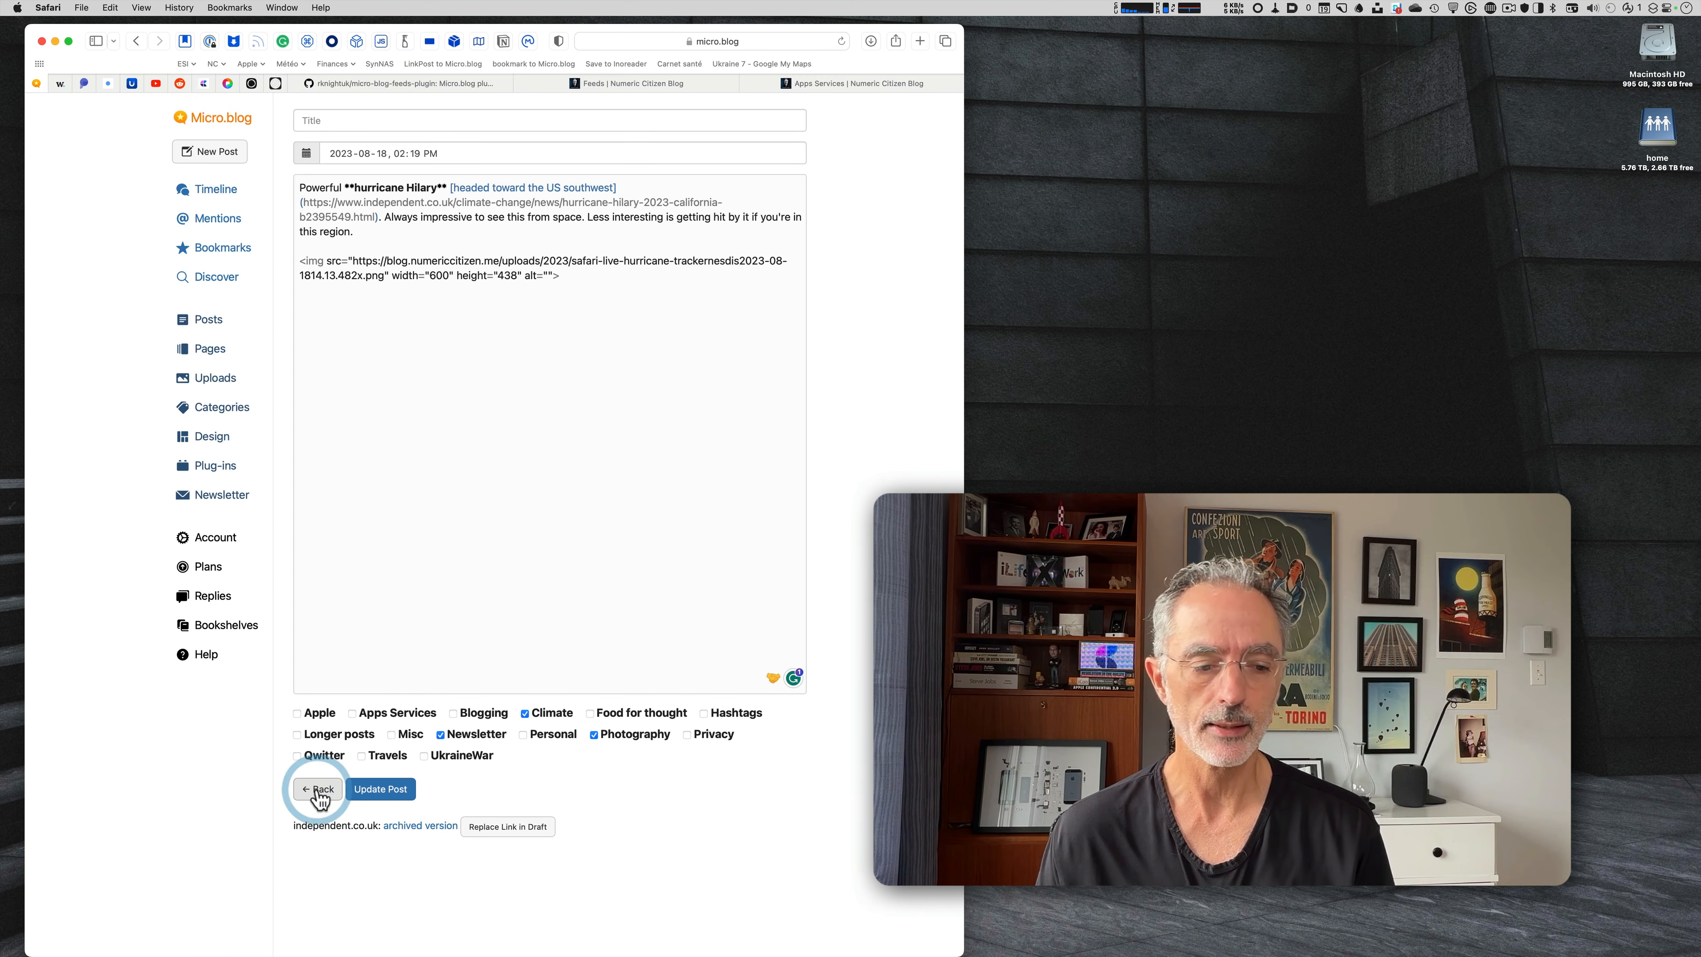
{"action": "left_click", "coordinate": [318, 789]}
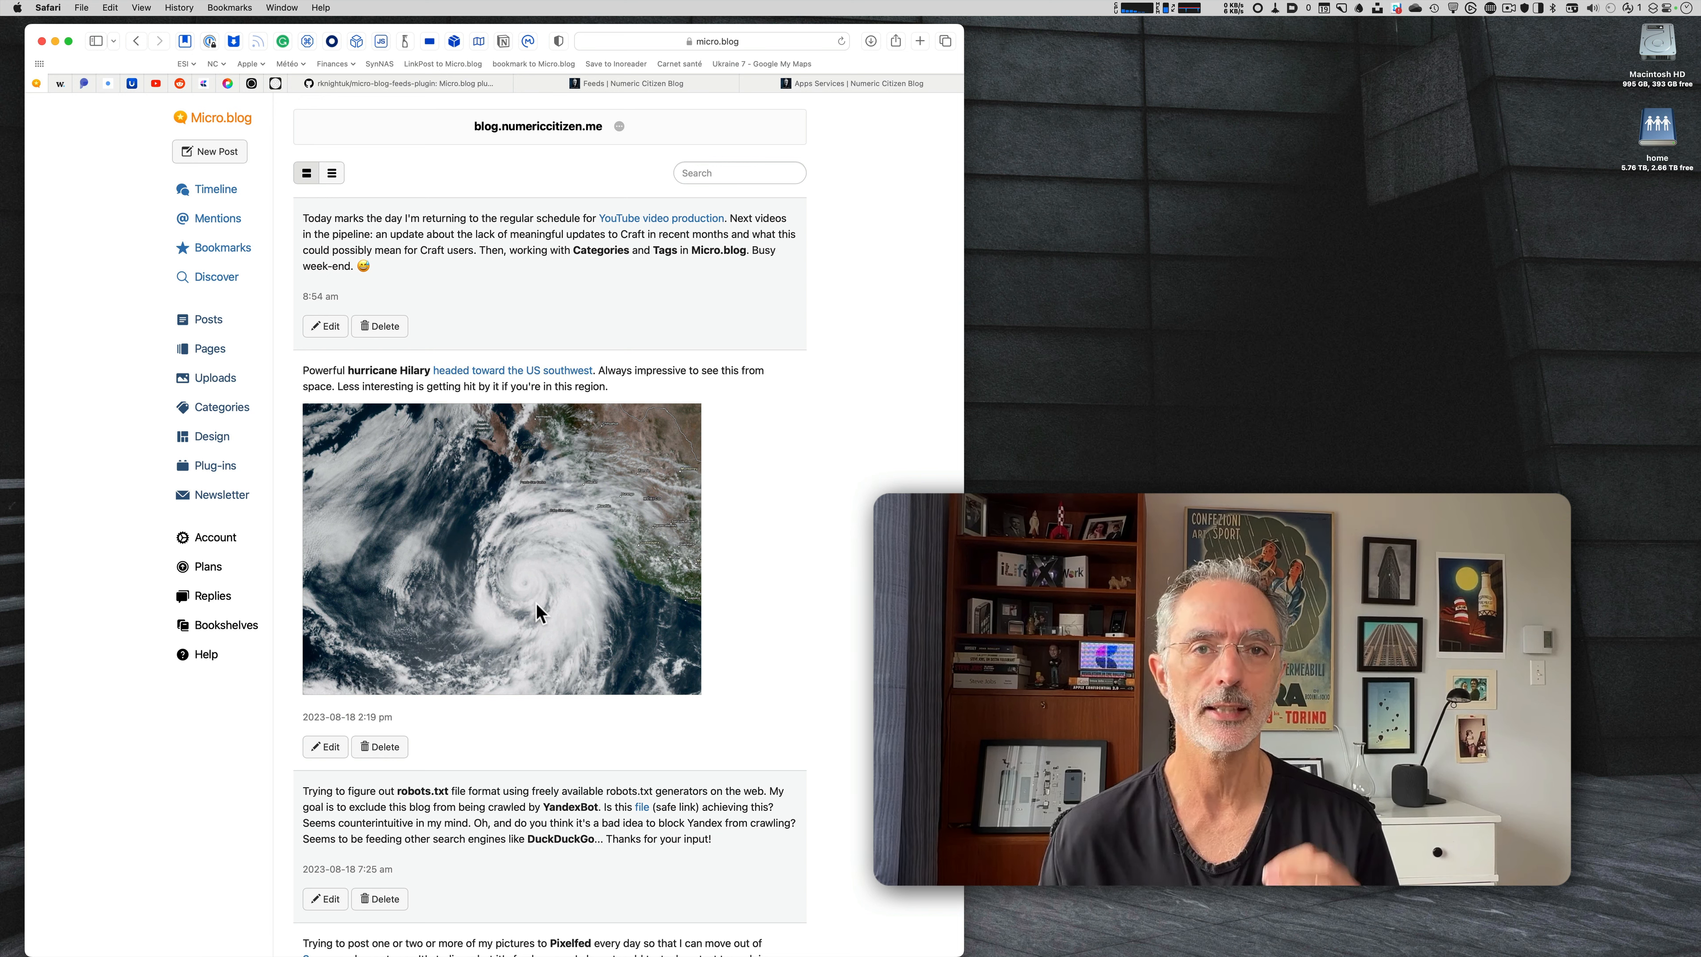
{"action": "mouse_move", "coordinate": [153, 440]}
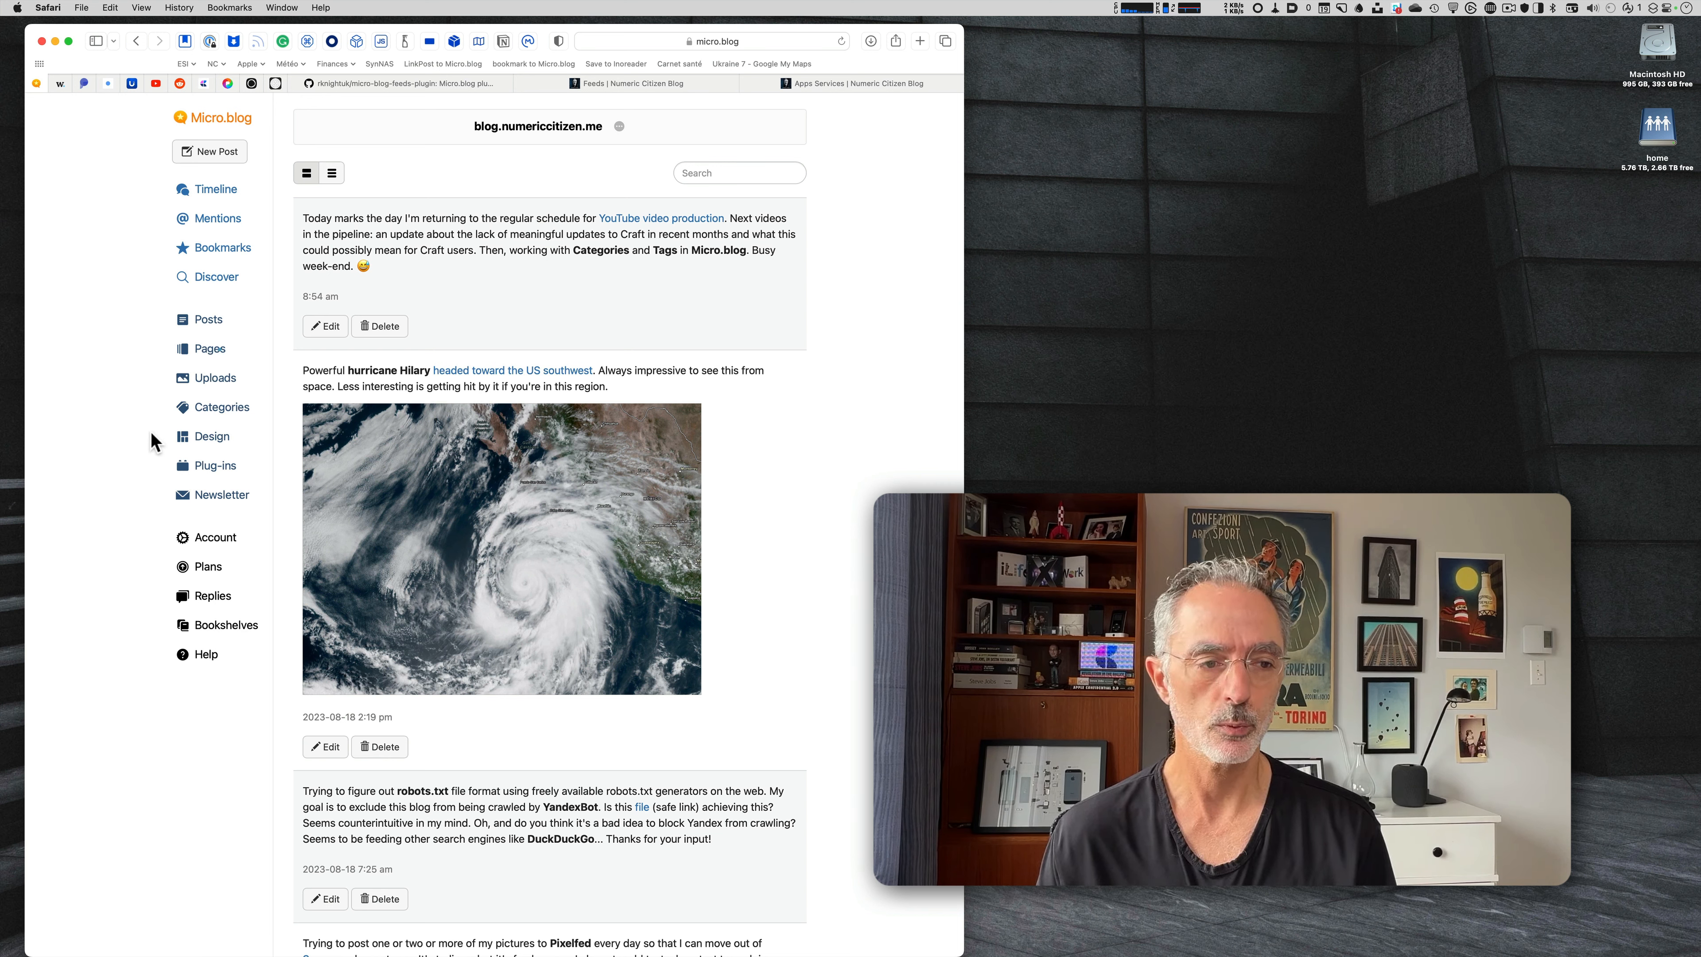
{"action": "left_click", "coordinate": [206, 349]}
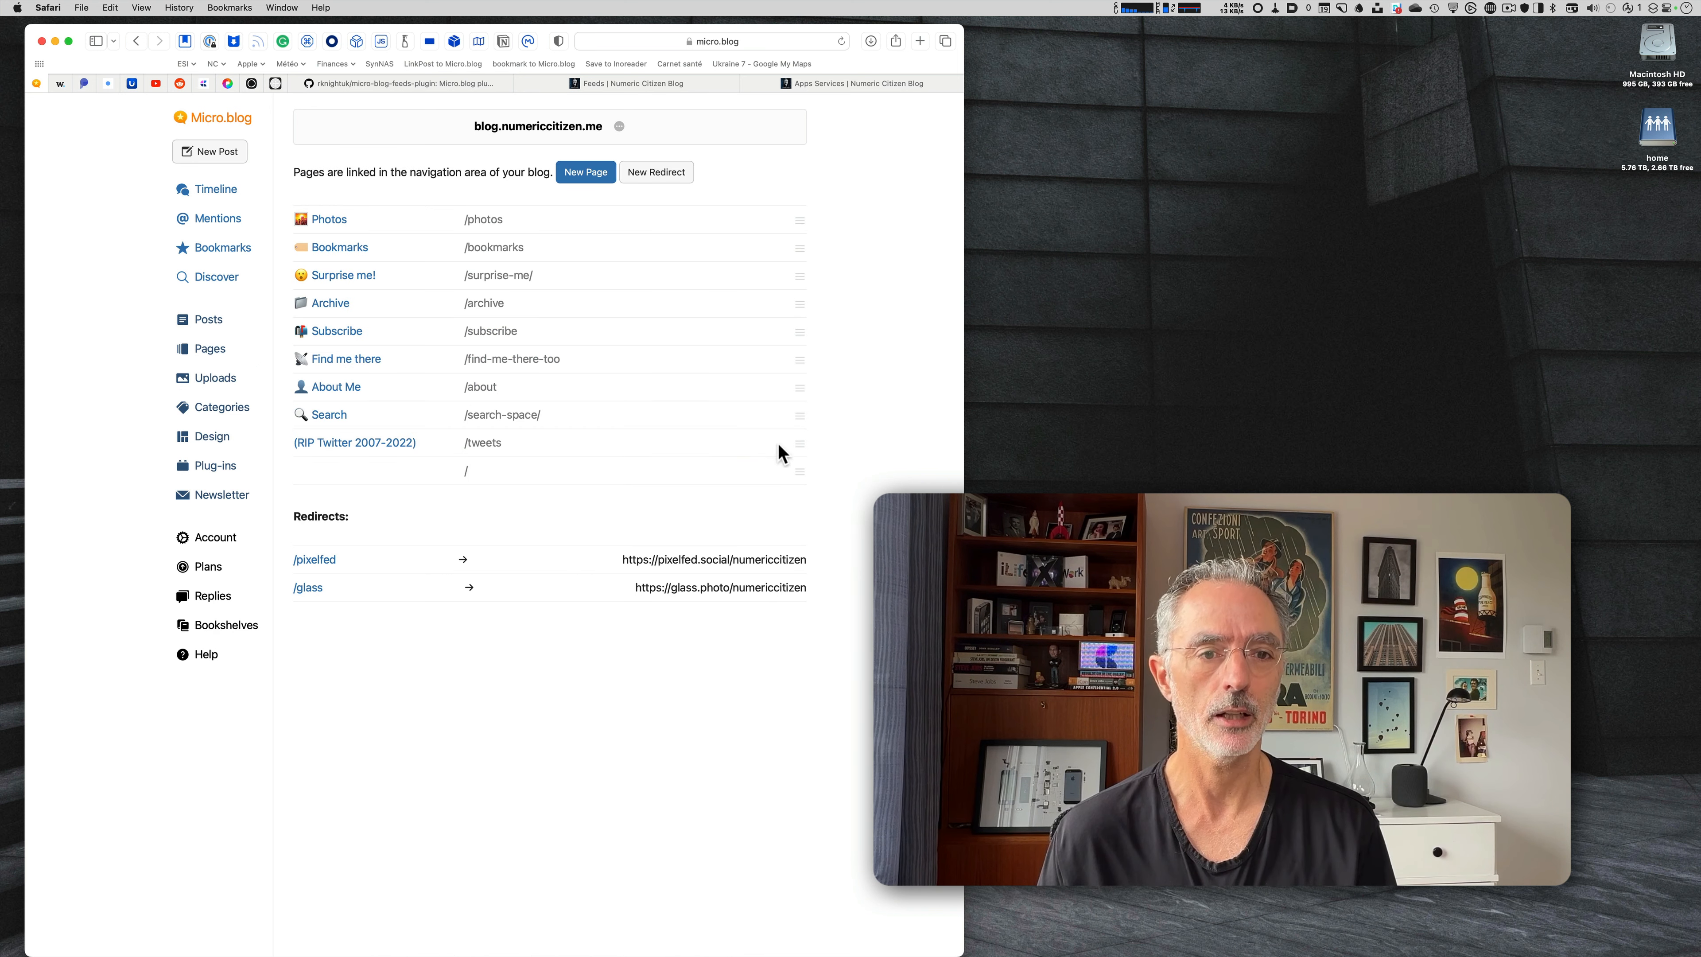
{"action": "mouse_move", "coordinate": [605, 375]}
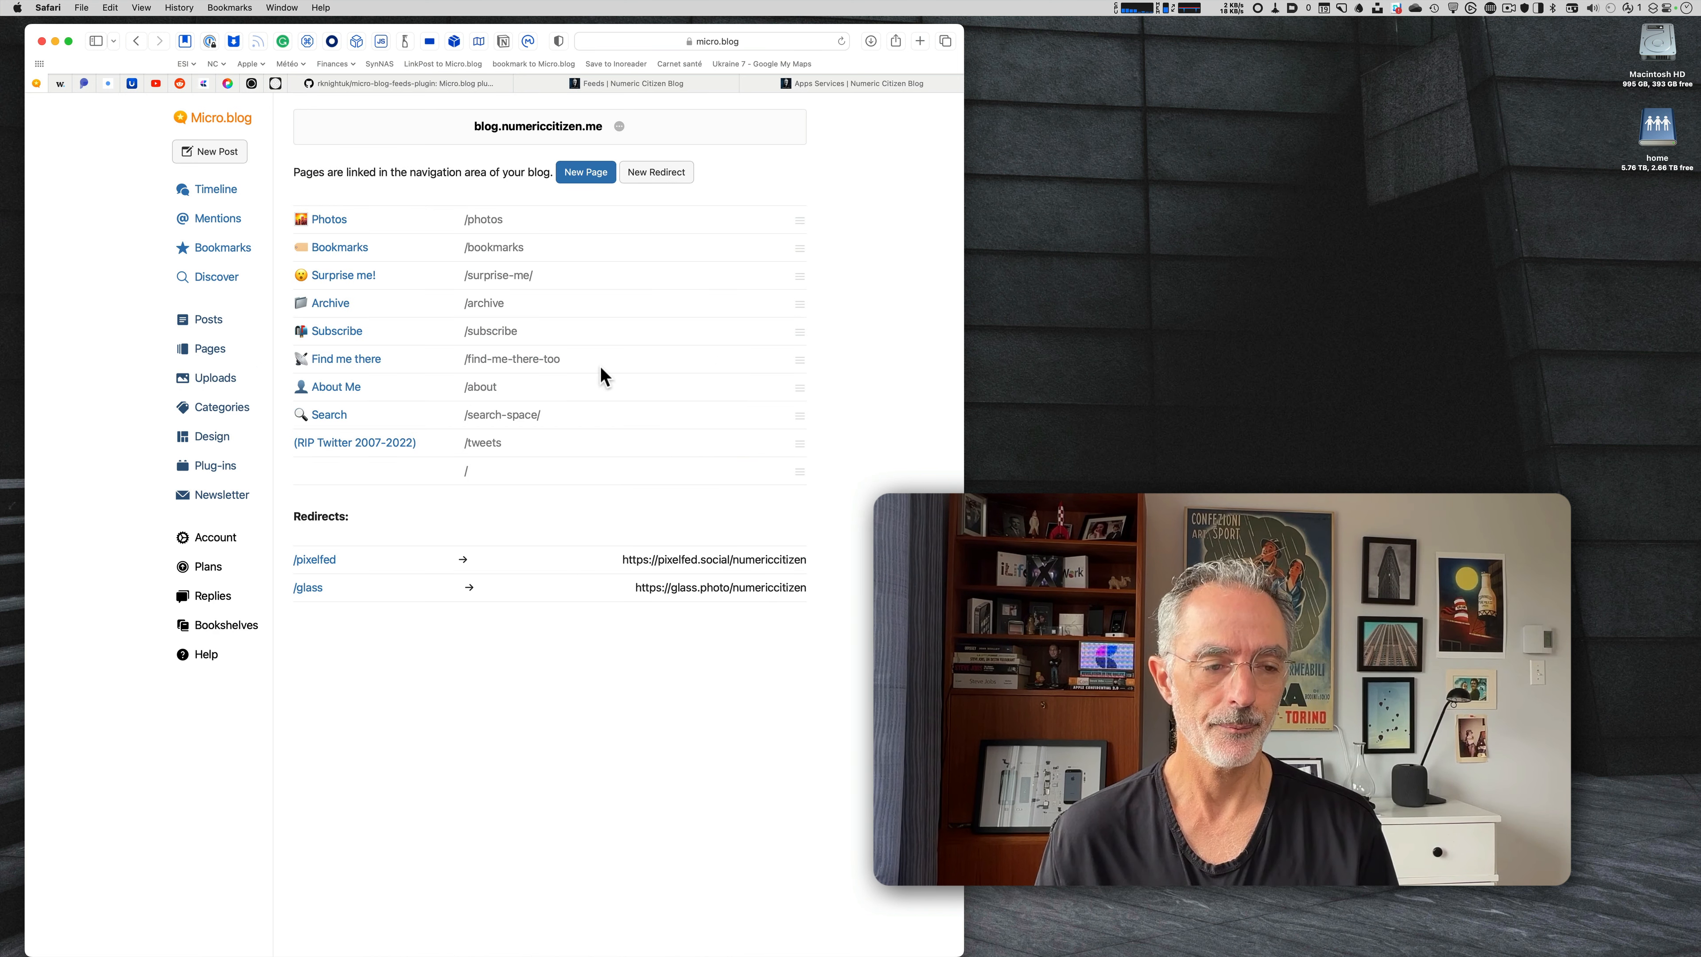
{"action": "mouse_move", "coordinate": [912, 357]}
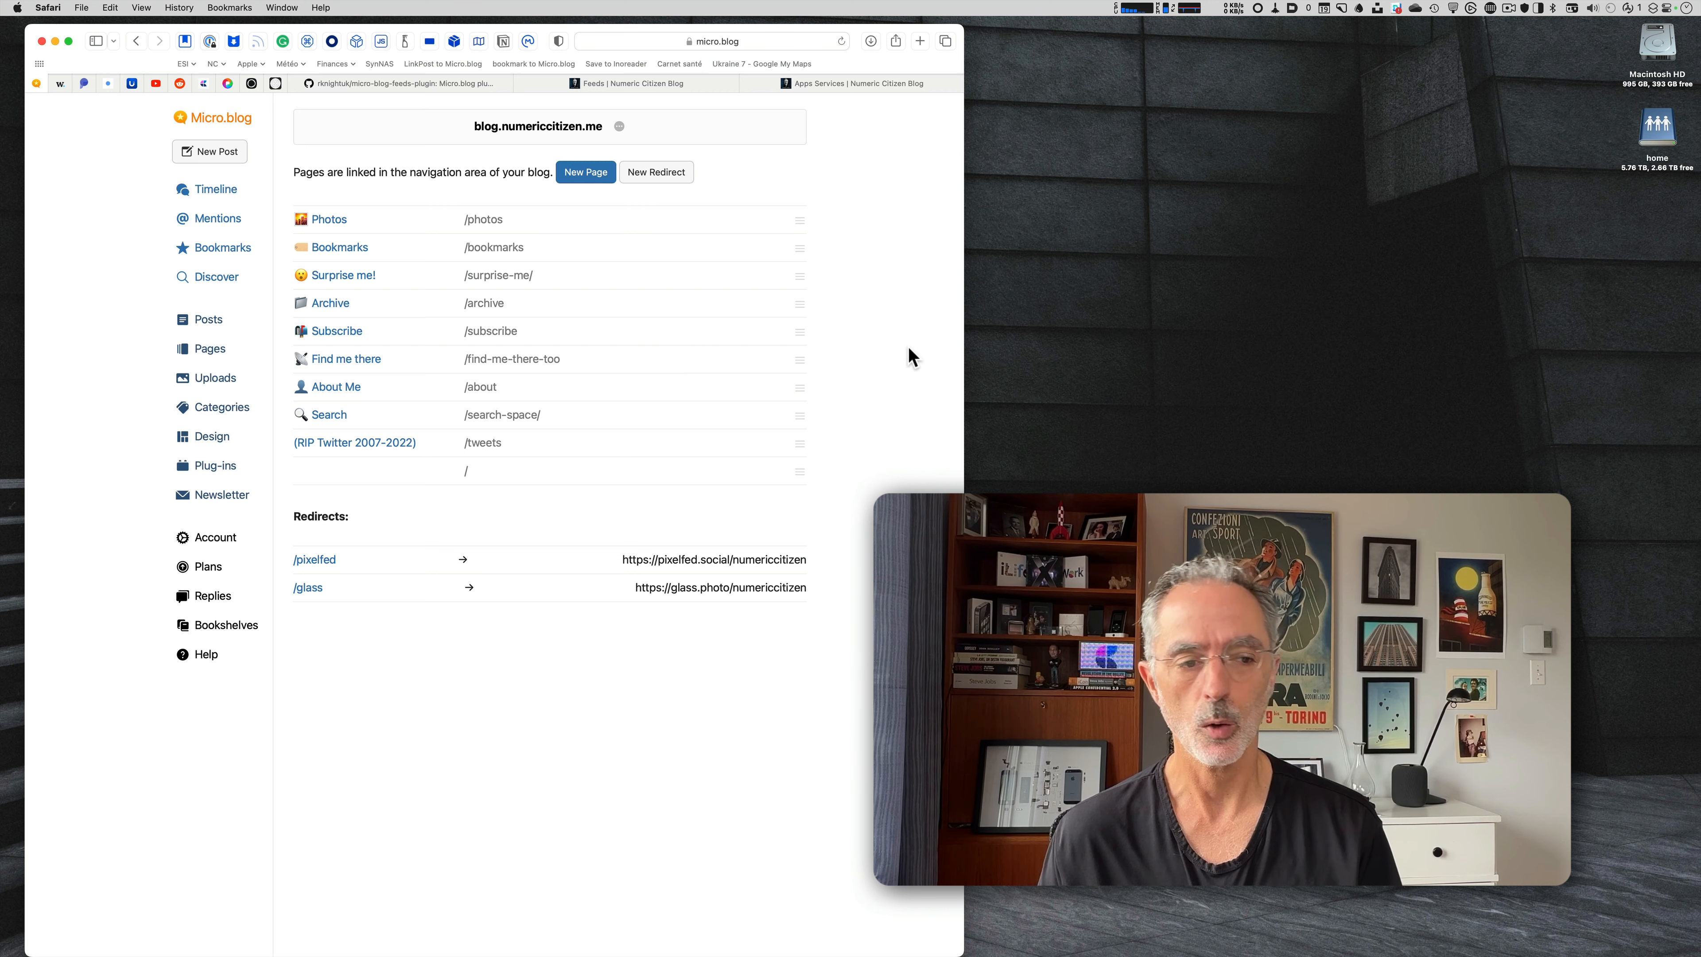
Show the category filters assigning Photography, Hashtags and Longer posts from the Categories page.
{"action": "left_click", "coordinate": [222, 406]}
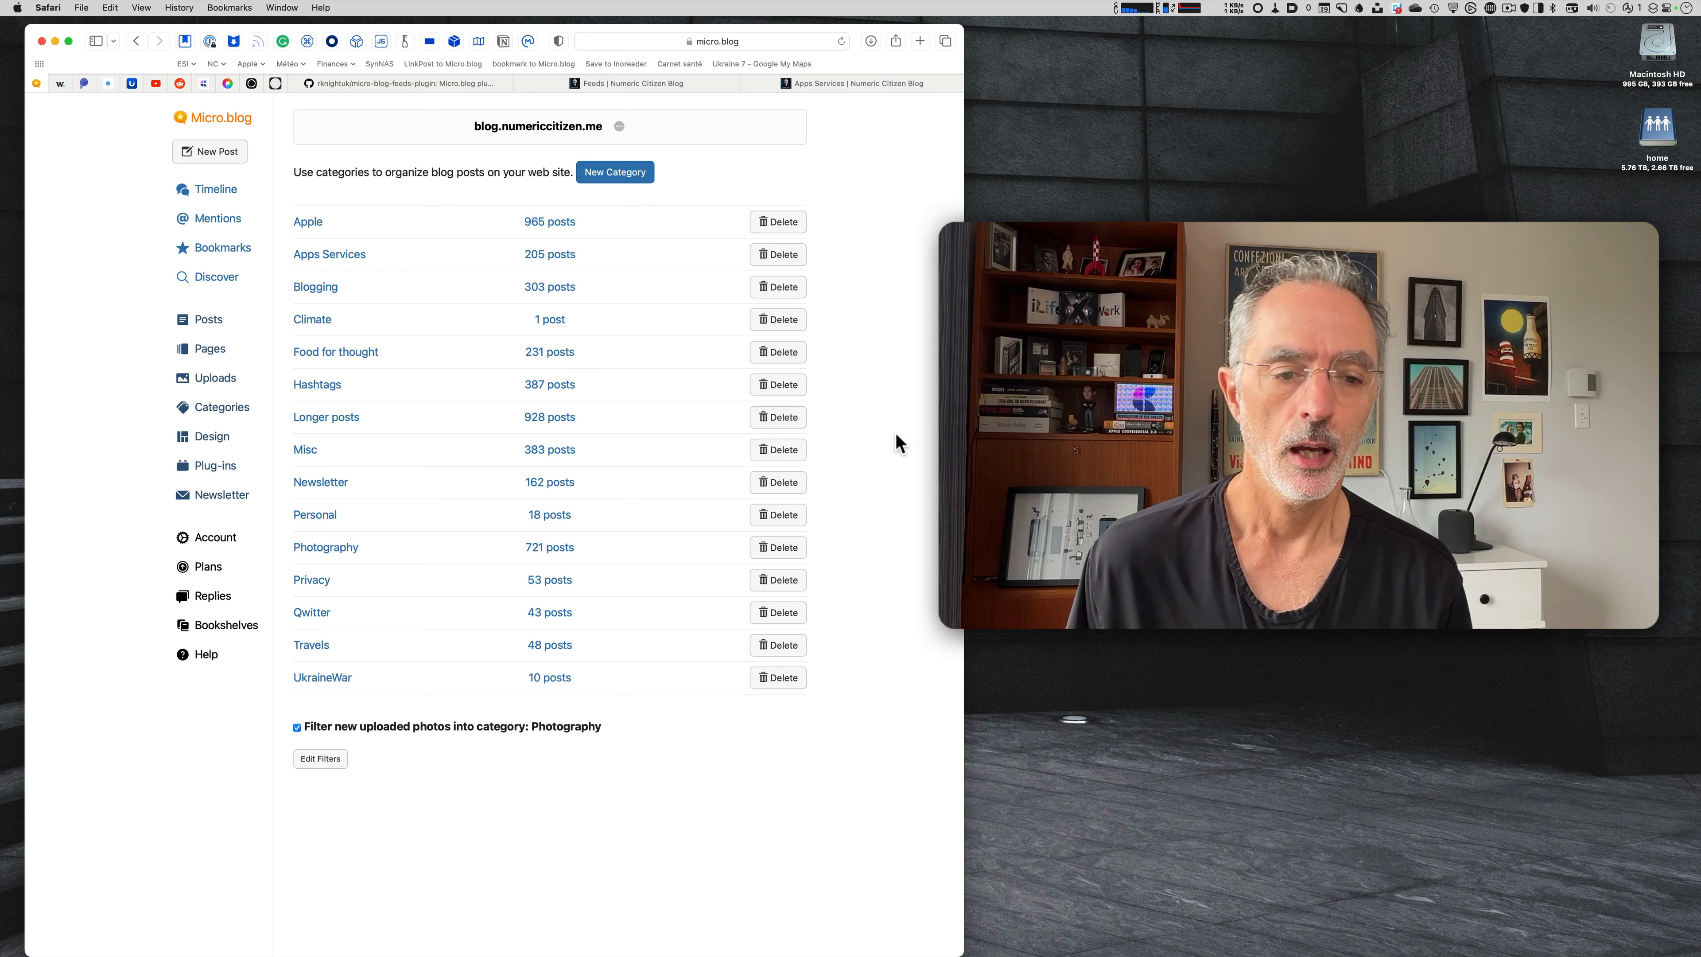
{"action": "mouse_move", "coordinate": [884, 430]}
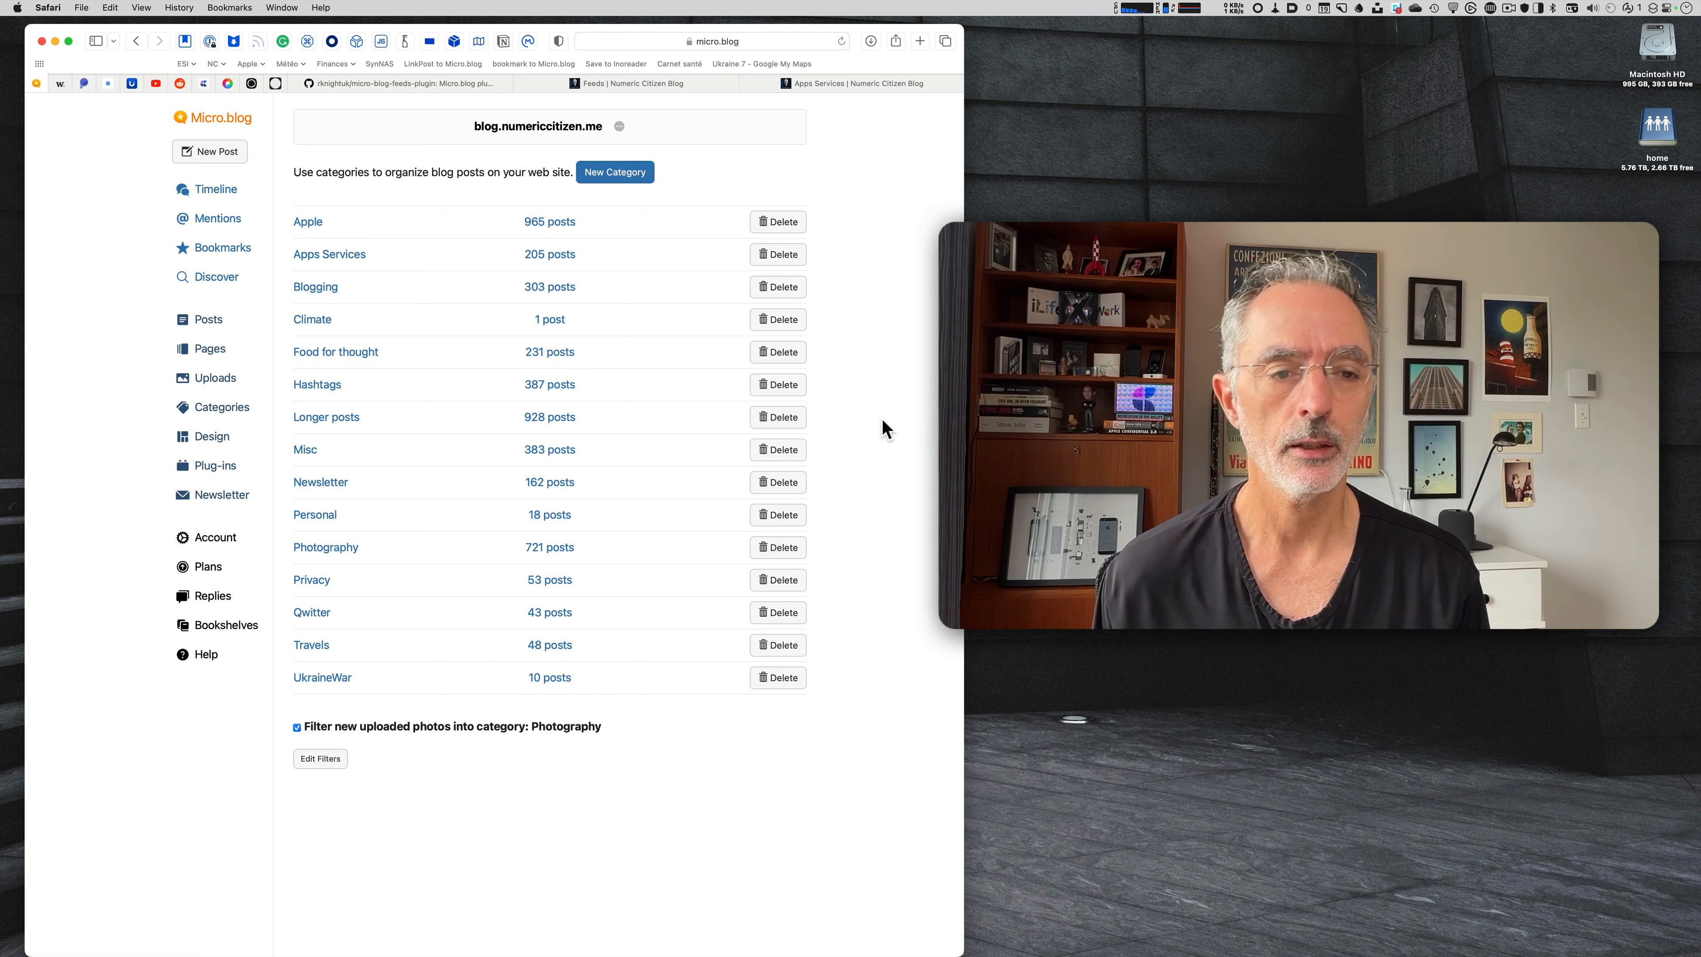
{"action": "mouse_move", "coordinate": [401, 313]}
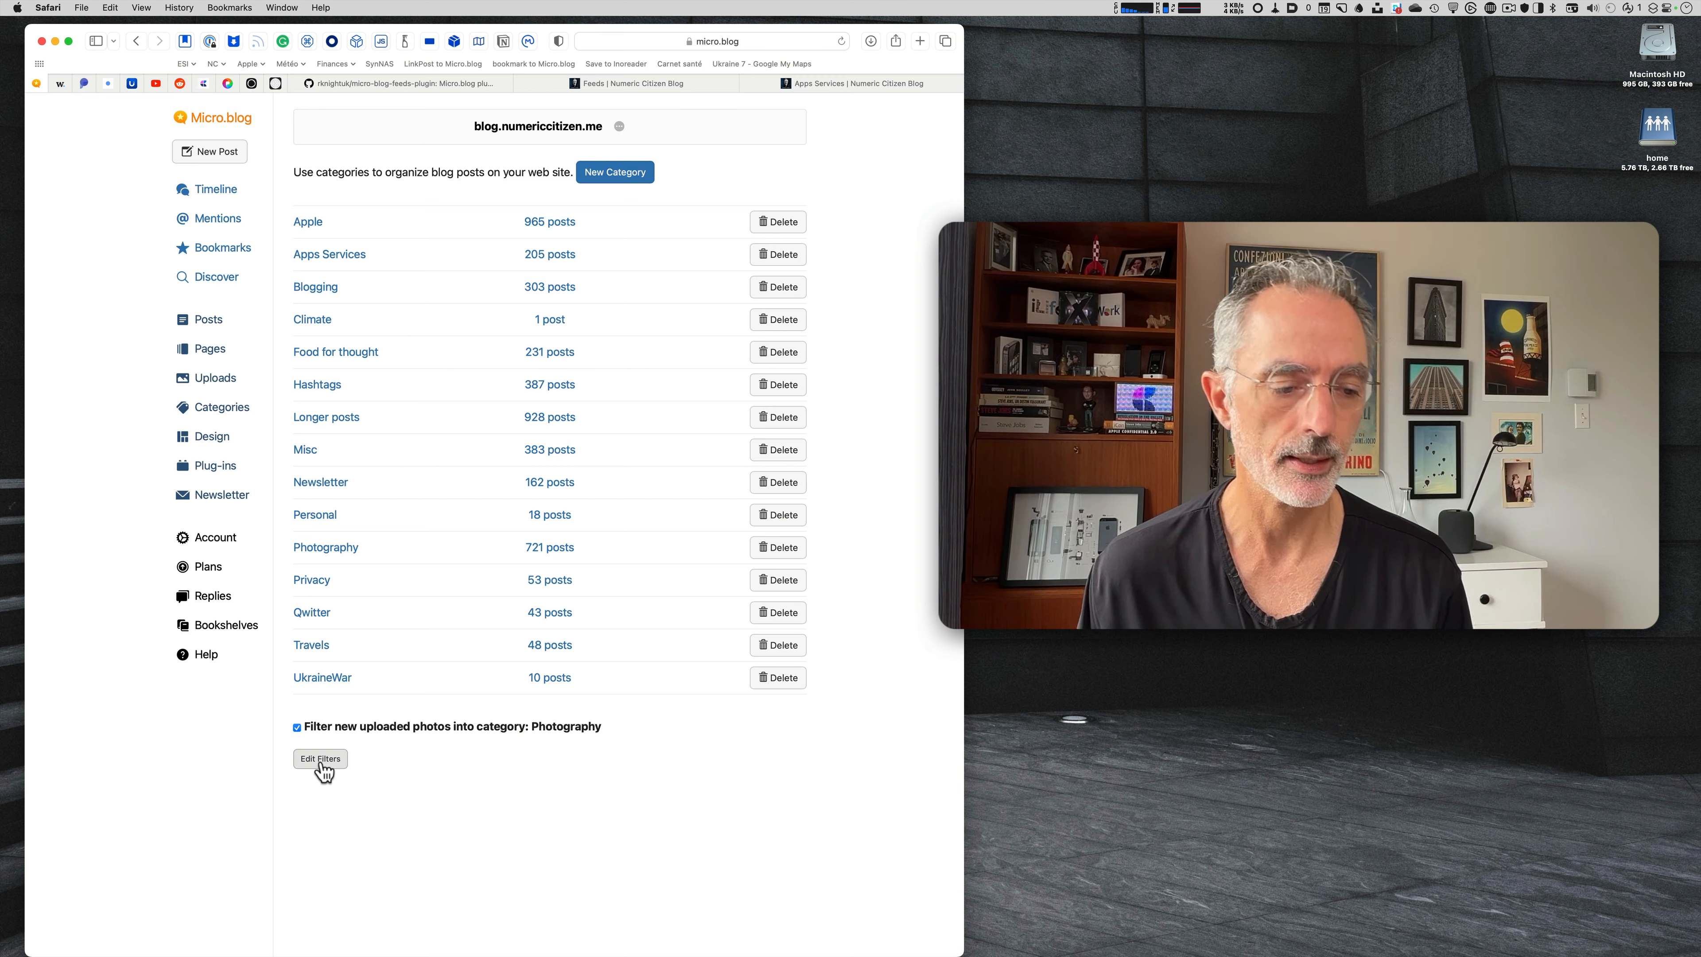
{"action": "left_click", "coordinate": [320, 759]}
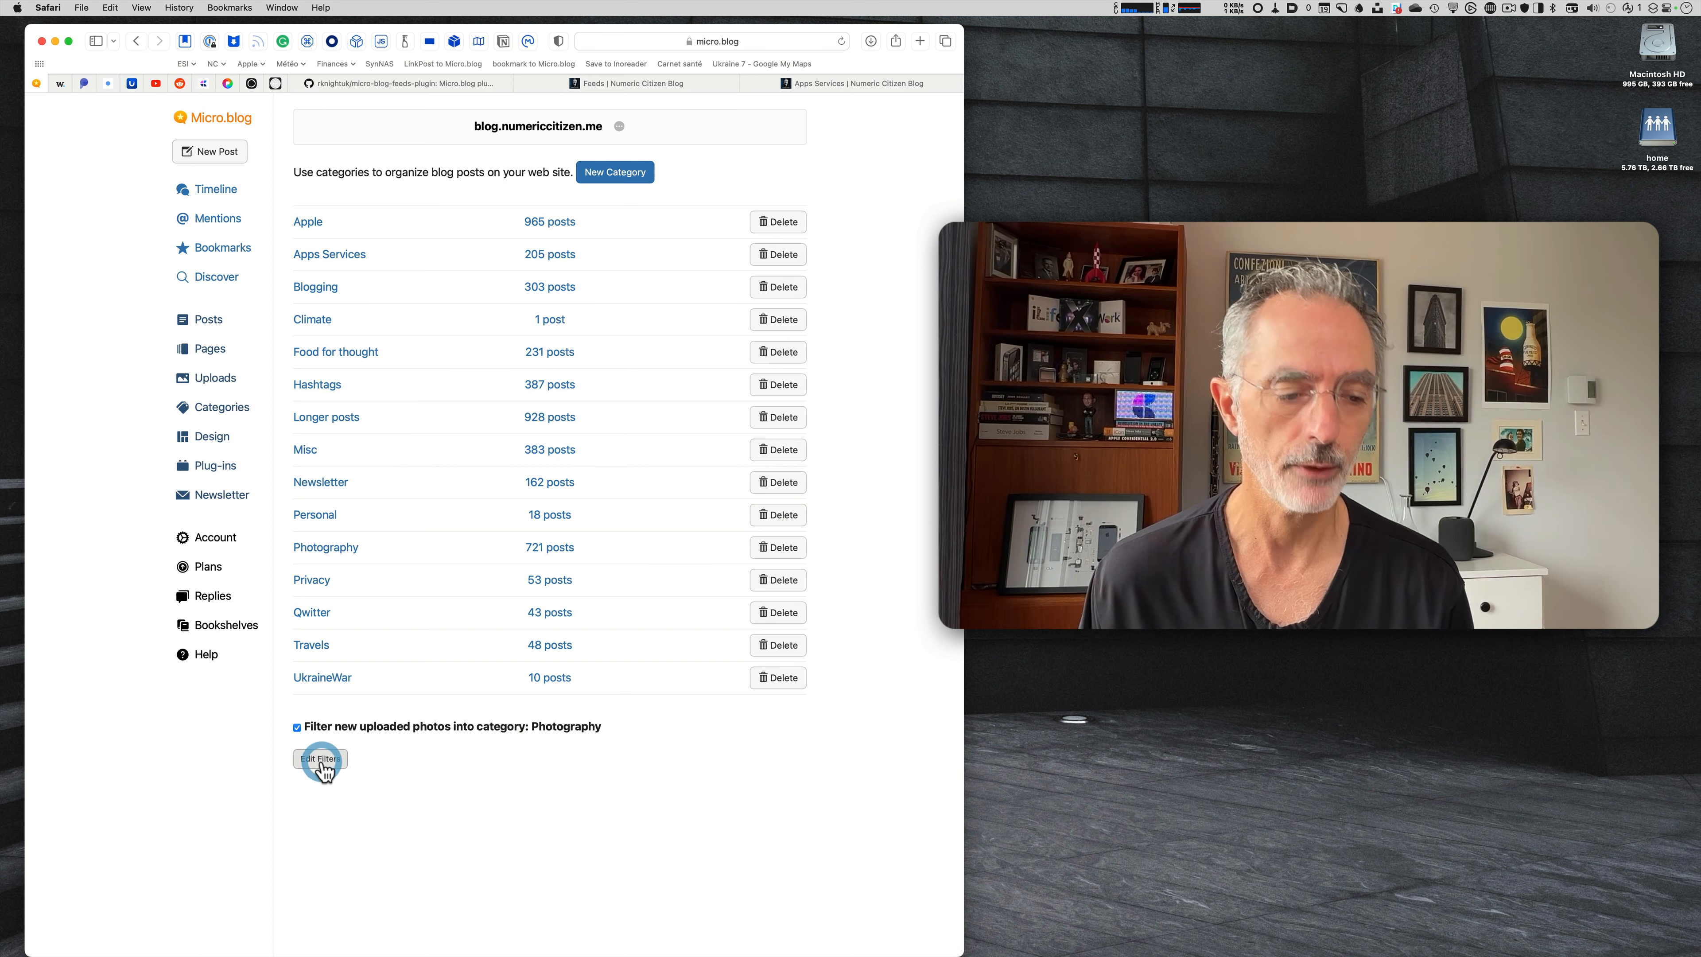
{"action": "left_click", "coordinate": [319, 758]}
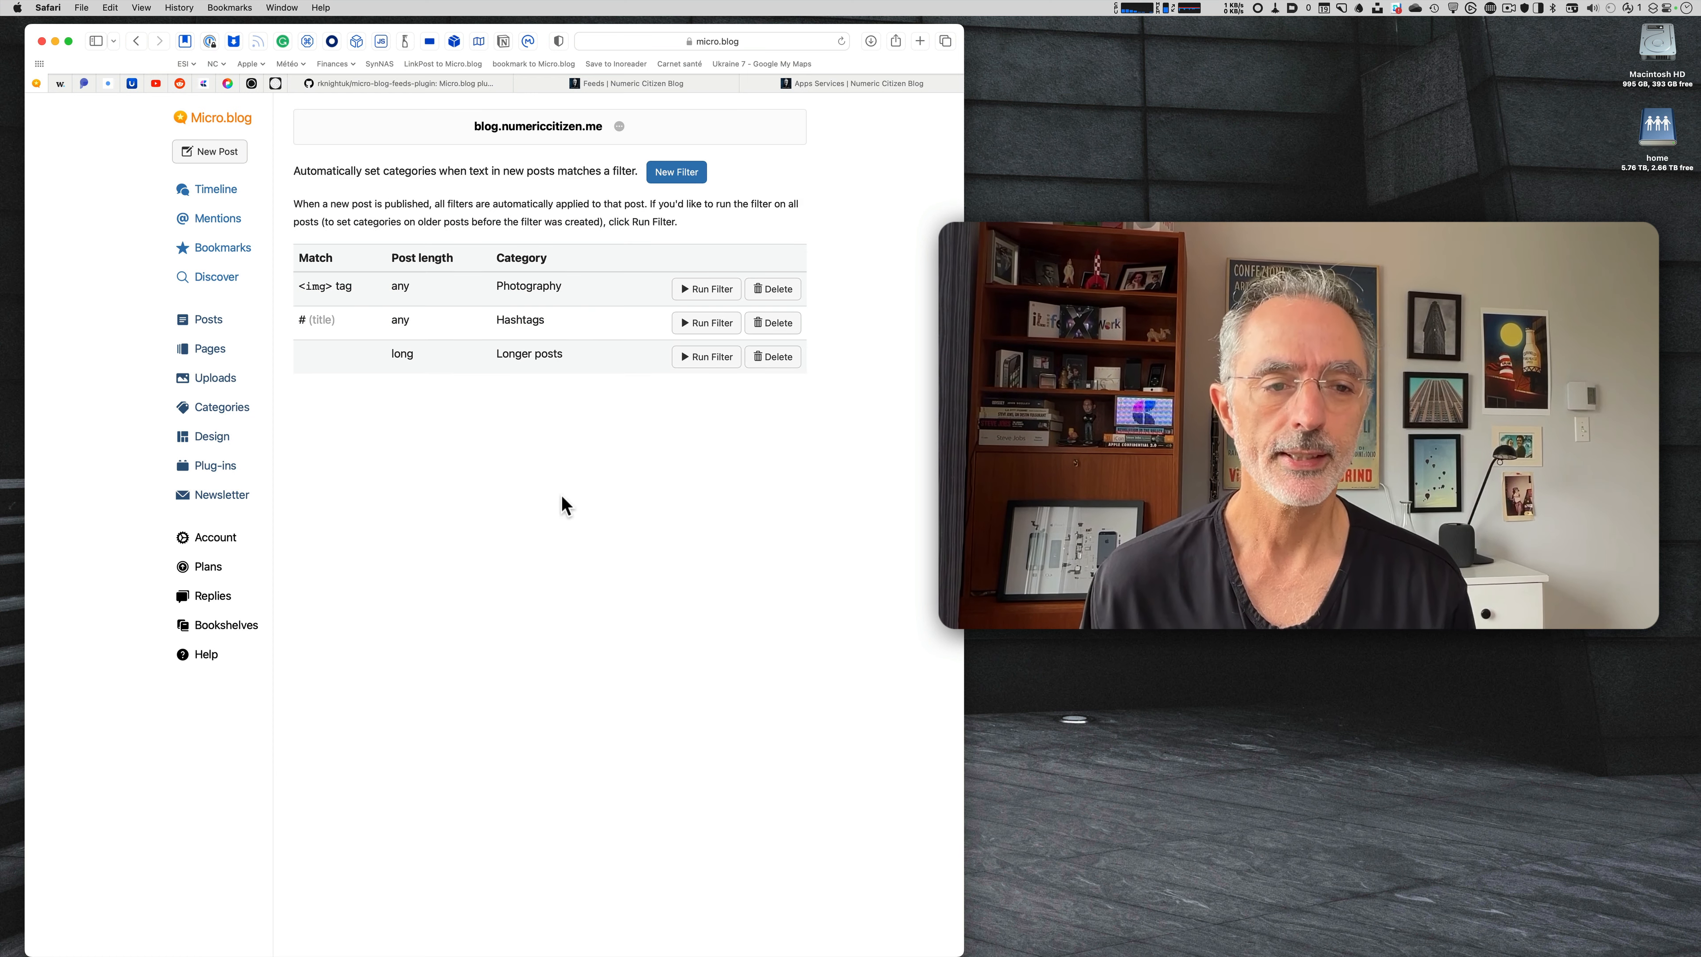
{"action": "mouse_move", "coordinate": [723, 472]}
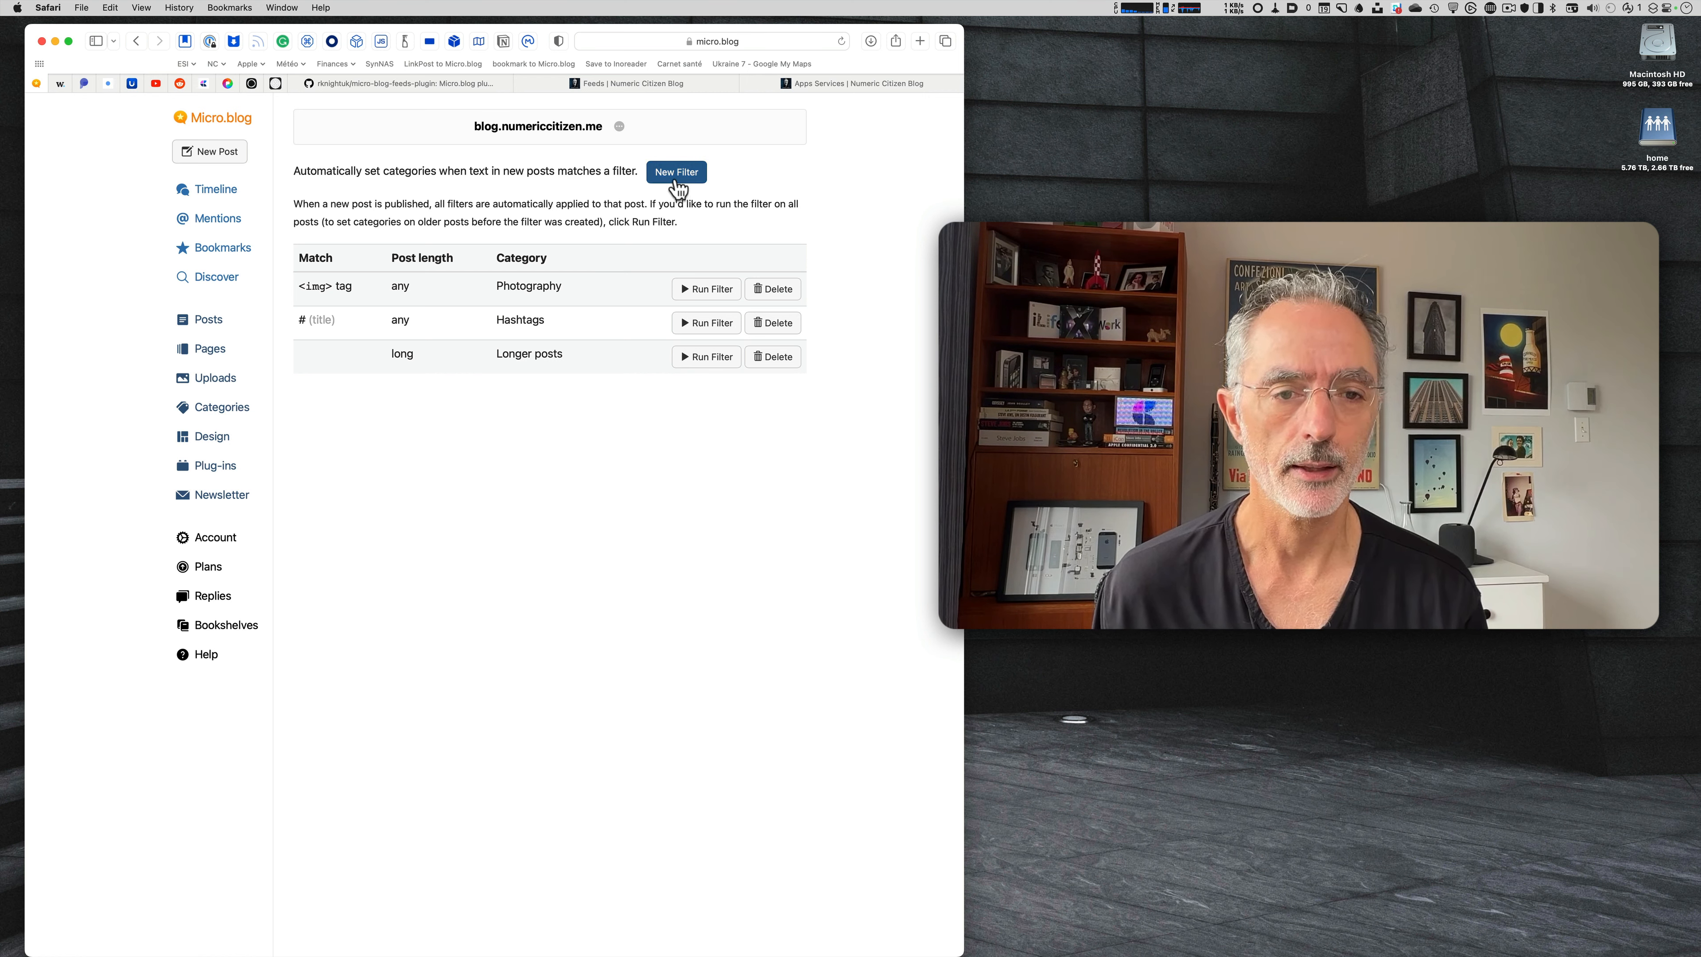
Review a new filter's post length and category options, keeping Any post and Apple, without adding it.
{"action": "left_click", "coordinate": [676, 171]}
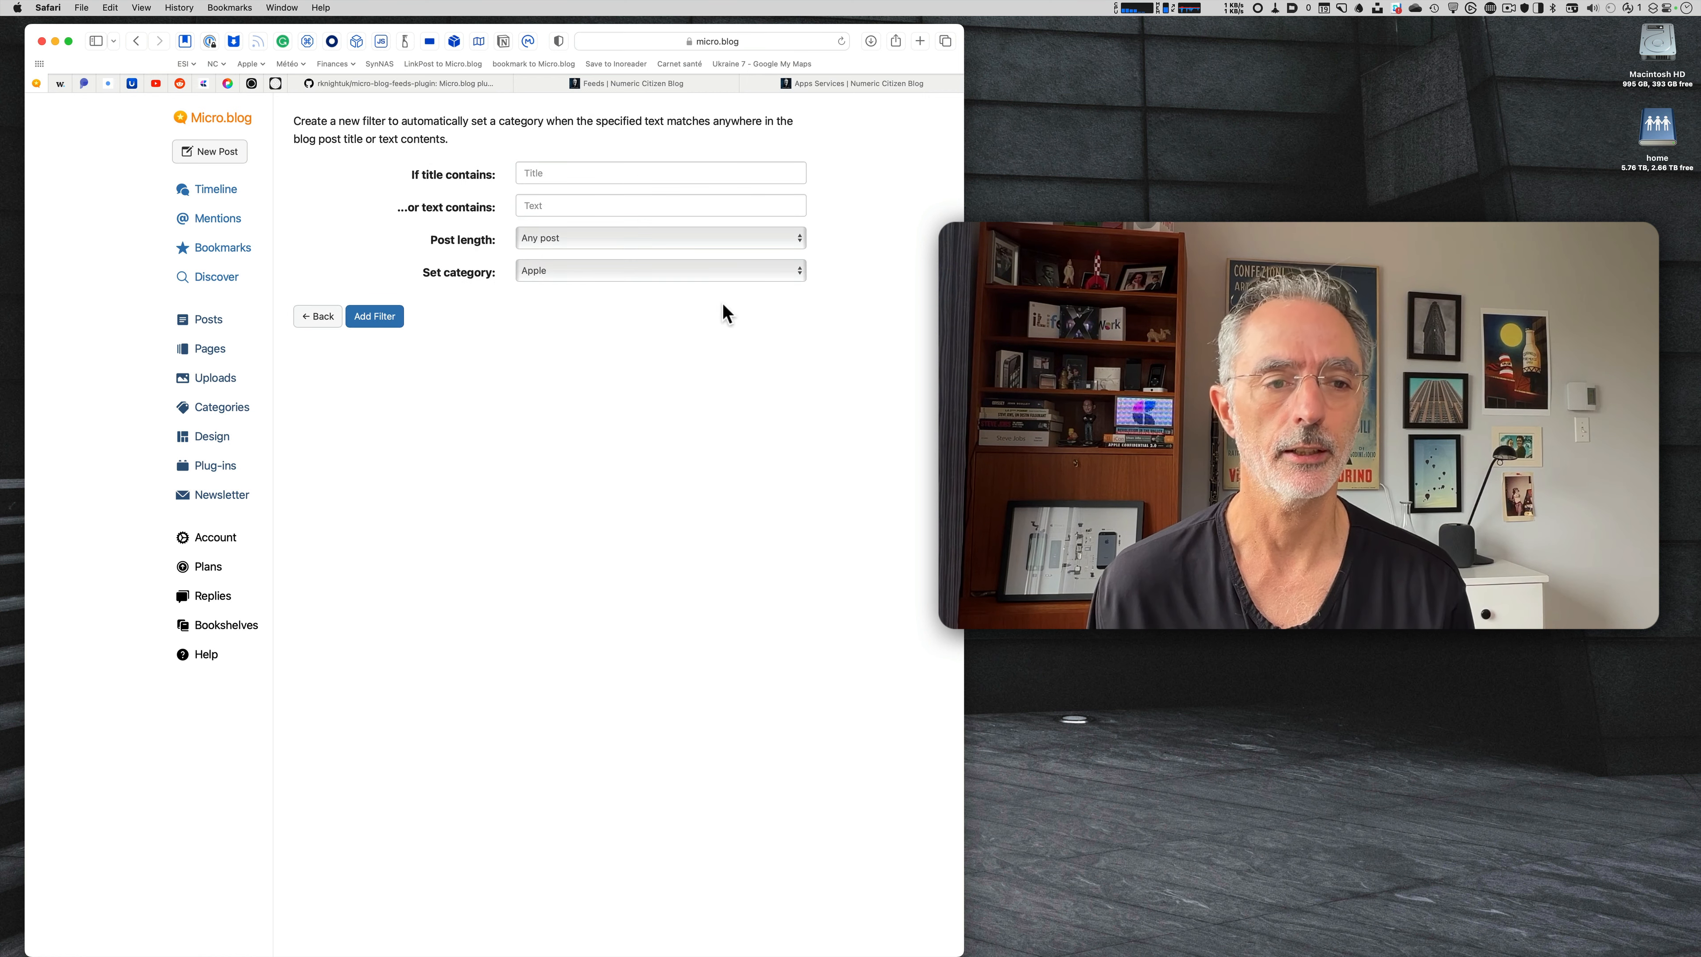
{"action": "mouse_move", "coordinate": [865, 202]}
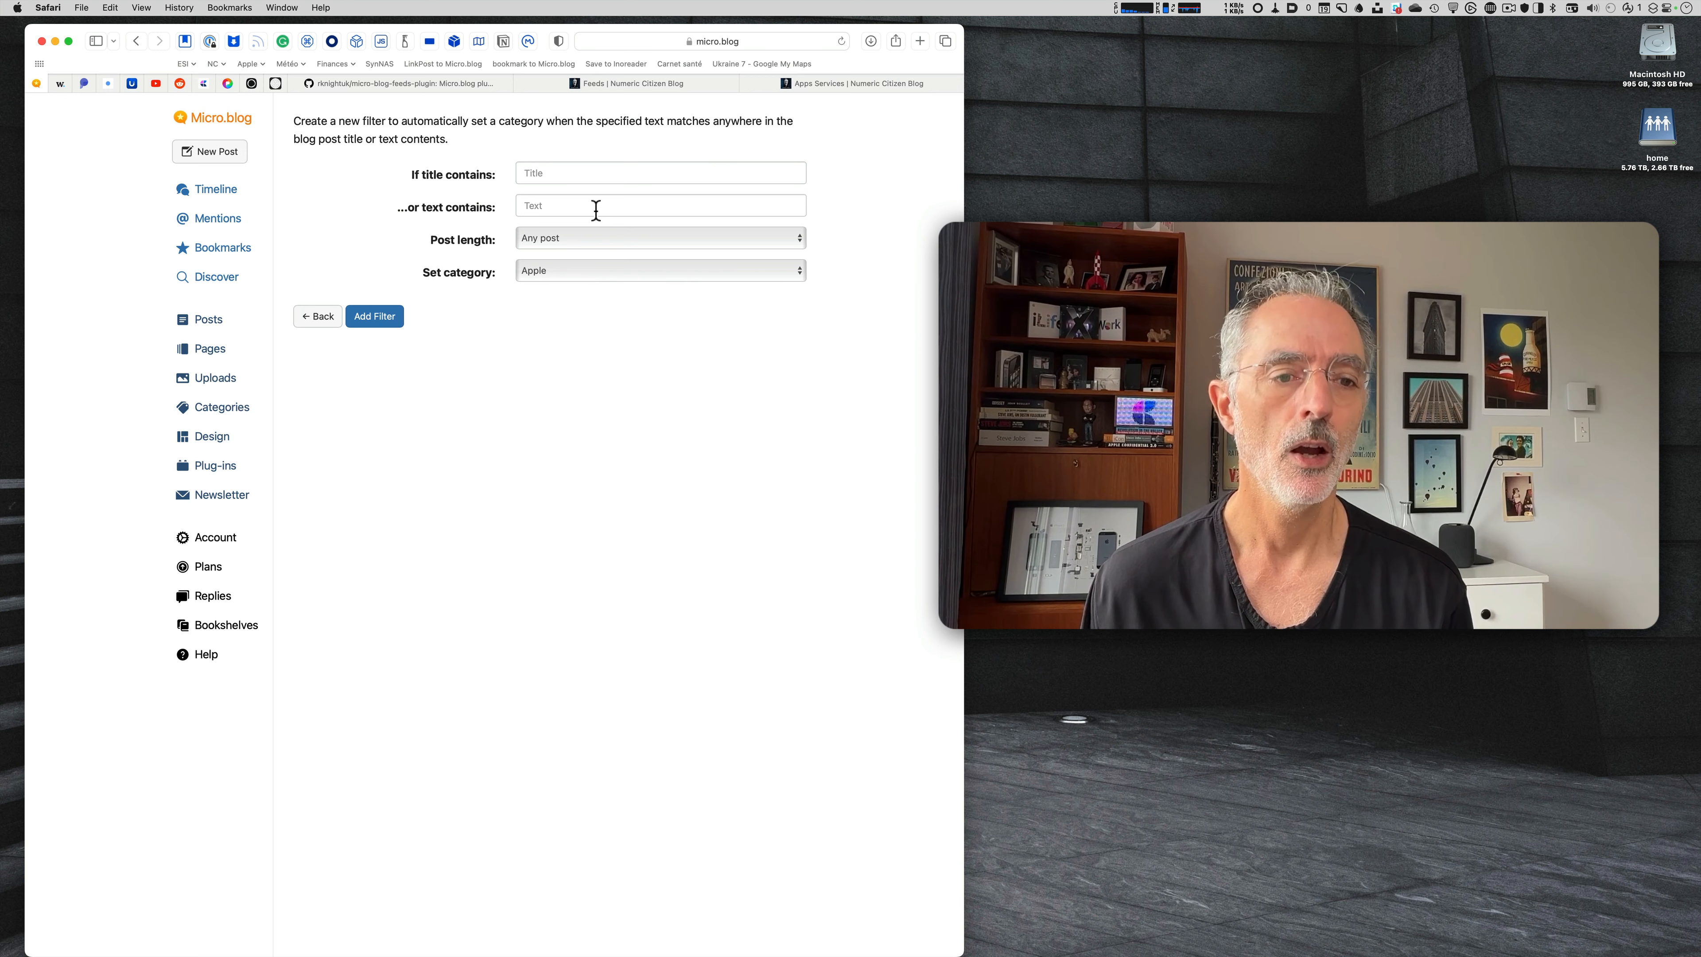
{"action": "mouse_move", "coordinate": [591, 247]}
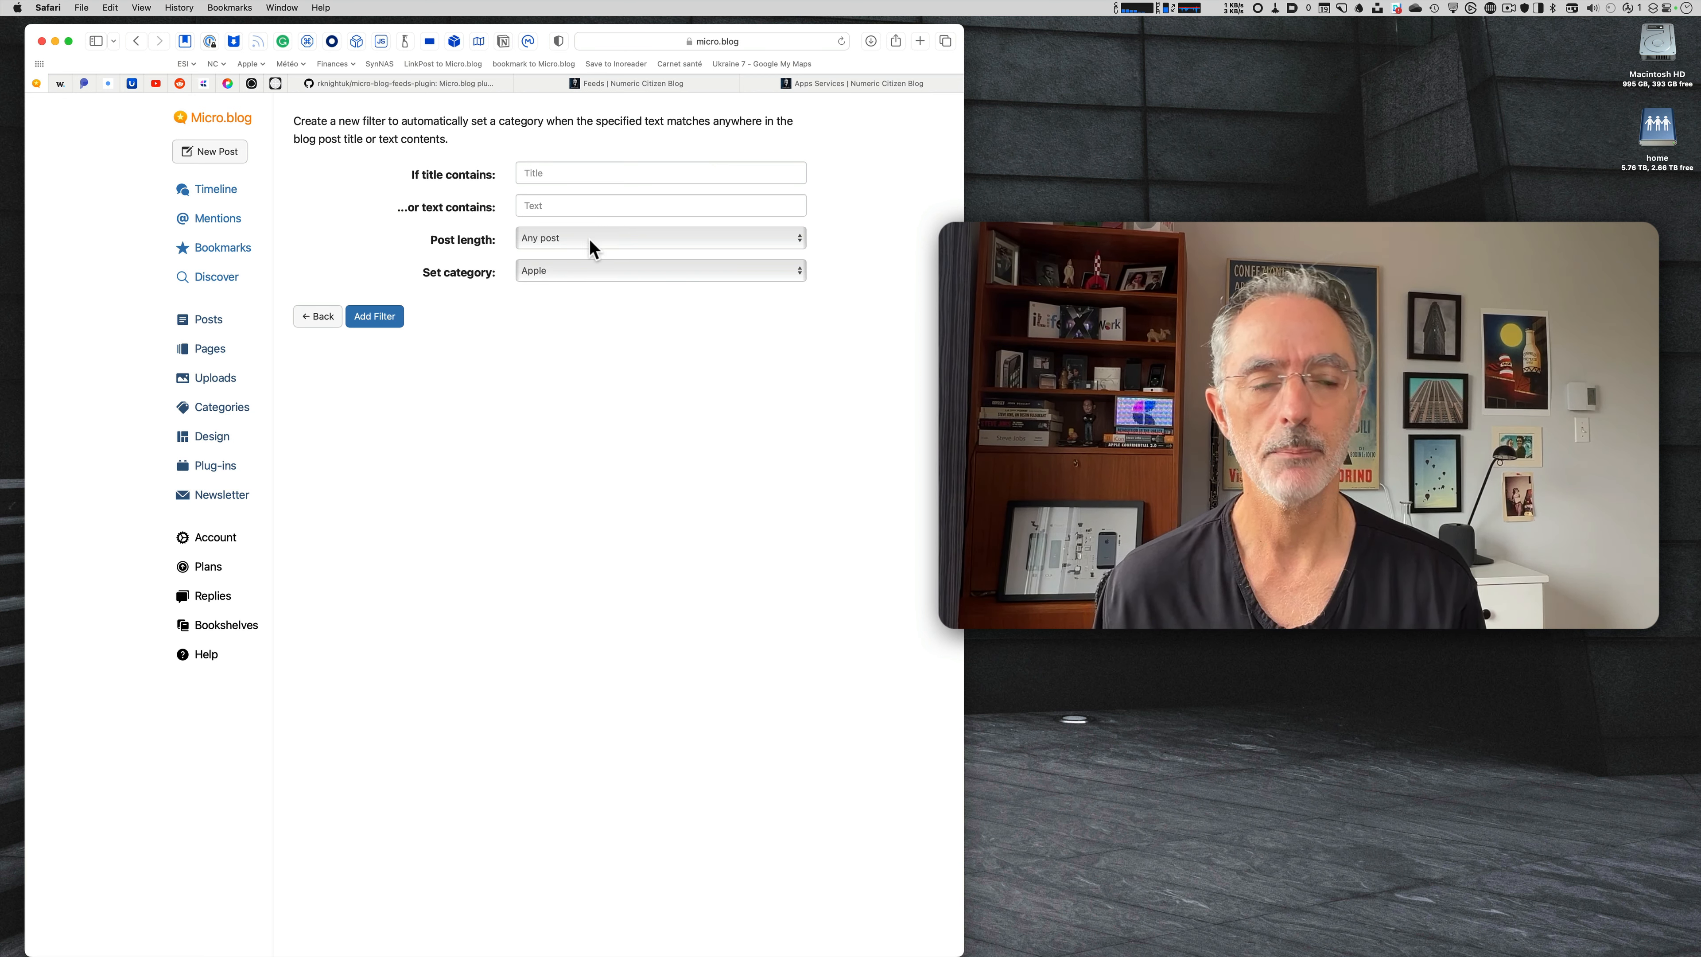
{"action": "left_click", "coordinate": [658, 238]}
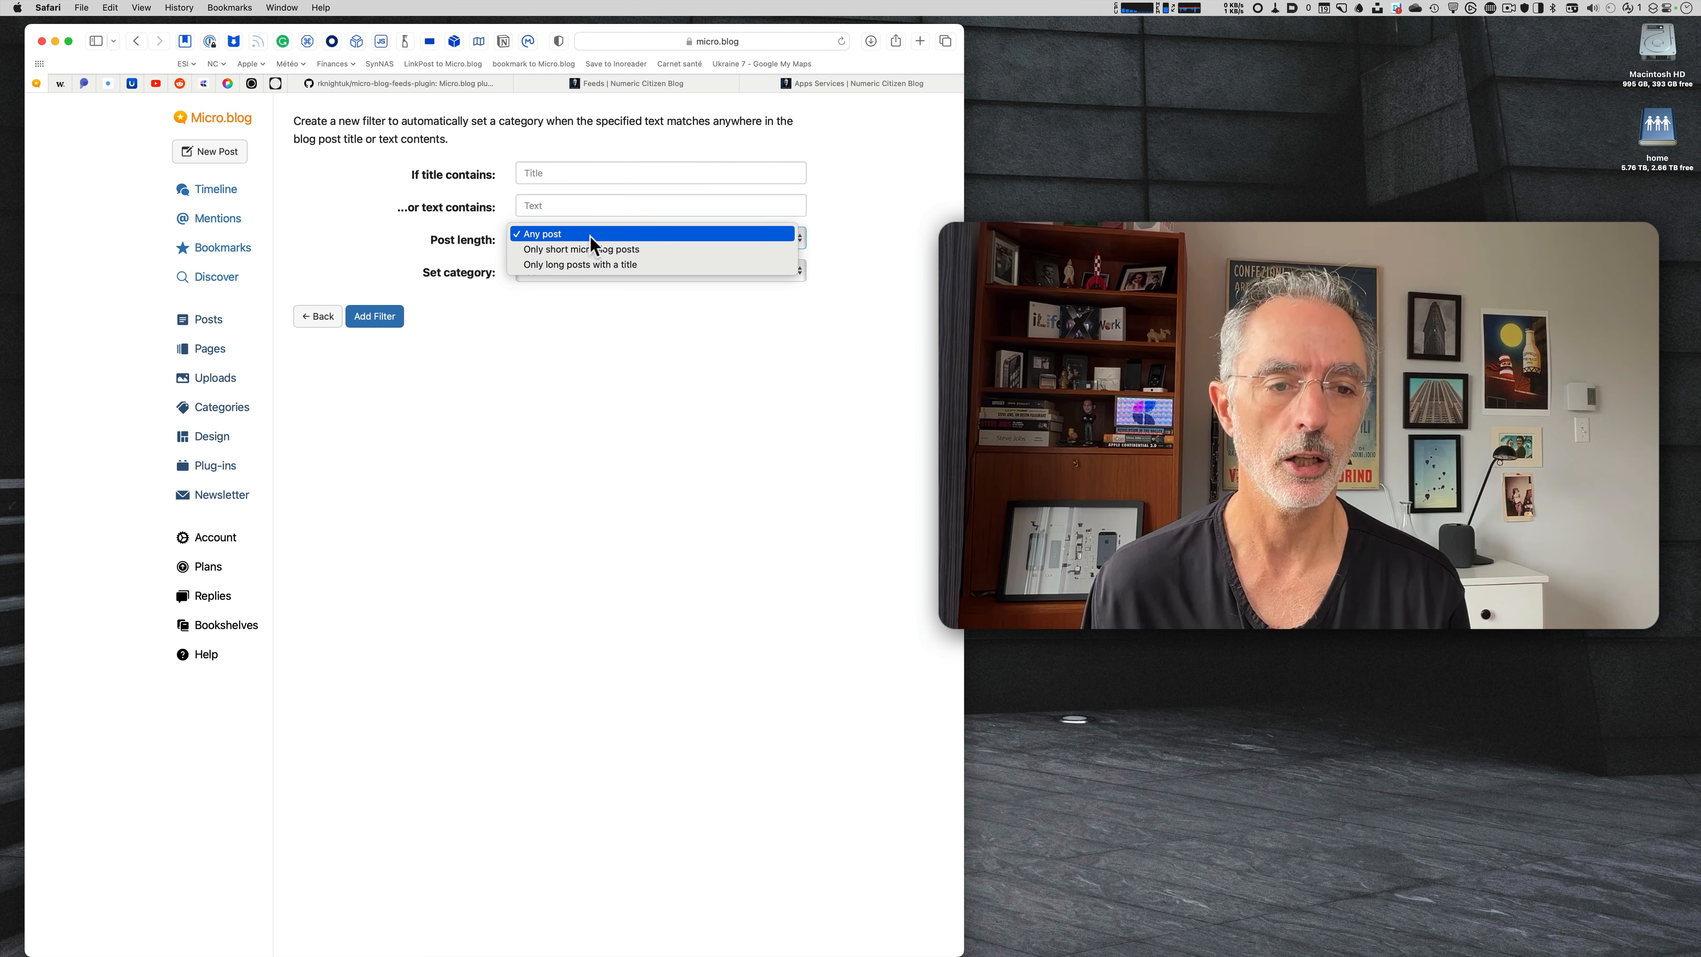
{"action": "left_click", "coordinate": [542, 233]}
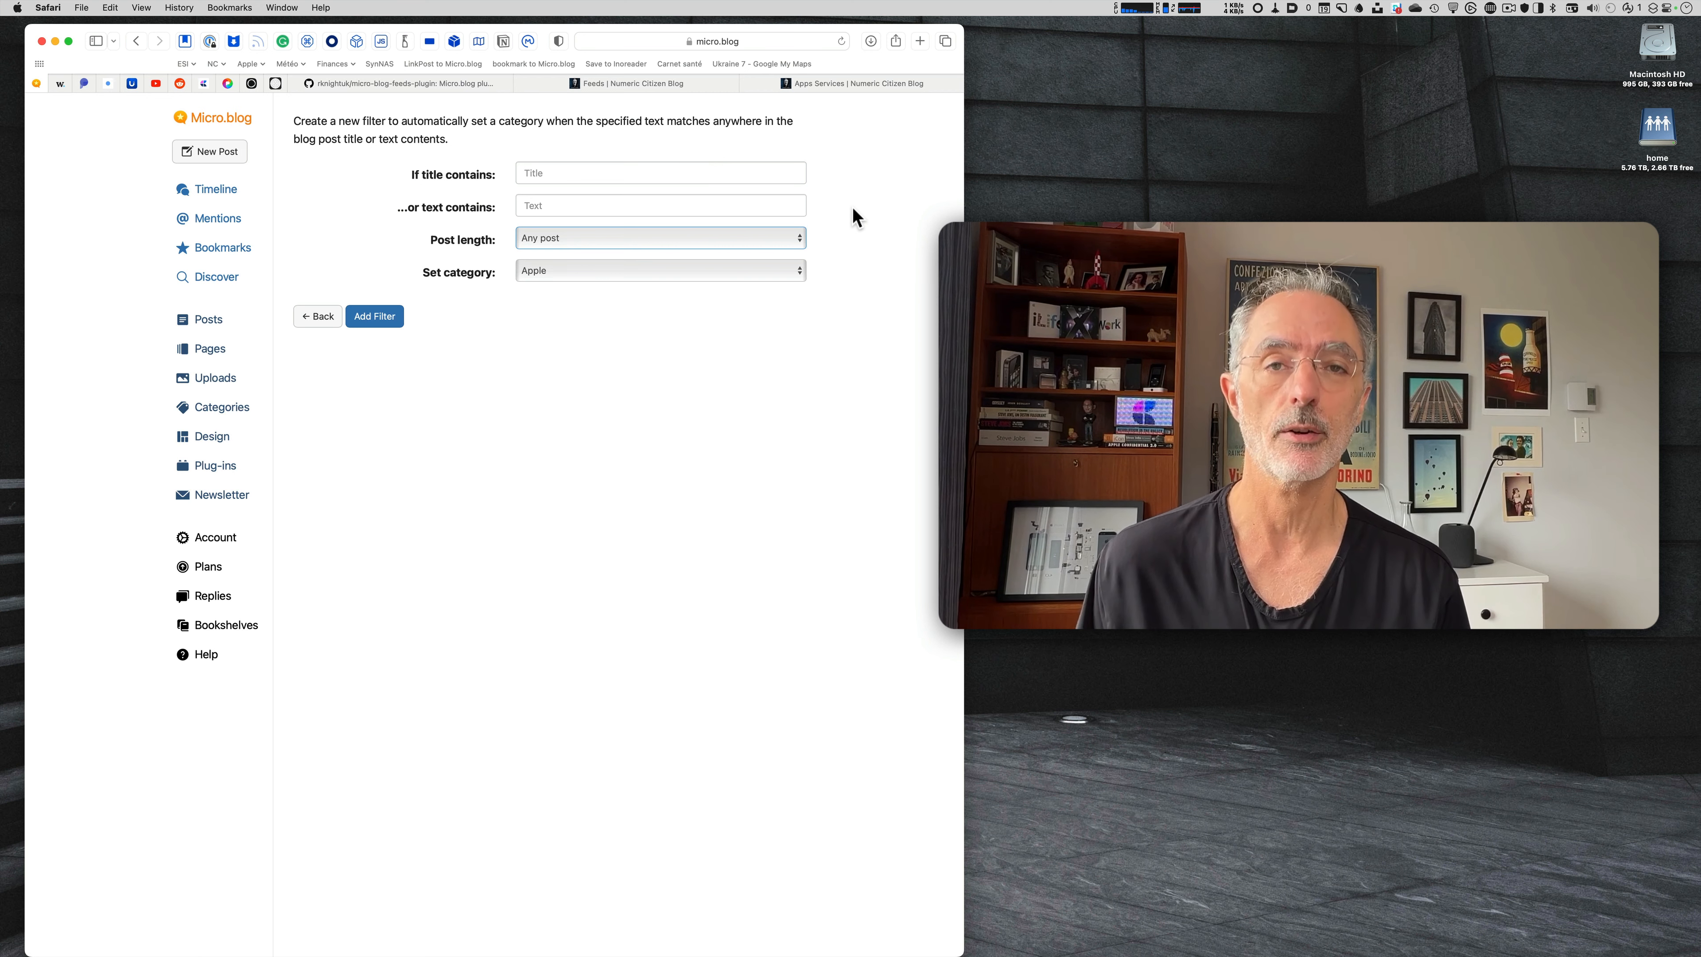
{"action": "mouse_move", "coordinate": [803, 265]}
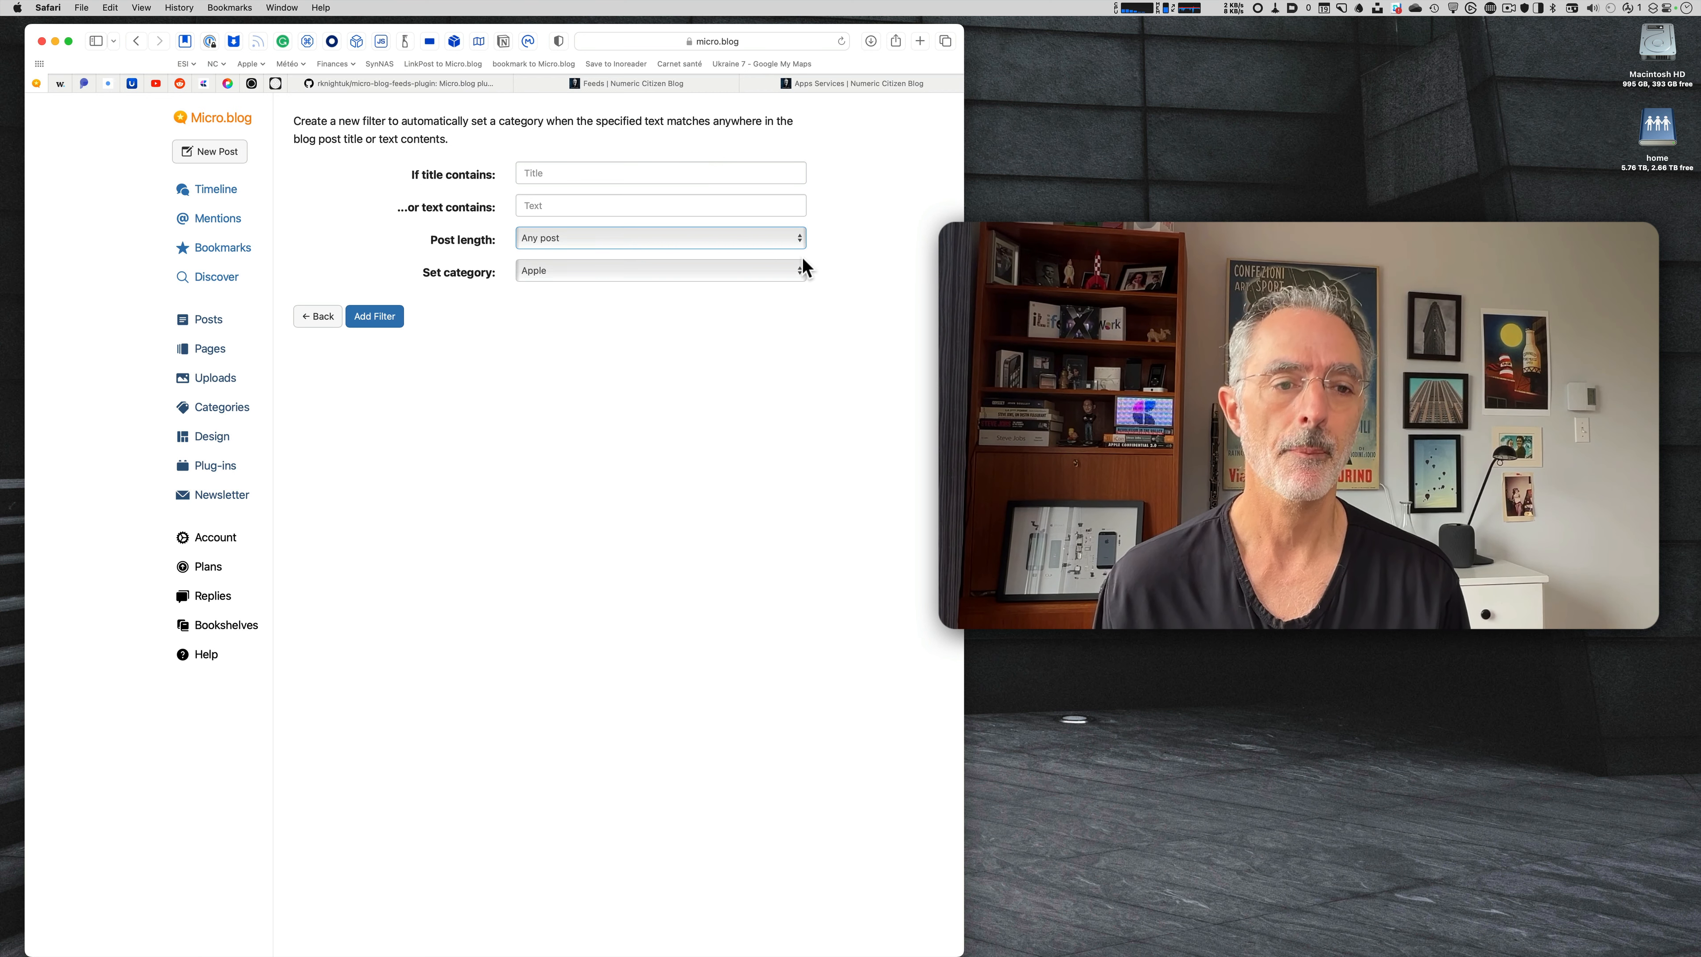
{"action": "left_click", "coordinate": [659, 271]}
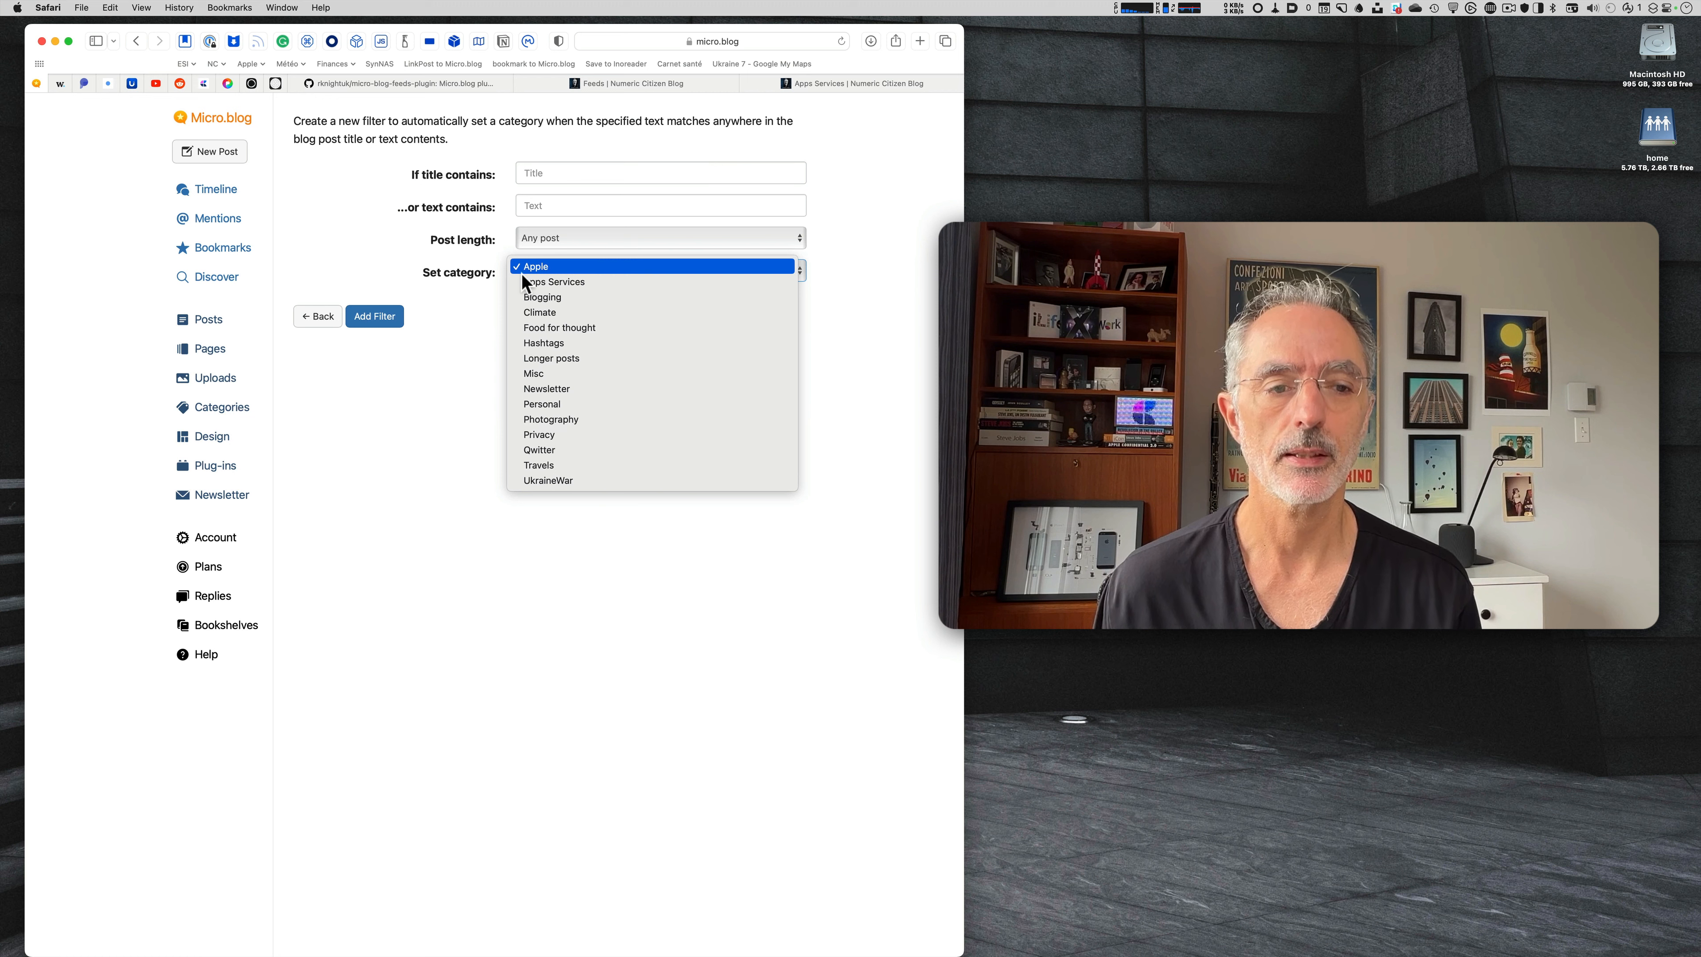
{"action": "left_click", "coordinate": [532, 266]}
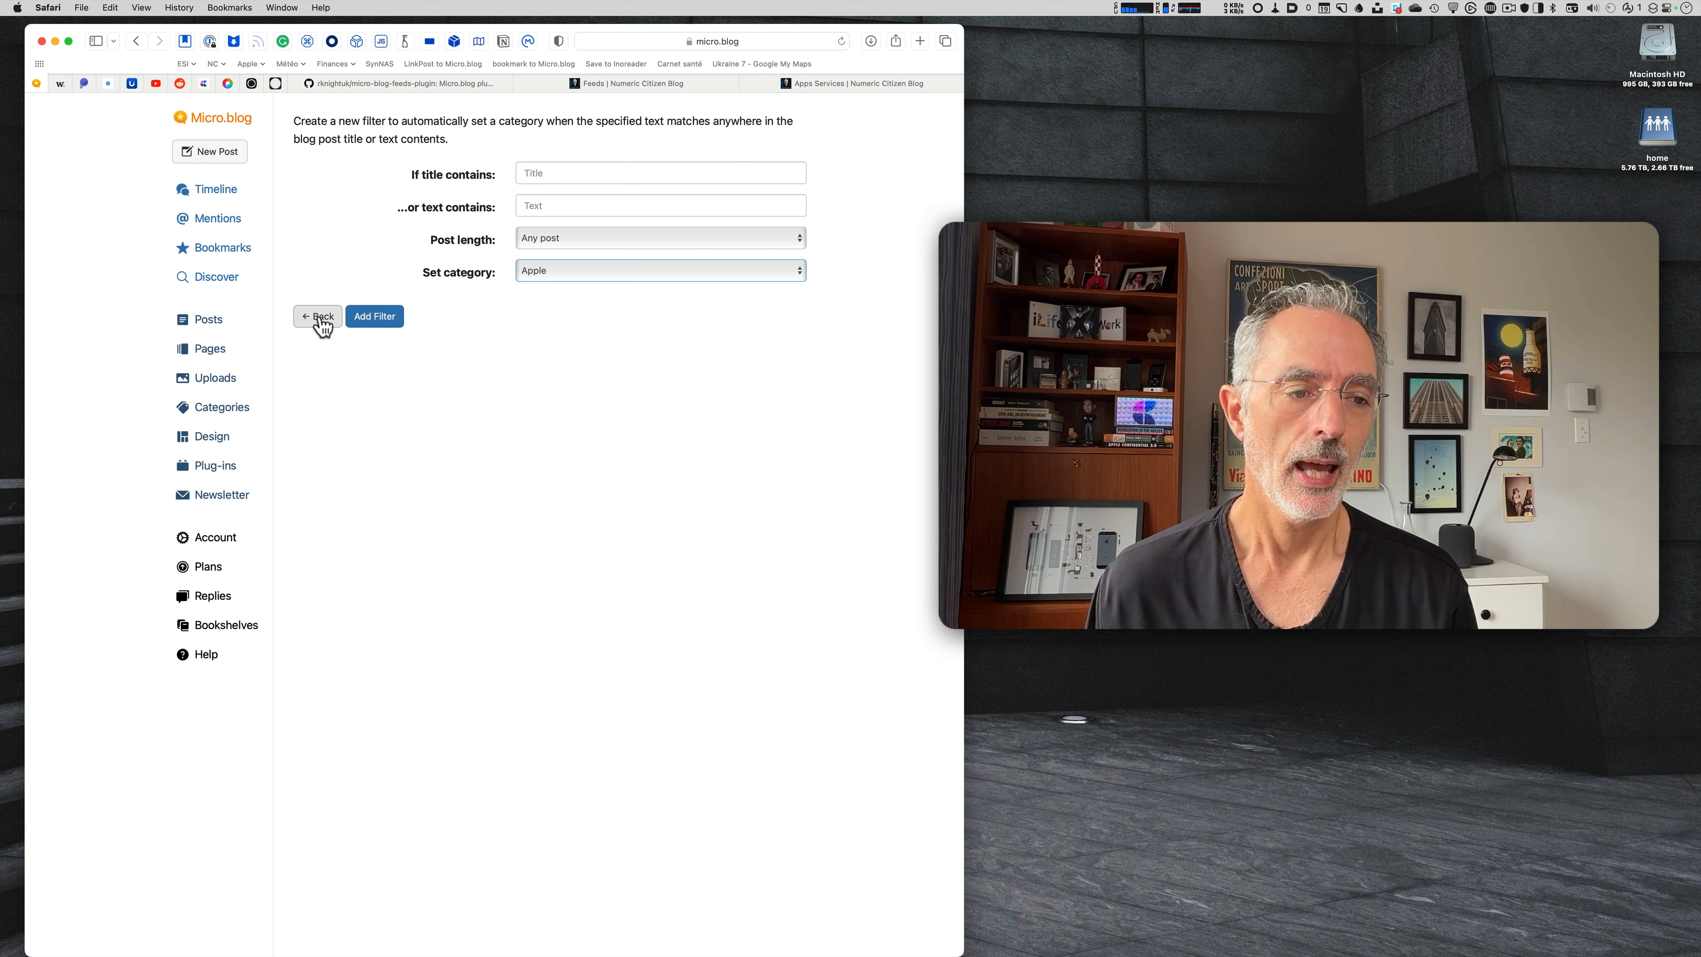
{"action": "left_click", "coordinate": [318, 316]}
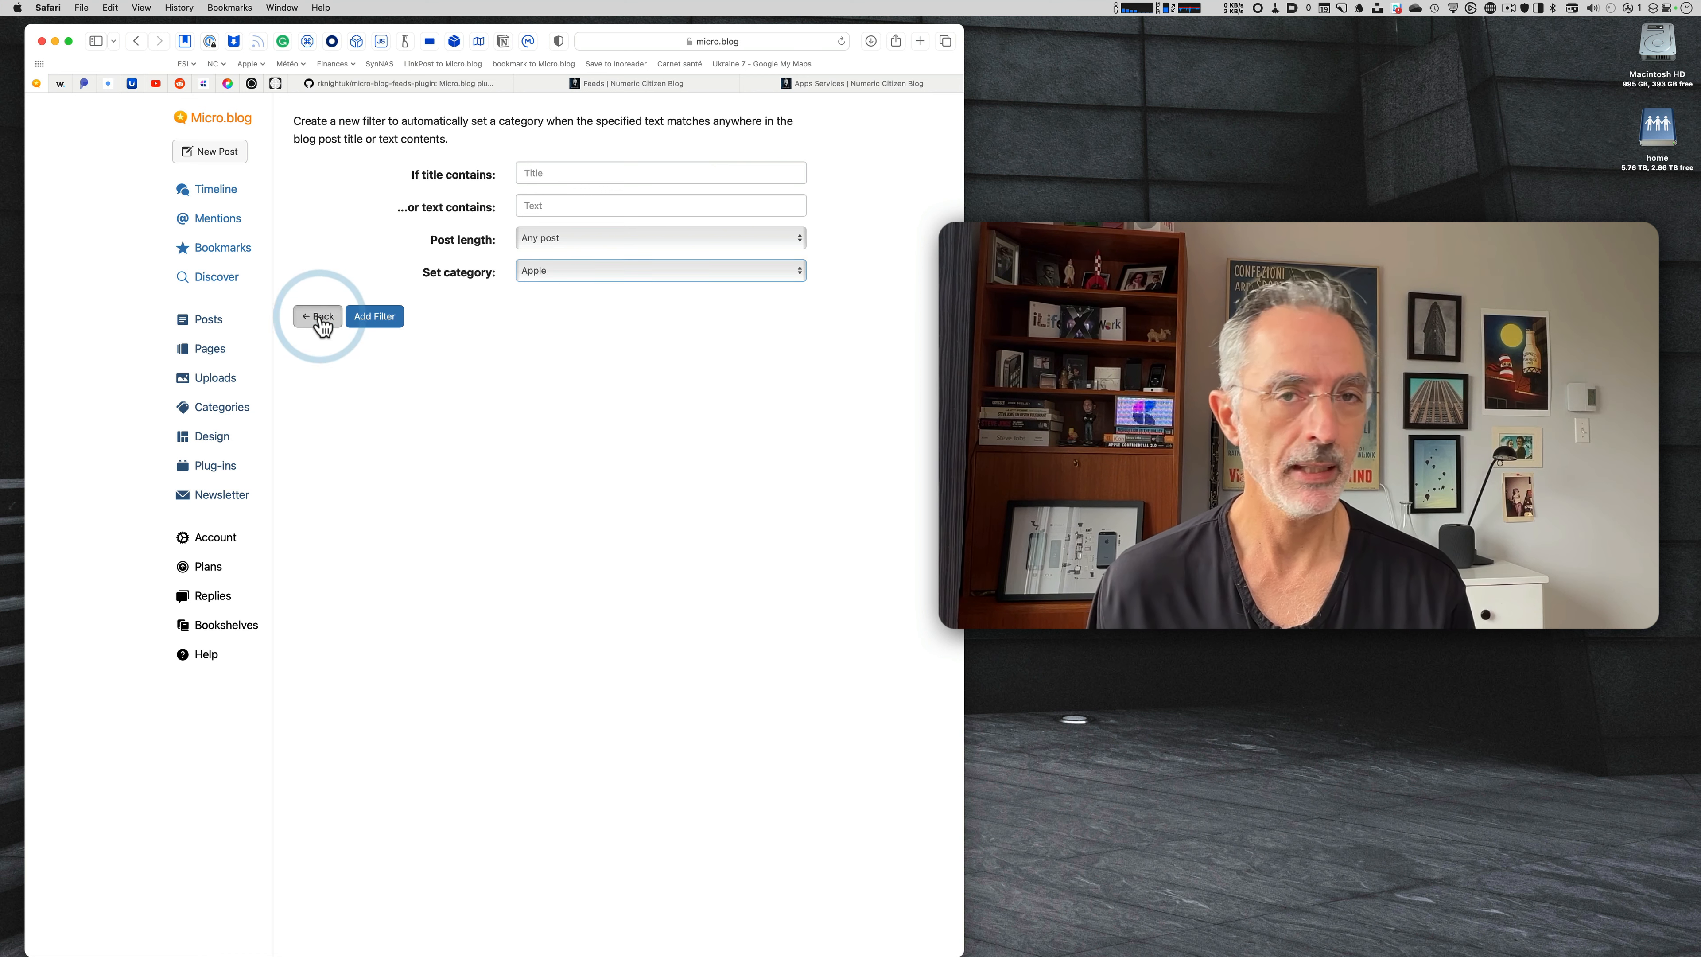
Return to the filters list and start a blank new post.
{"action": "left_click", "coordinate": [315, 315]}
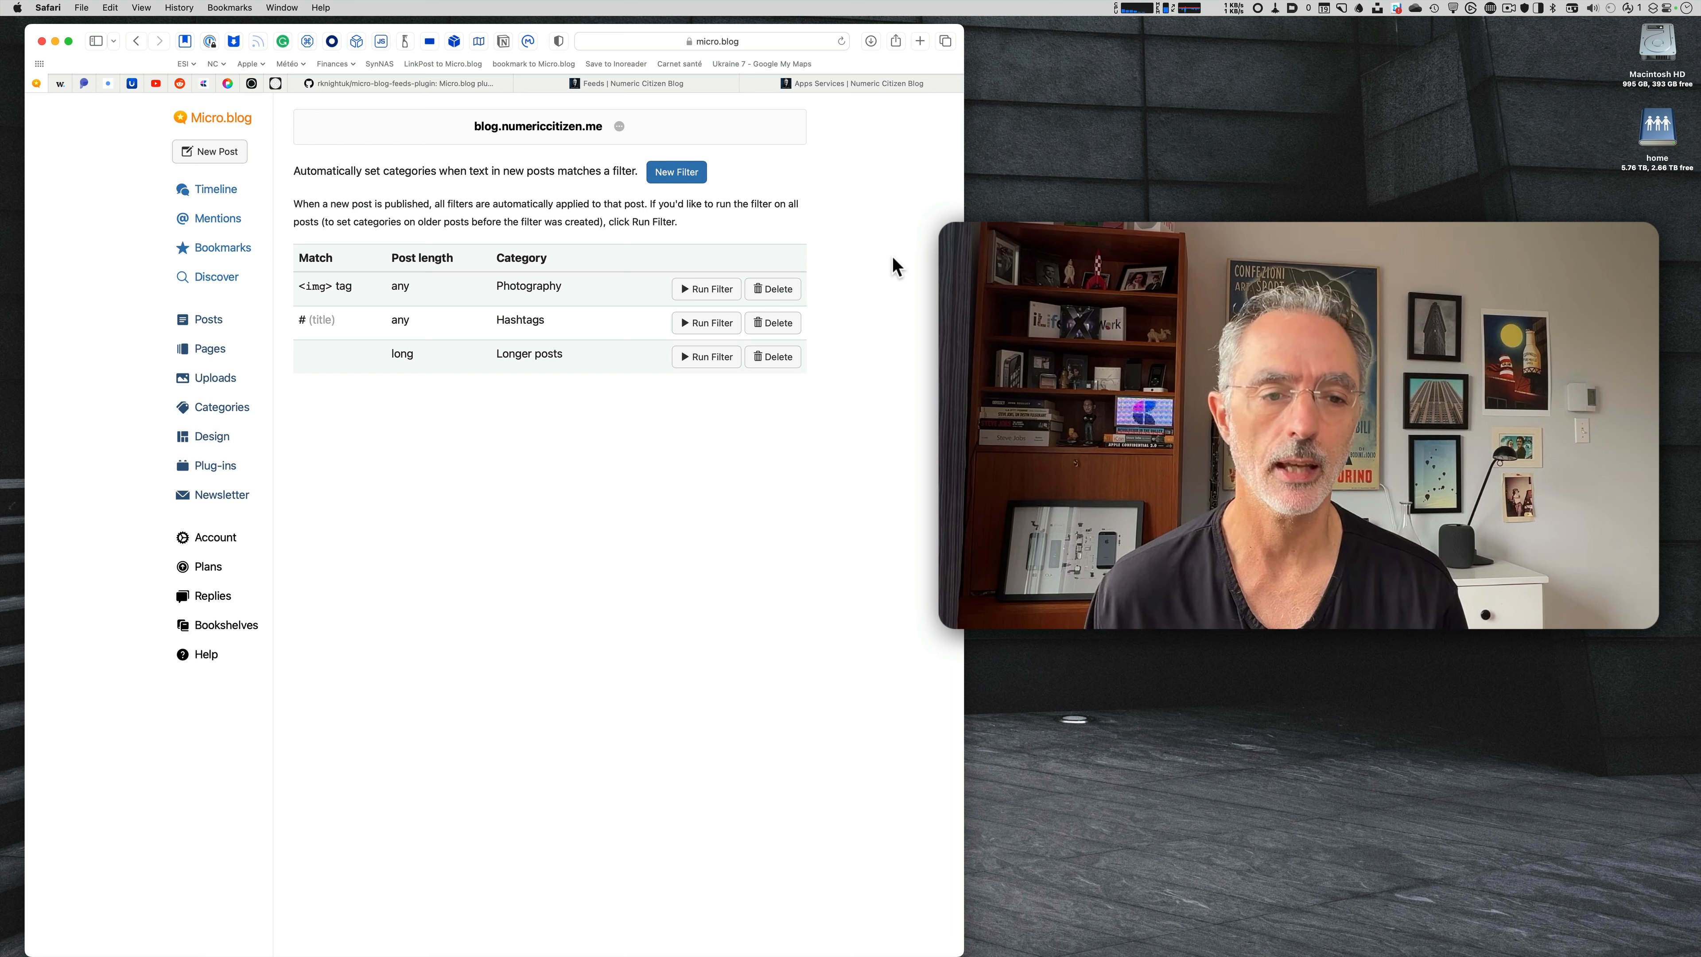
{"action": "mouse_move", "coordinate": [512, 396]}
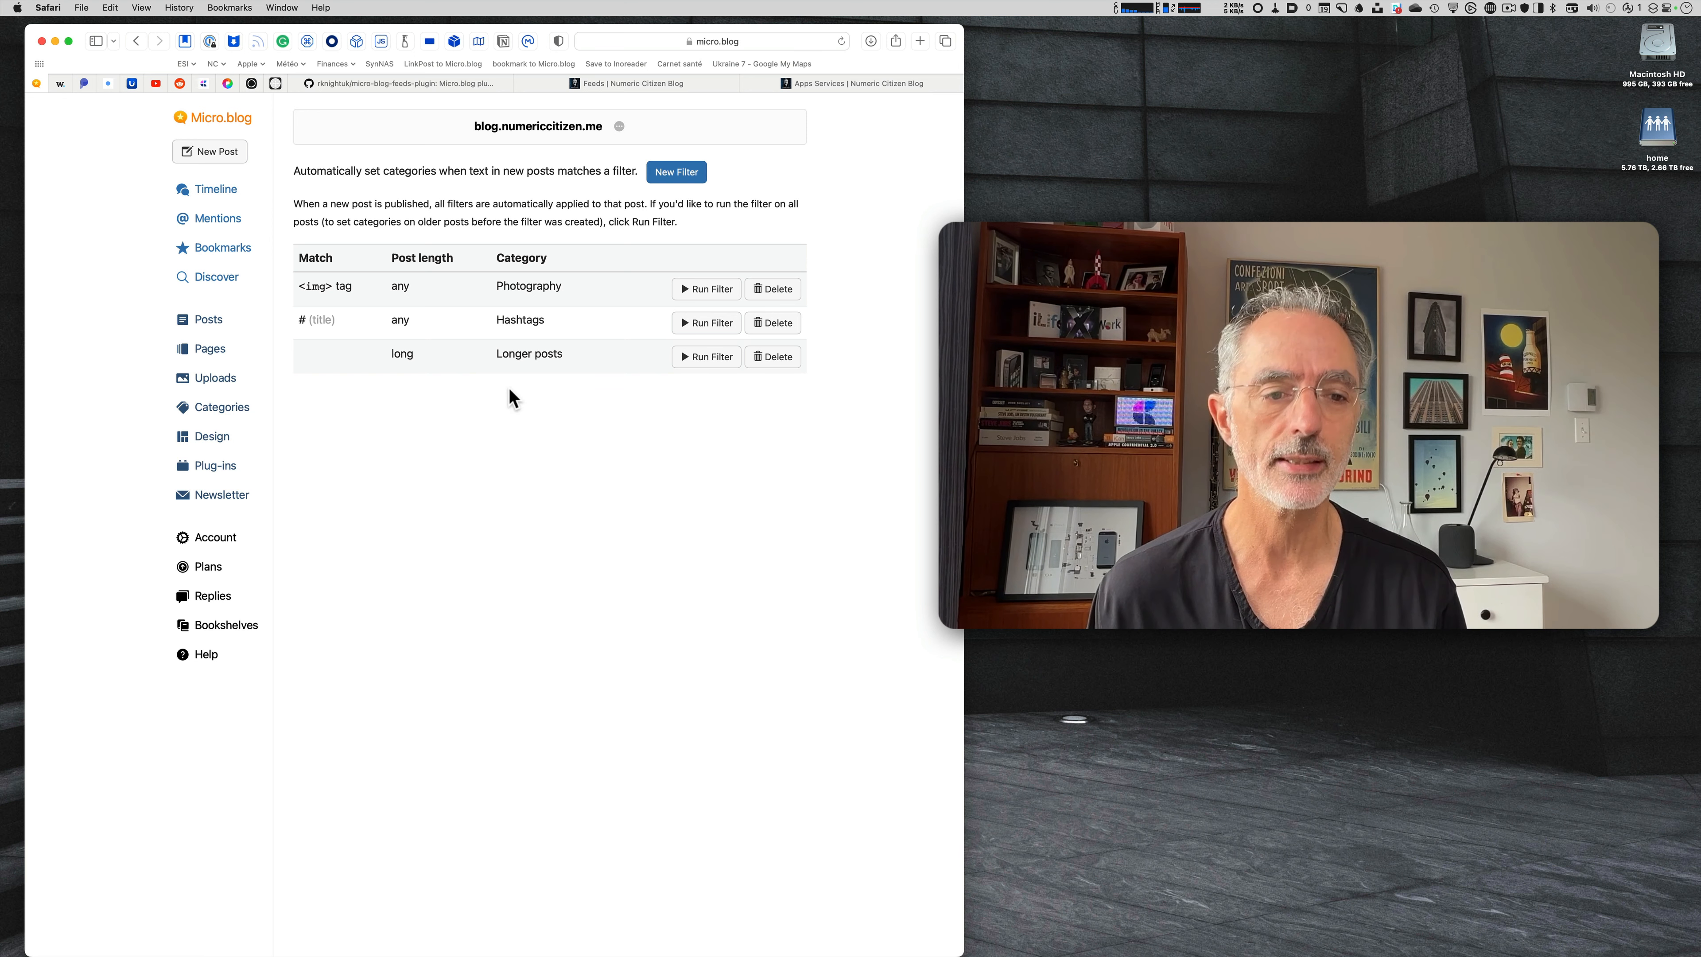
{"action": "mouse_move", "coordinate": [421, 363]}
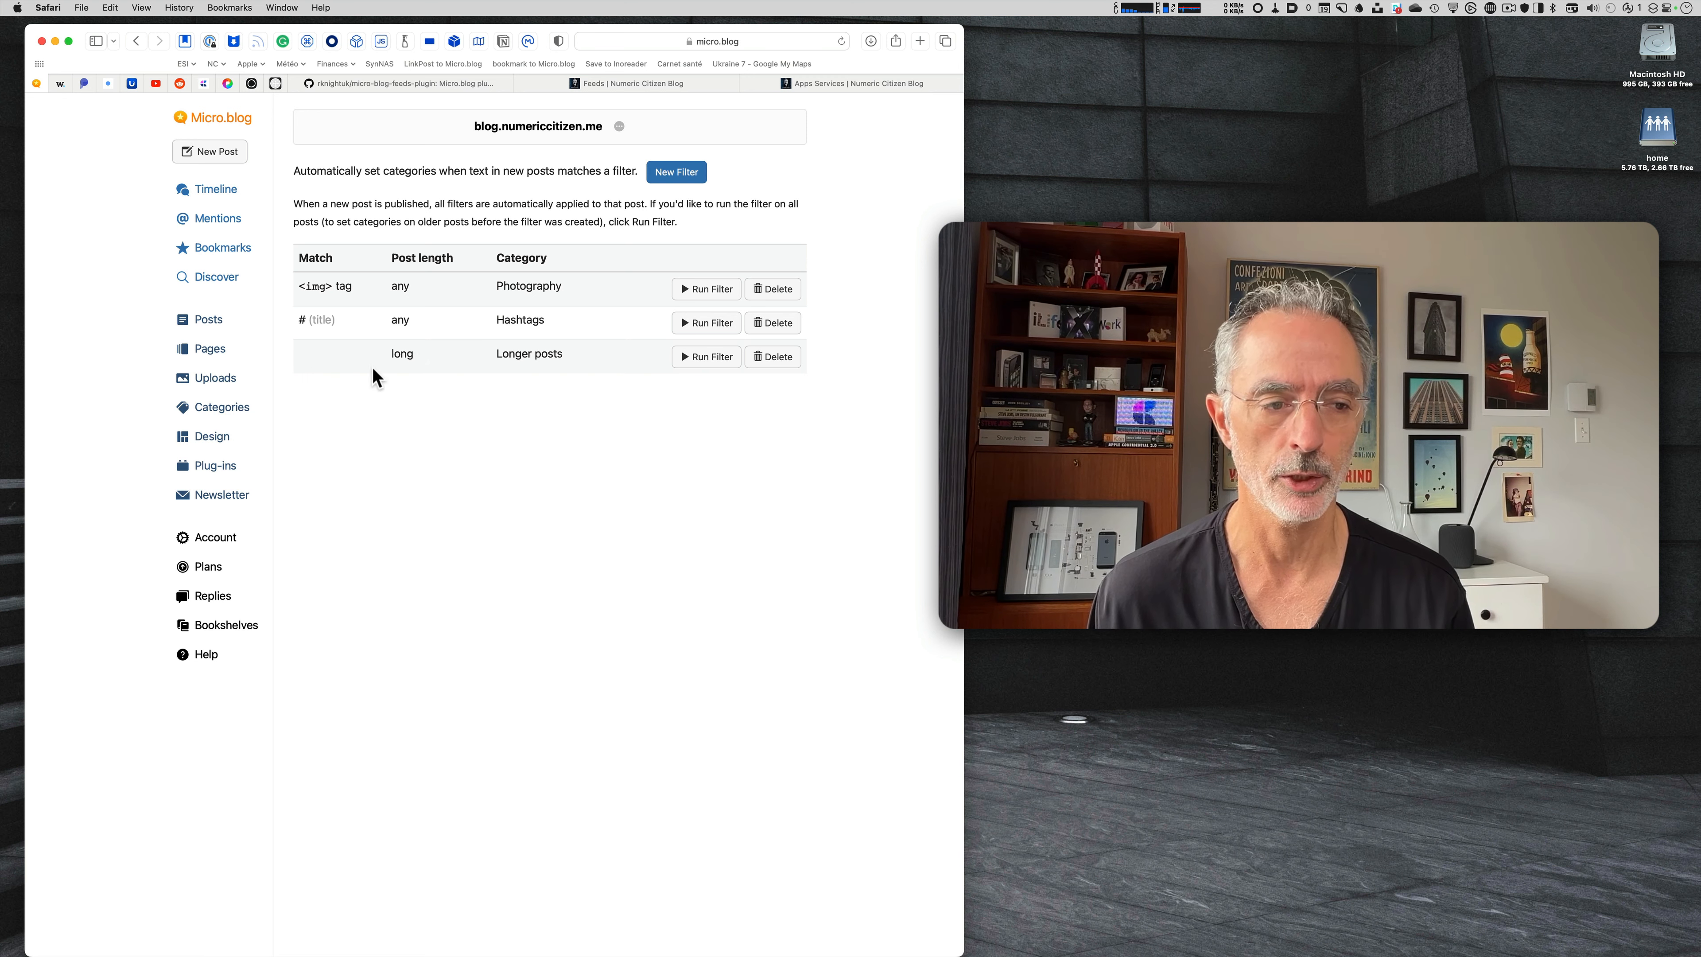
{"action": "mouse_move", "coordinate": [208, 319]}
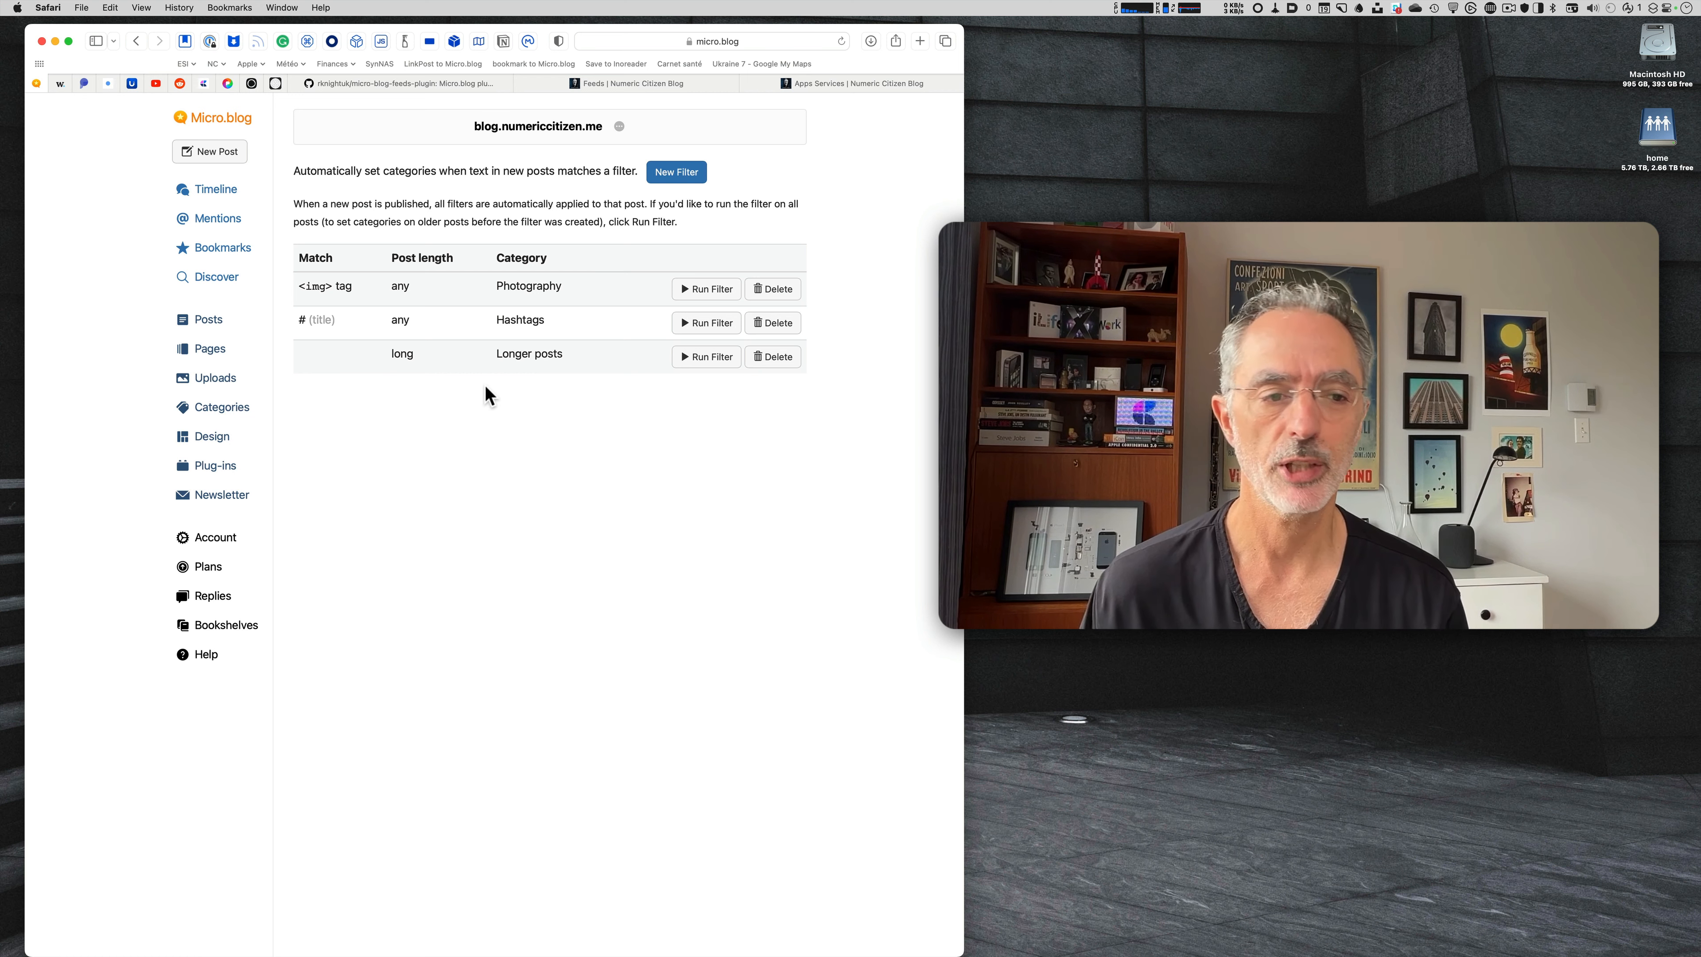
{"action": "mouse_move", "coordinate": [574, 426]}
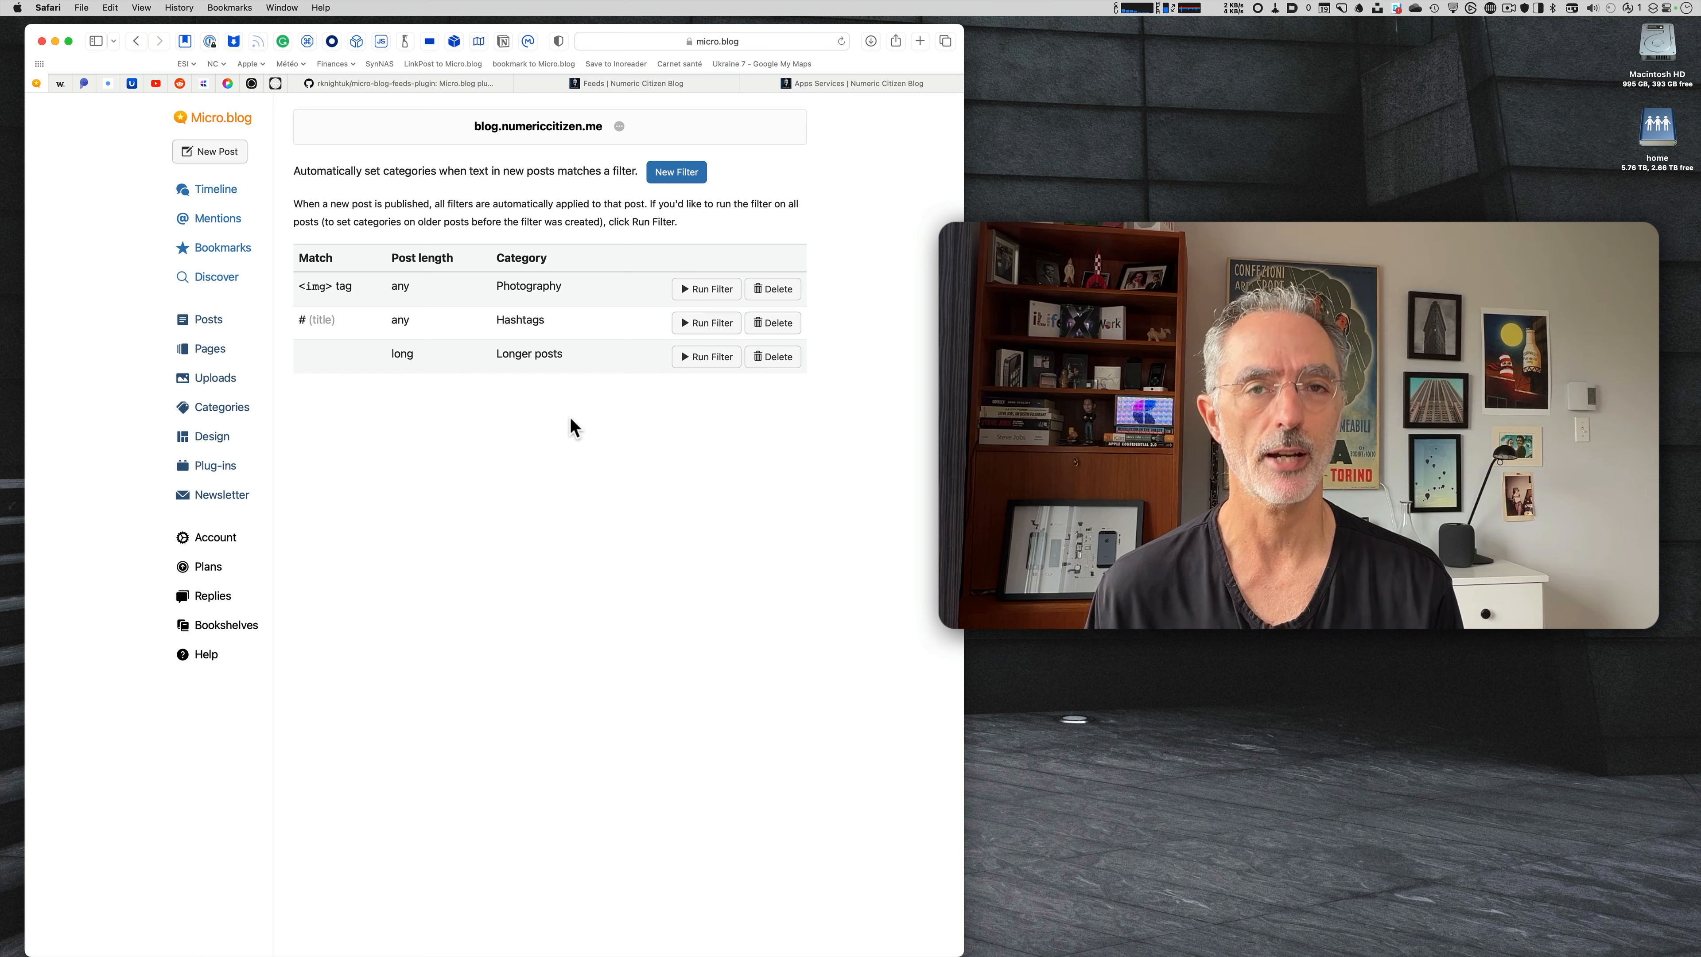
{"action": "mouse_move", "coordinate": [441, 273]}
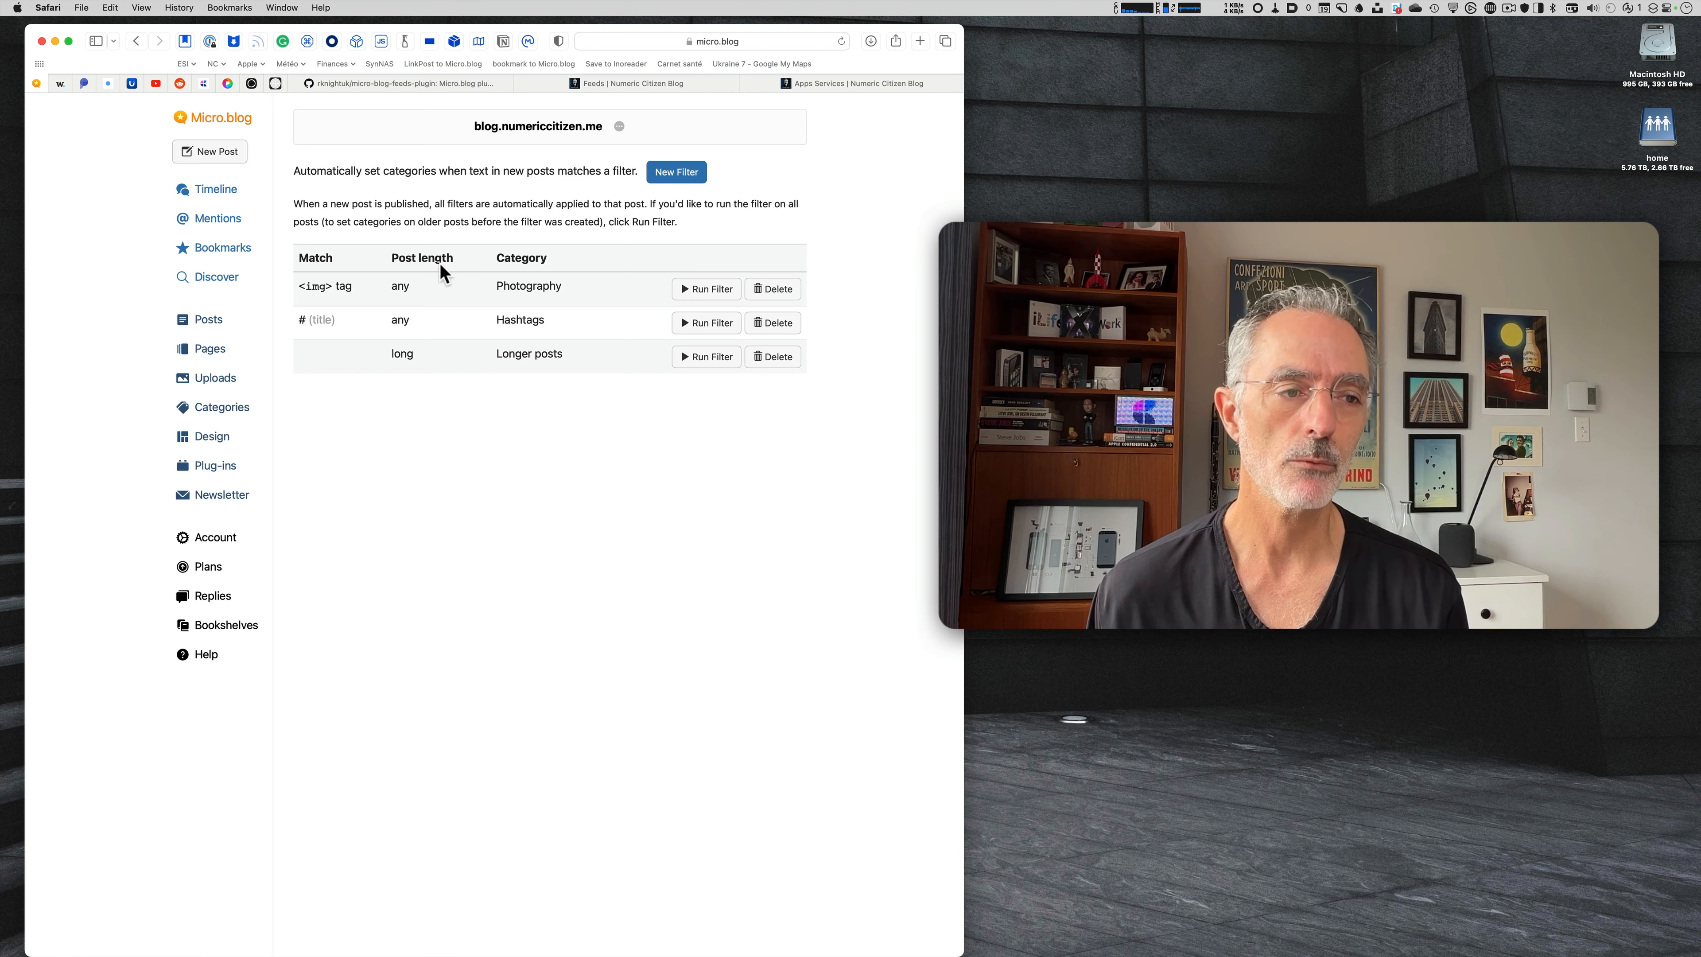
{"action": "left_click", "coordinate": [209, 150]}
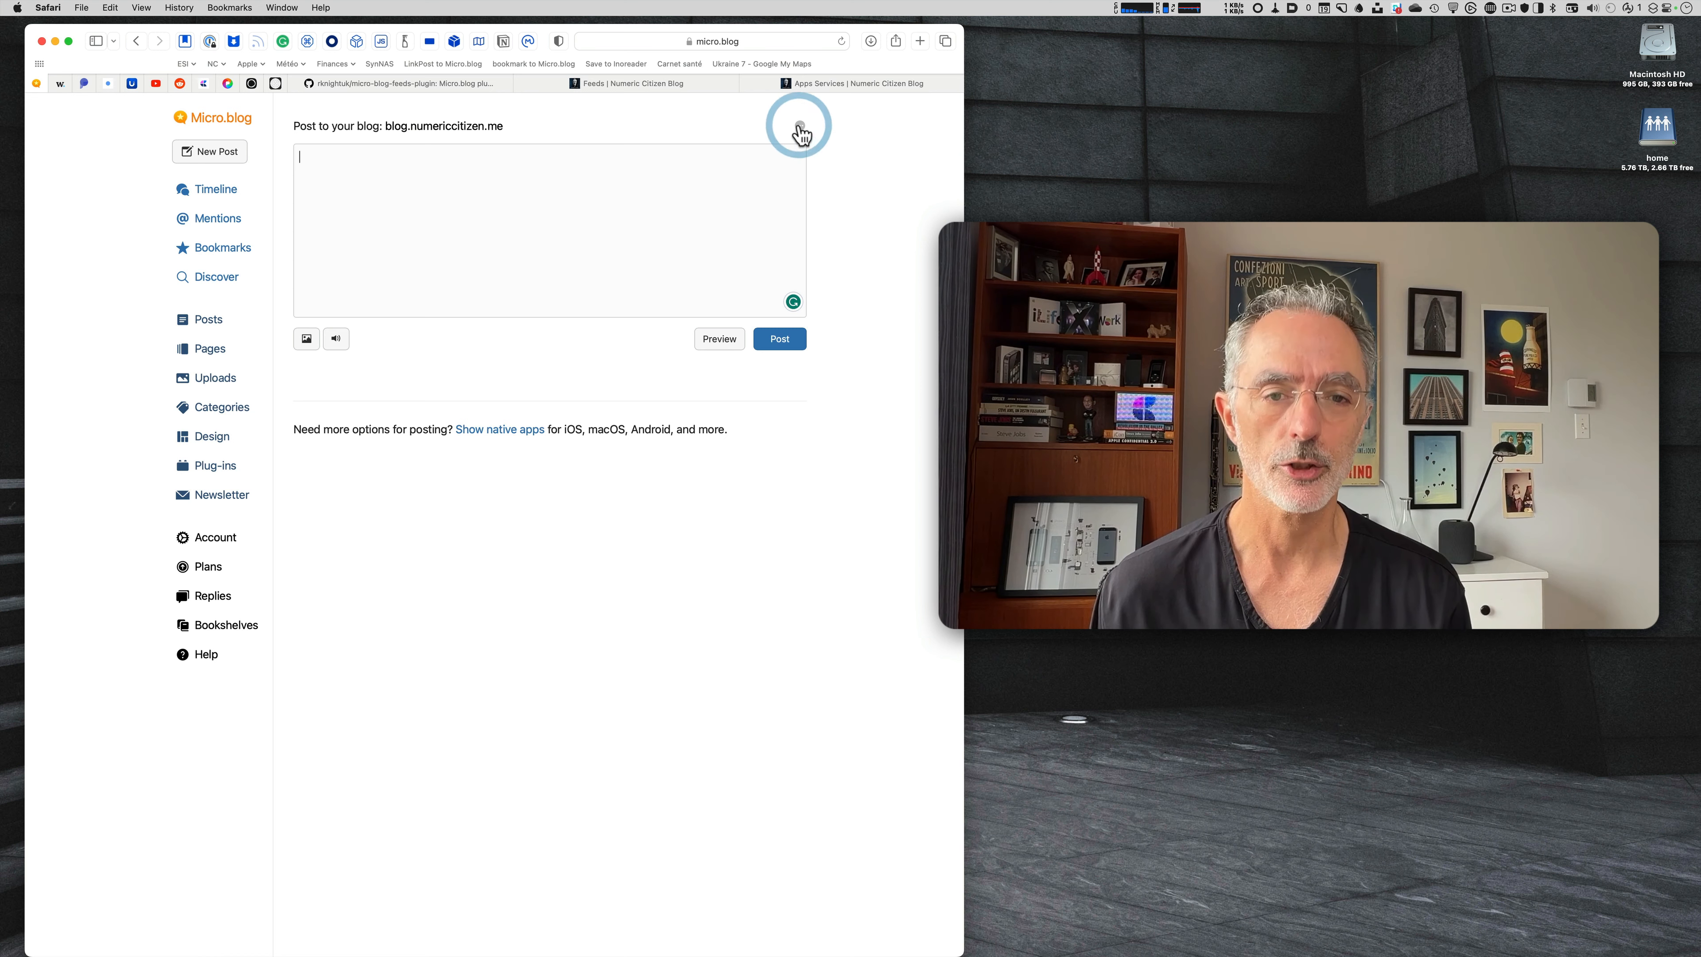
Untick Newsletter in the new post's categories and go to the timeline unposted.
{"action": "left_click", "coordinate": [799, 125]}
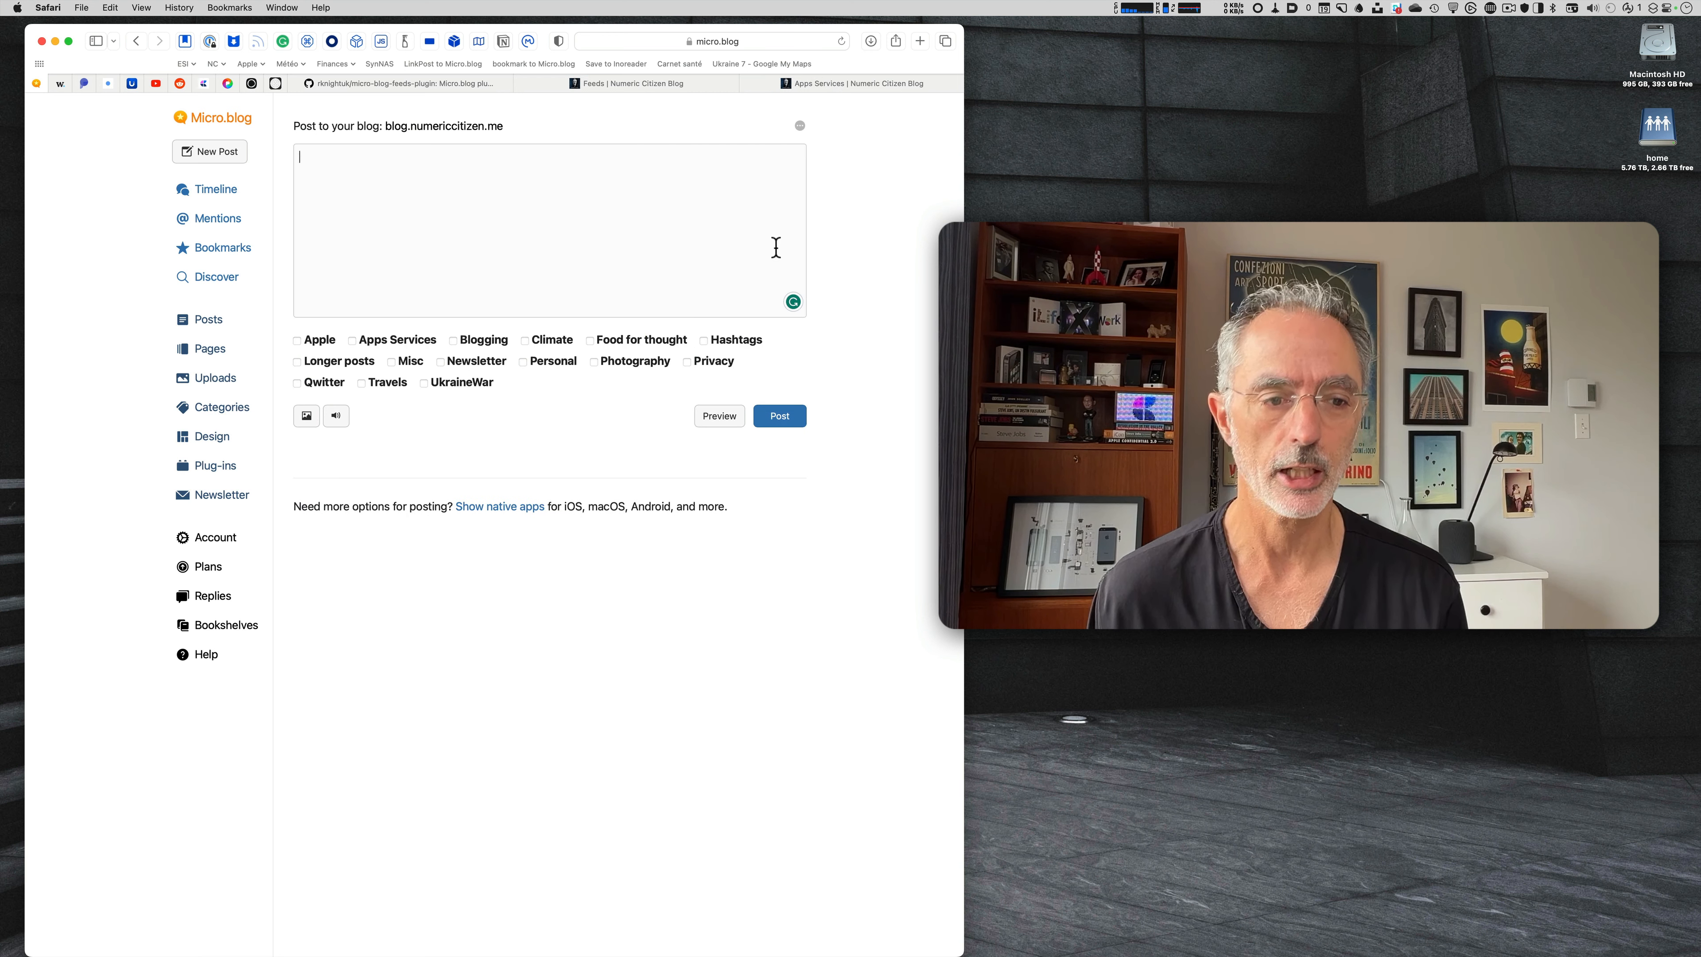
{"action": "left_click", "coordinate": [439, 361]}
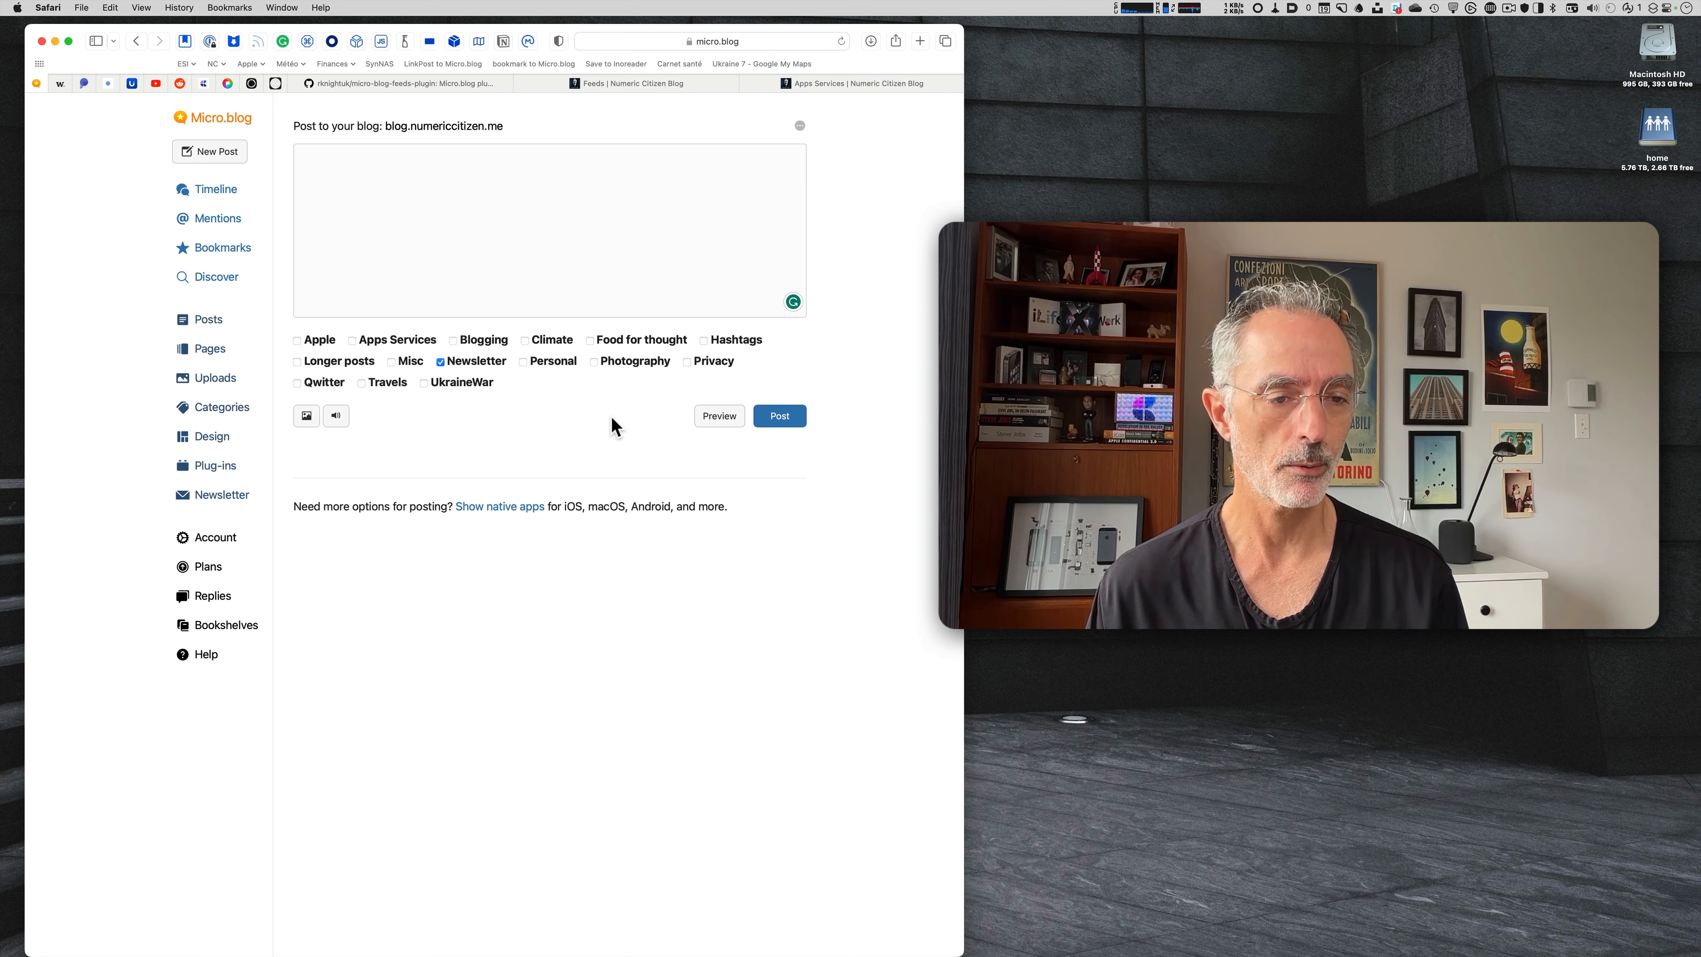
{"action": "left_click", "coordinate": [547, 228]}
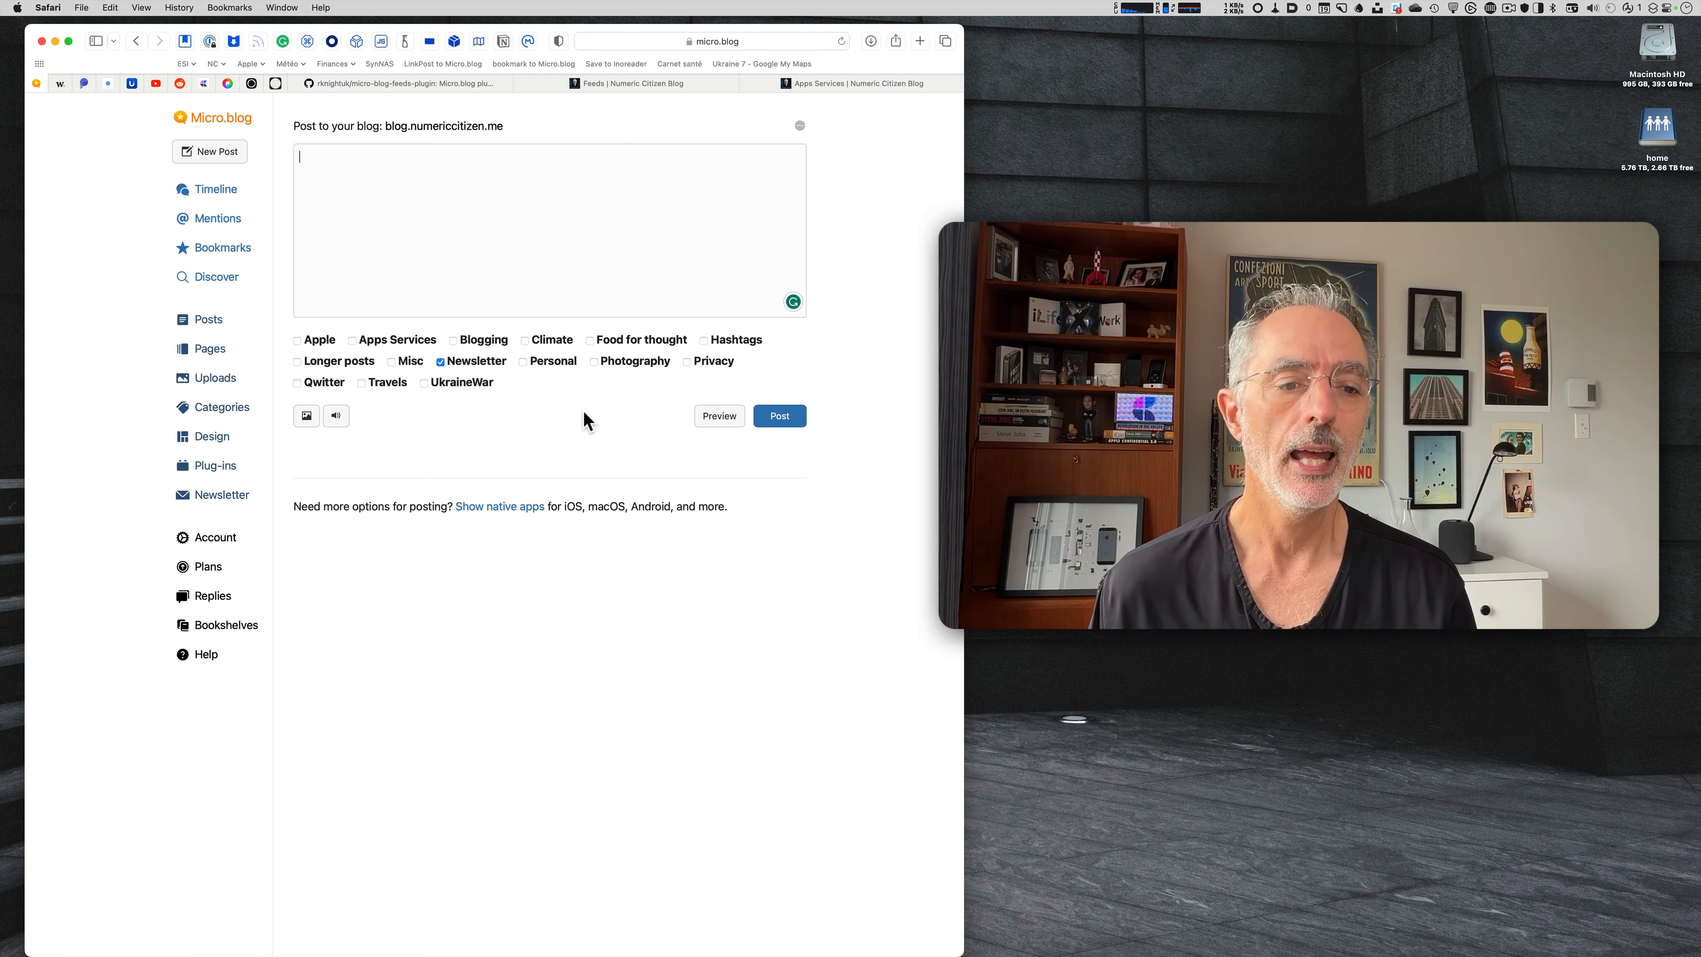
{"action": "left_click", "coordinate": [440, 361]}
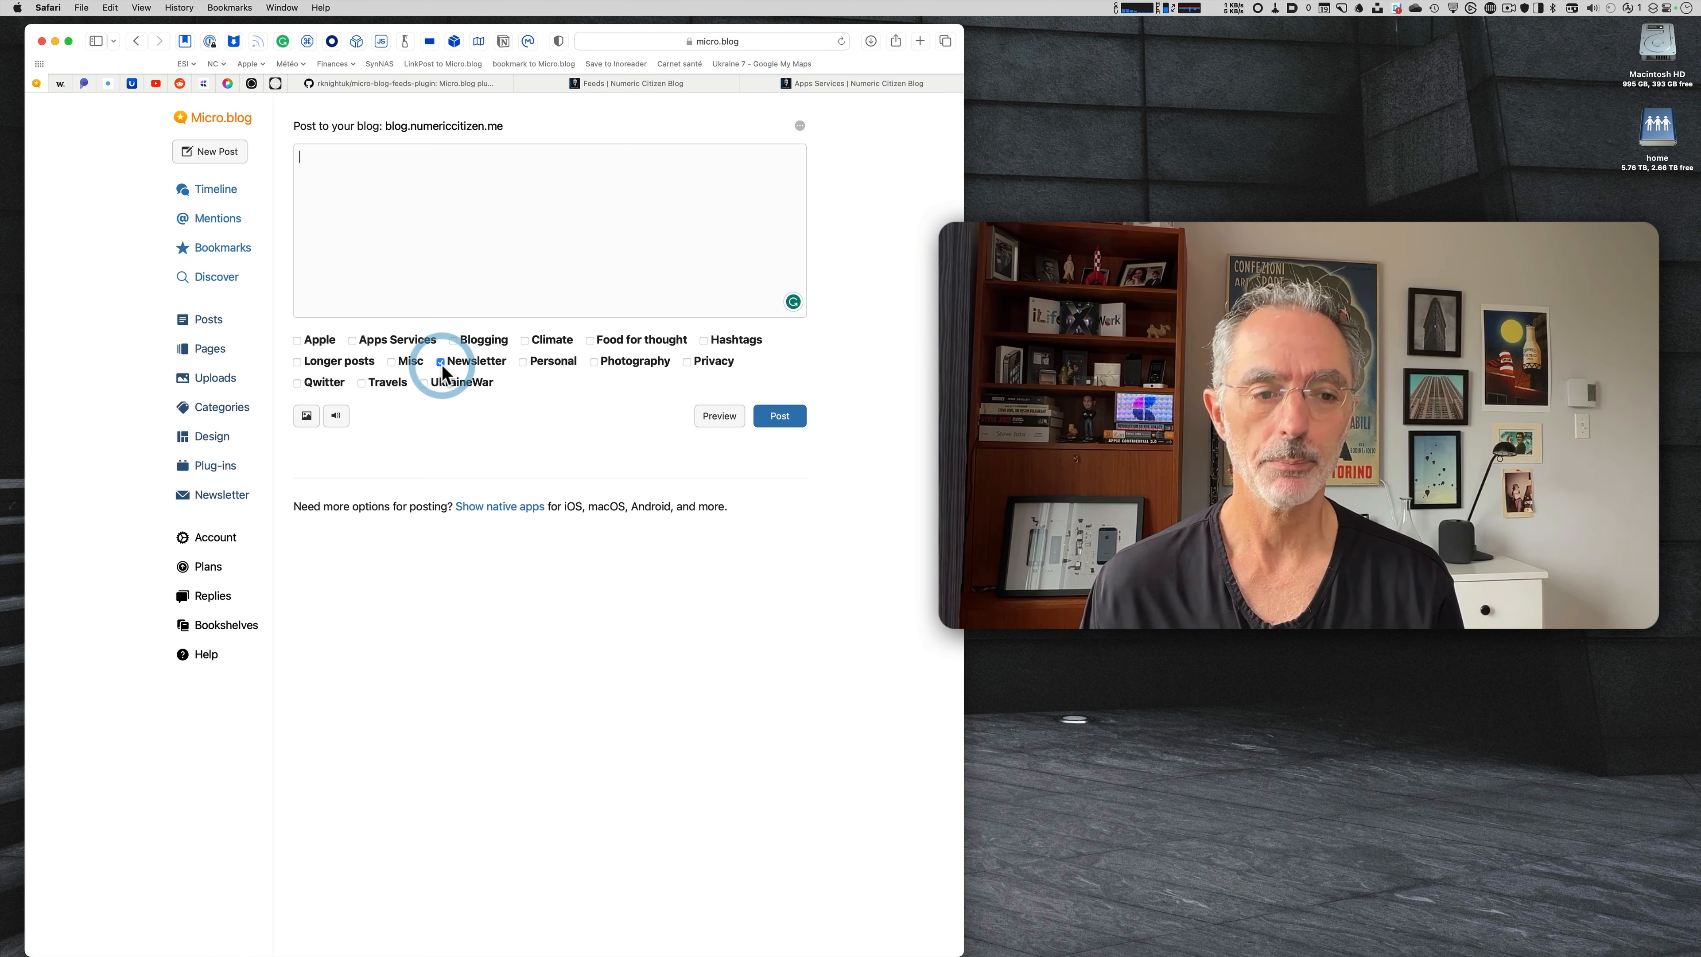
{"action": "left_click", "coordinate": [439, 361]}
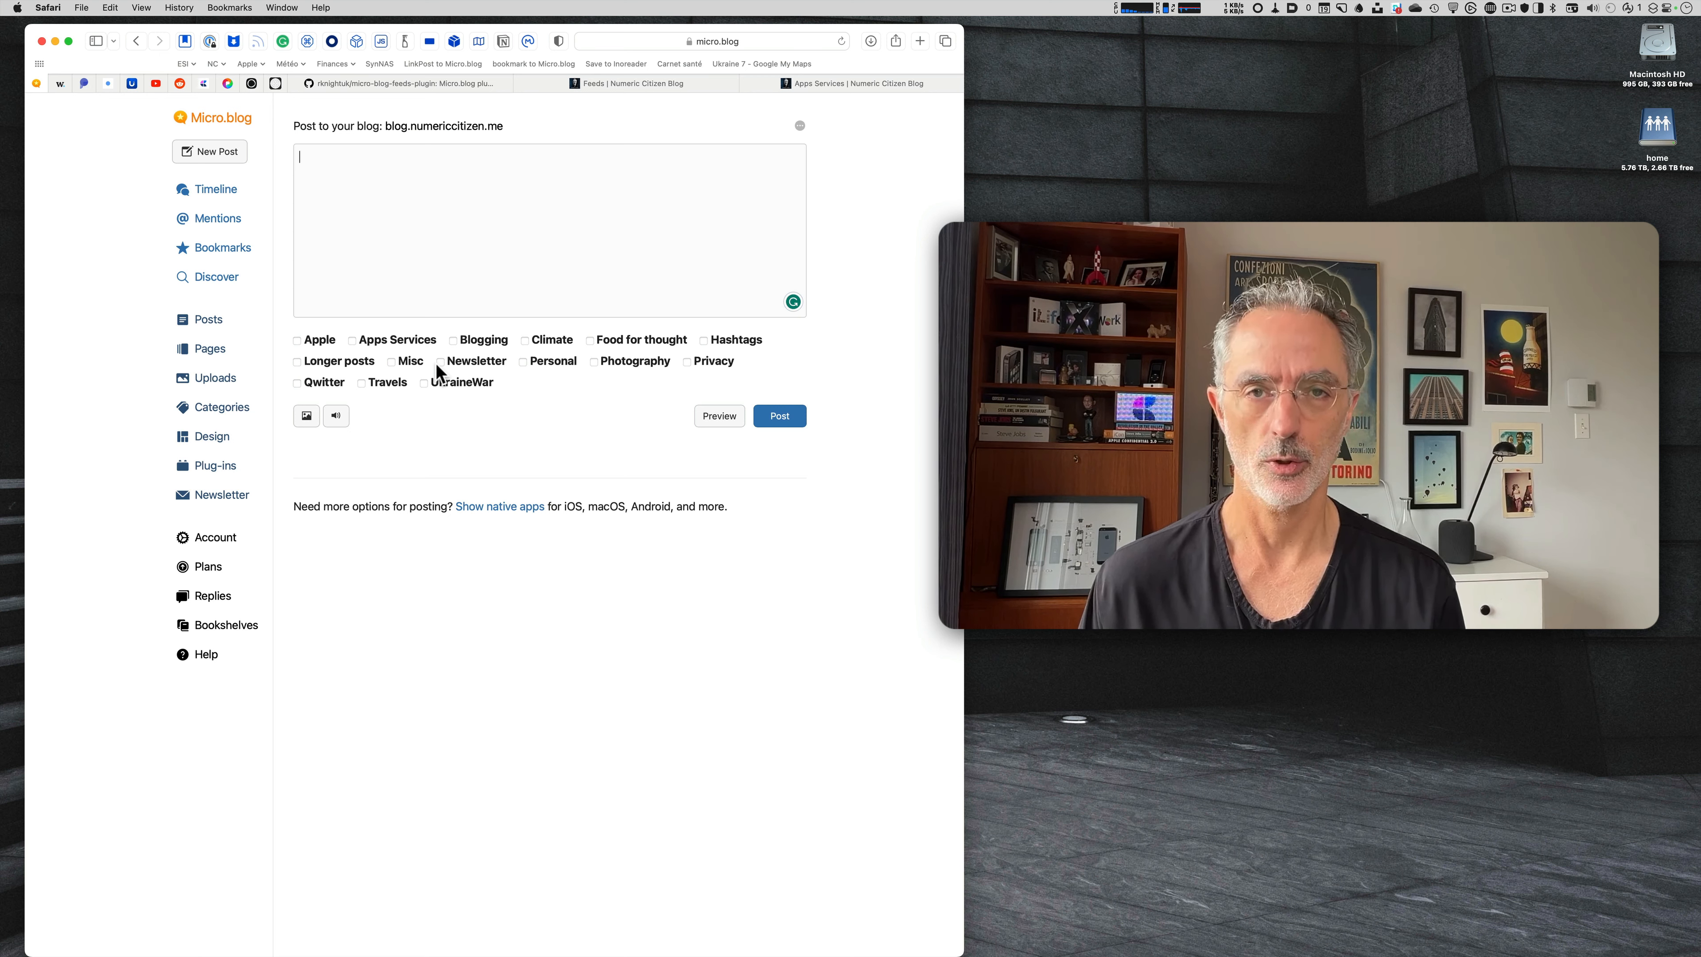
{"action": "left_click", "coordinate": [215, 188]}
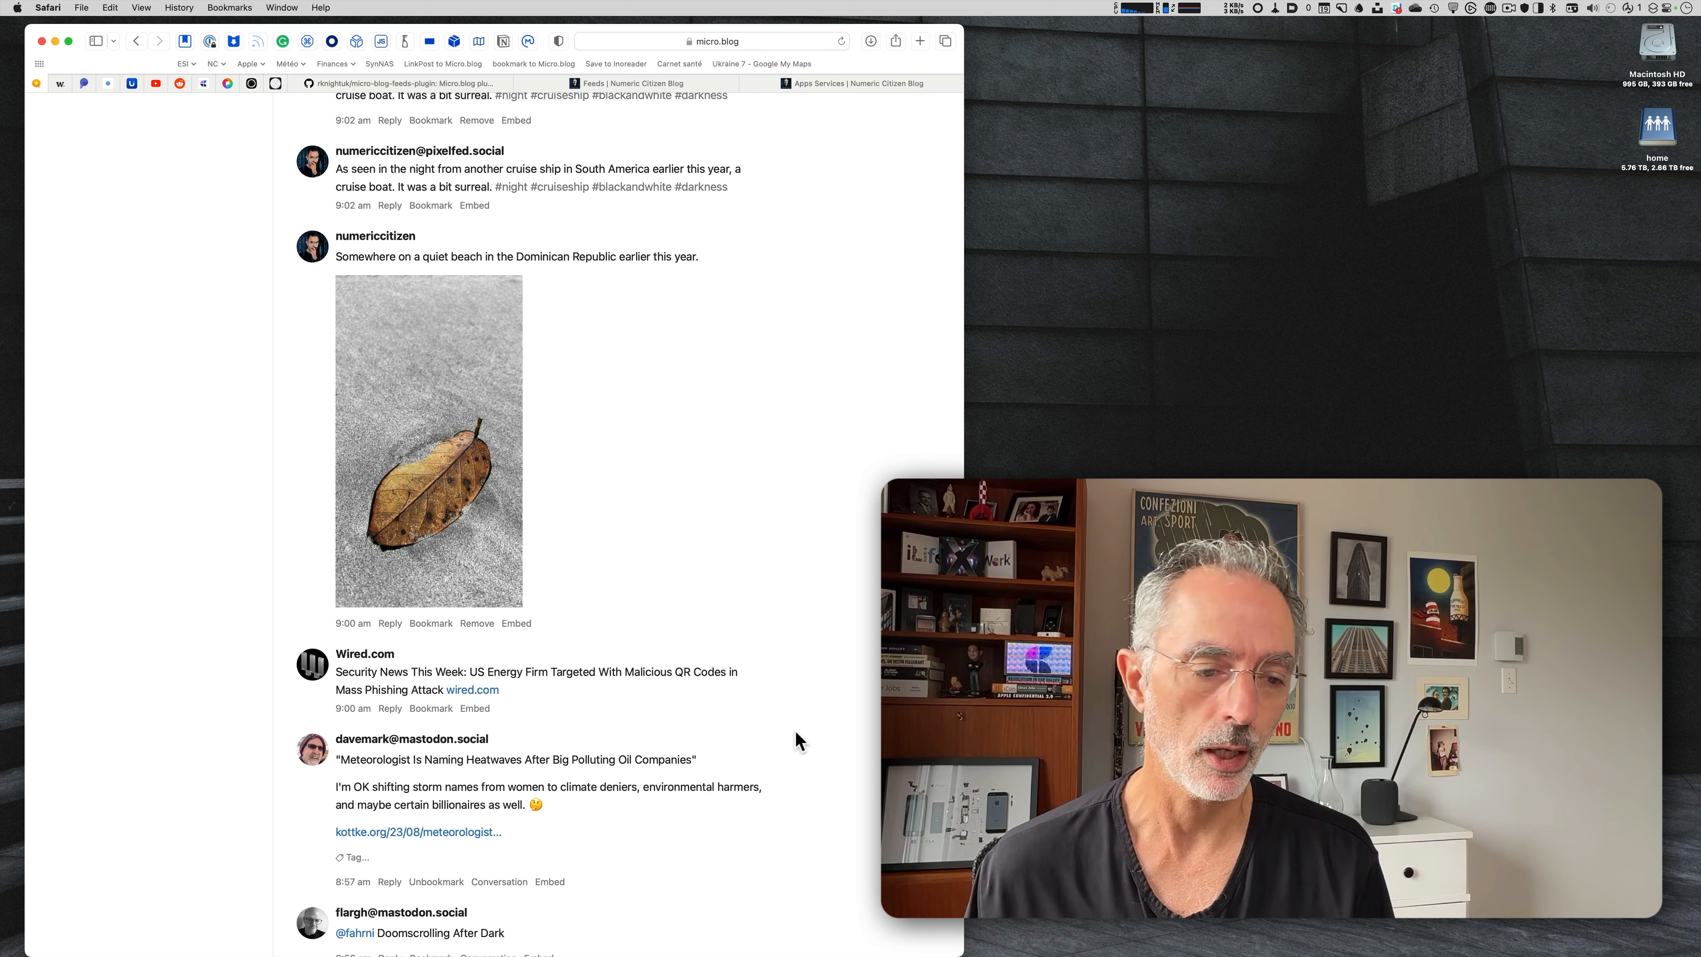
Bookmark the Wired.com QR-code phishing post in the timeline.
{"action": "scroll", "scroll_direction": "down", "scroll_amount": 3}
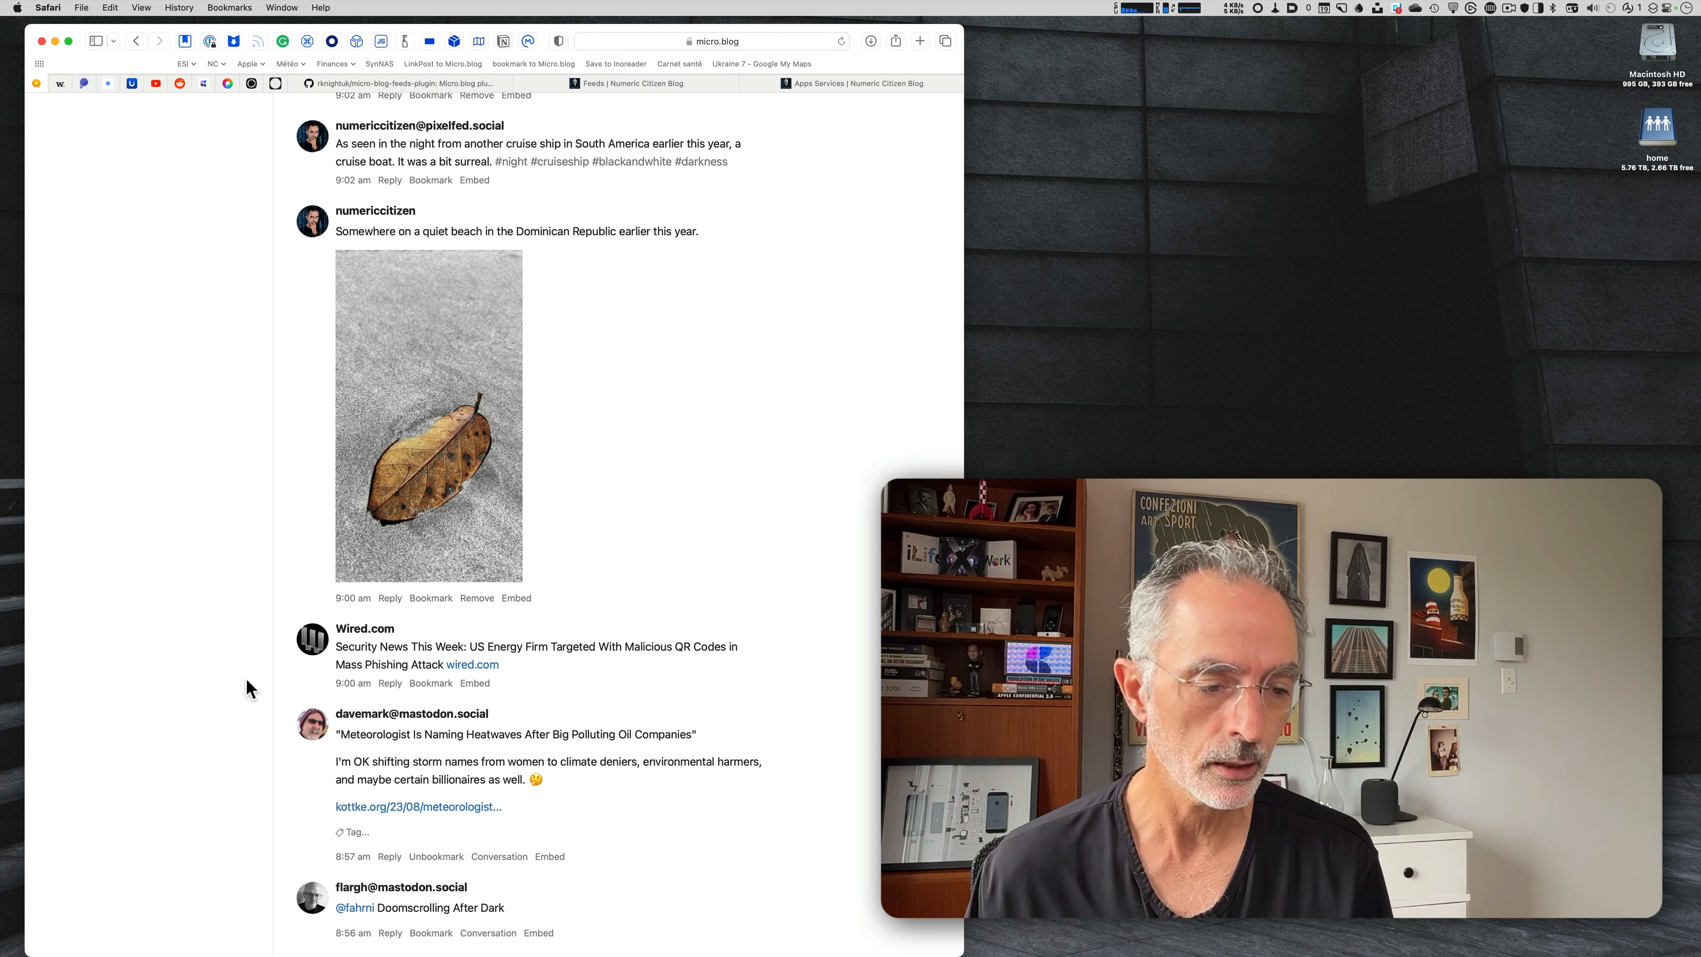
{"action": "mouse_move", "coordinate": [393, 691]}
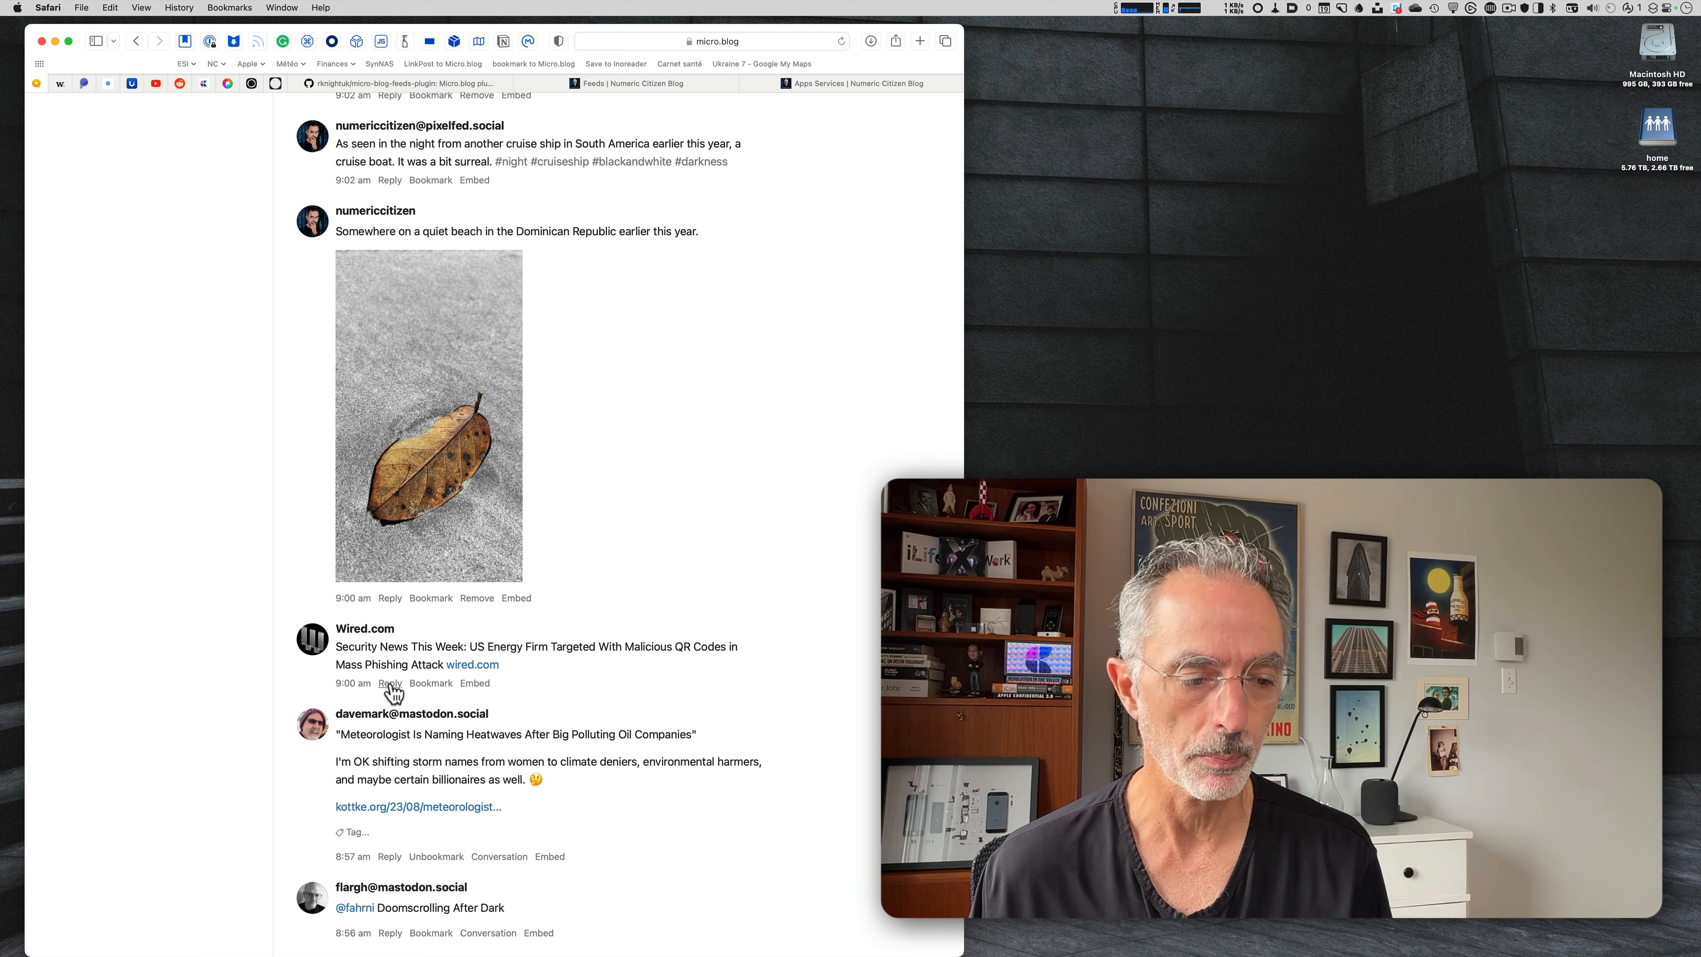
{"action": "mouse_move", "coordinate": [490, 694]}
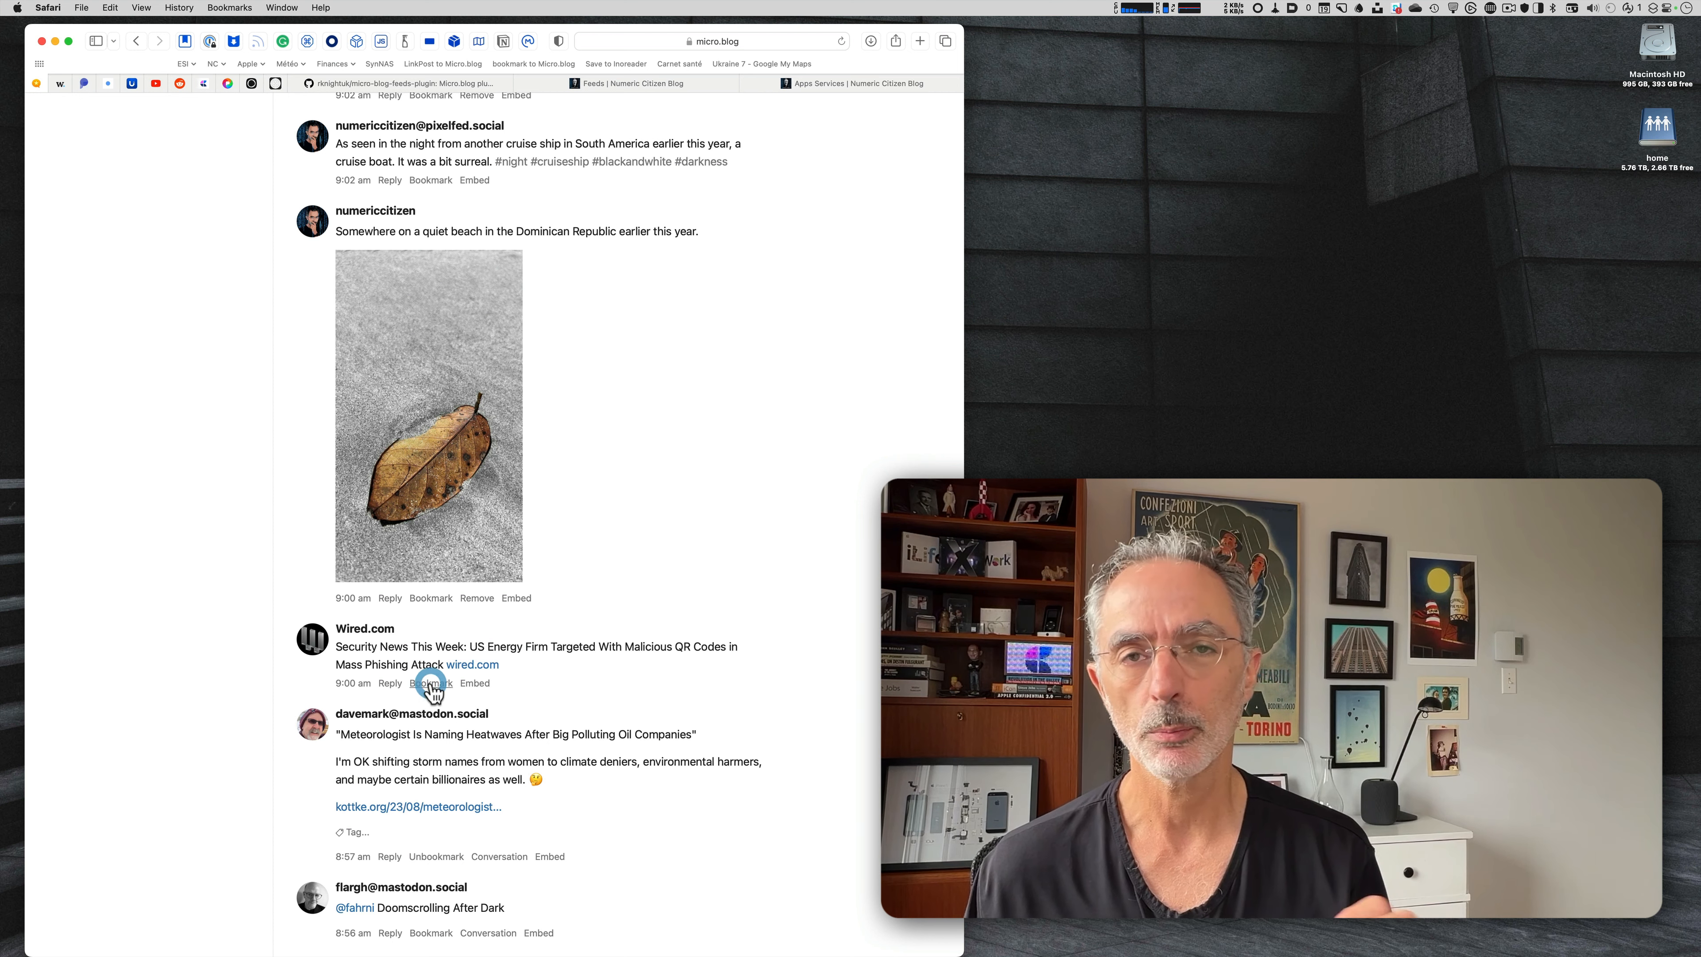
{"action": "left_click", "coordinate": [431, 683]}
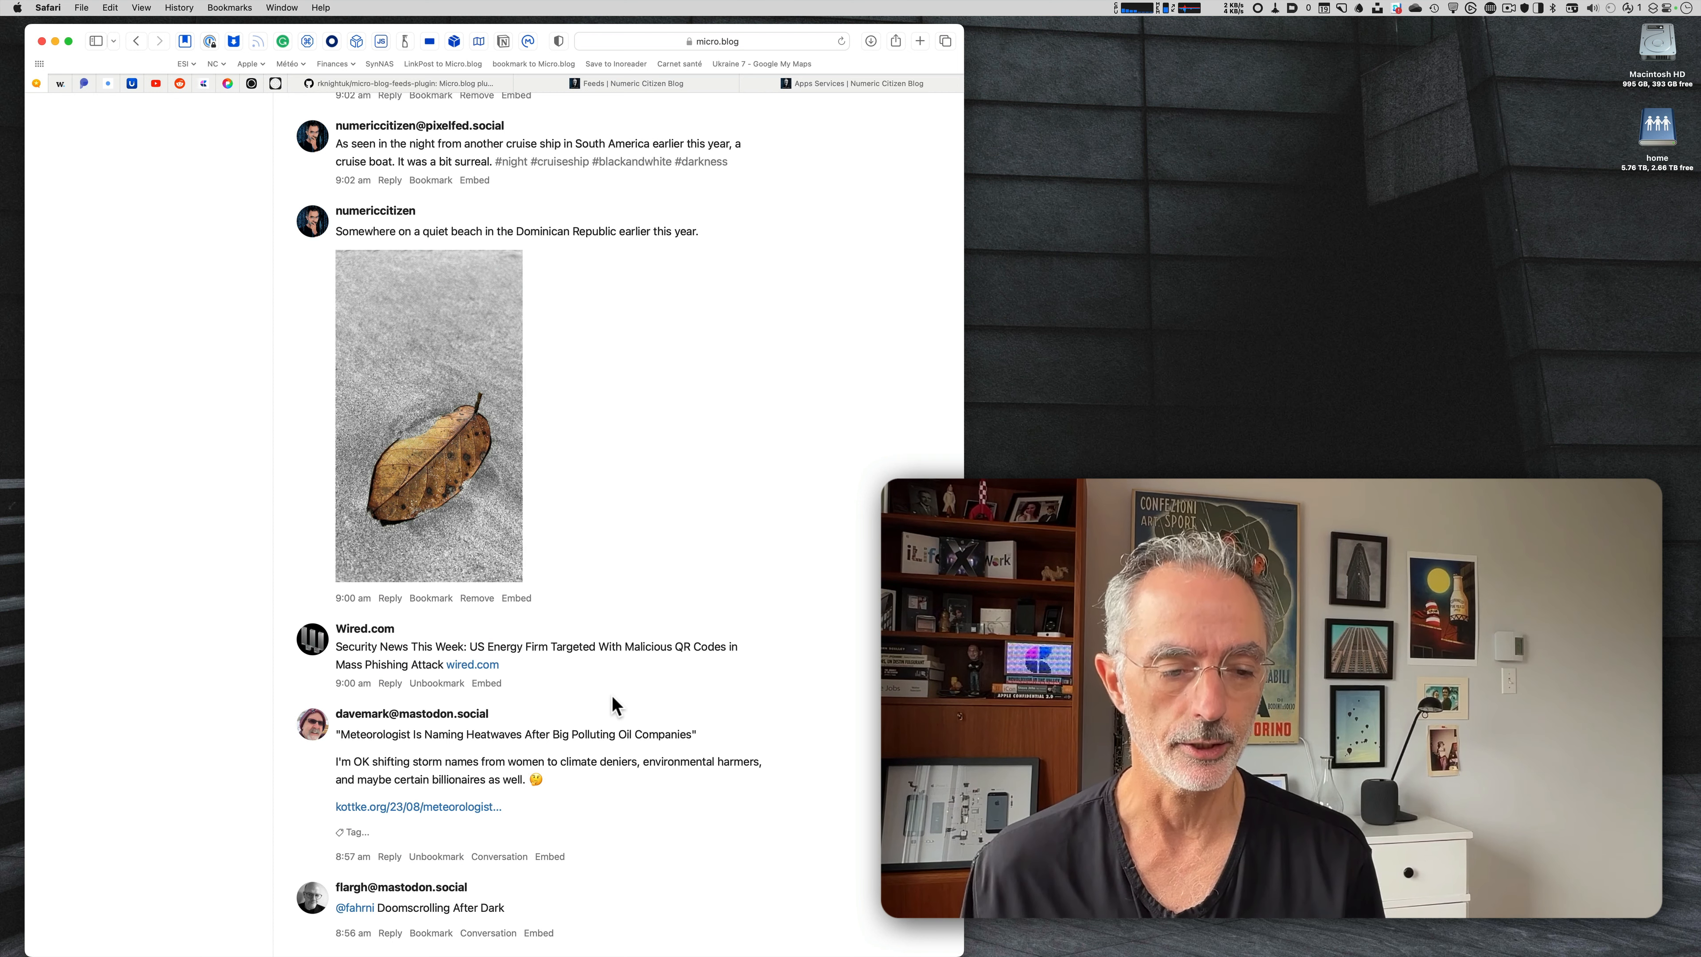
{"action": "scroll", "scroll_direction": "down", "scroll_amount": 3}
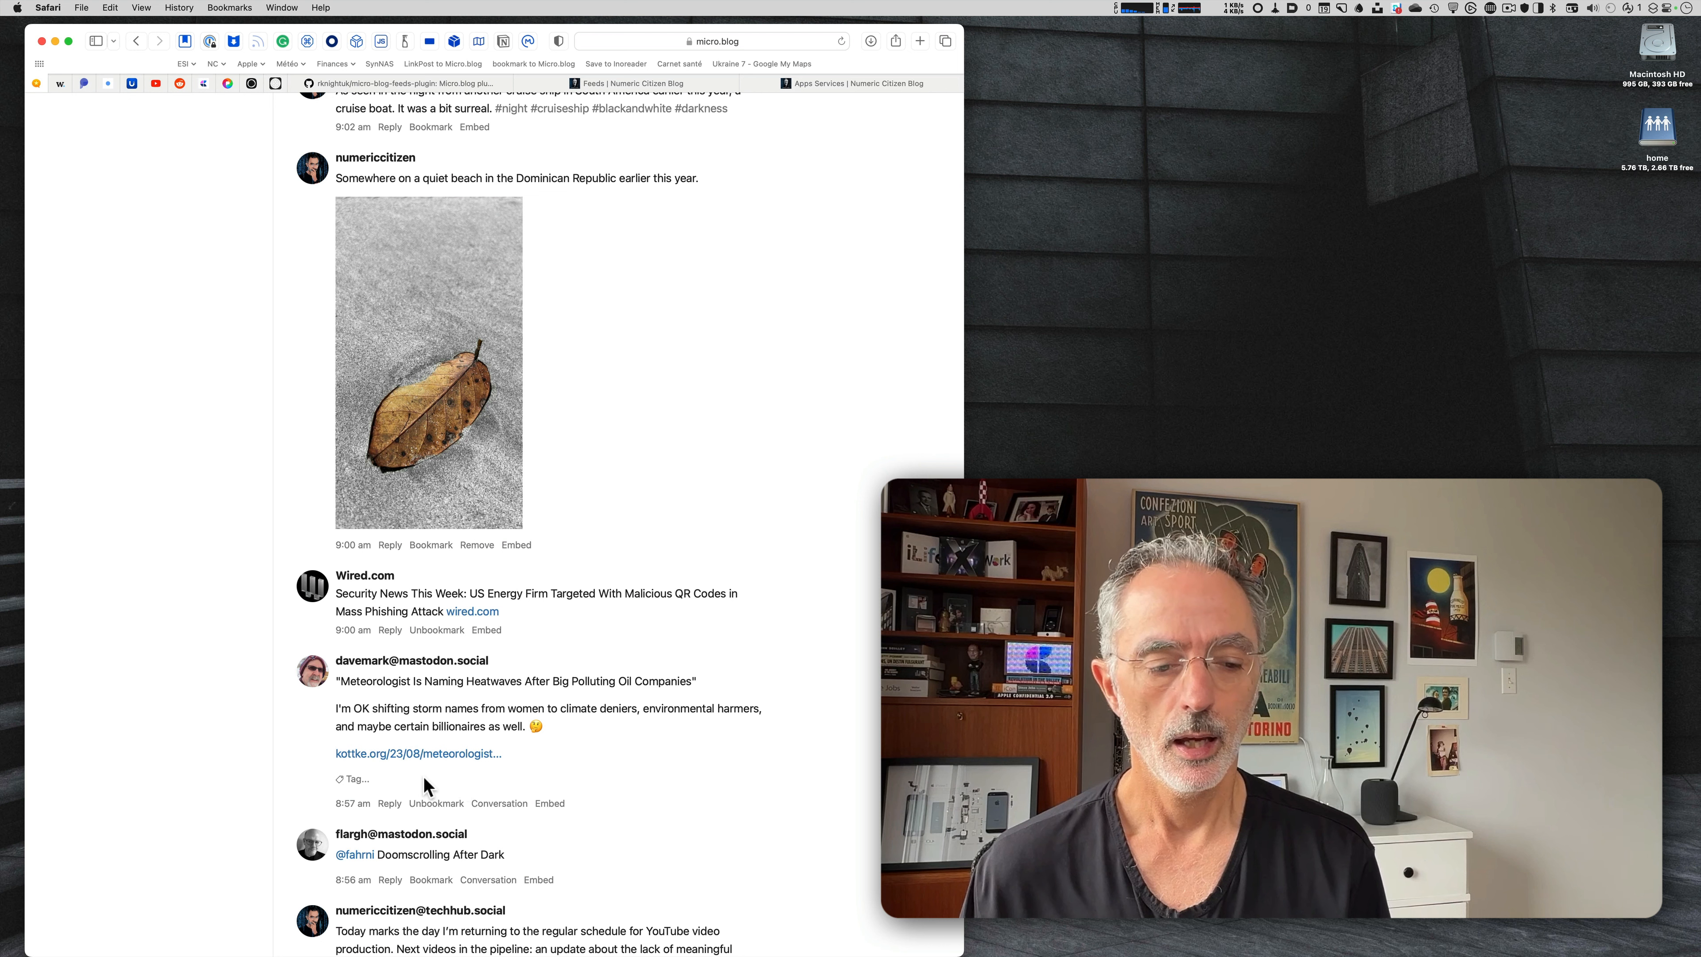
Tag the heatwave bookmark with linkpost and update it.
{"action": "left_click", "coordinate": [352, 778]}
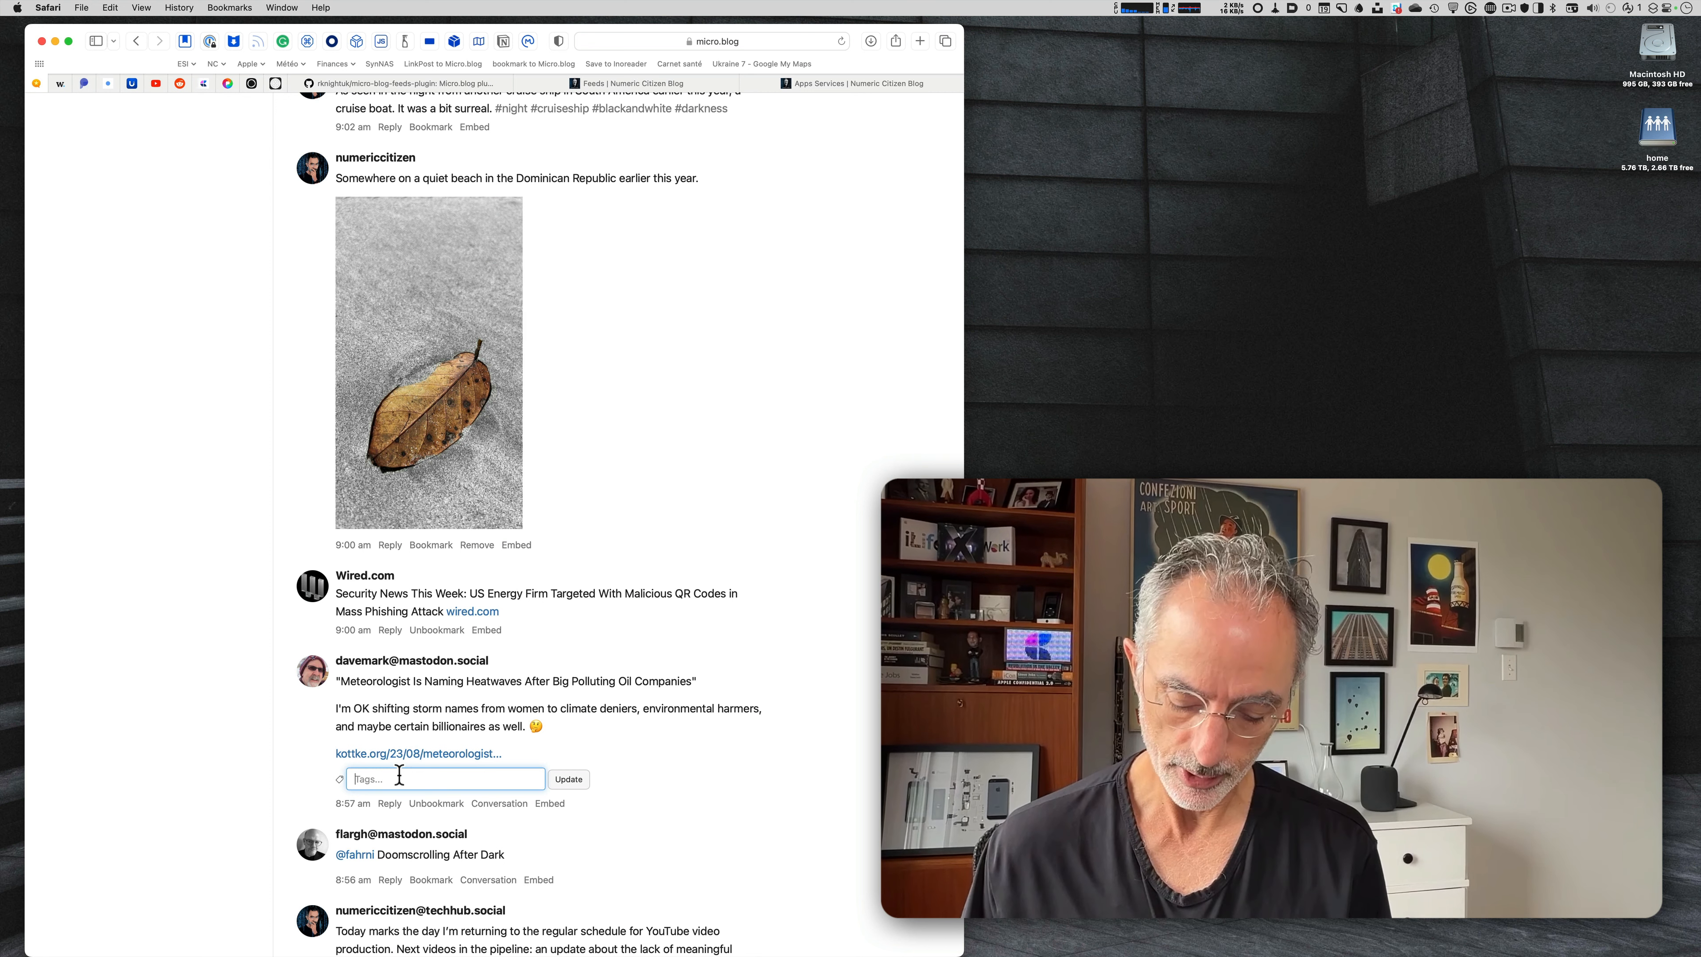
{"action": "type", "text": "link"}
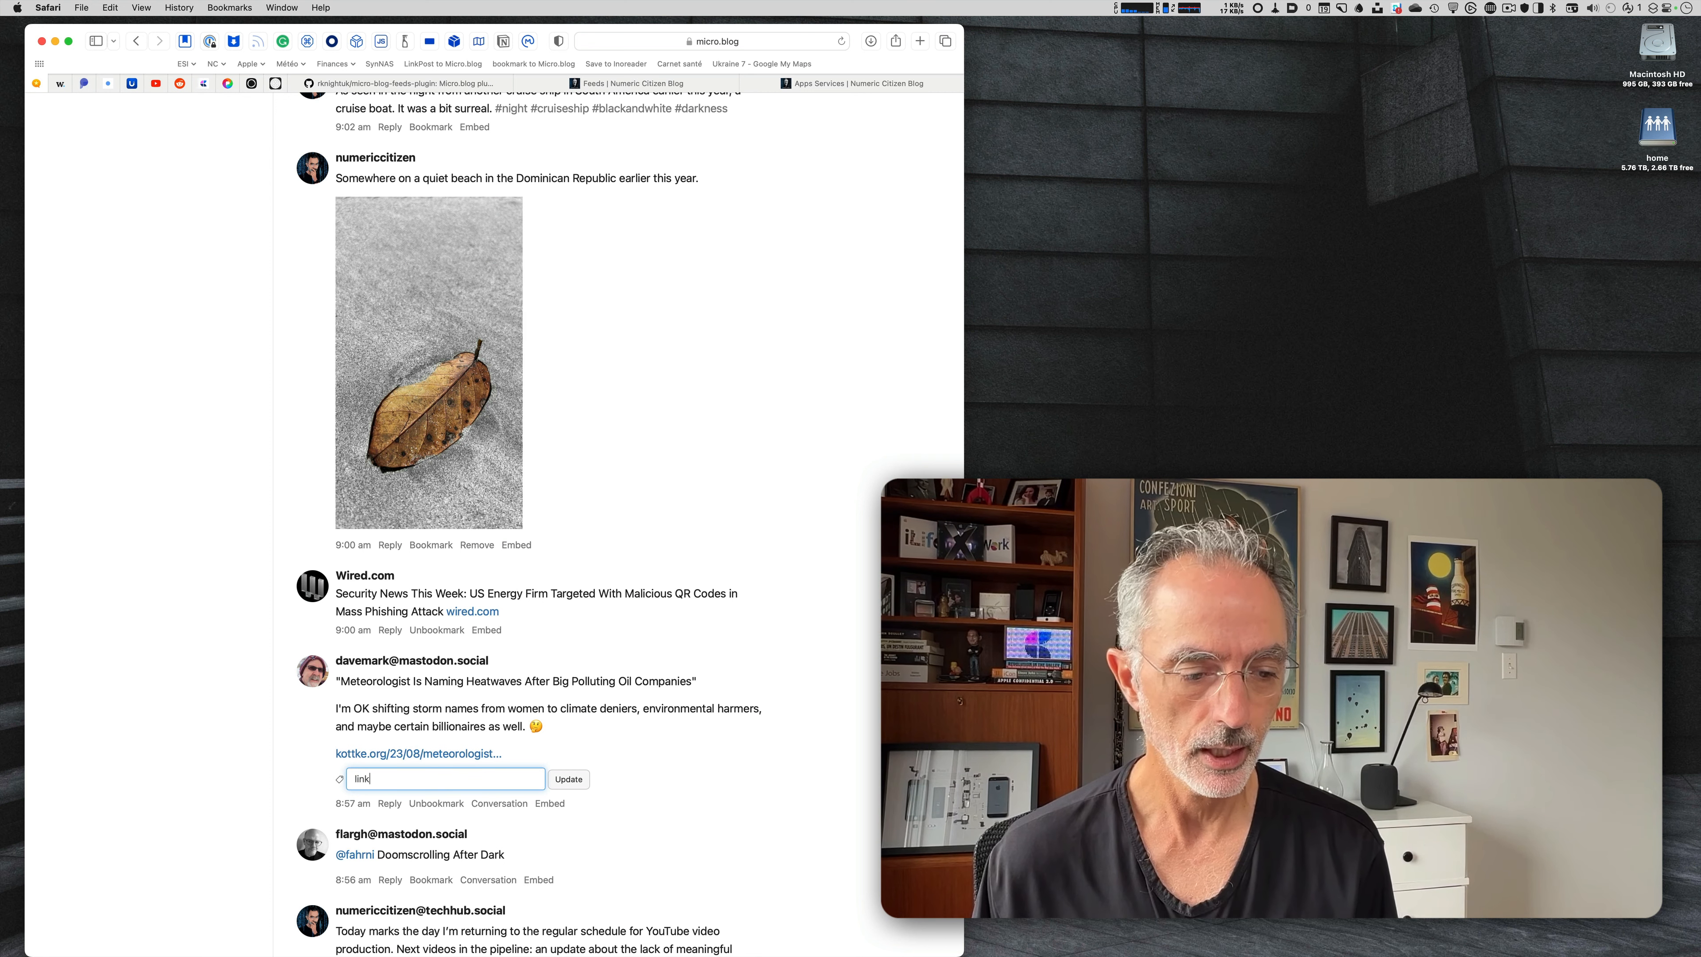
{"action": "type", "text": "post"}
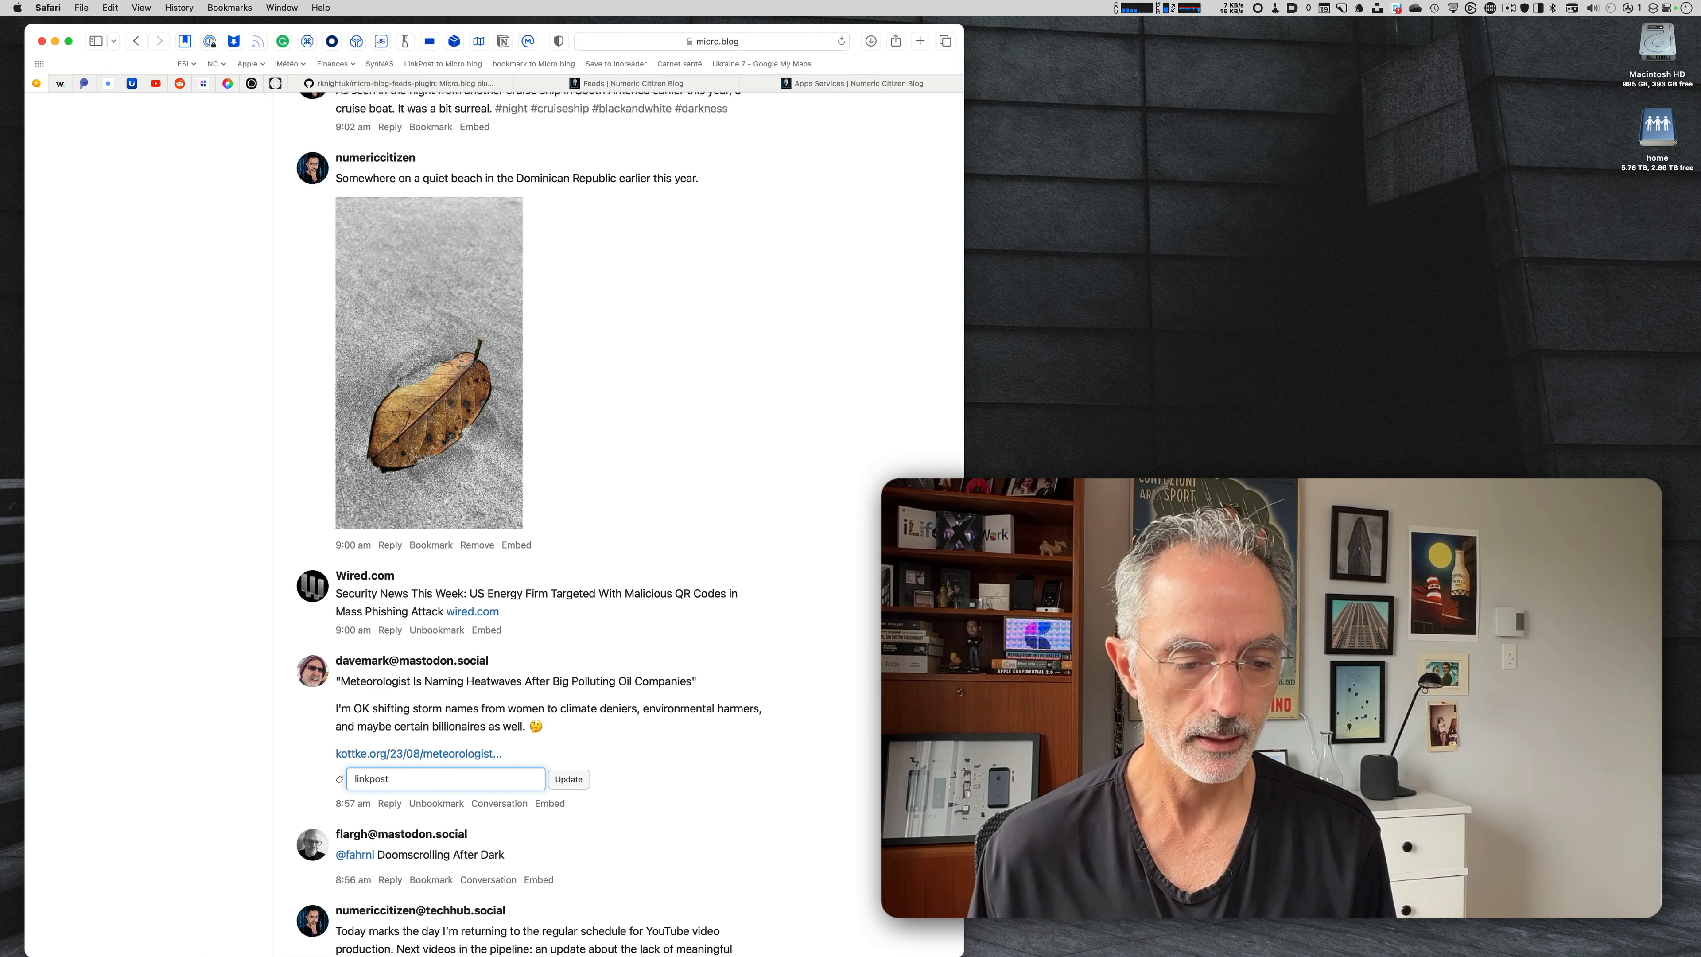
{"action": "left_click", "coordinate": [567, 778]}
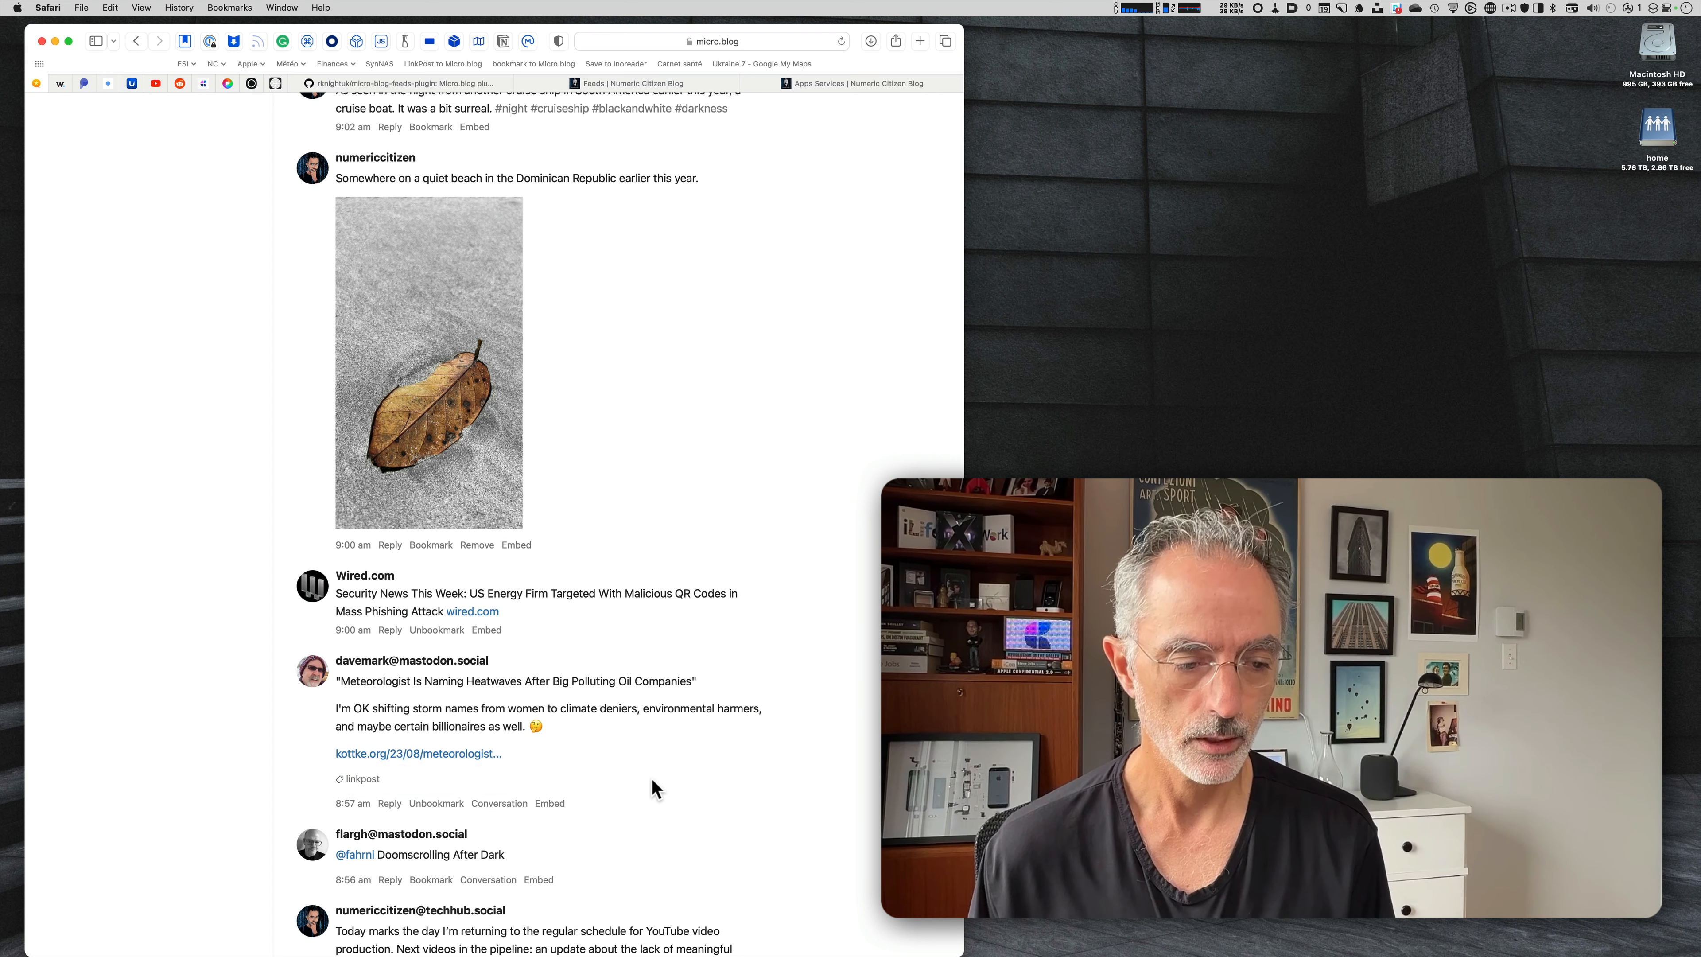
{"action": "mouse_move", "coordinate": [371, 779]}
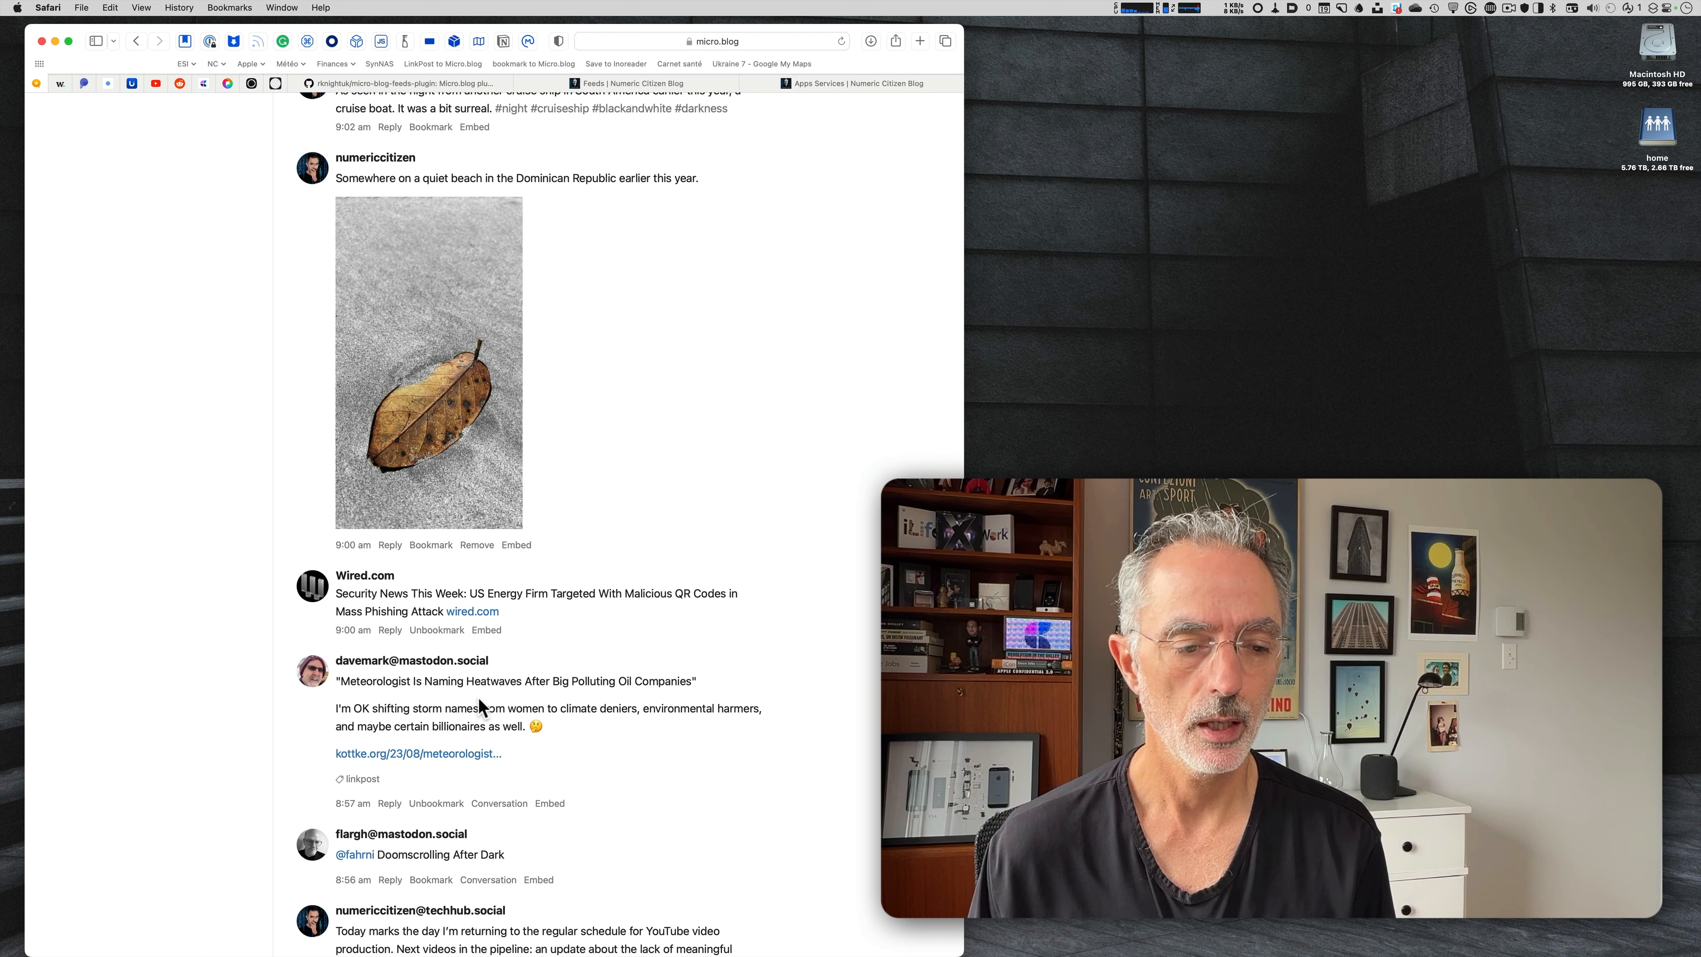
{"action": "mouse_move", "coordinate": [470, 611]}
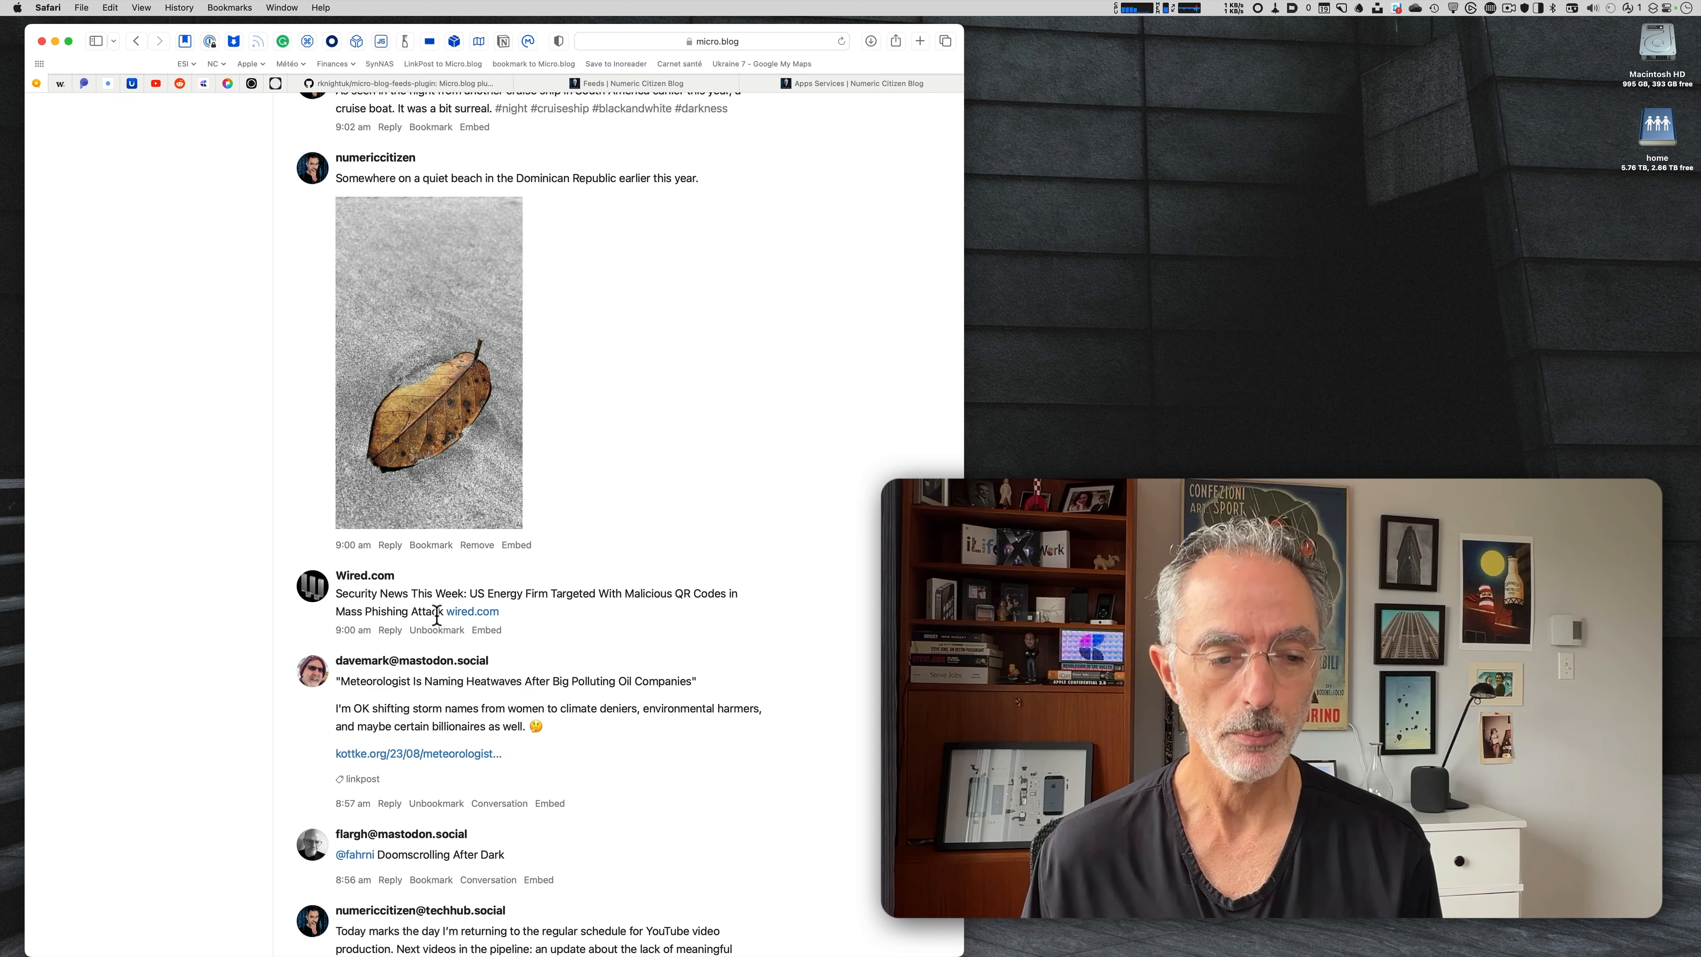
{"action": "mouse_move", "coordinate": [419, 640]}
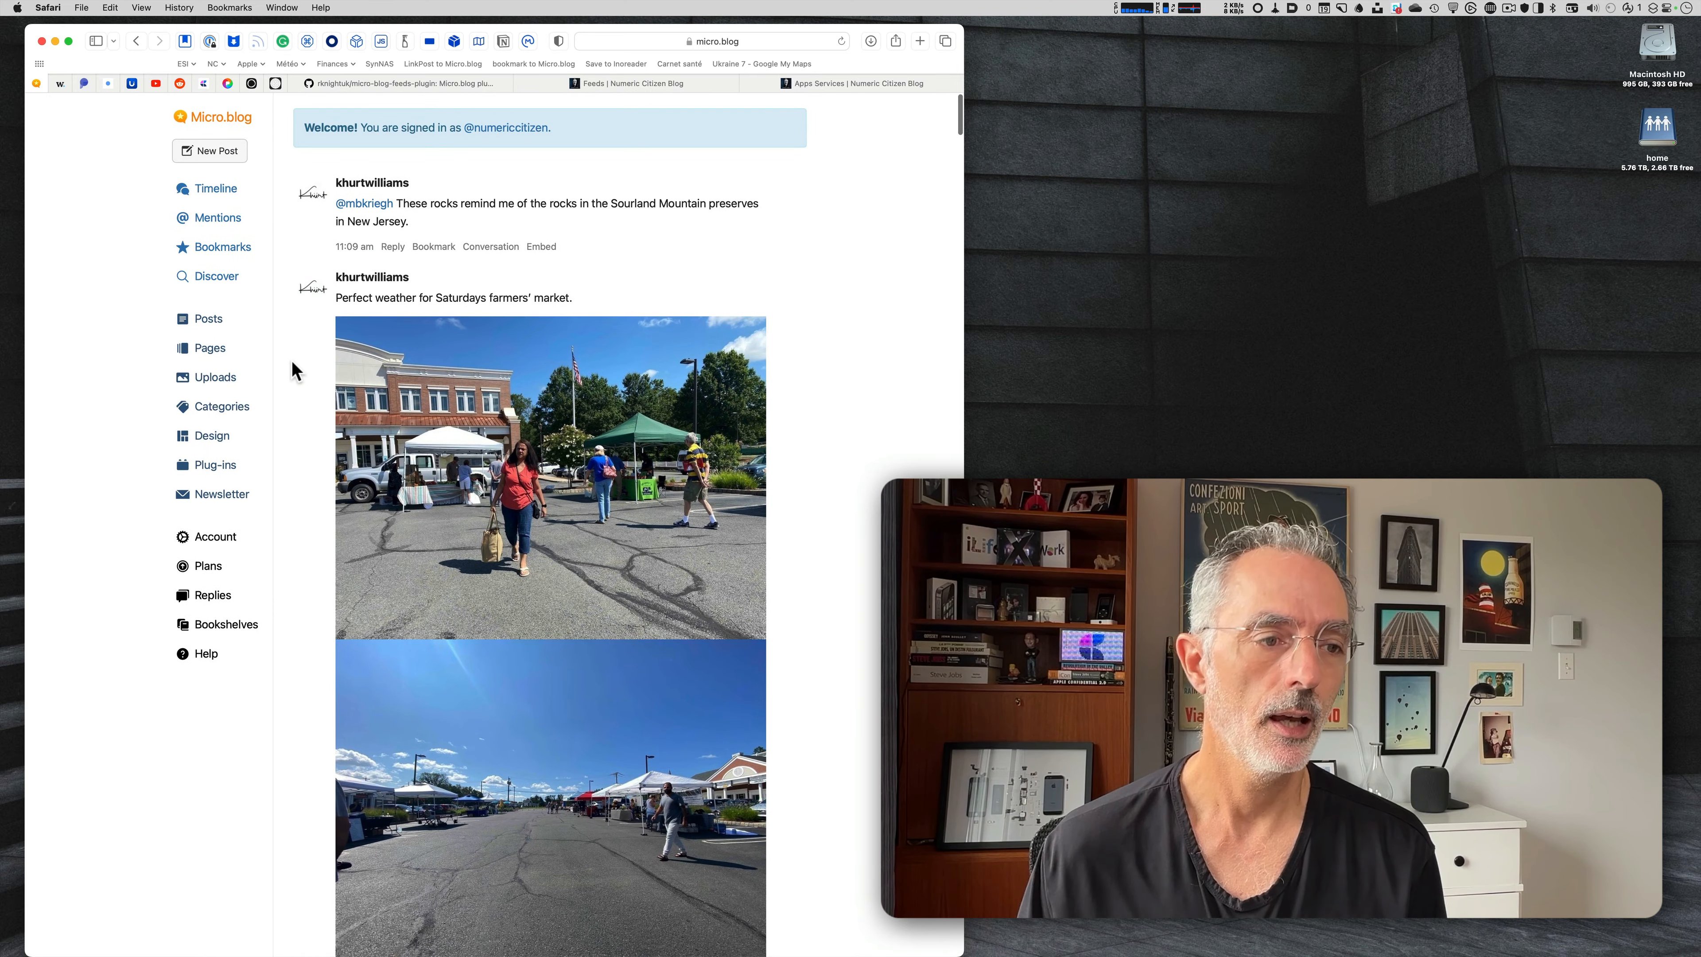
On the Bookmarks page, add the climatechange tag to the heatwave bookmark and update it.
{"action": "left_click", "coordinate": [223, 247]}
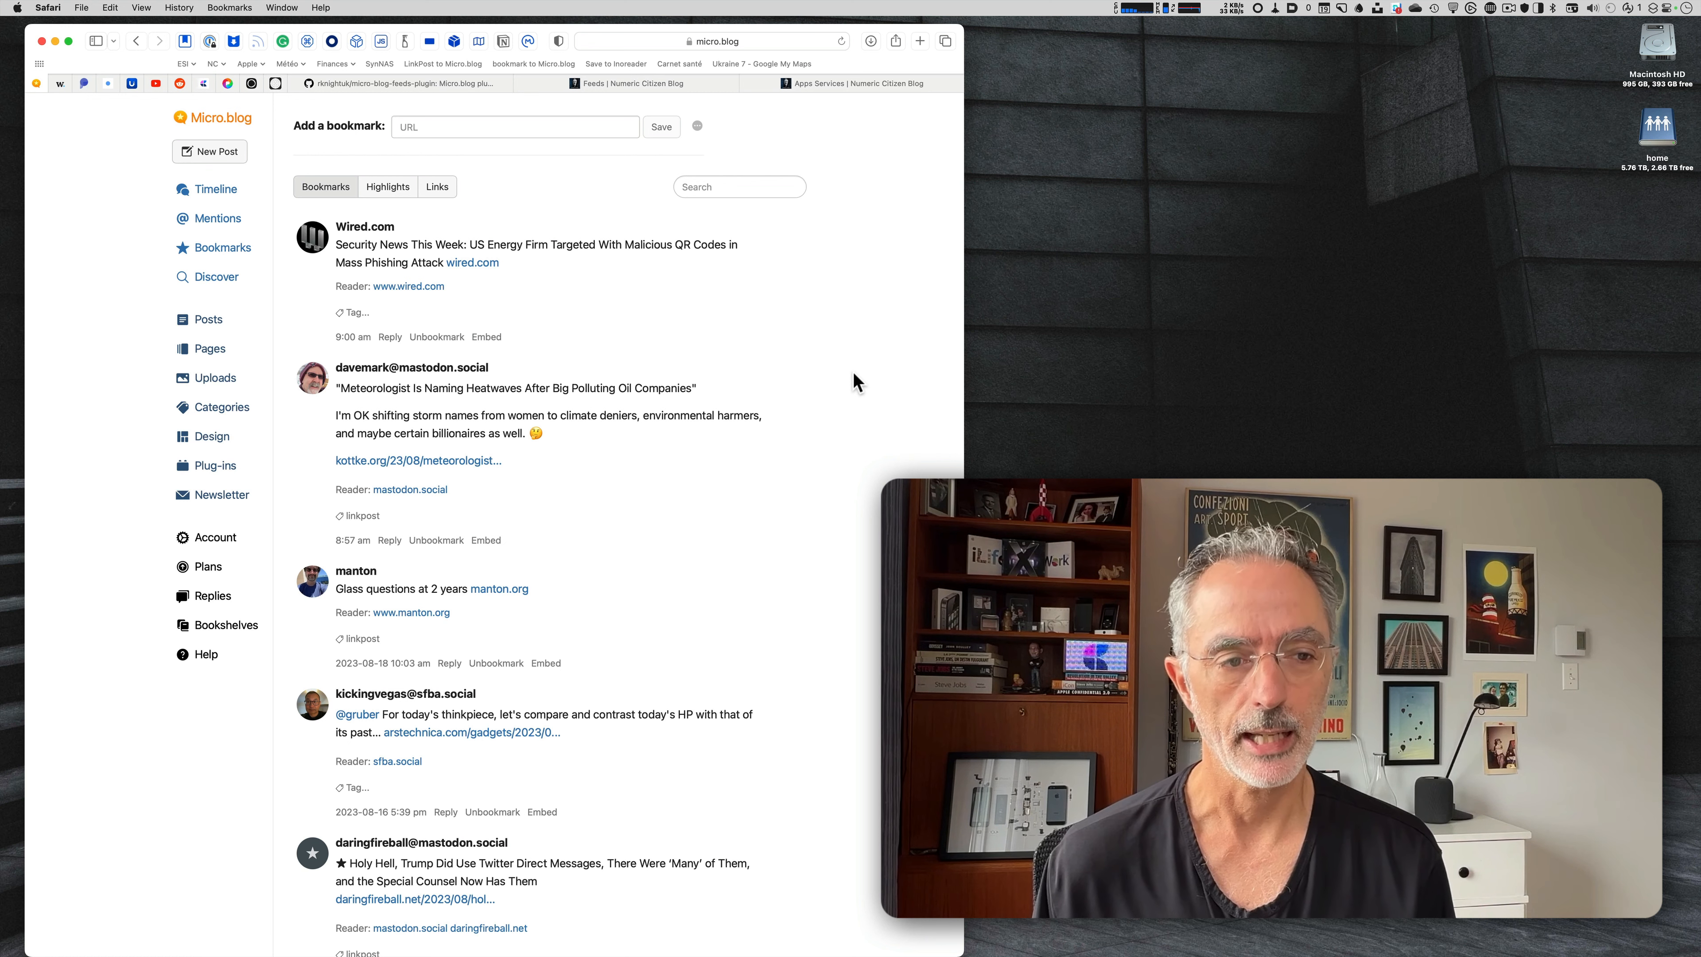
{"action": "mouse_move", "coordinate": [373, 516]}
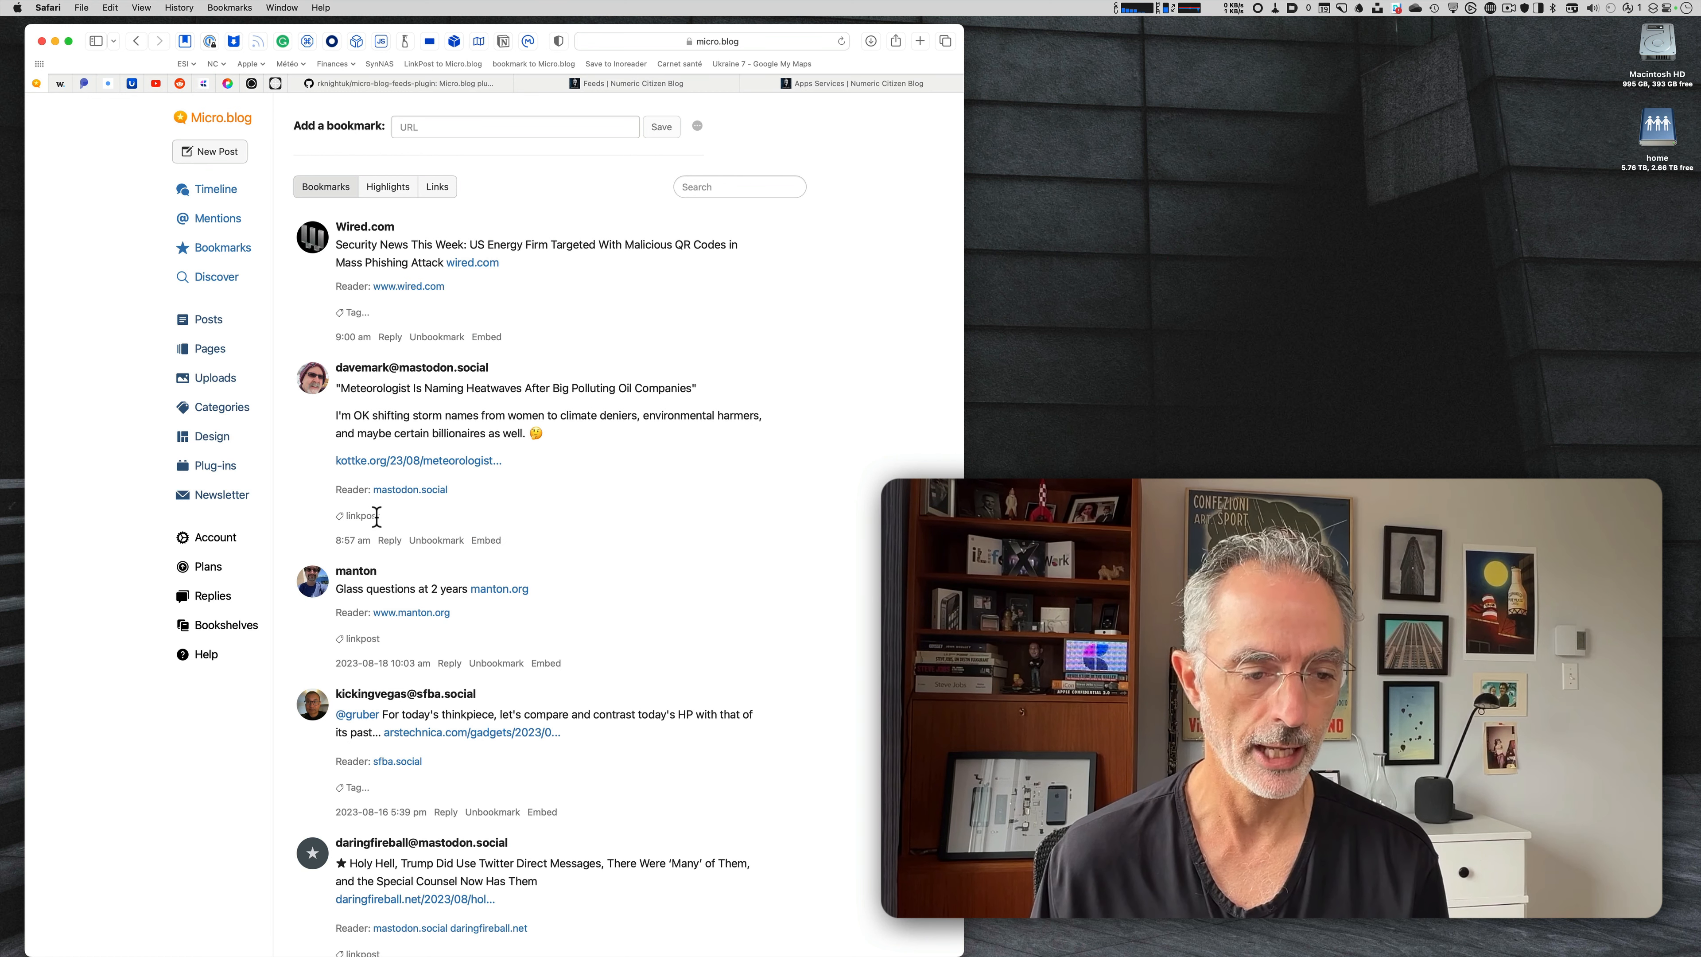
{"action": "mouse_move", "coordinate": [410, 557]}
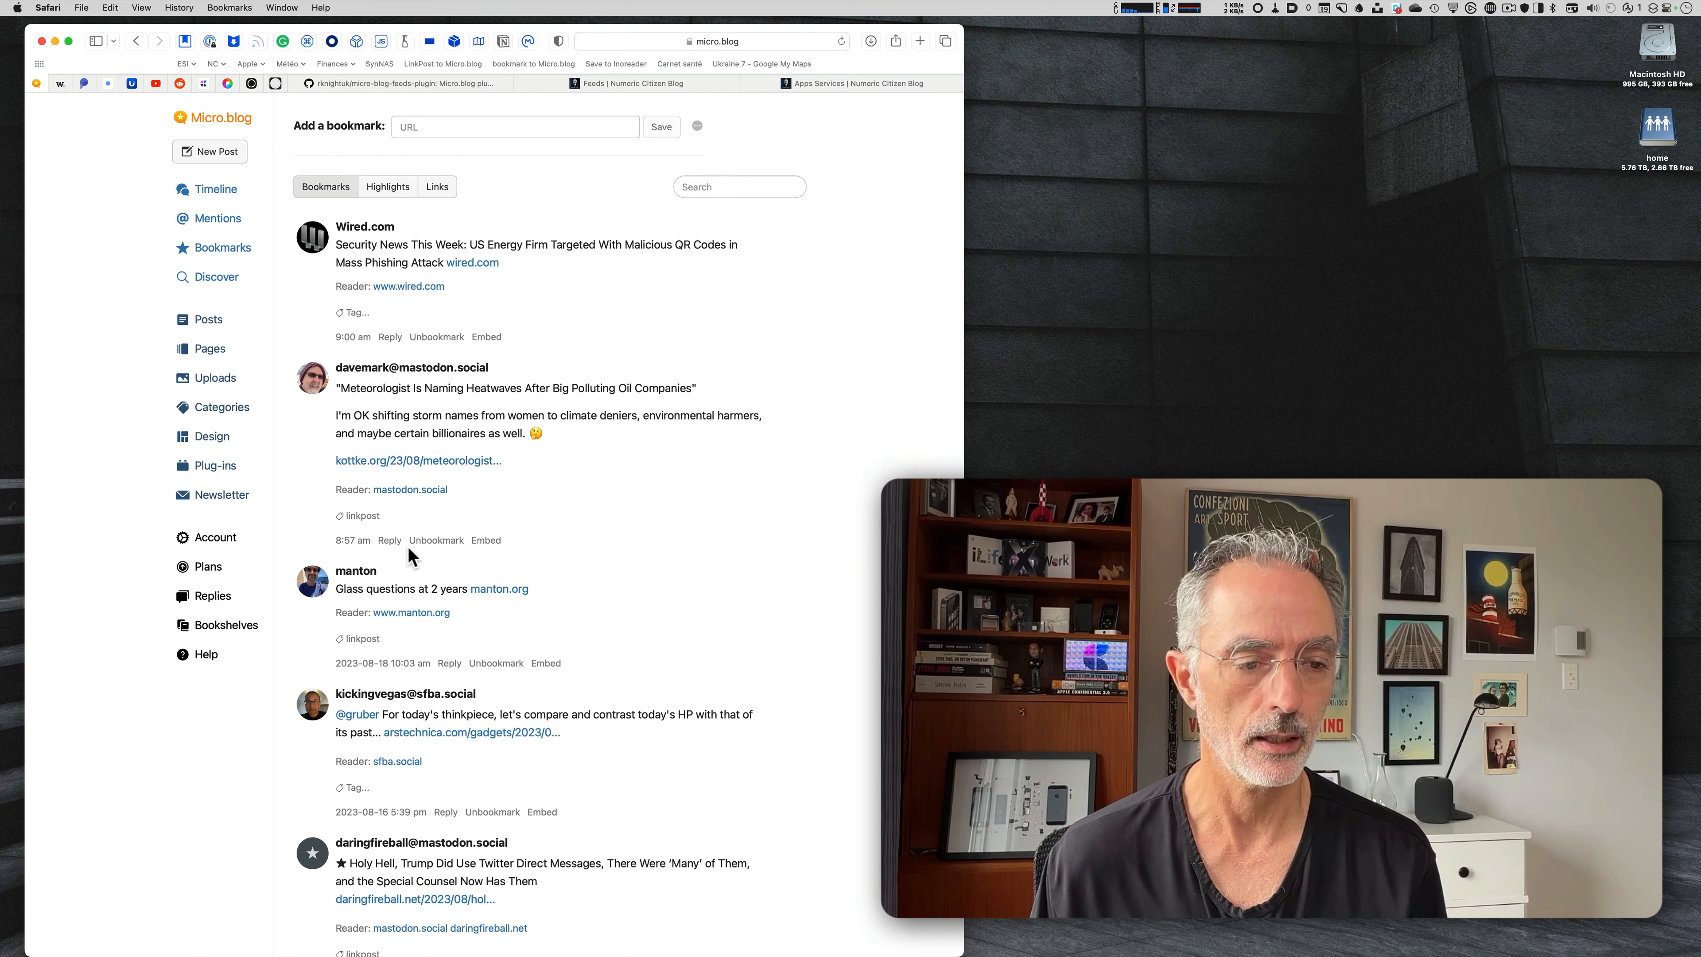
{"action": "left_click", "coordinate": [357, 515]}
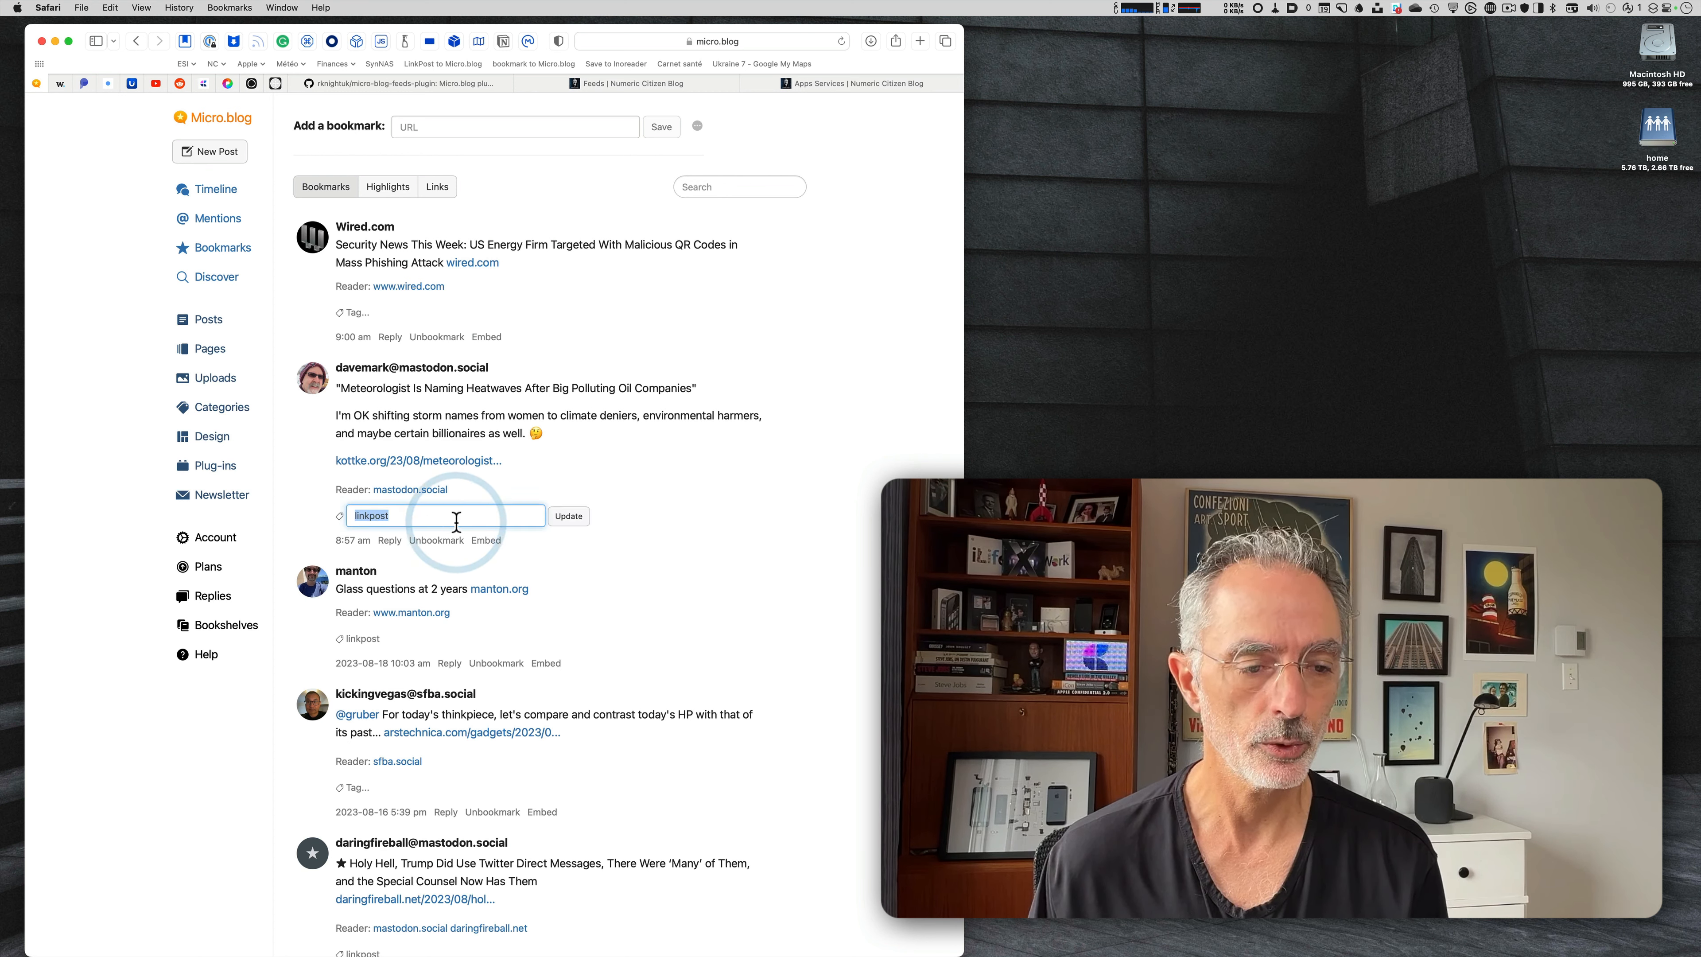
{"action": "type", "text": ","}
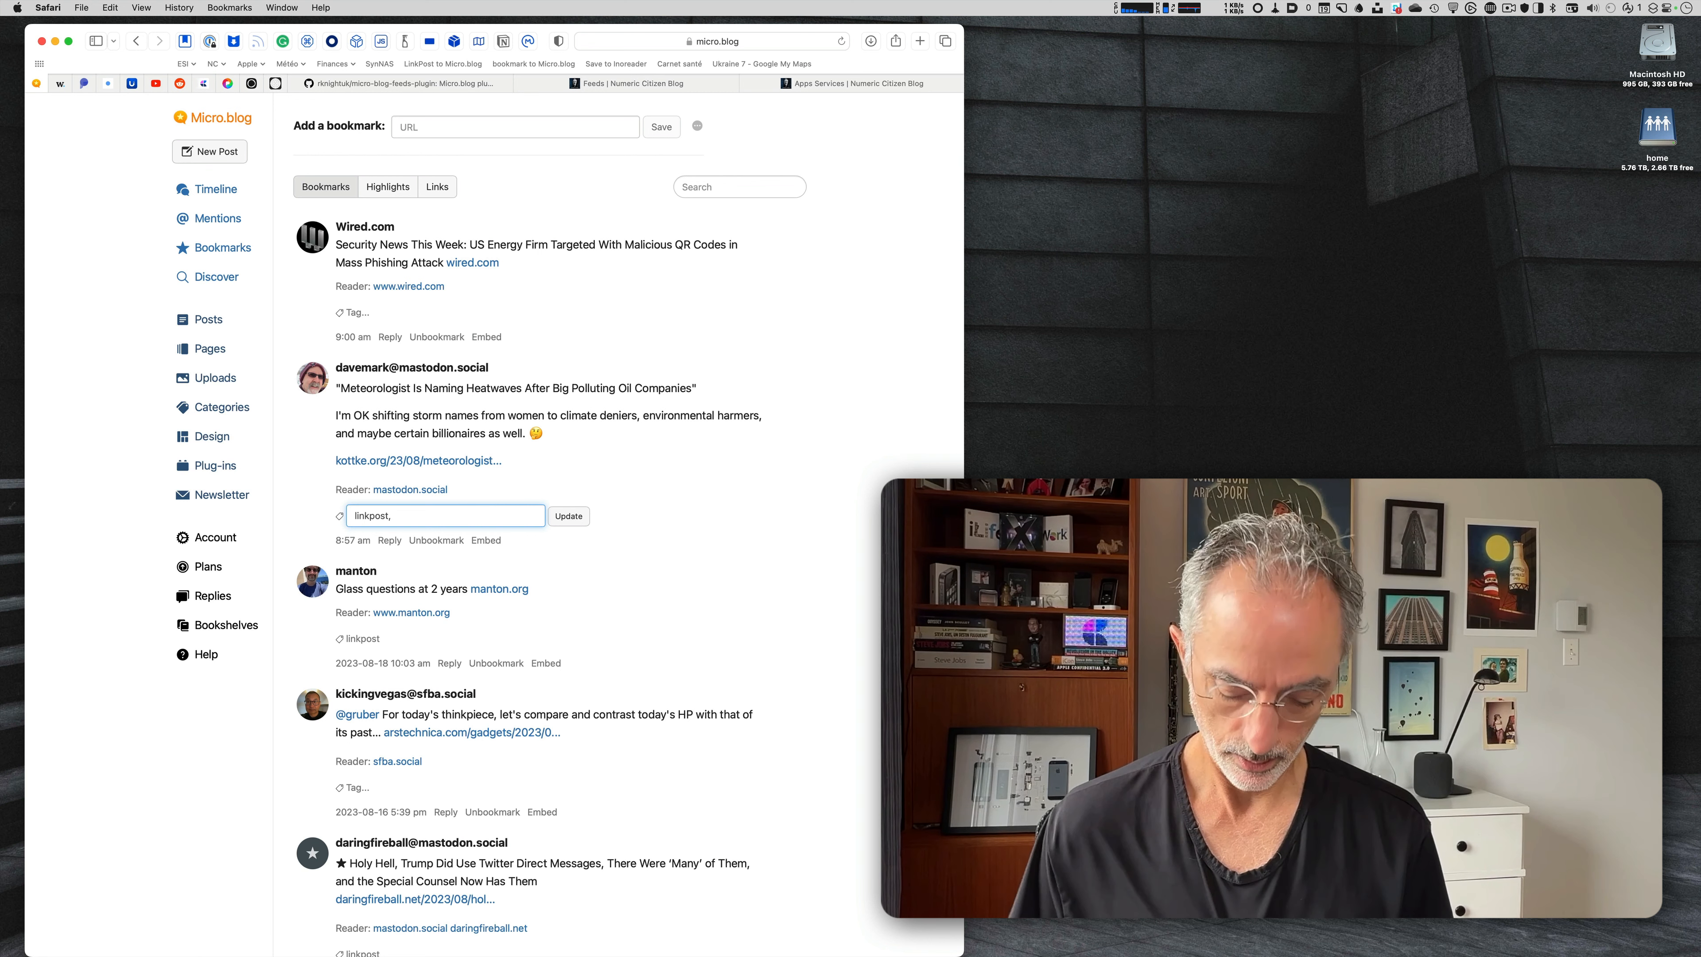
{"action": "type", "text": "clim"}
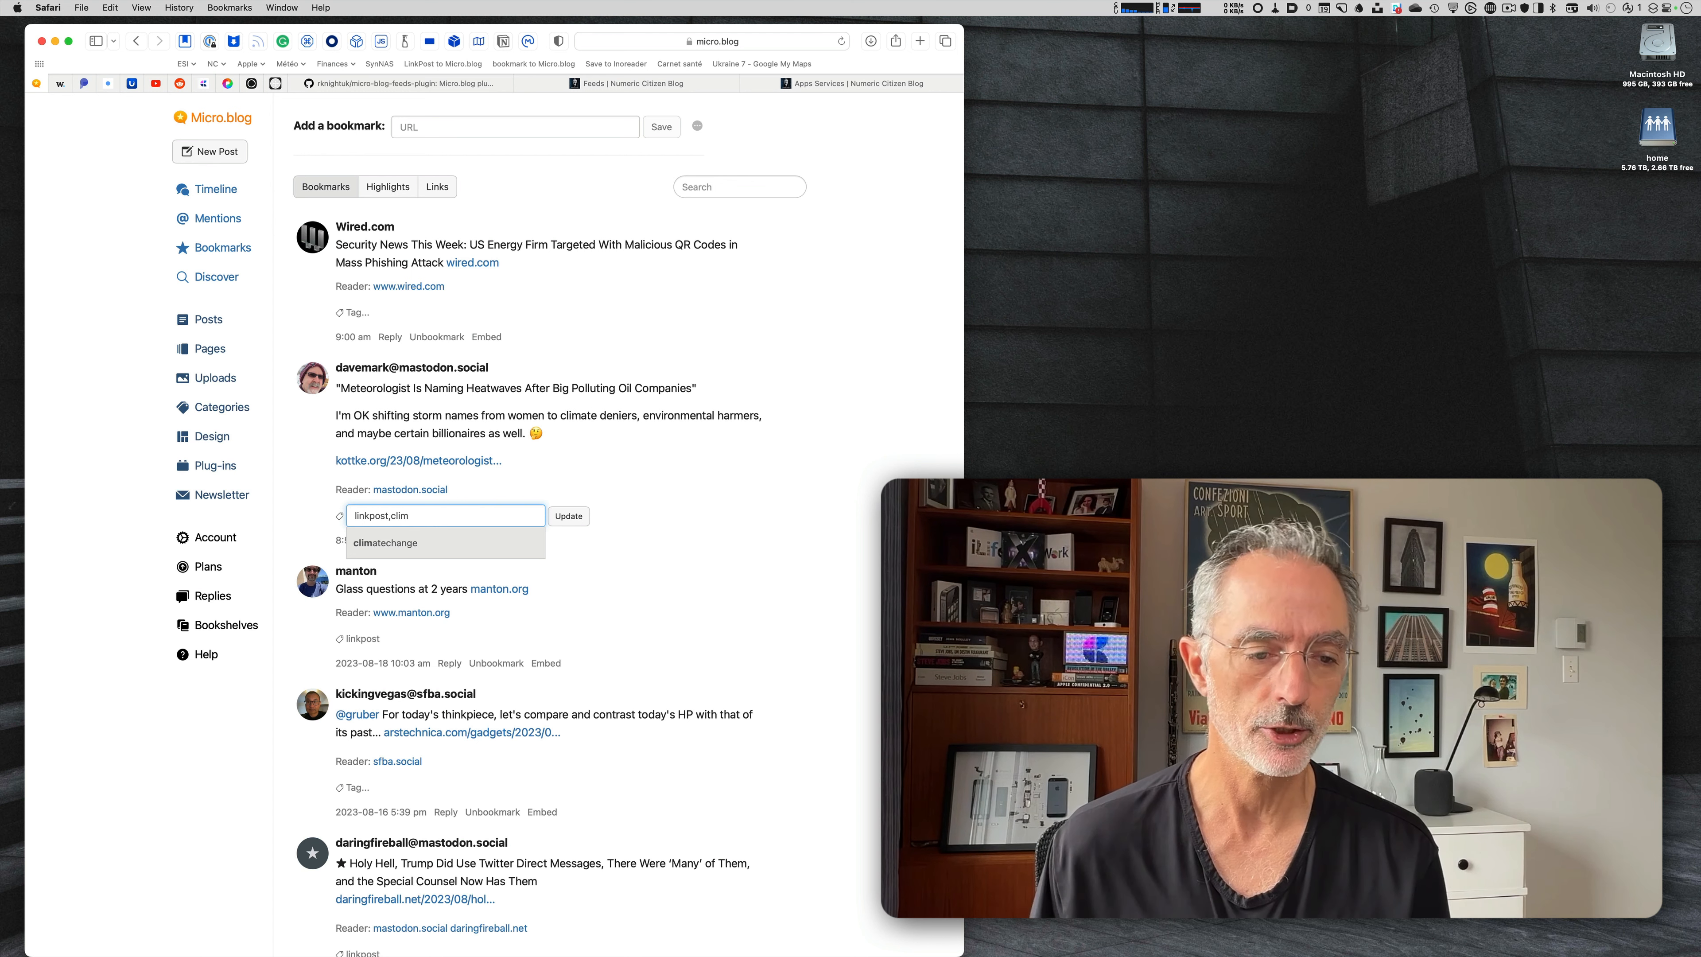
{"action": "left_click", "coordinate": [383, 542]}
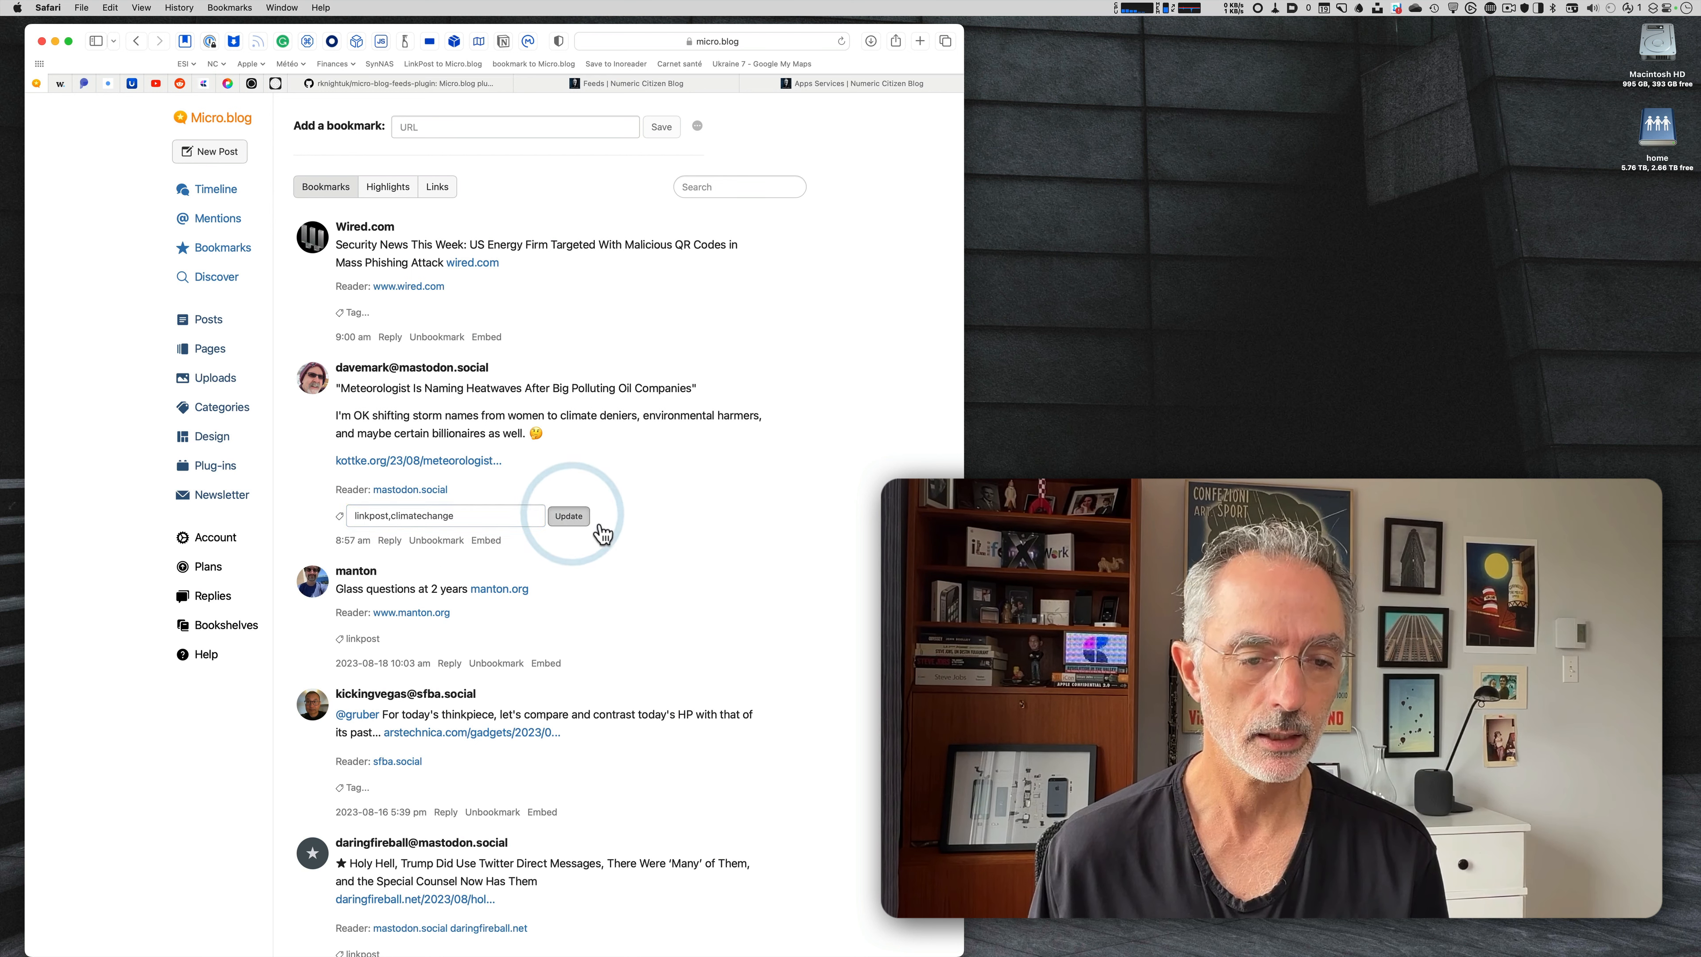
{"action": "left_click", "coordinate": [569, 515]}
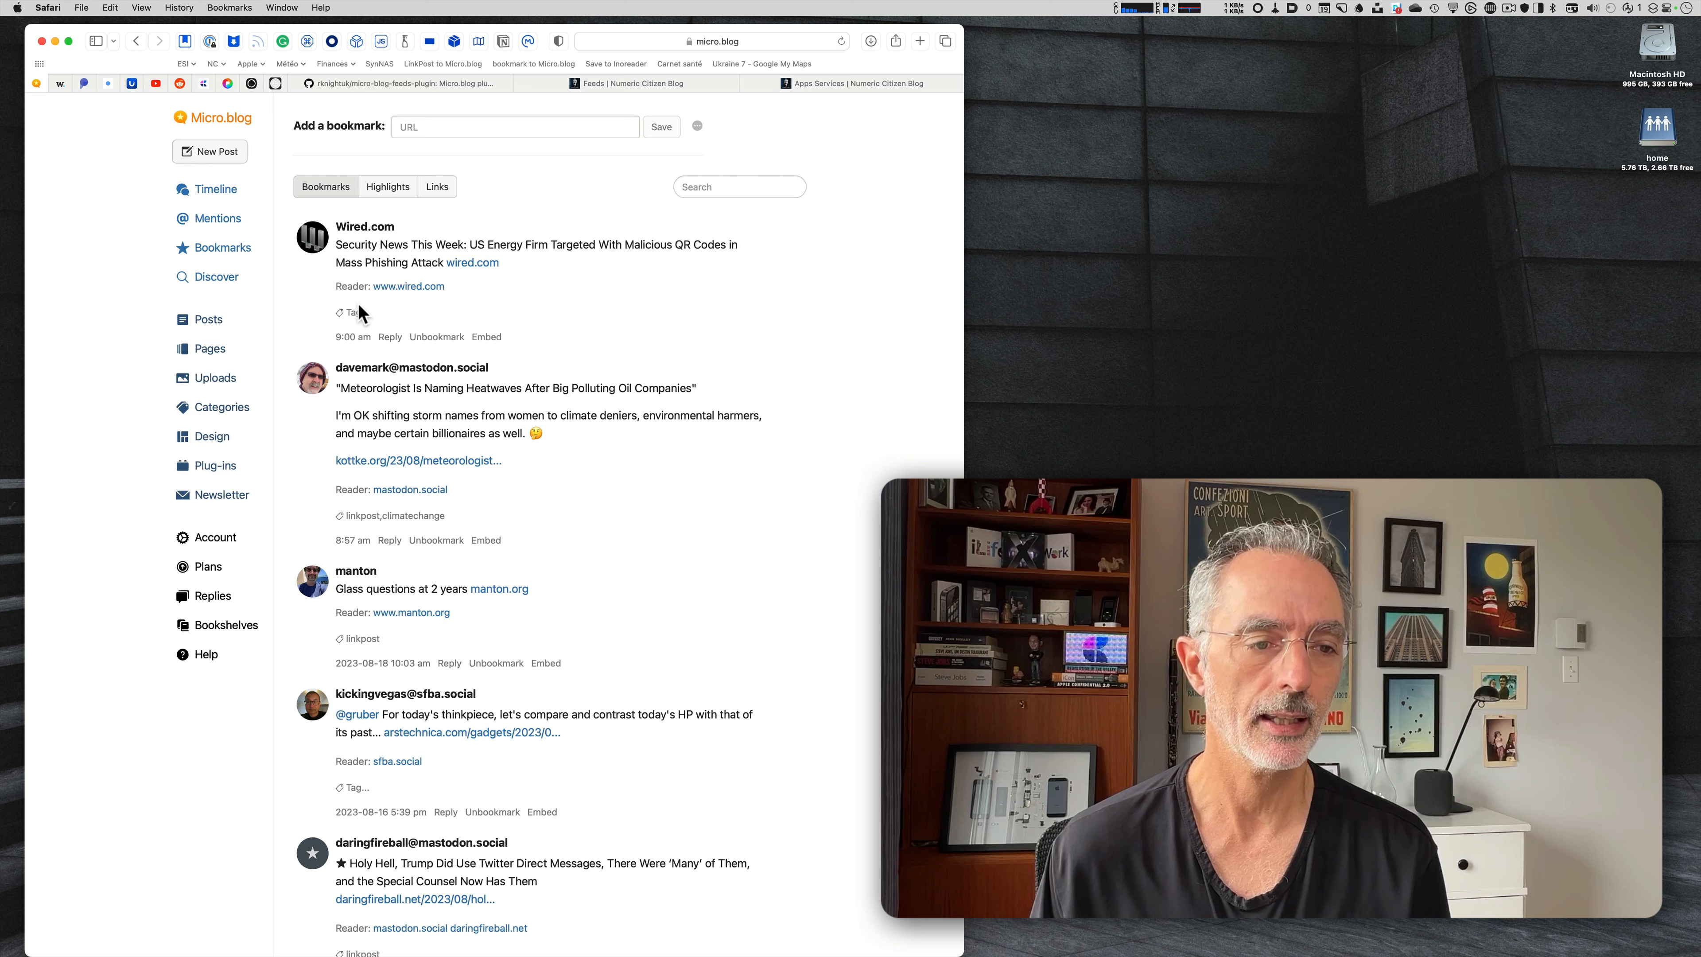
Tag the Wired.com bookmark with toread and linkpost.
{"action": "left_click", "coordinate": [349, 313]}
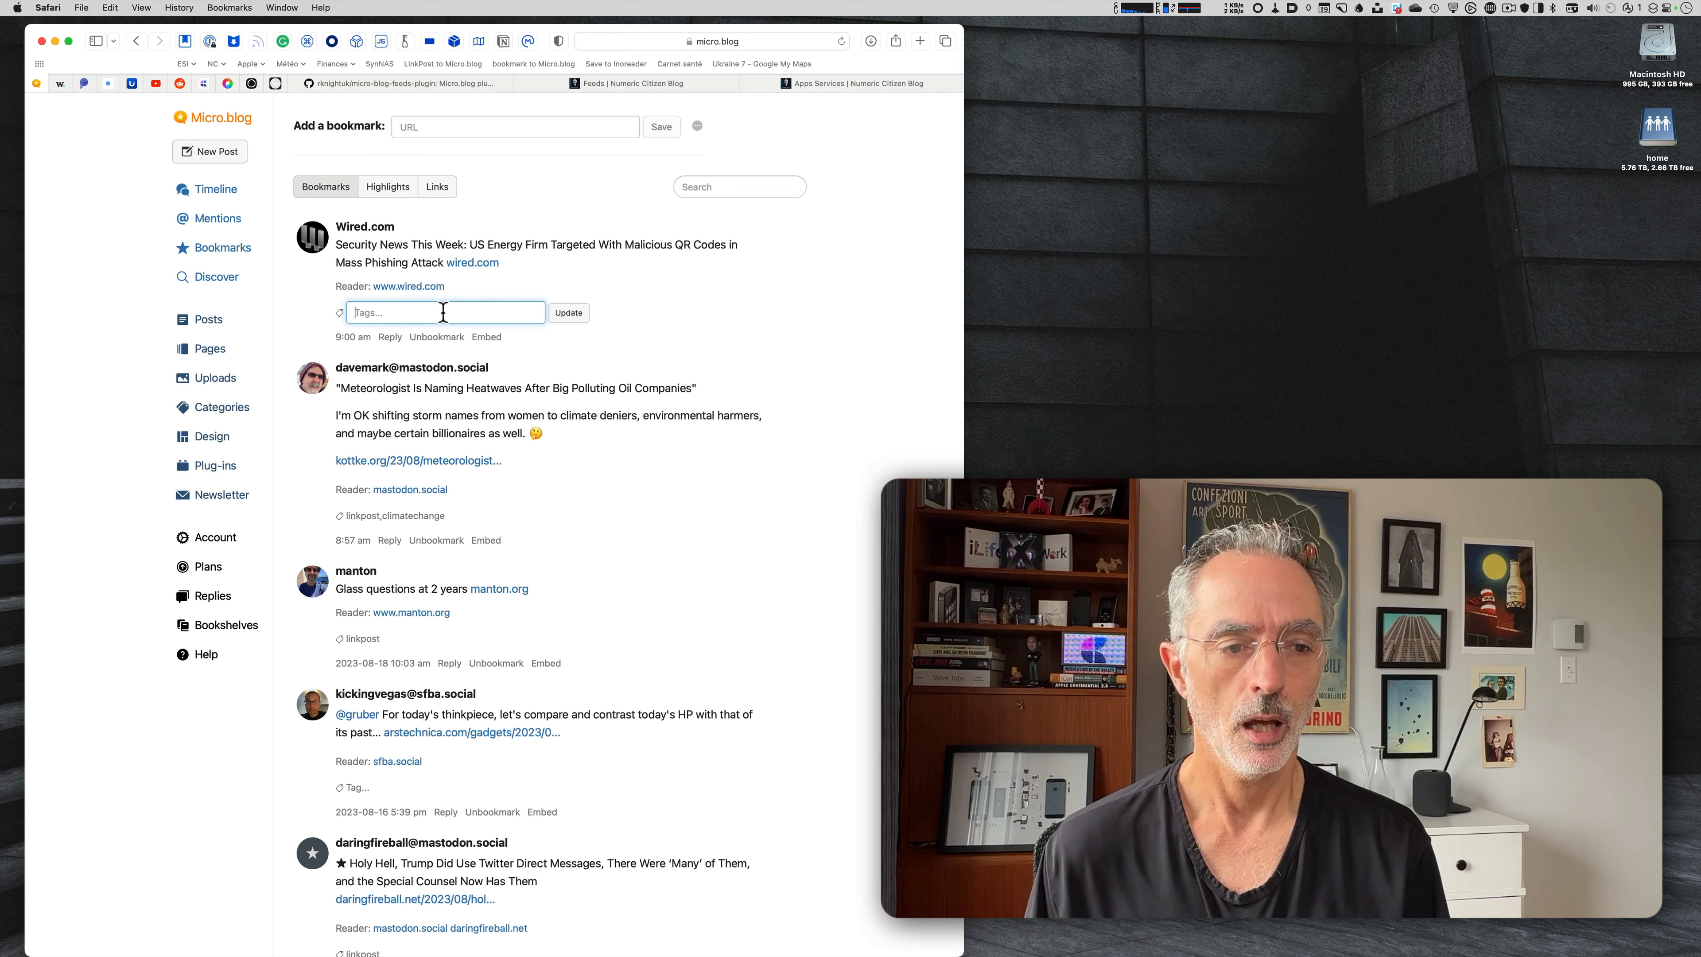
{"action": "type", "text": "To"}
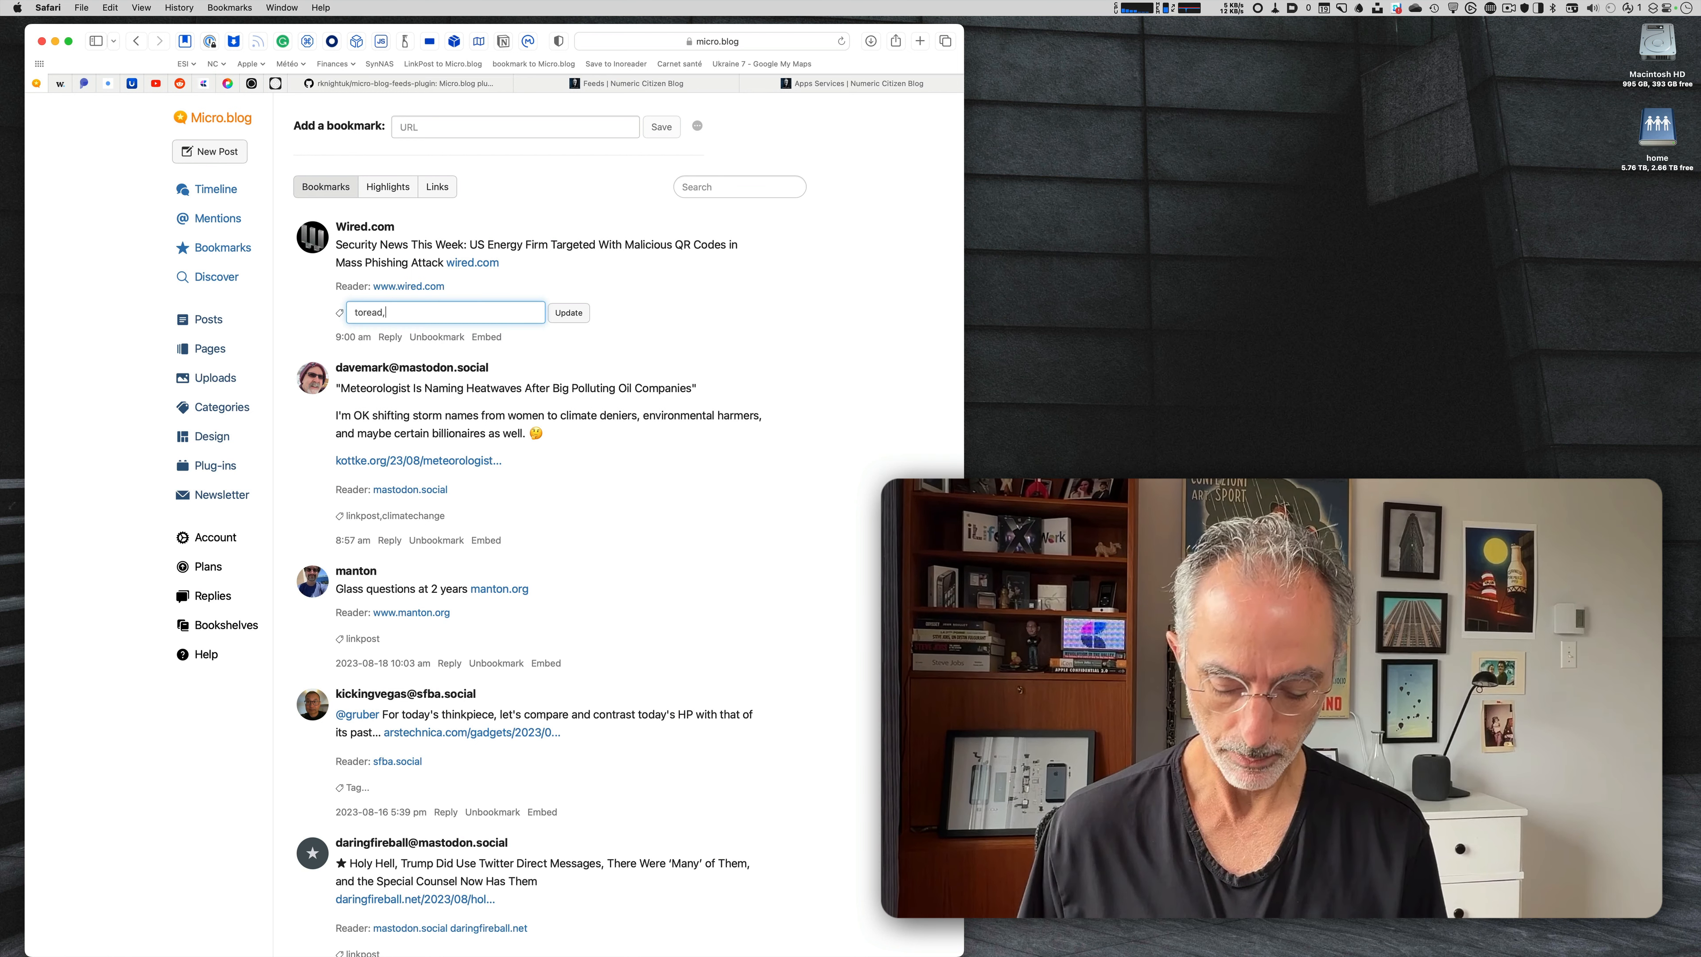
{"action": "type", "text": "linkpost"}
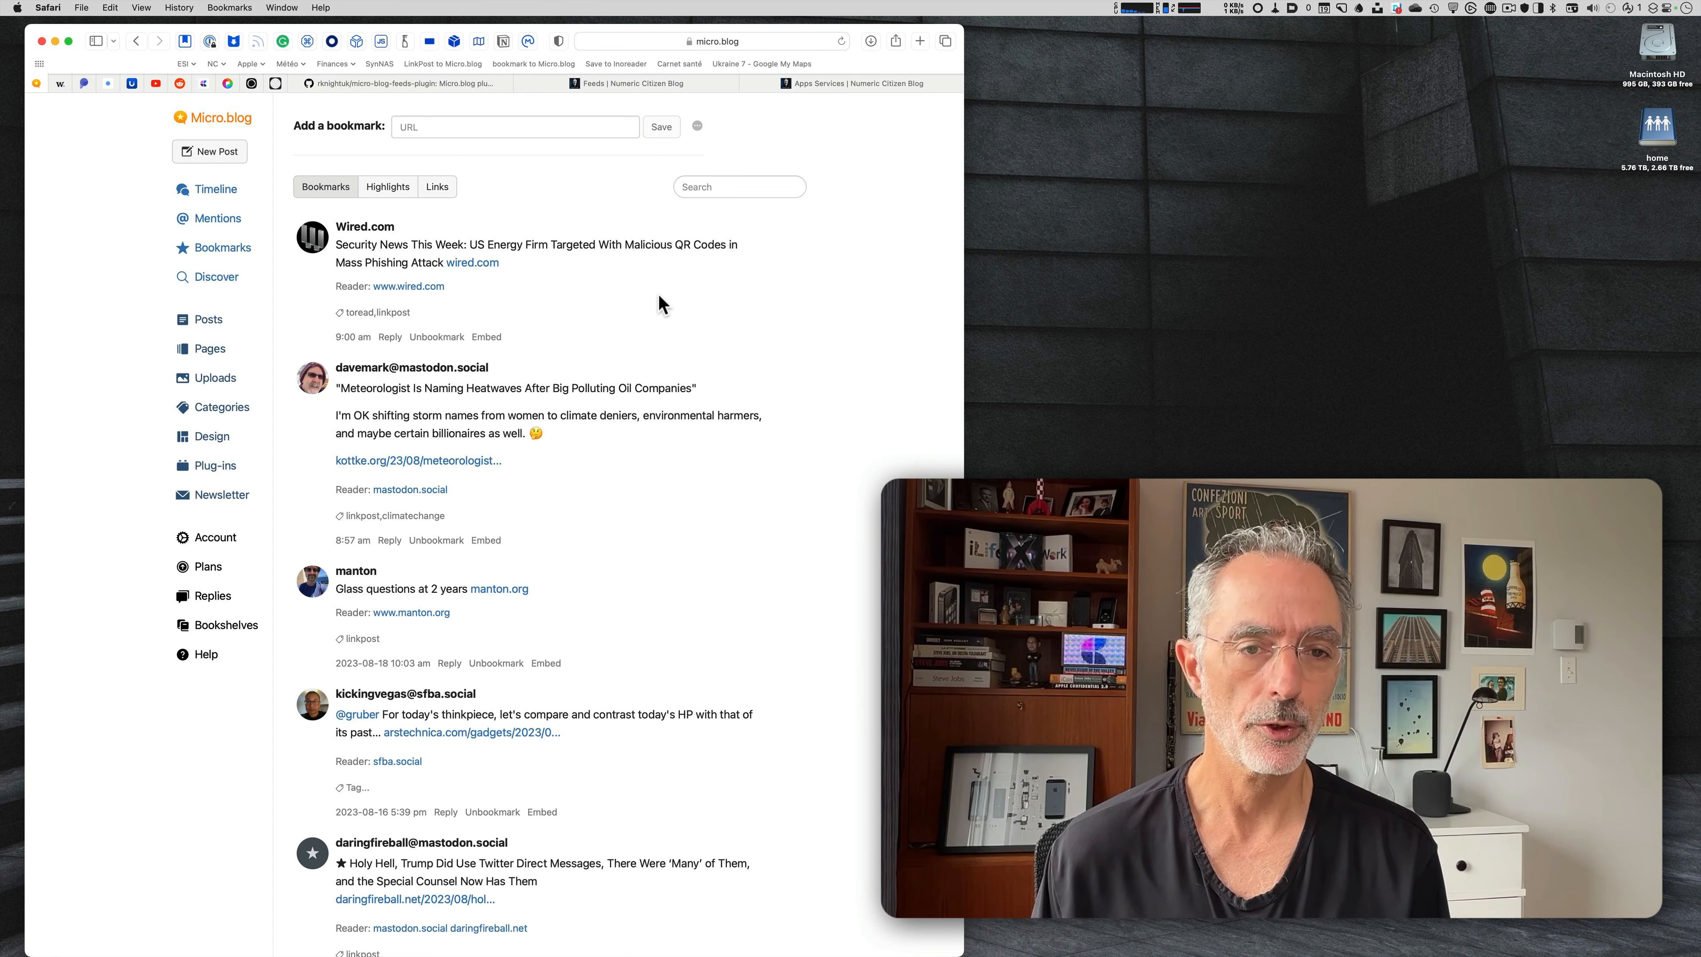
{"action": "mouse_move", "coordinate": [368, 311]}
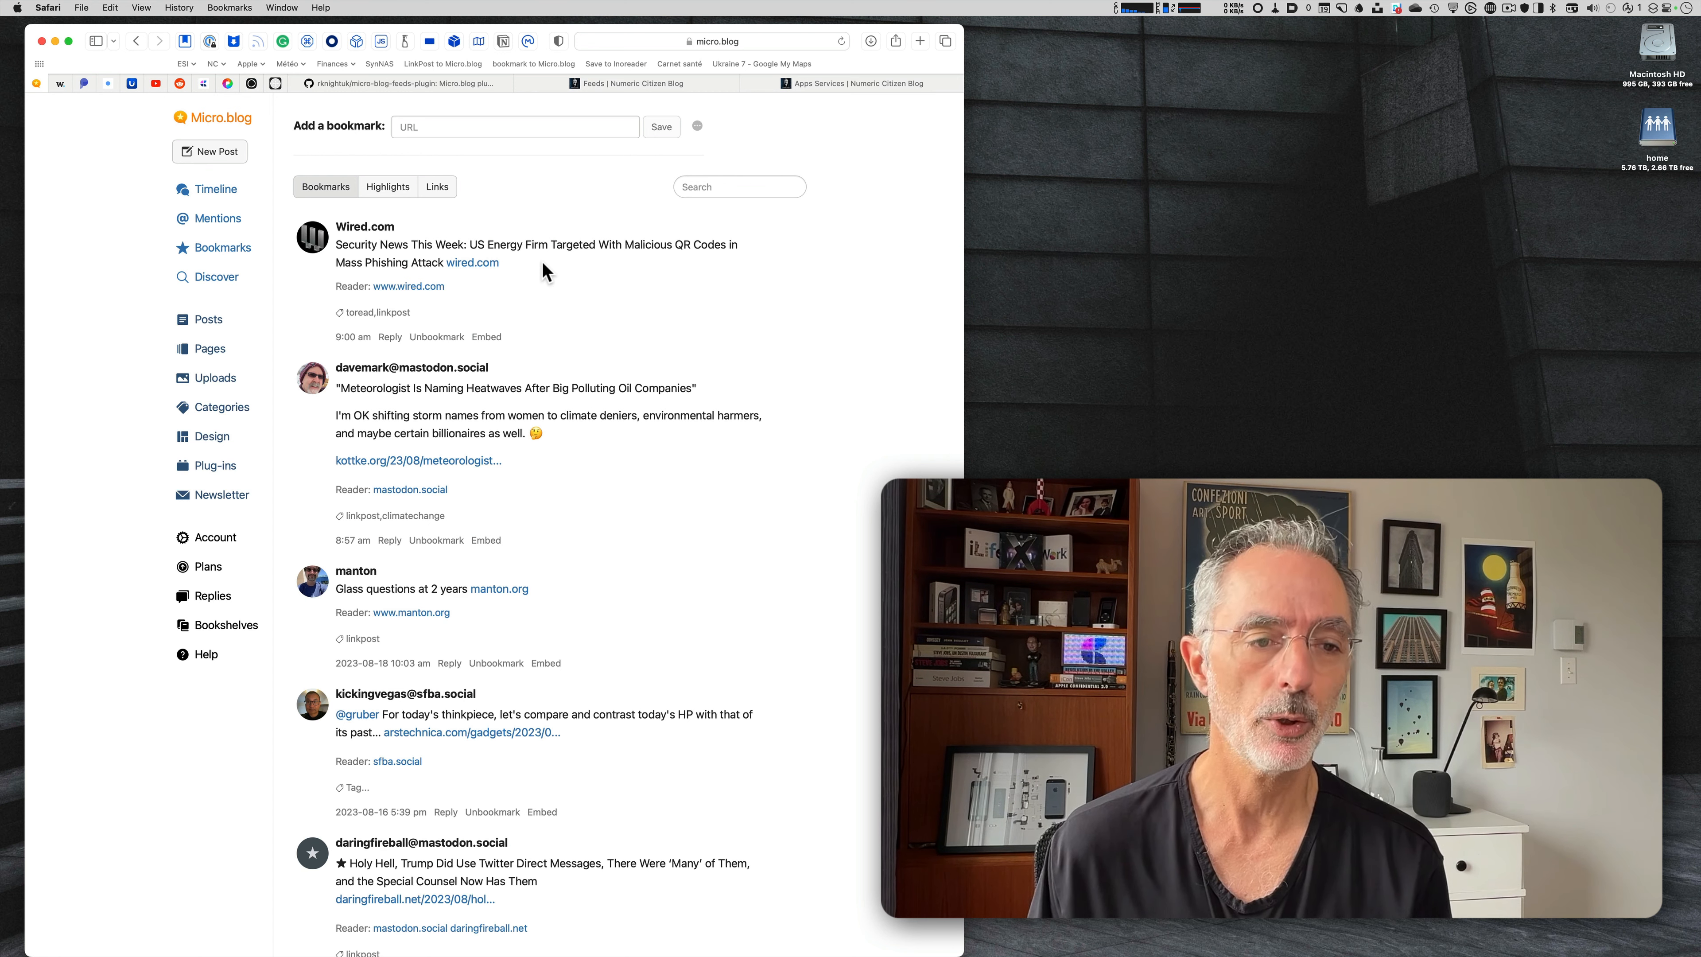
{"action": "mouse_move", "coordinate": [407, 286]}
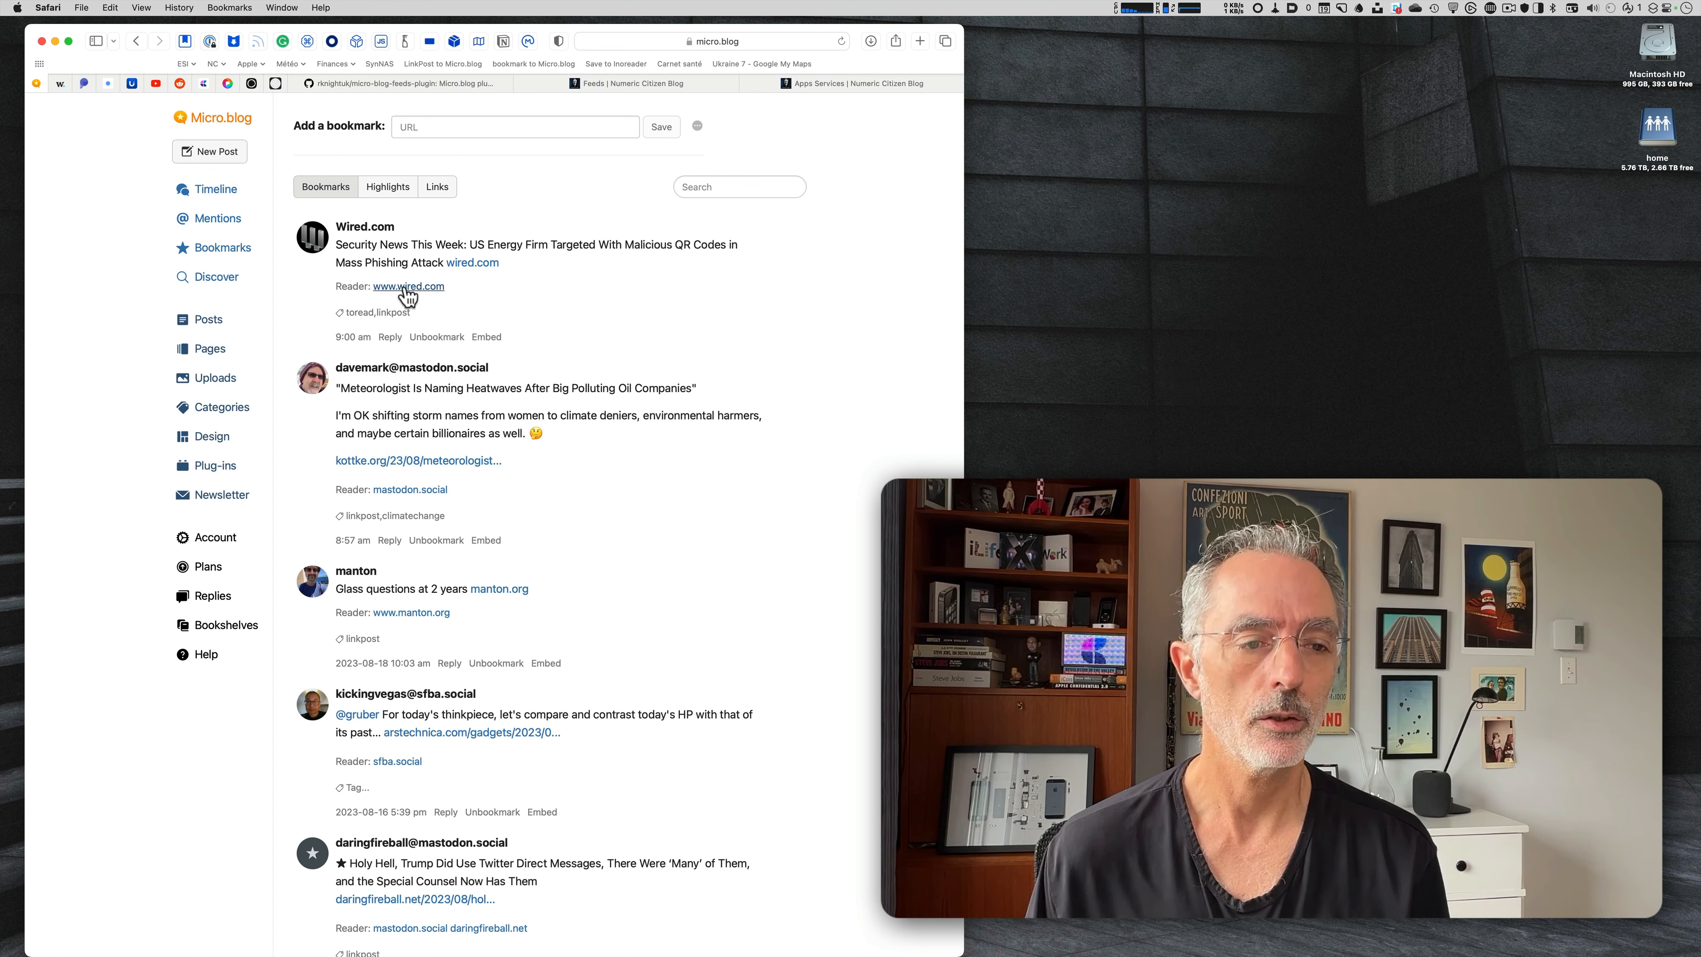
Read the archived reader copy of the Wired.com article and return to Bookmarks.
{"action": "left_click", "coordinate": [408, 286]}
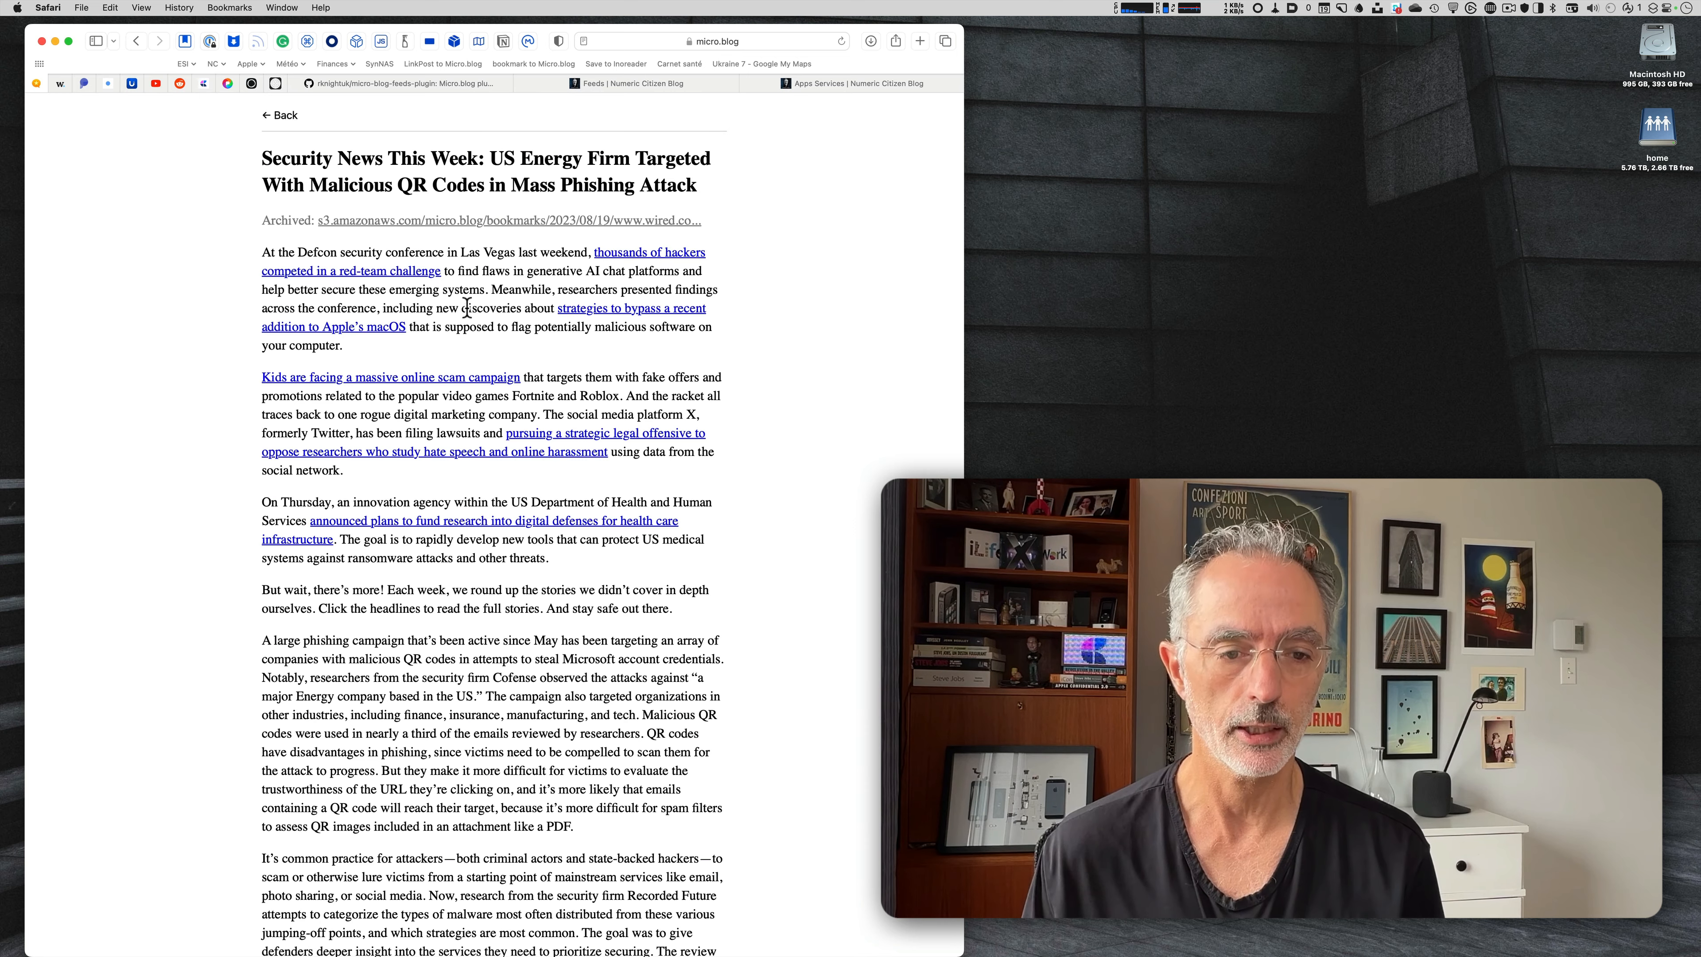
{"action": "scroll", "scroll_direction": "down", "scroll_amount": 3}
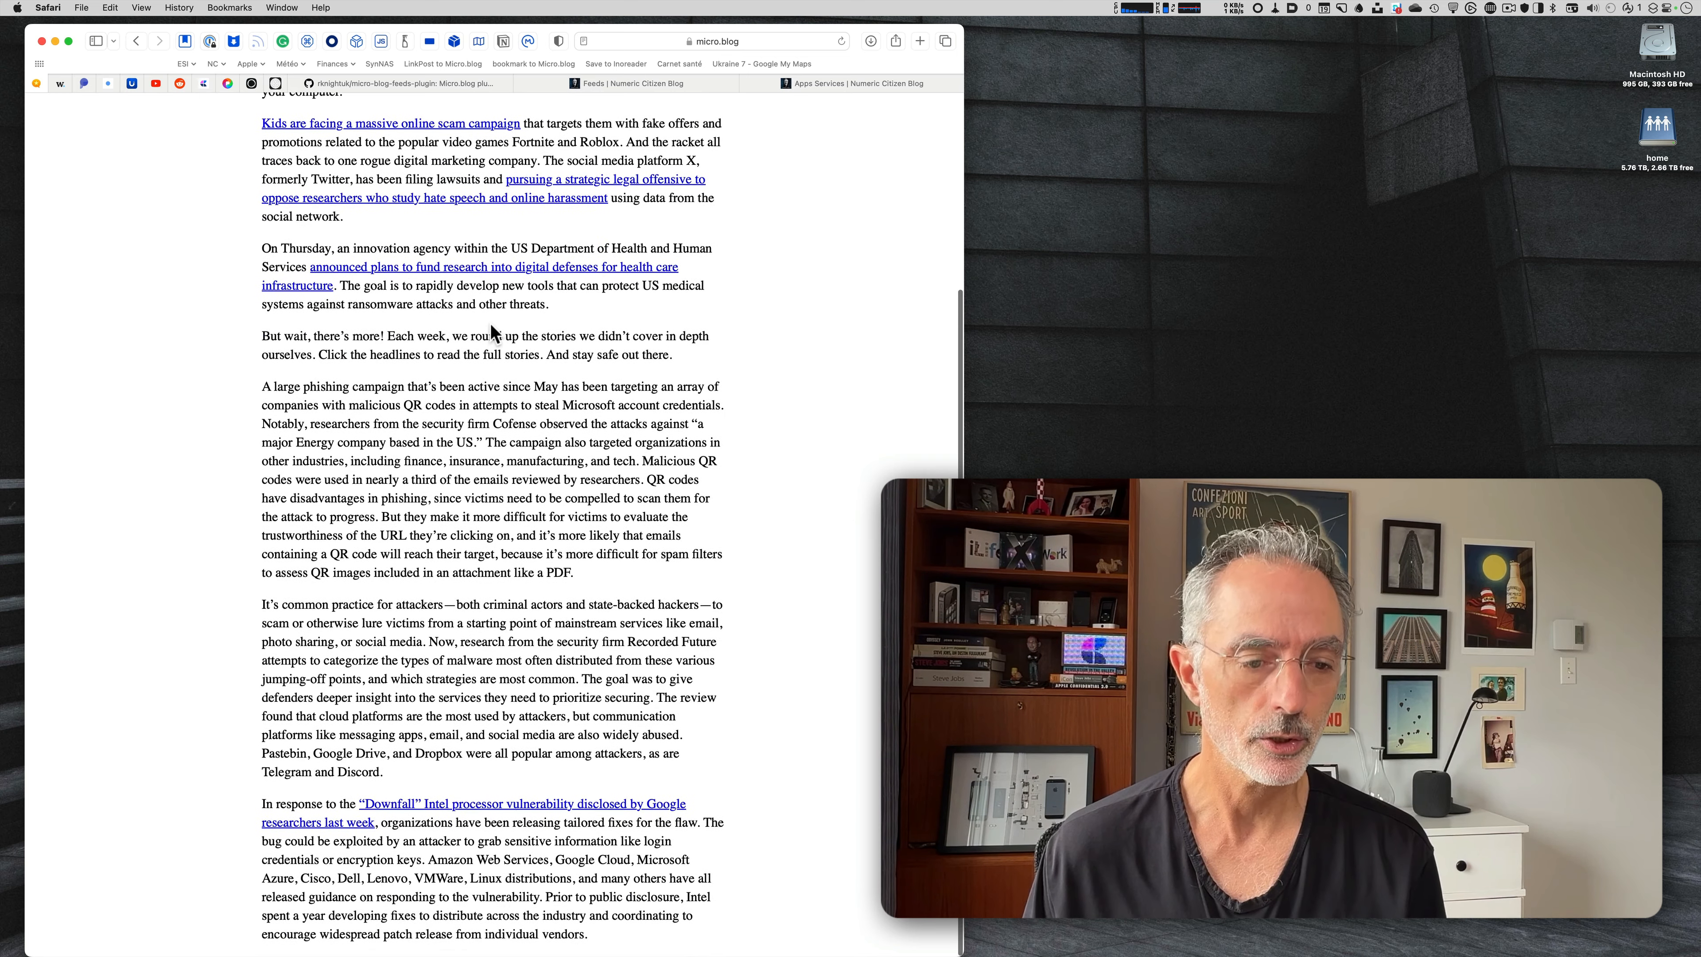
{"action": "scroll", "scroll_direction": "up", "scroll_amount": 3}
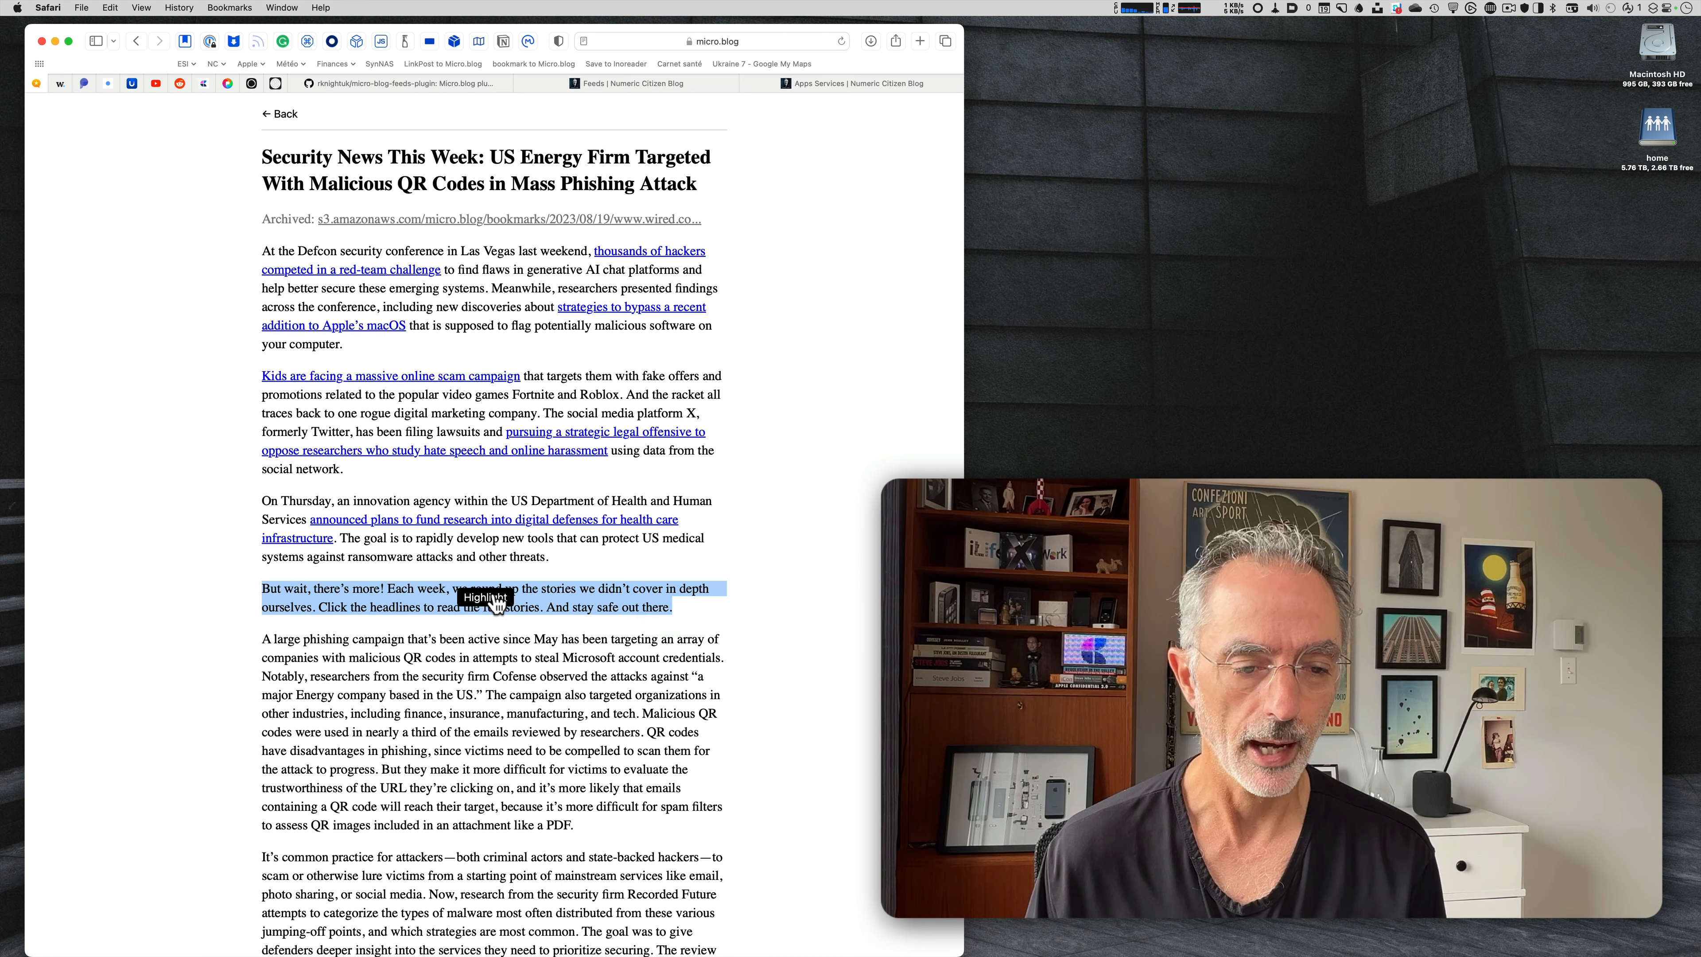
{"action": "left_click", "coordinate": [760, 304]}
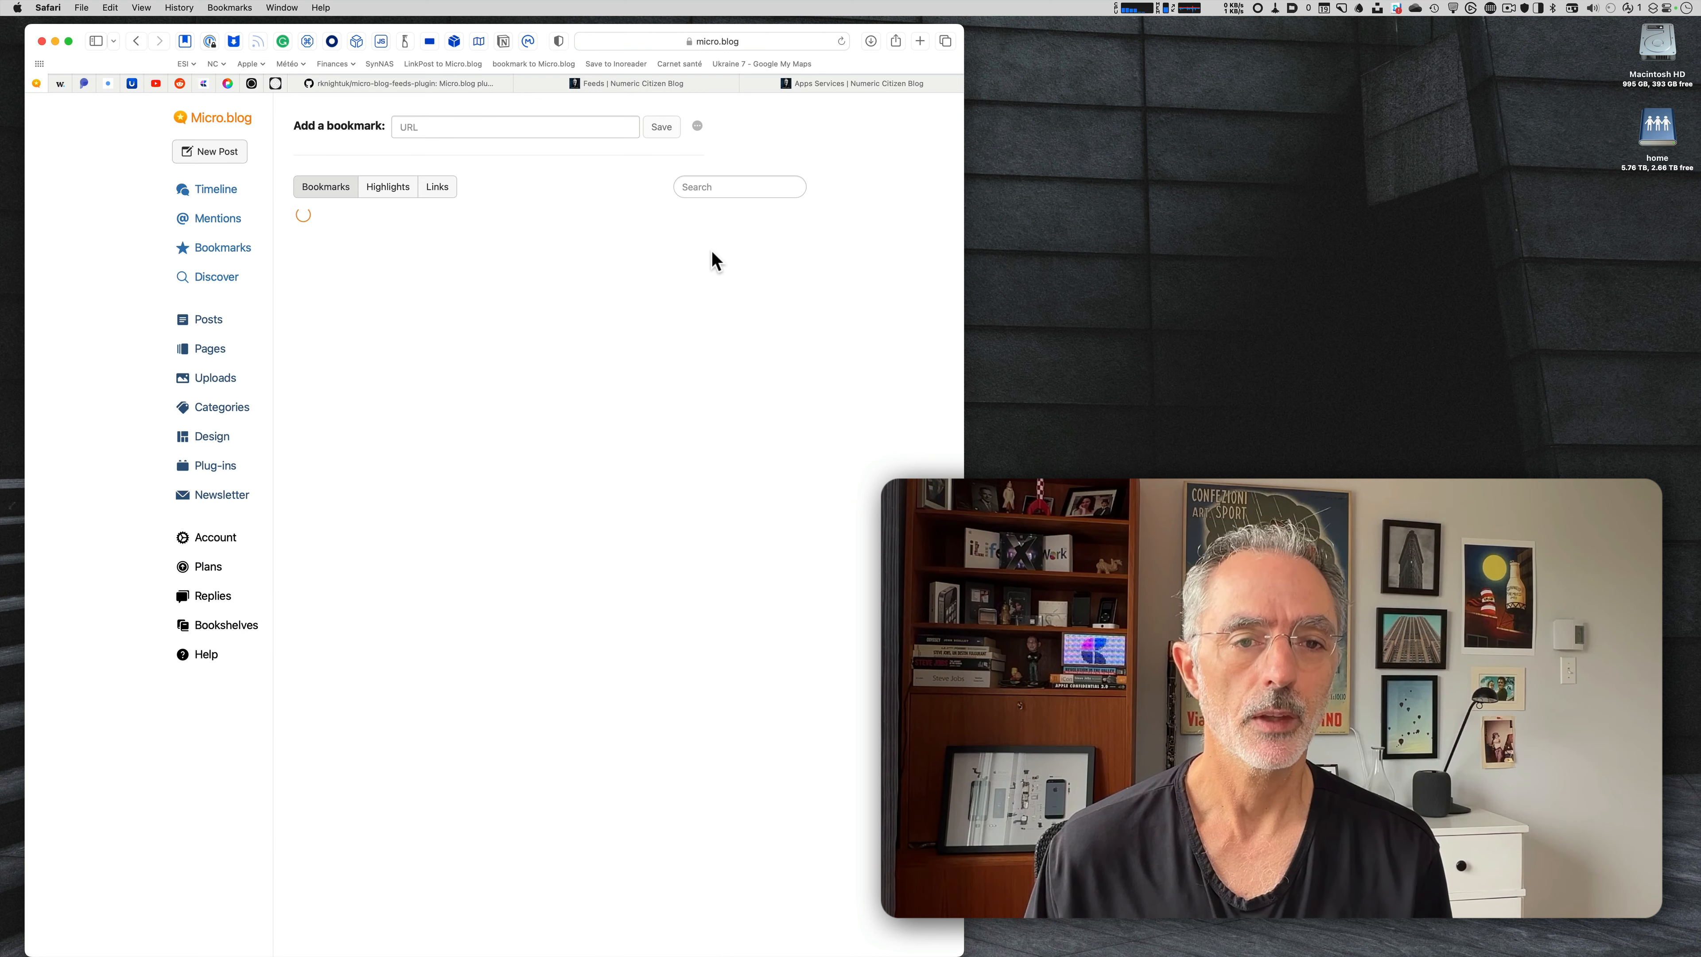
Filter bookmarks by climatechange from All Tags, then show the full tag list with counts.
{"action": "left_click", "coordinate": [696, 125]}
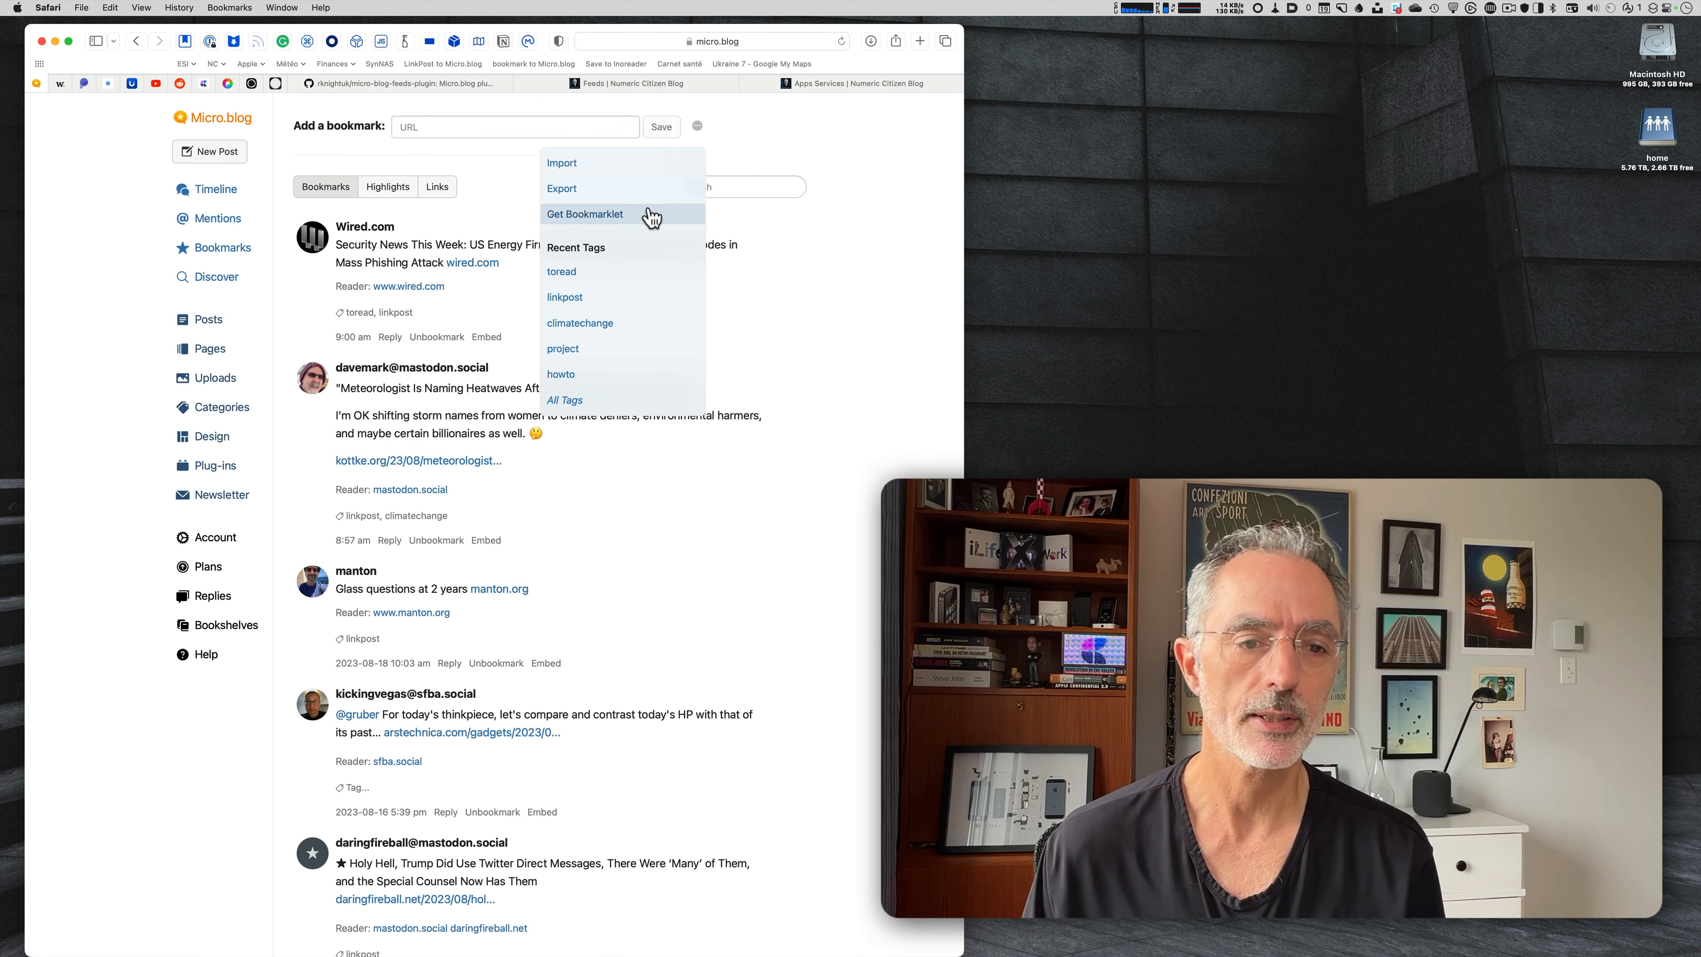
{"action": "mouse_move", "coordinate": [618, 251]}
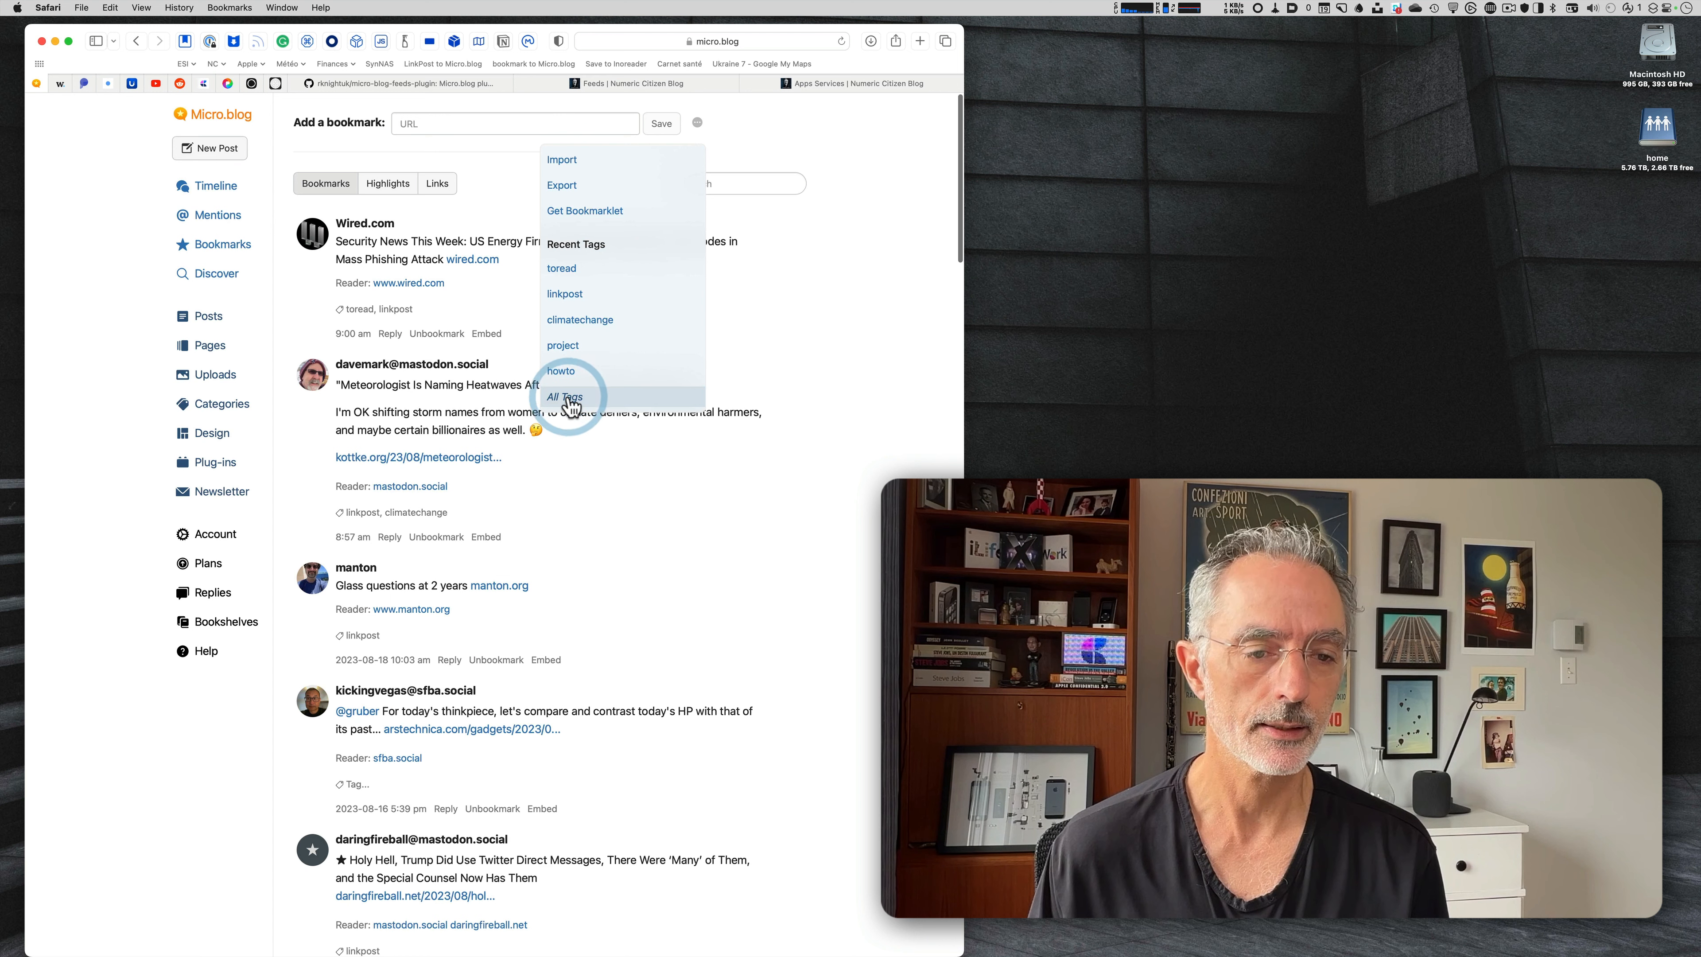
{"action": "left_click", "coordinate": [565, 396]}
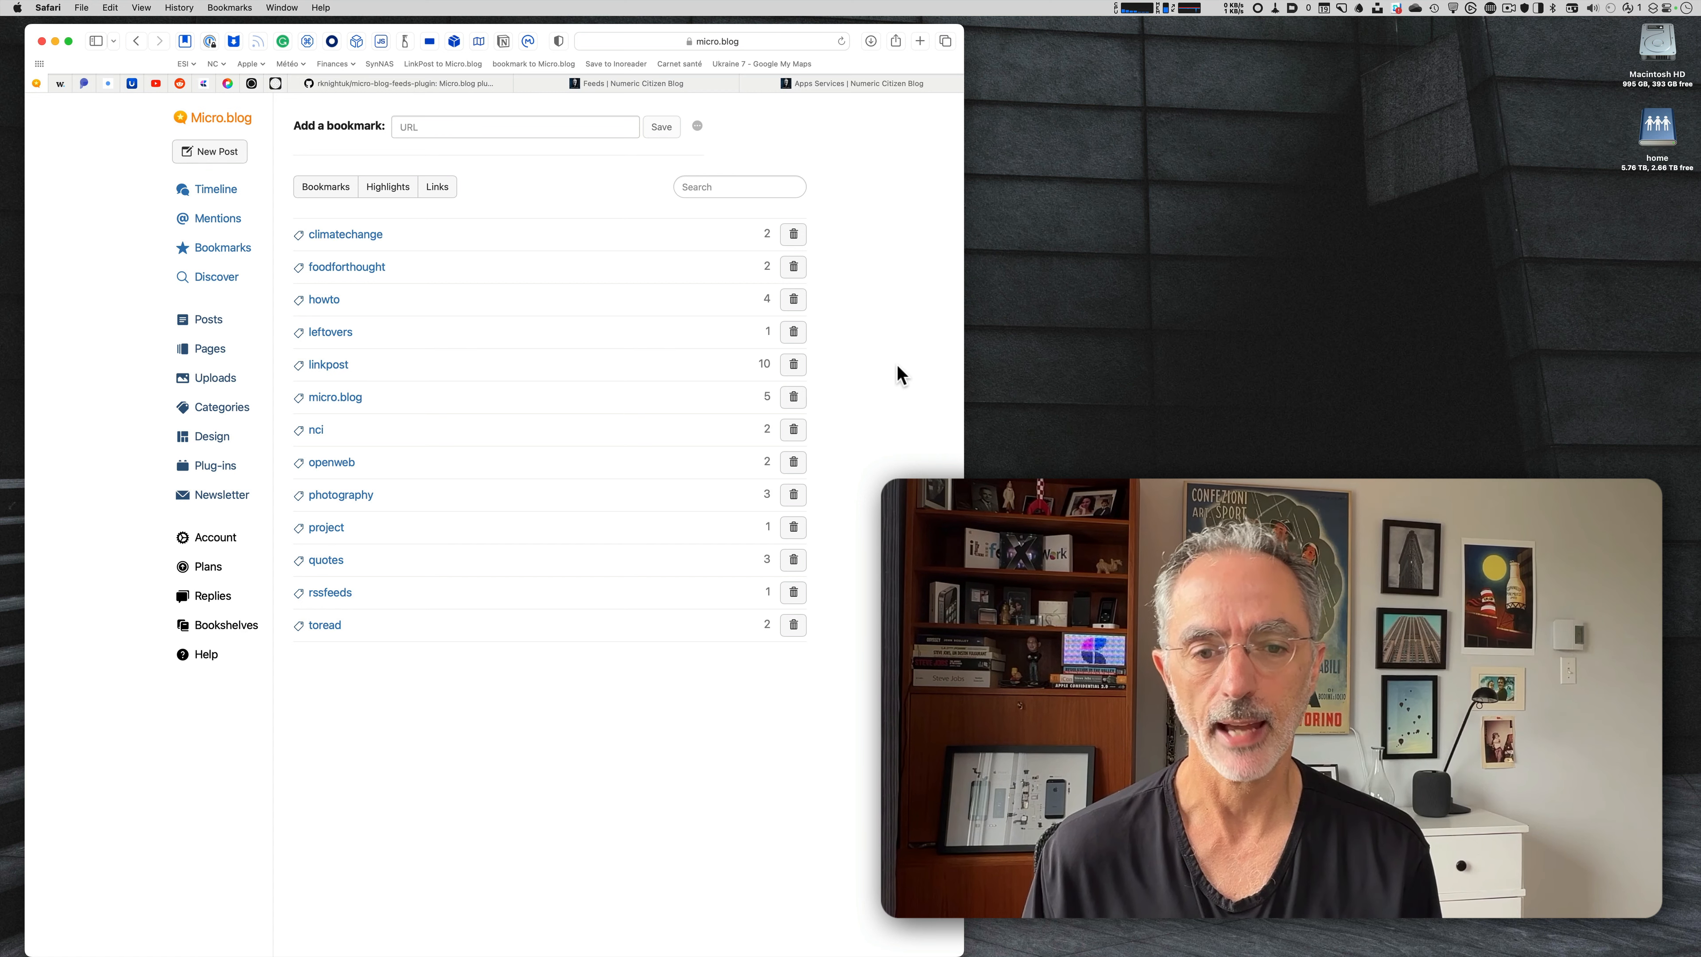
{"action": "mouse_move", "coordinate": [877, 254]}
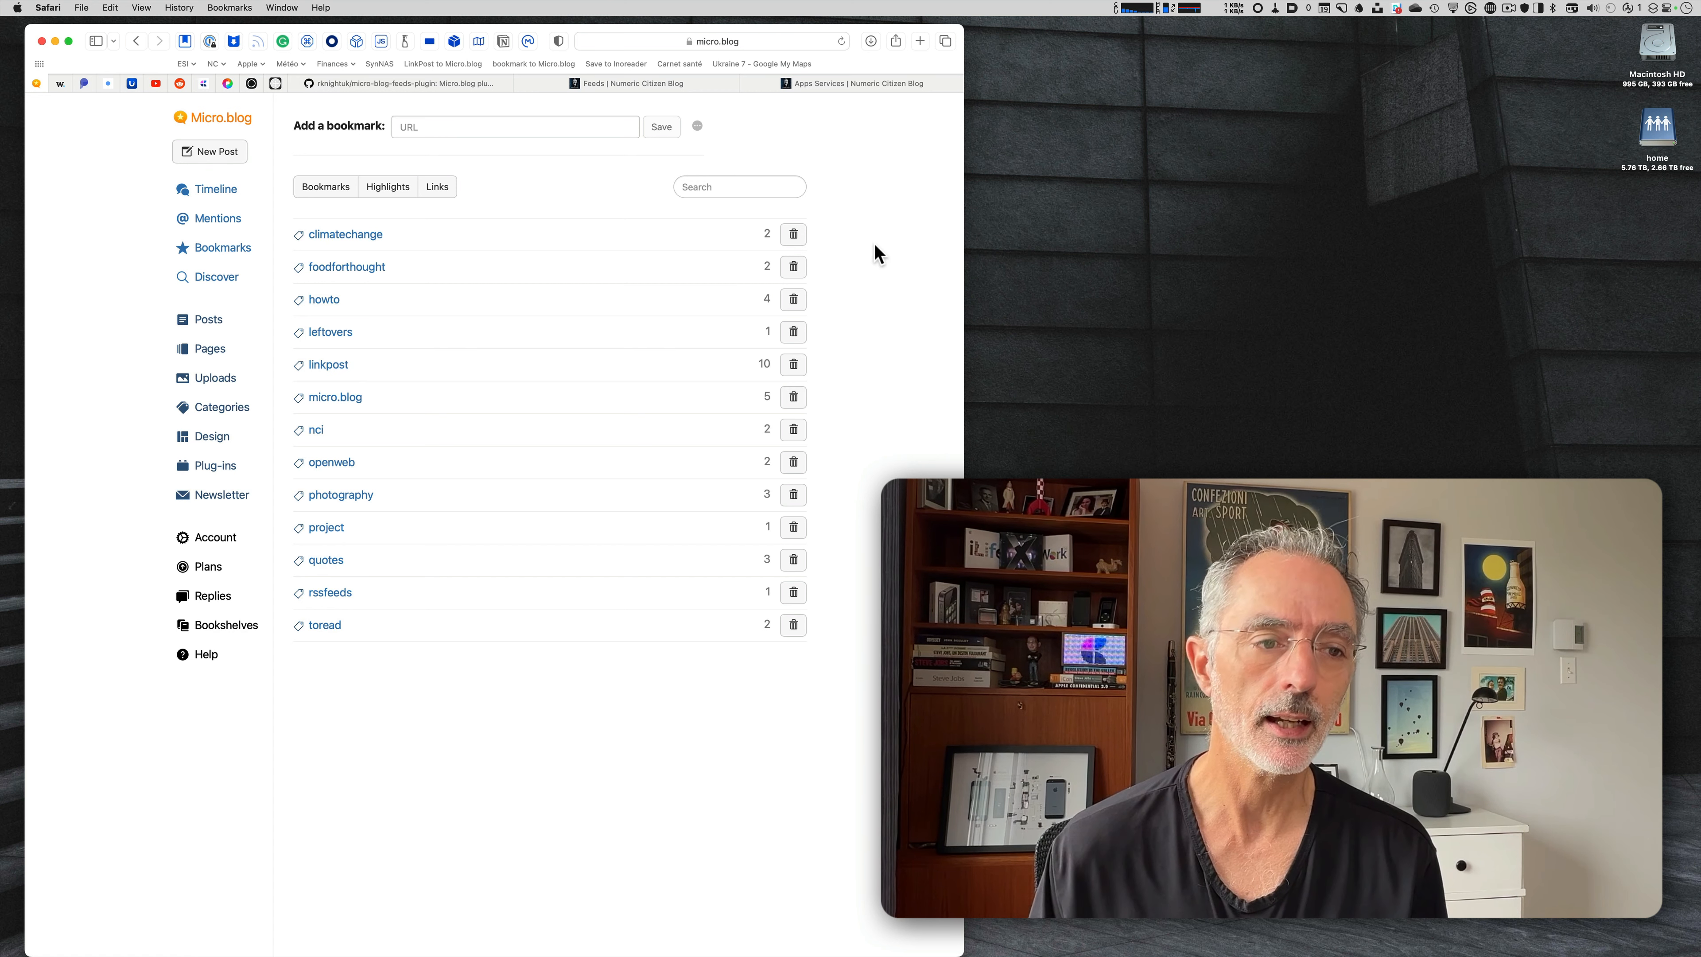
{"action": "left_click", "coordinate": [347, 234]}
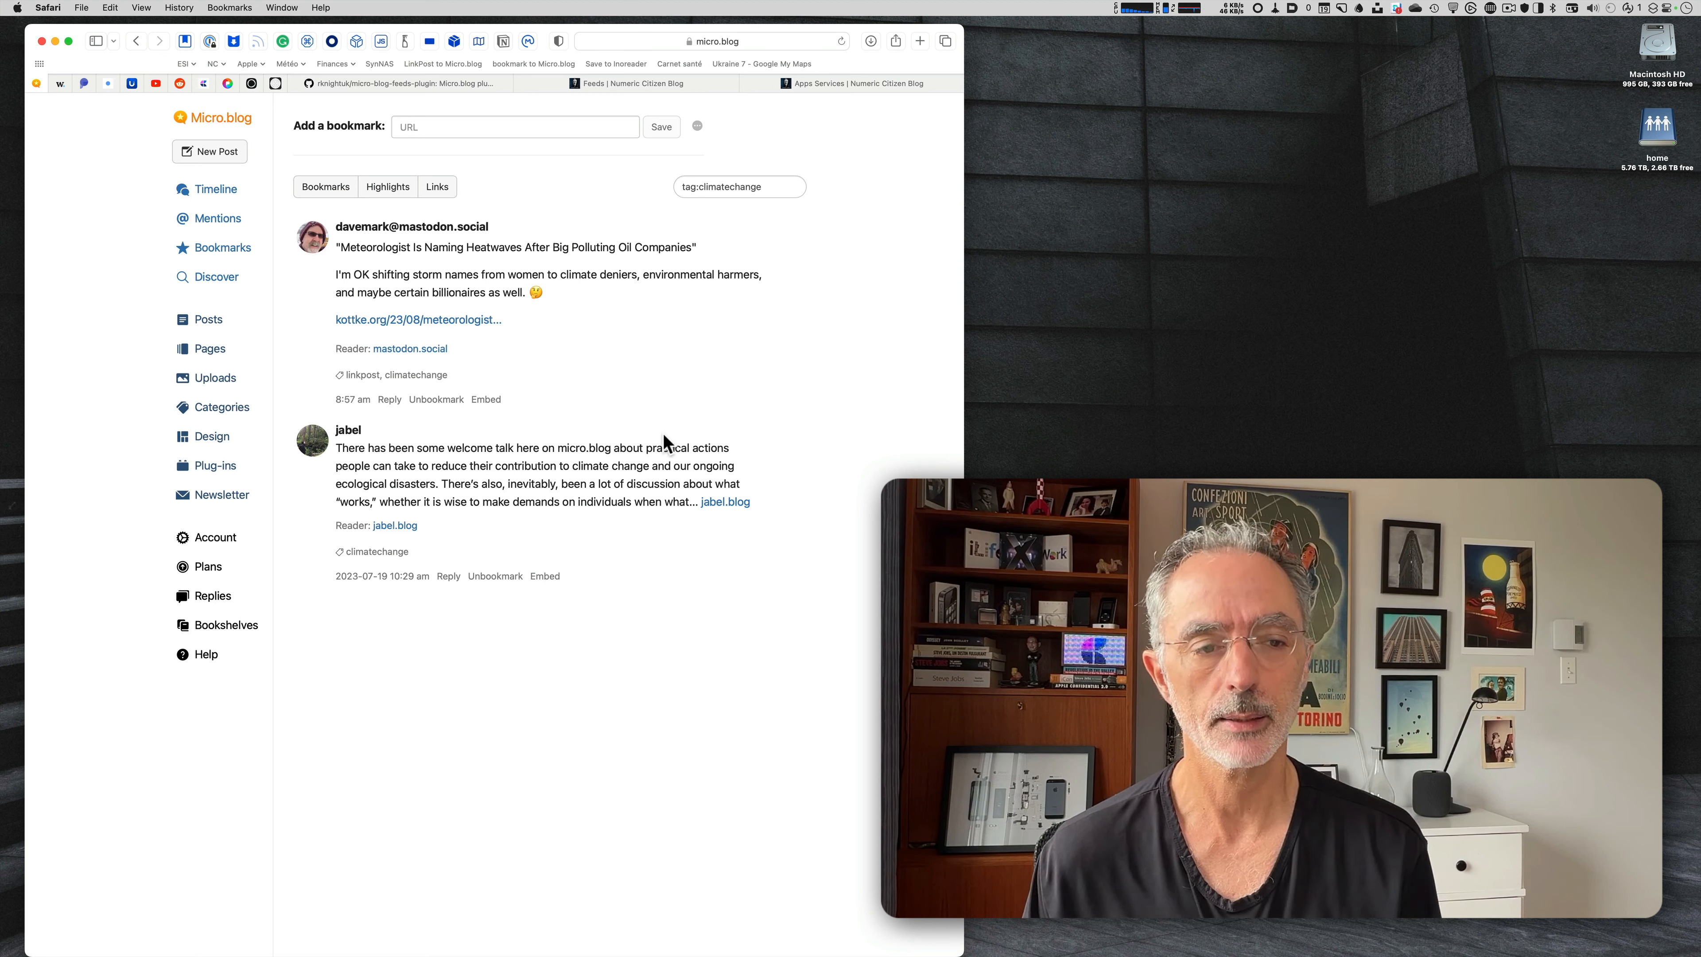
{"action": "mouse_move", "coordinate": [683, 429]}
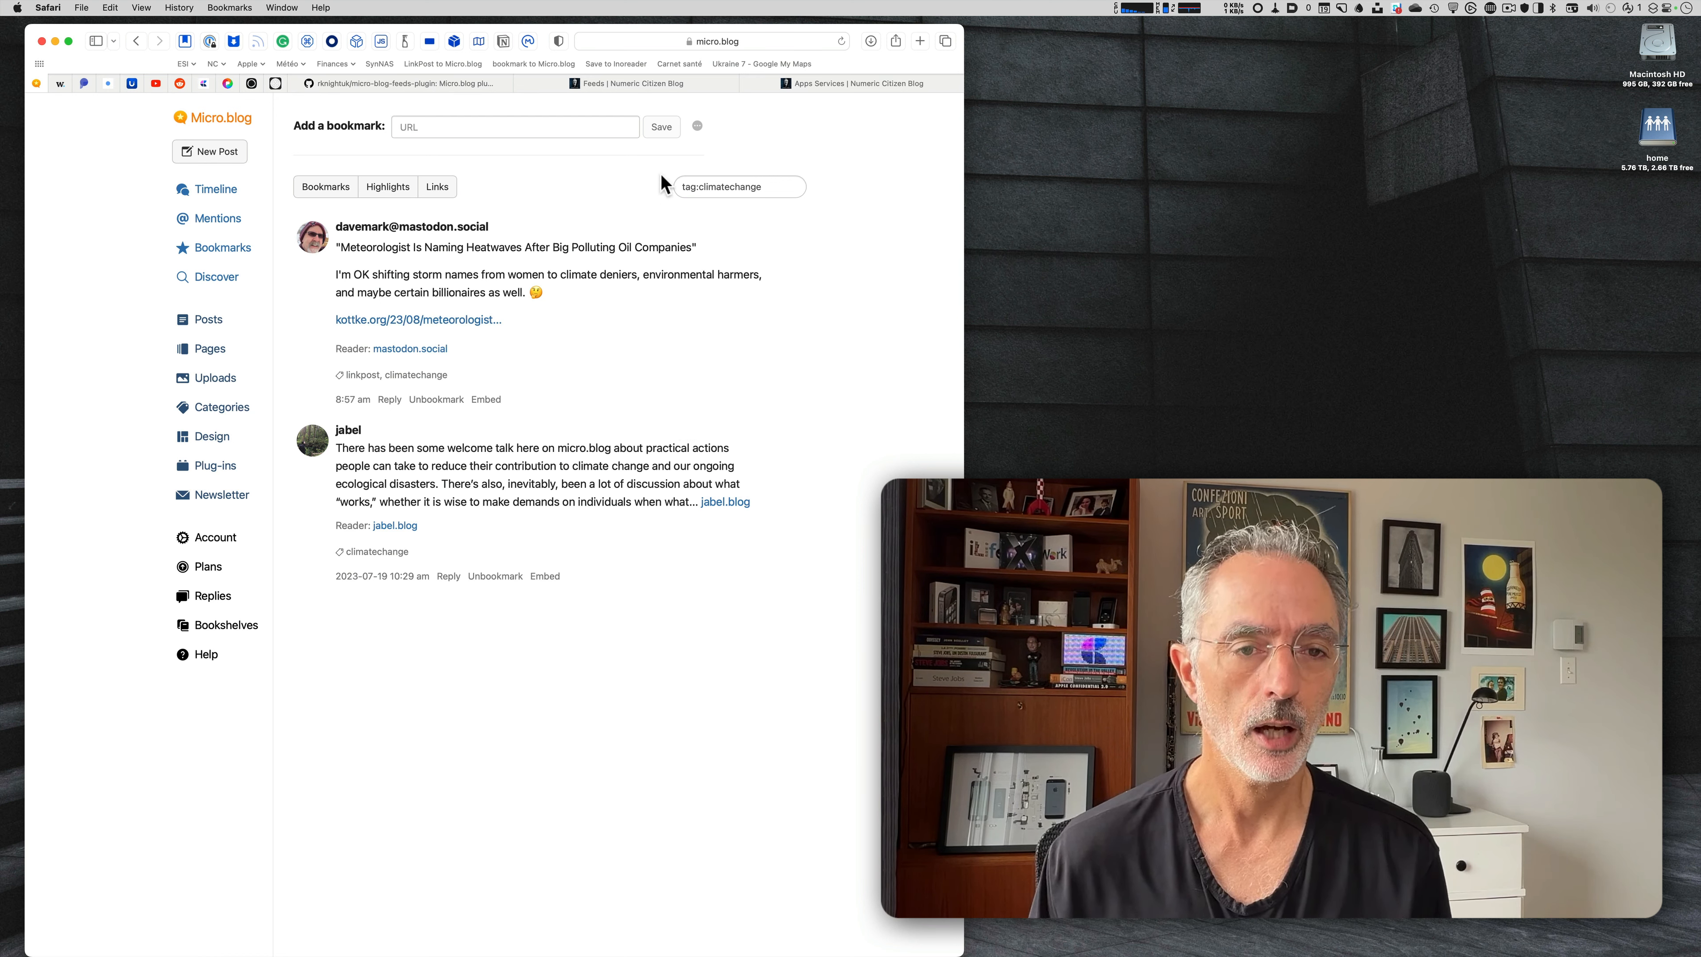
{"action": "left_click", "coordinate": [696, 125]}
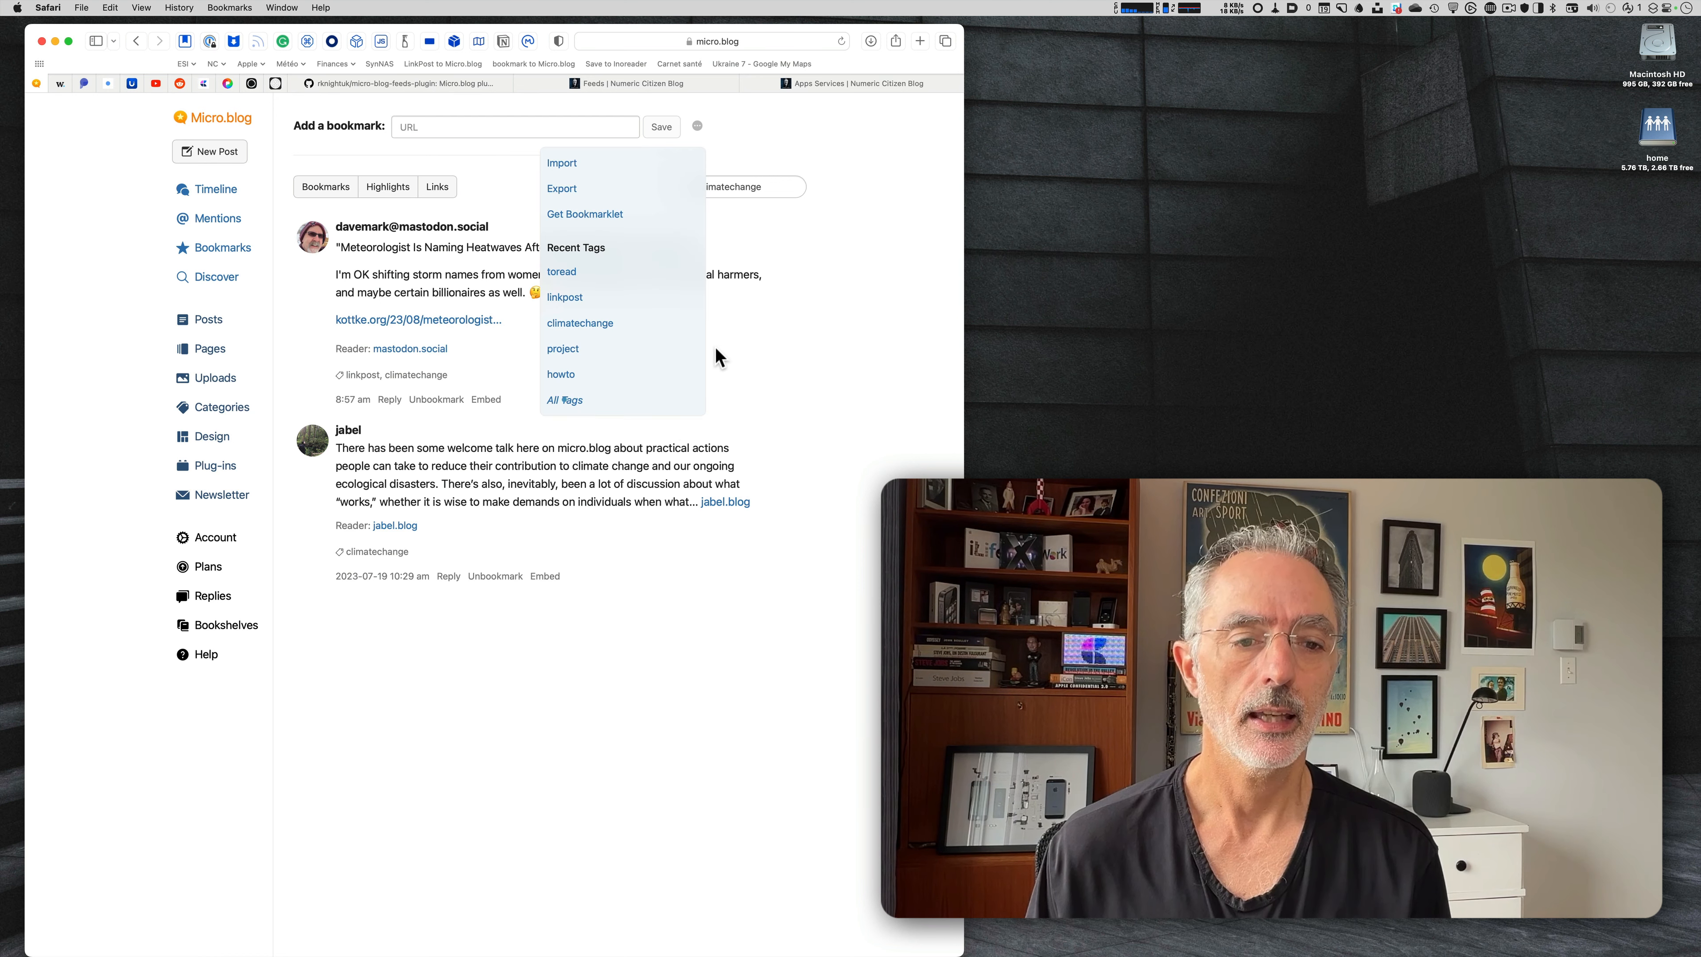
{"action": "left_click", "coordinate": [565, 401]}
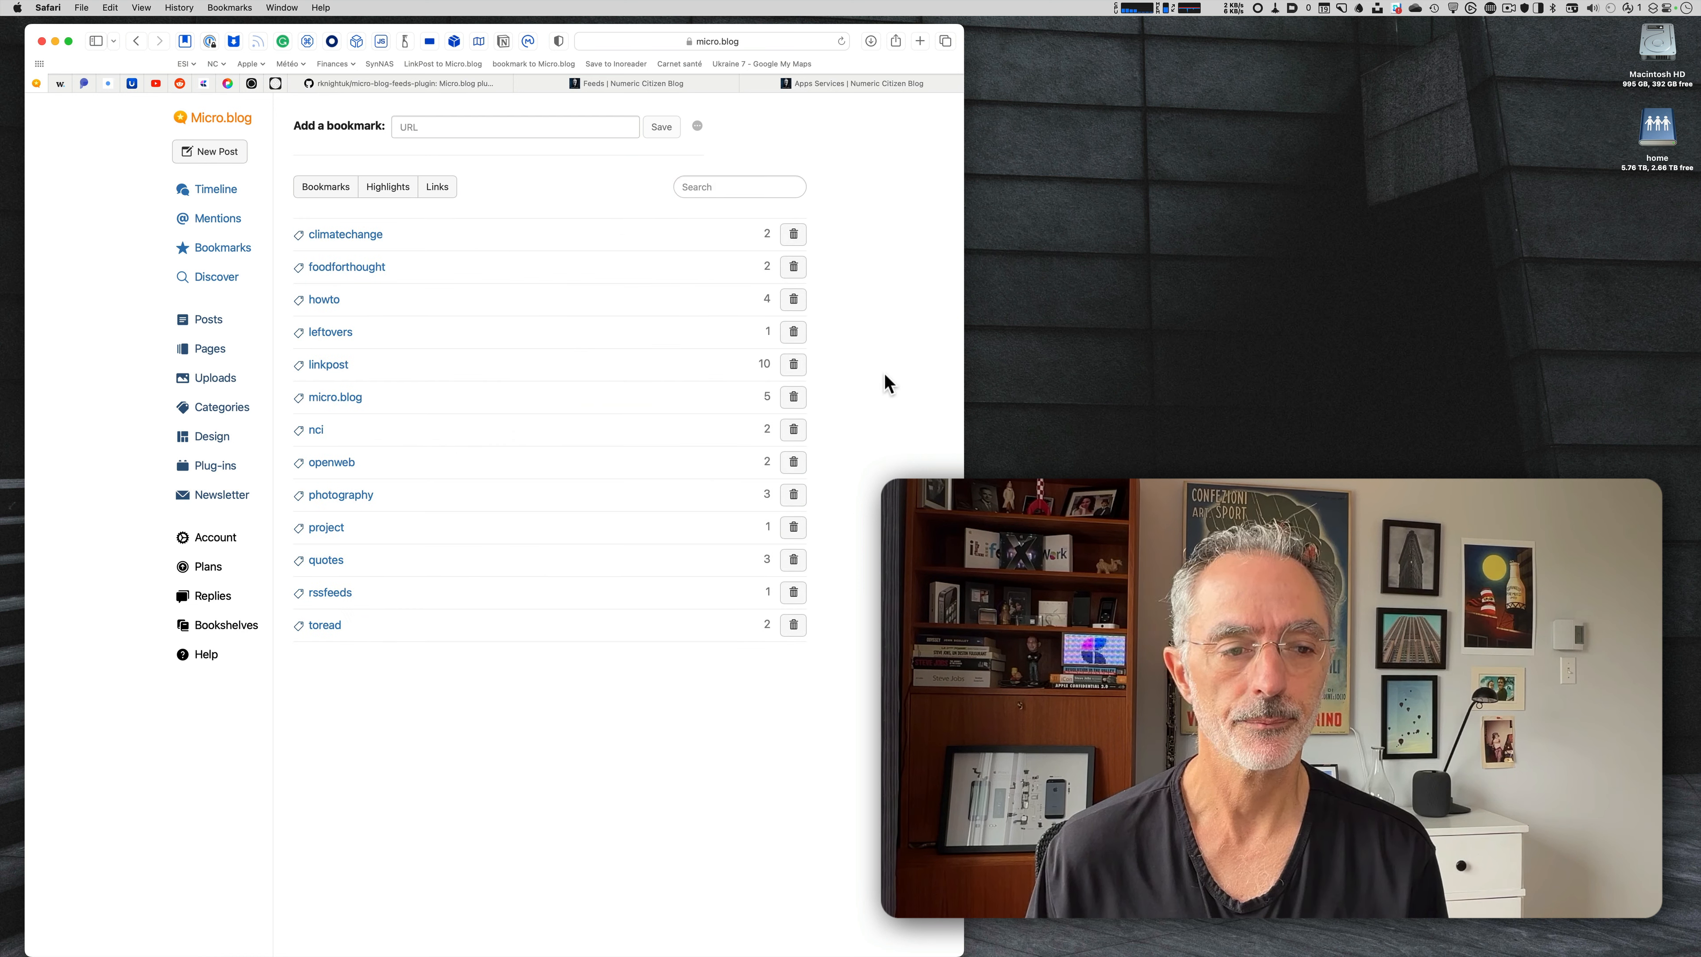
{"action": "mouse_move", "coordinate": [917, 376]}
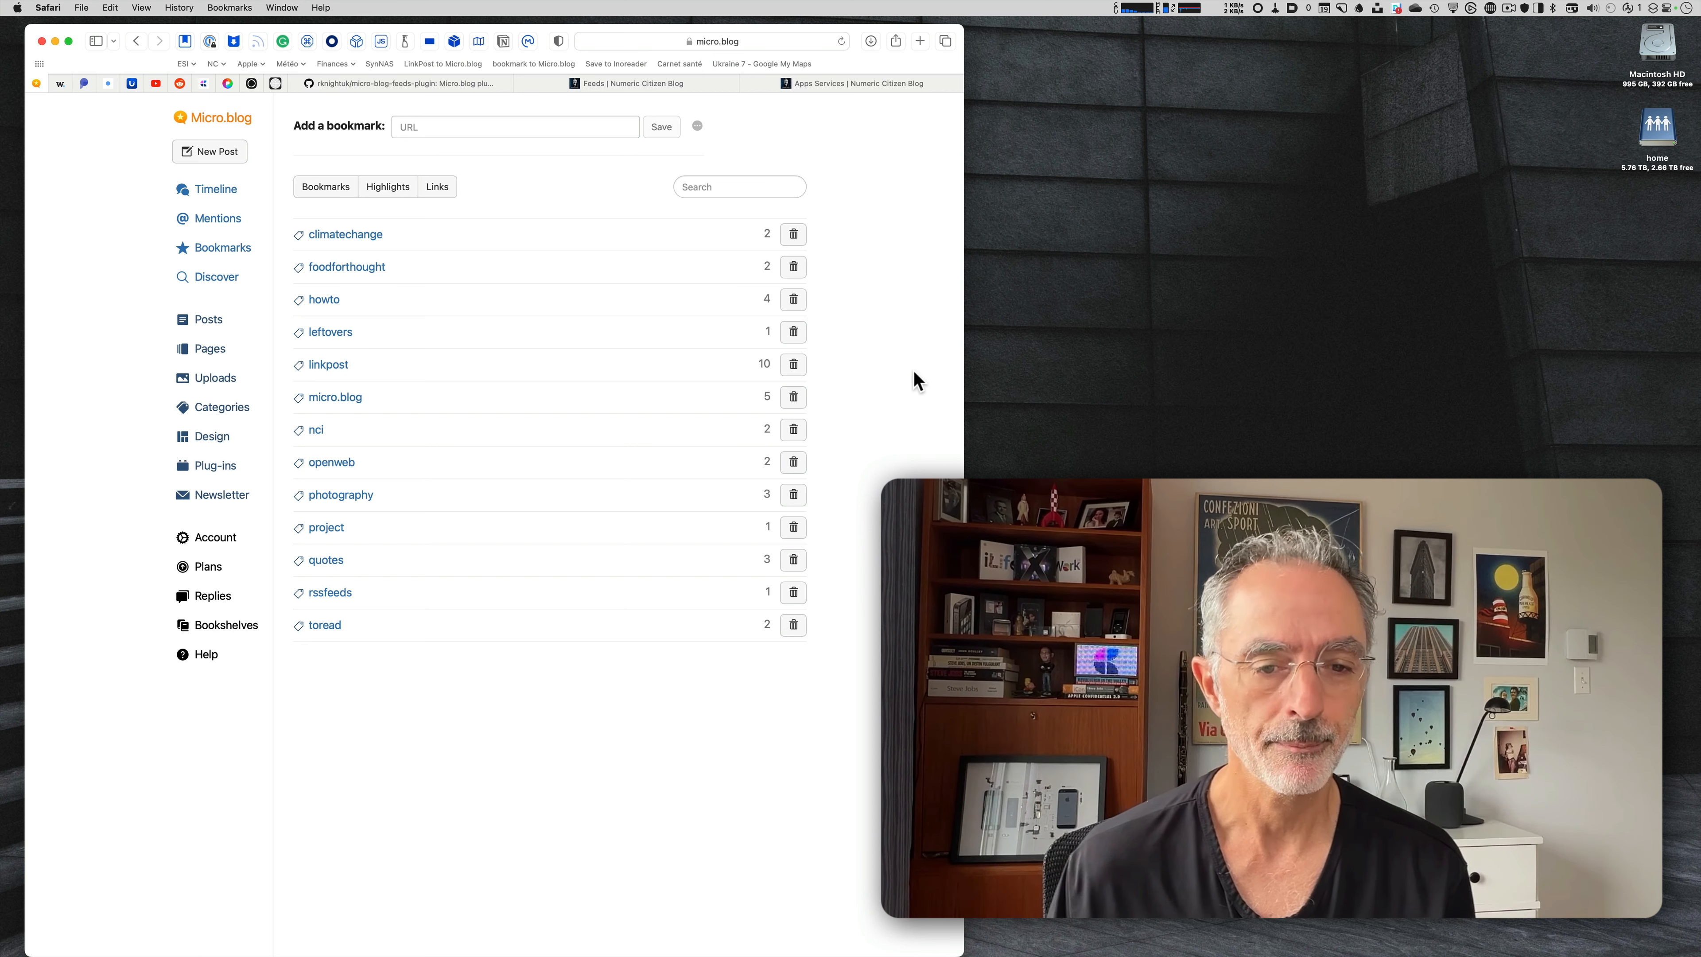
{"action": "mouse_move", "coordinate": [345, 234]}
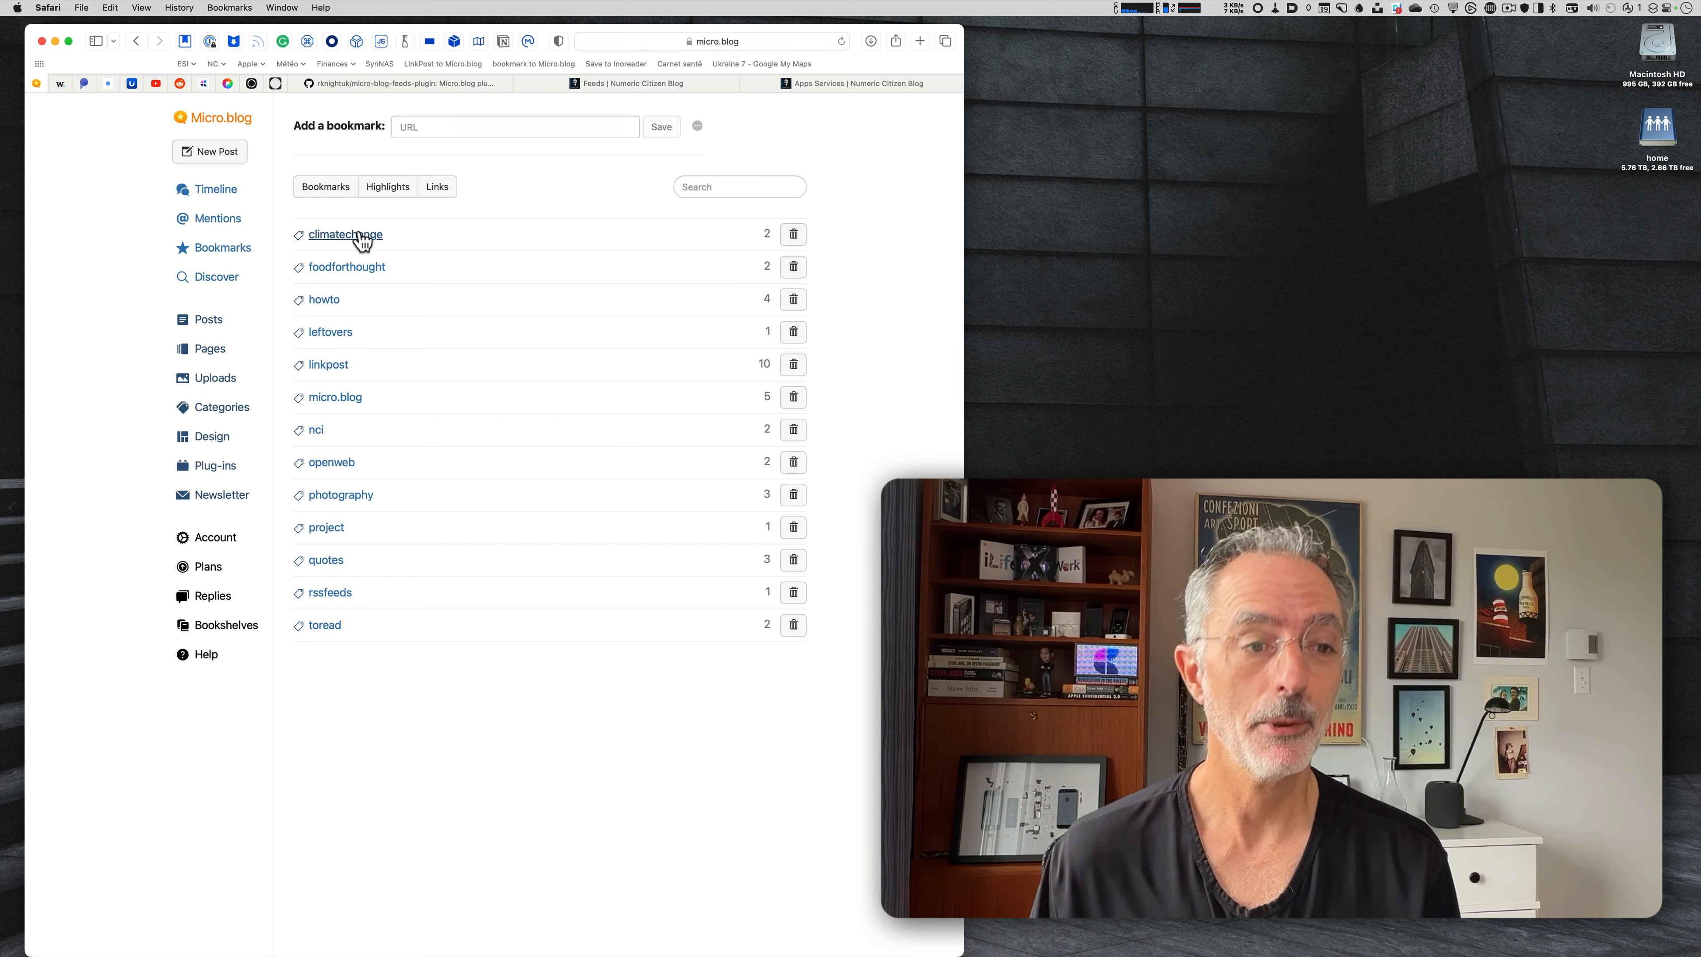
Filter the bookmarks to the climatechange tag, leaving the heatwave and jabel posts.
{"action": "left_click", "coordinate": [344, 234]}
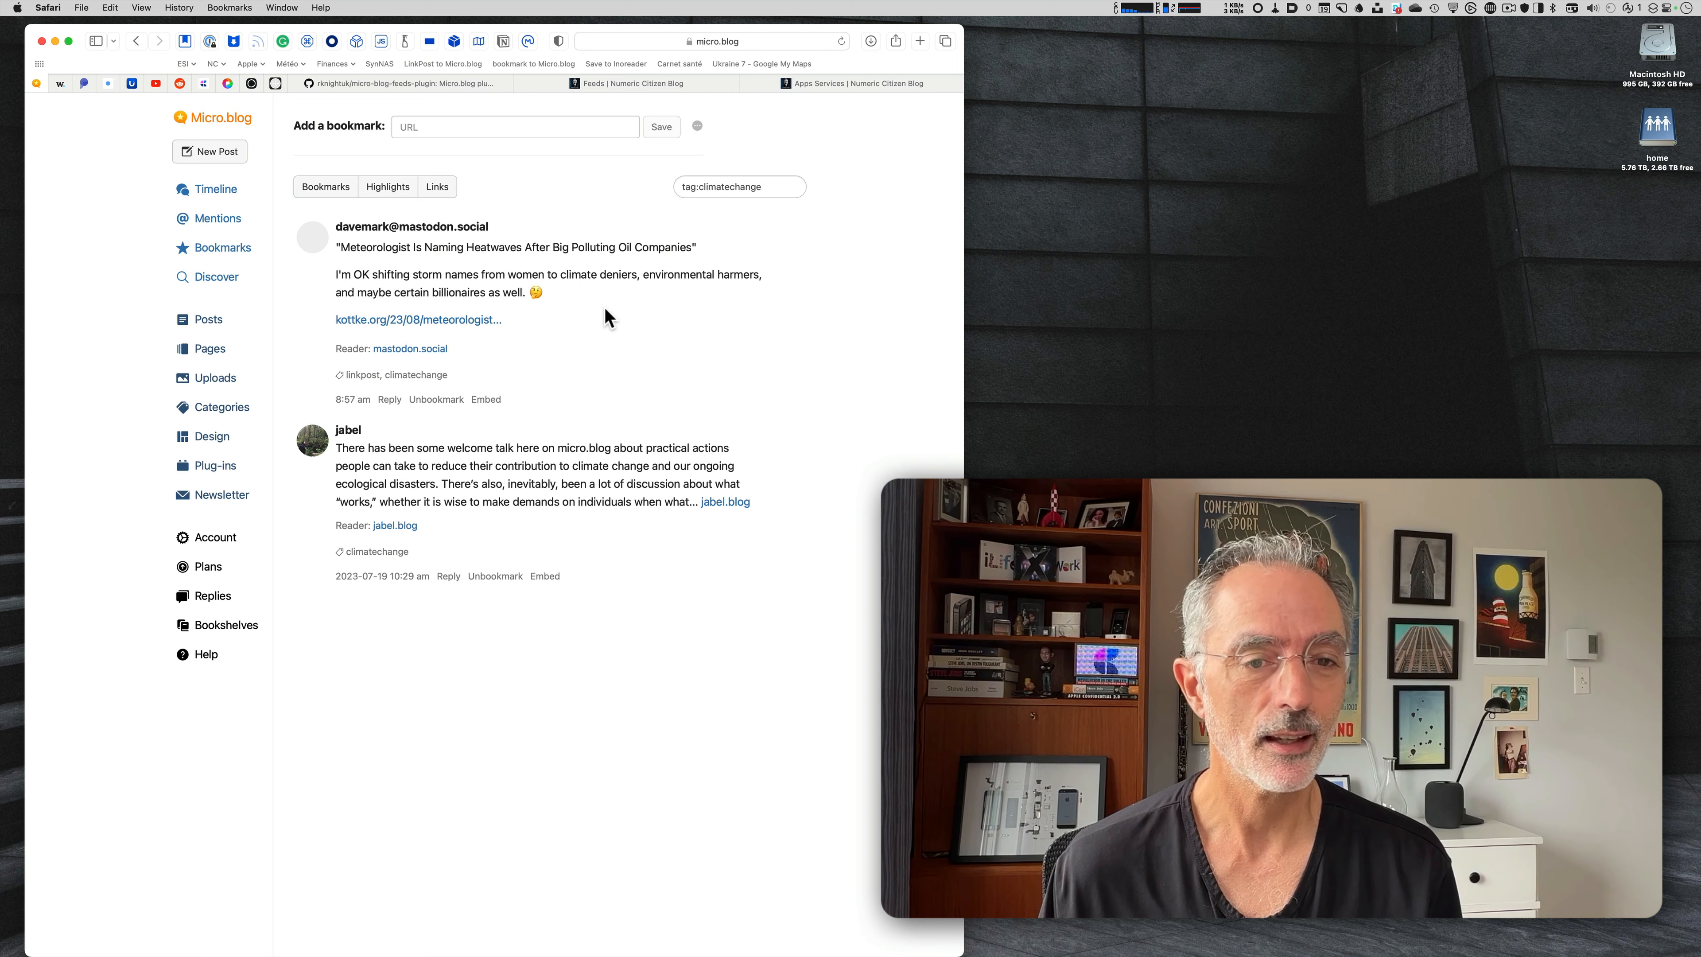
{"action": "mouse_move", "coordinate": [622, 332]}
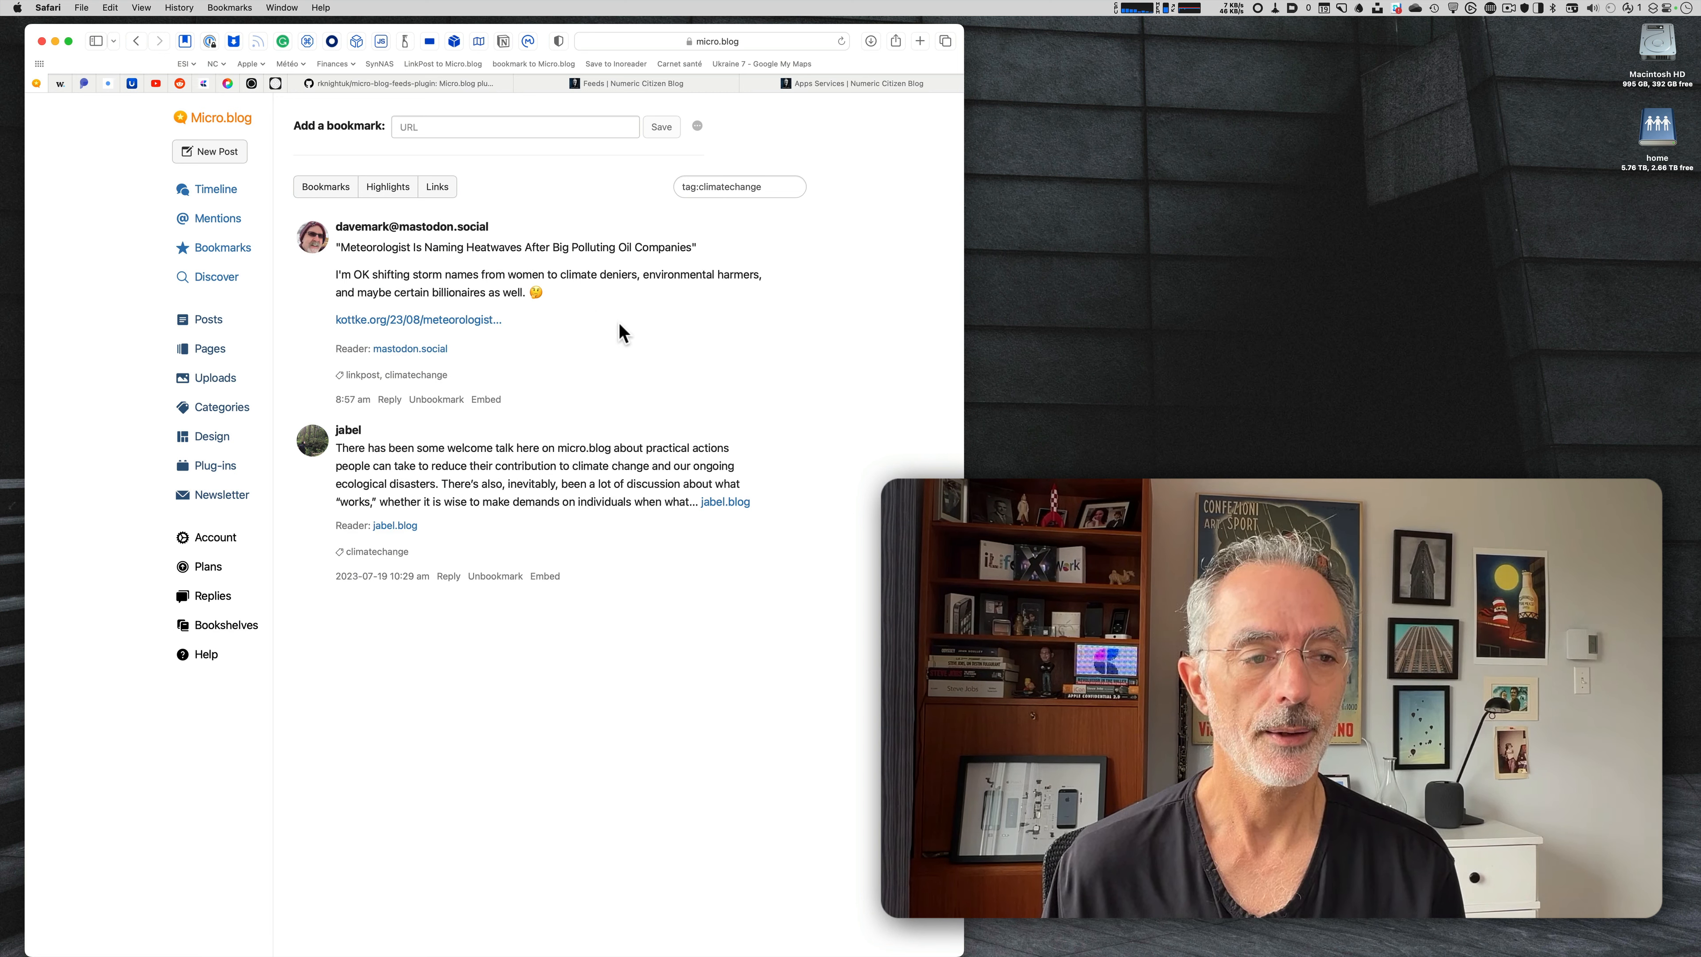
{"action": "mouse_move", "coordinate": [868, 329]}
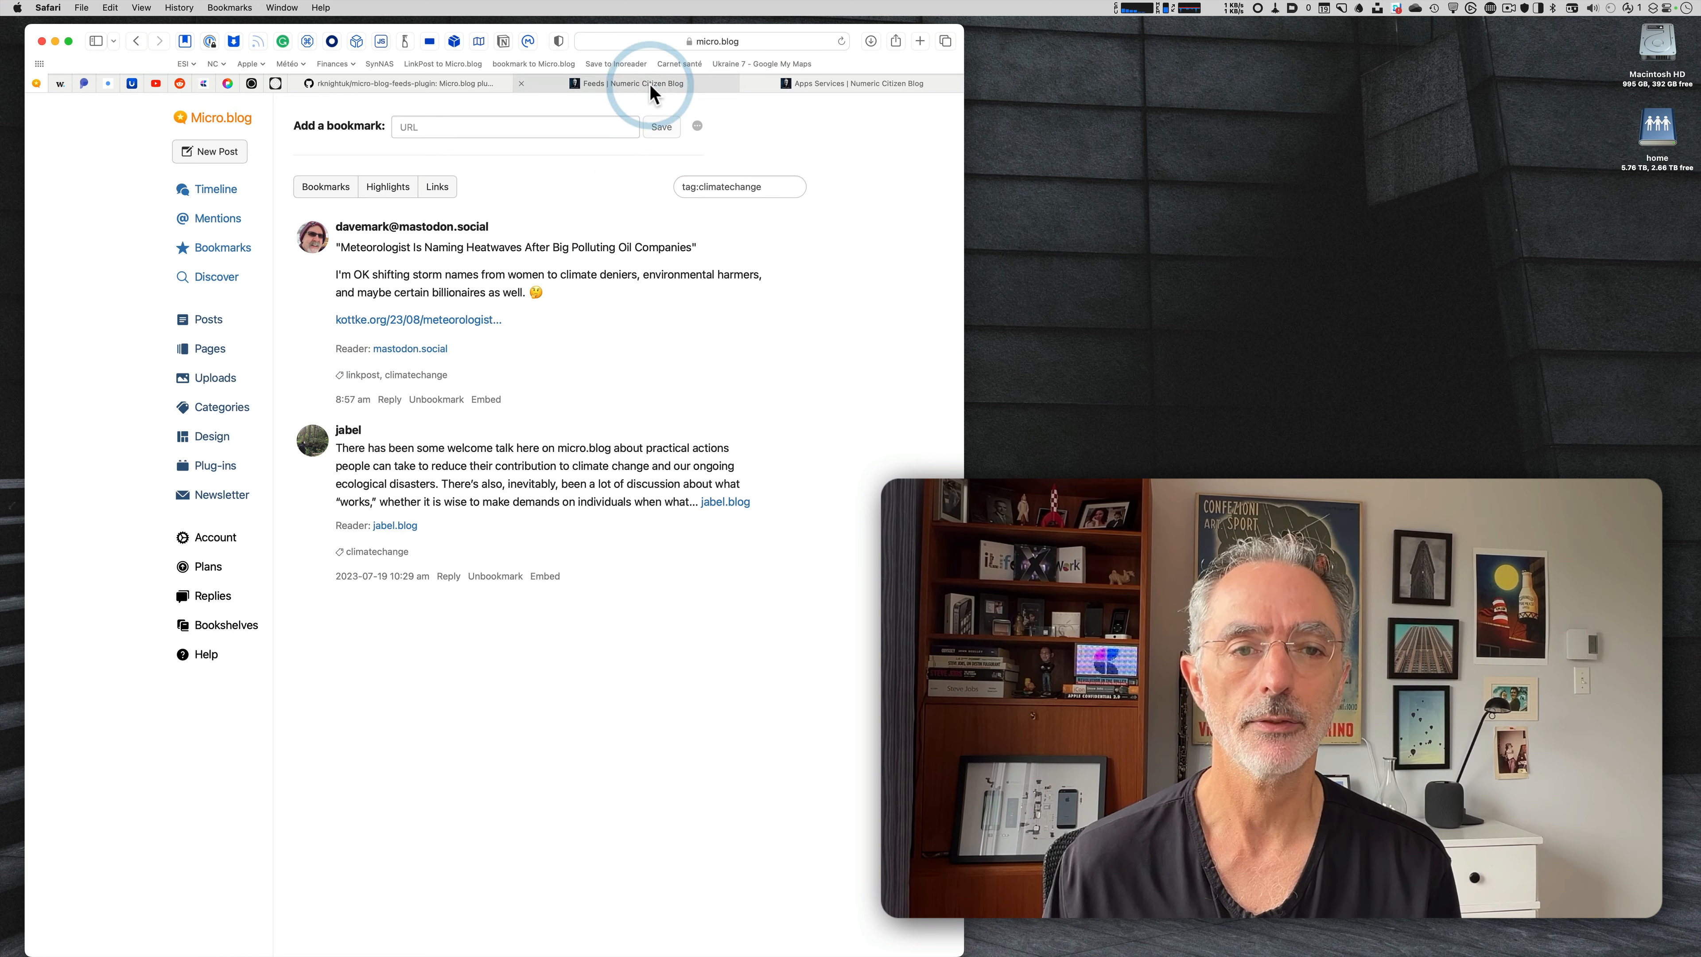
Show the public Numeric Citizen Blog's Bookmarks page listing the saved bookmarks.
{"action": "left_click", "coordinate": [639, 84]}
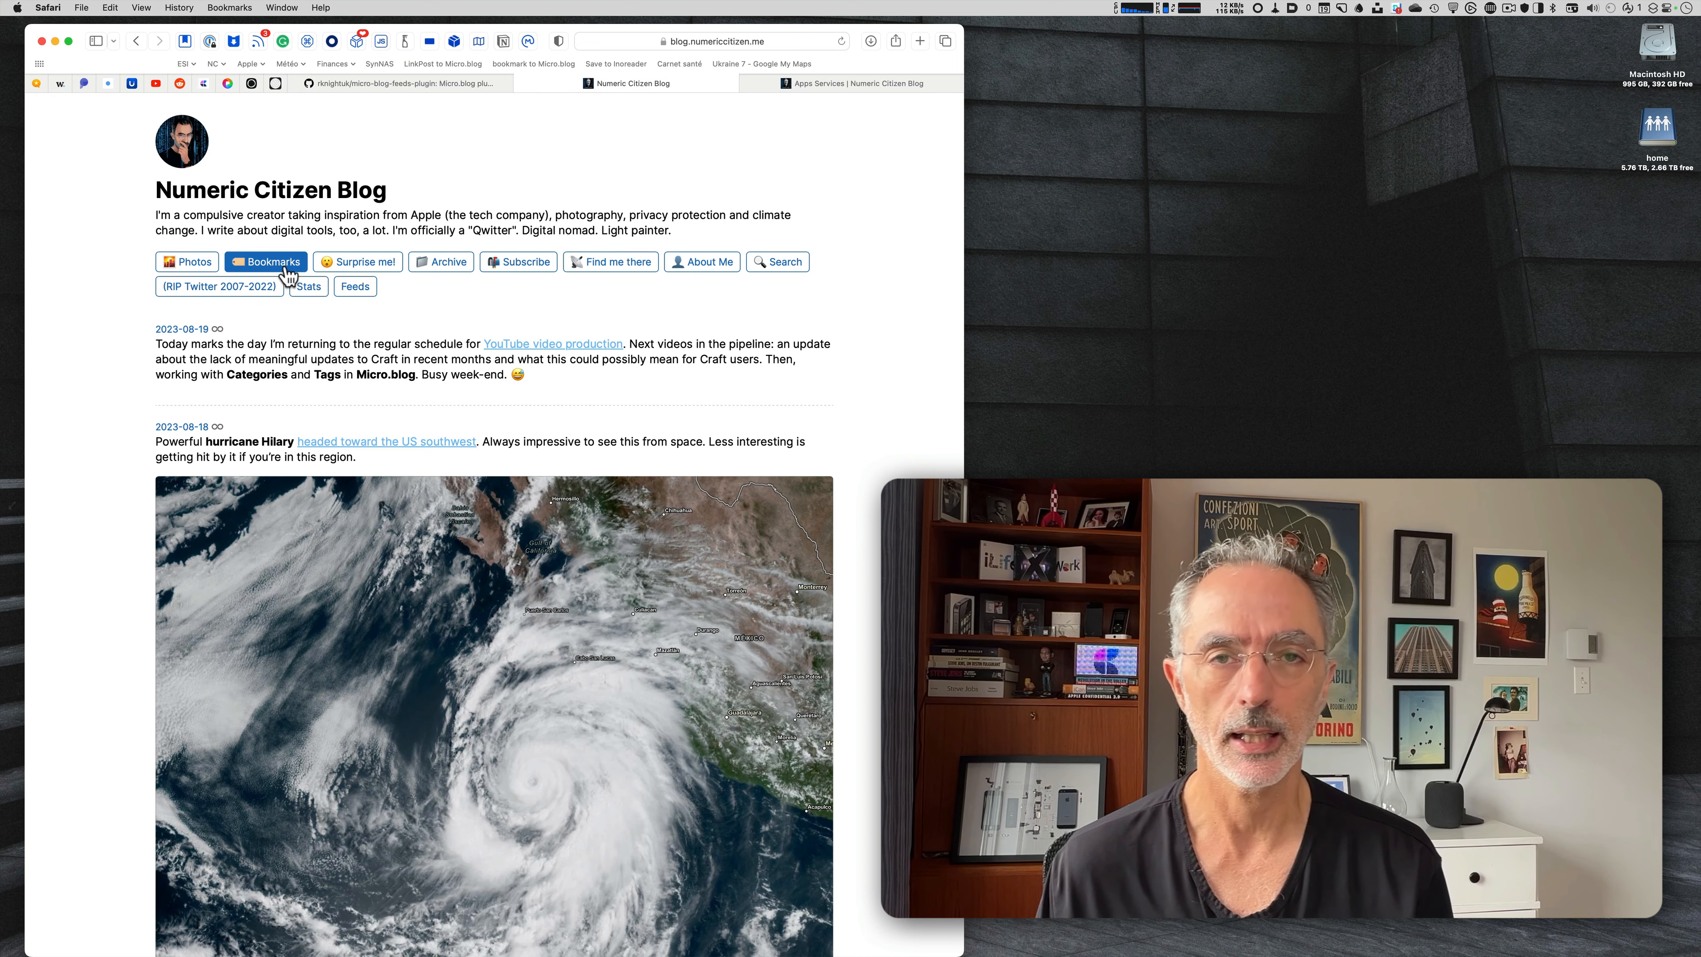
{"action": "mouse_move", "coordinate": [423, 195]}
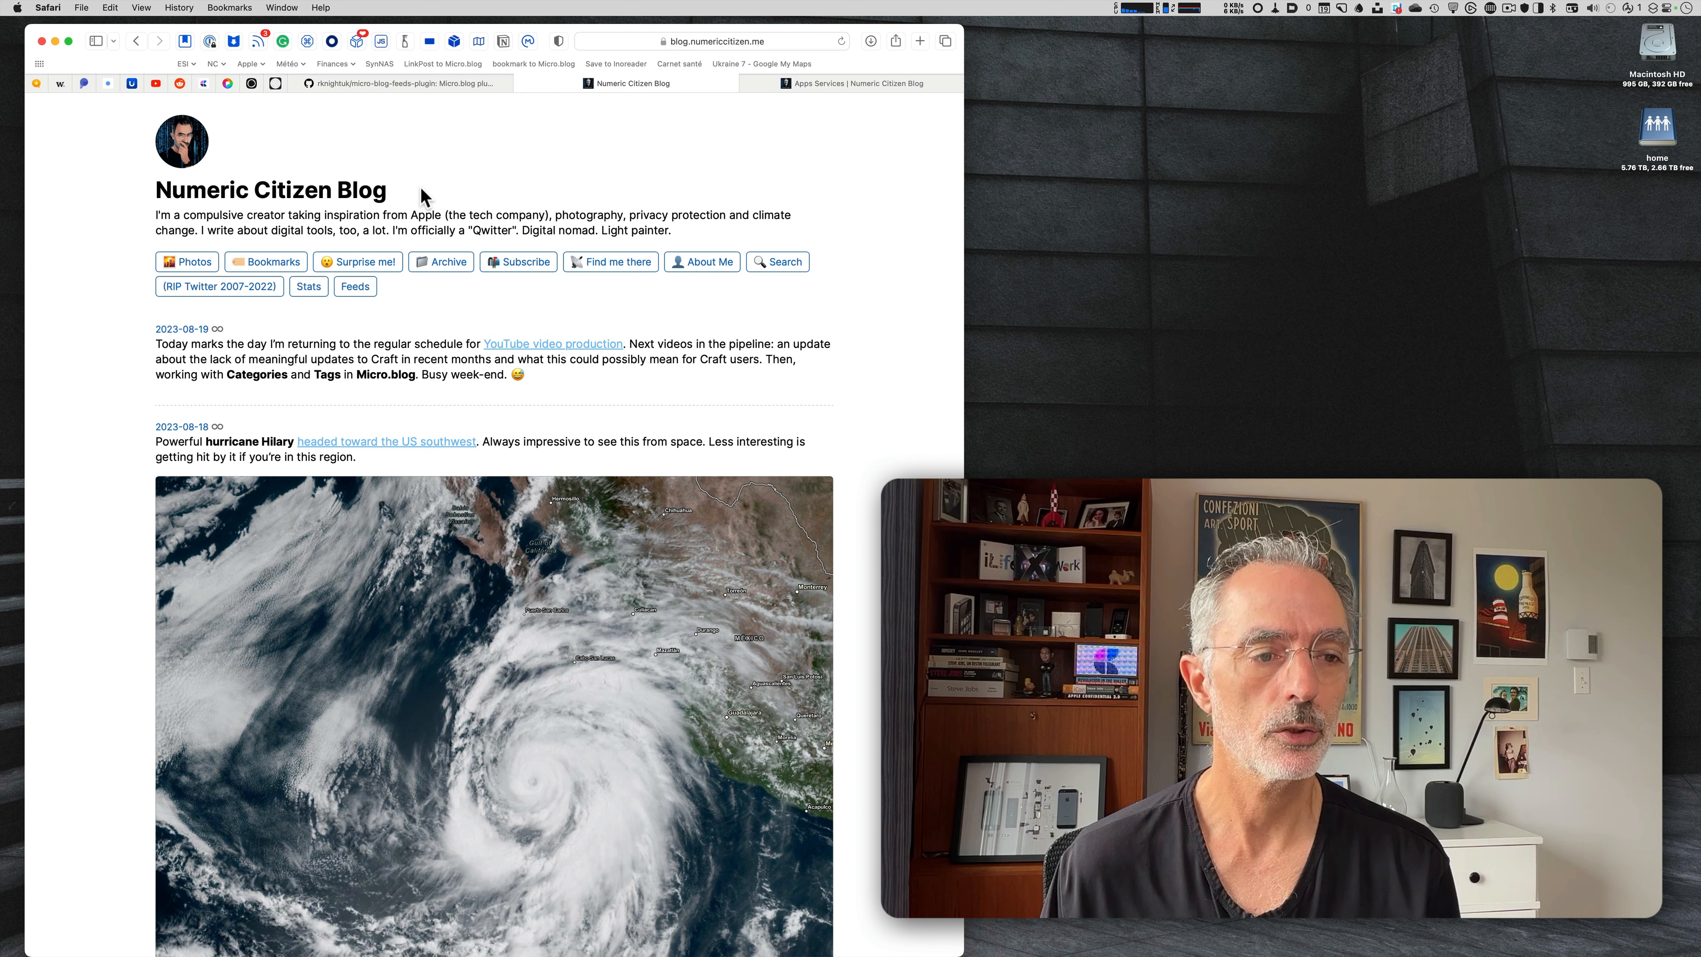
{"action": "mouse_move", "coordinate": [543, 305]}
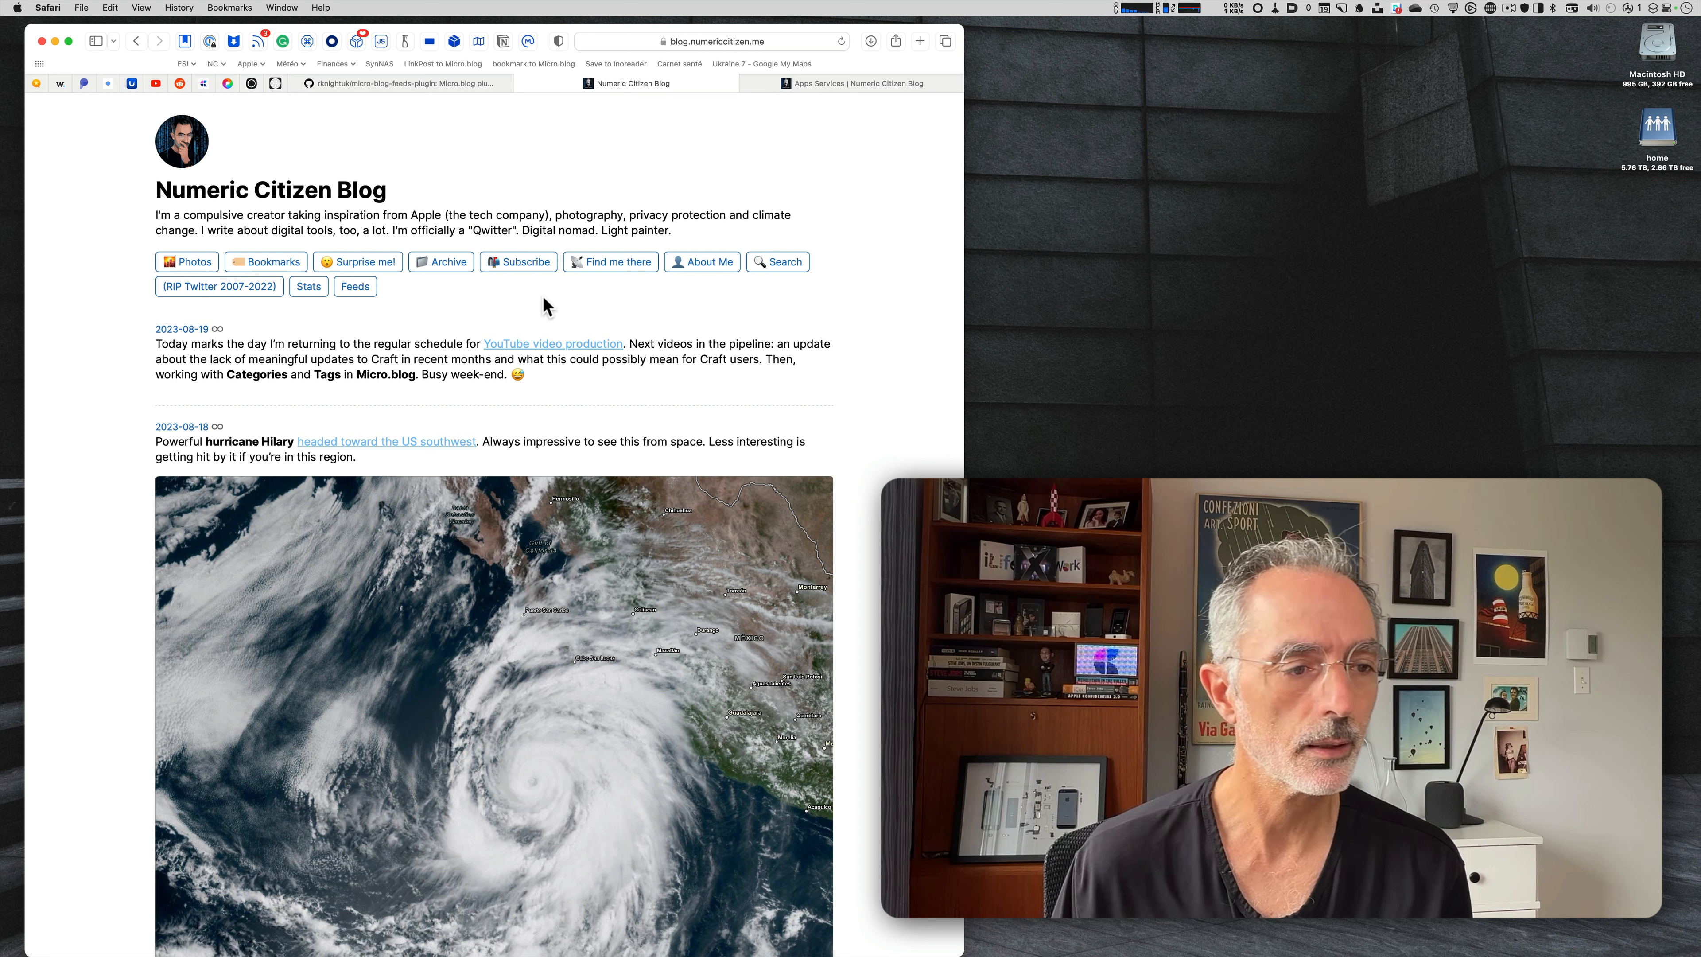
{"action": "mouse_move", "coordinate": [583, 316]}
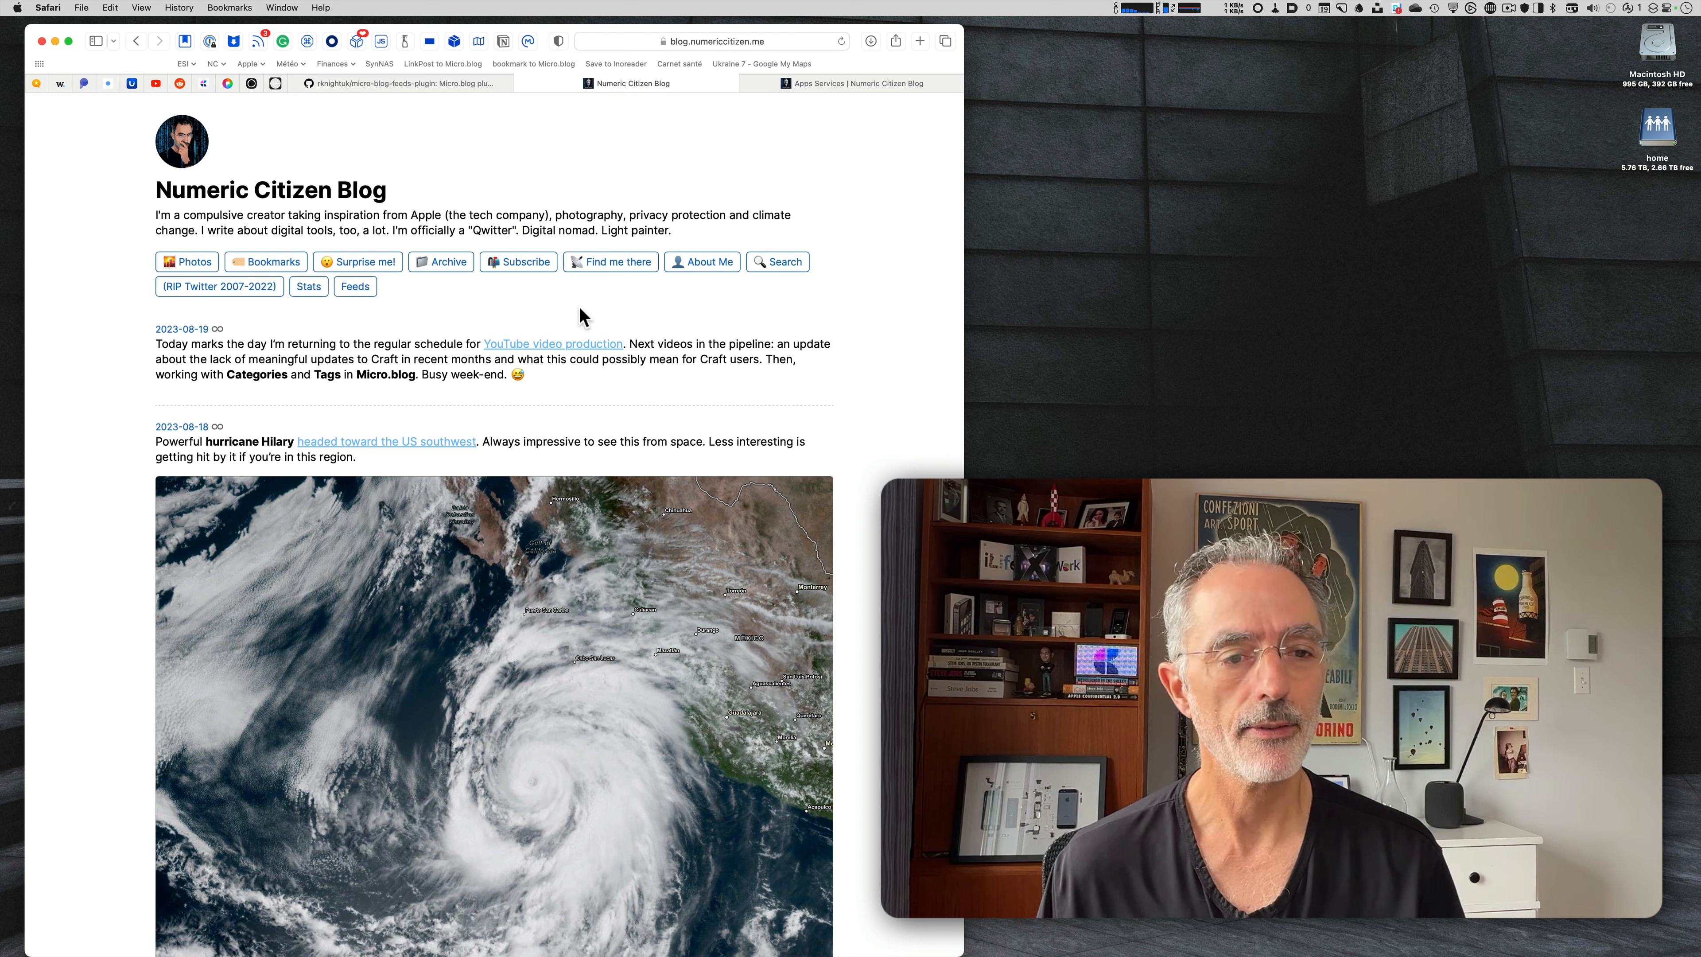
{"action": "mouse_move", "coordinate": [336, 311]}
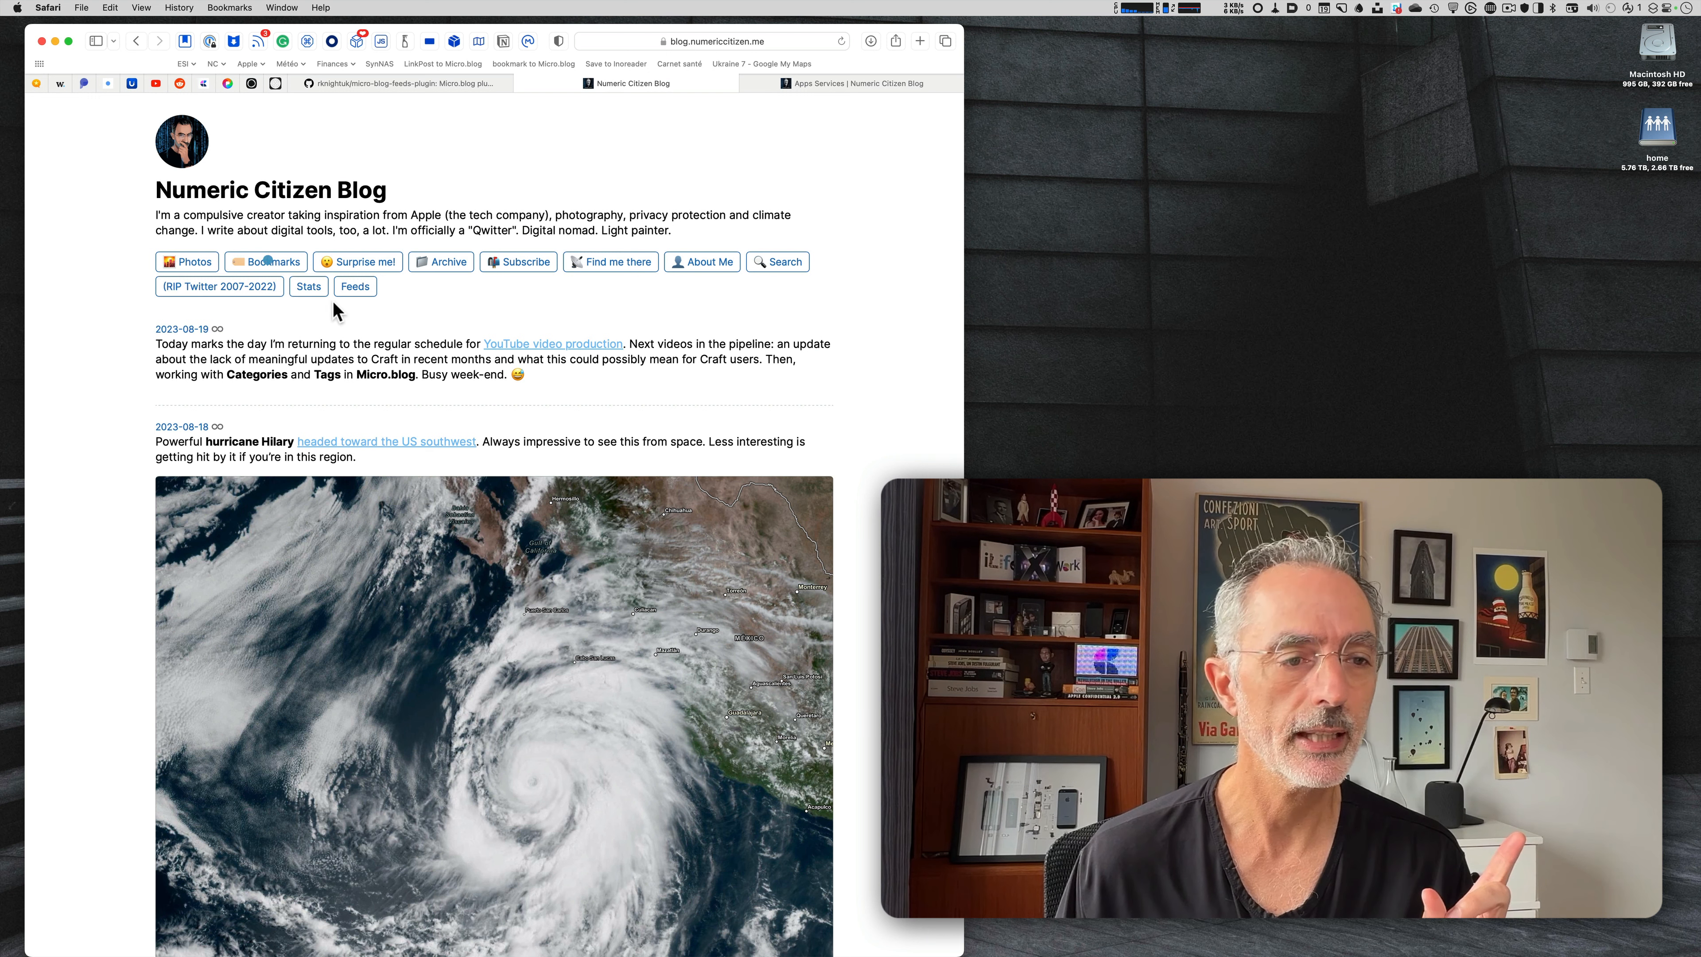
{"action": "left_click", "coordinate": [265, 262]}
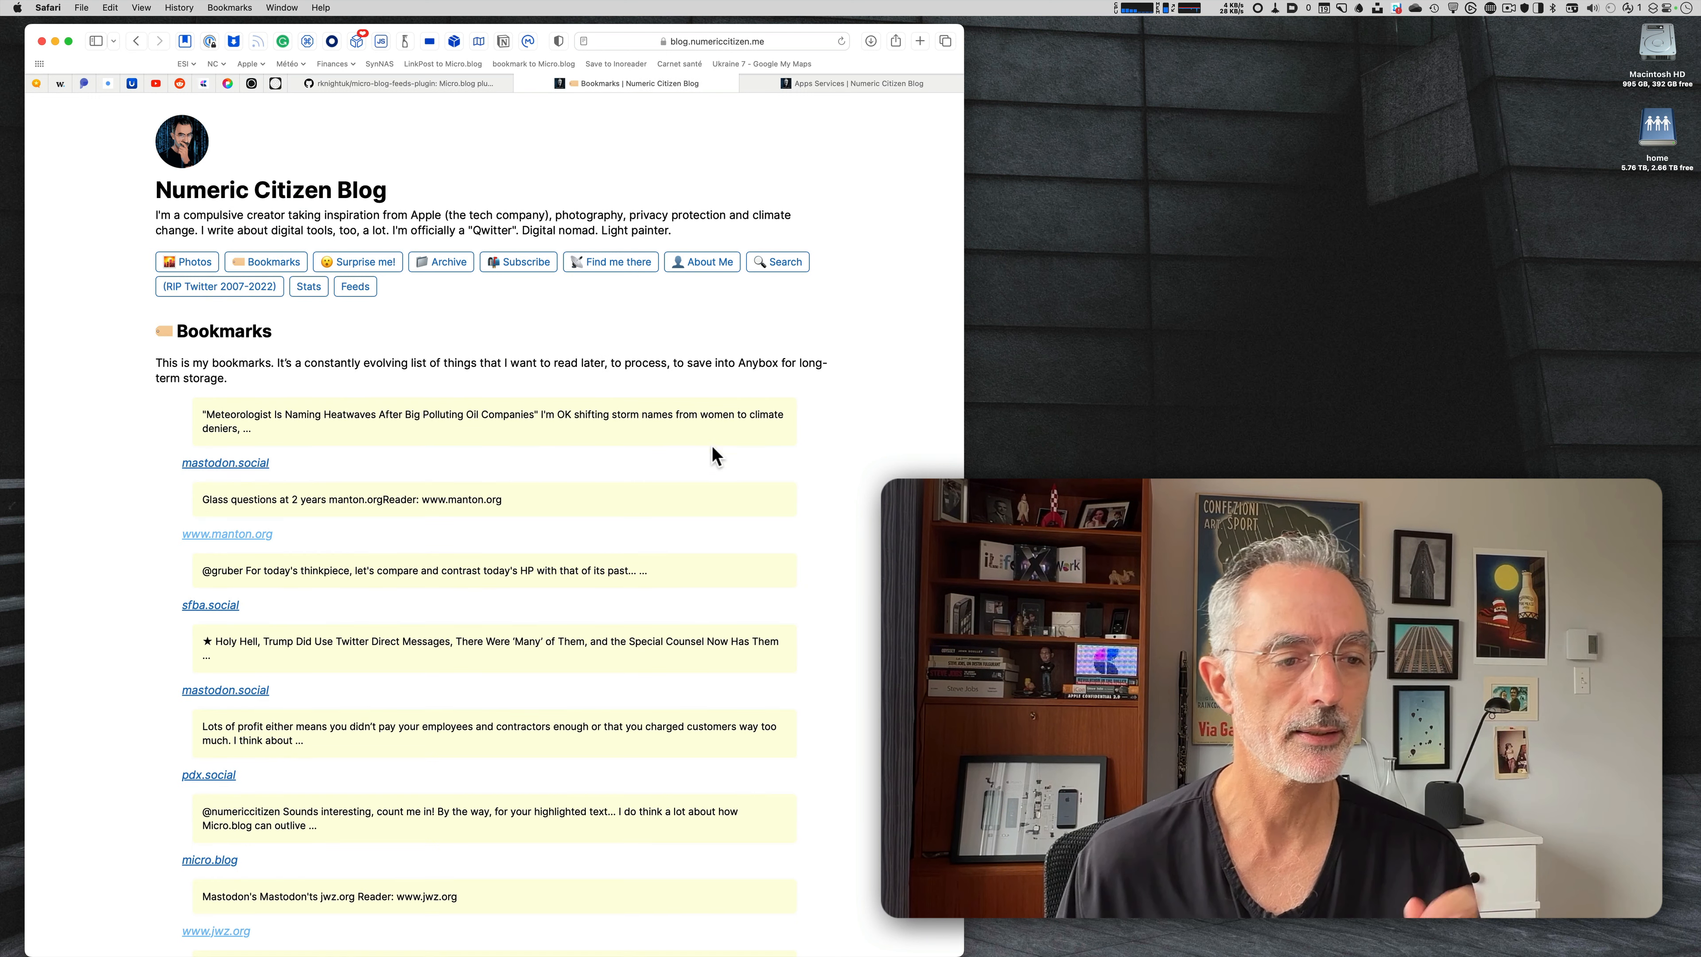
{"action": "mouse_move", "coordinate": [241, 362]}
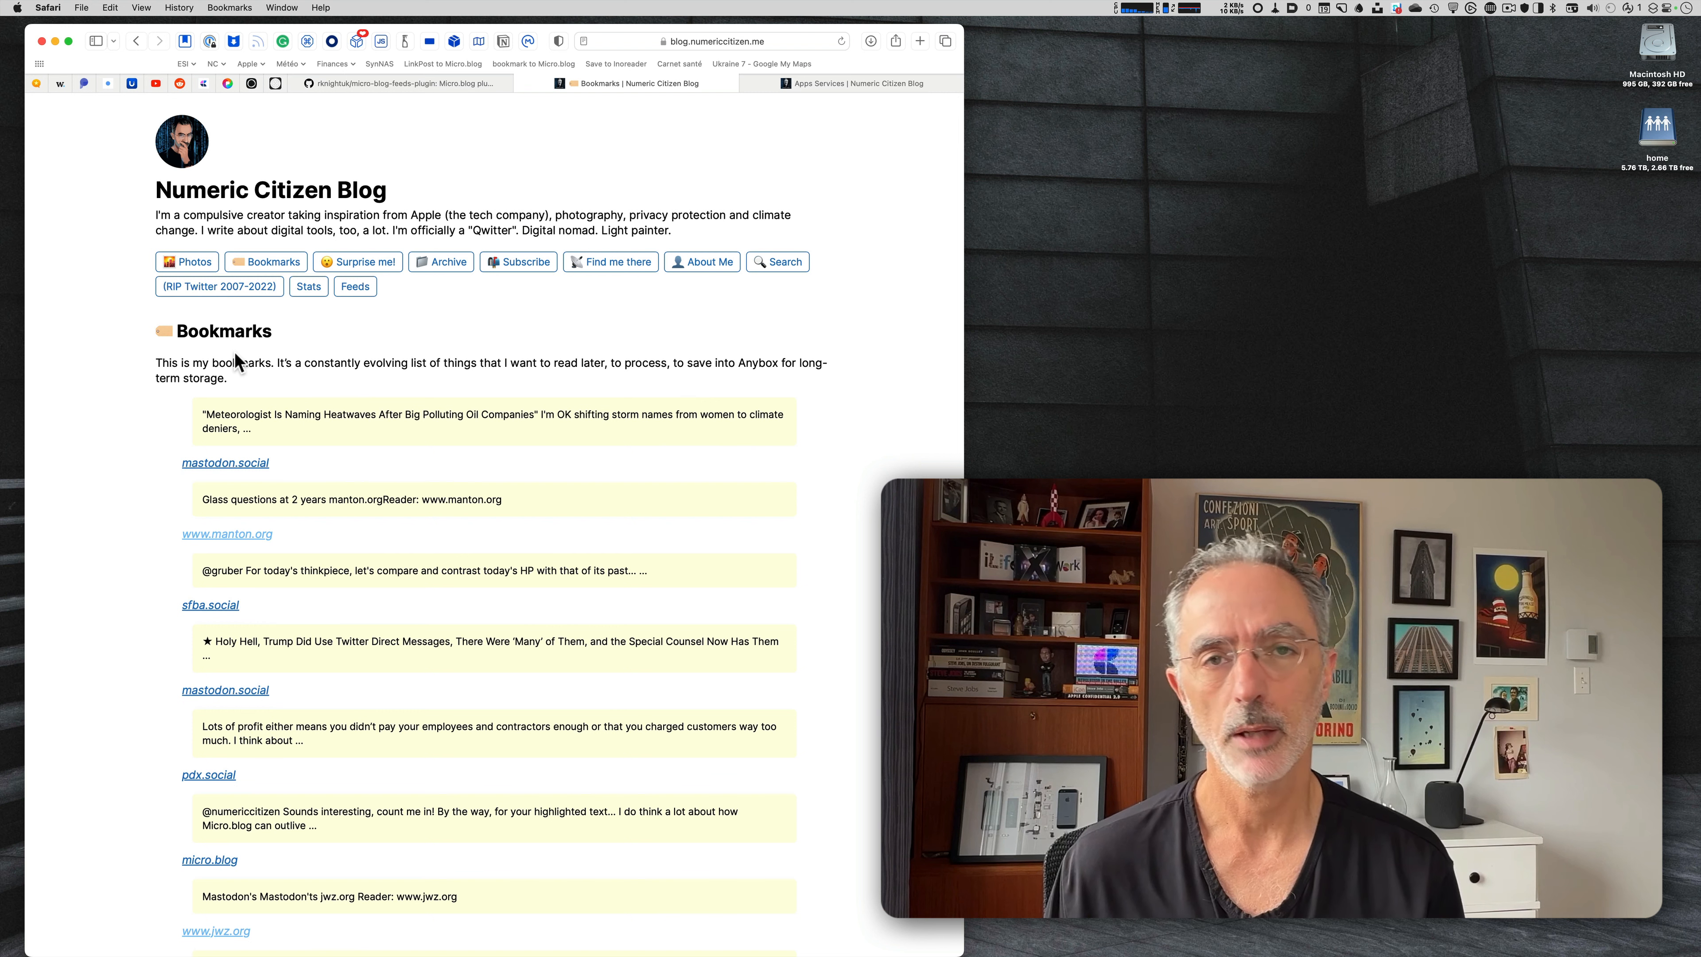
{"action": "mouse_move", "coordinate": [328, 397]}
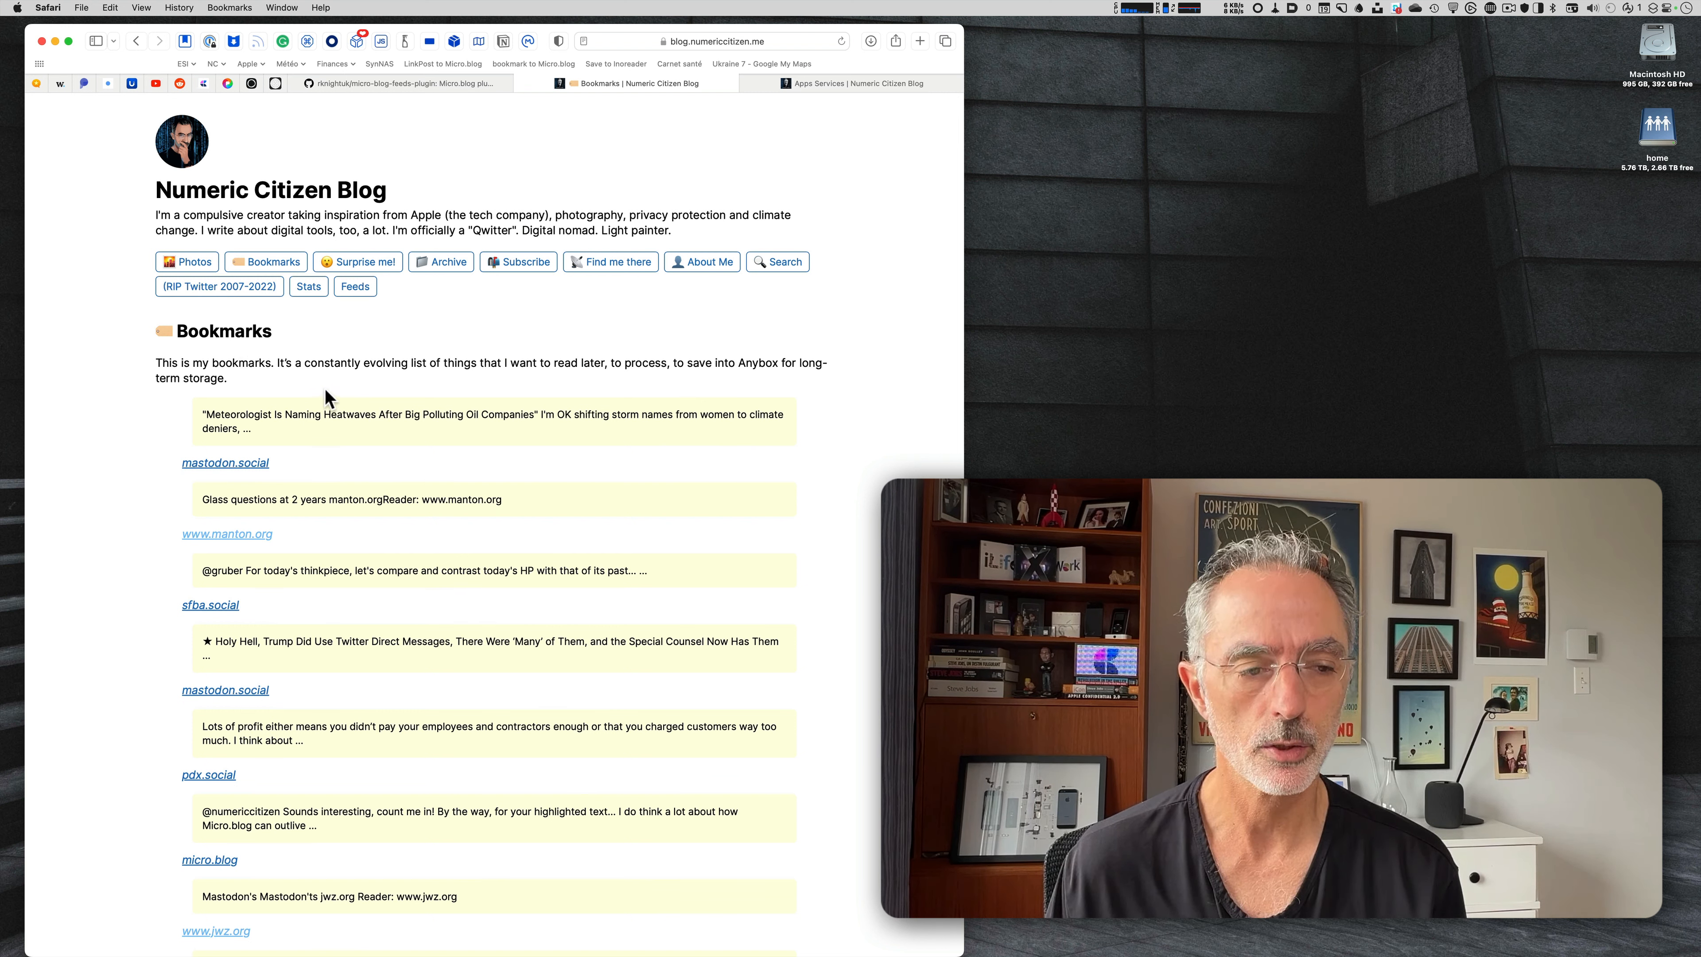
{"action": "mouse_move", "coordinate": [304, 468]}
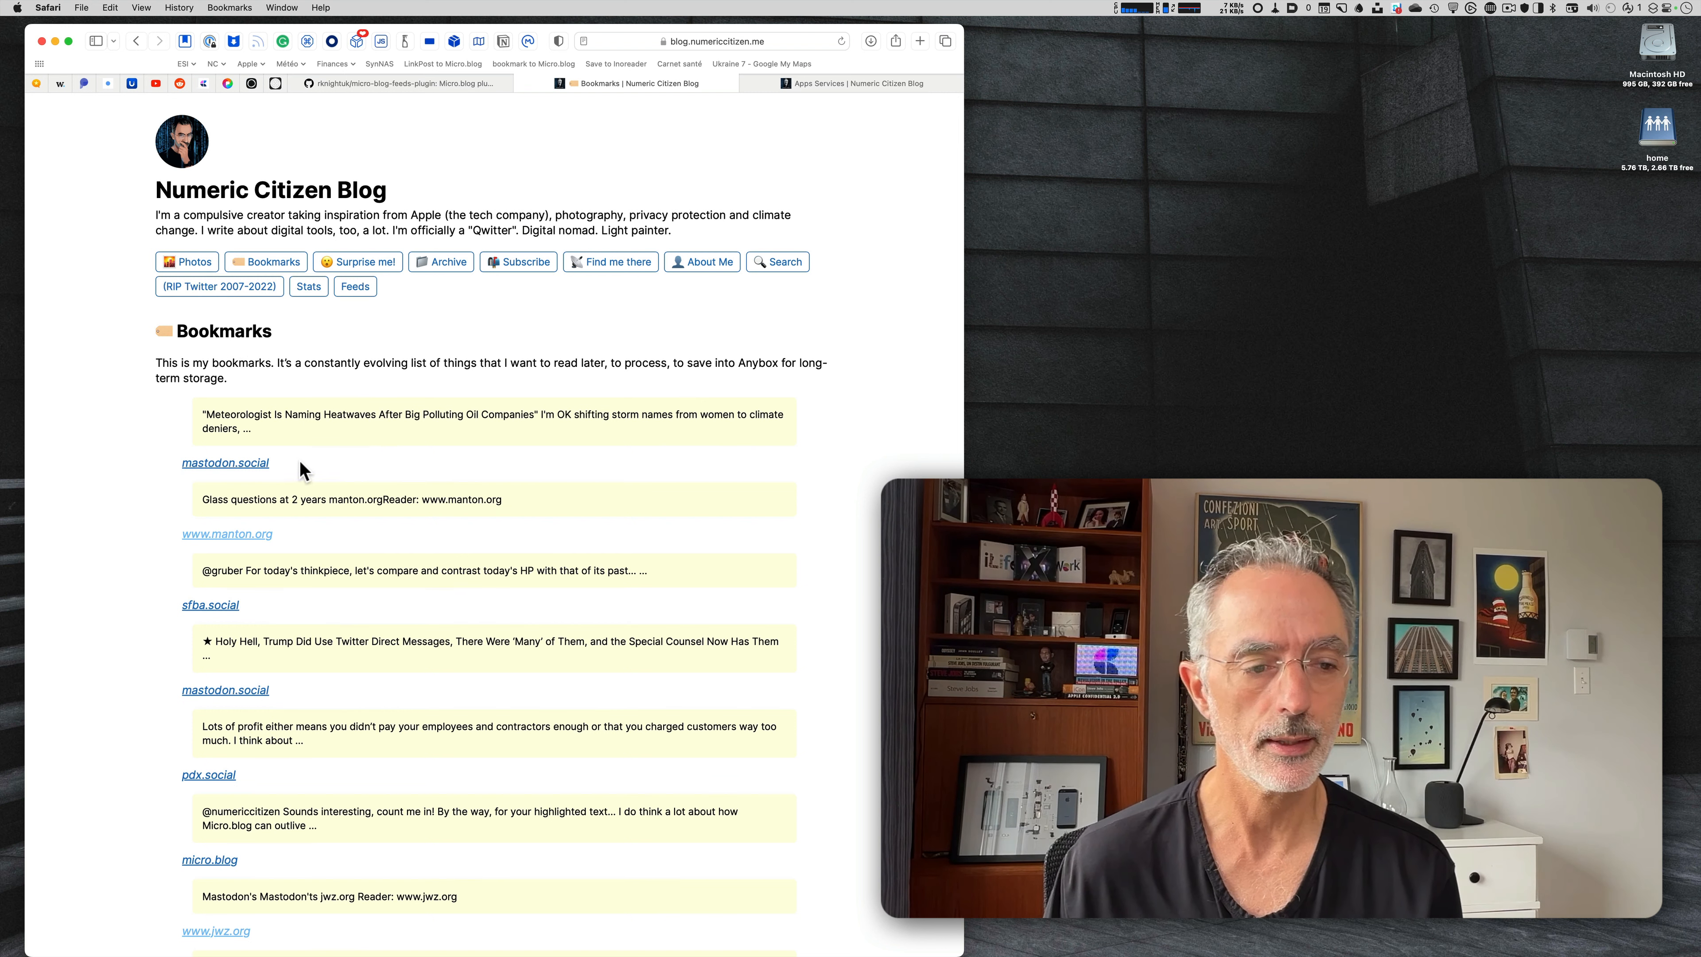
{"action": "mouse_move", "coordinate": [686, 407]}
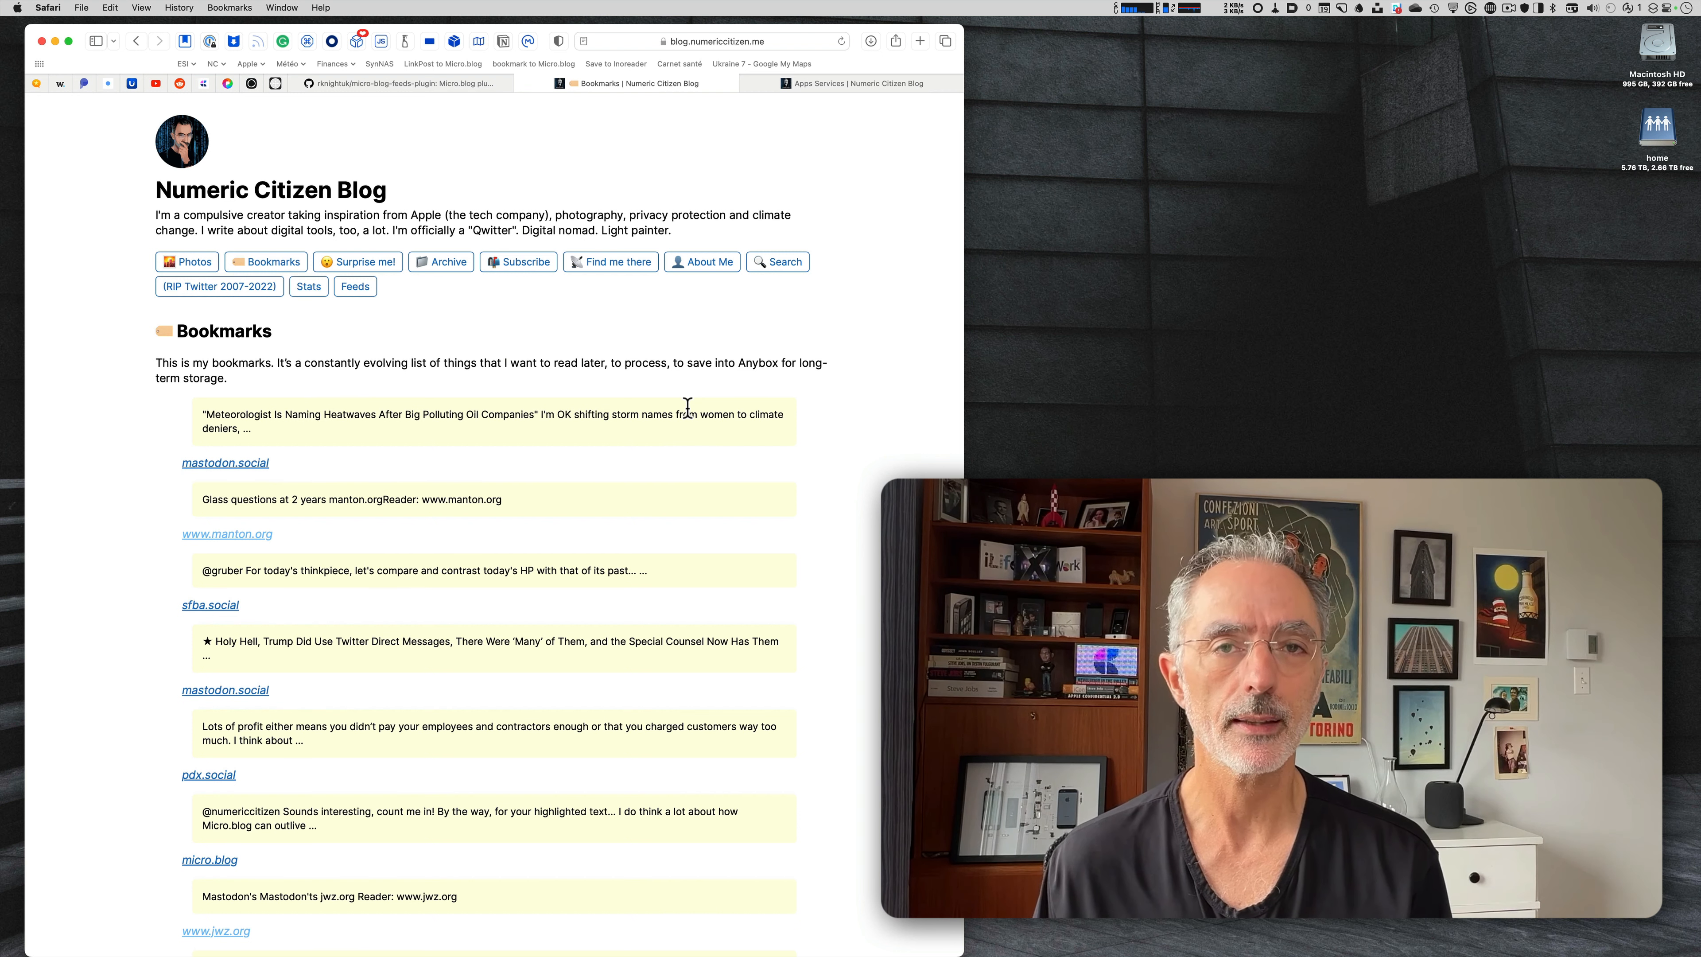